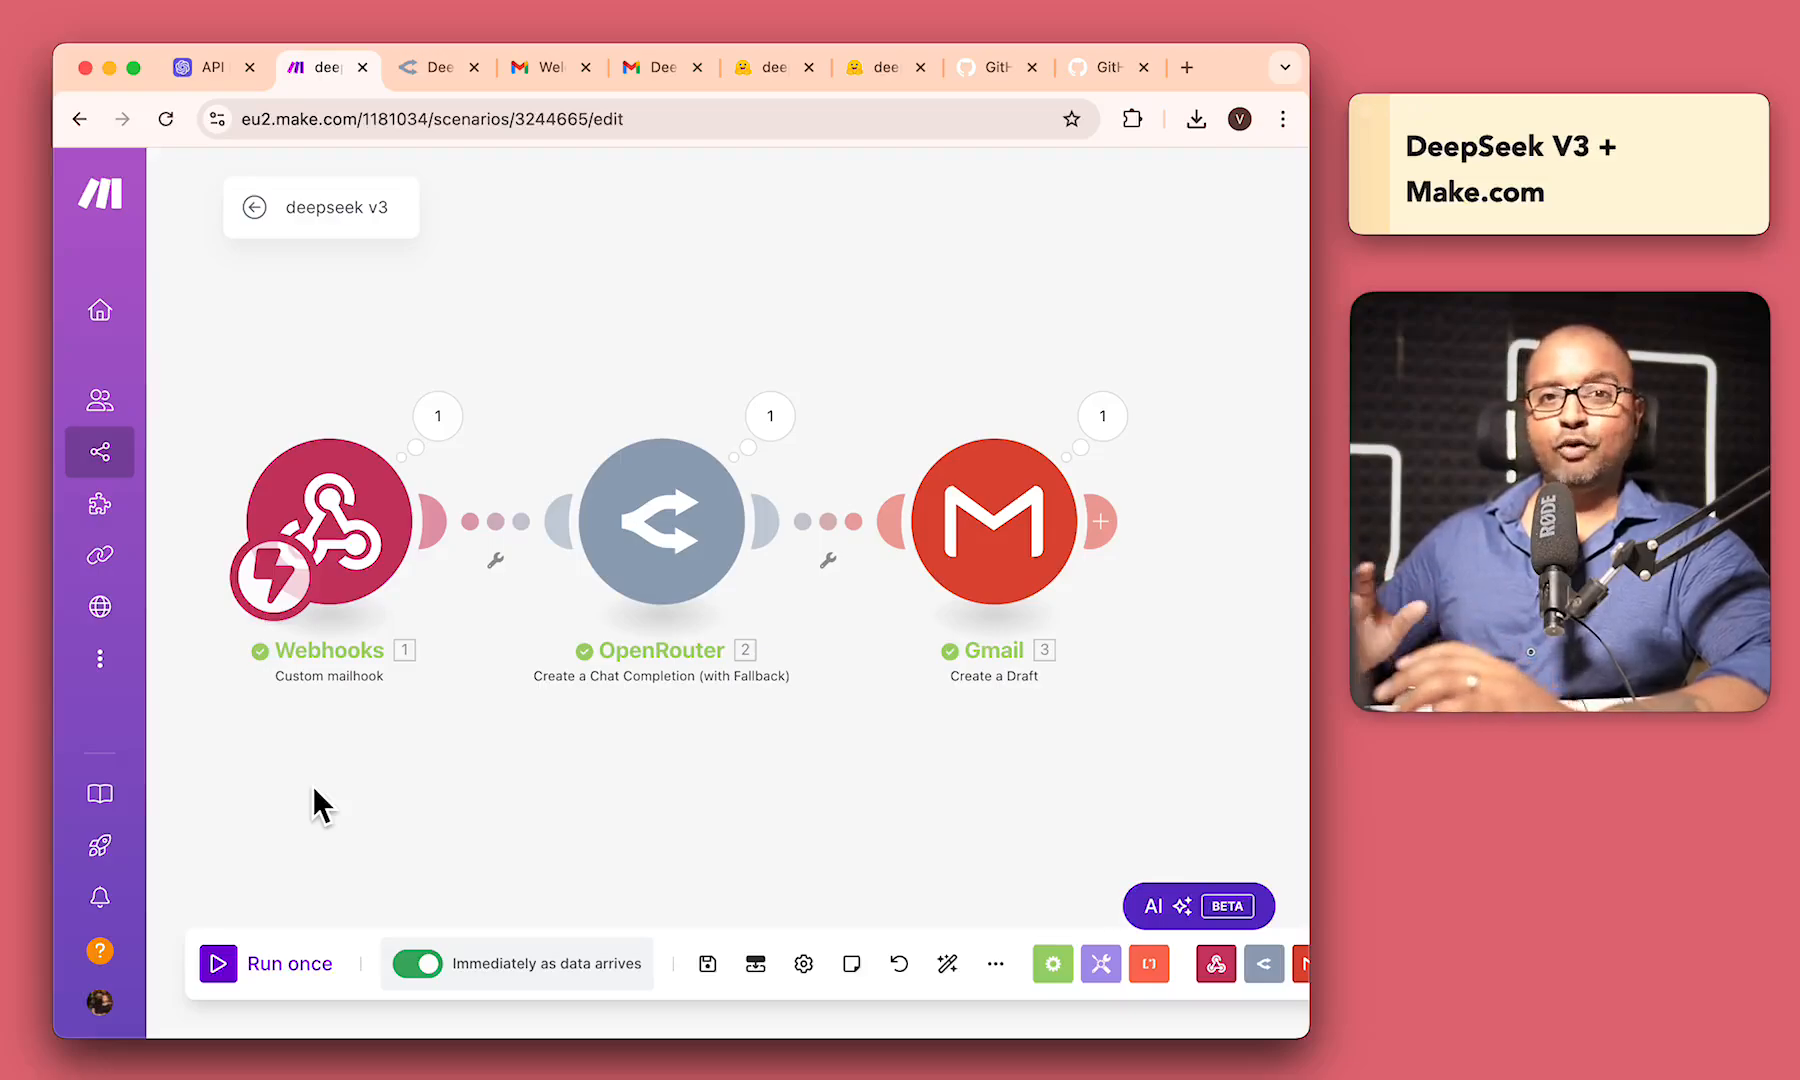
mouse_move(683, 767)
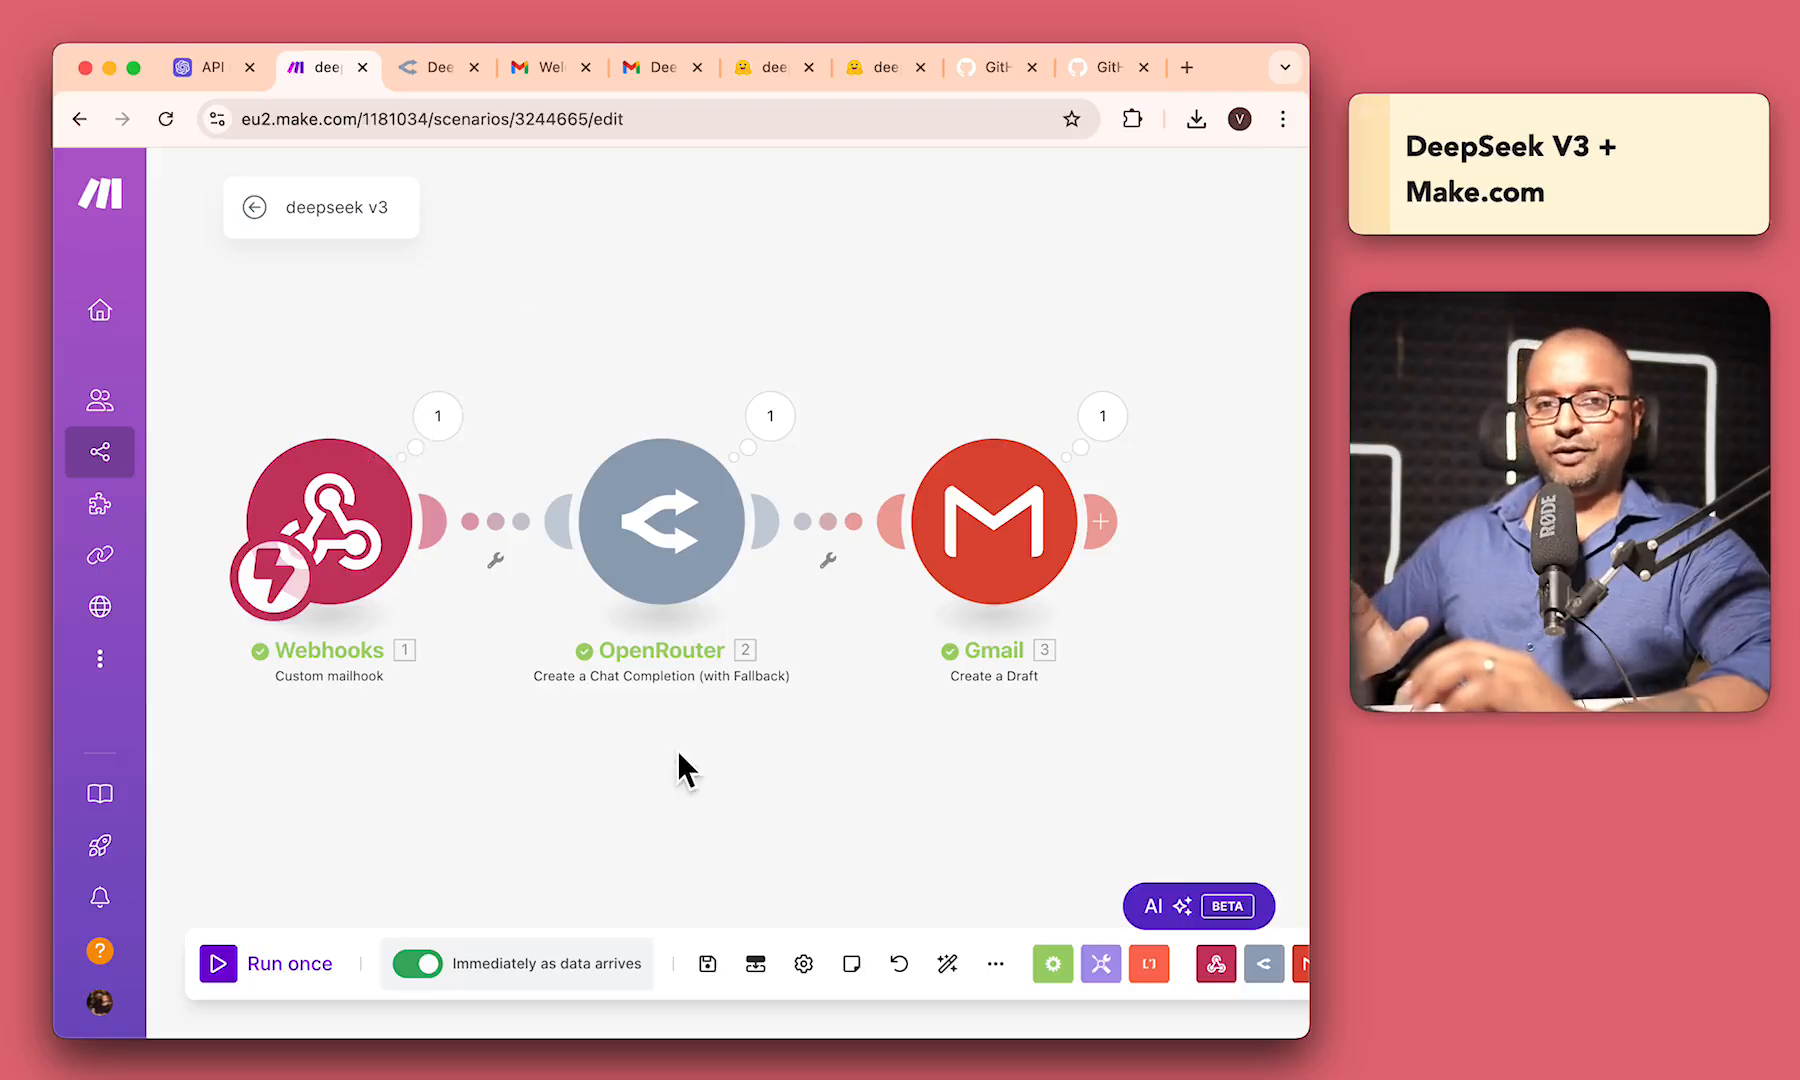
mouse_move(1050, 689)
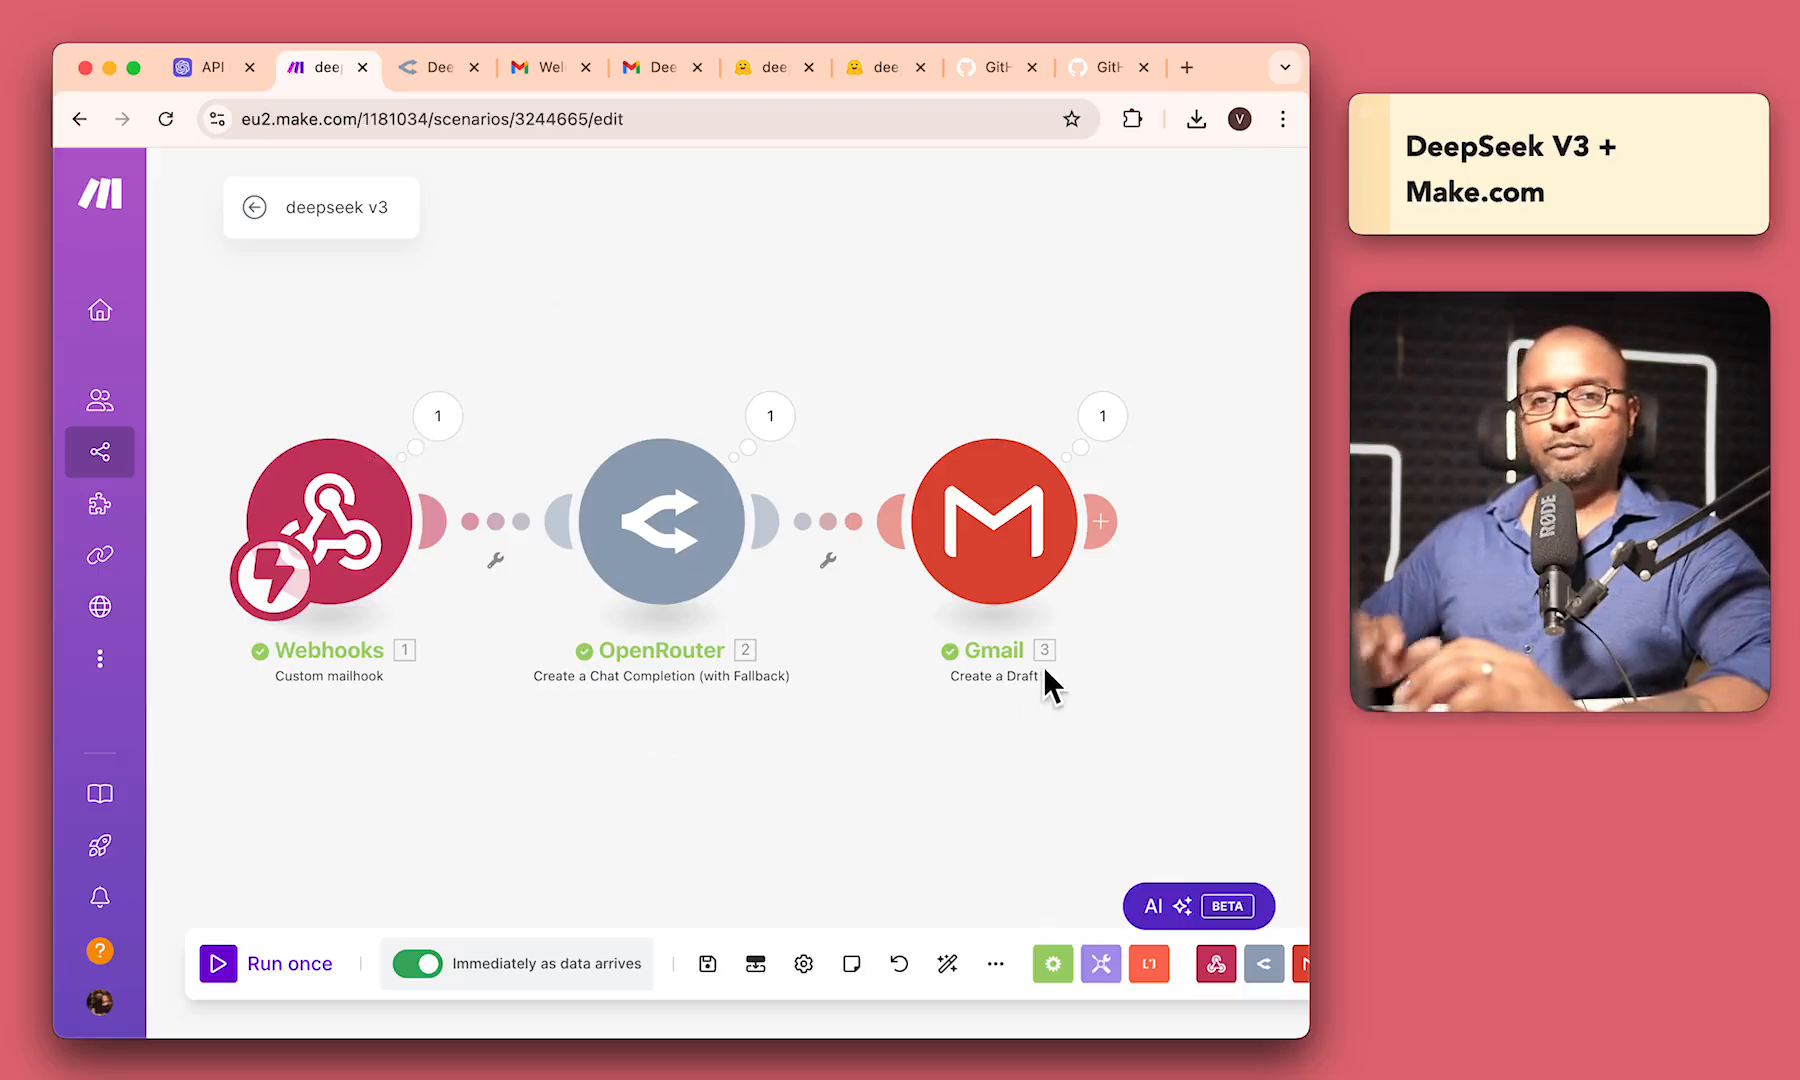
mouse_move(447, 675)
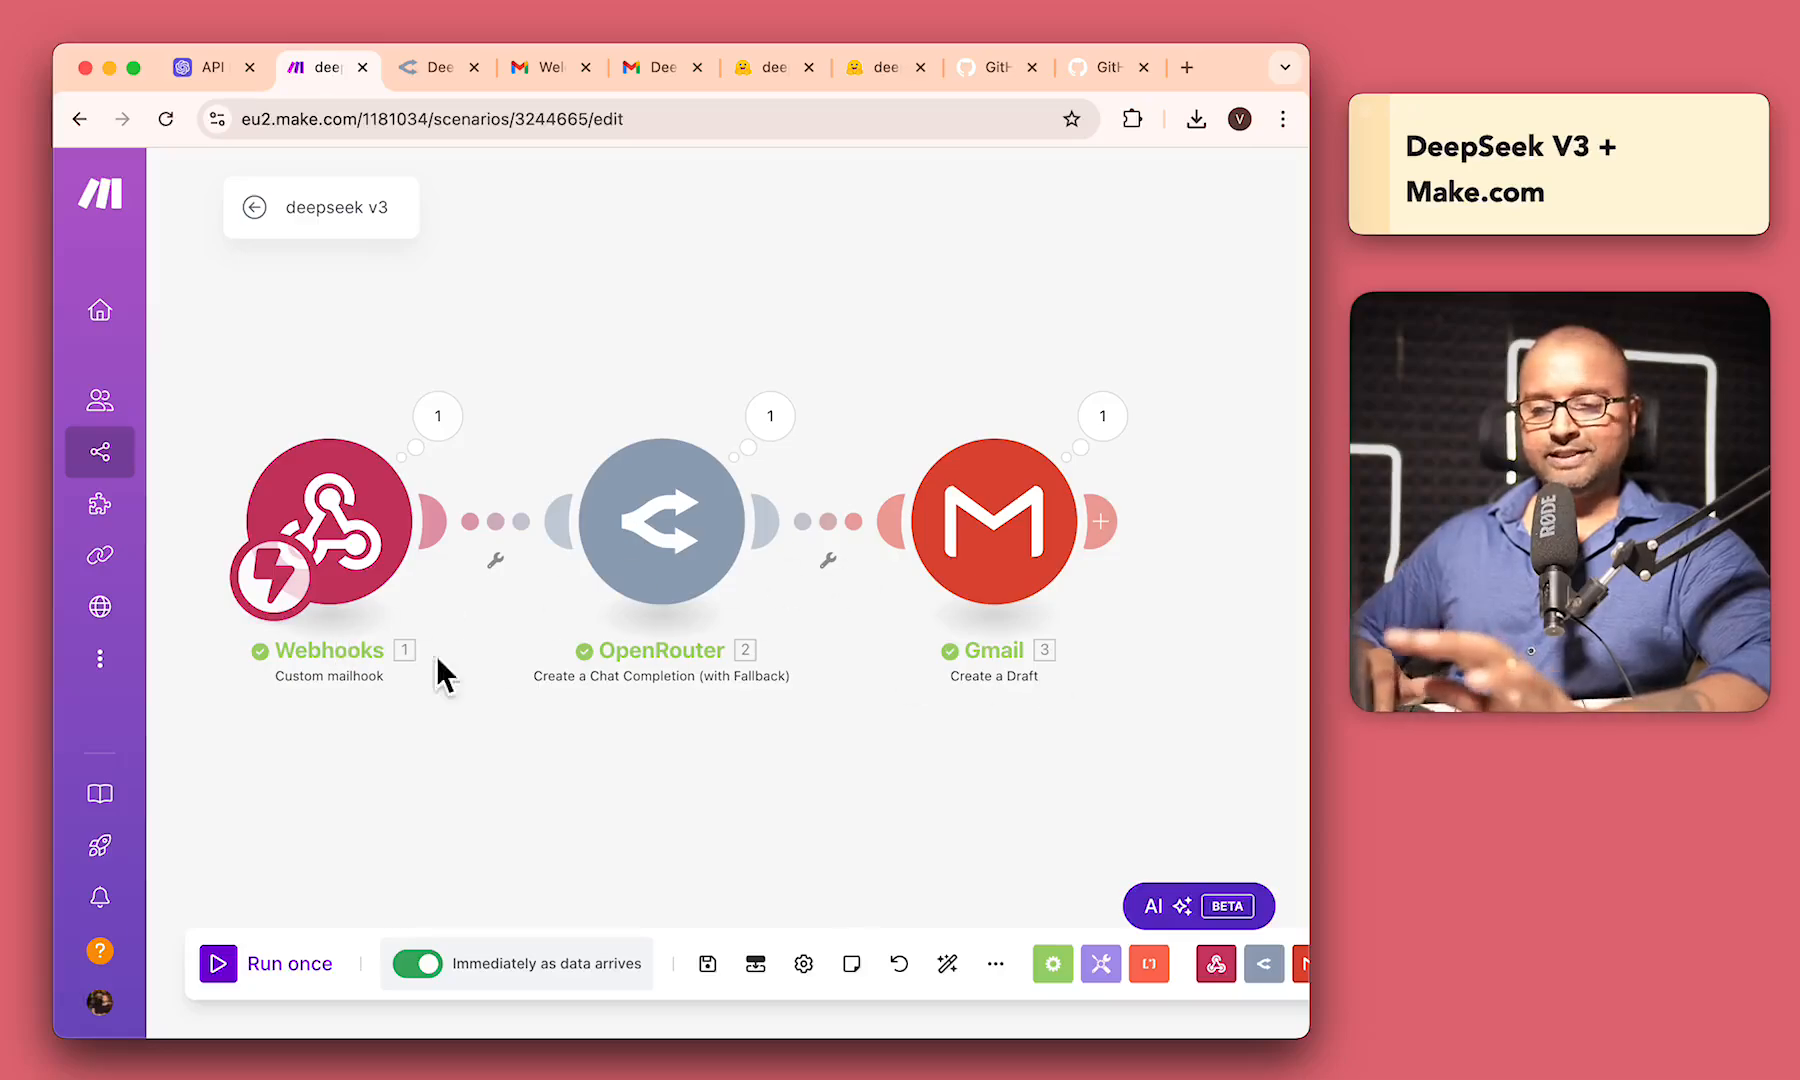
mouse_move(1037, 631)
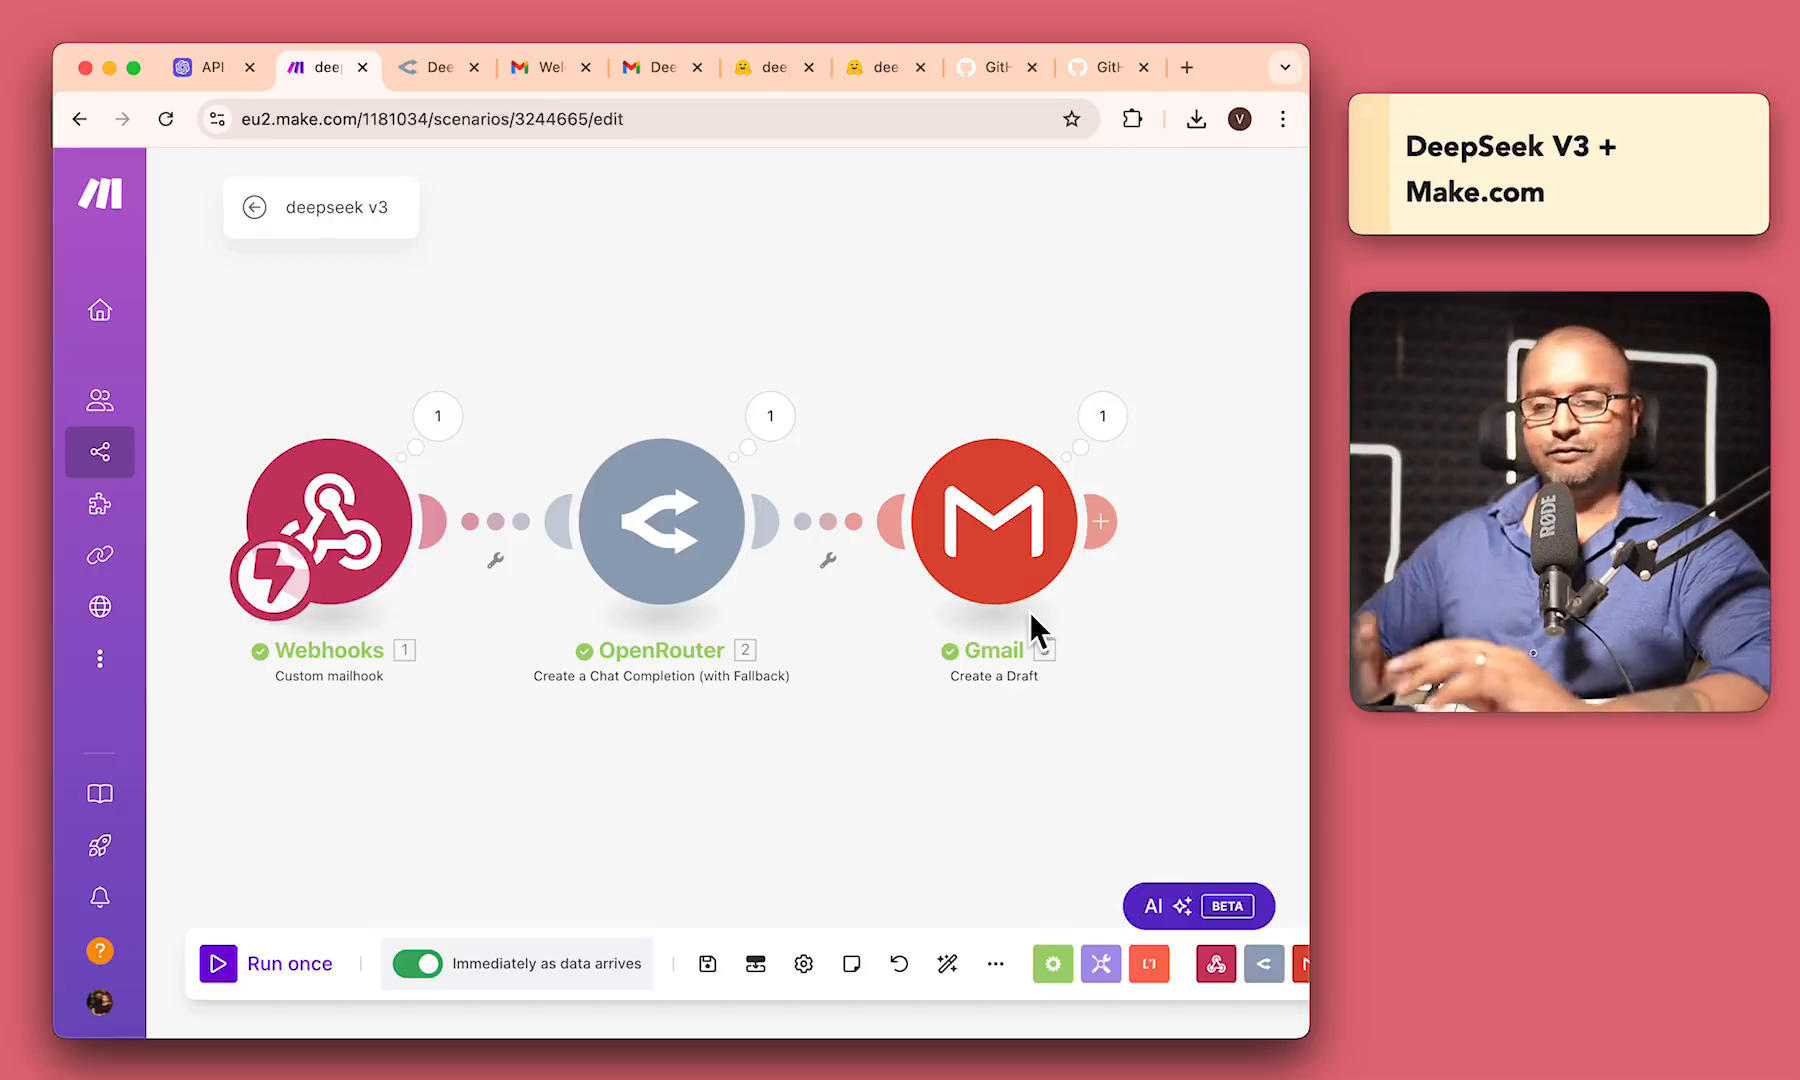
Step: Look over the sent emails in Gmail and clear the earlier draft text selection
left_click(548, 68)
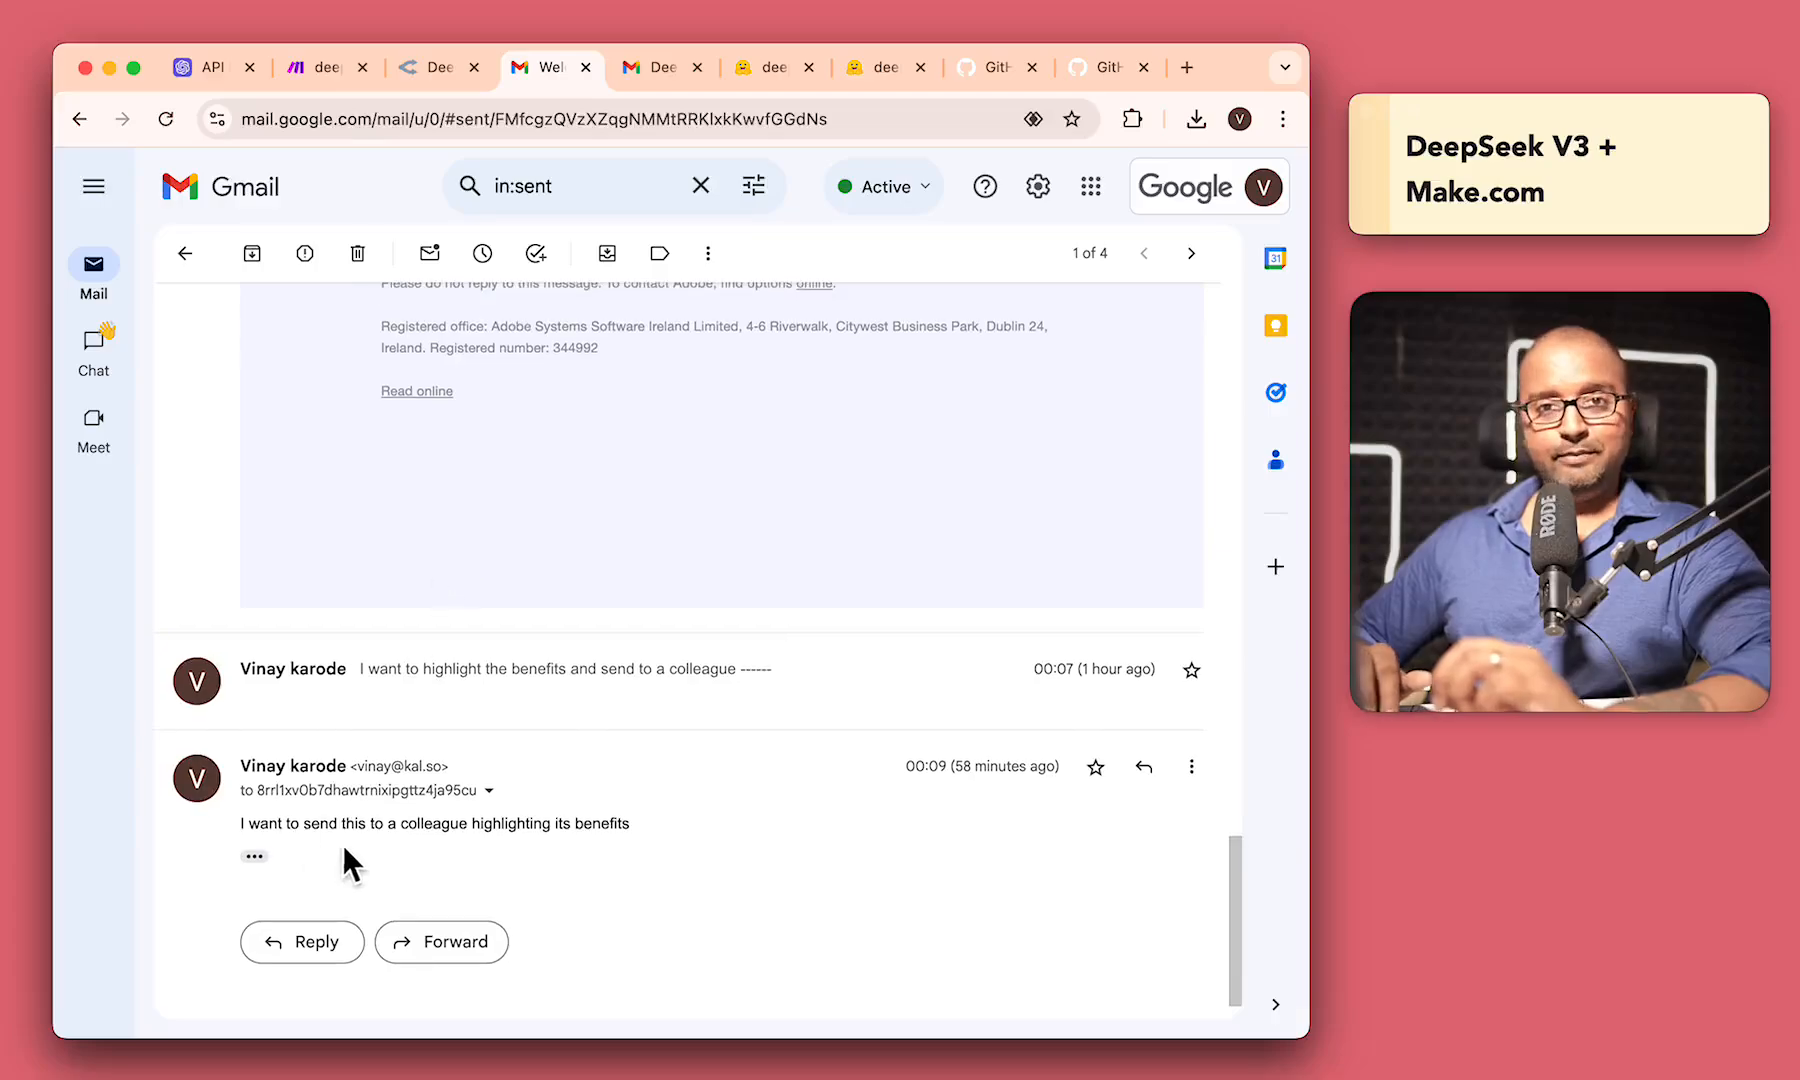
mouse_move(308, 831)
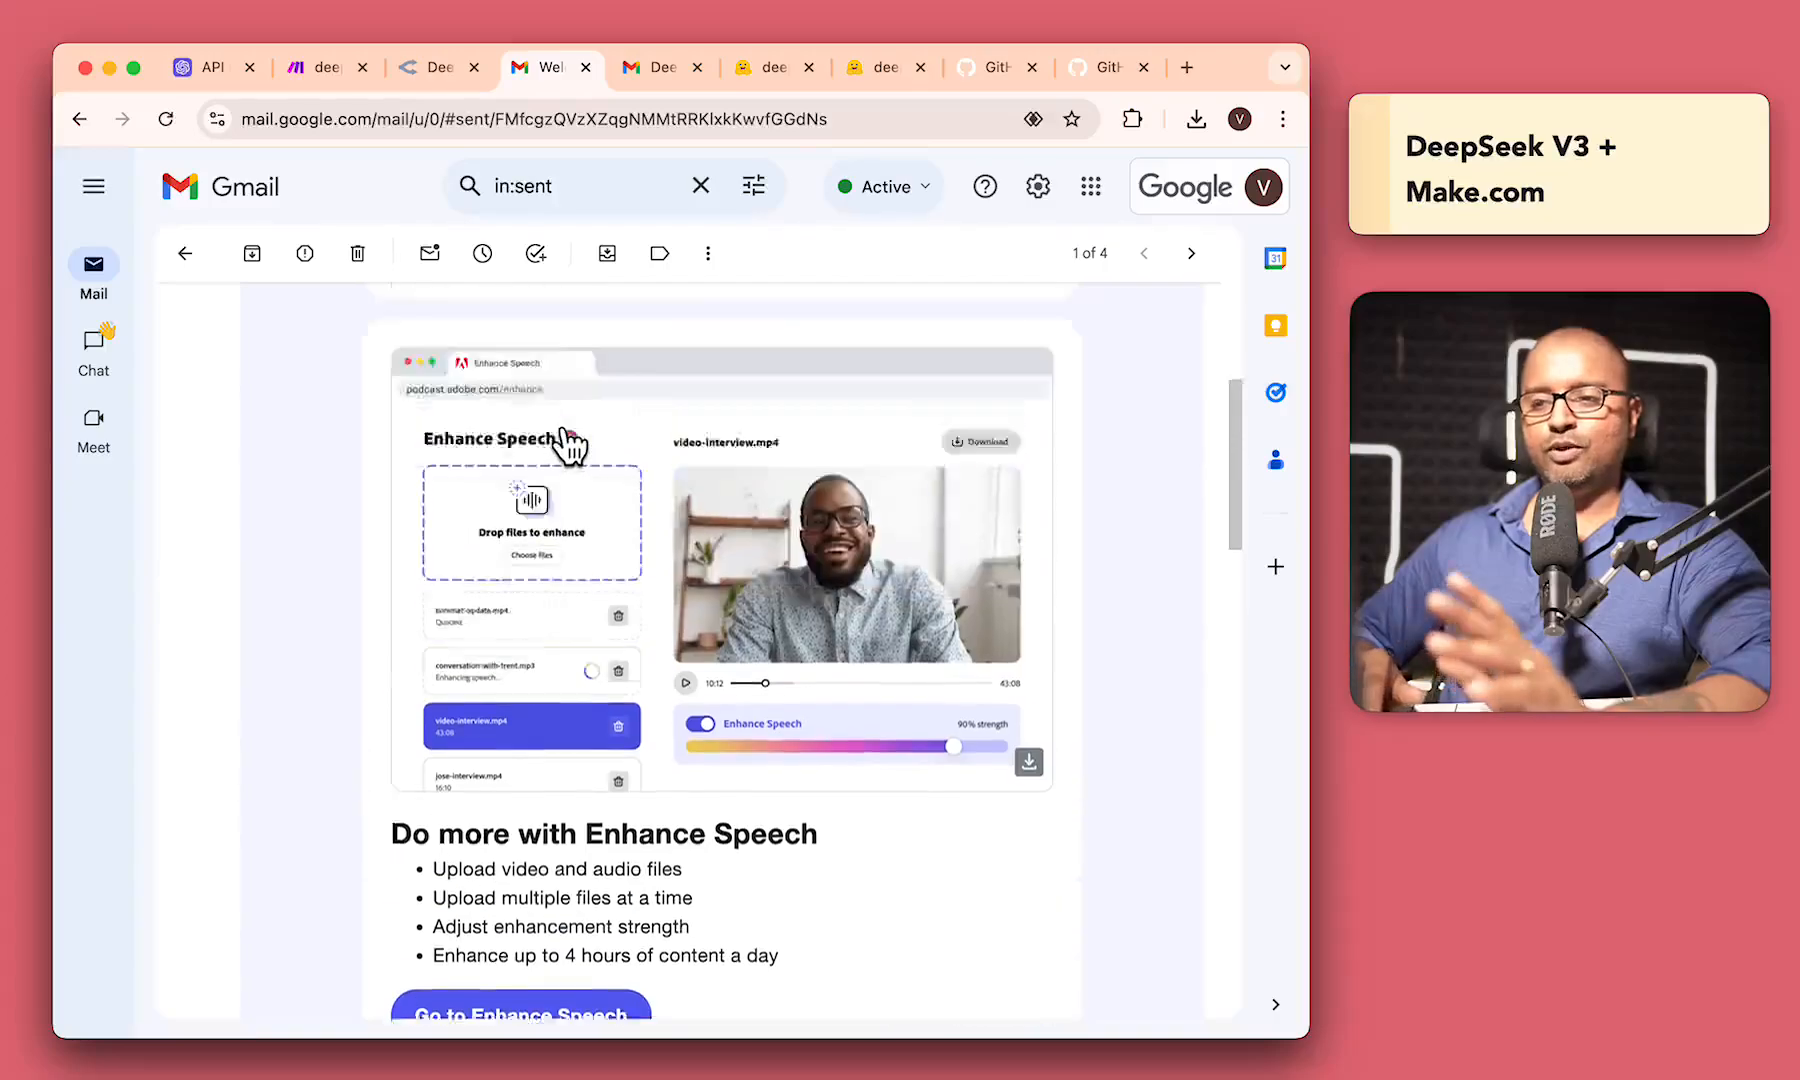
scroll("down", 3)
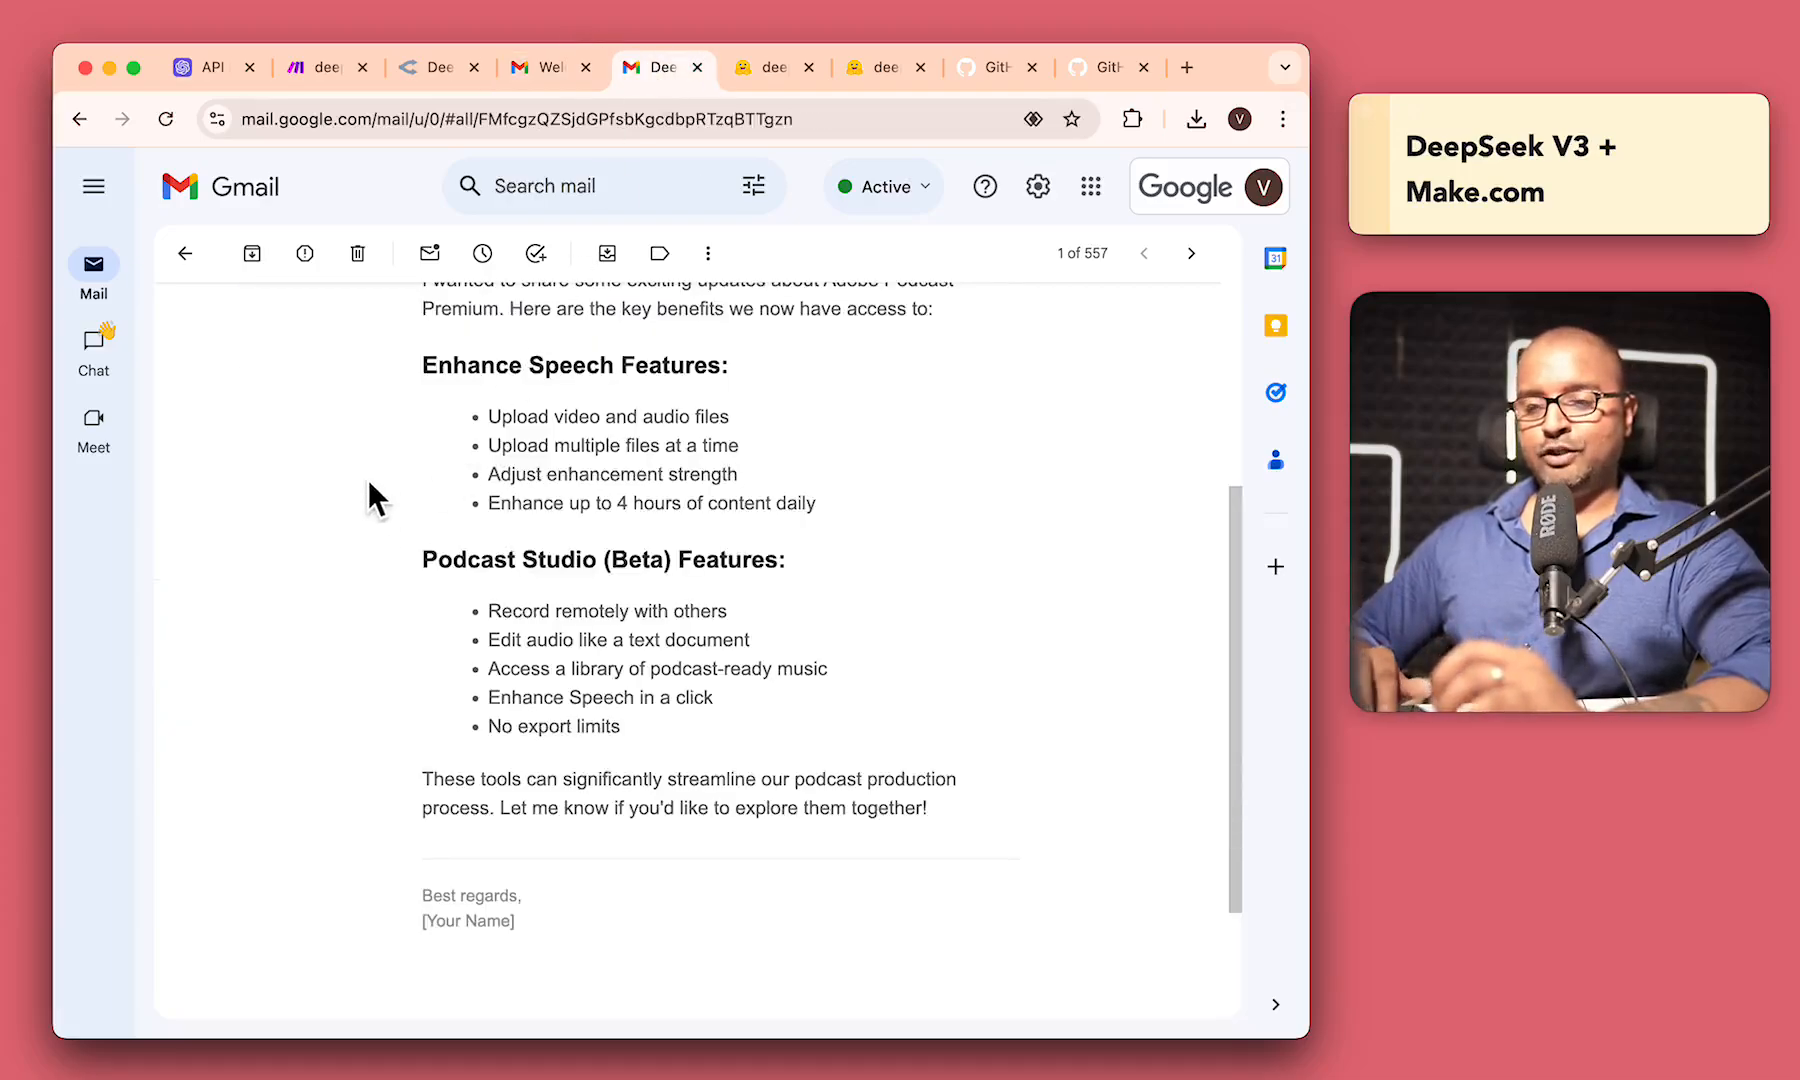
scroll("up", 3)
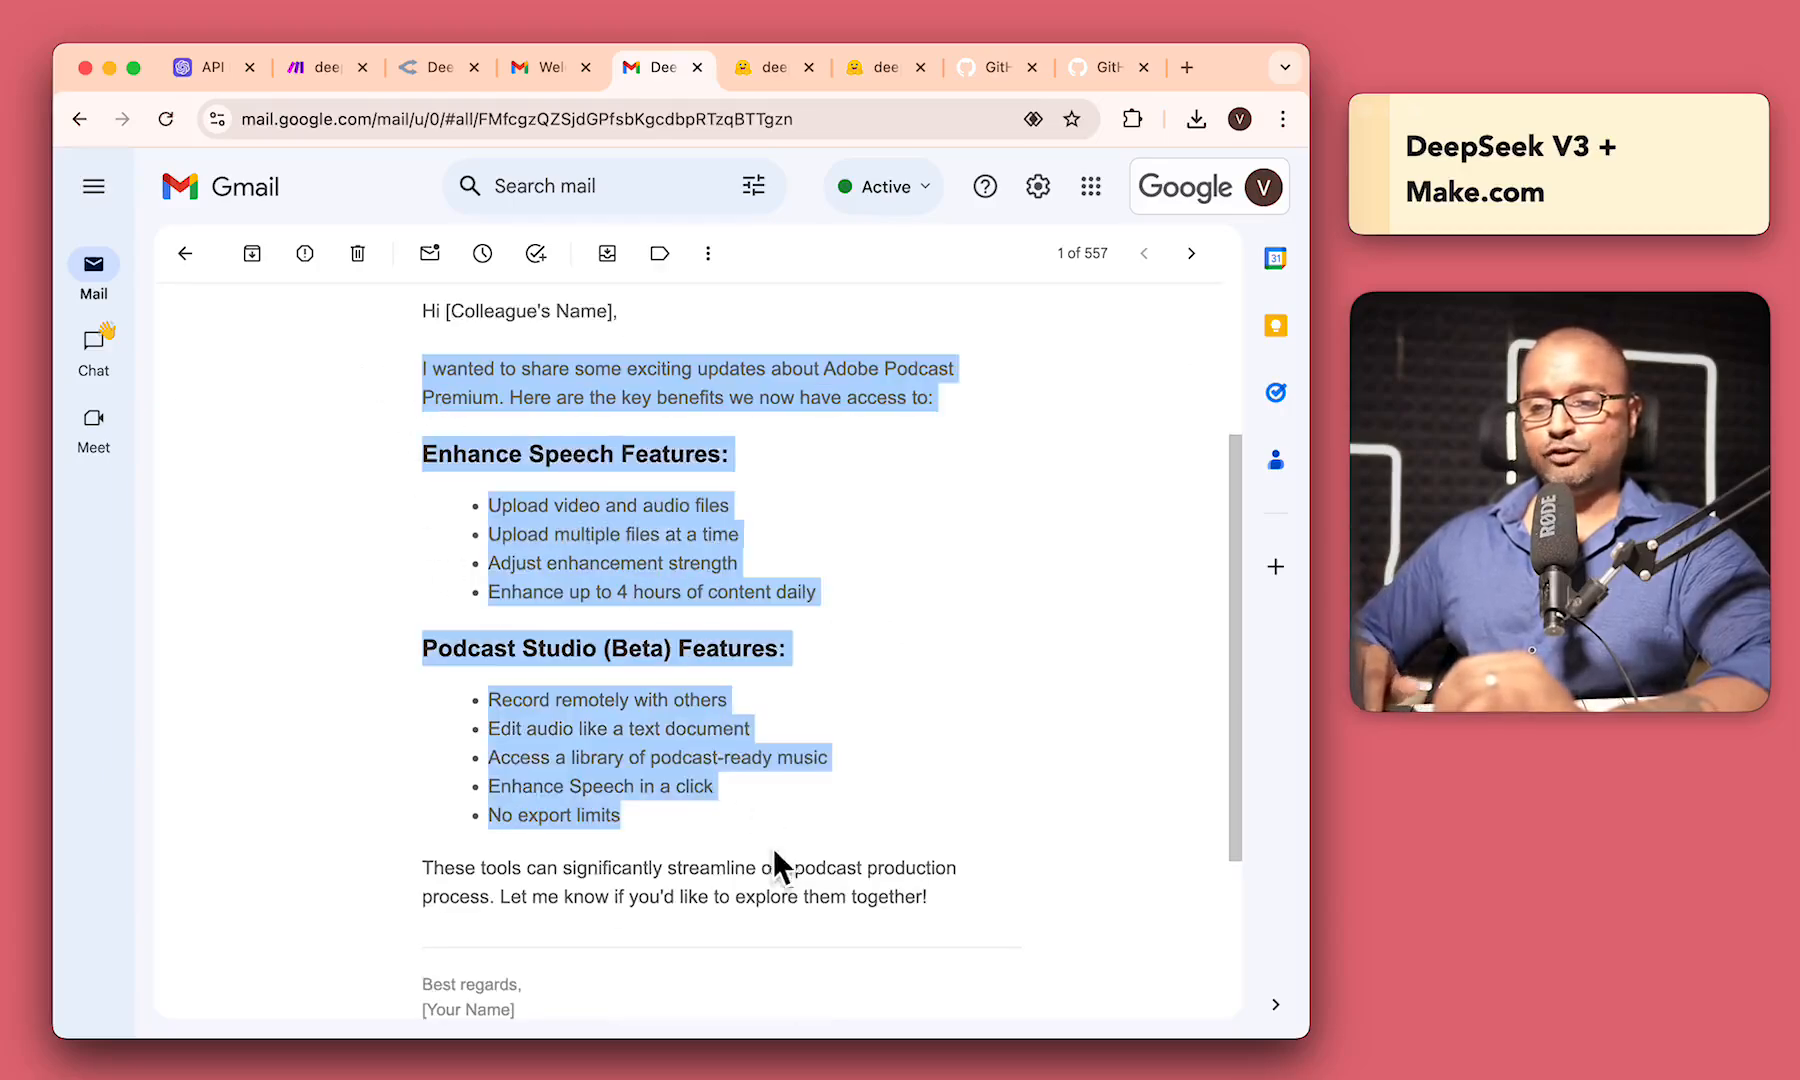
left_click(700, 643)
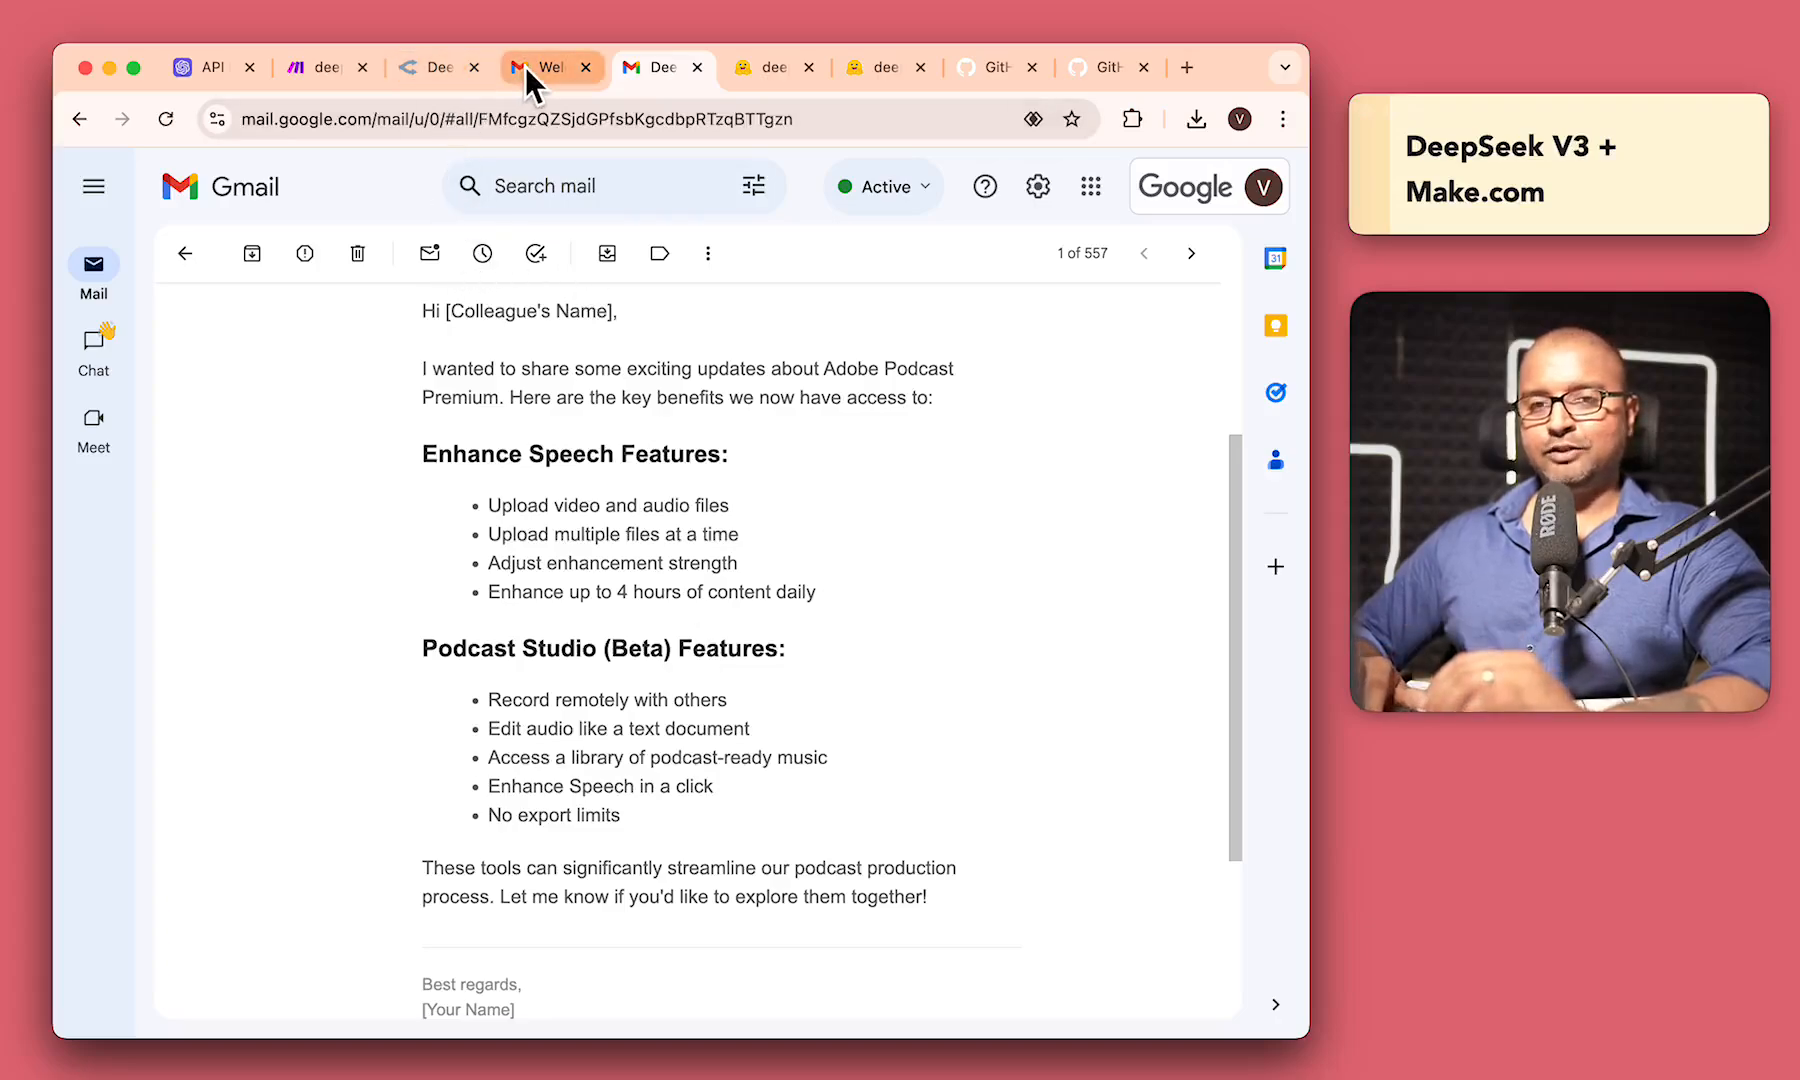
mouse_move(552, 68)
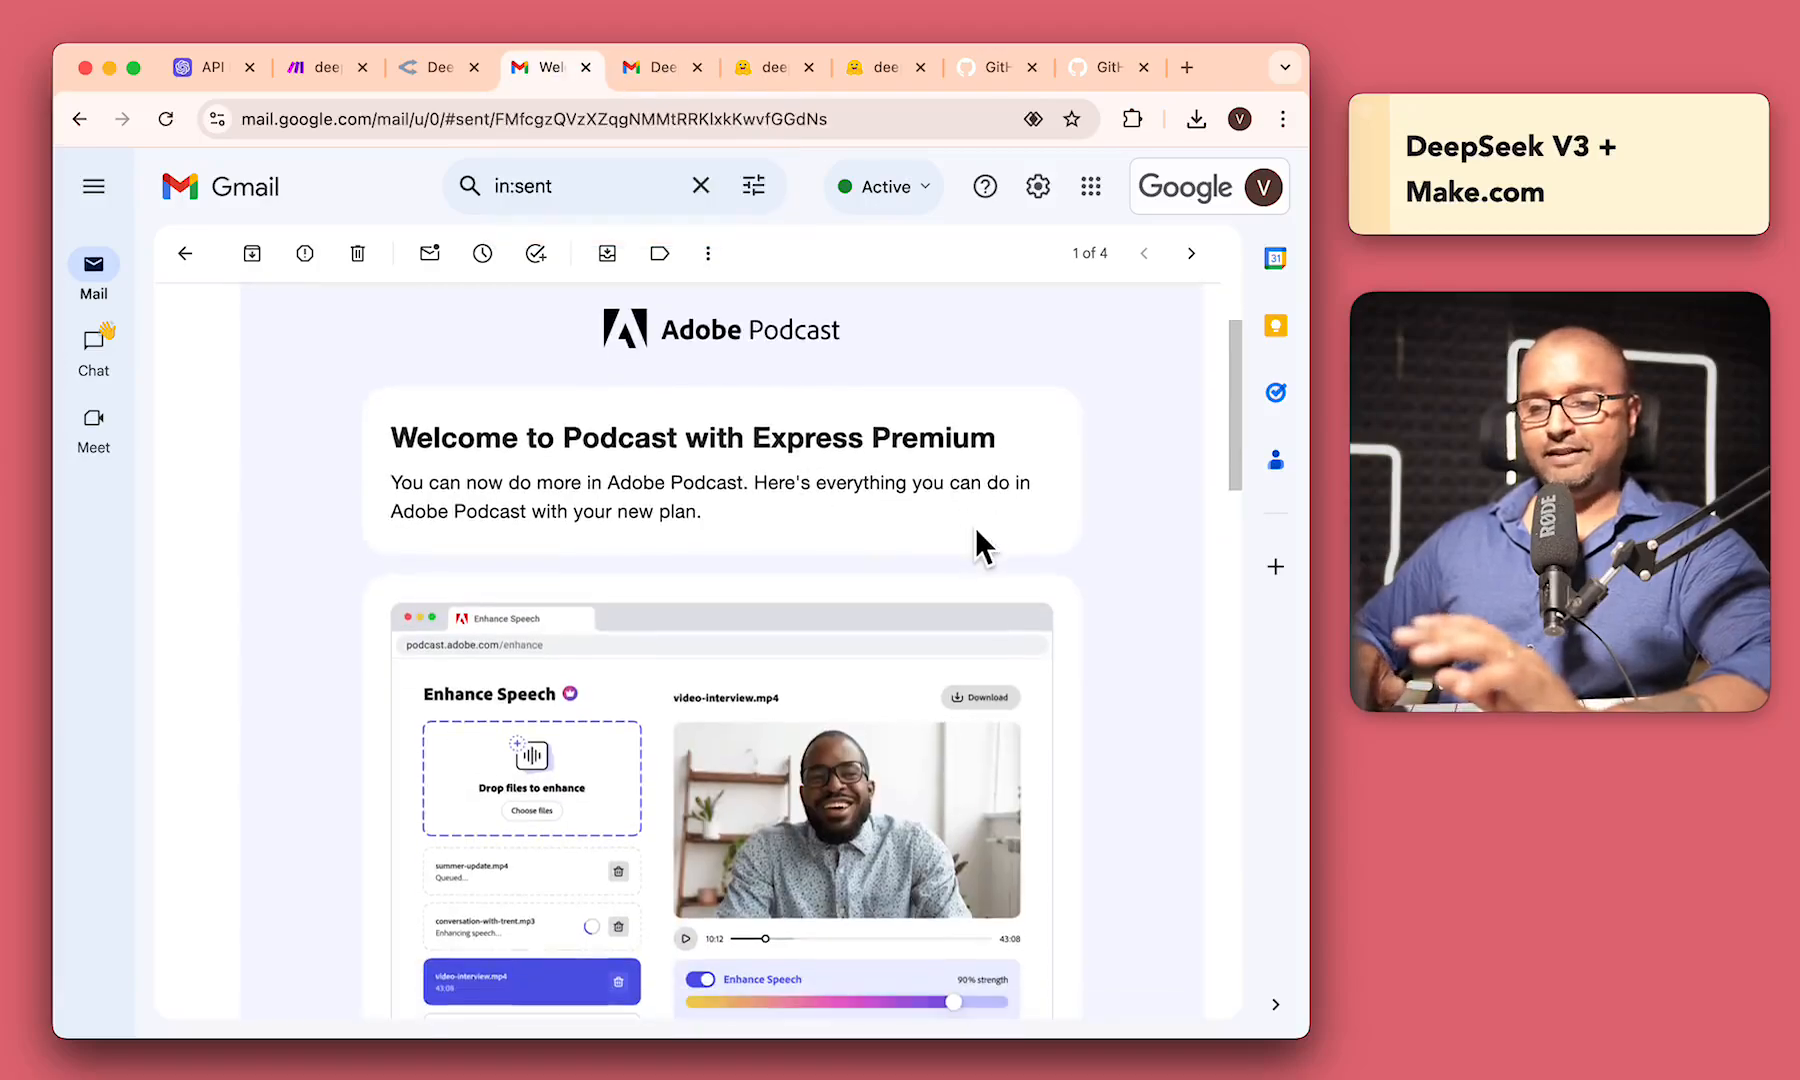
mouse_move(895, 551)
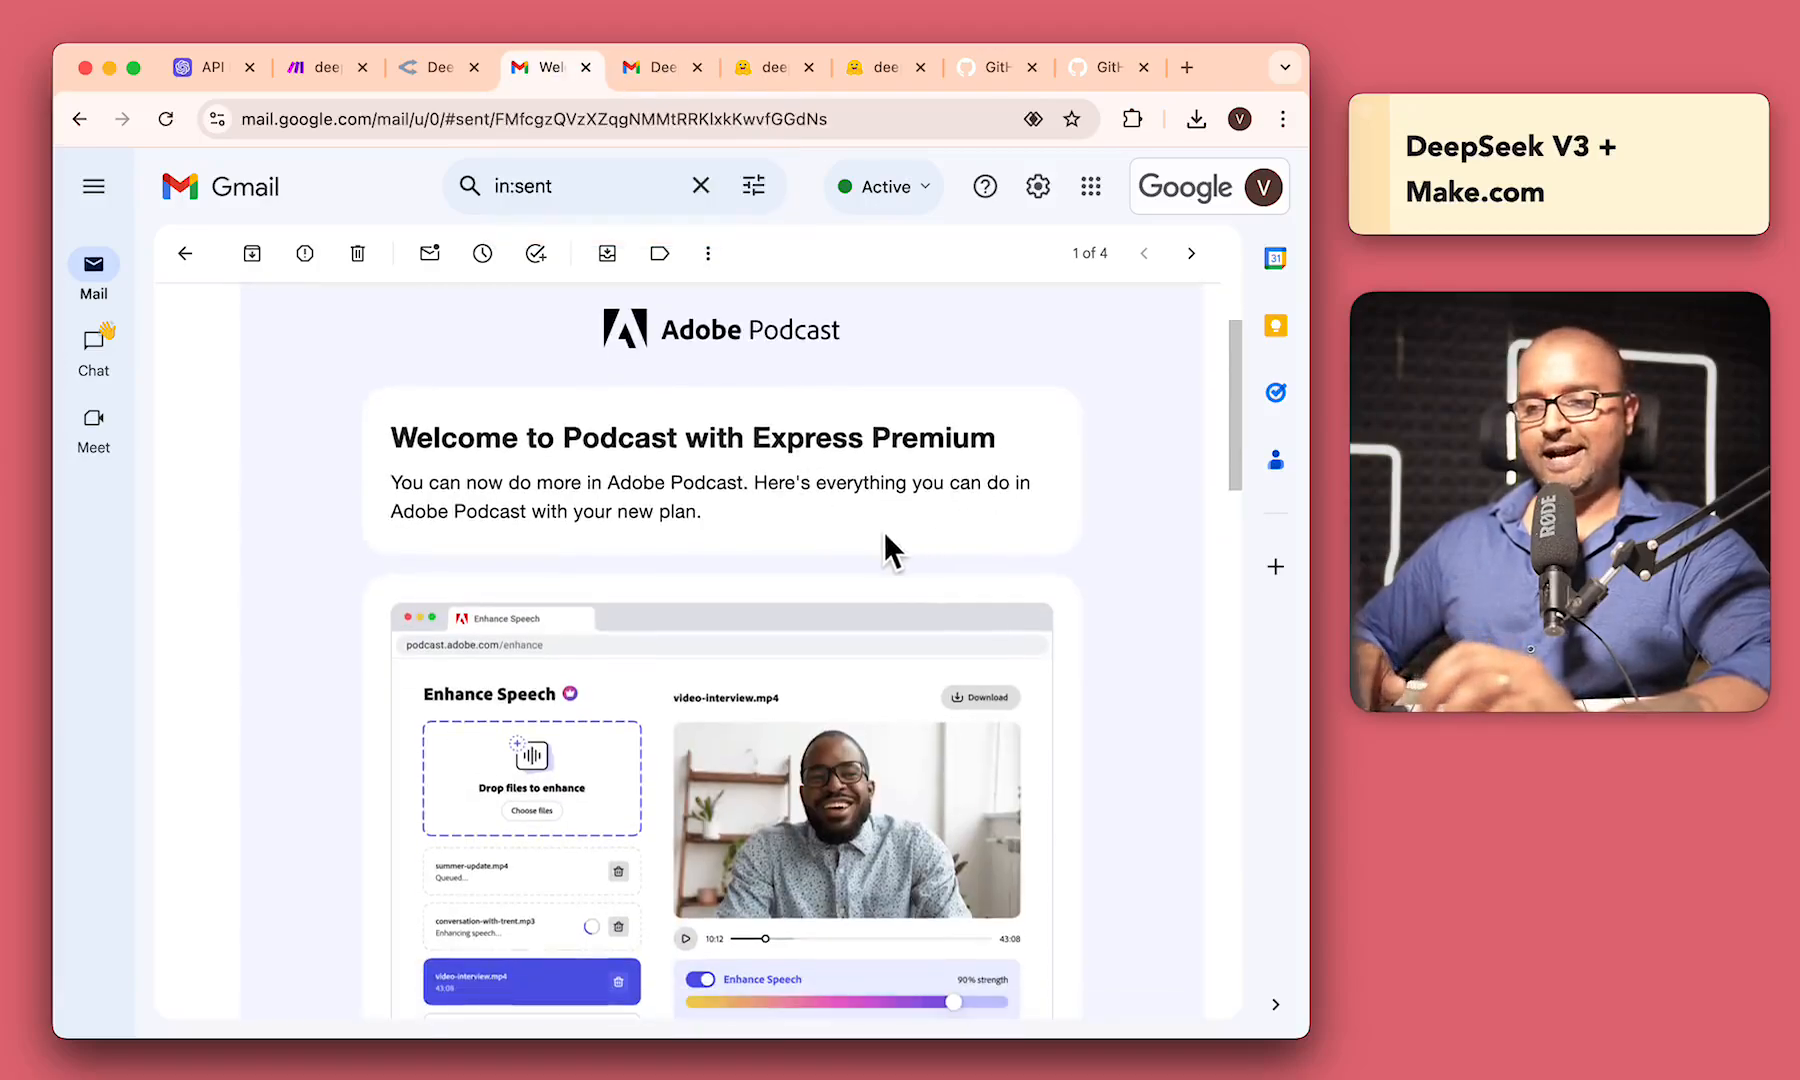
mouse_move(748, 550)
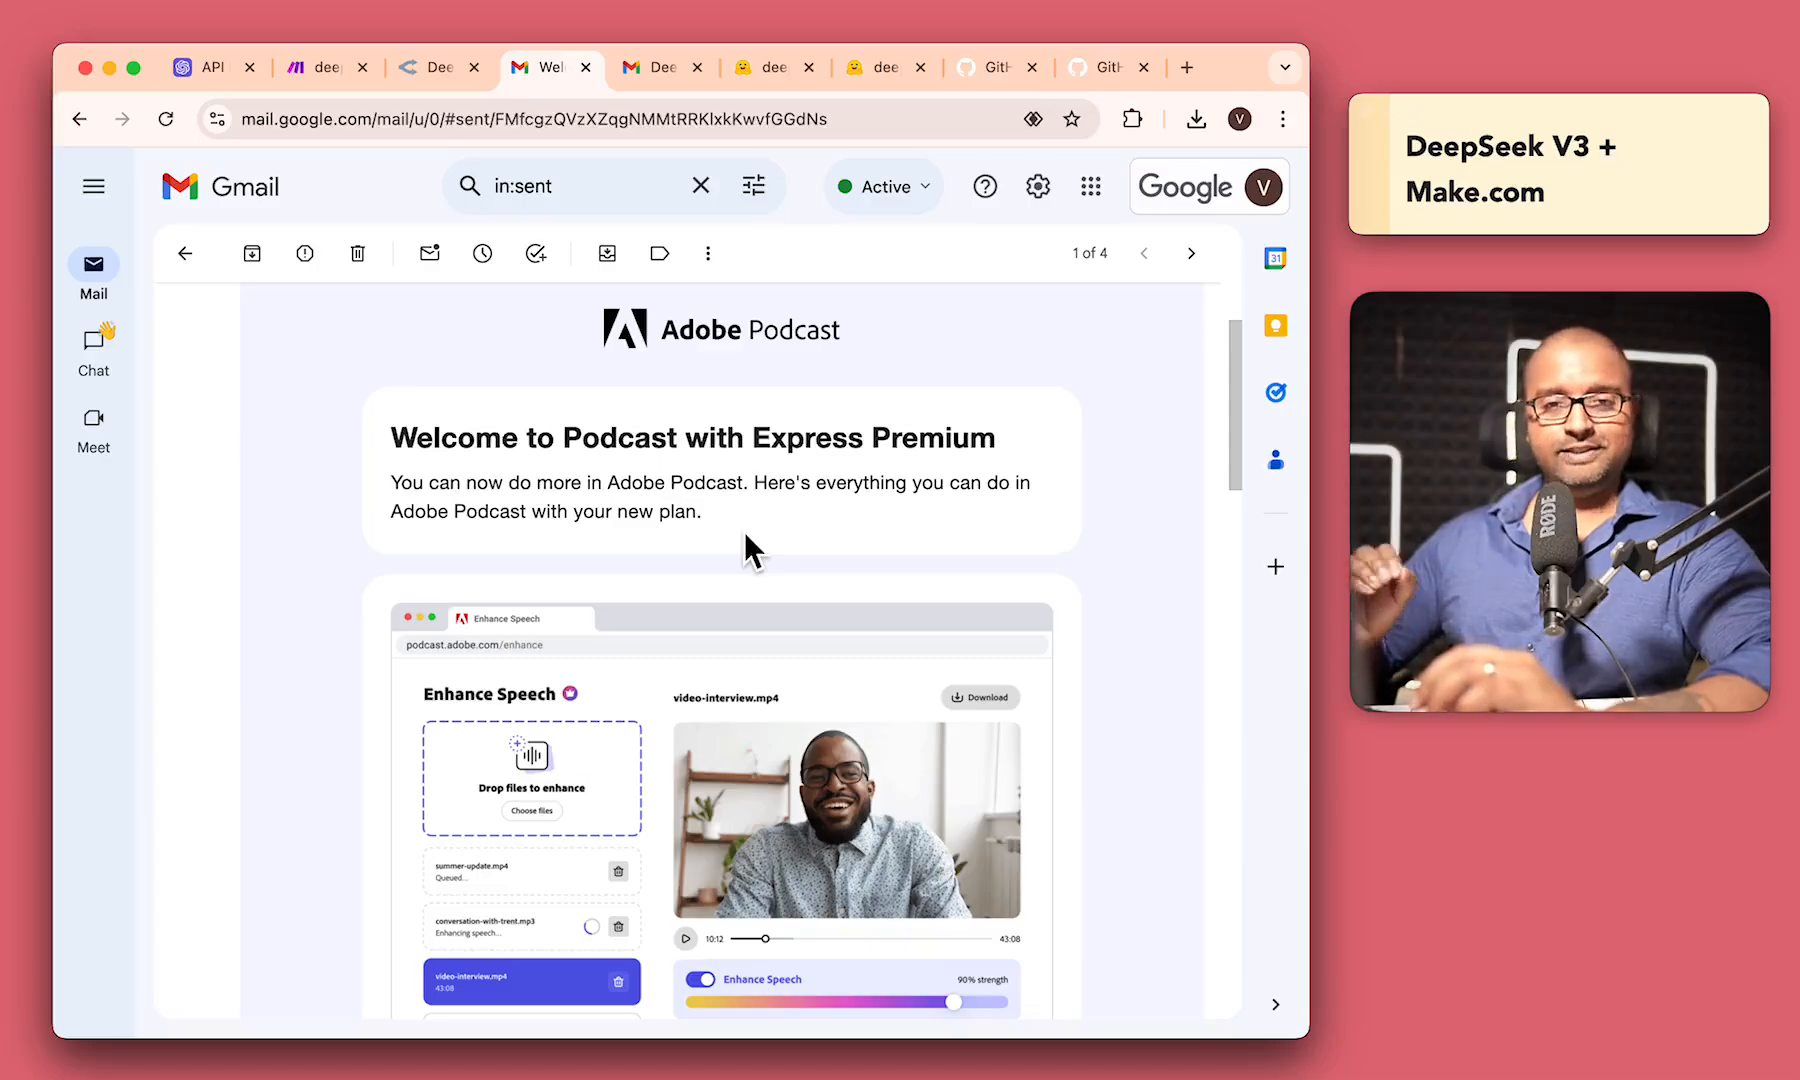
Step: Forward the Adobe Podcast email with the note 'to send this to Mark, summarise it and make it concise'
left_click(1190, 294)
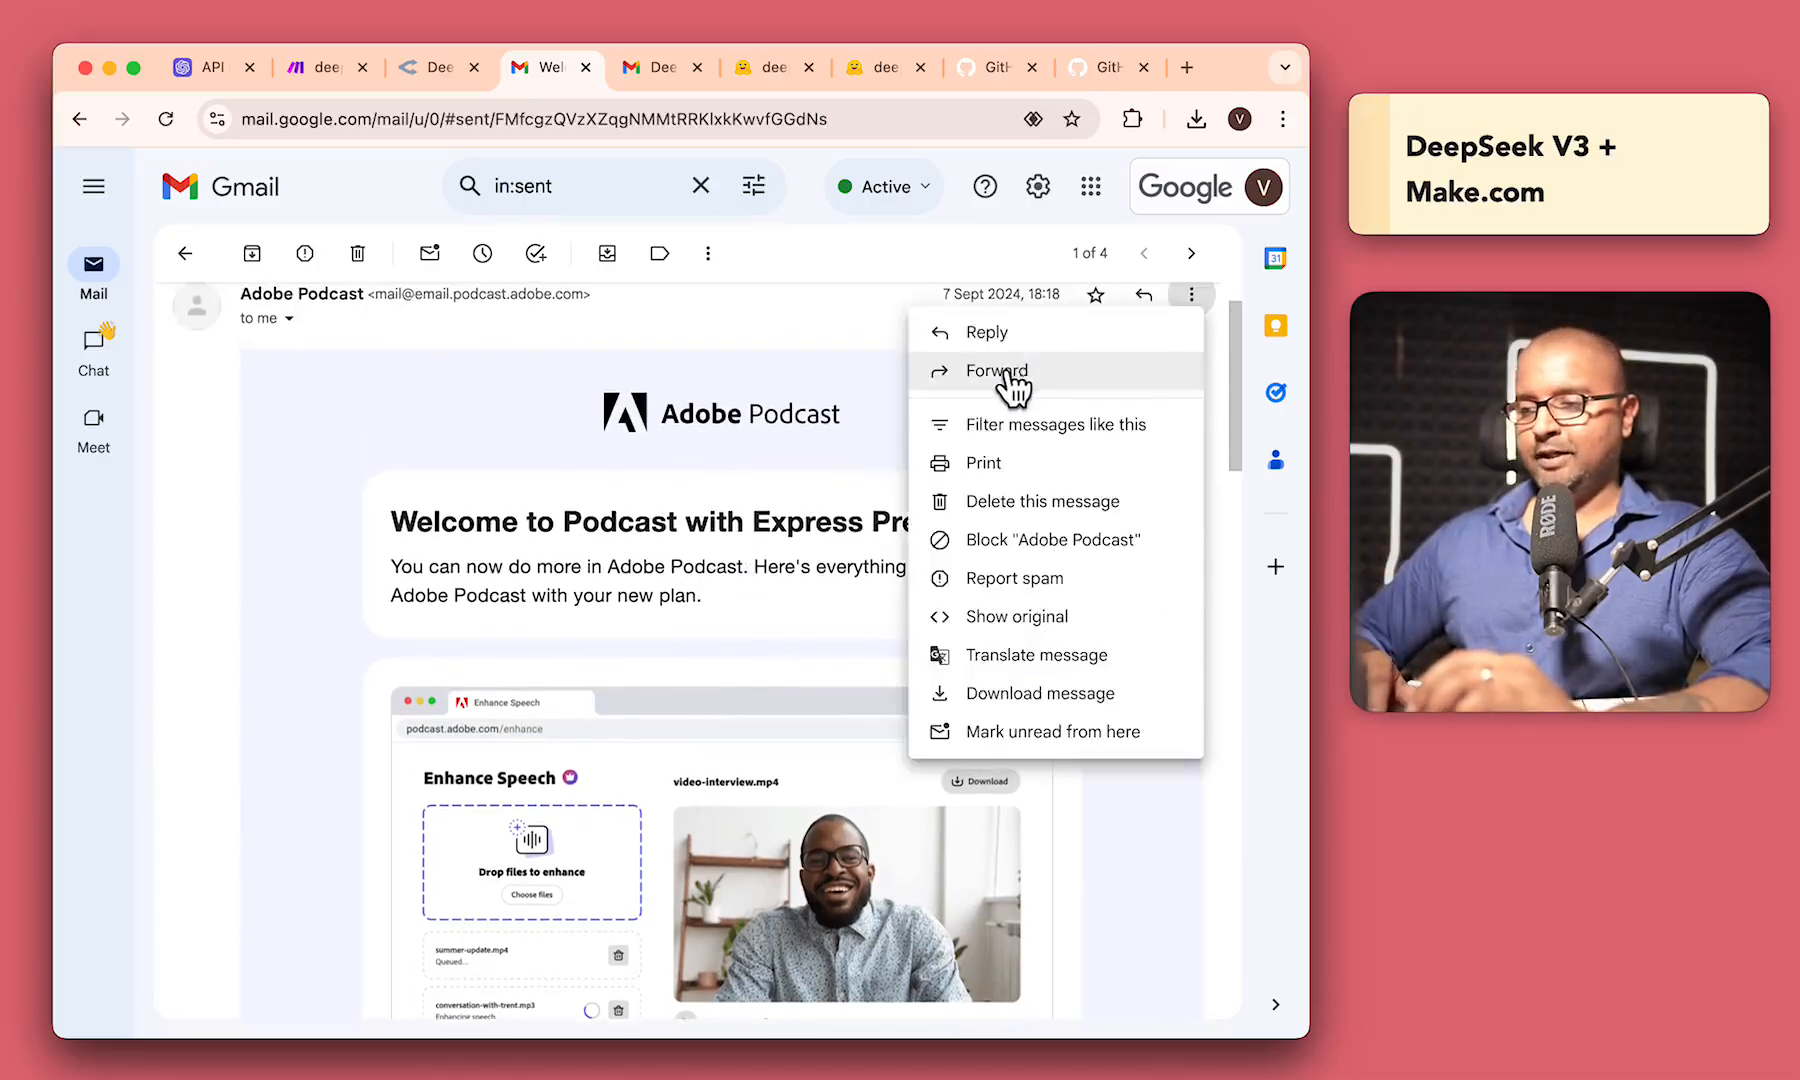
left_click(994, 370)
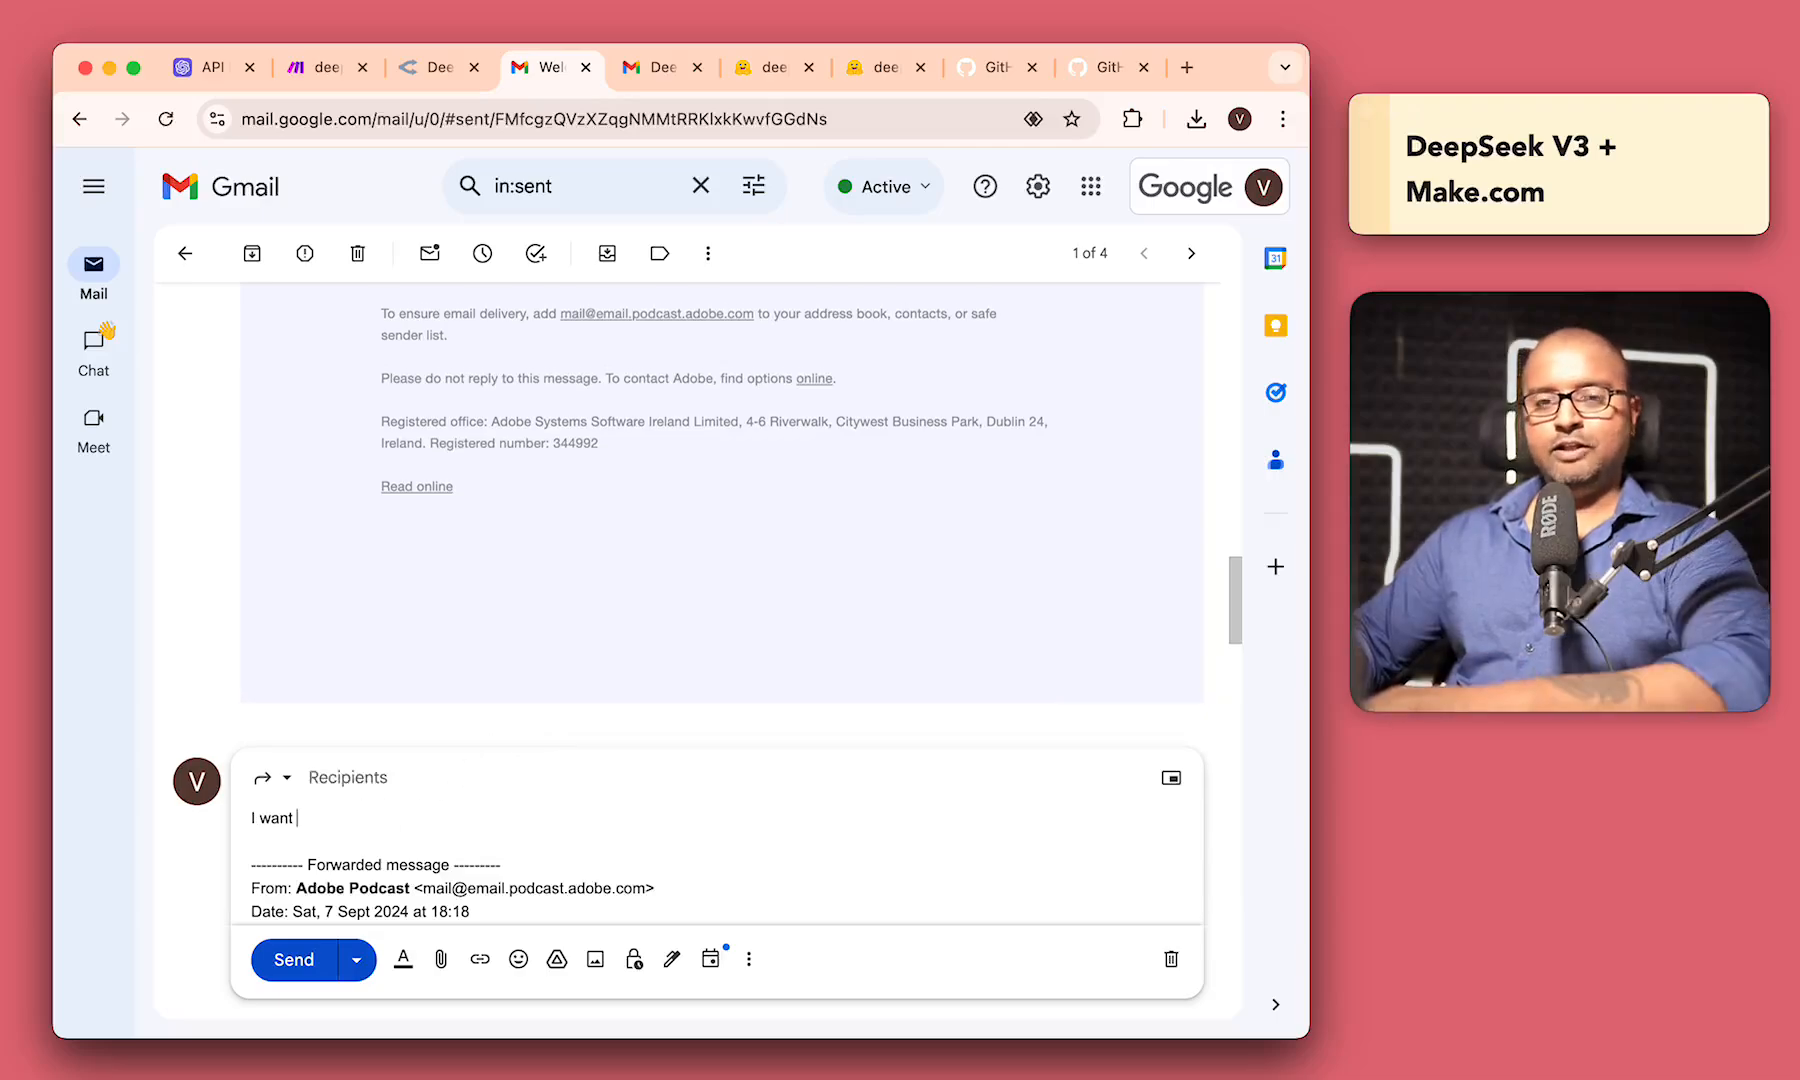
type("to send this i")
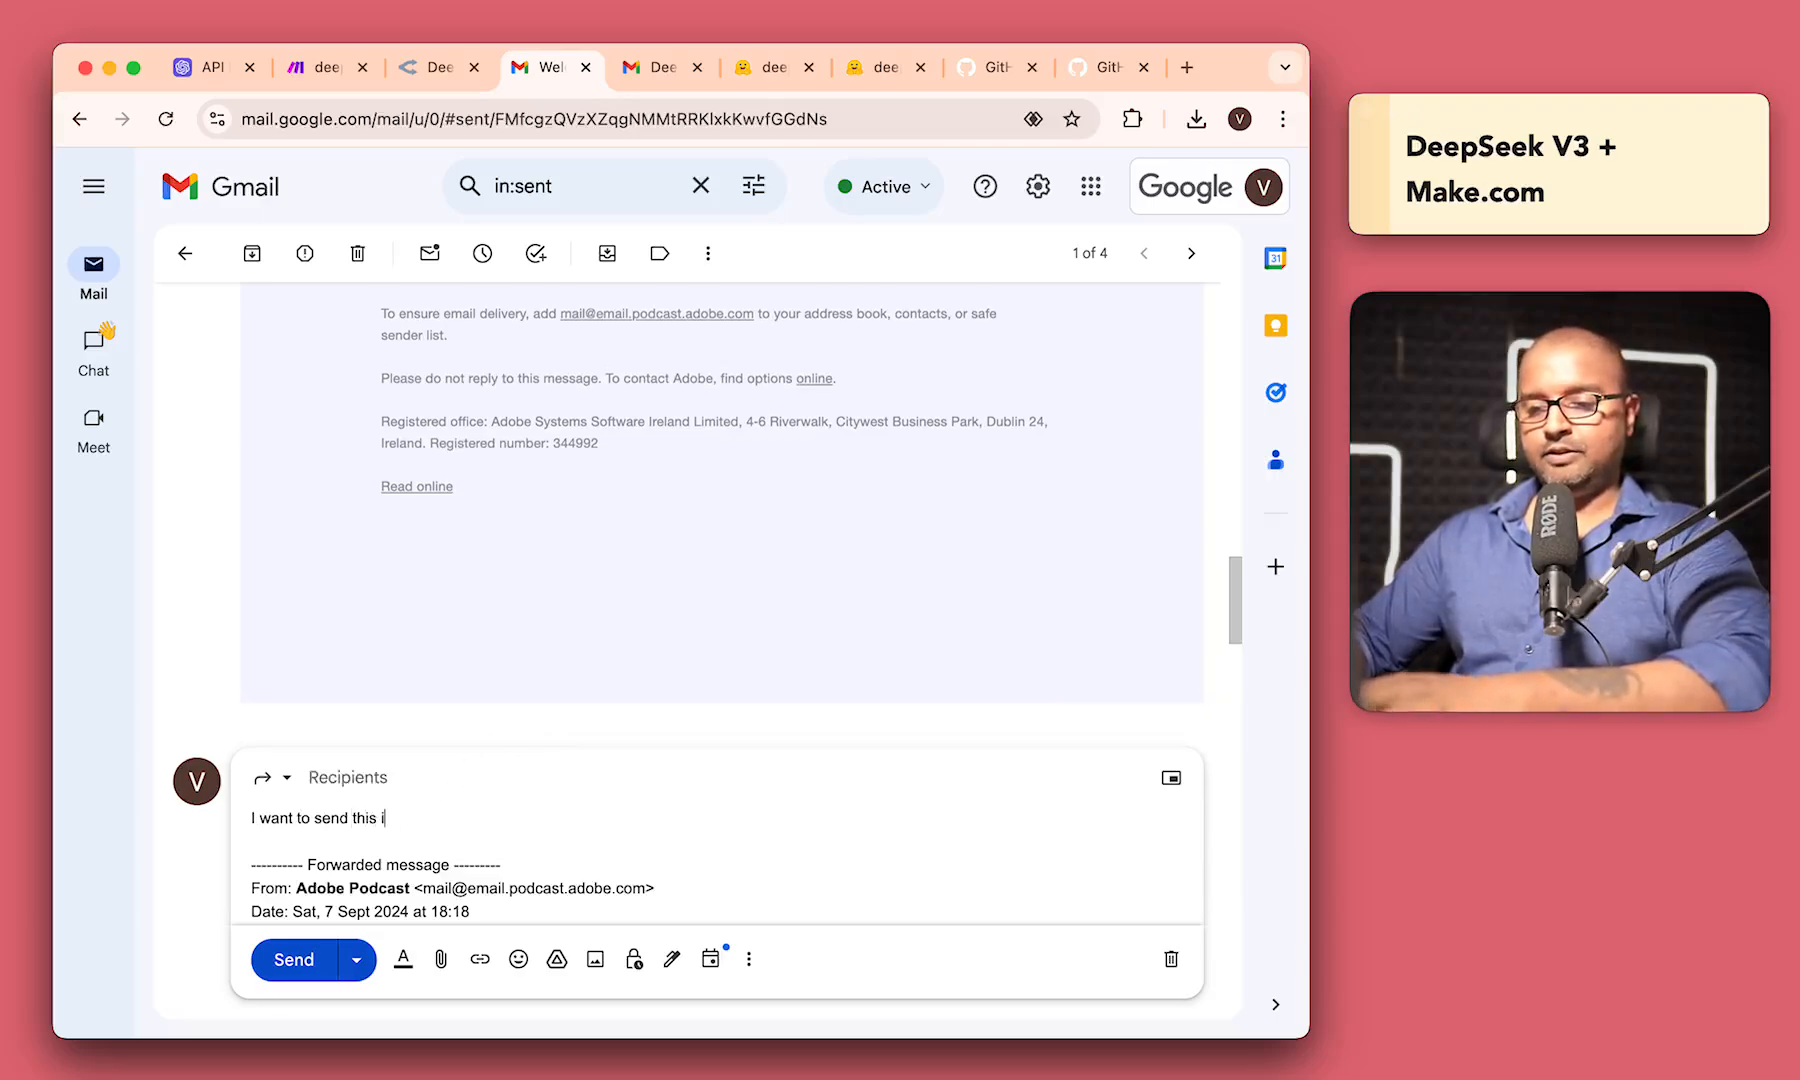
type("to Mark, summarise it and")
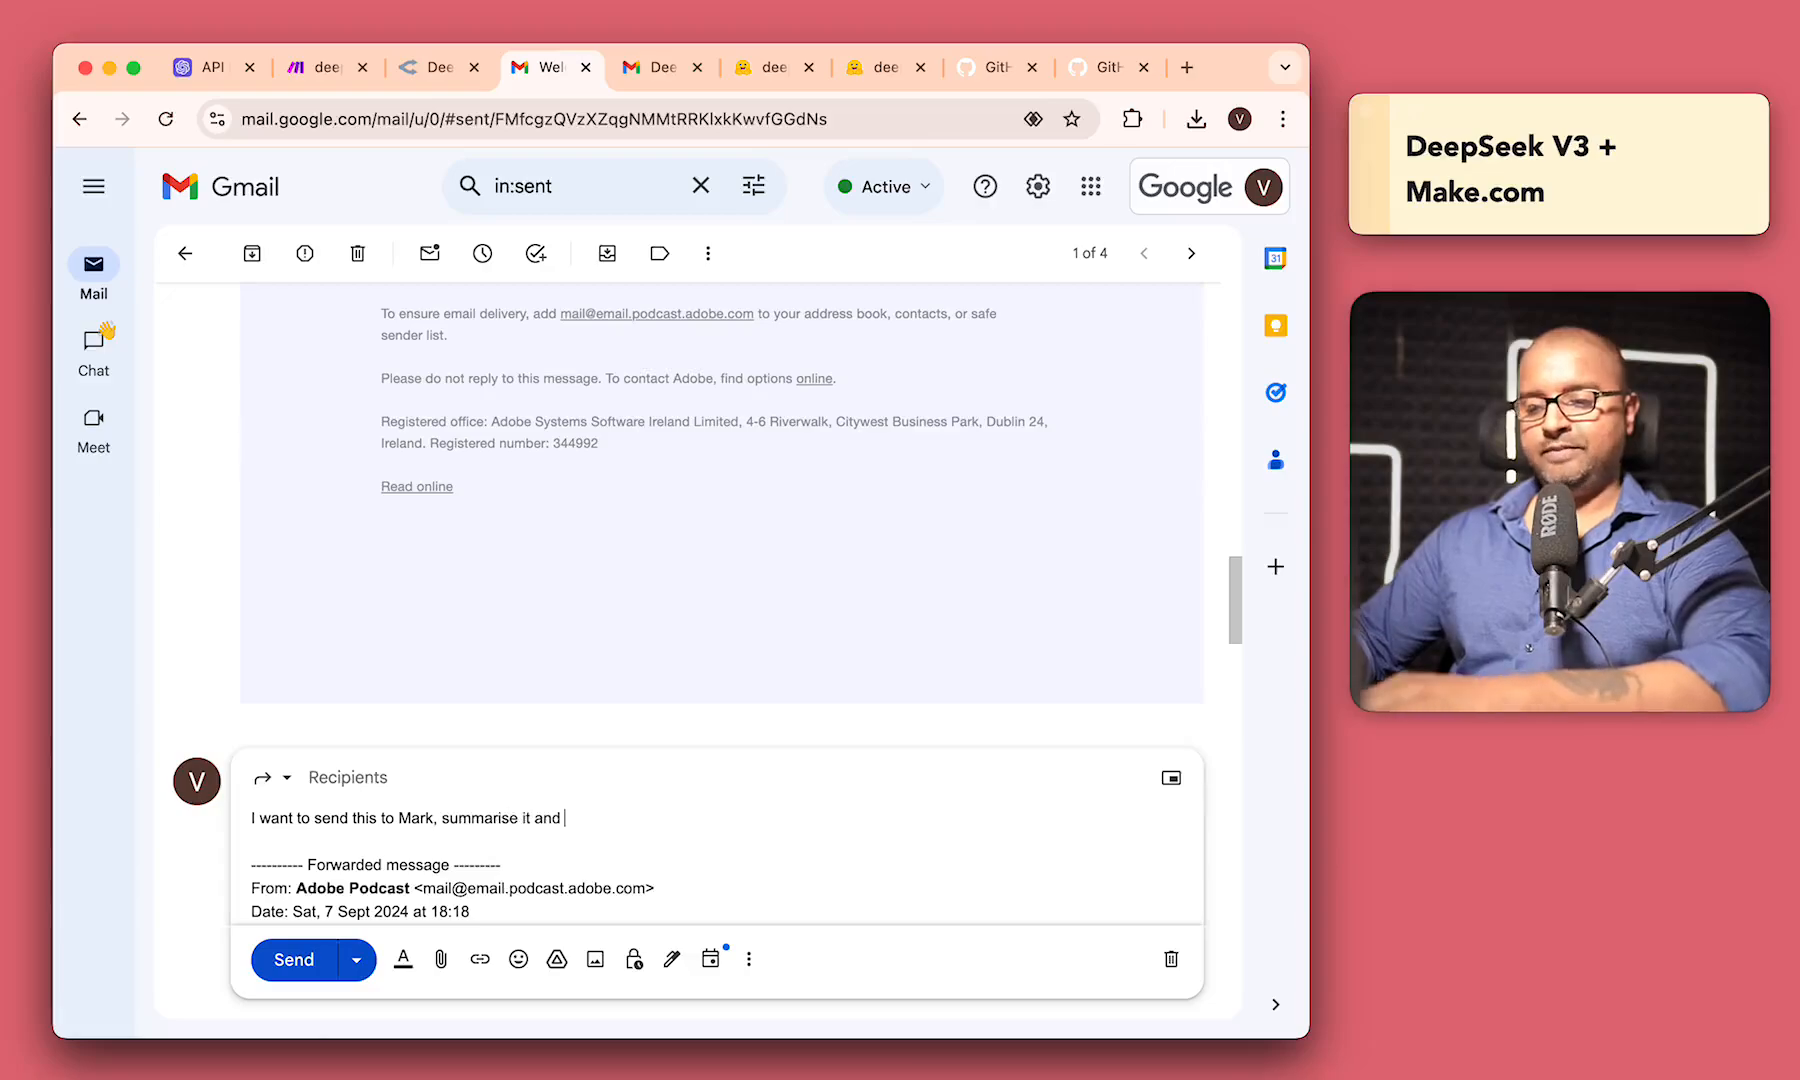
type("make it concise")
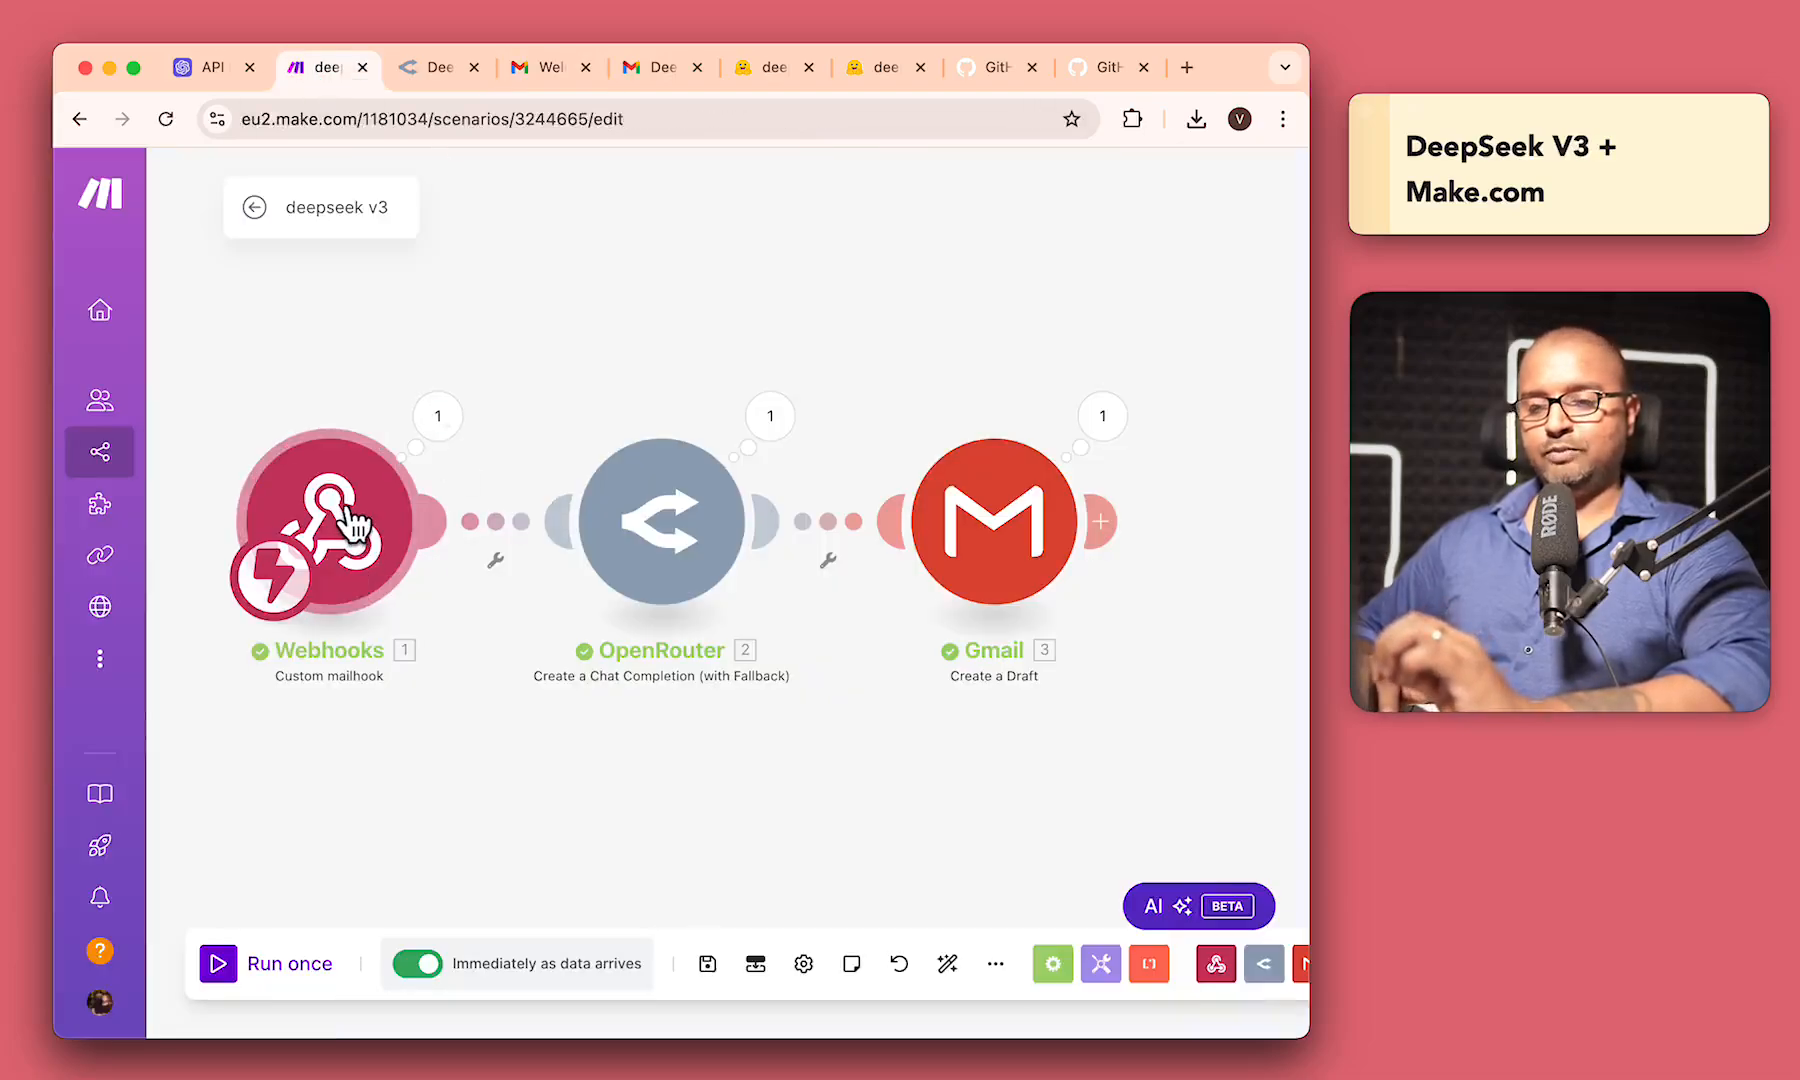
Step: Address the forward to the copied Make.com mailhook and send it
left_click(549, 67)
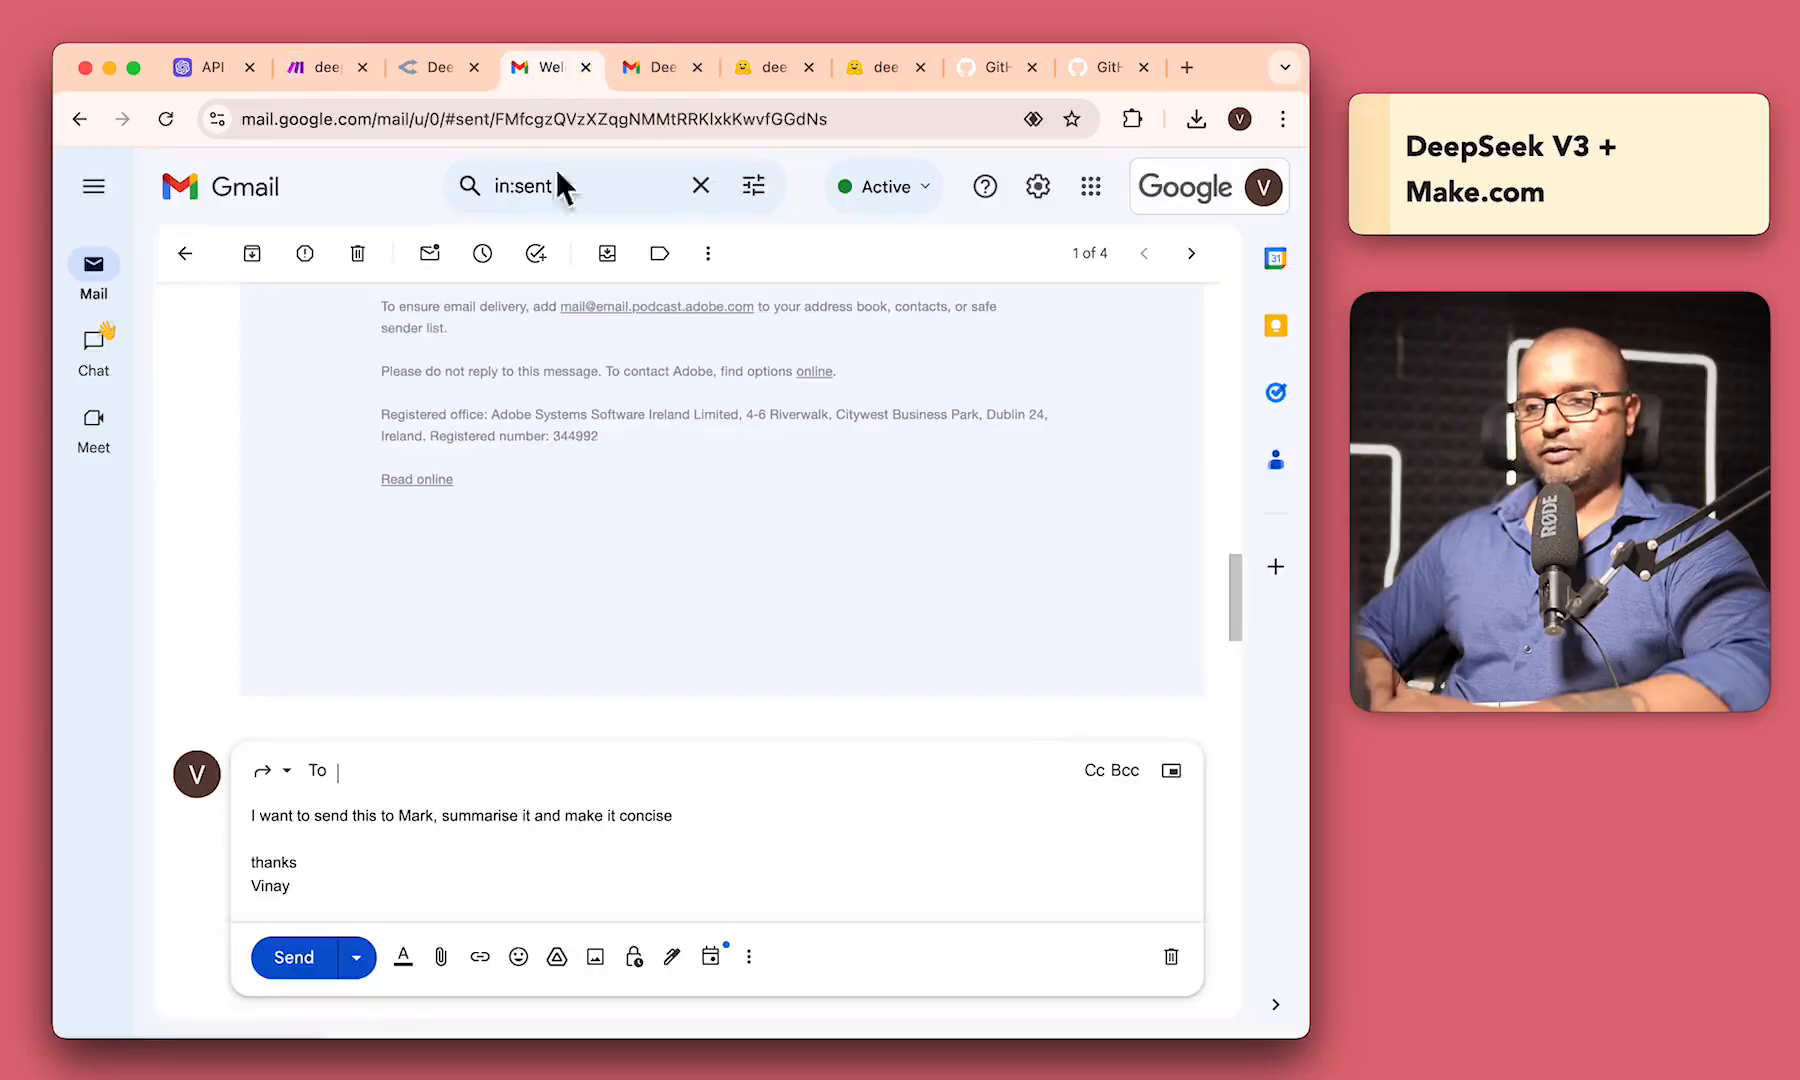
left_click(293, 957)
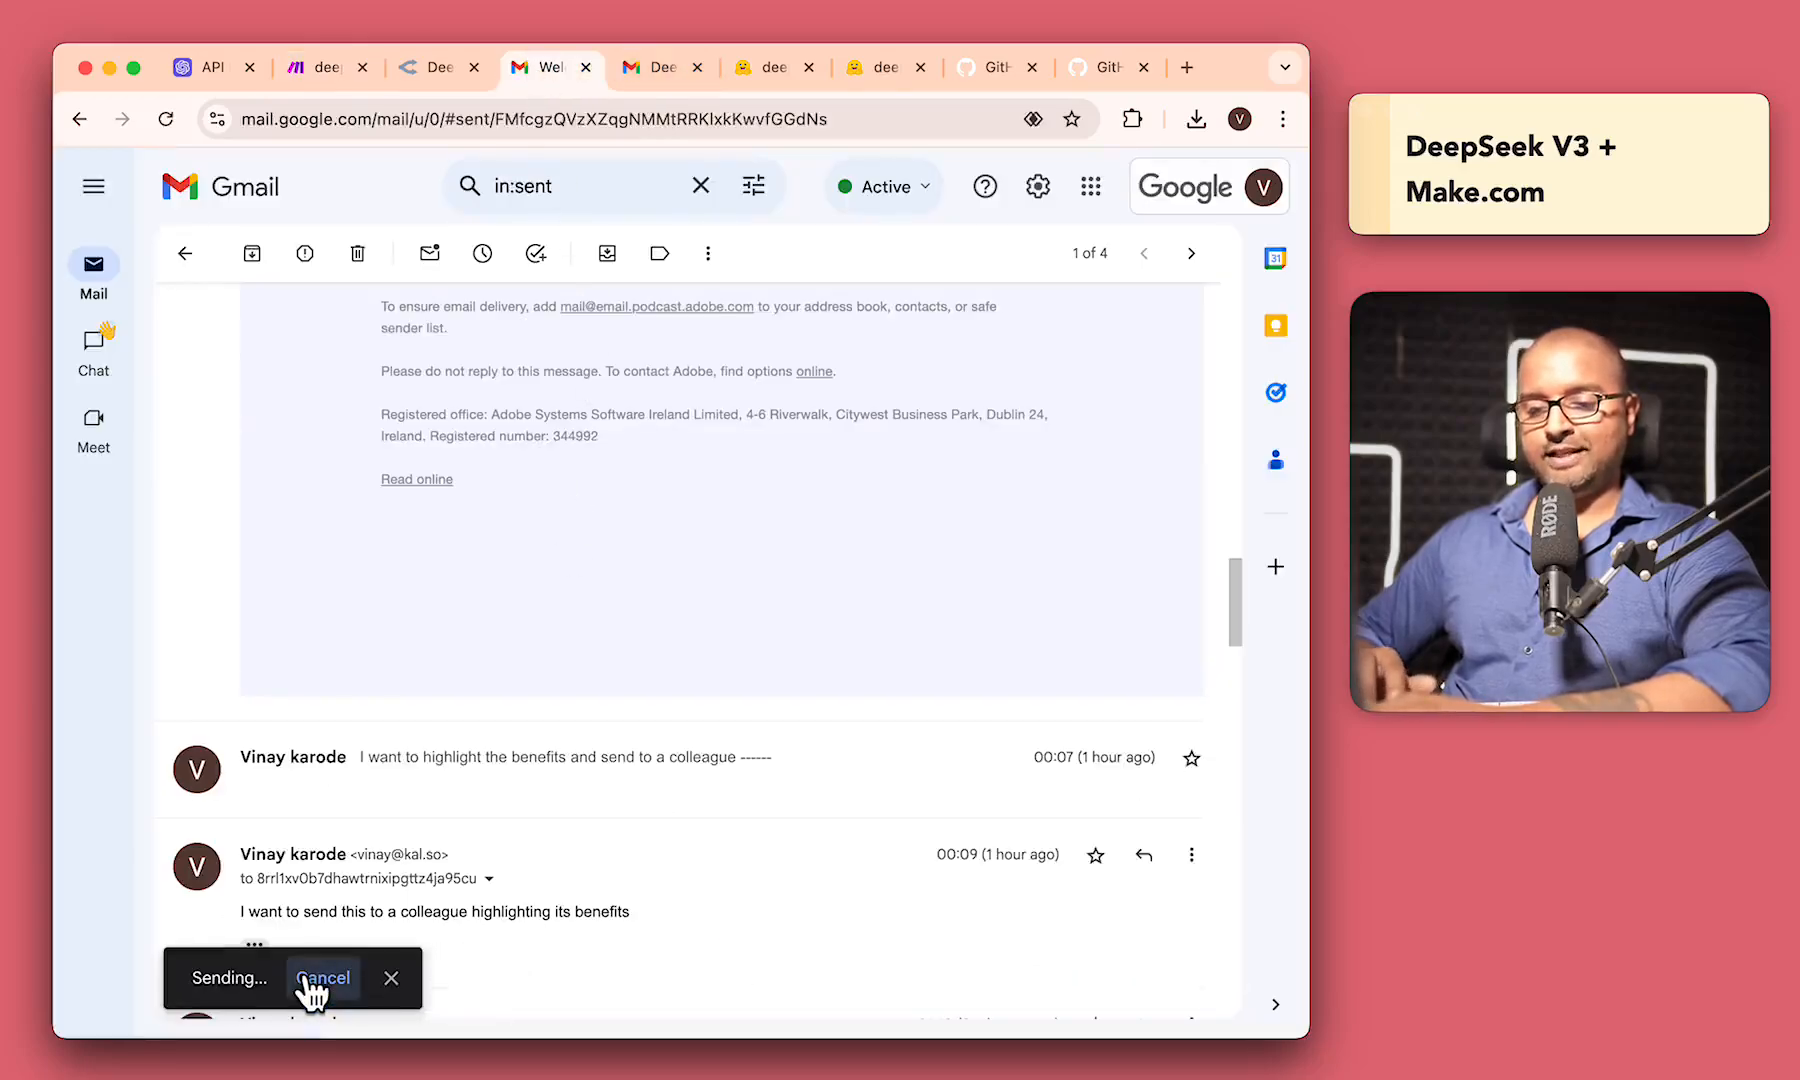
left_click(326, 67)
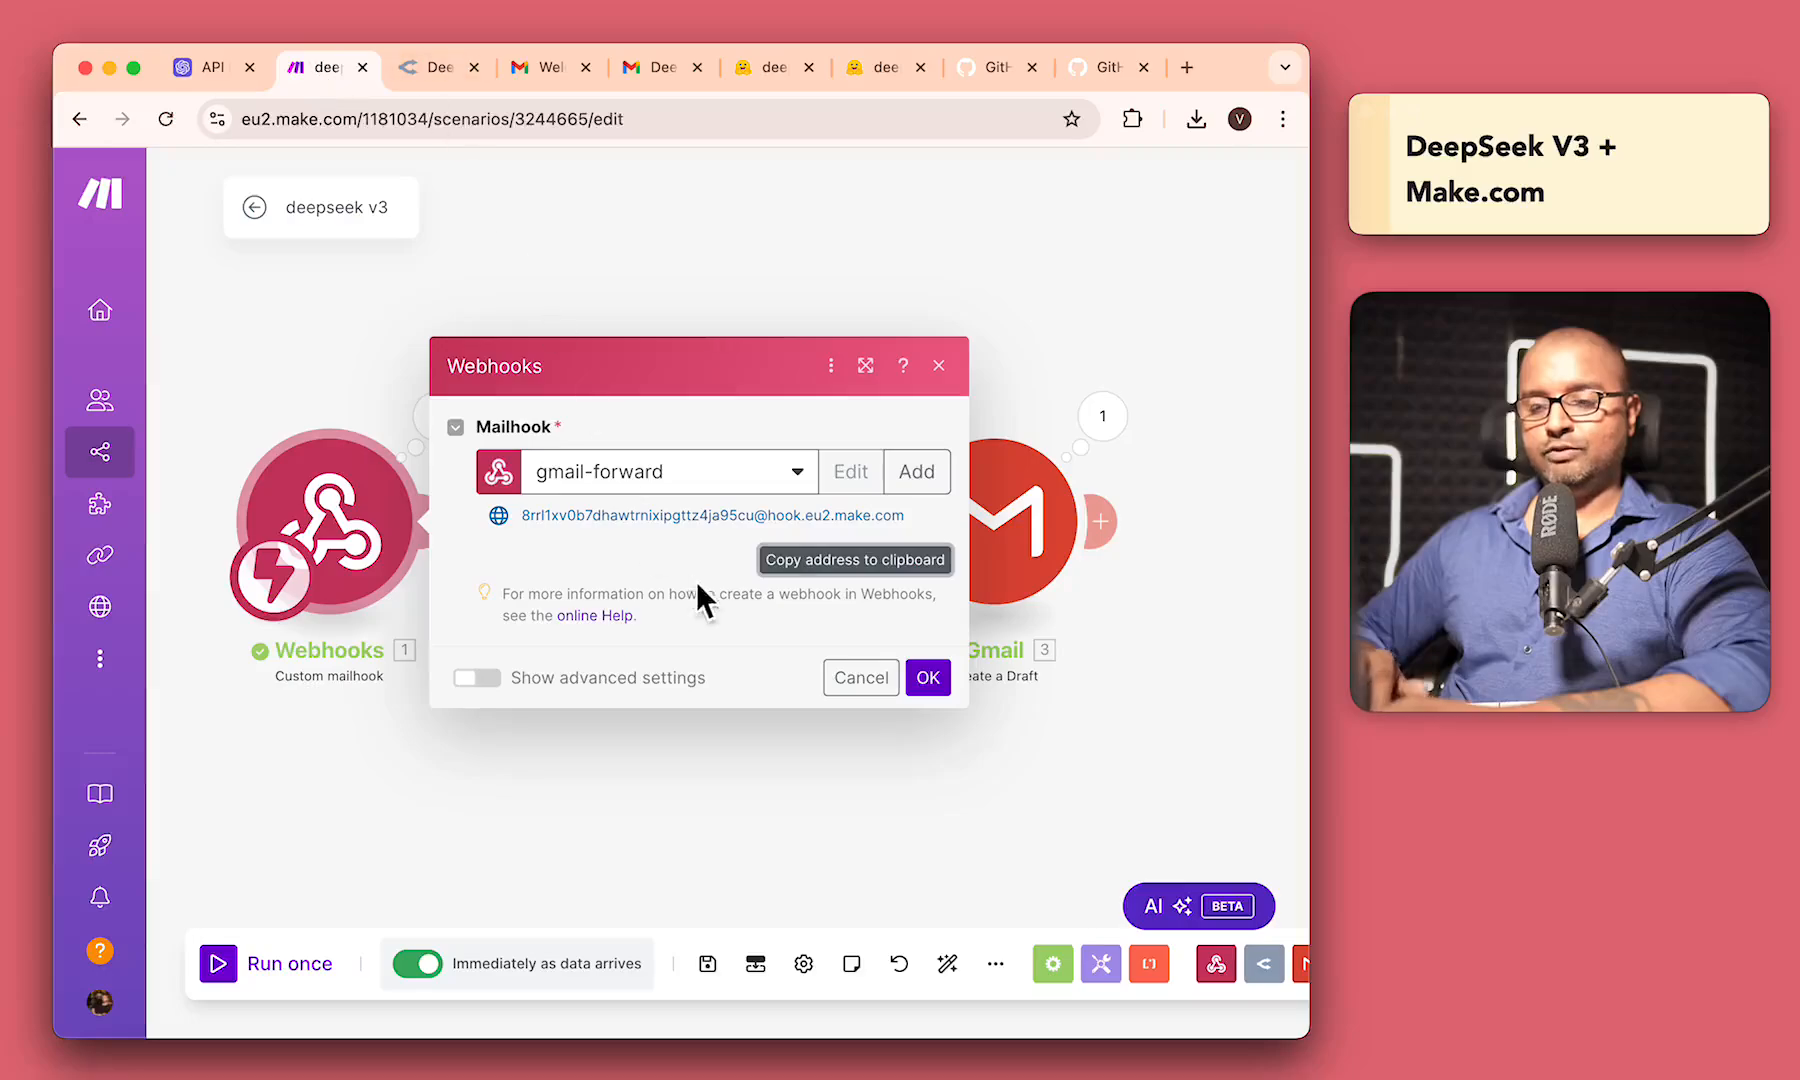
left_click(657, 67)
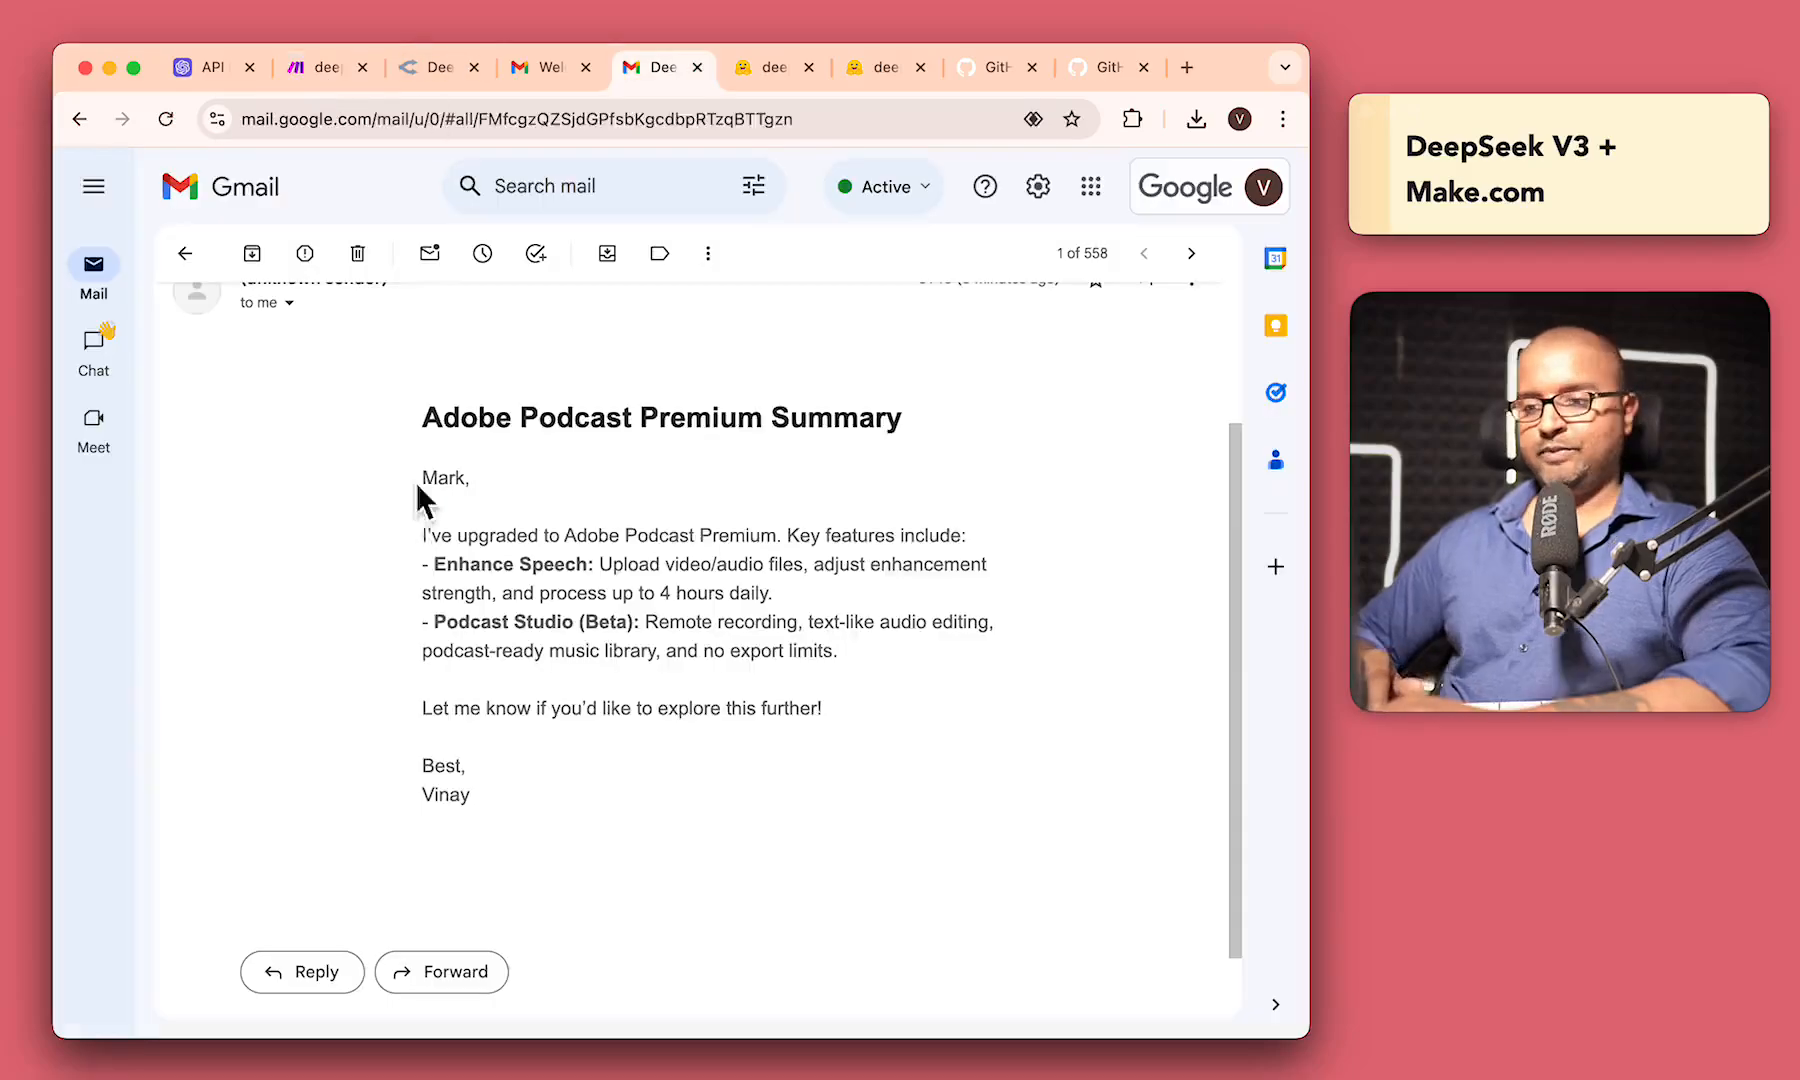
Step: Scroll through the Adobe Podcast Premium Summary draft, then return to the Make.com scenario
scroll("up", 3)
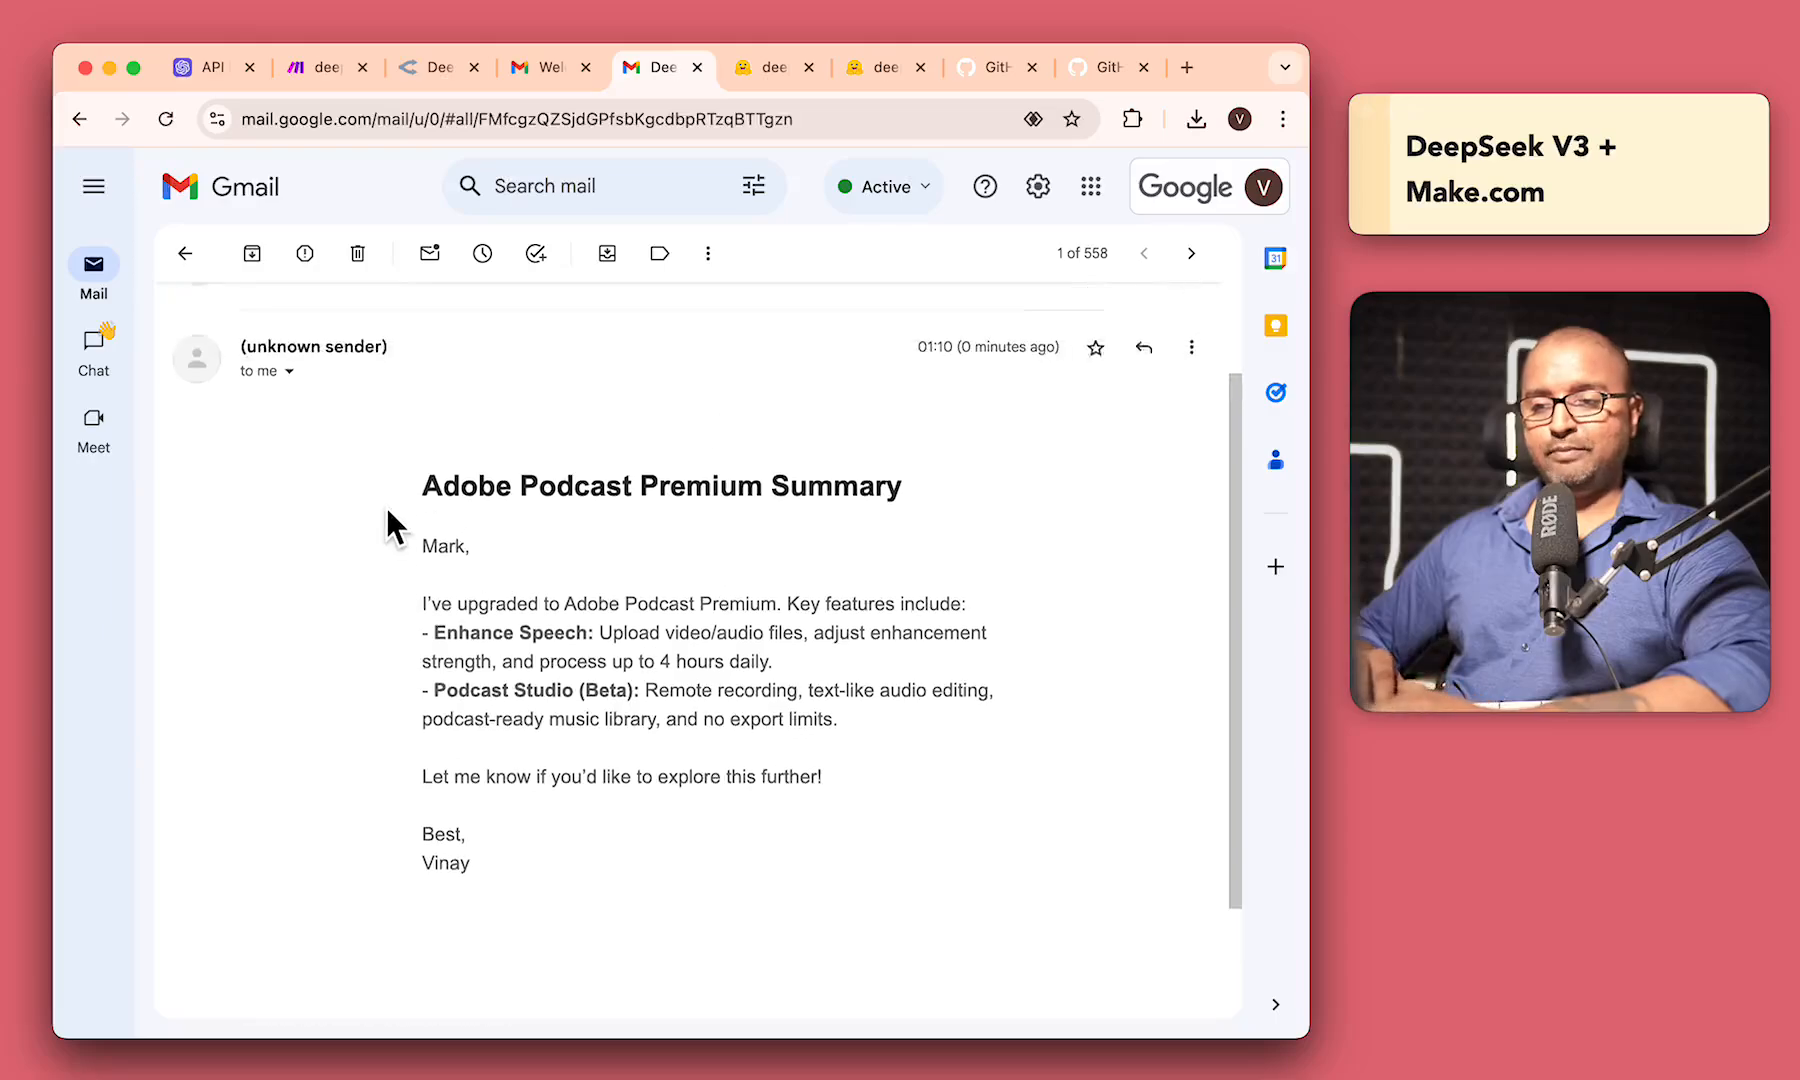
scroll("down", 3)
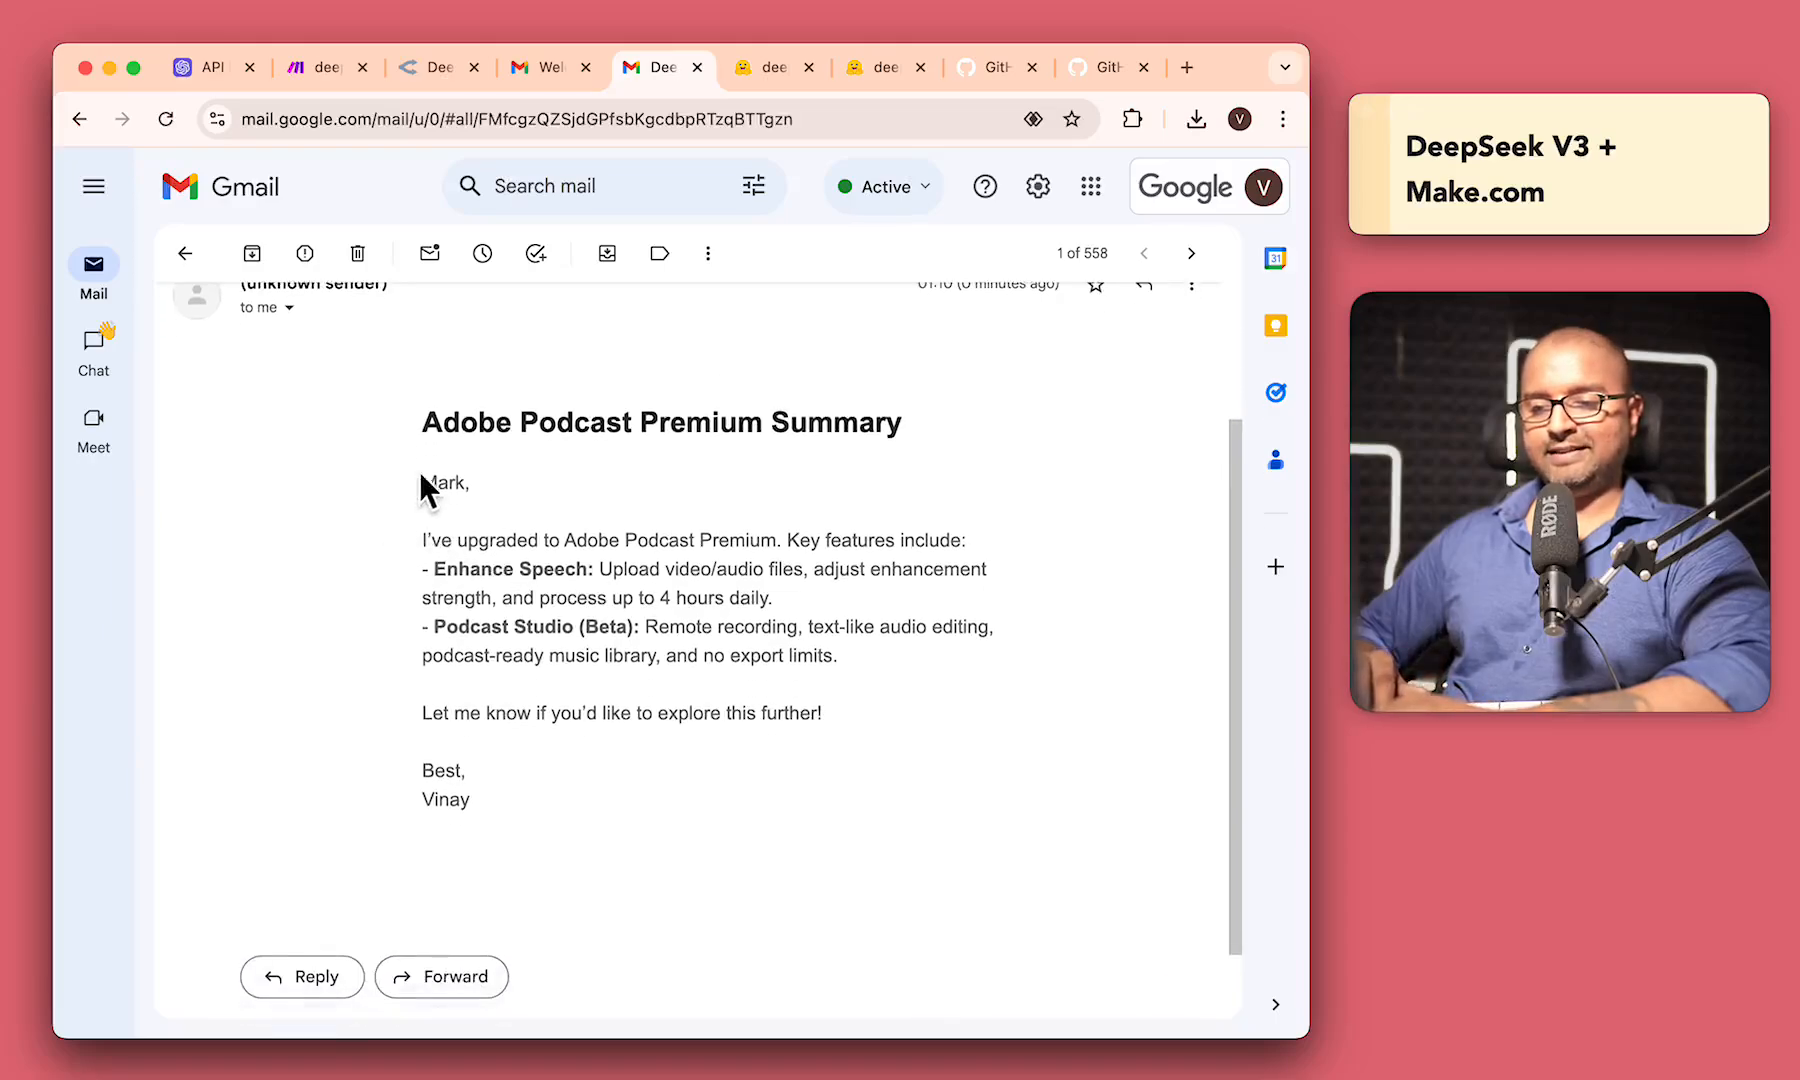
mouse_move(404, 605)
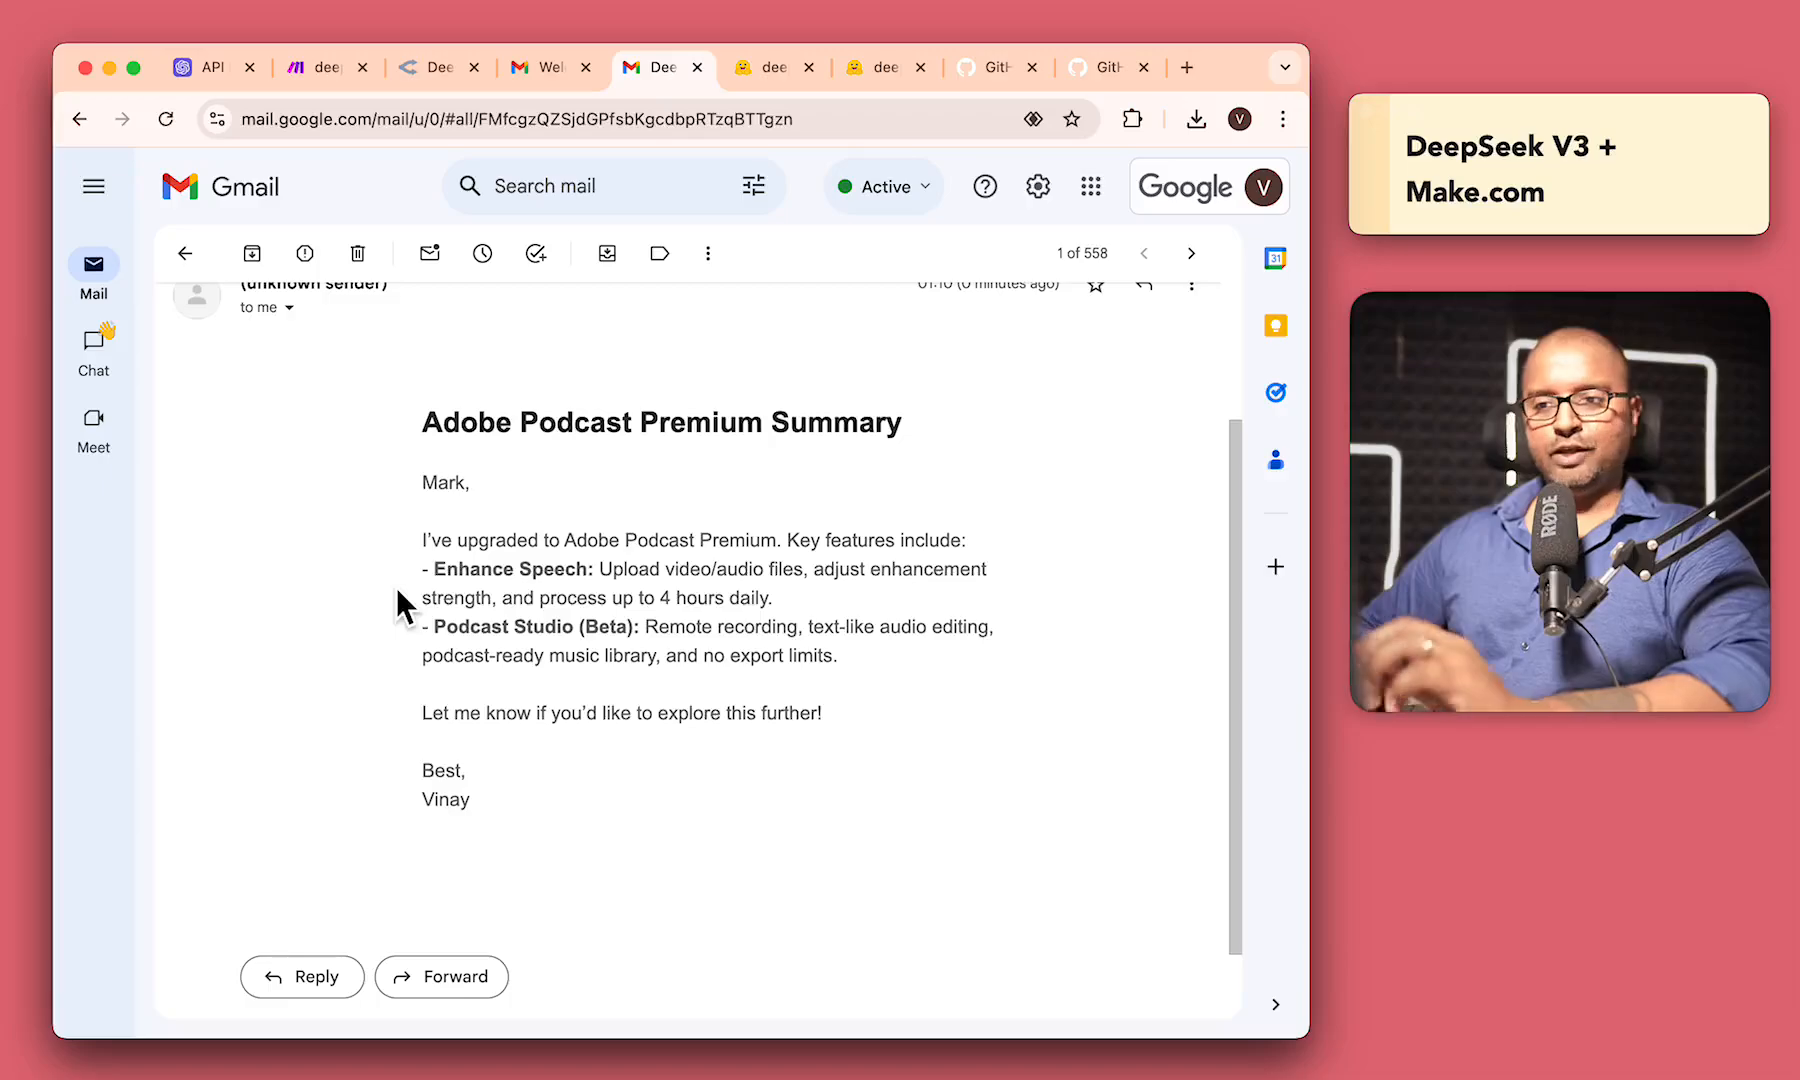
left_click(327, 67)
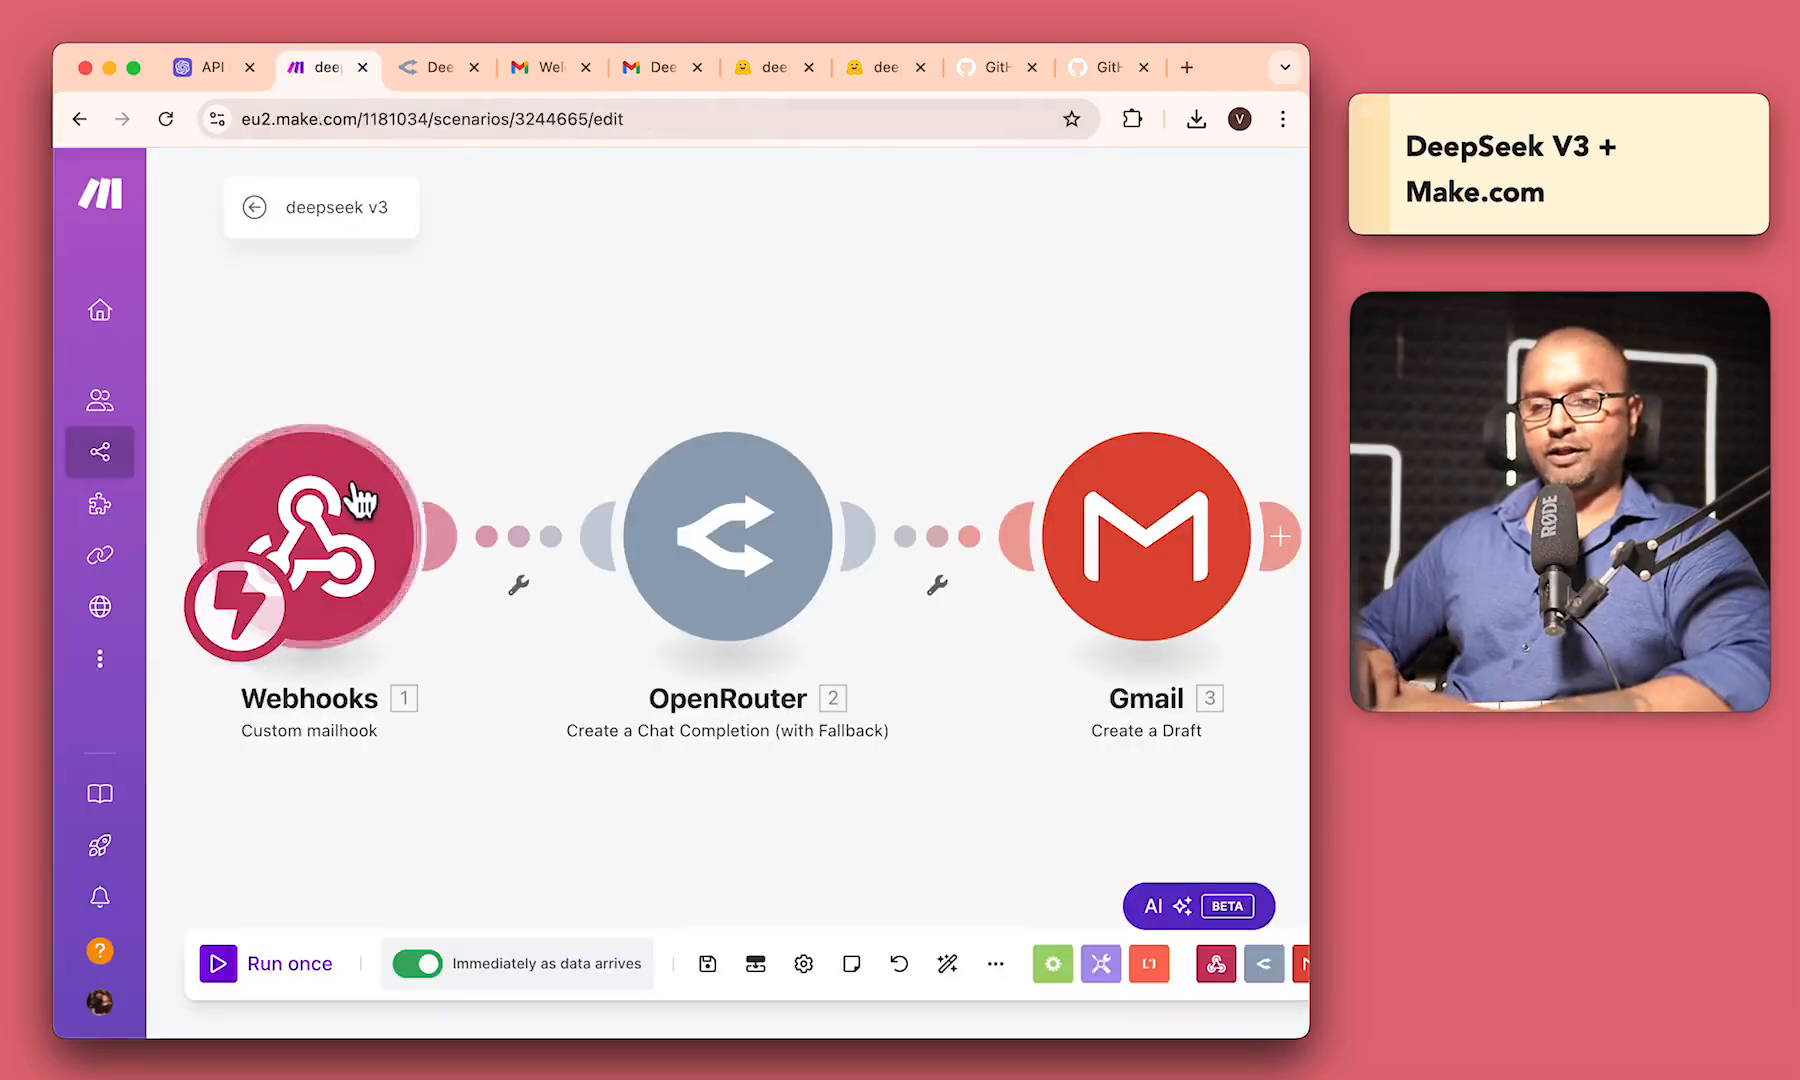
mouse_move(333, 384)
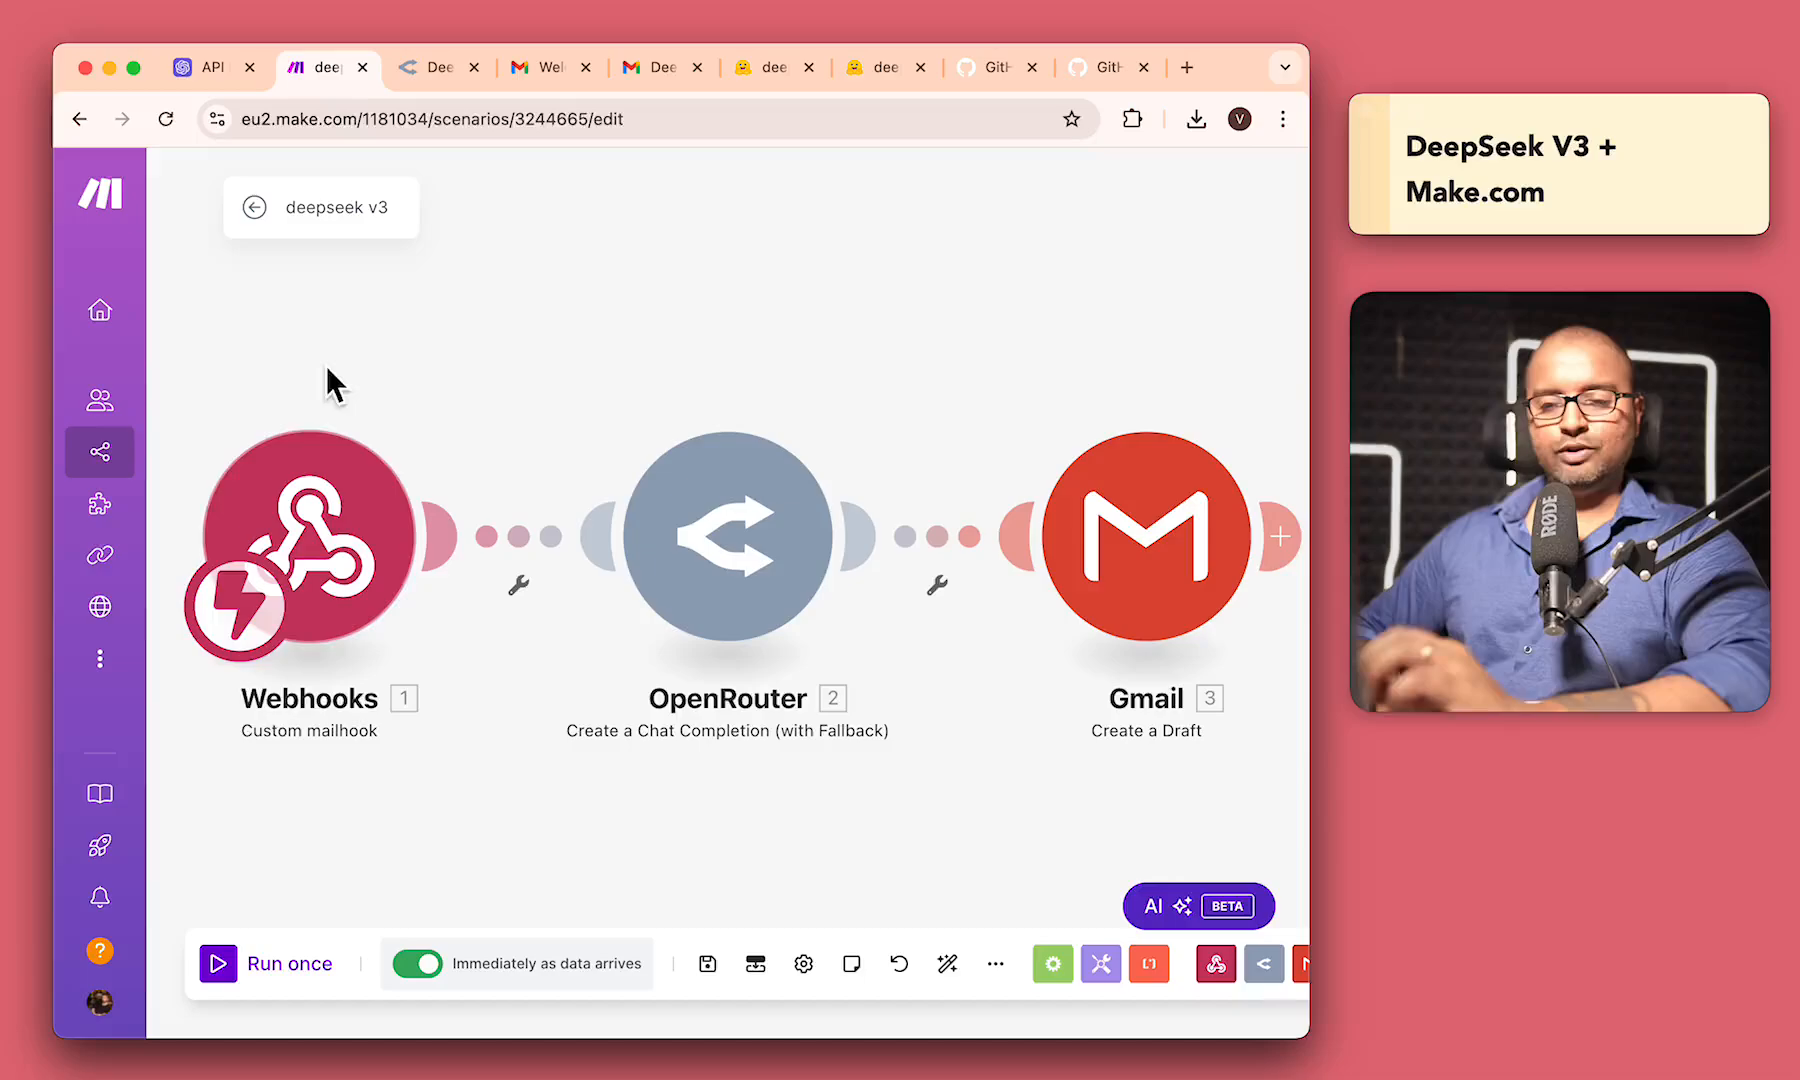
Step: Open the latest successful run in scenario history and inspect the forwarded email's Text output
left_click(254, 207)
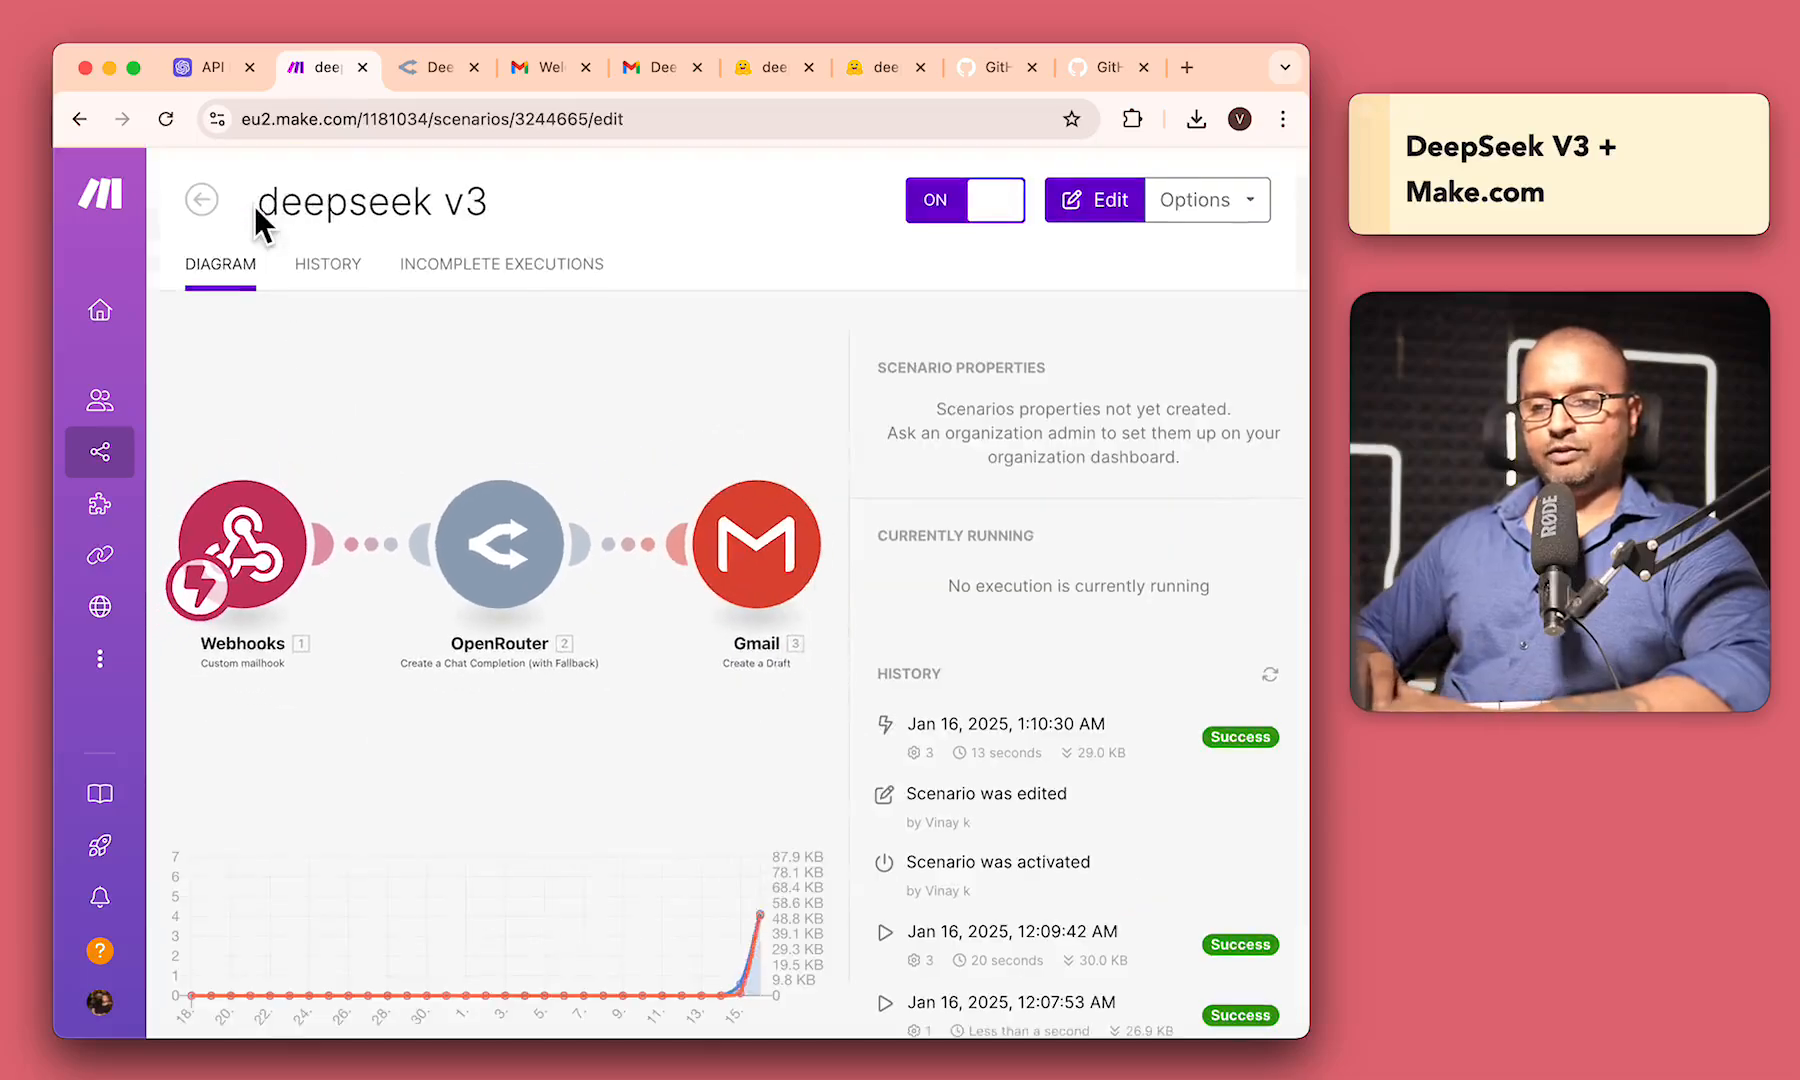
left_click(327, 264)
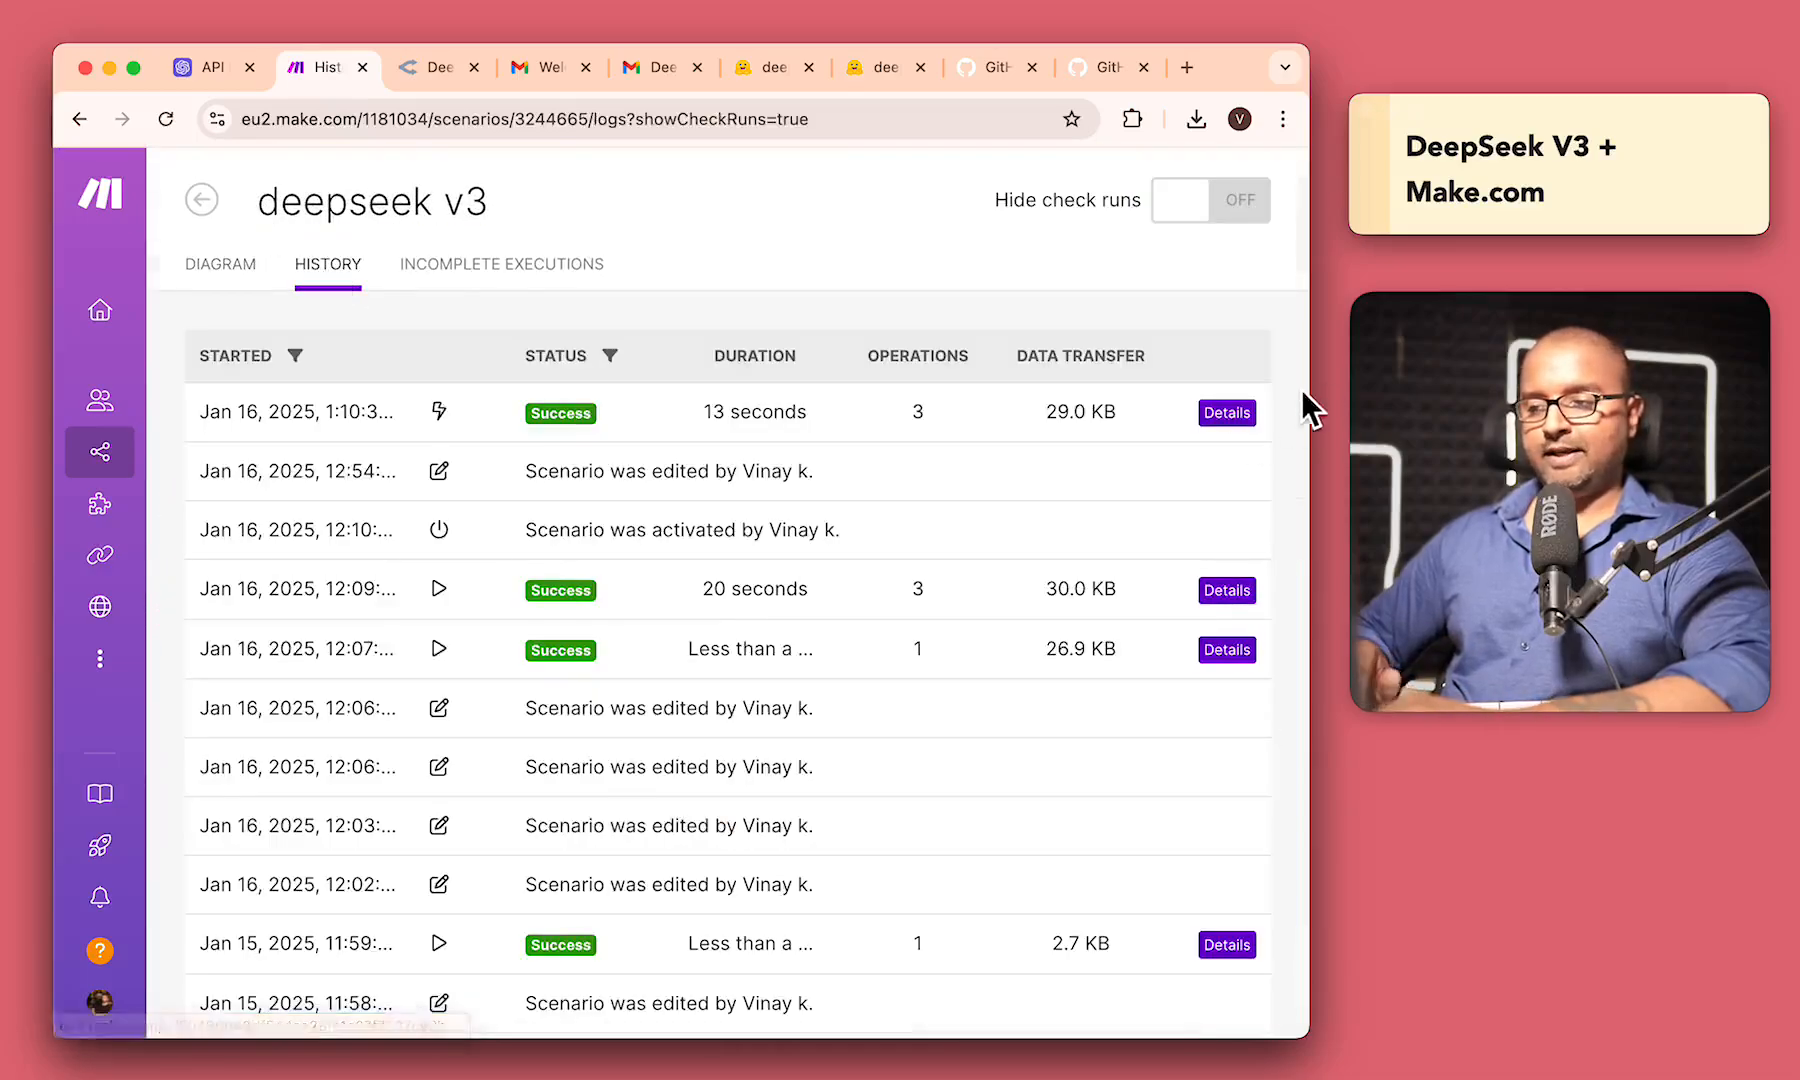
left_click(1226, 412)
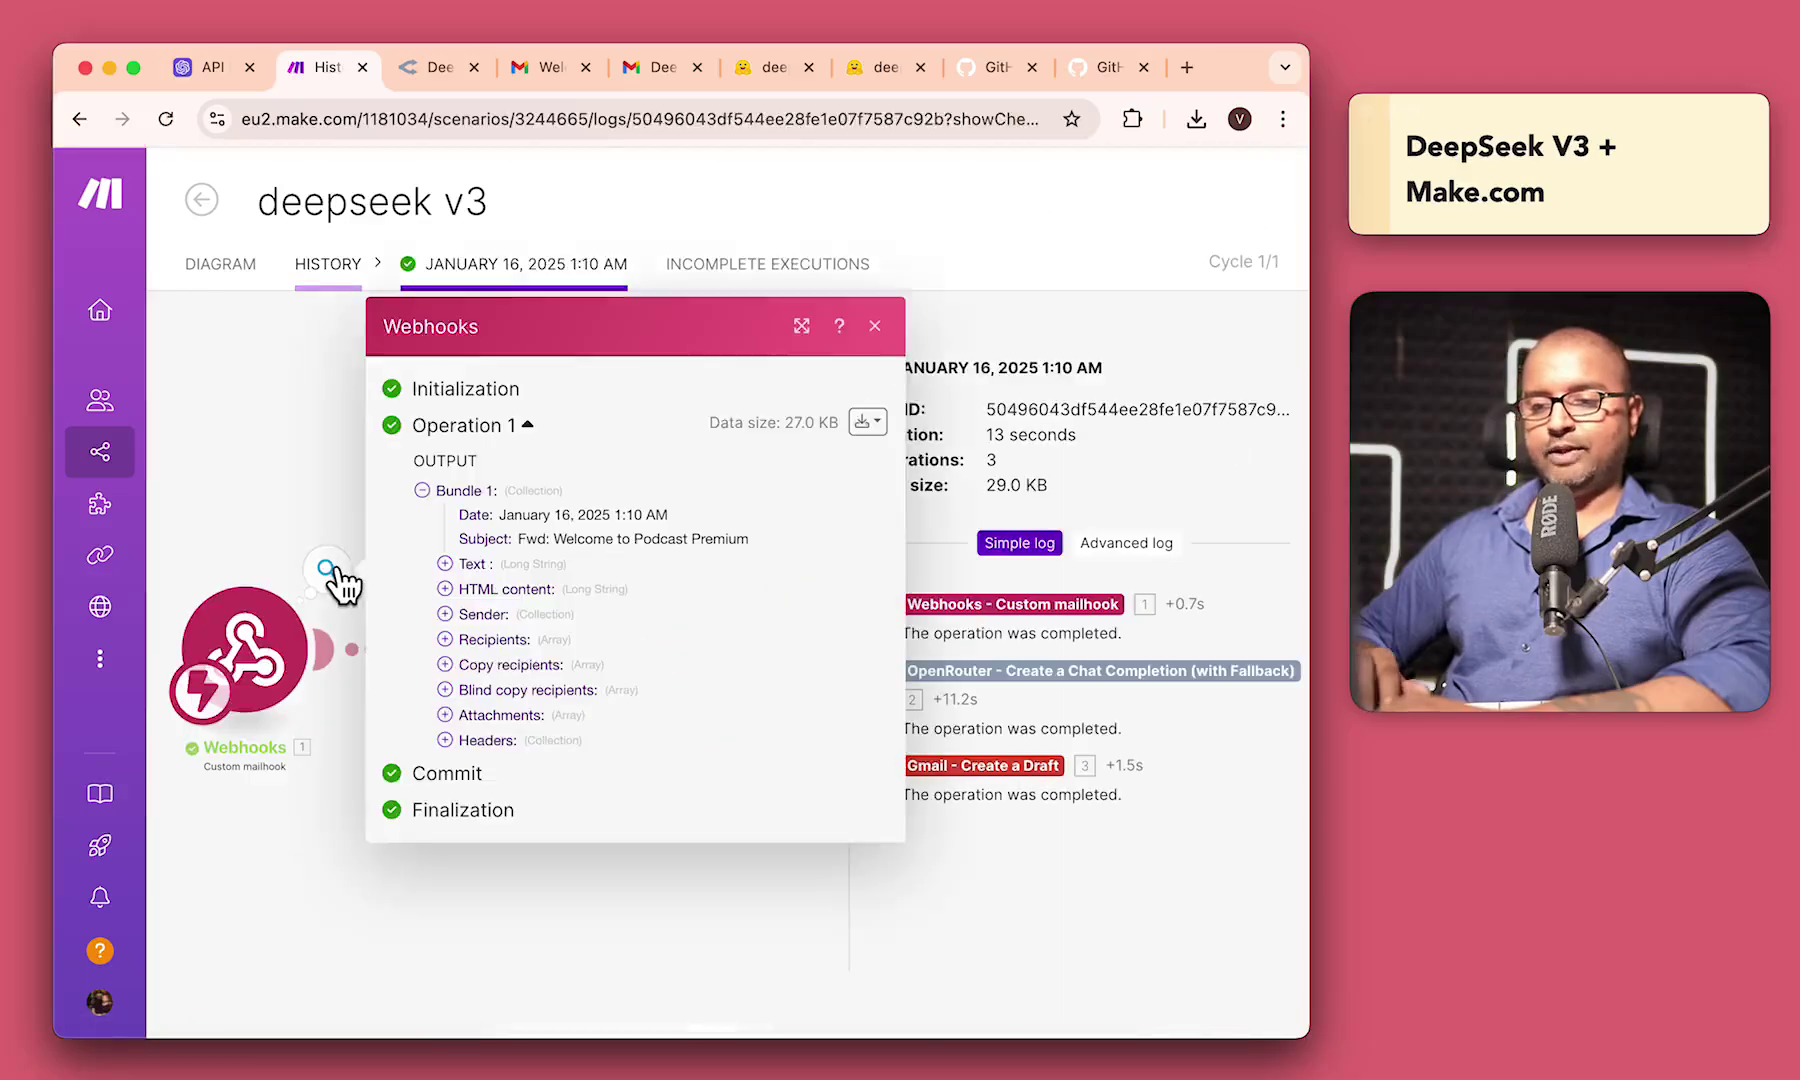
left_click(445, 564)
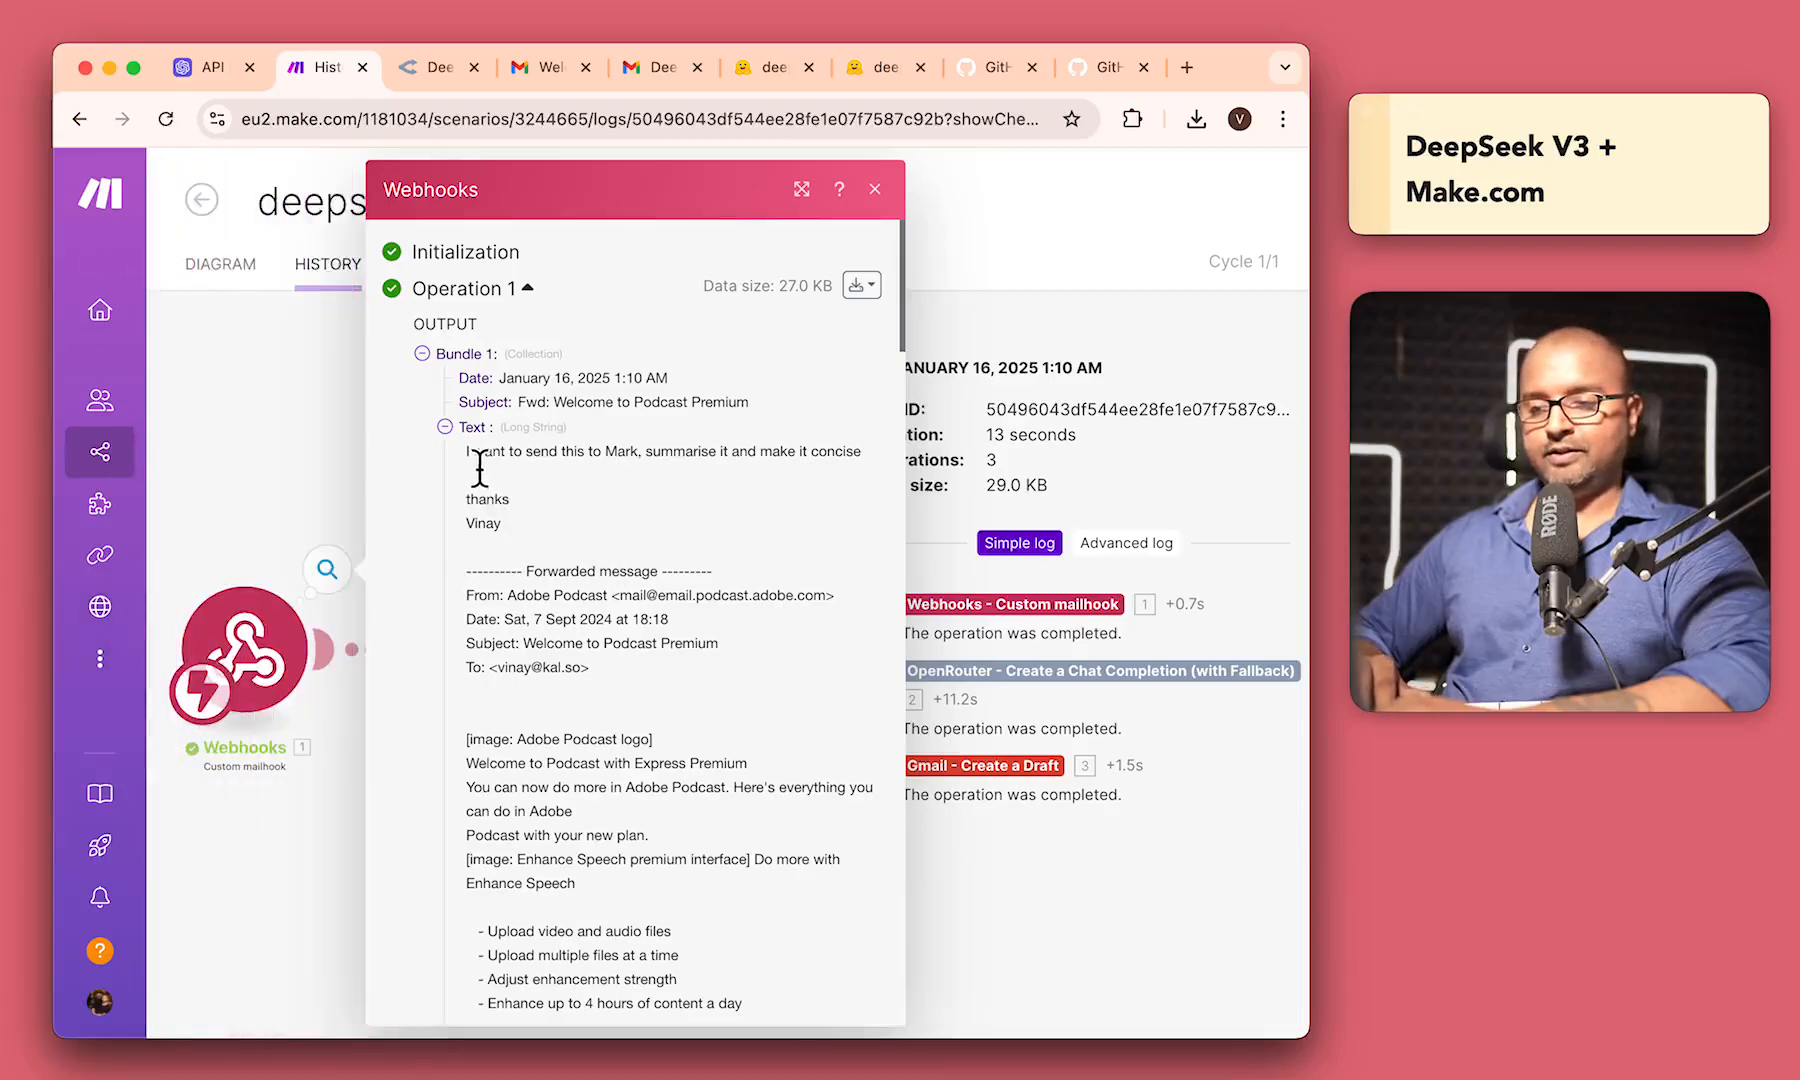
left_click(874, 188)
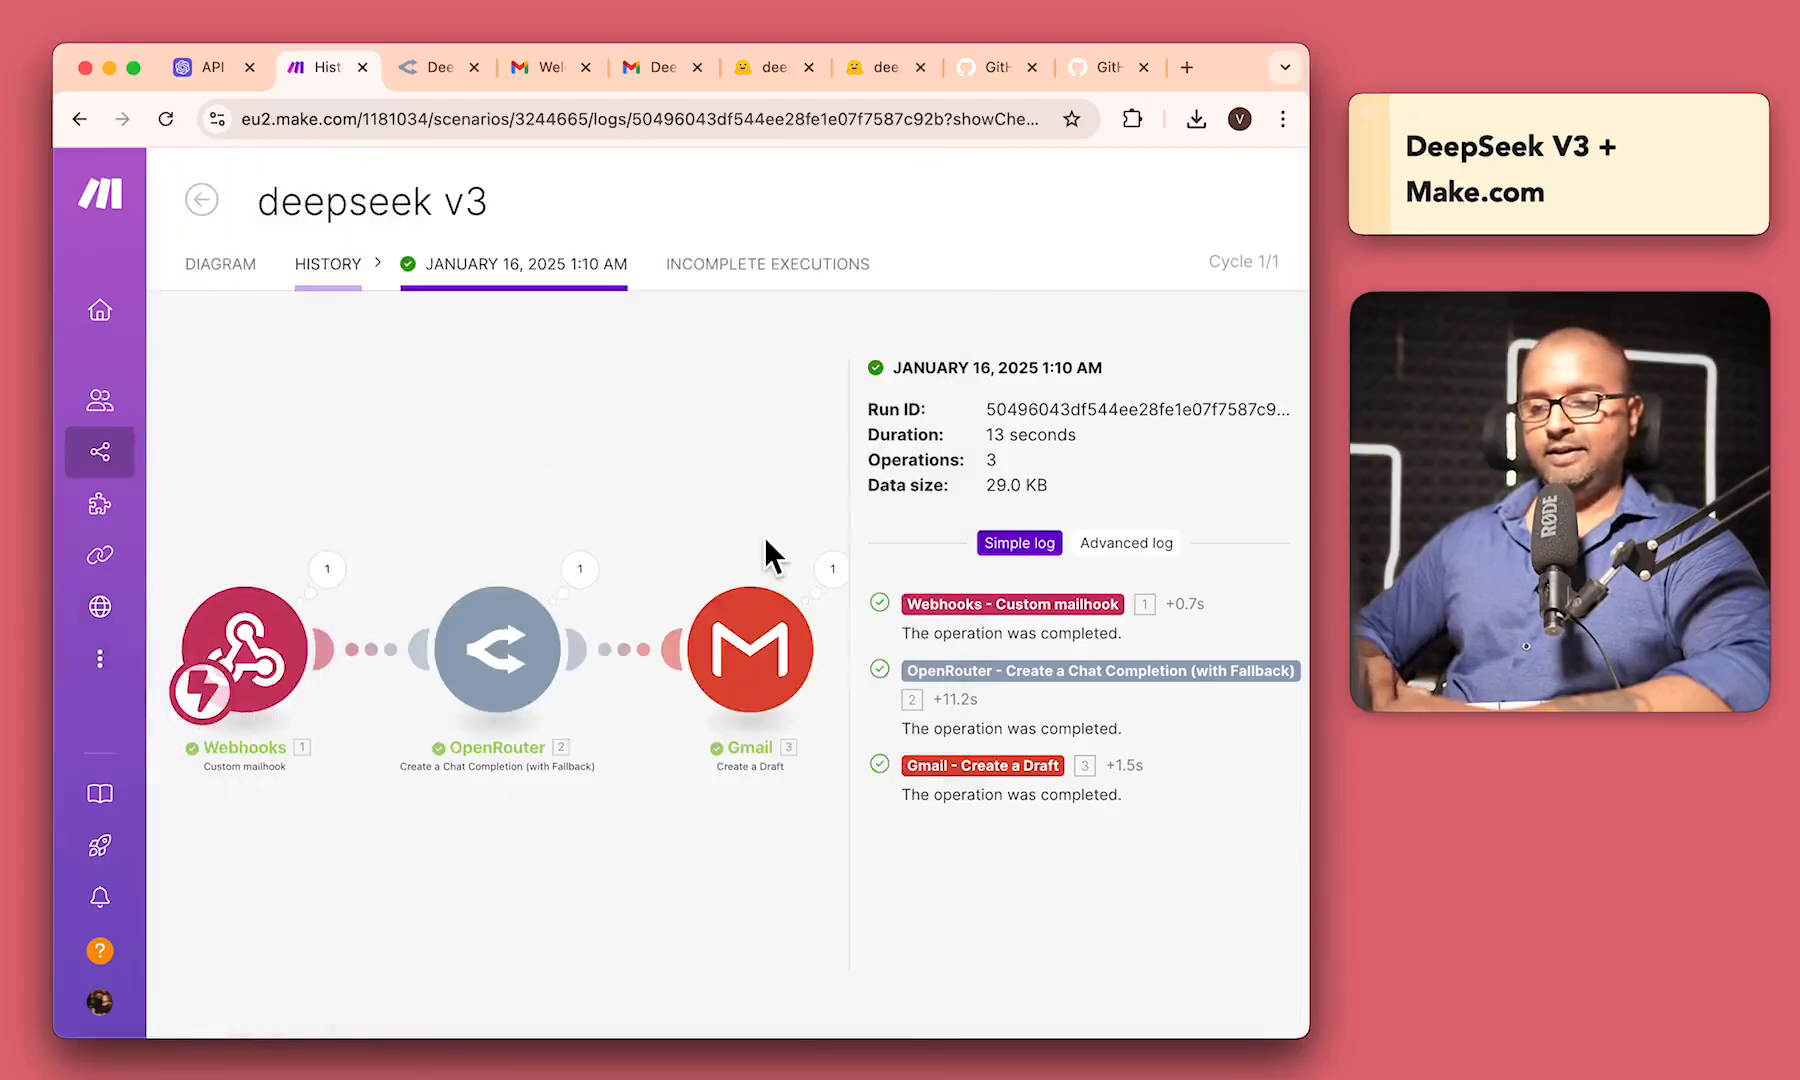
mouse_move(579, 570)
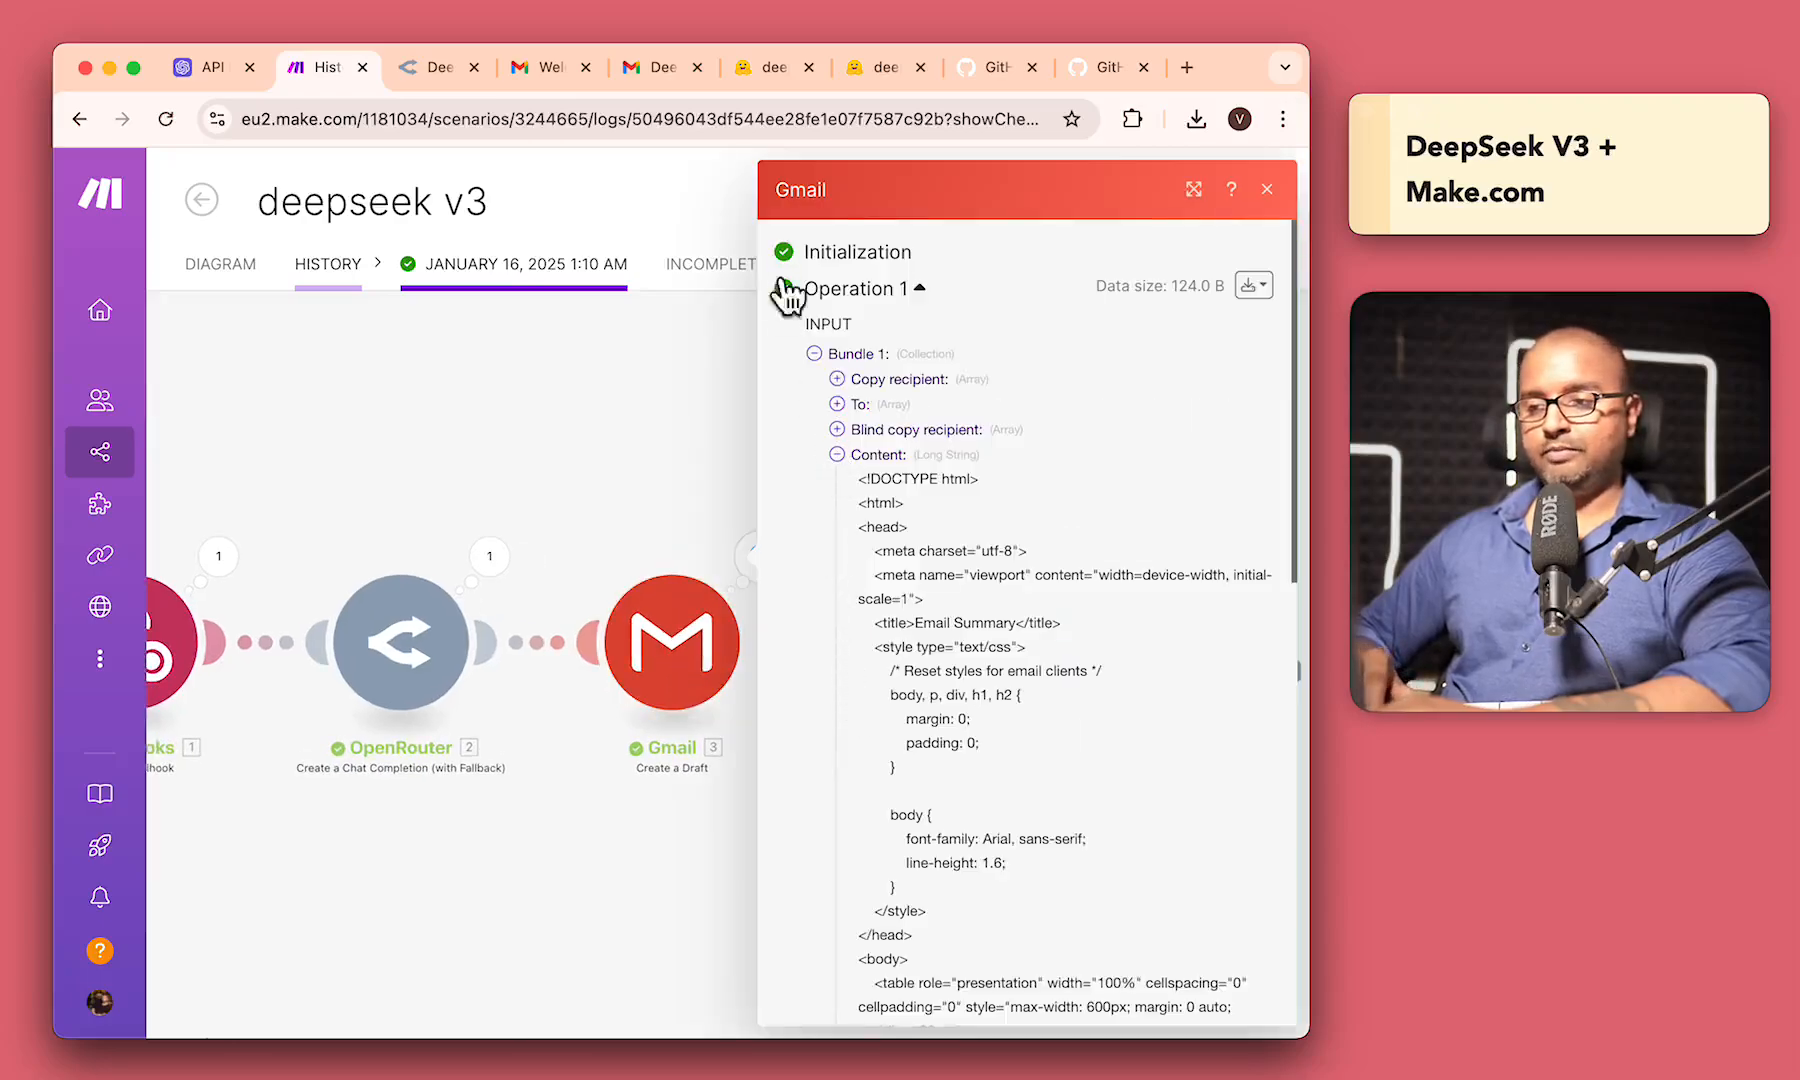
Step: Scroll the run log, then move on to the DeepSeek-V3 Hugging Face model page
scroll("down", 3)
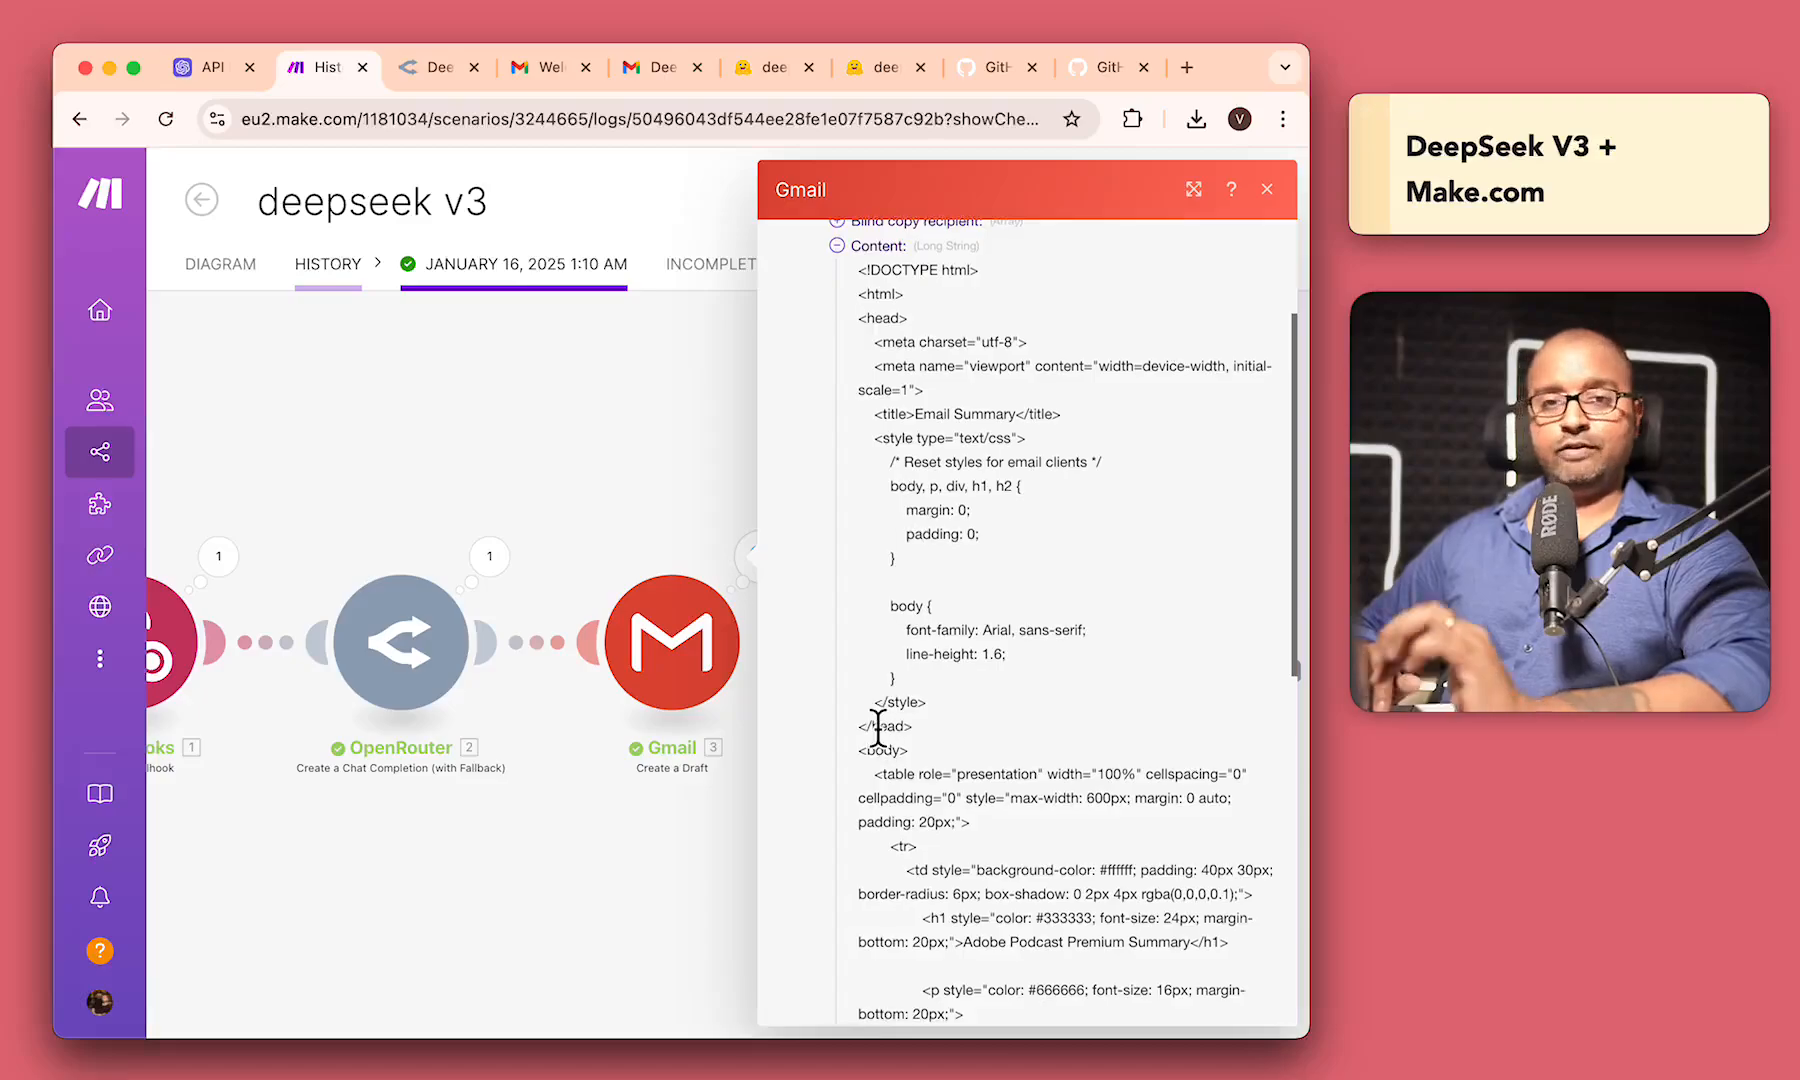
left_click(659, 67)
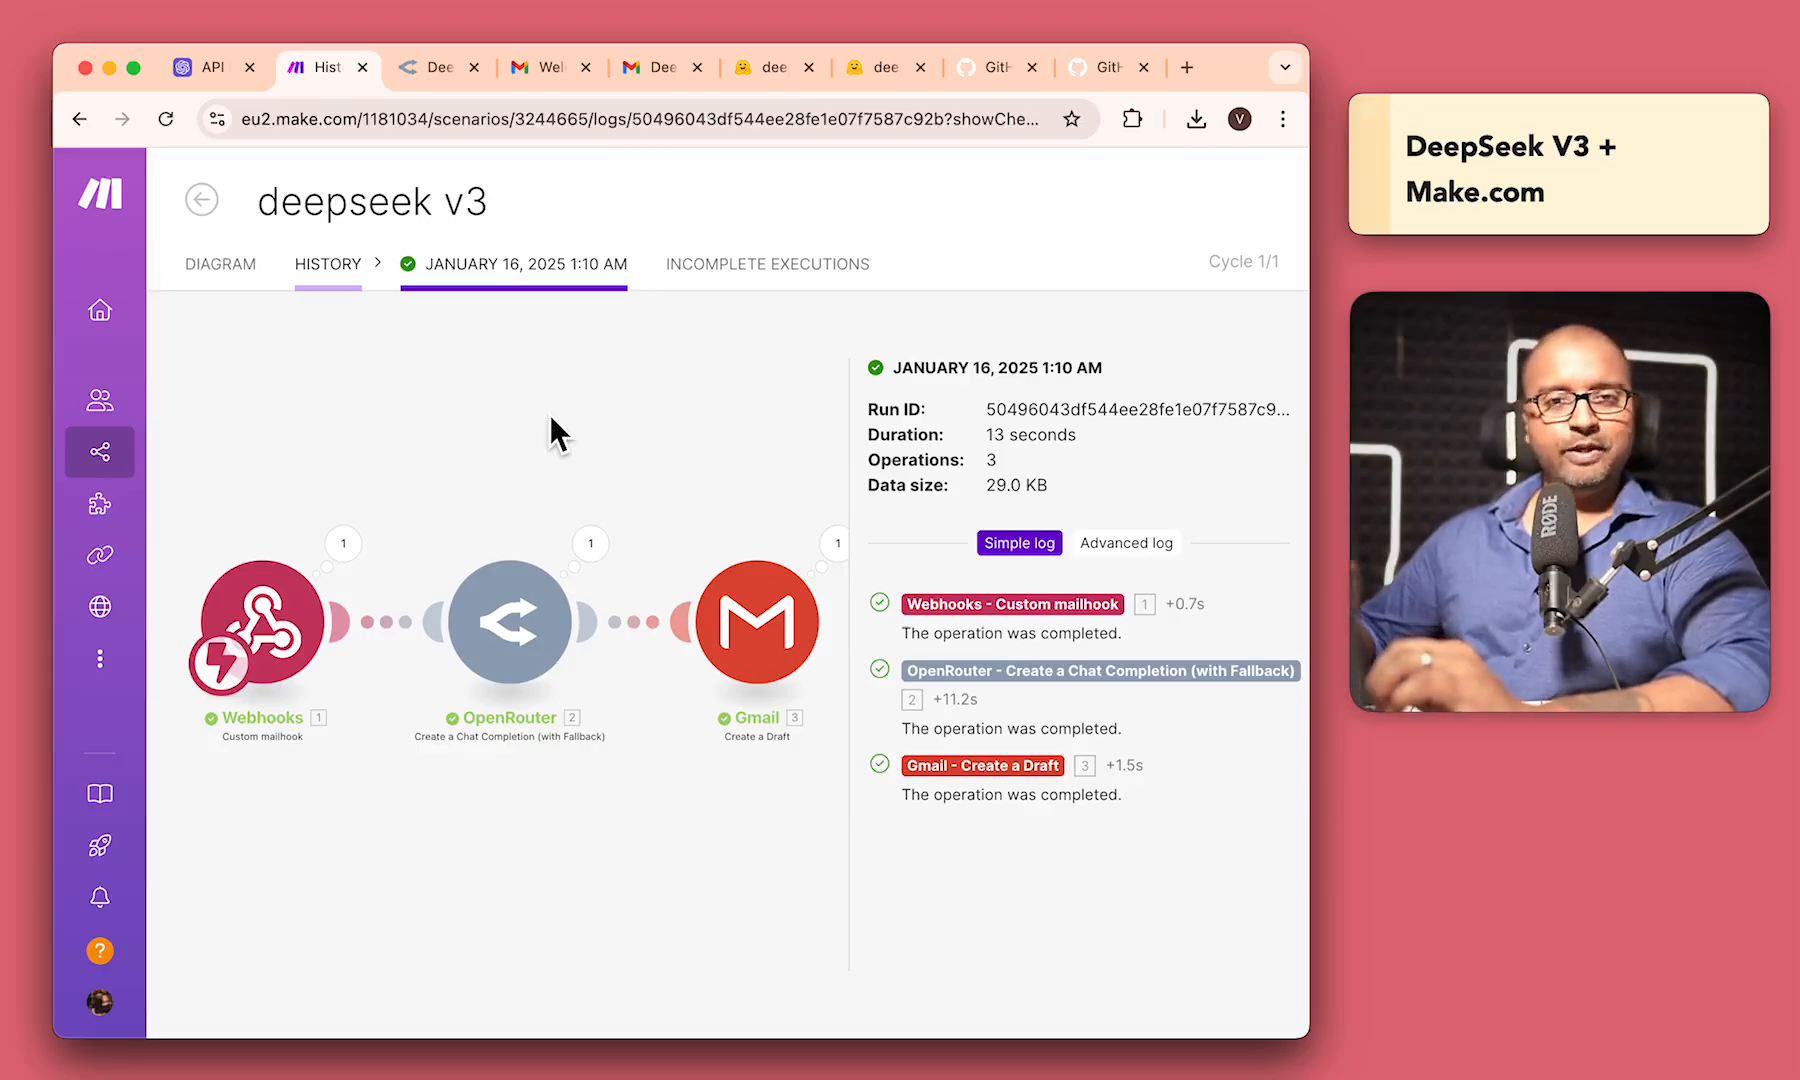
left_click(775, 68)
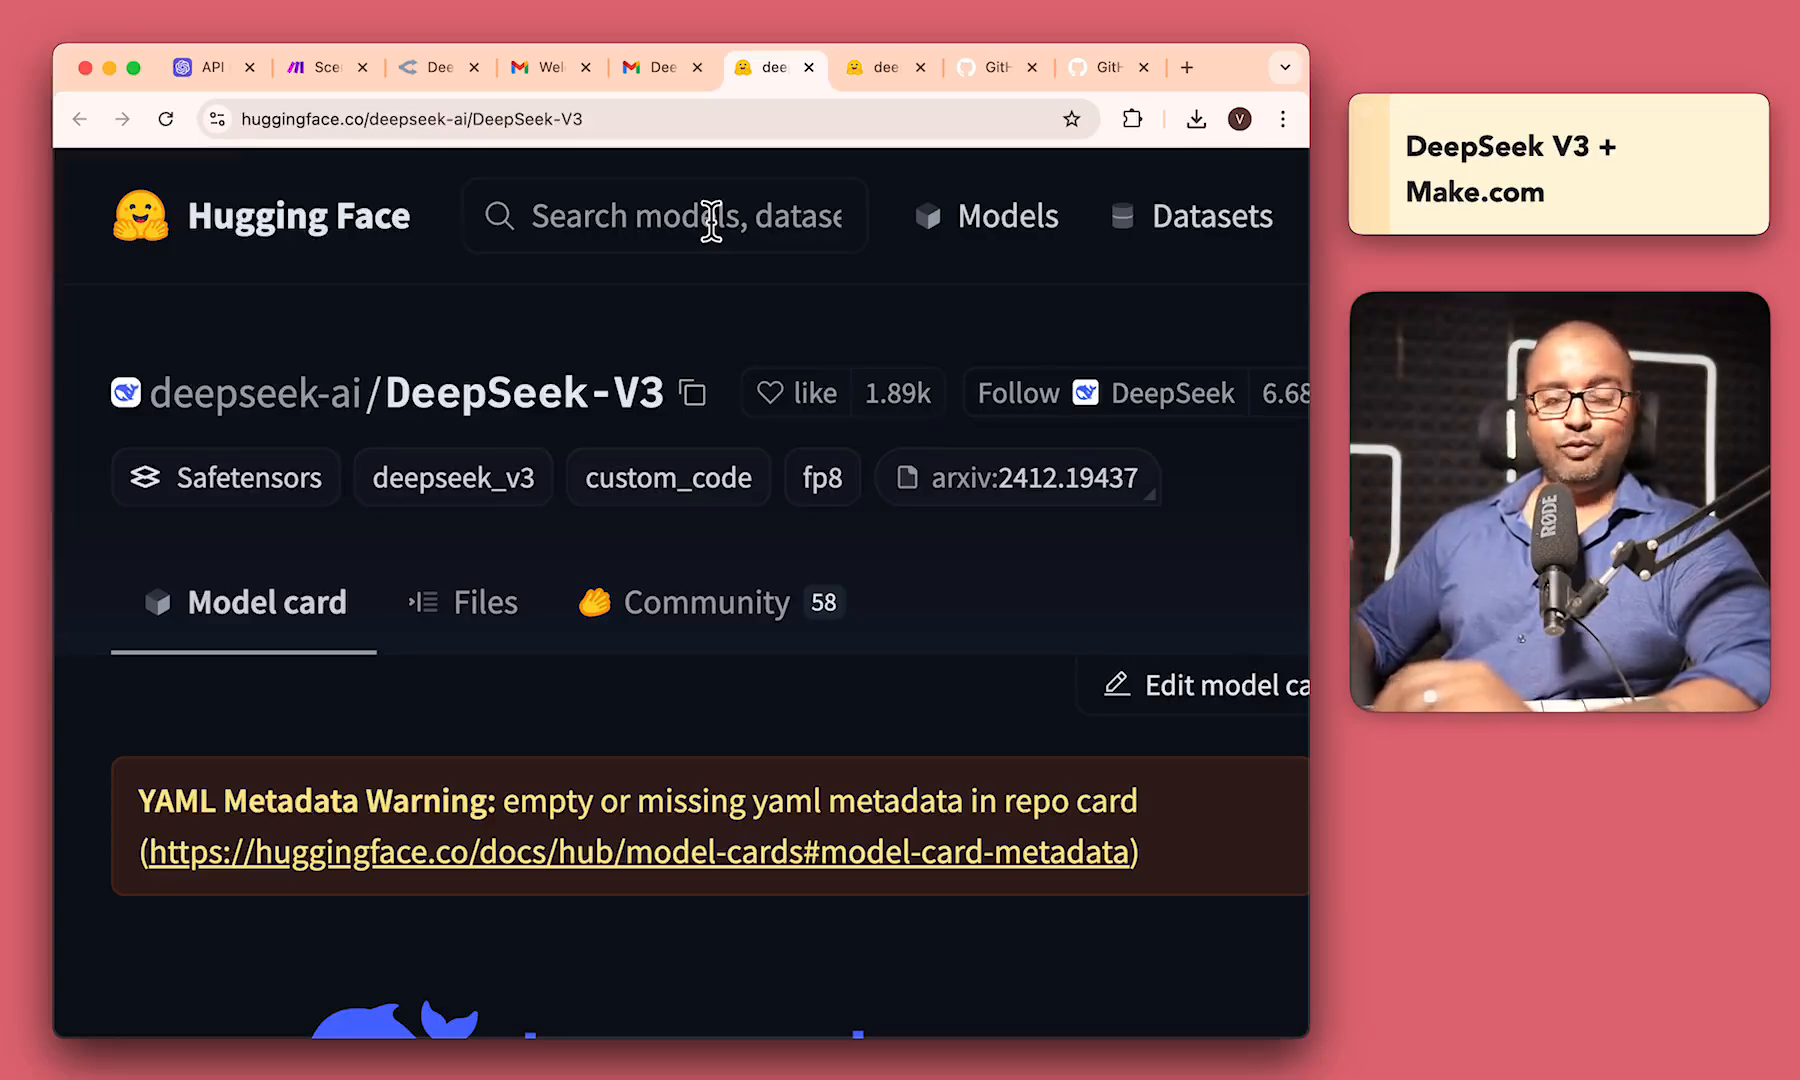
mouse_move(258, 281)
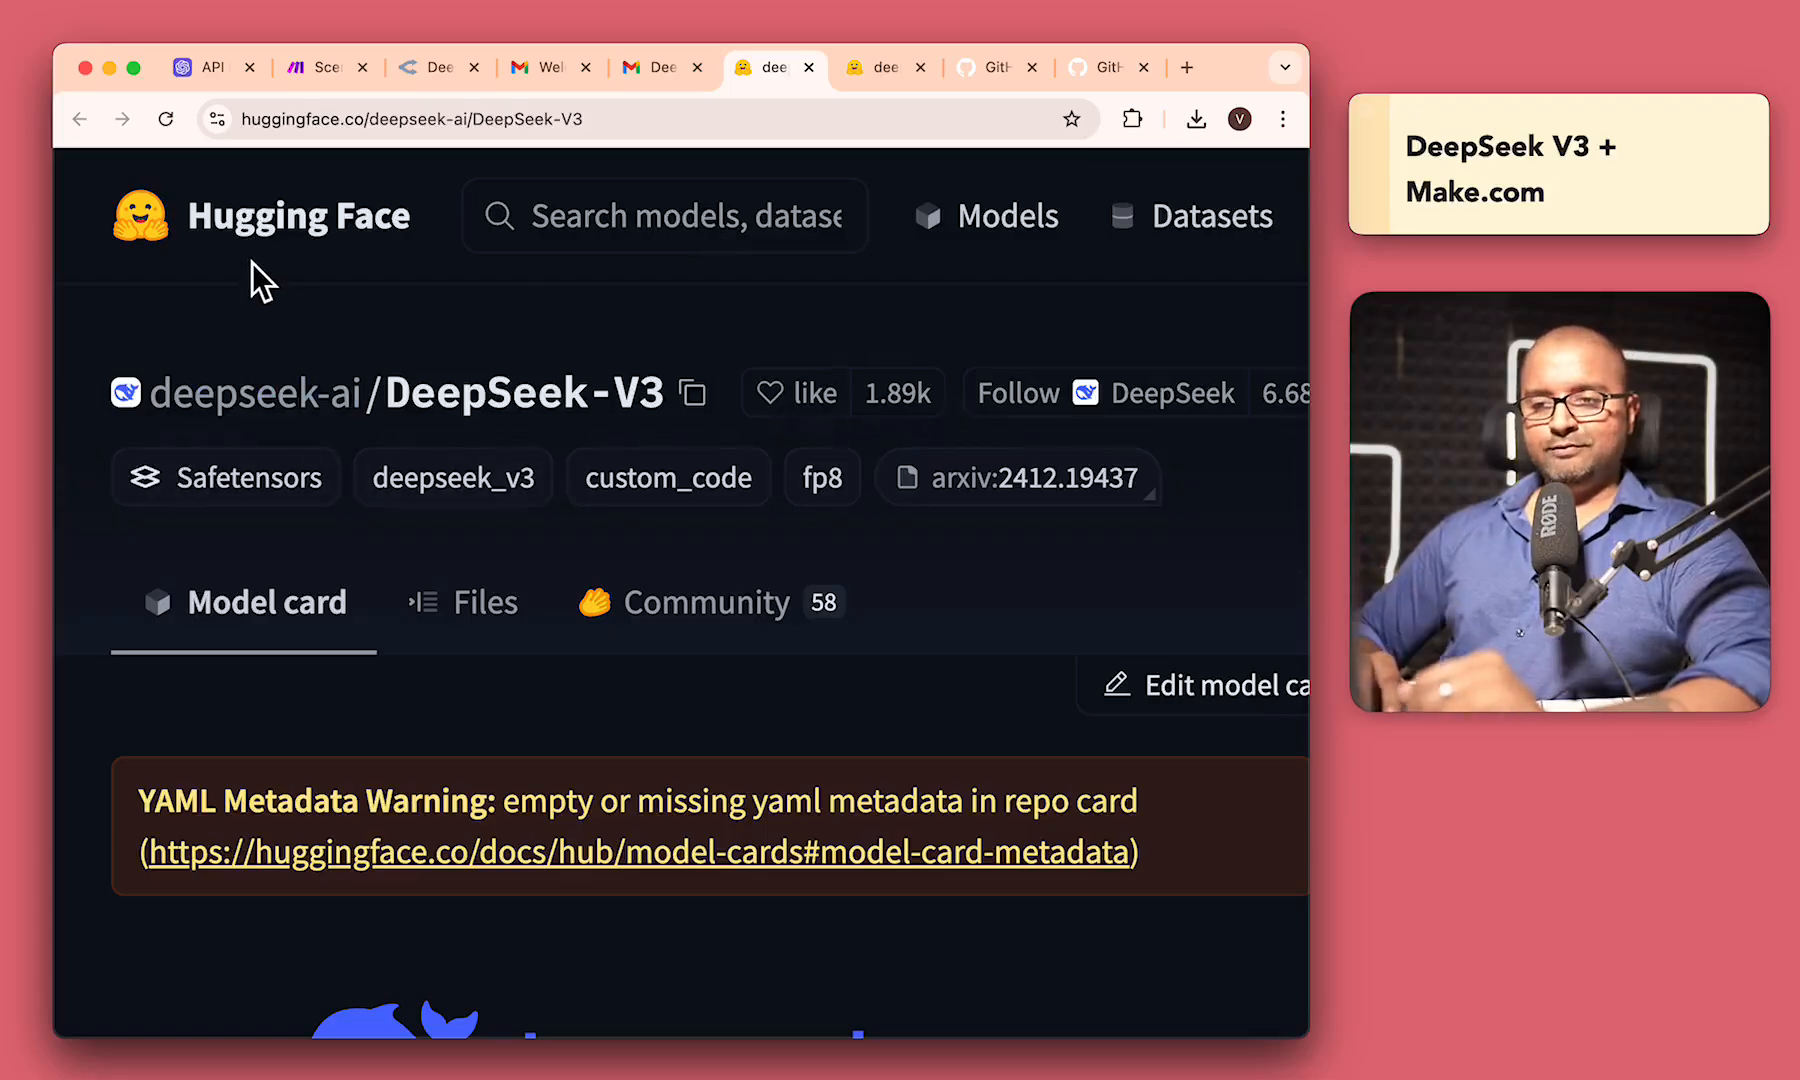
mouse_move(235, 262)
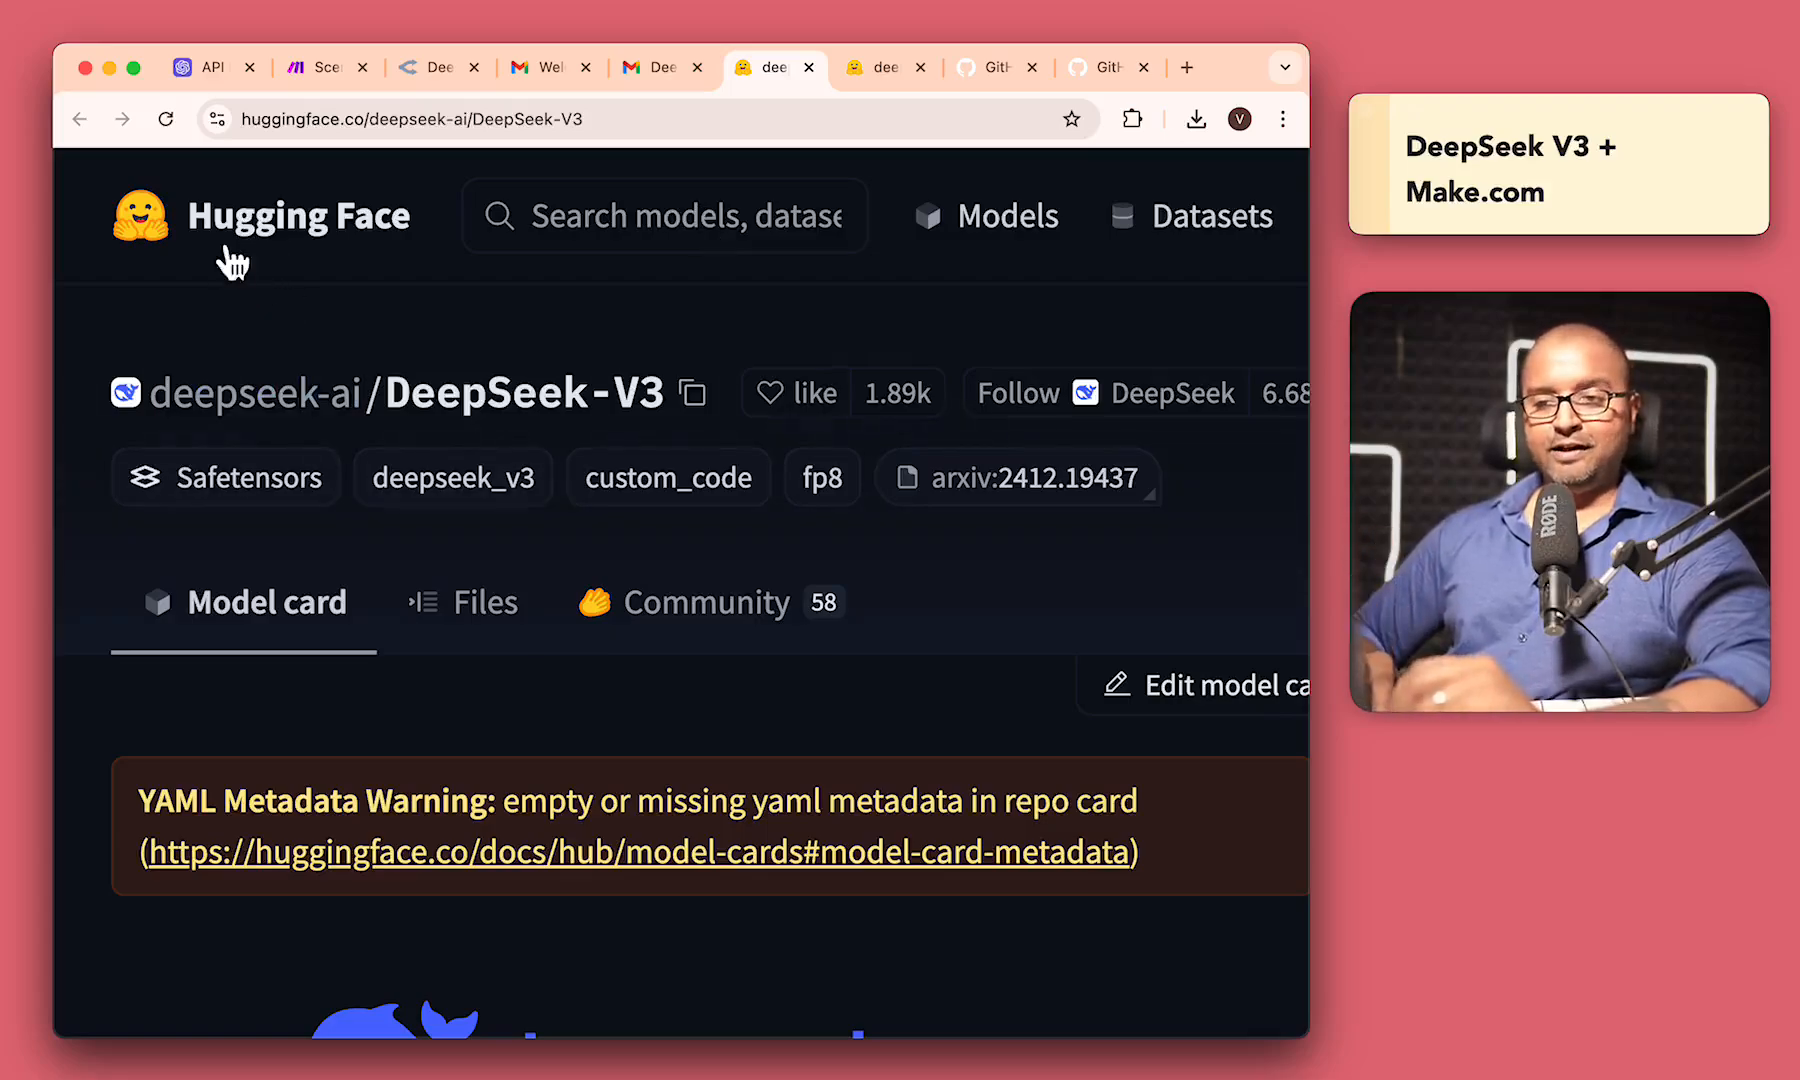
mouse_move(526, 193)
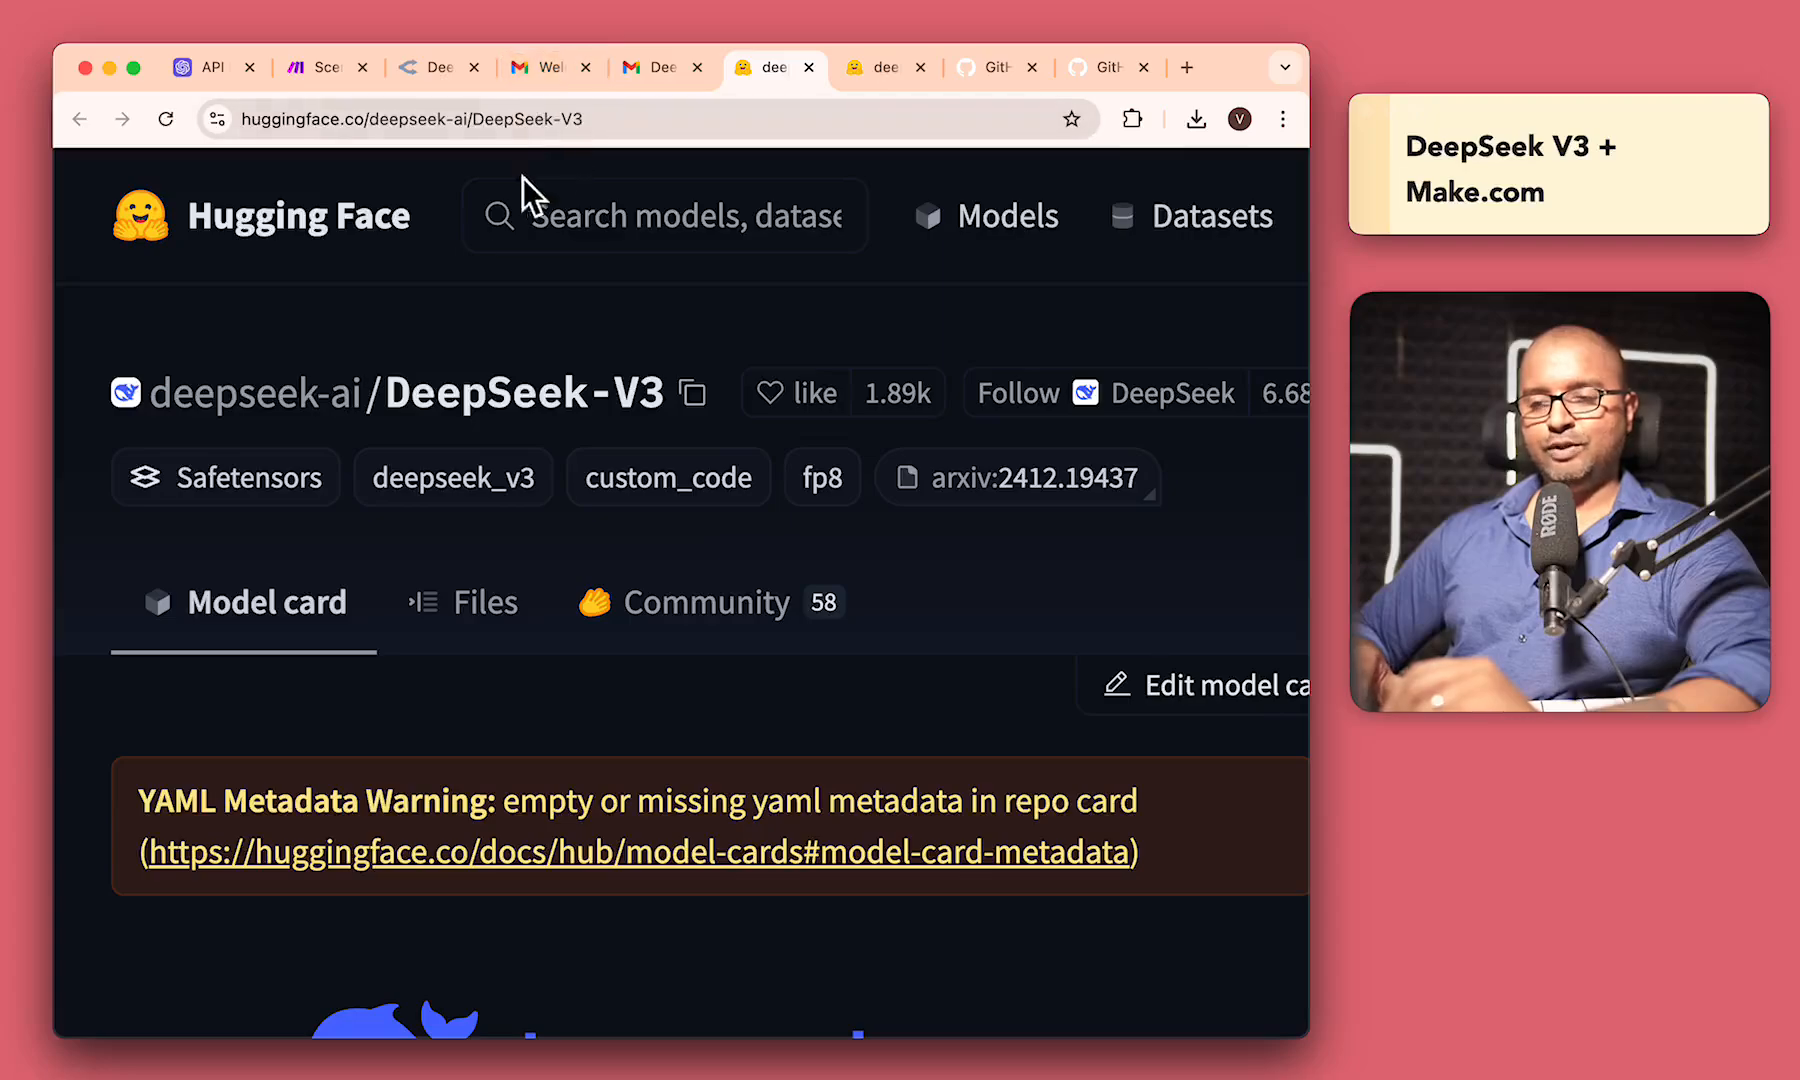
scroll("down", 3)
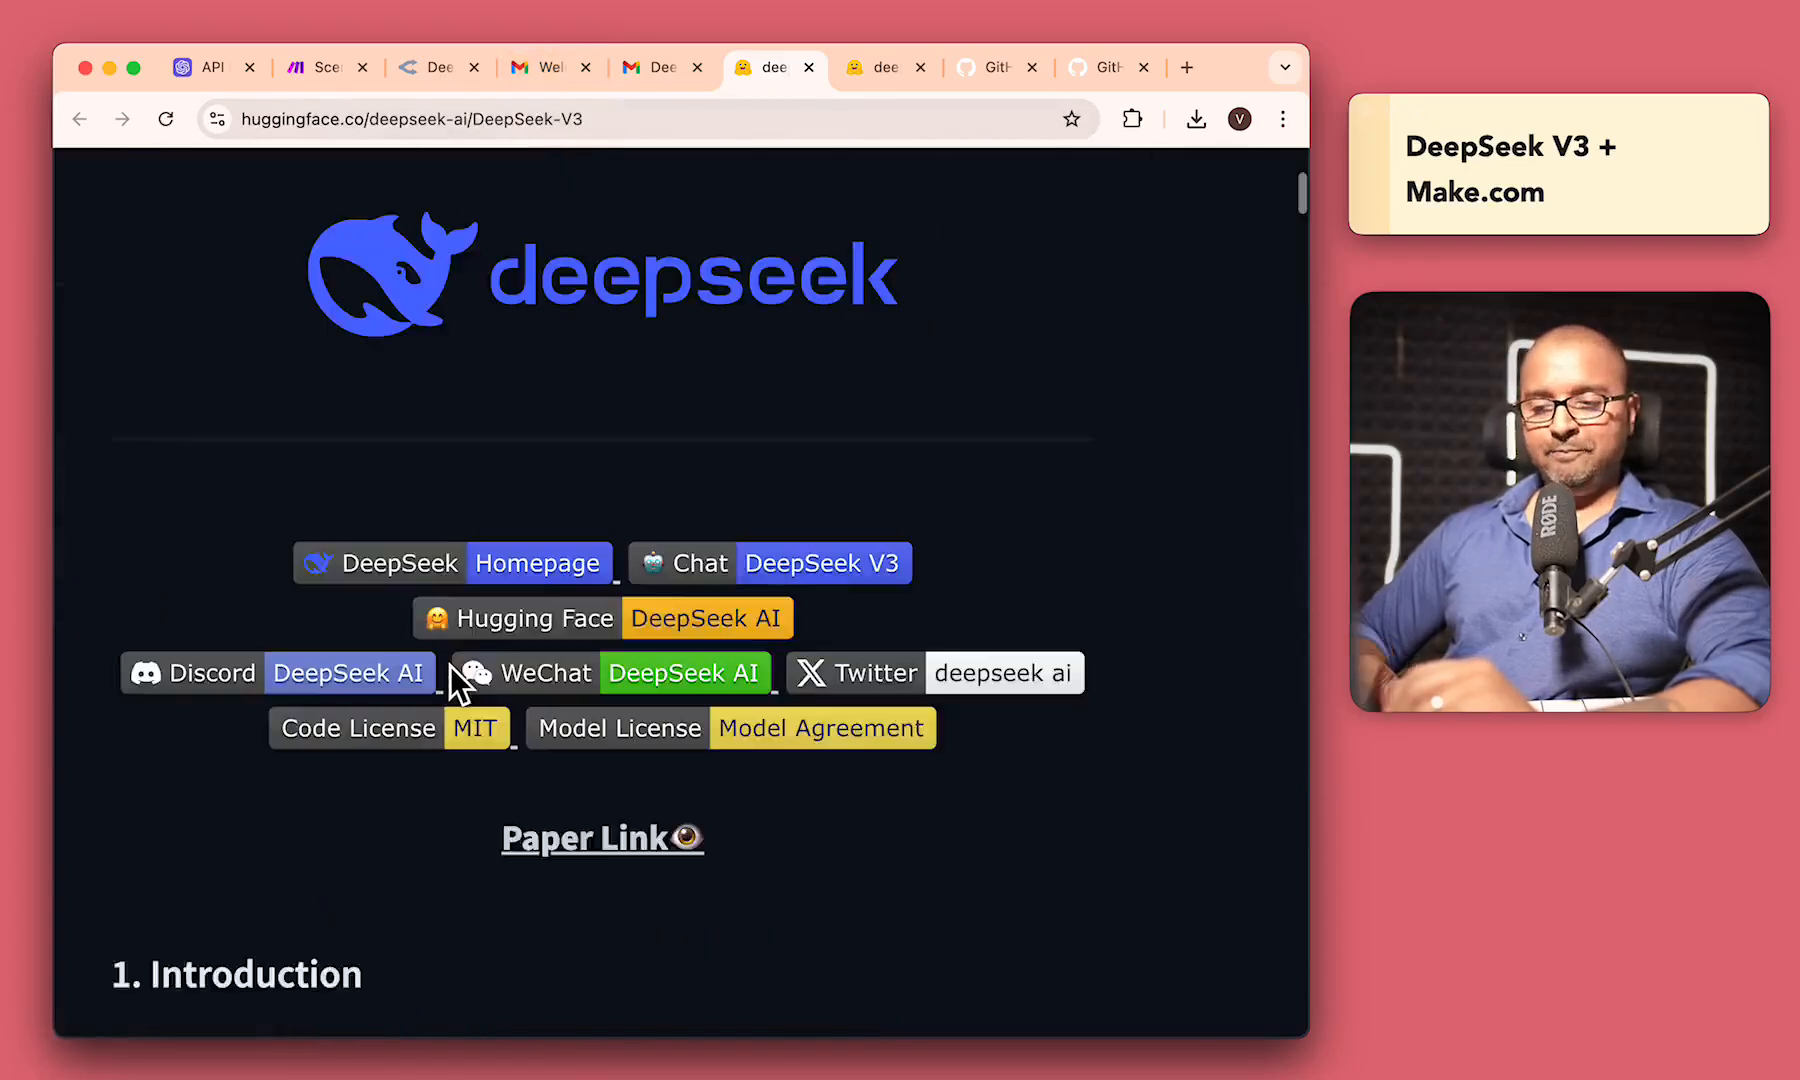
scroll("down", 3)
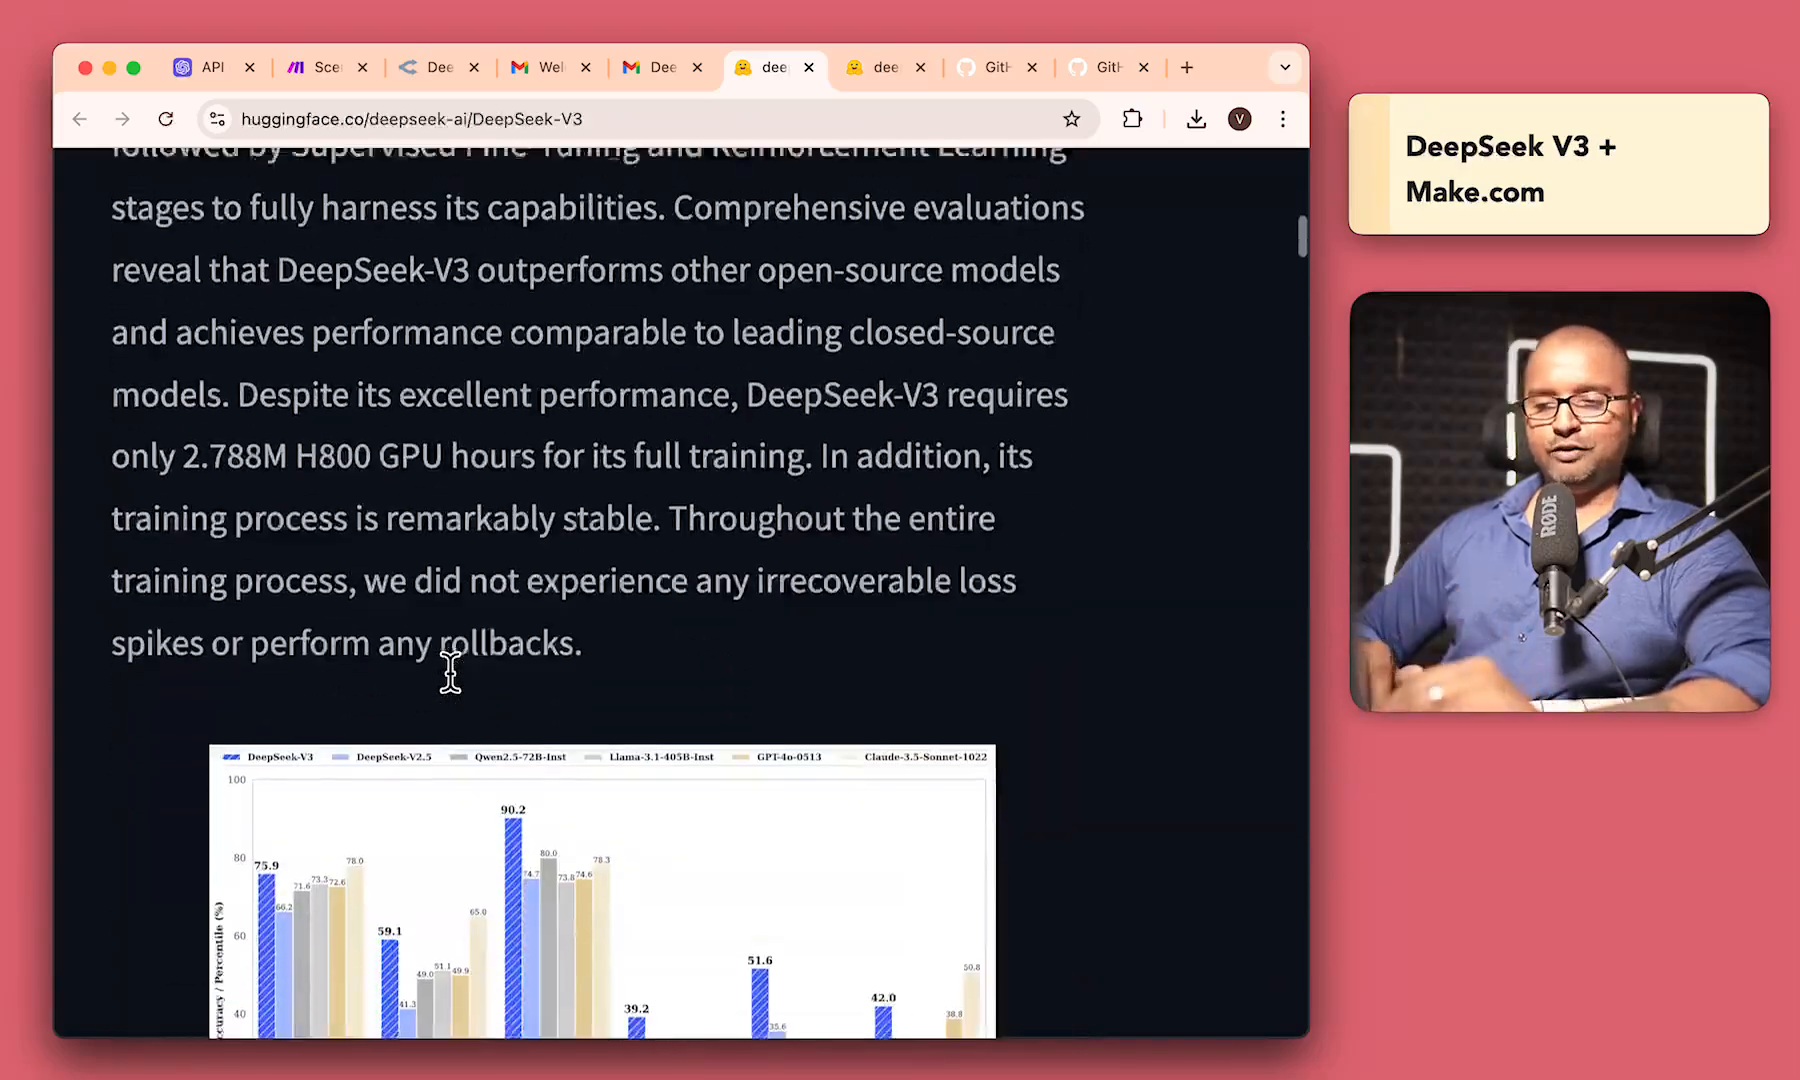
scroll("down", 3)
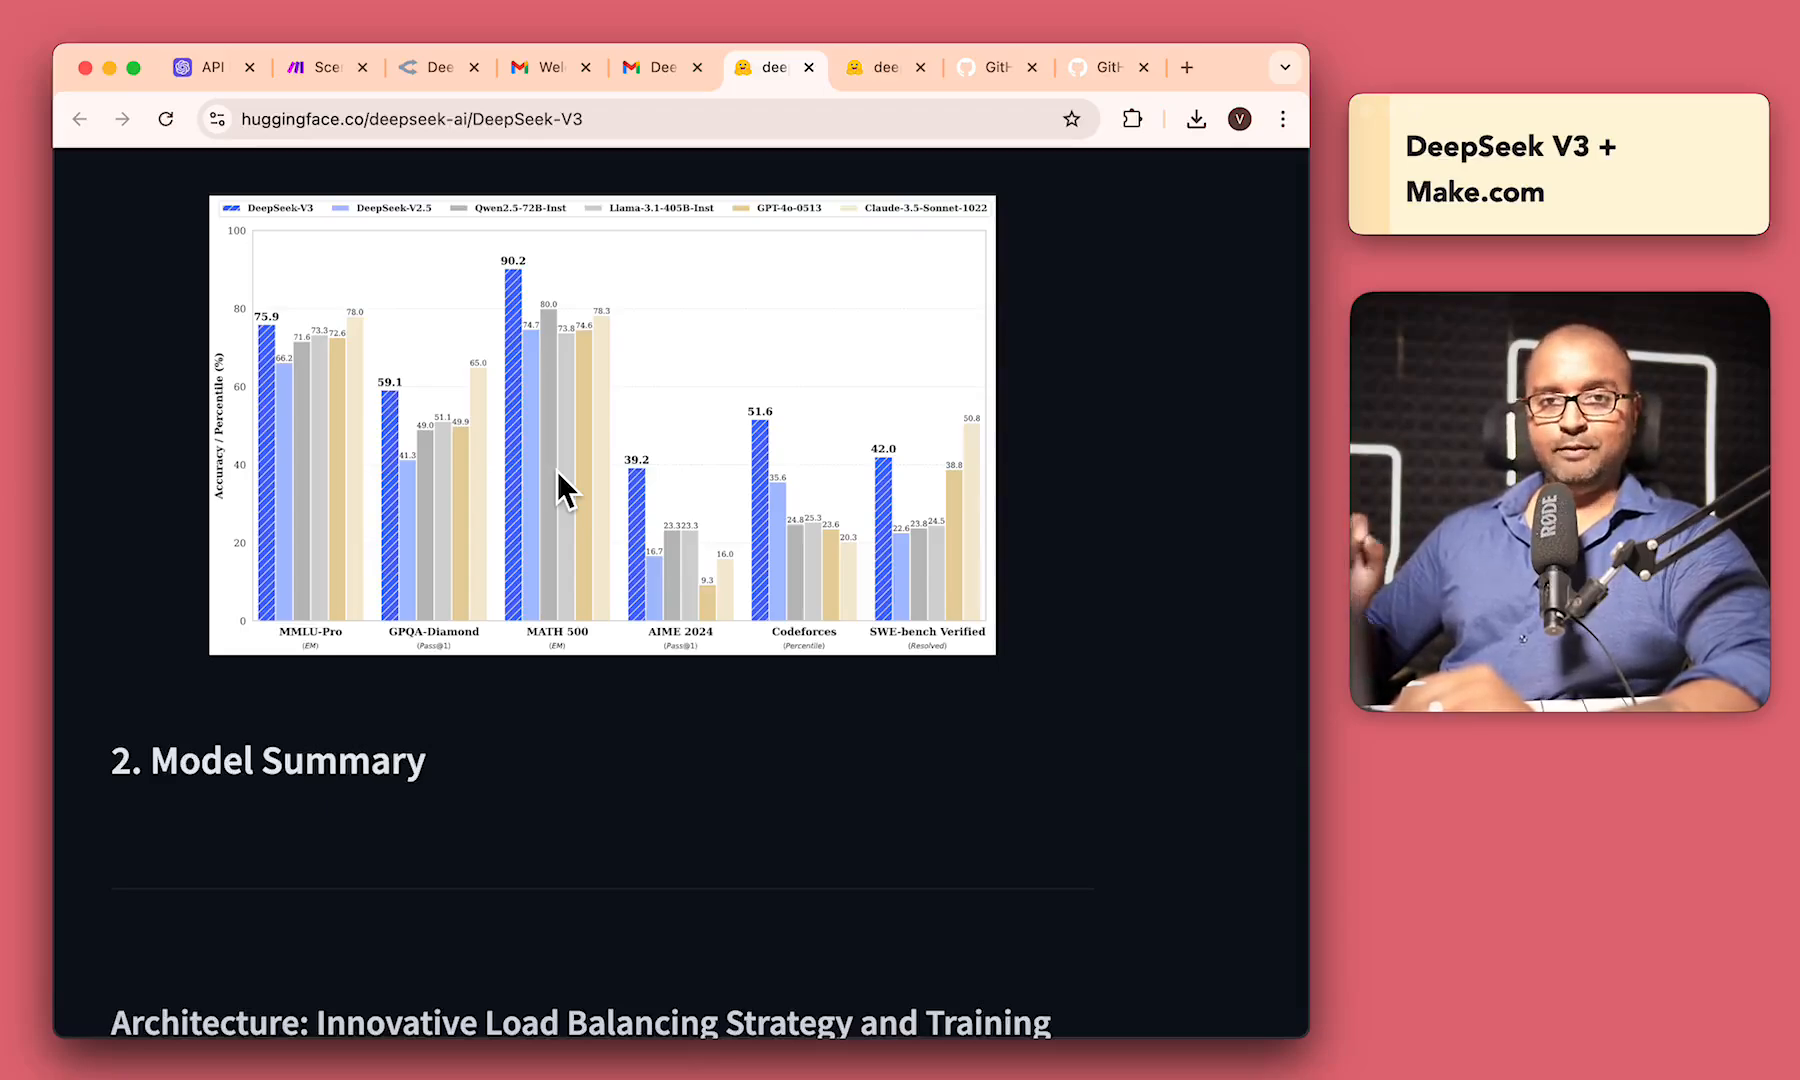
mouse_move(422, 422)
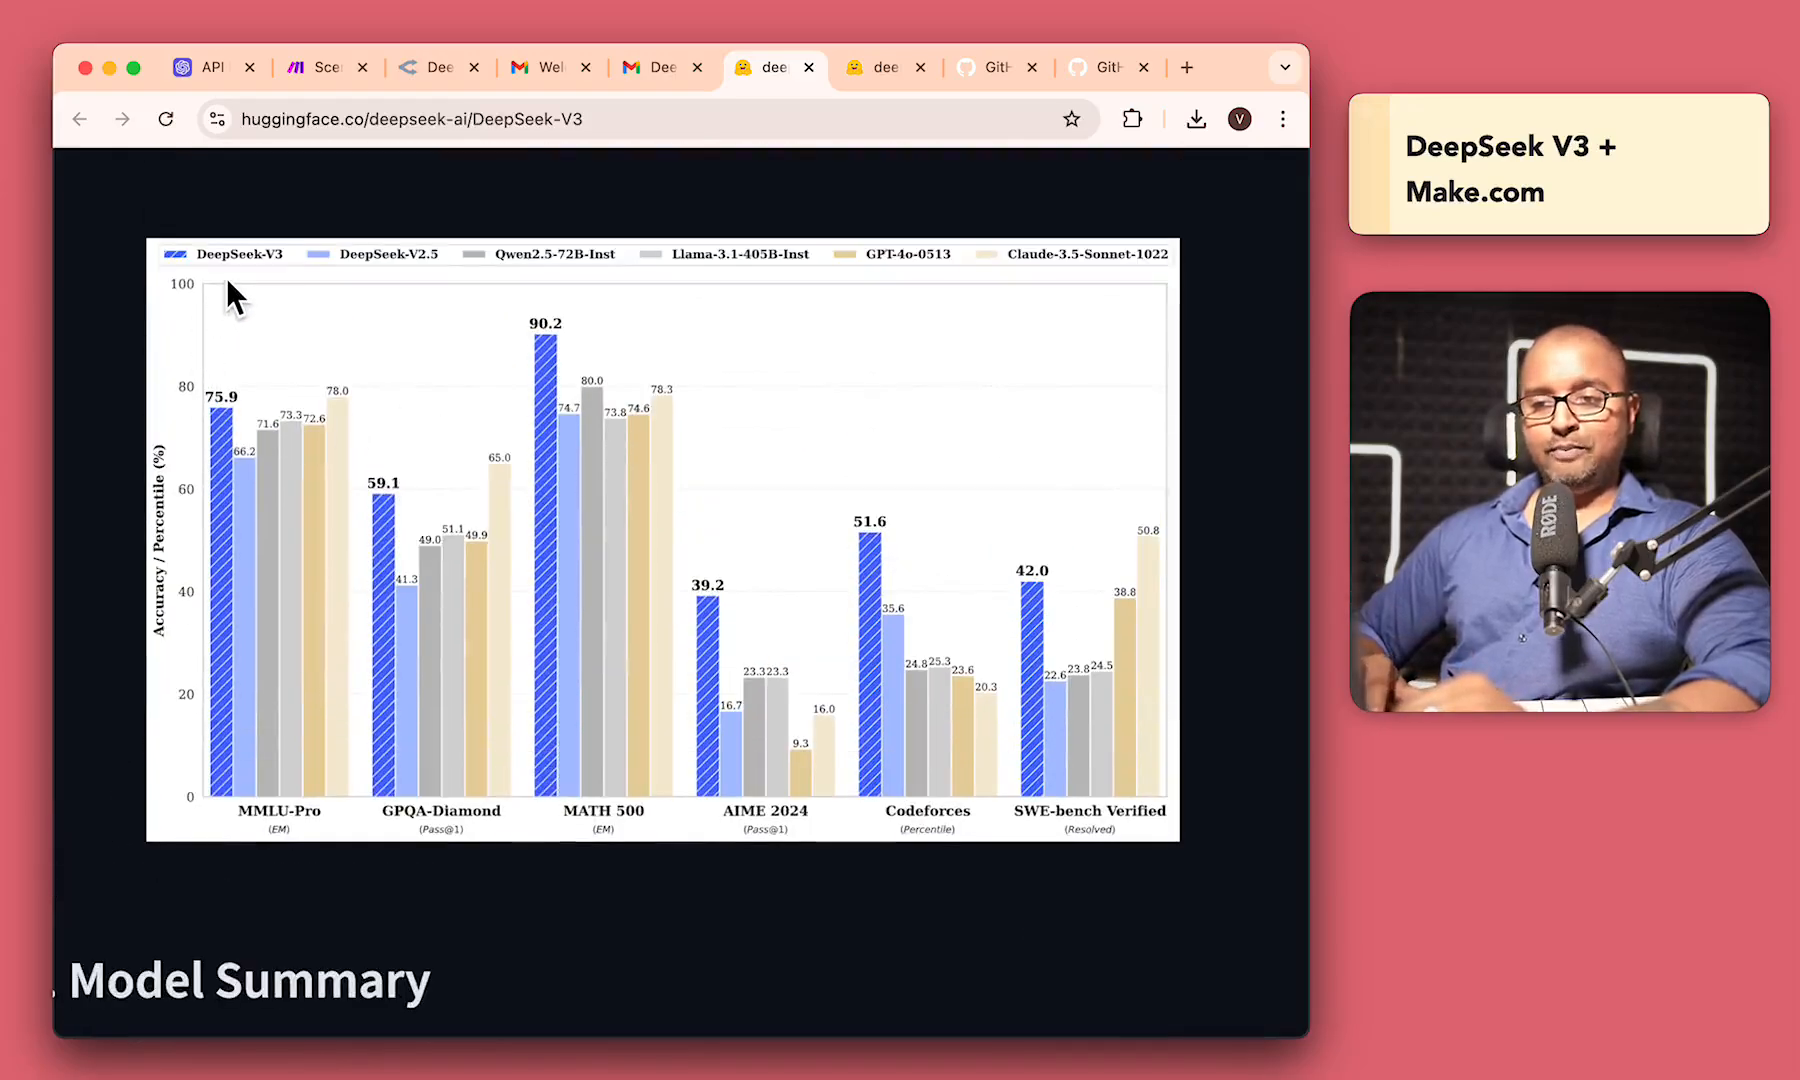
mouse_move(907, 296)
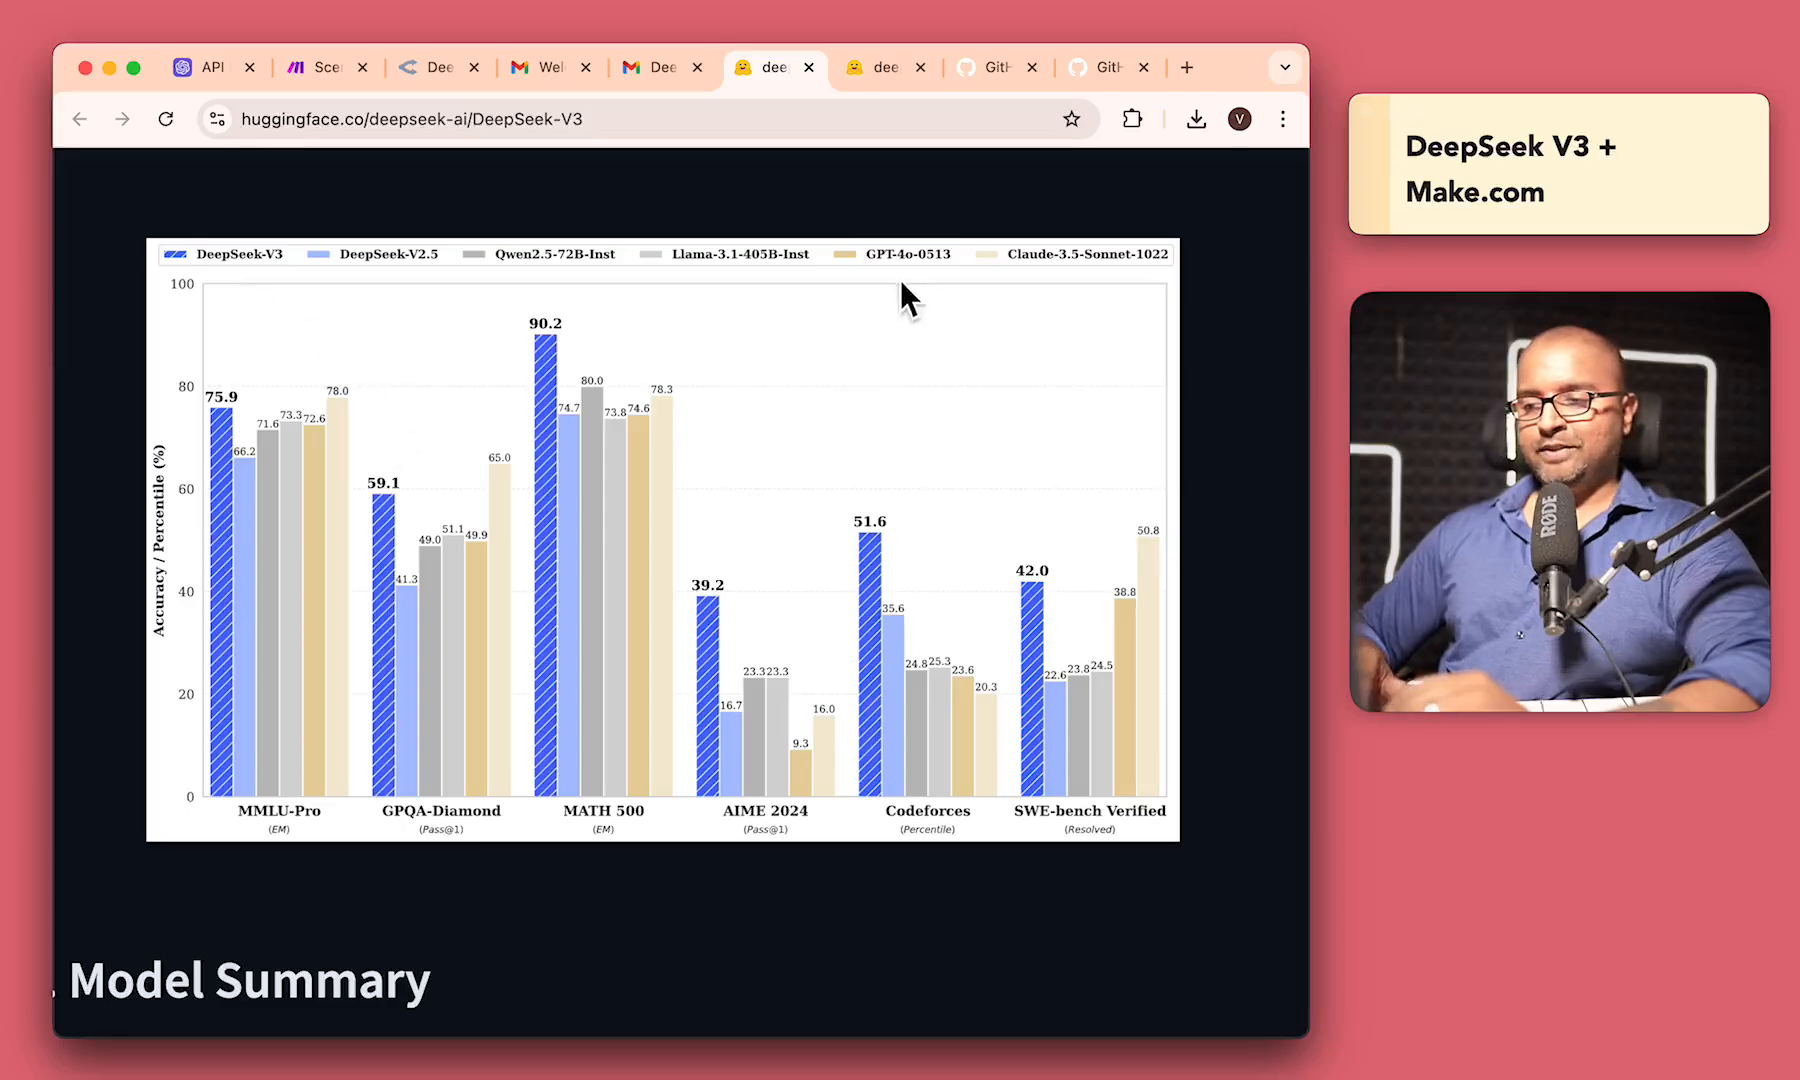
mouse_move(1112, 292)
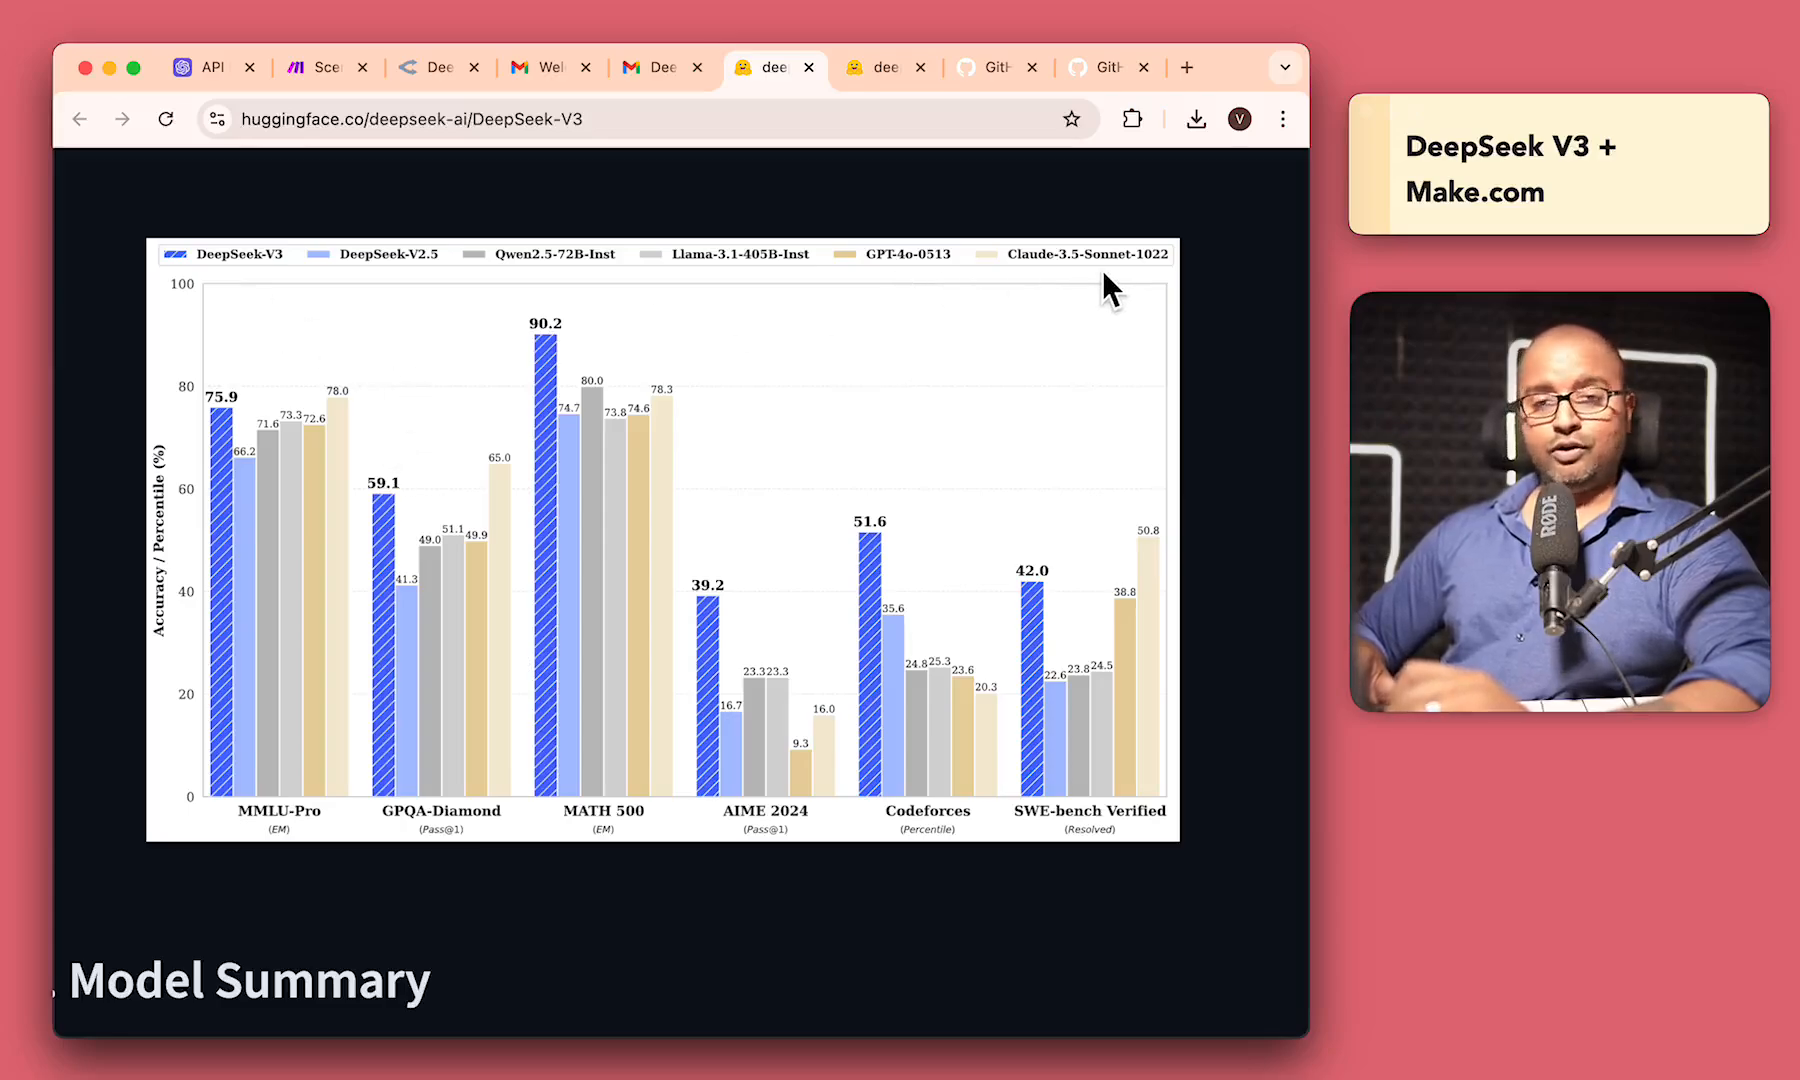
mouse_move(241, 390)
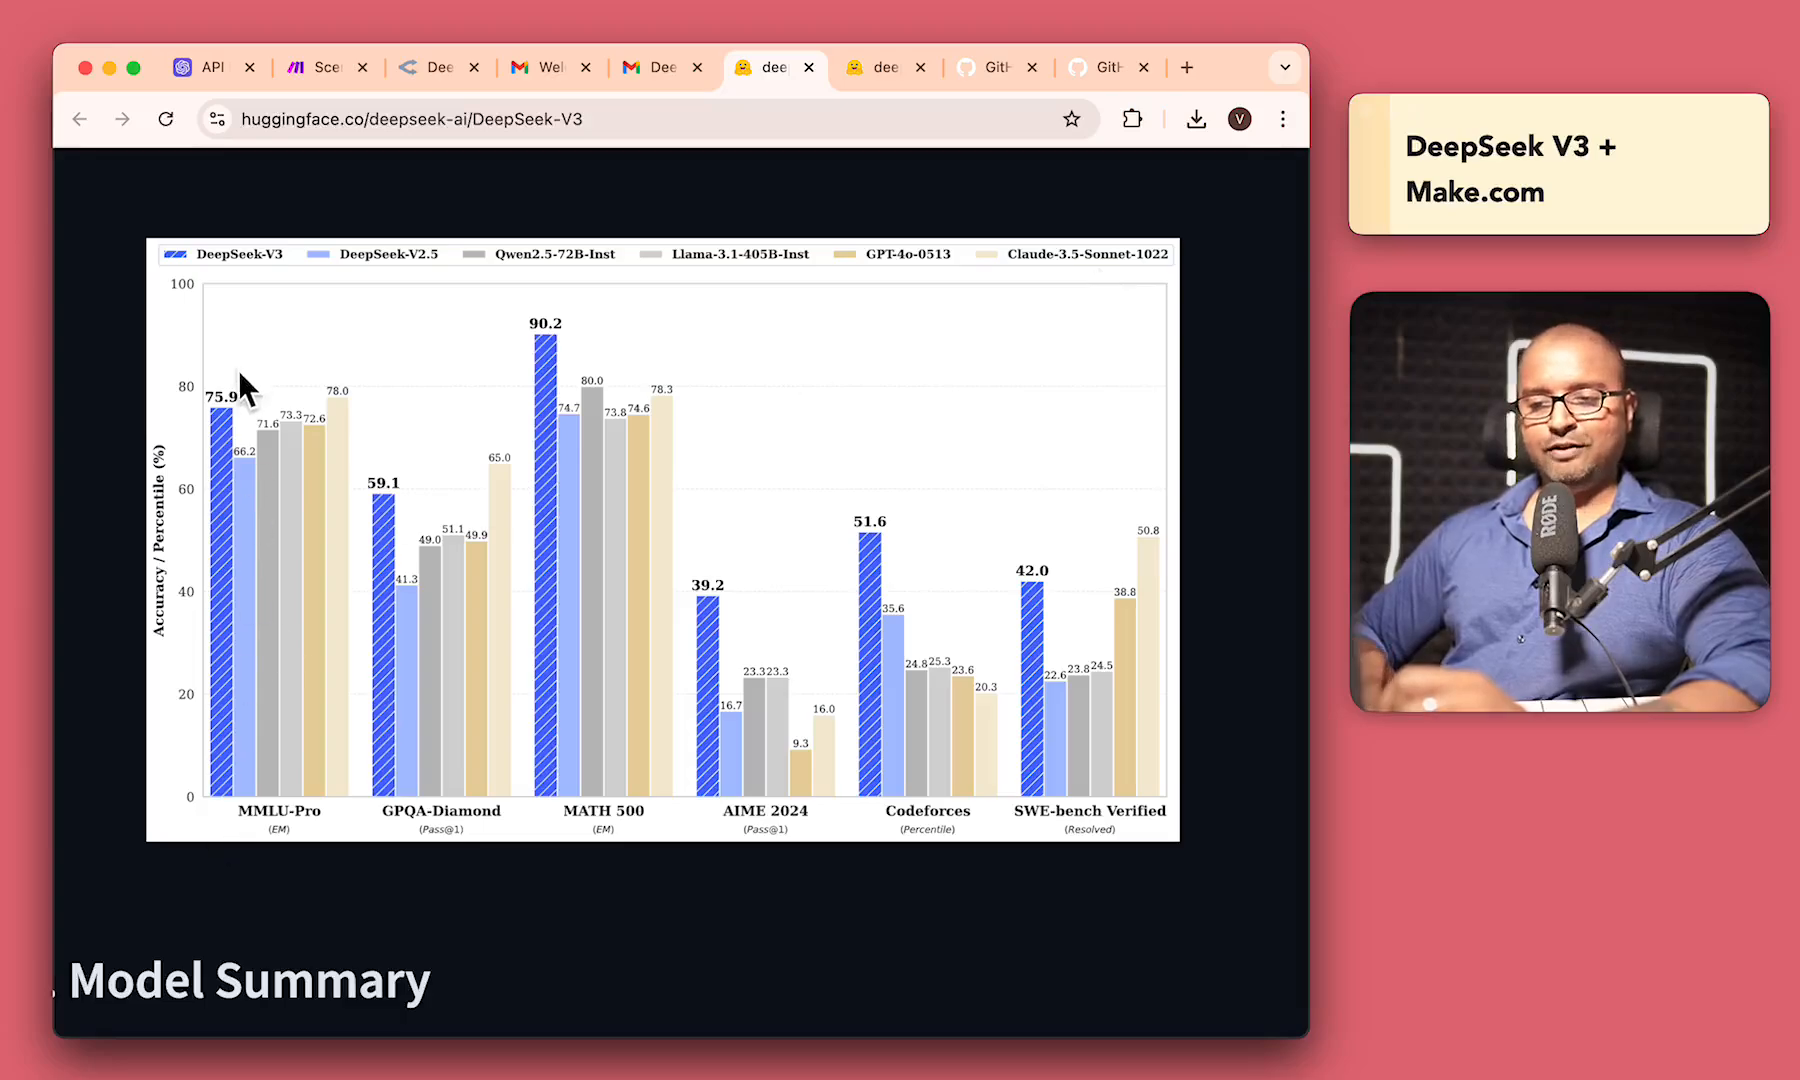
mouse_move(505, 434)
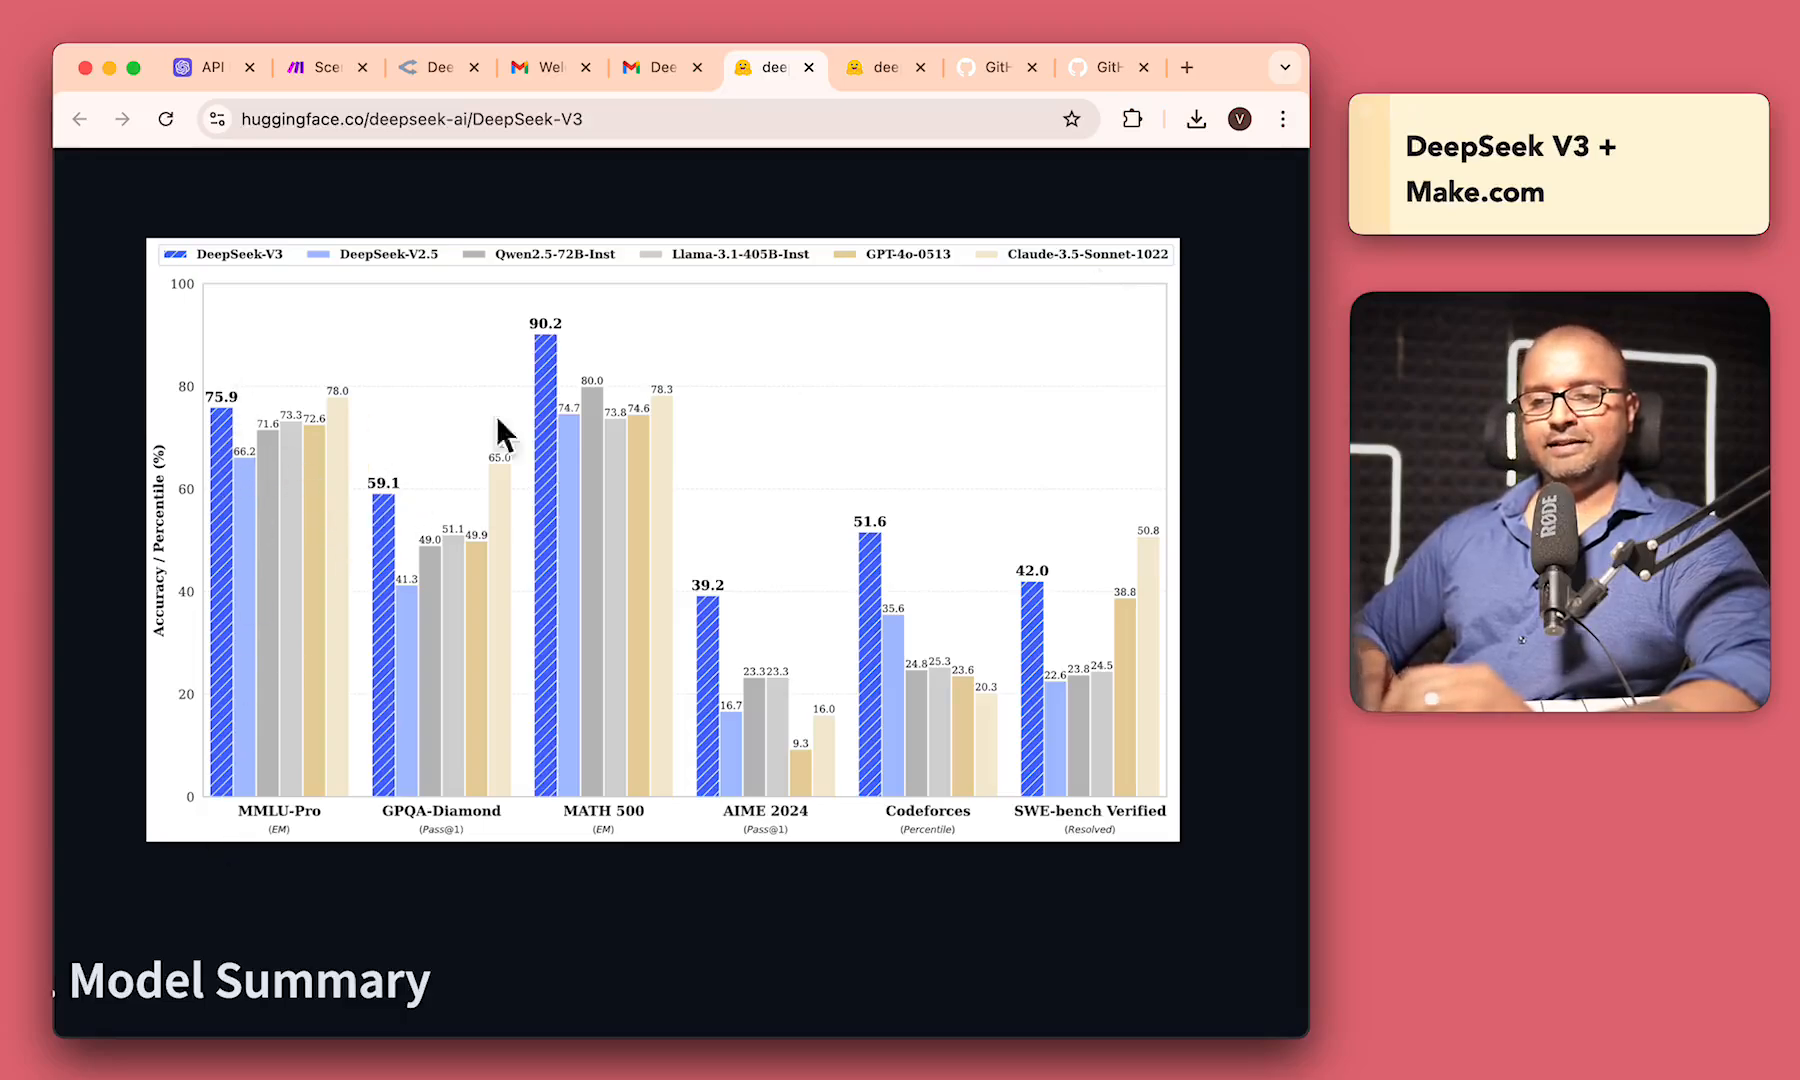
mouse_move(666, 430)
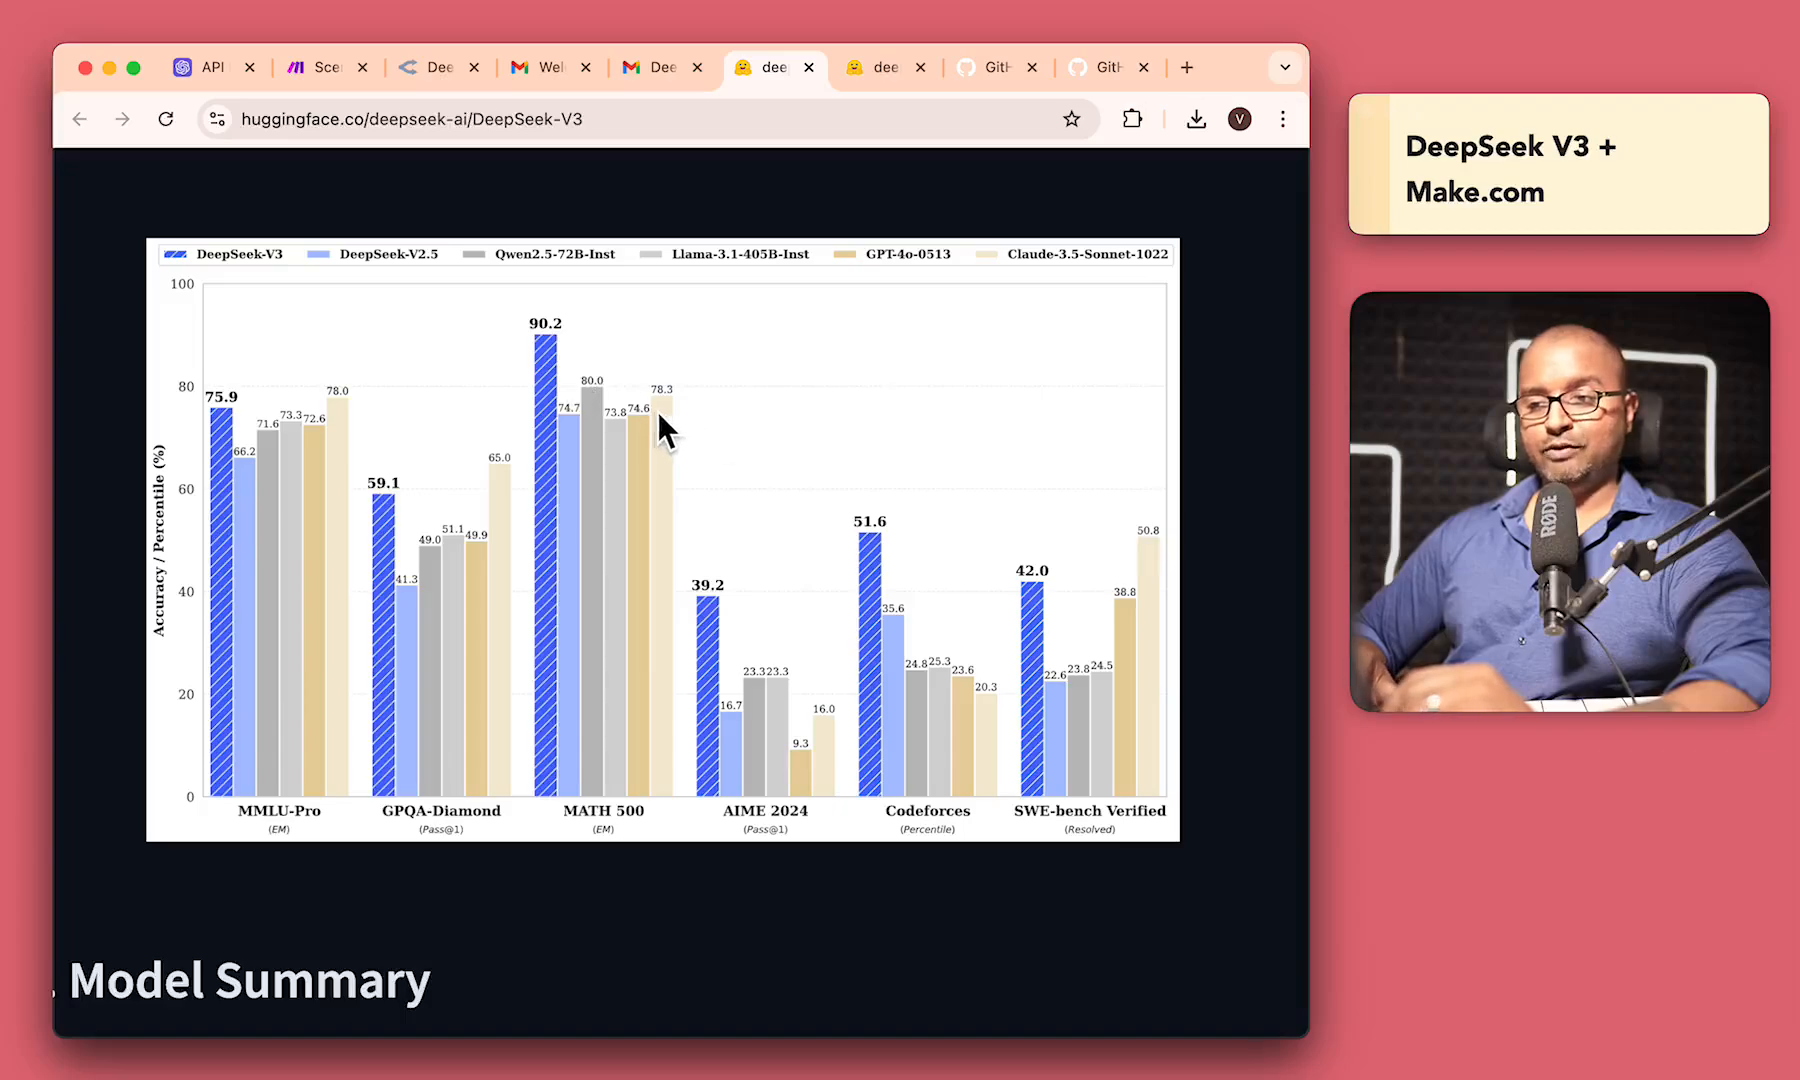
mouse_move(999, 453)
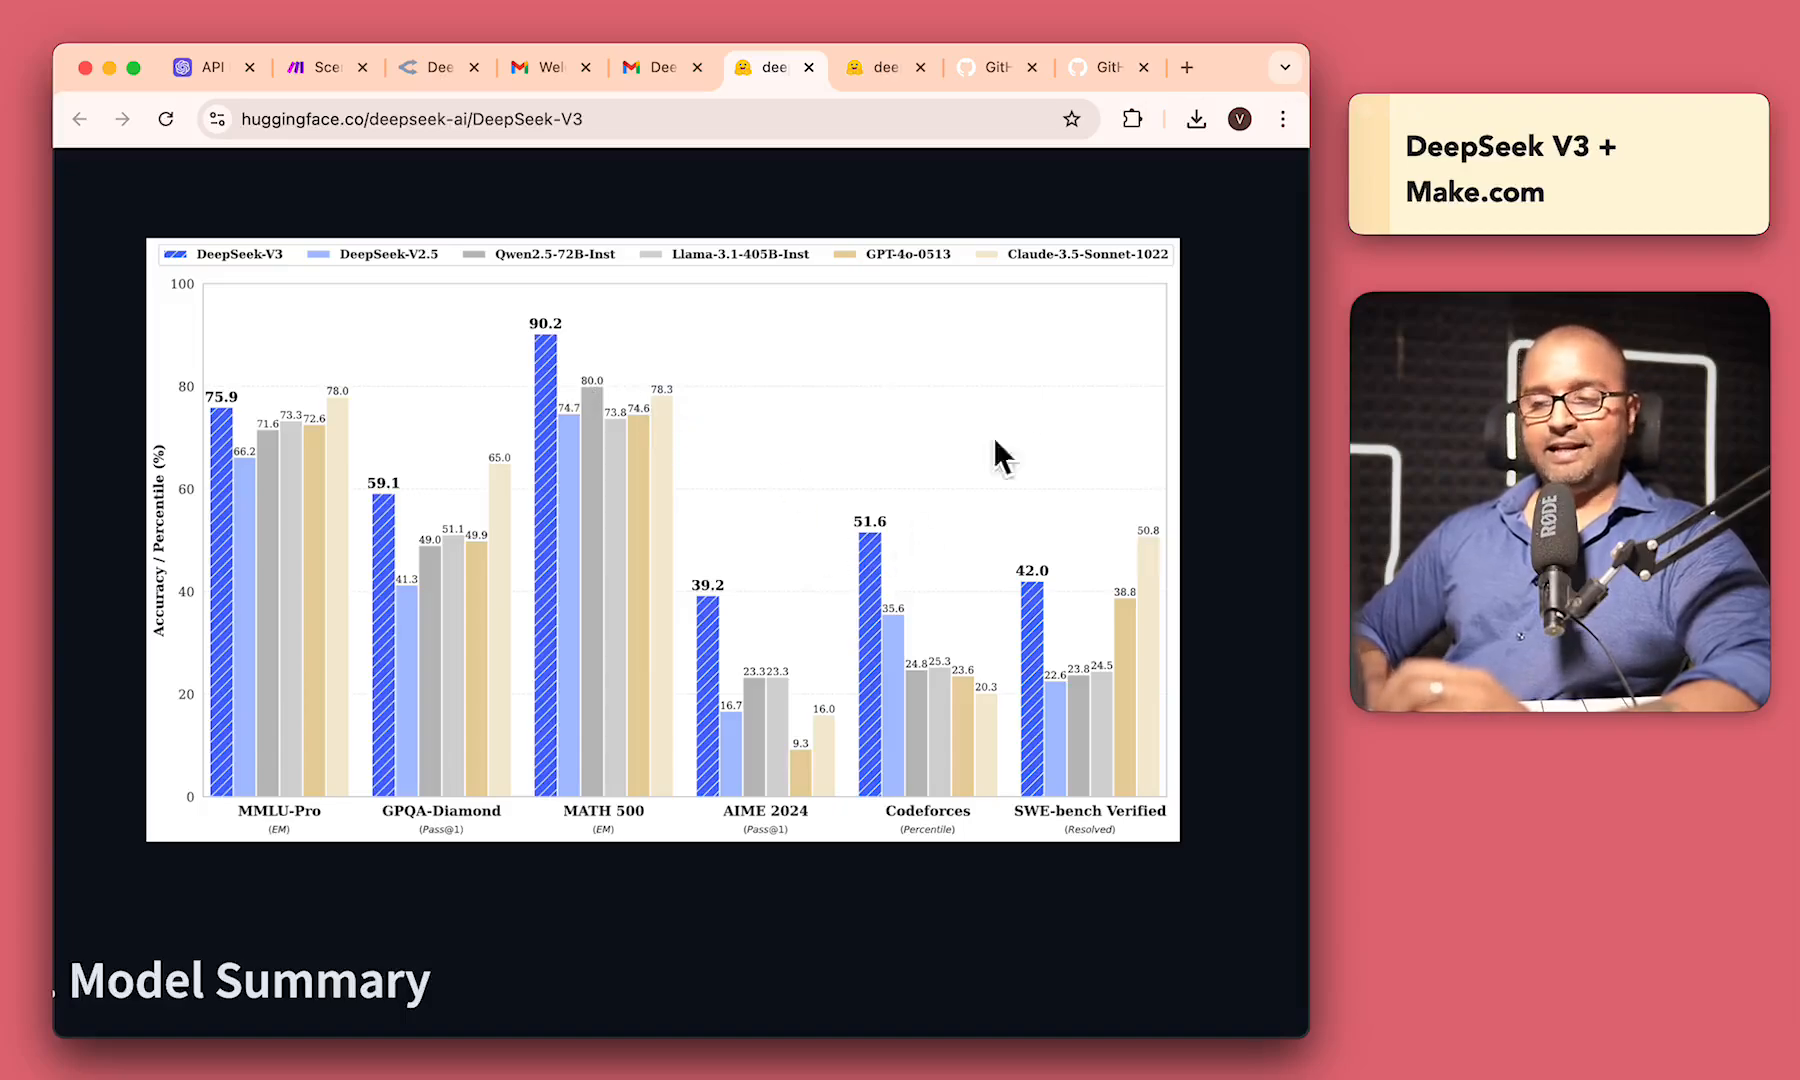
scroll("down", 3)
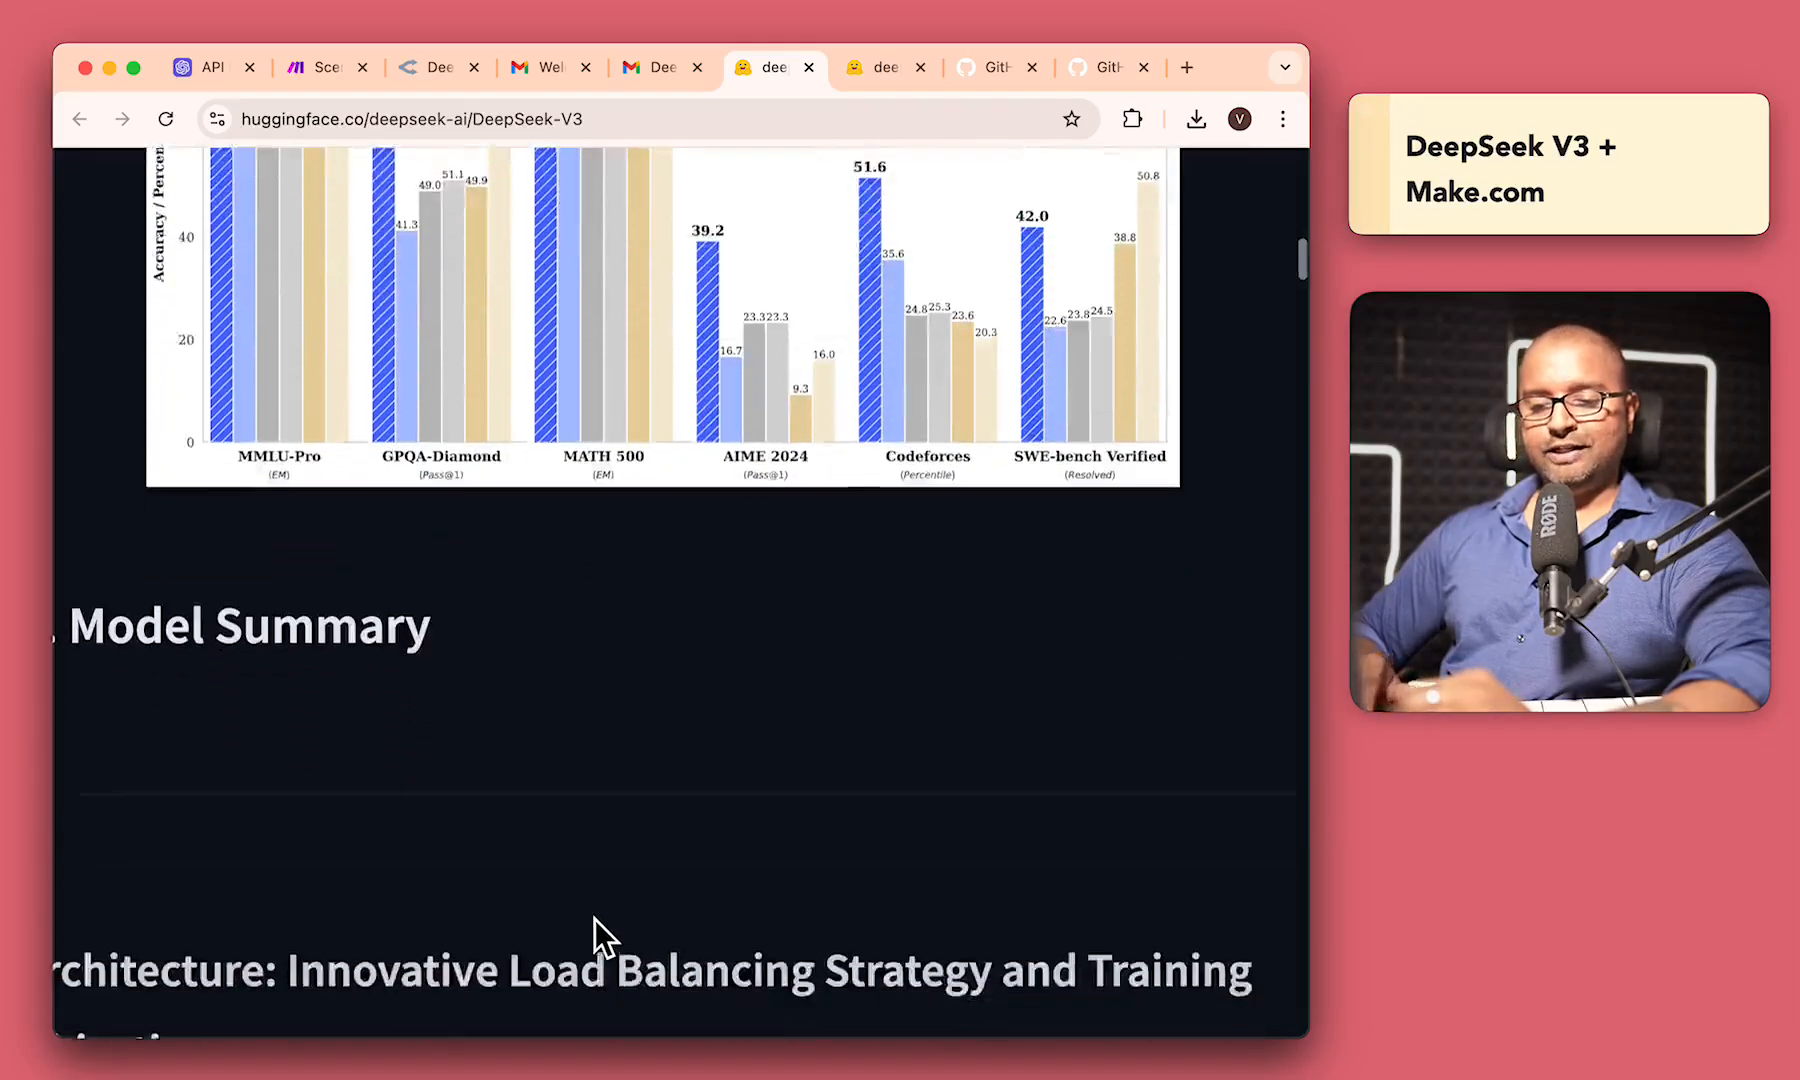
scroll("down", 3)
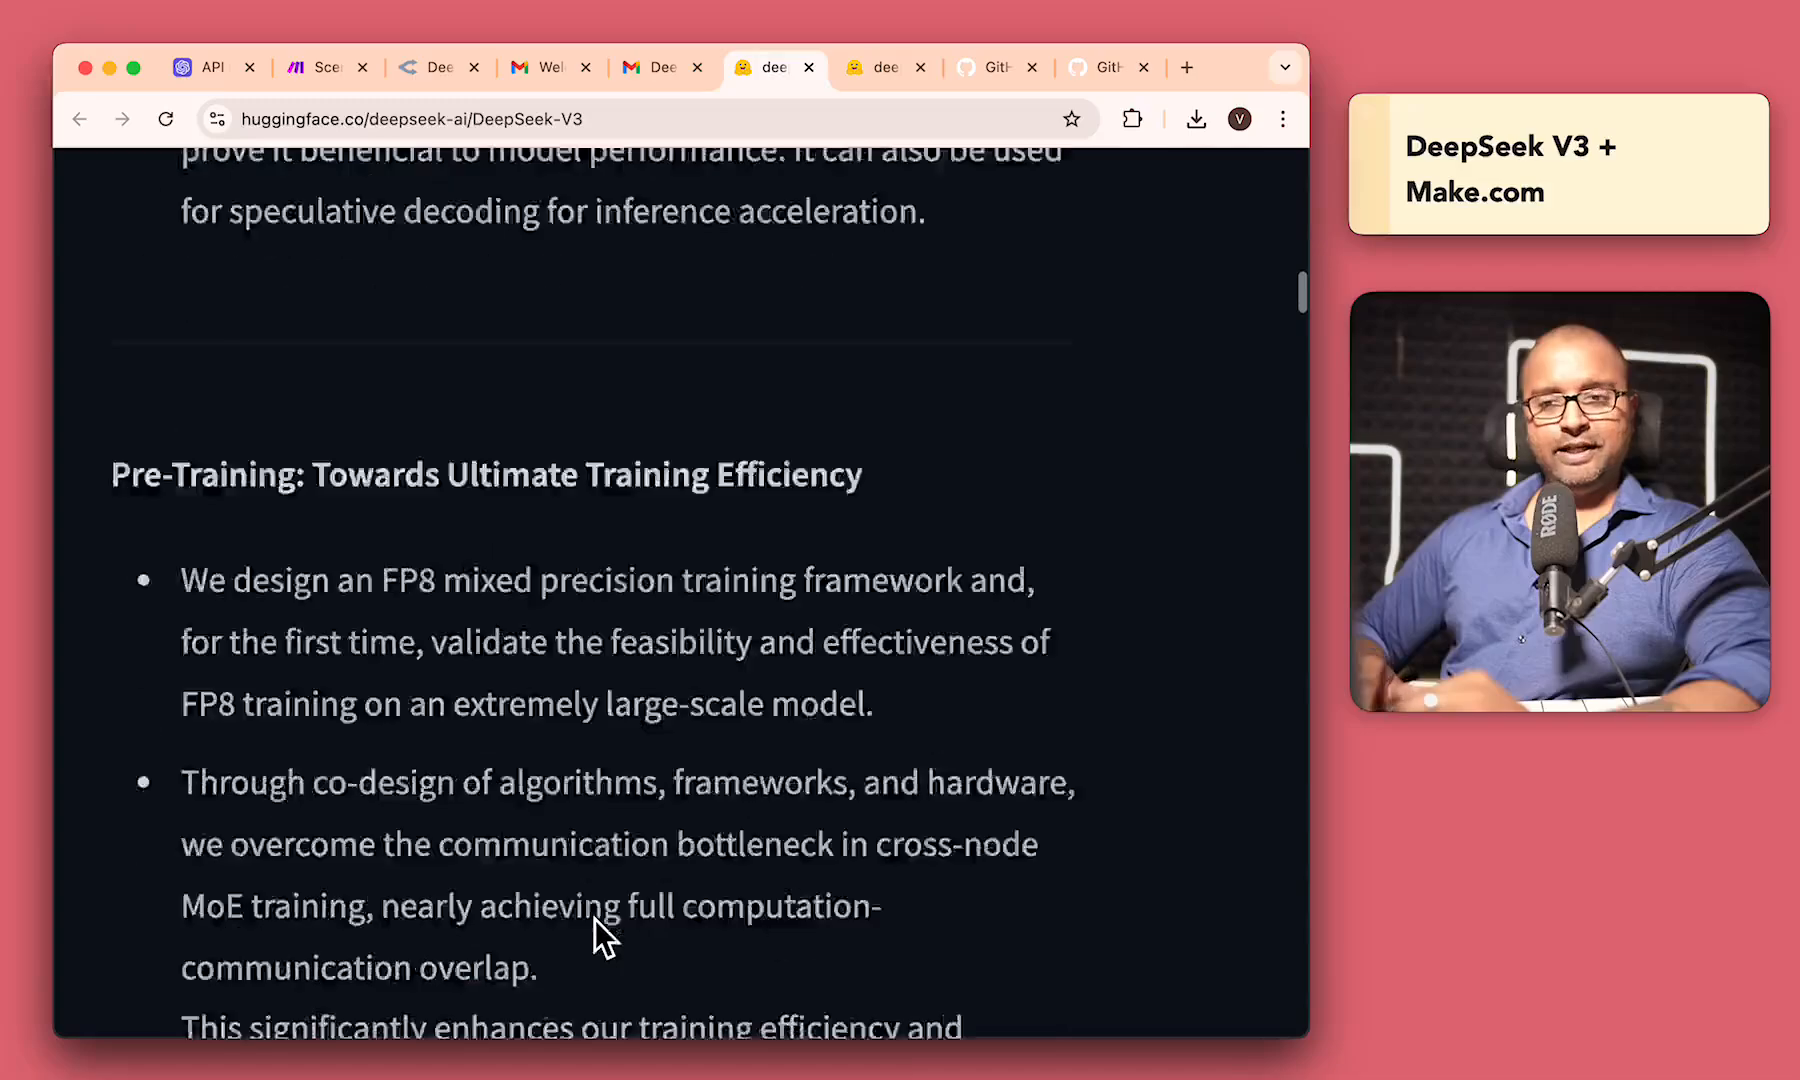
scroll("up", 3)
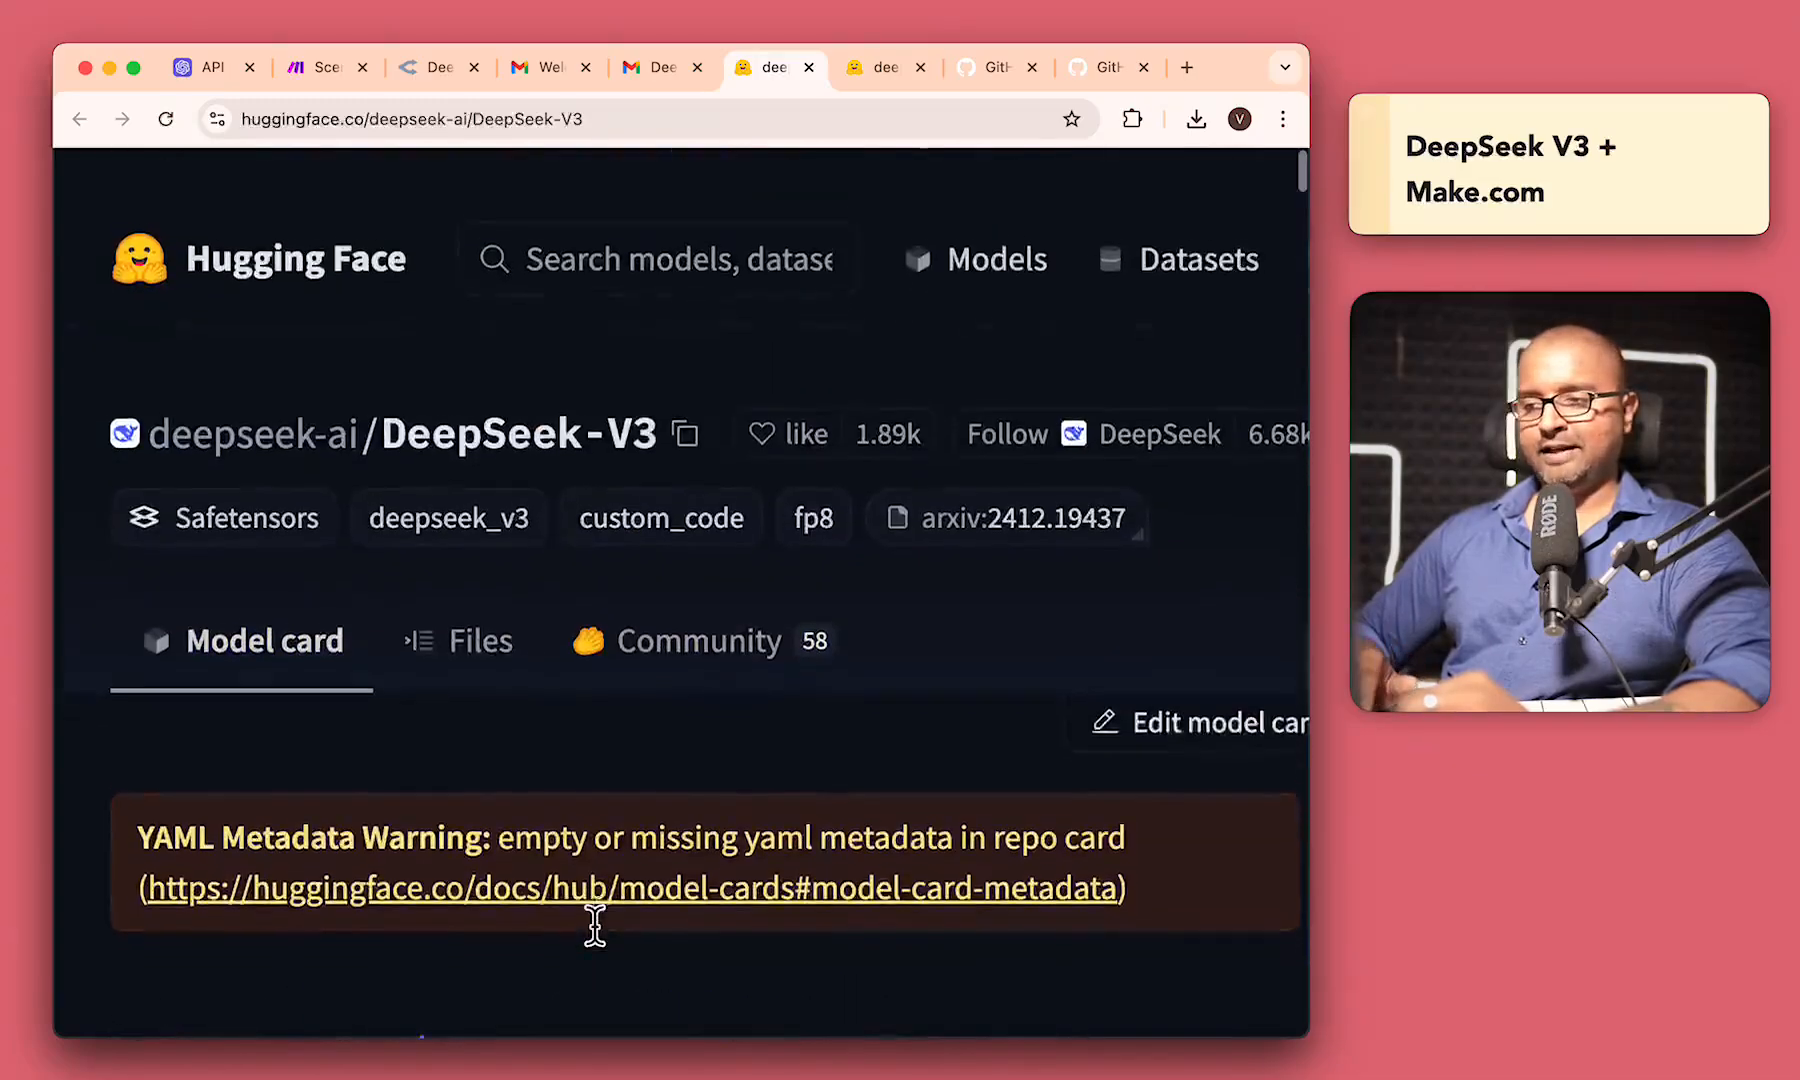
scroll("down", 3)
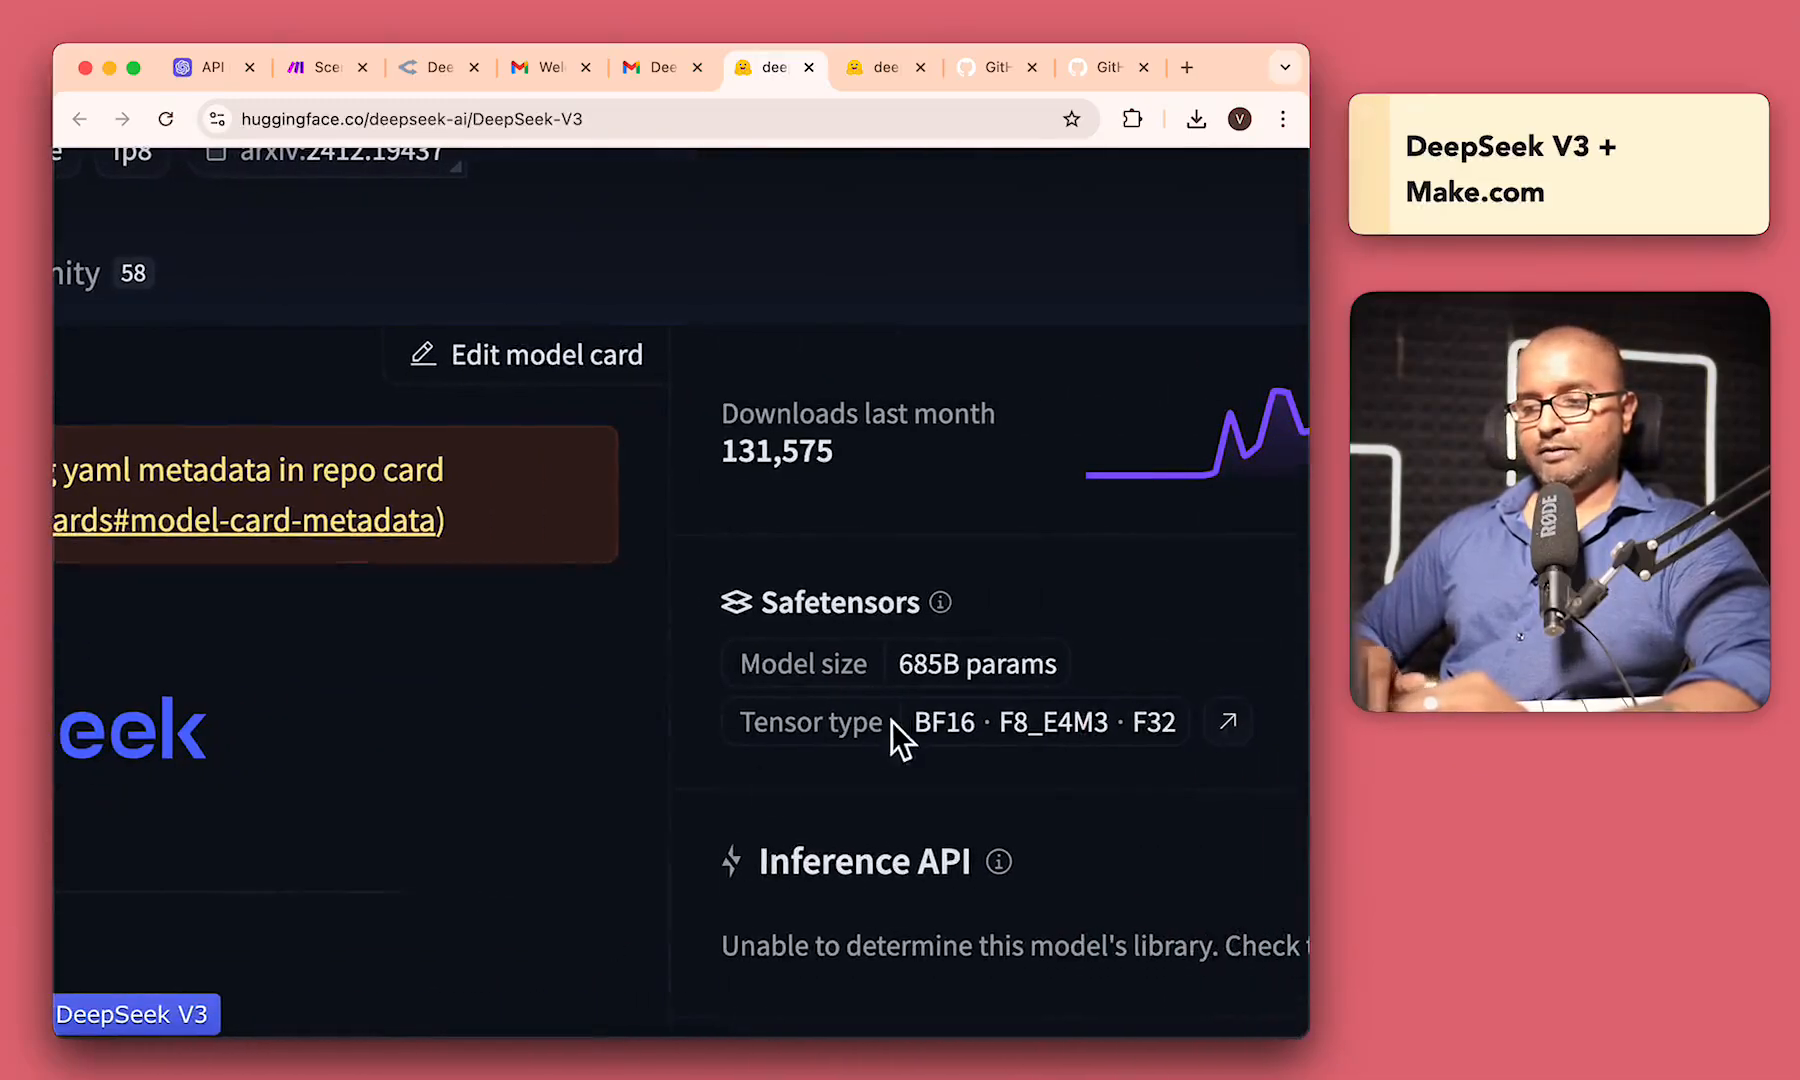
mouse_move(936, 717)
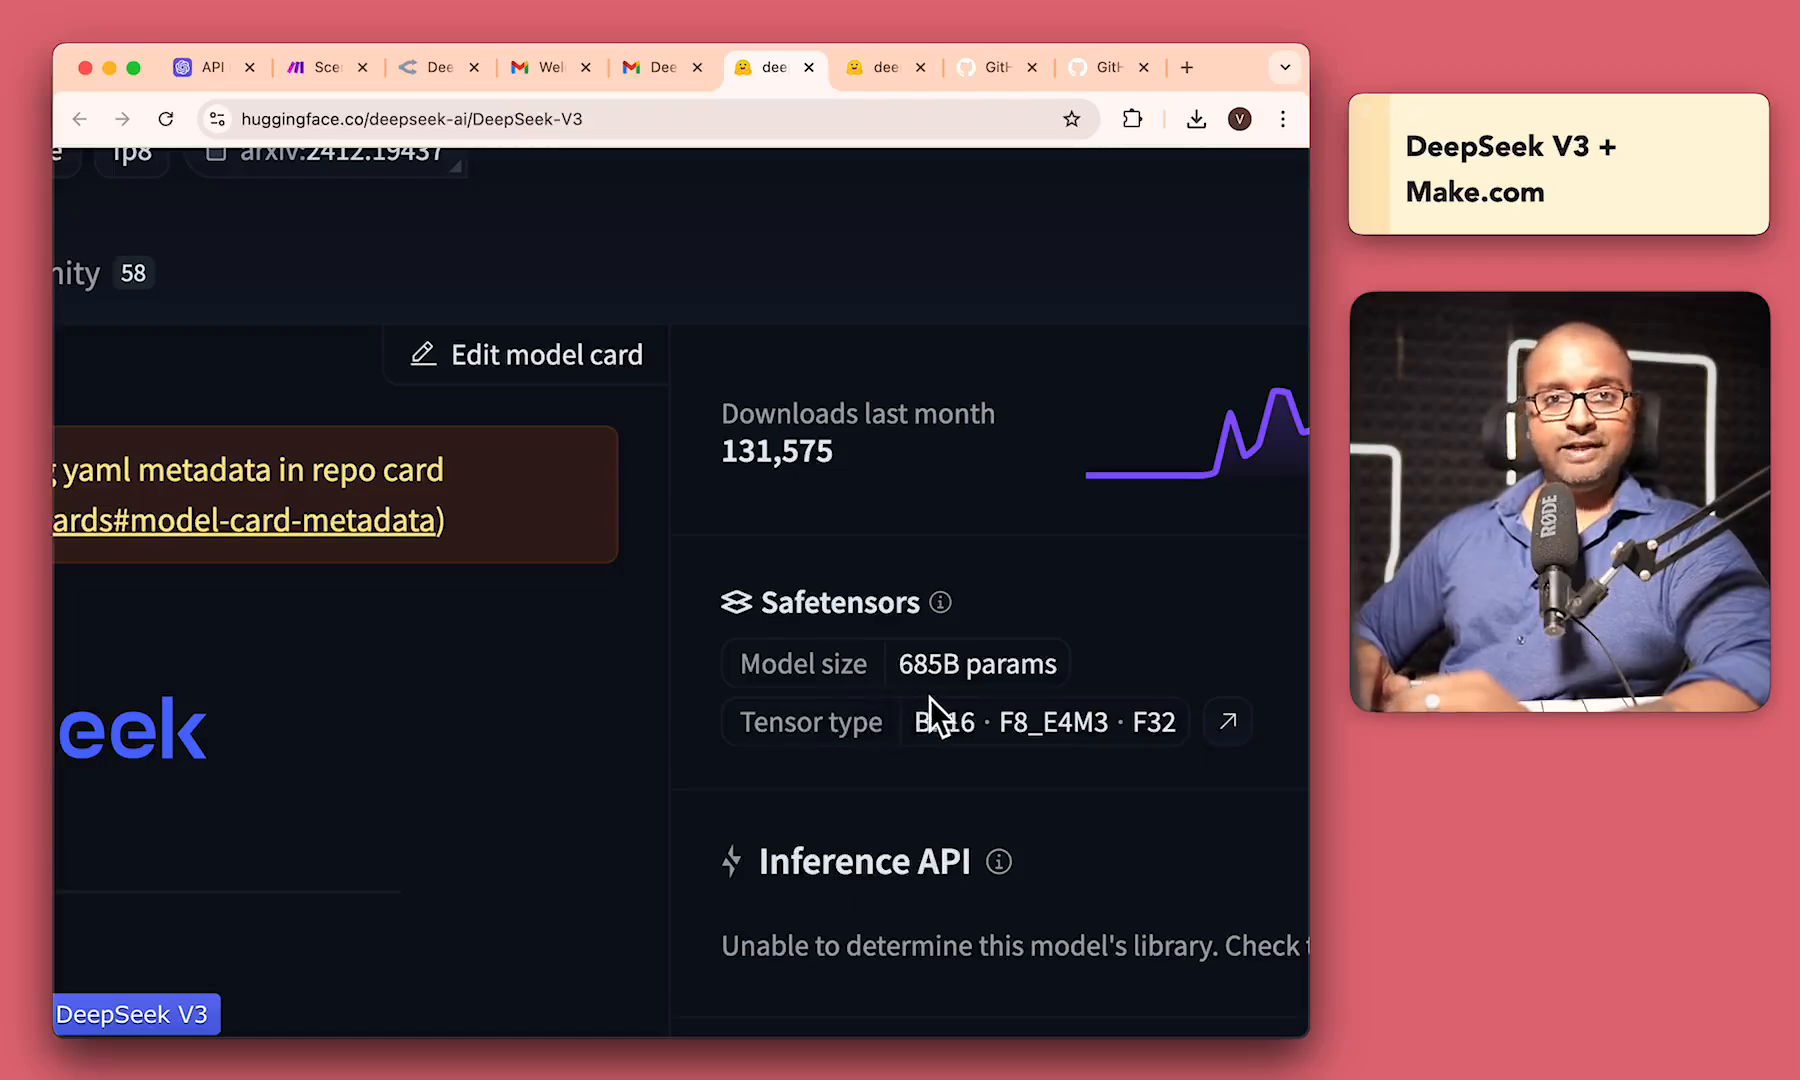
mouse_move(505, 769)
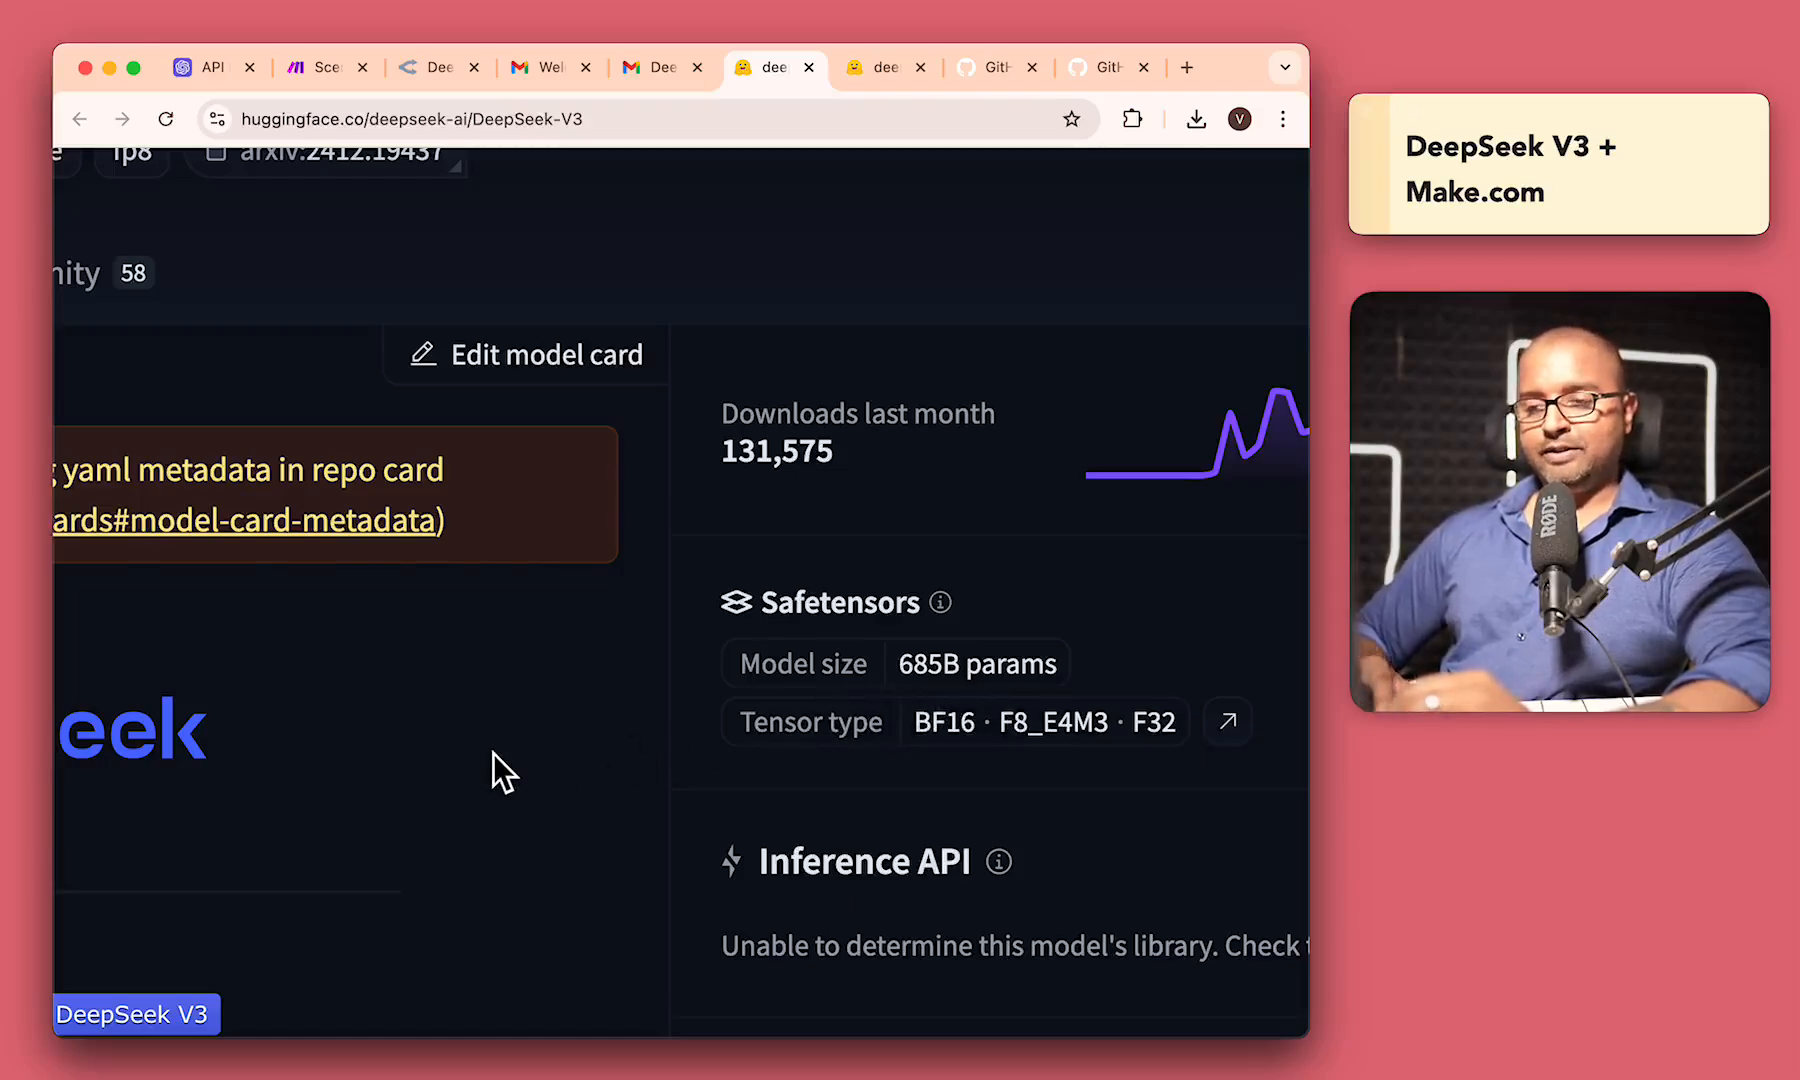
scroll("down", 3)
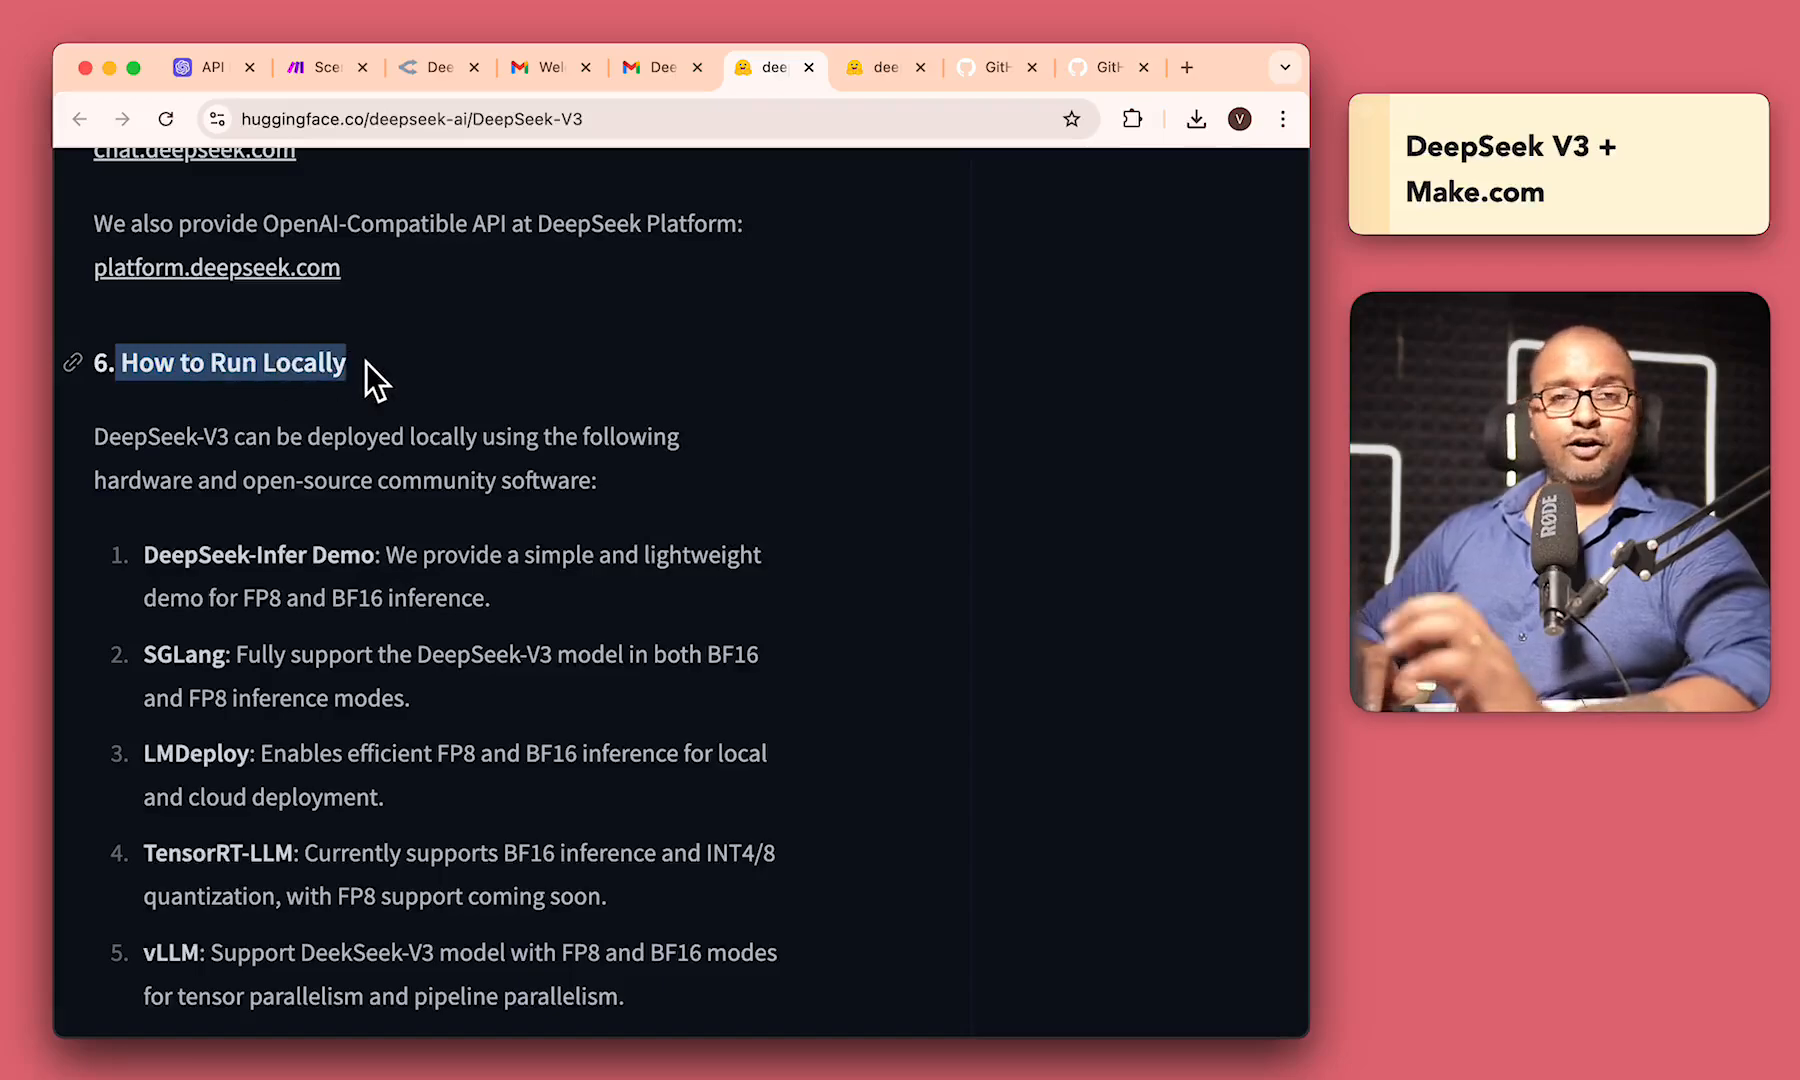
scroll("down", 3)
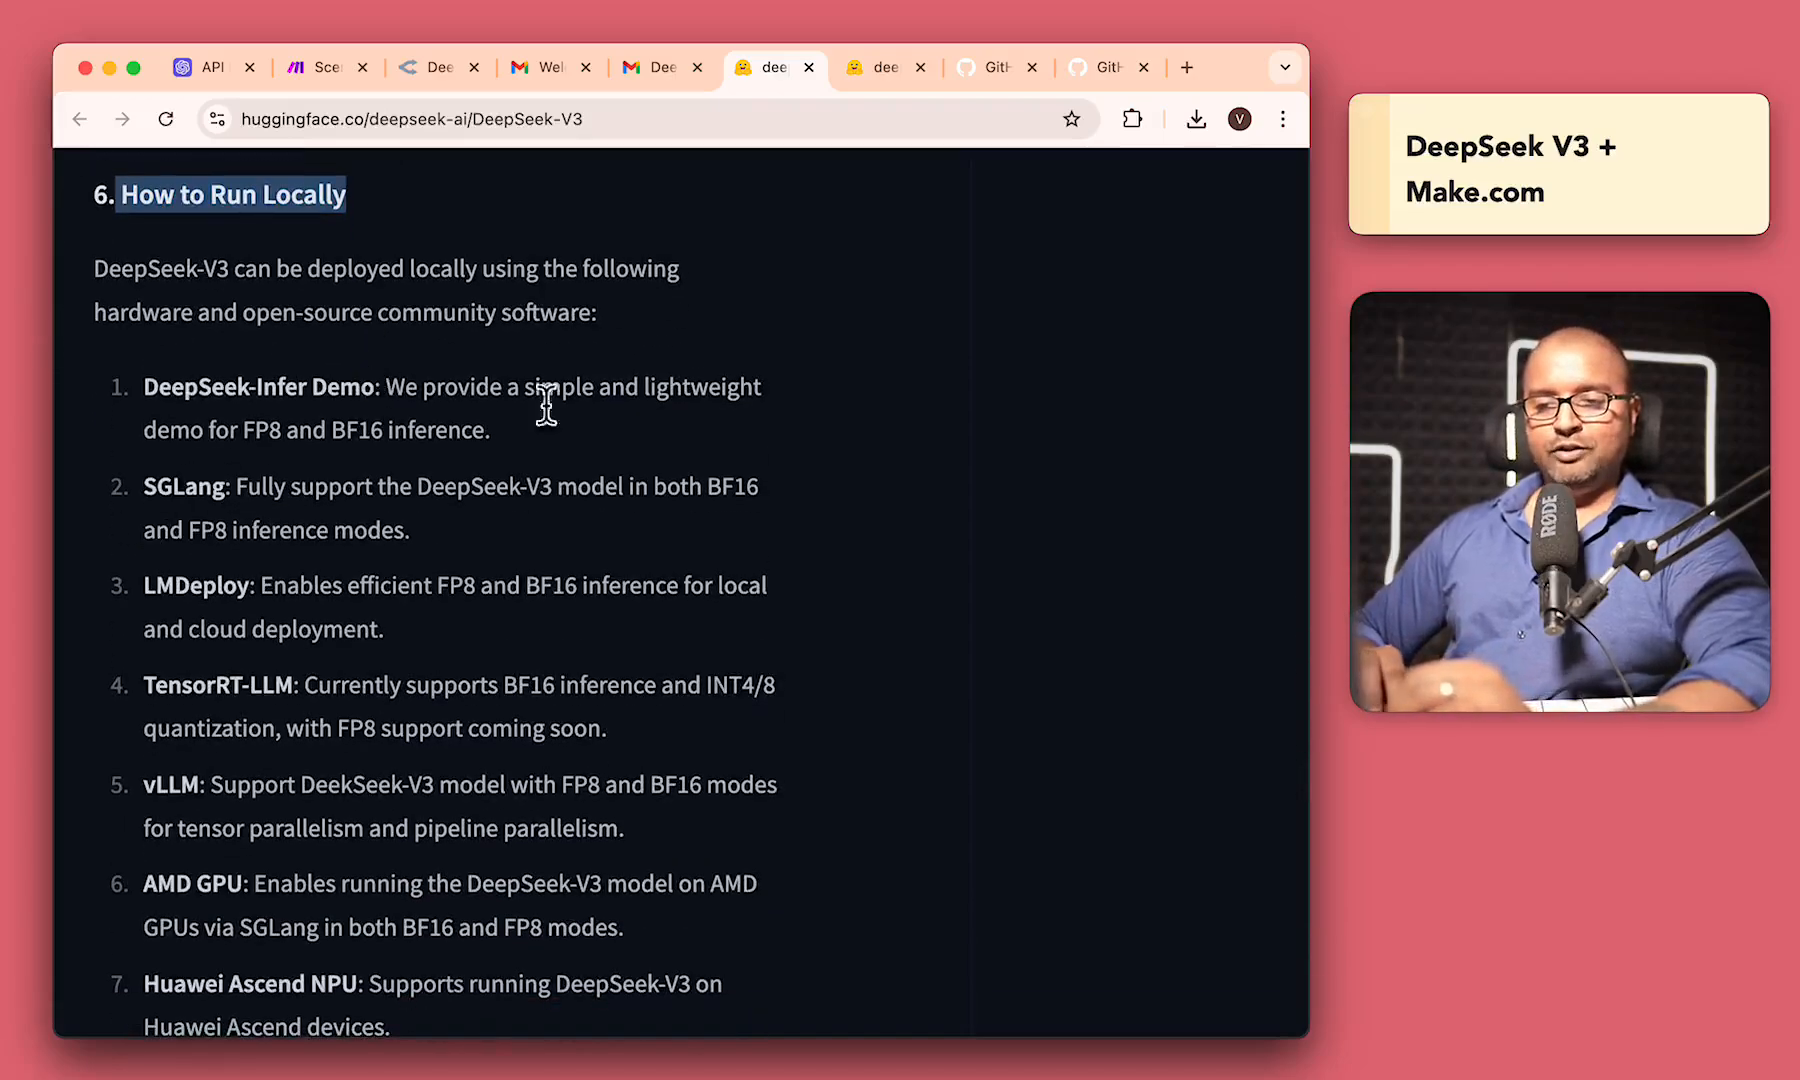
Step: Browse the sgl-project/sglang and InternLM/lmdeploy GitHub repositories, then go to OpenRouter
left_click(996, 67)
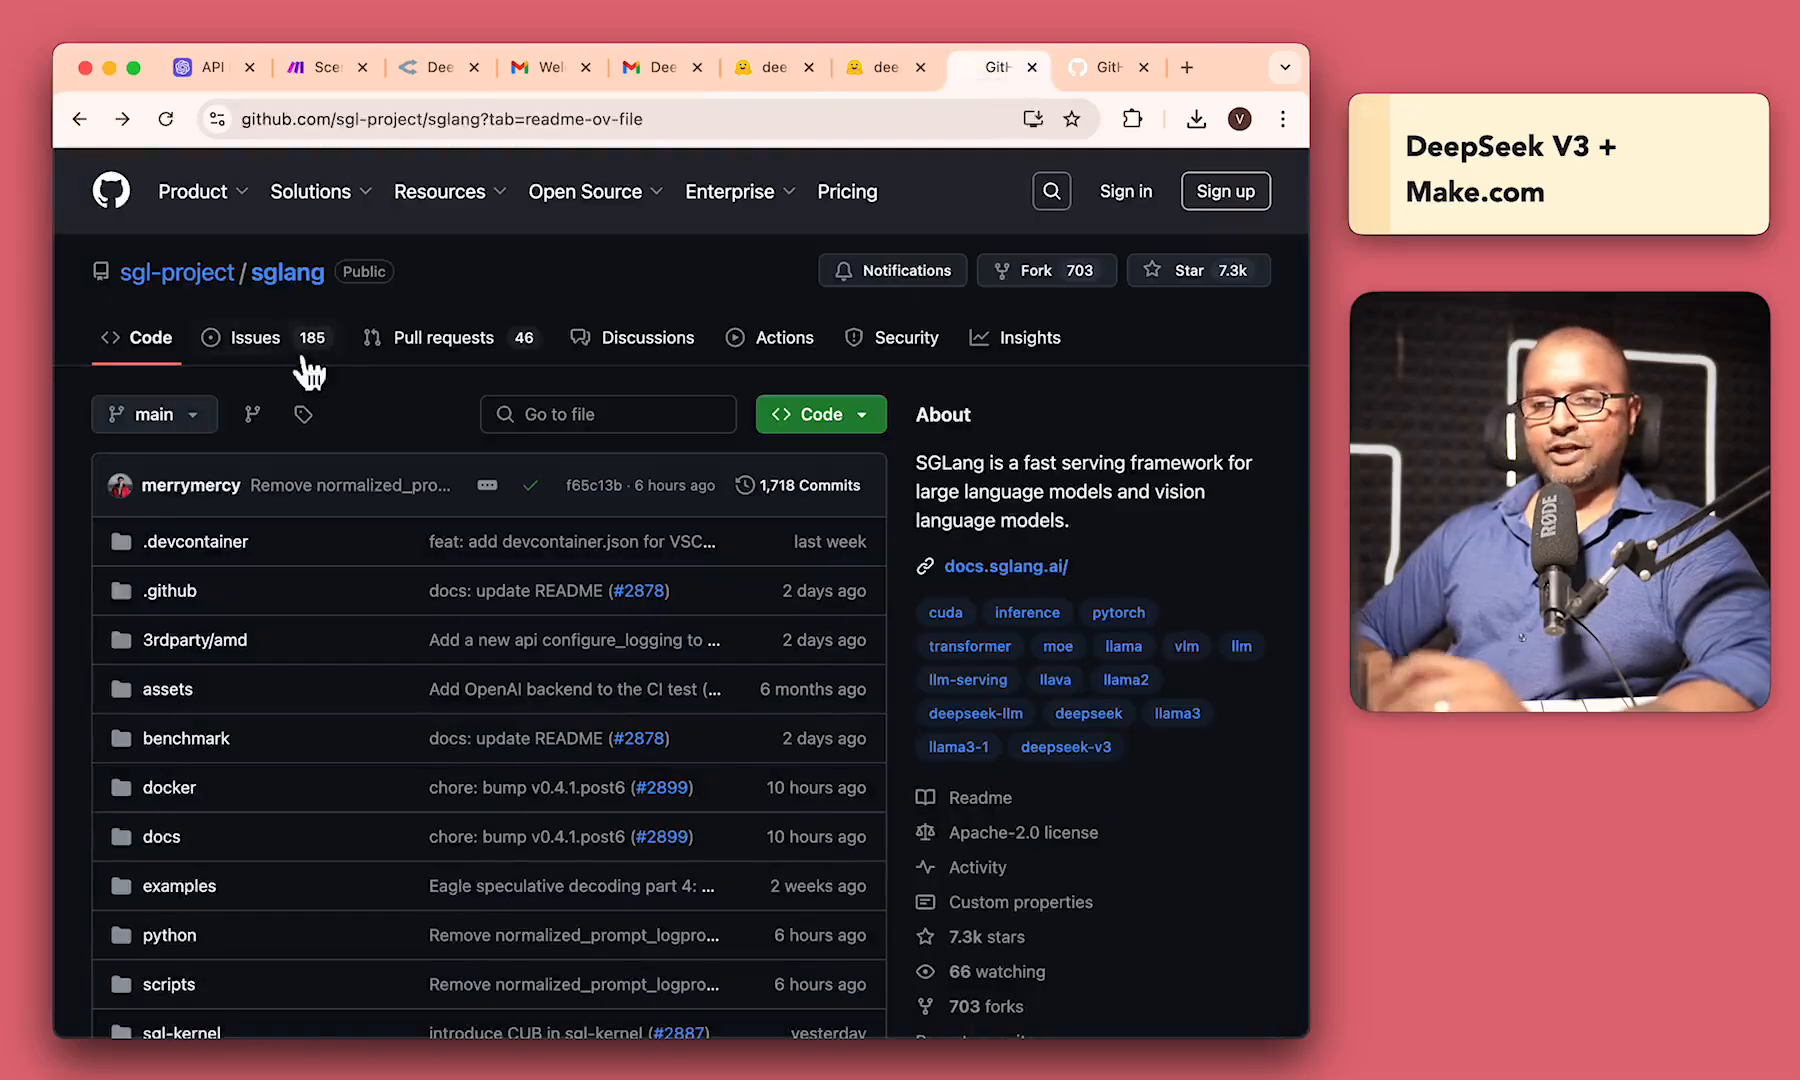
scroll("down", 3)
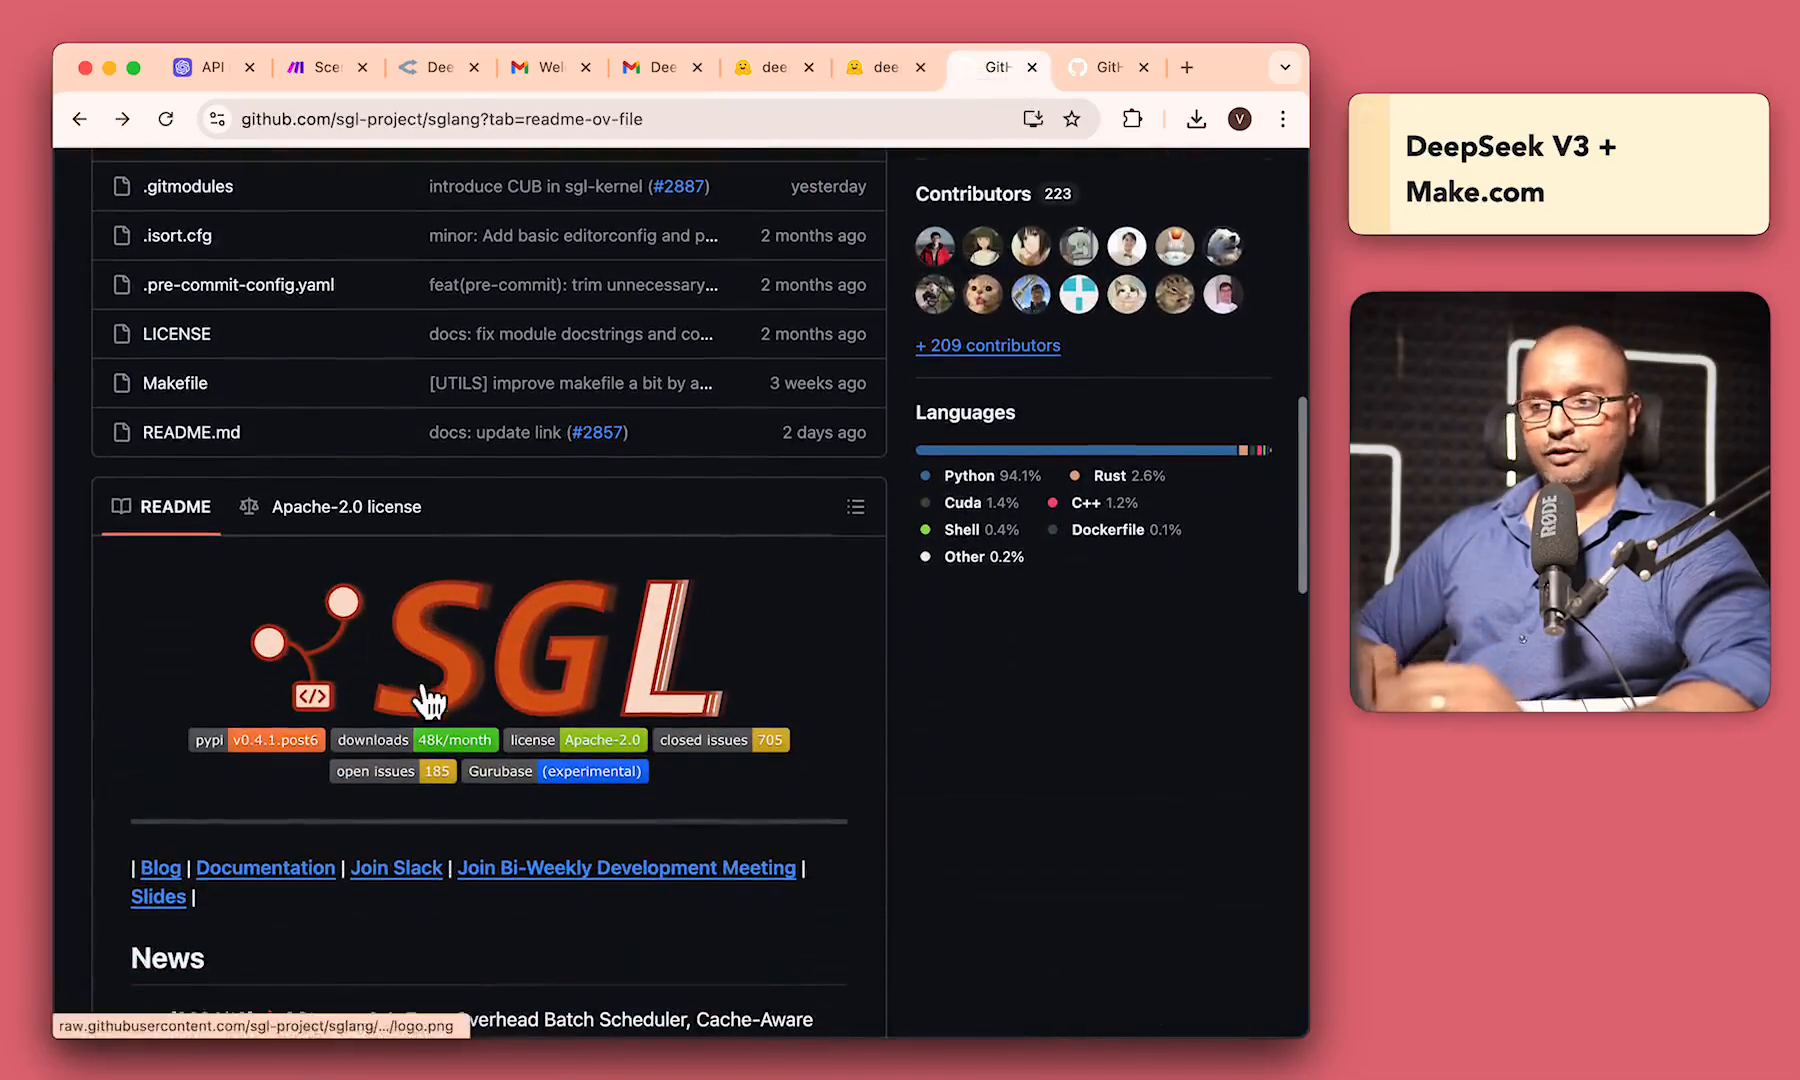
mouse_move(1102, 68)
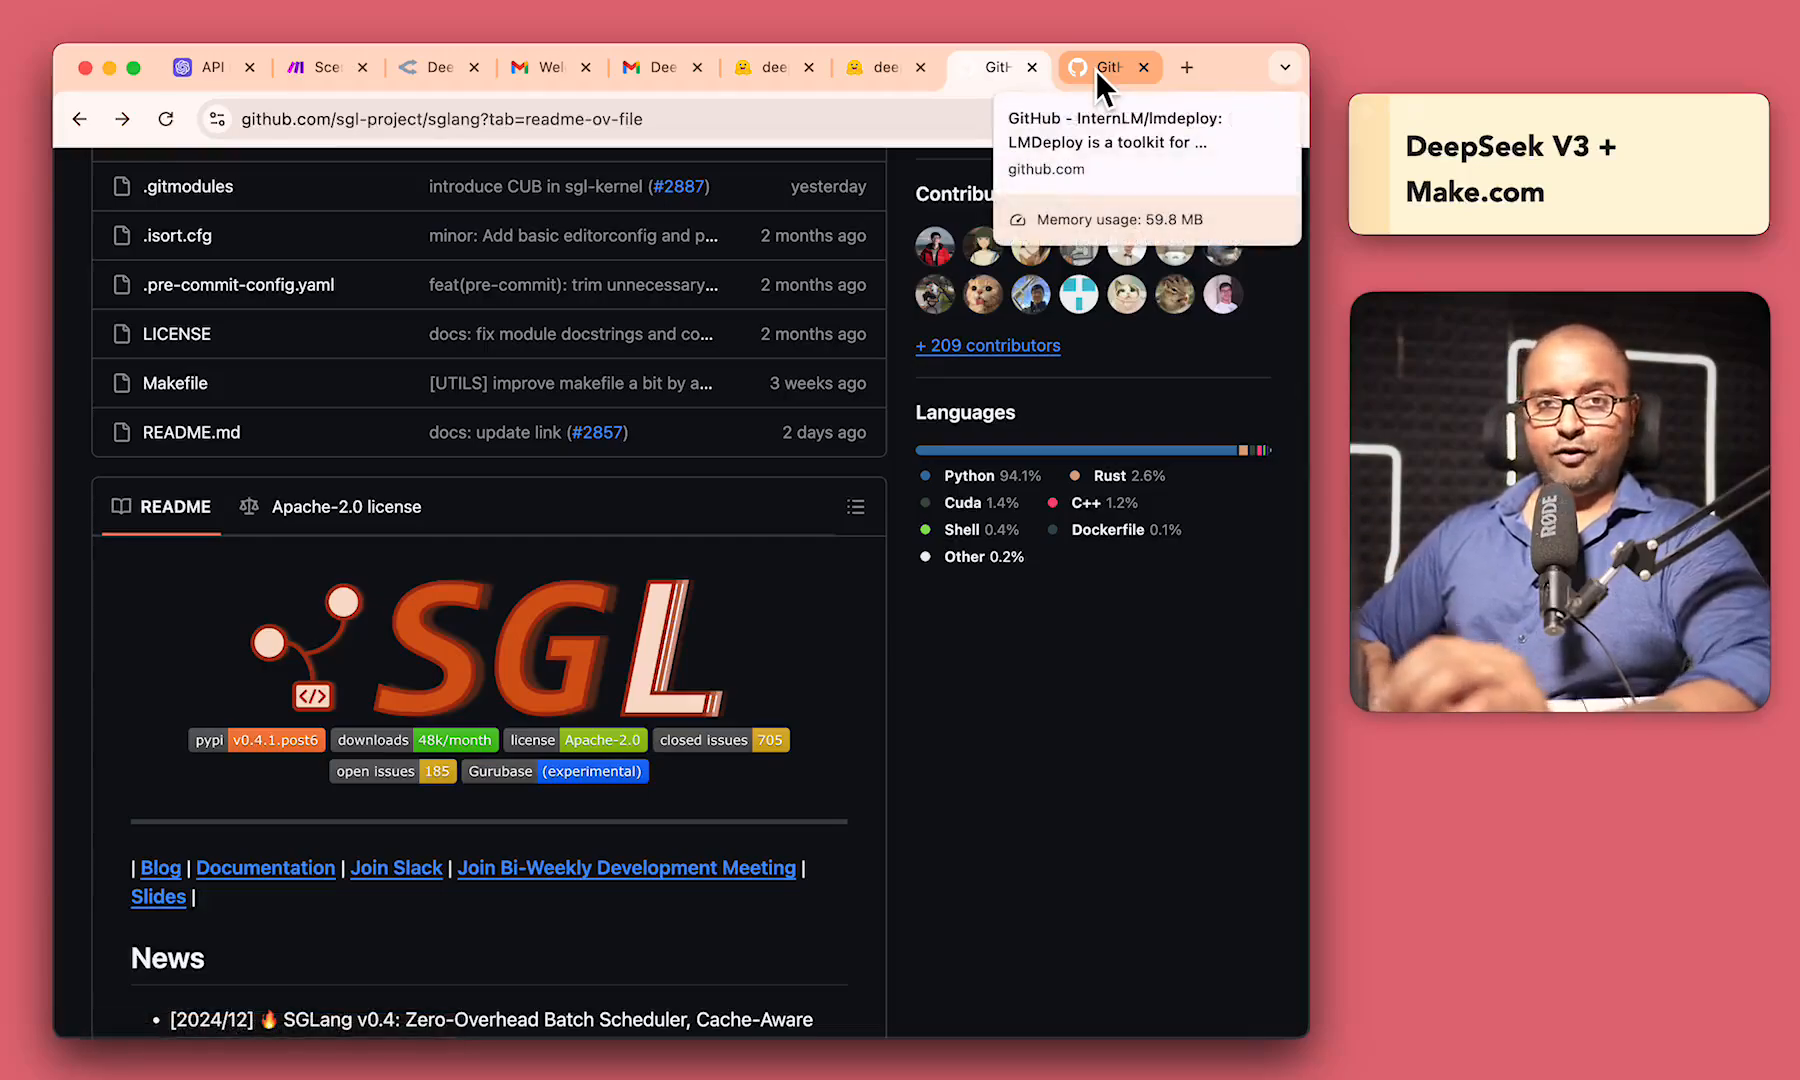
left_click(1107, 68)
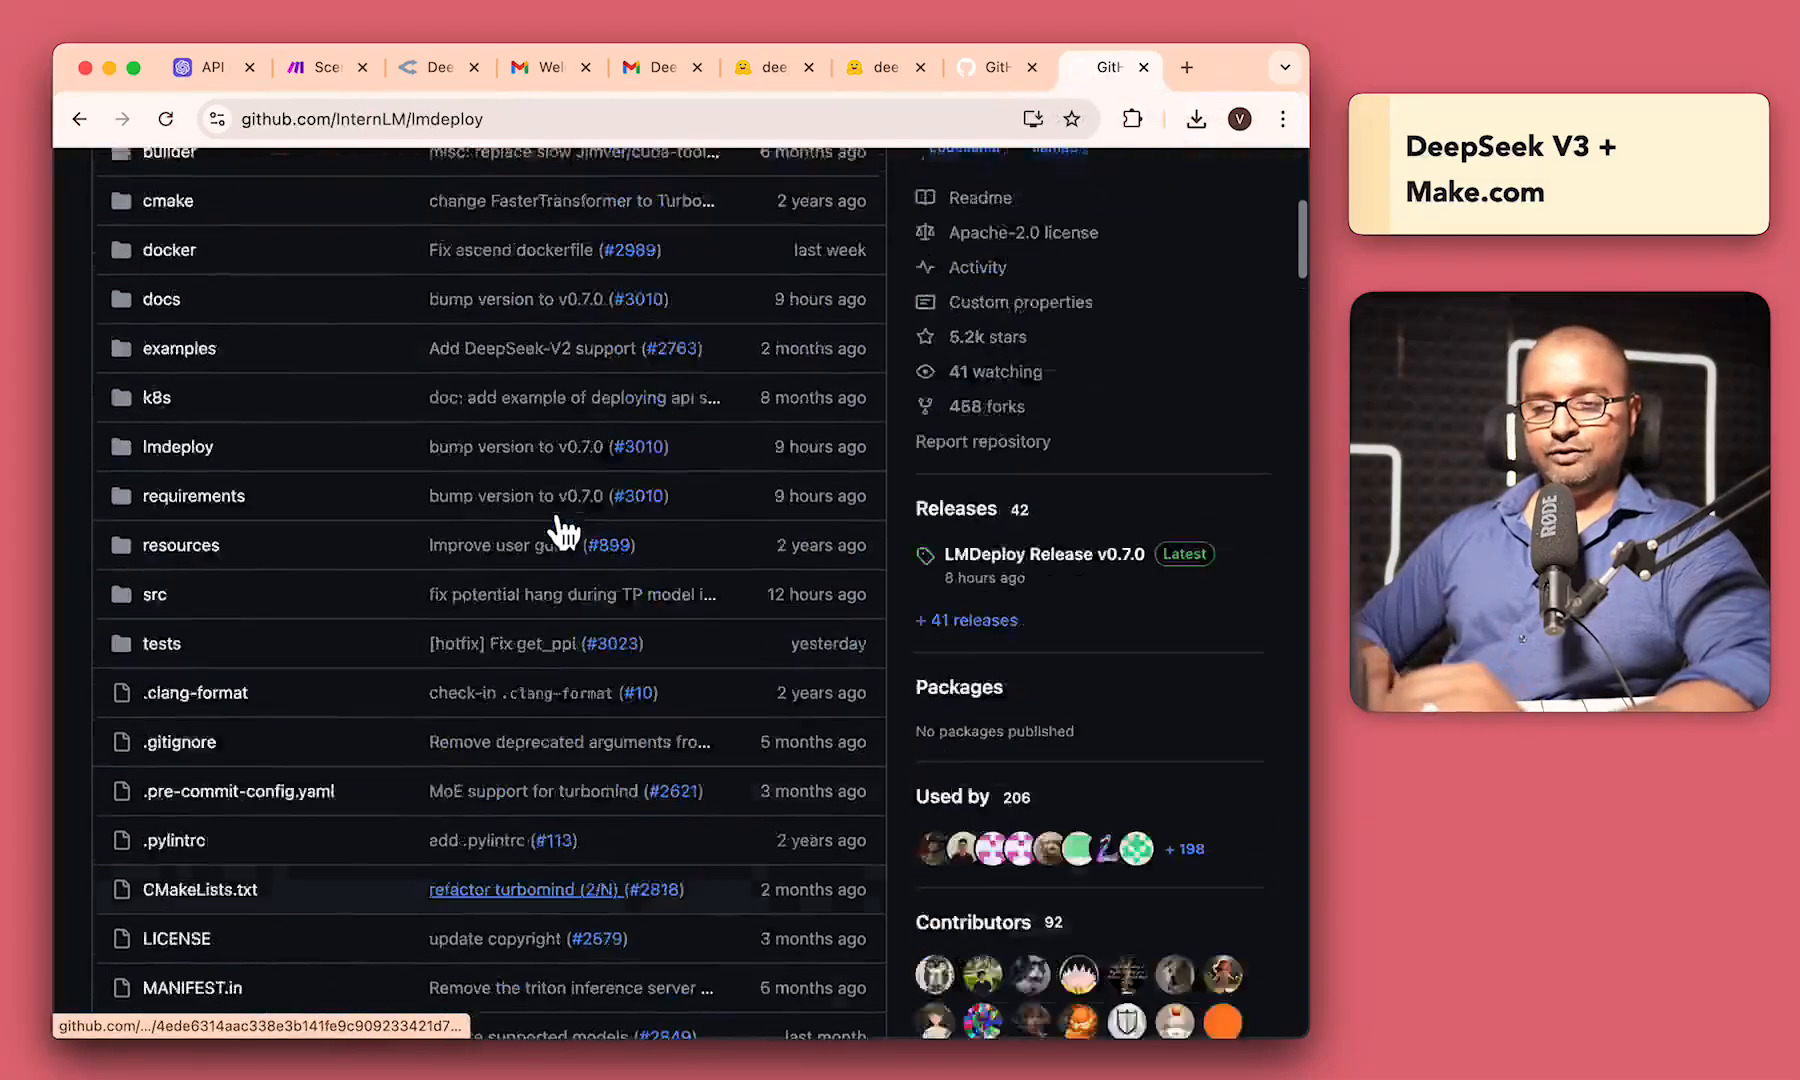
scroll("up", 3)
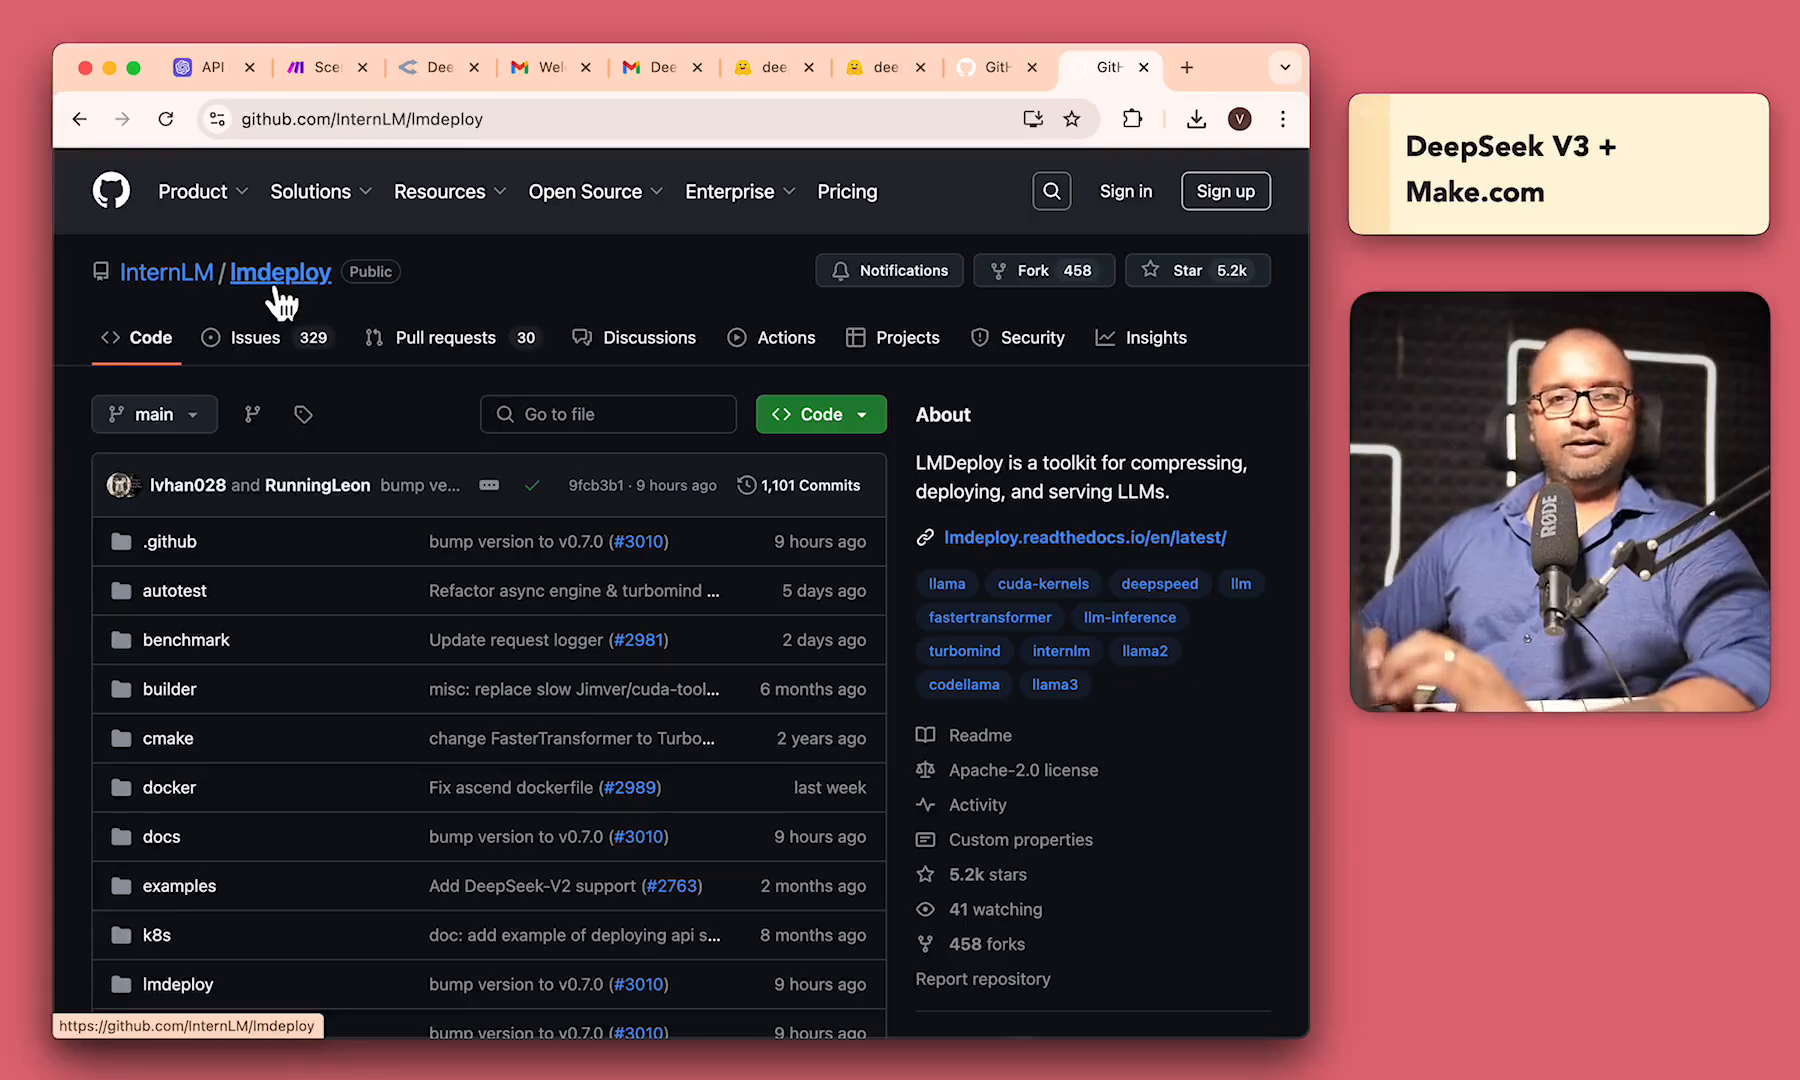
left_click(436, 68)
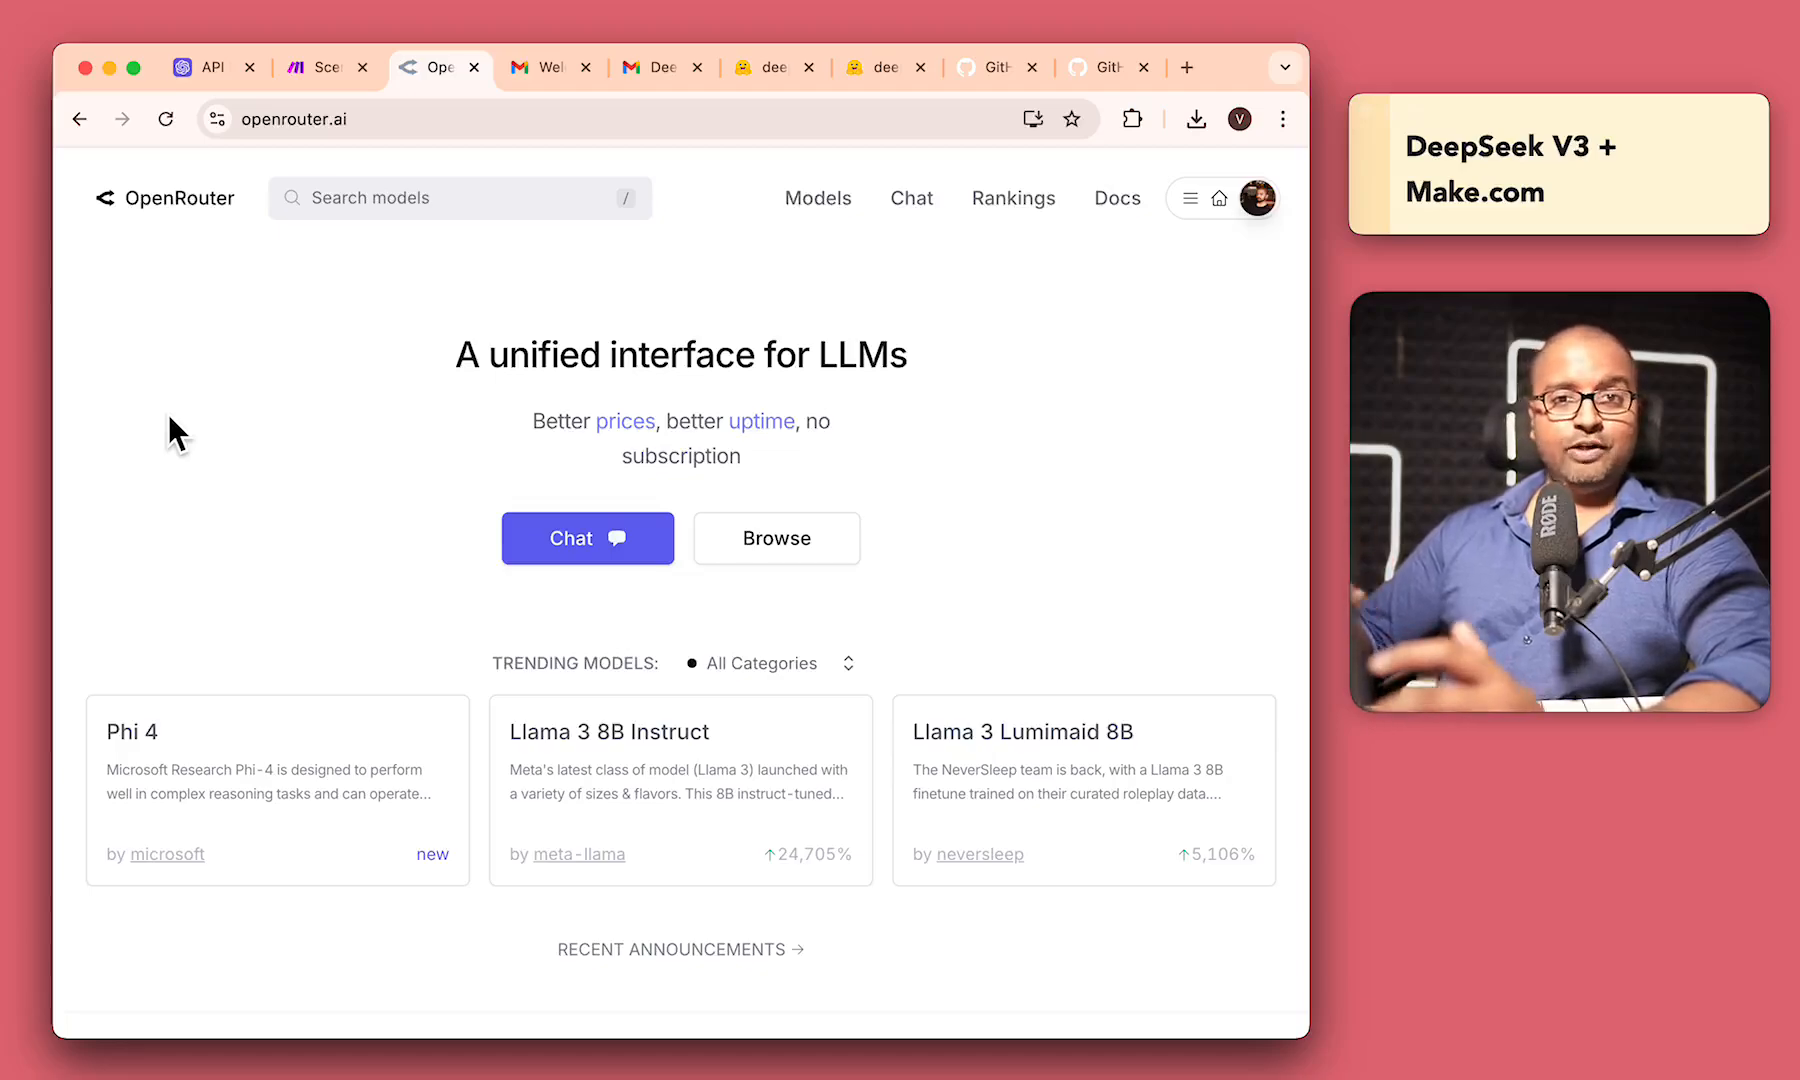
mouse_move(211, 329)
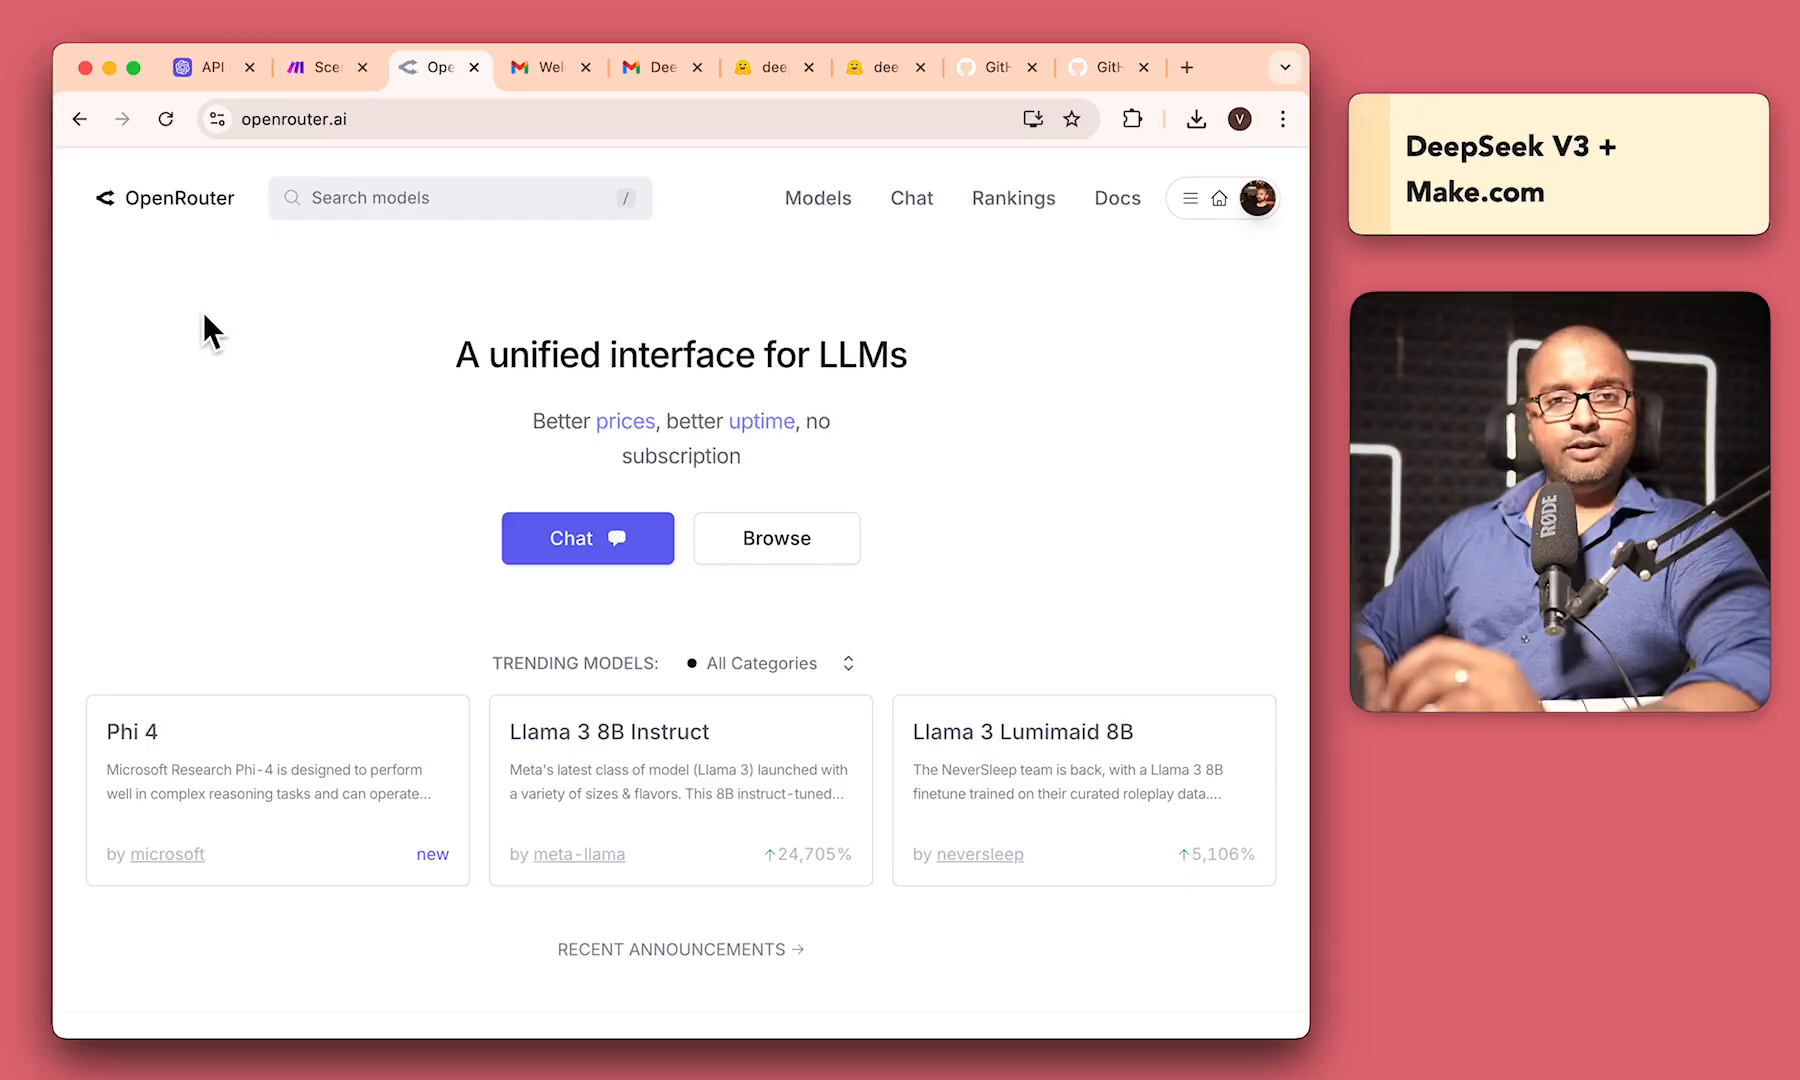
mouse_move(348, 376)
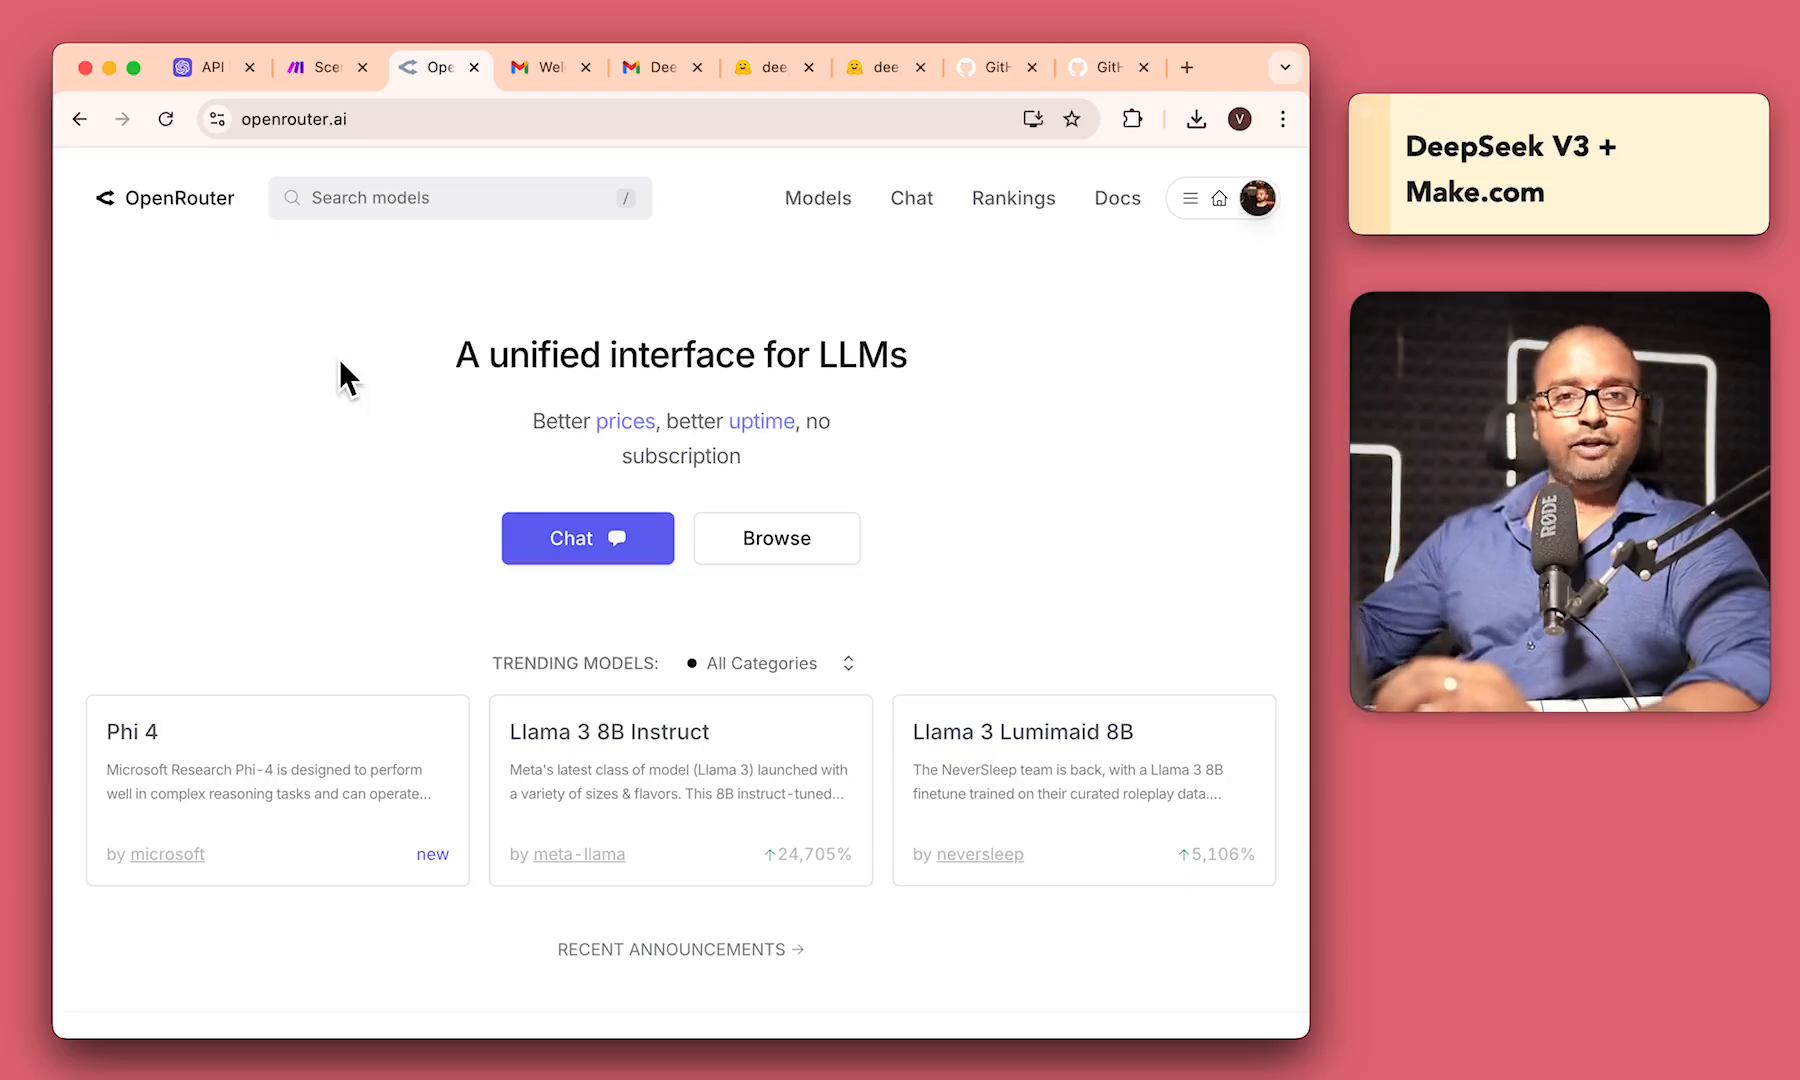
Step: Search OpenRouter's model catalogue for 'free', then for 'deep' to list DeepSeek models
left_click(817, 197)
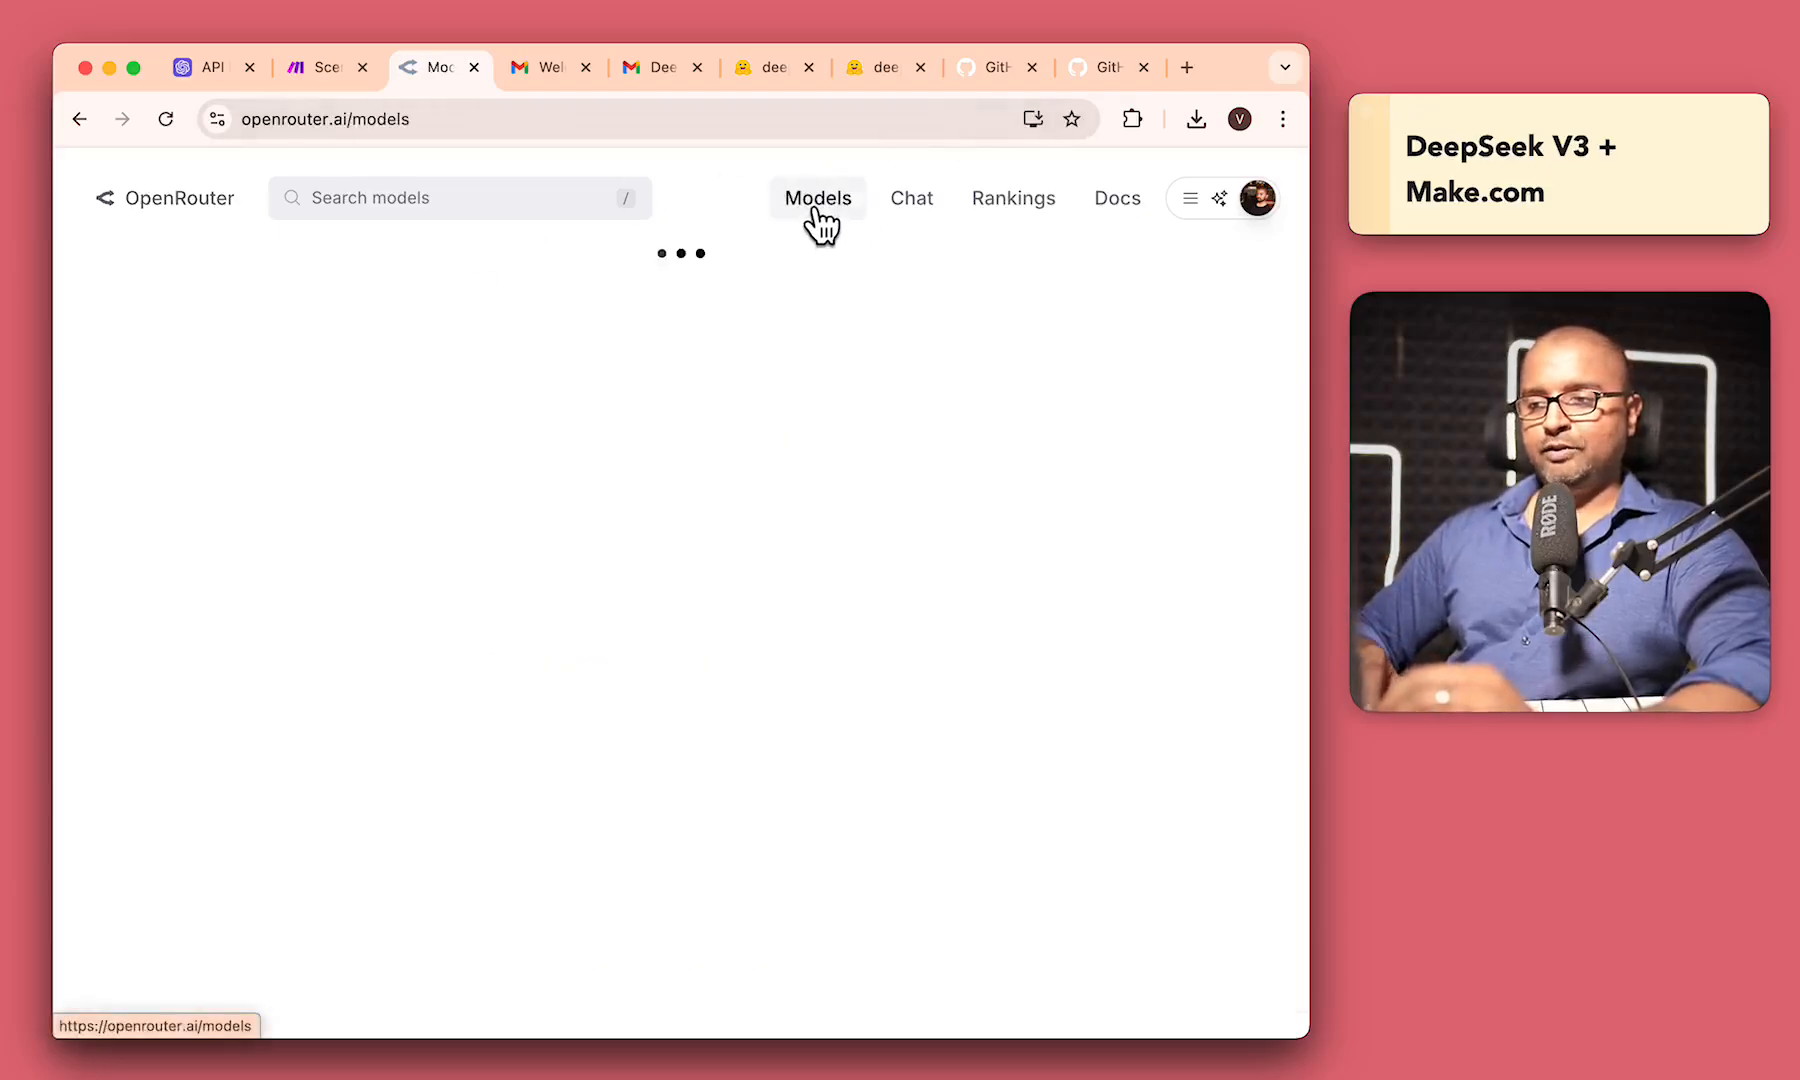
type("free")
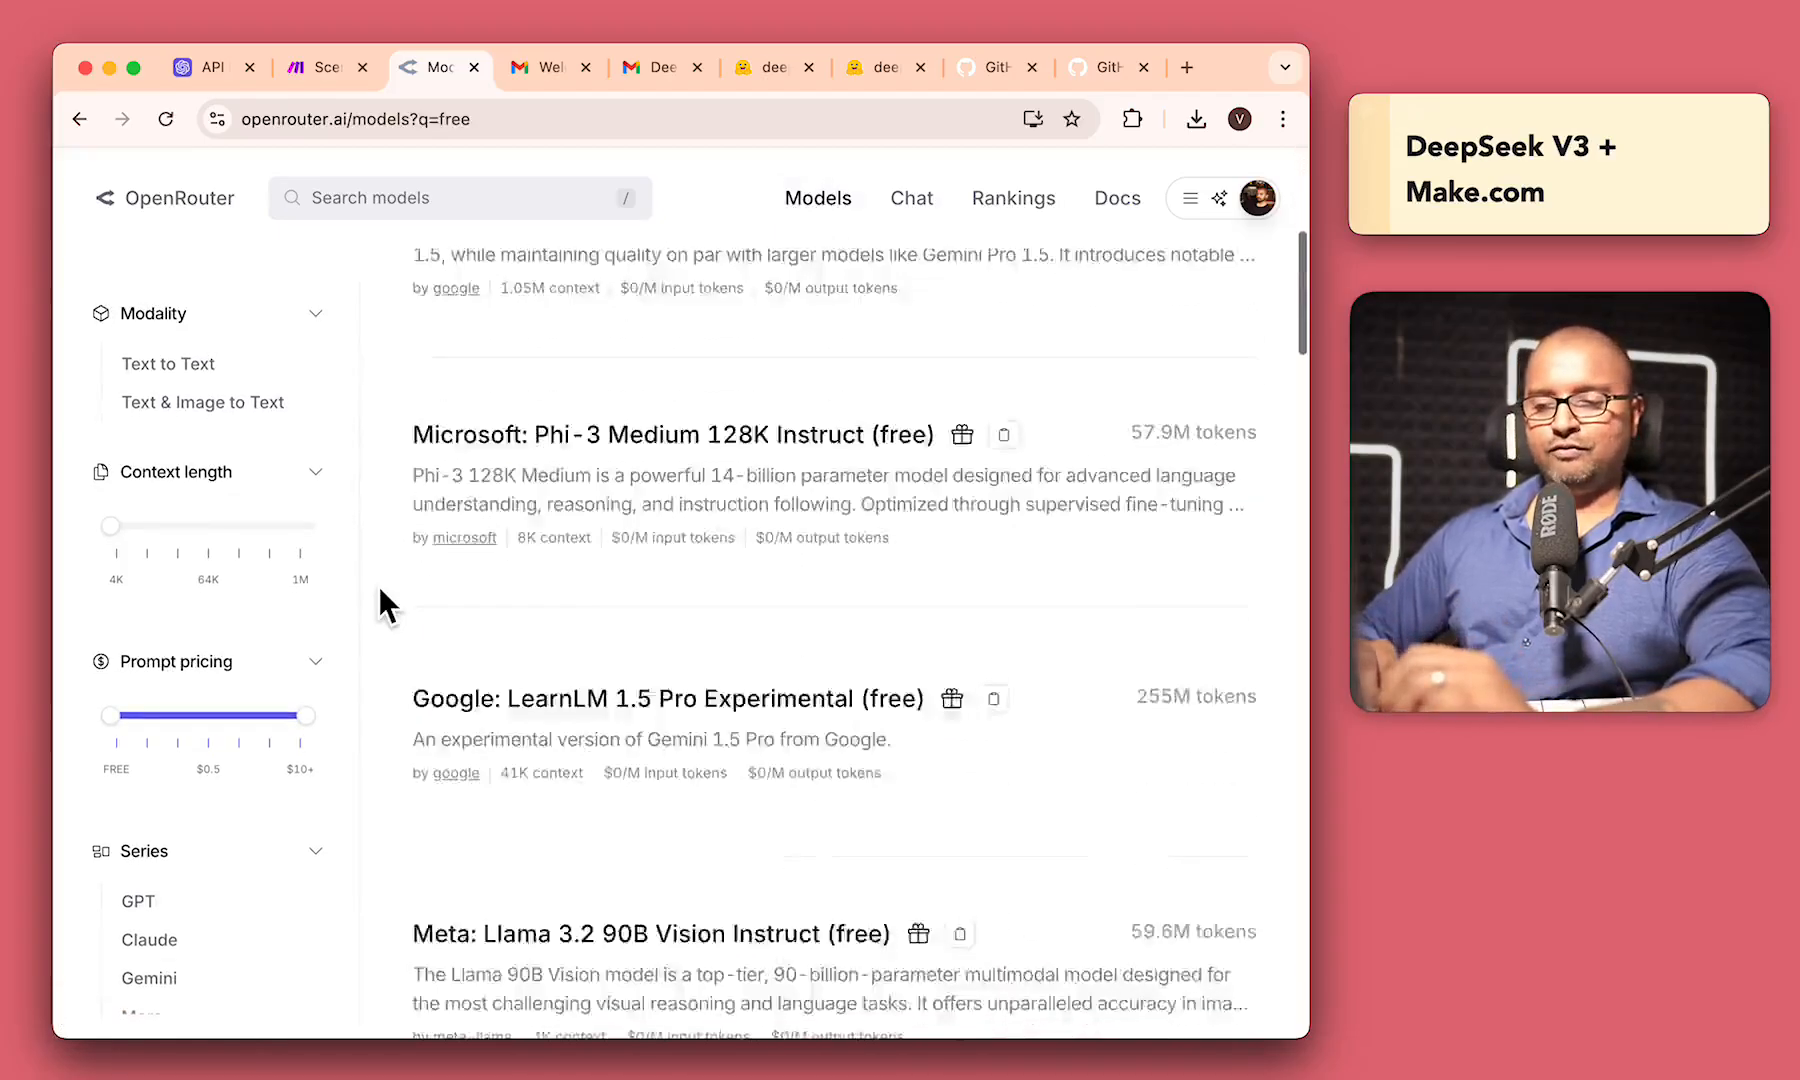
scroll("down", 3)
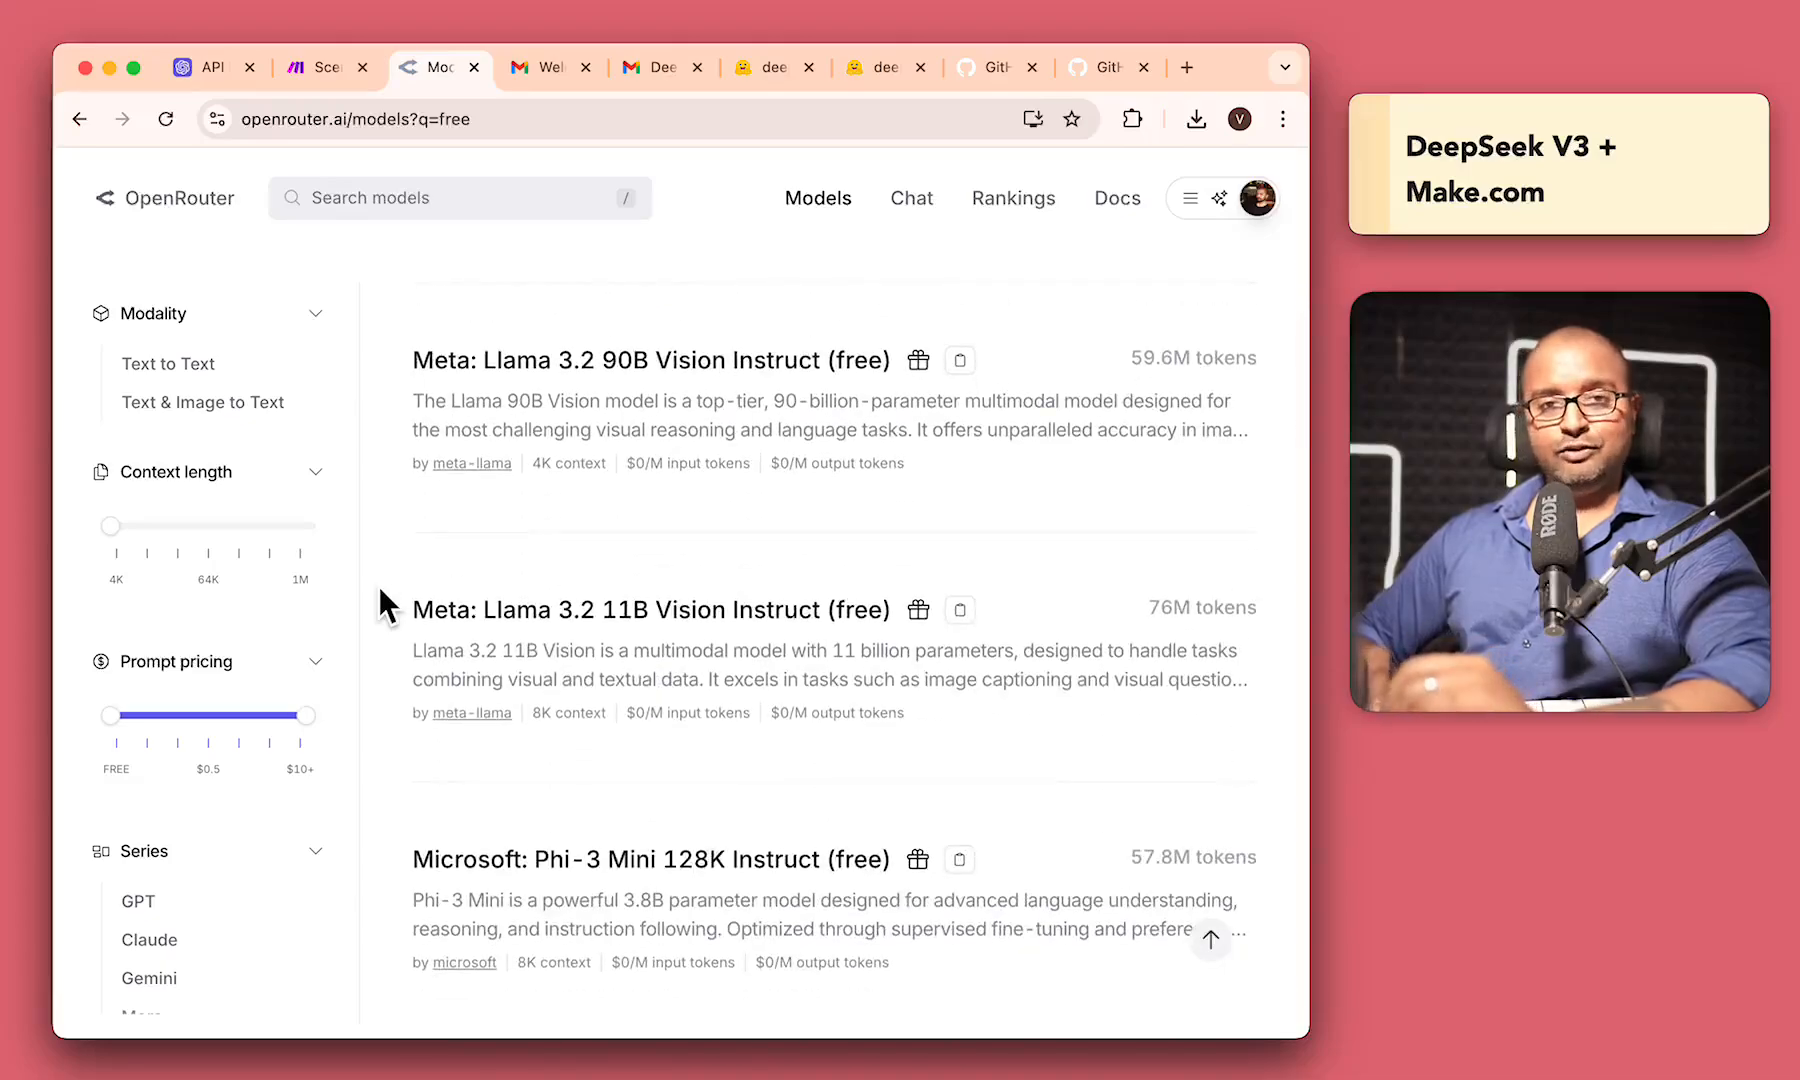
left_click(457, 197)
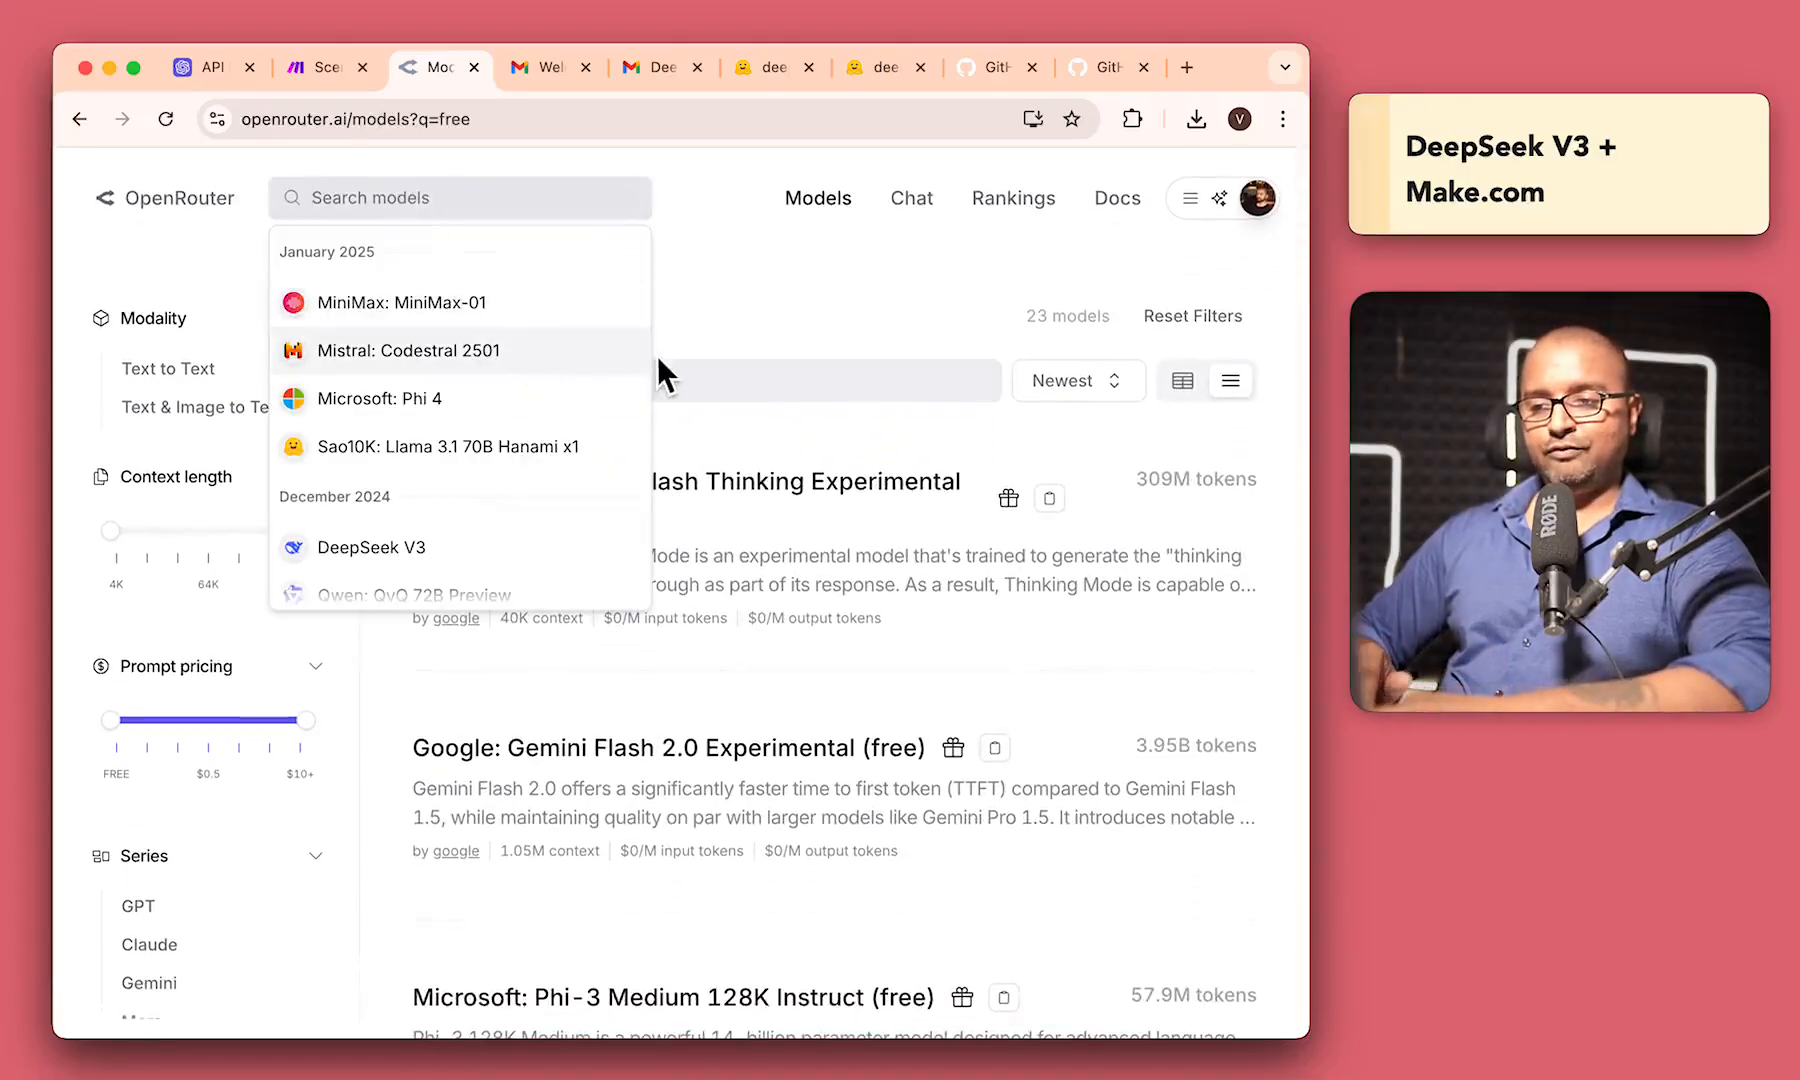
type("deepseek")
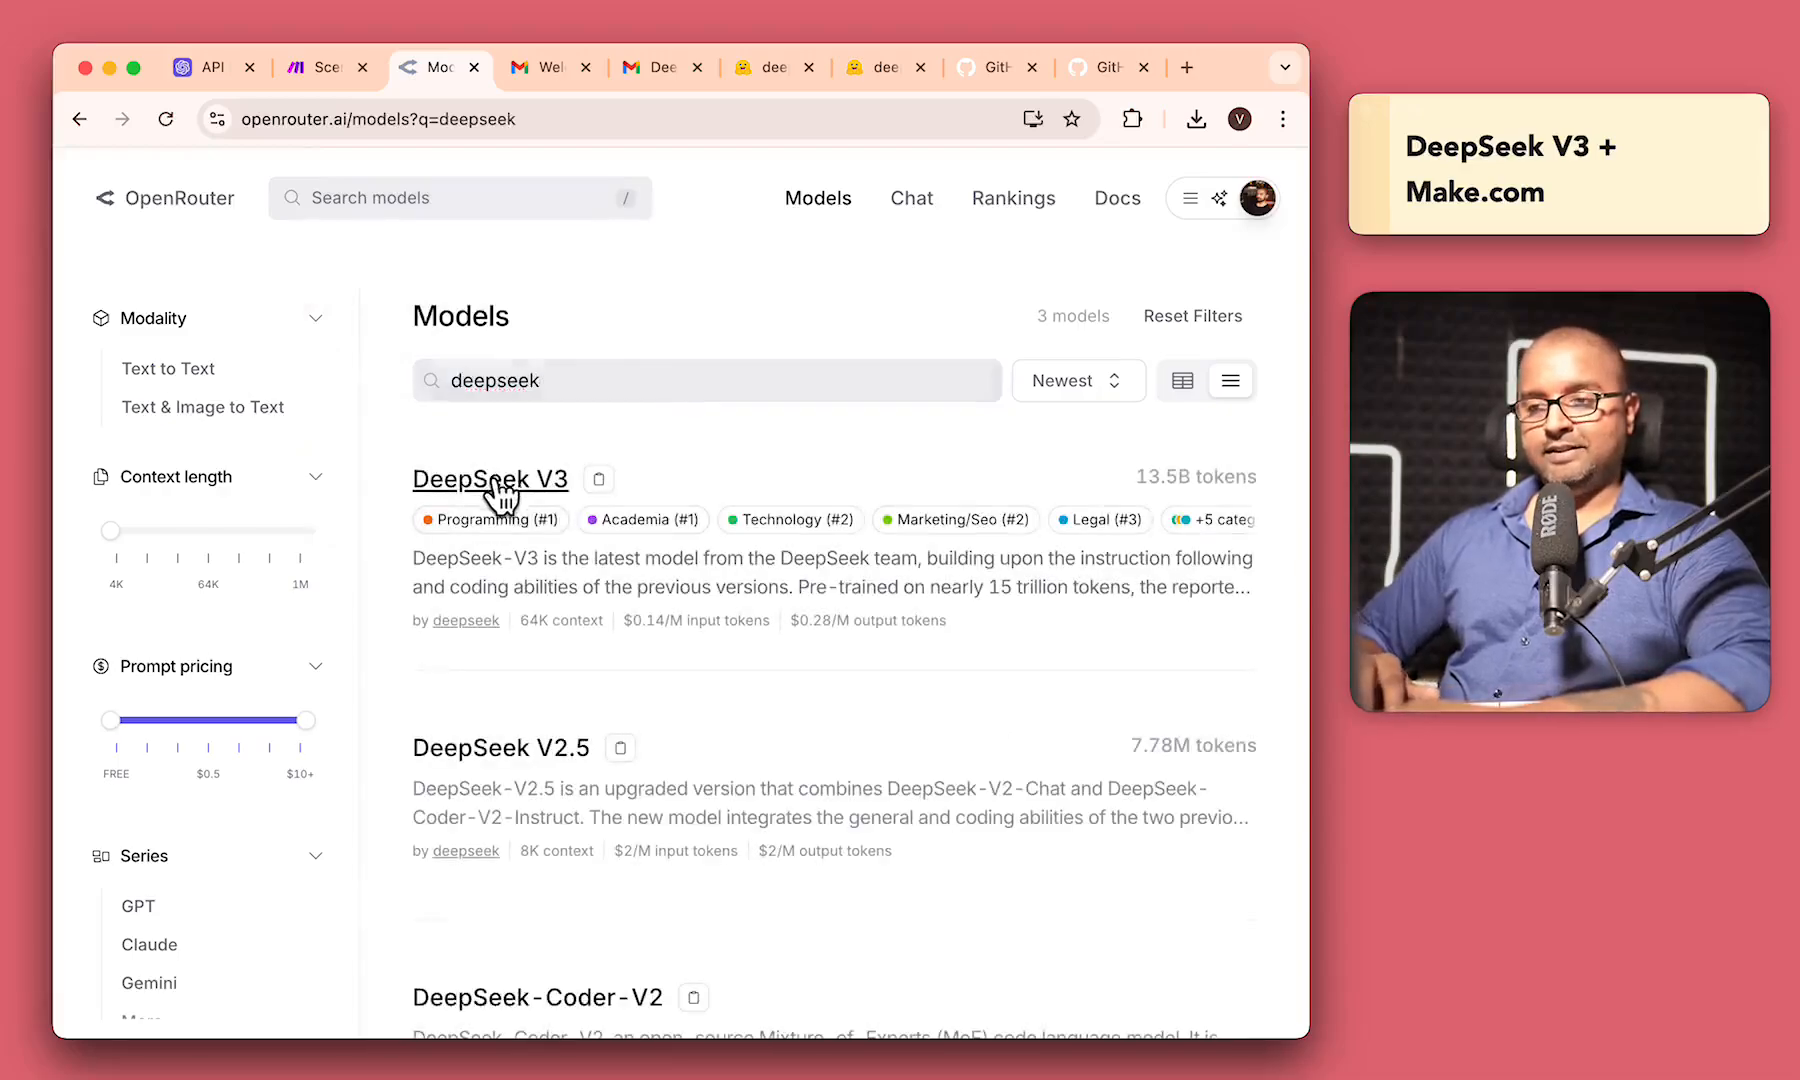
Step: Open the DeepSeek V3 model page and view its API sample code
left_click(489, 479)
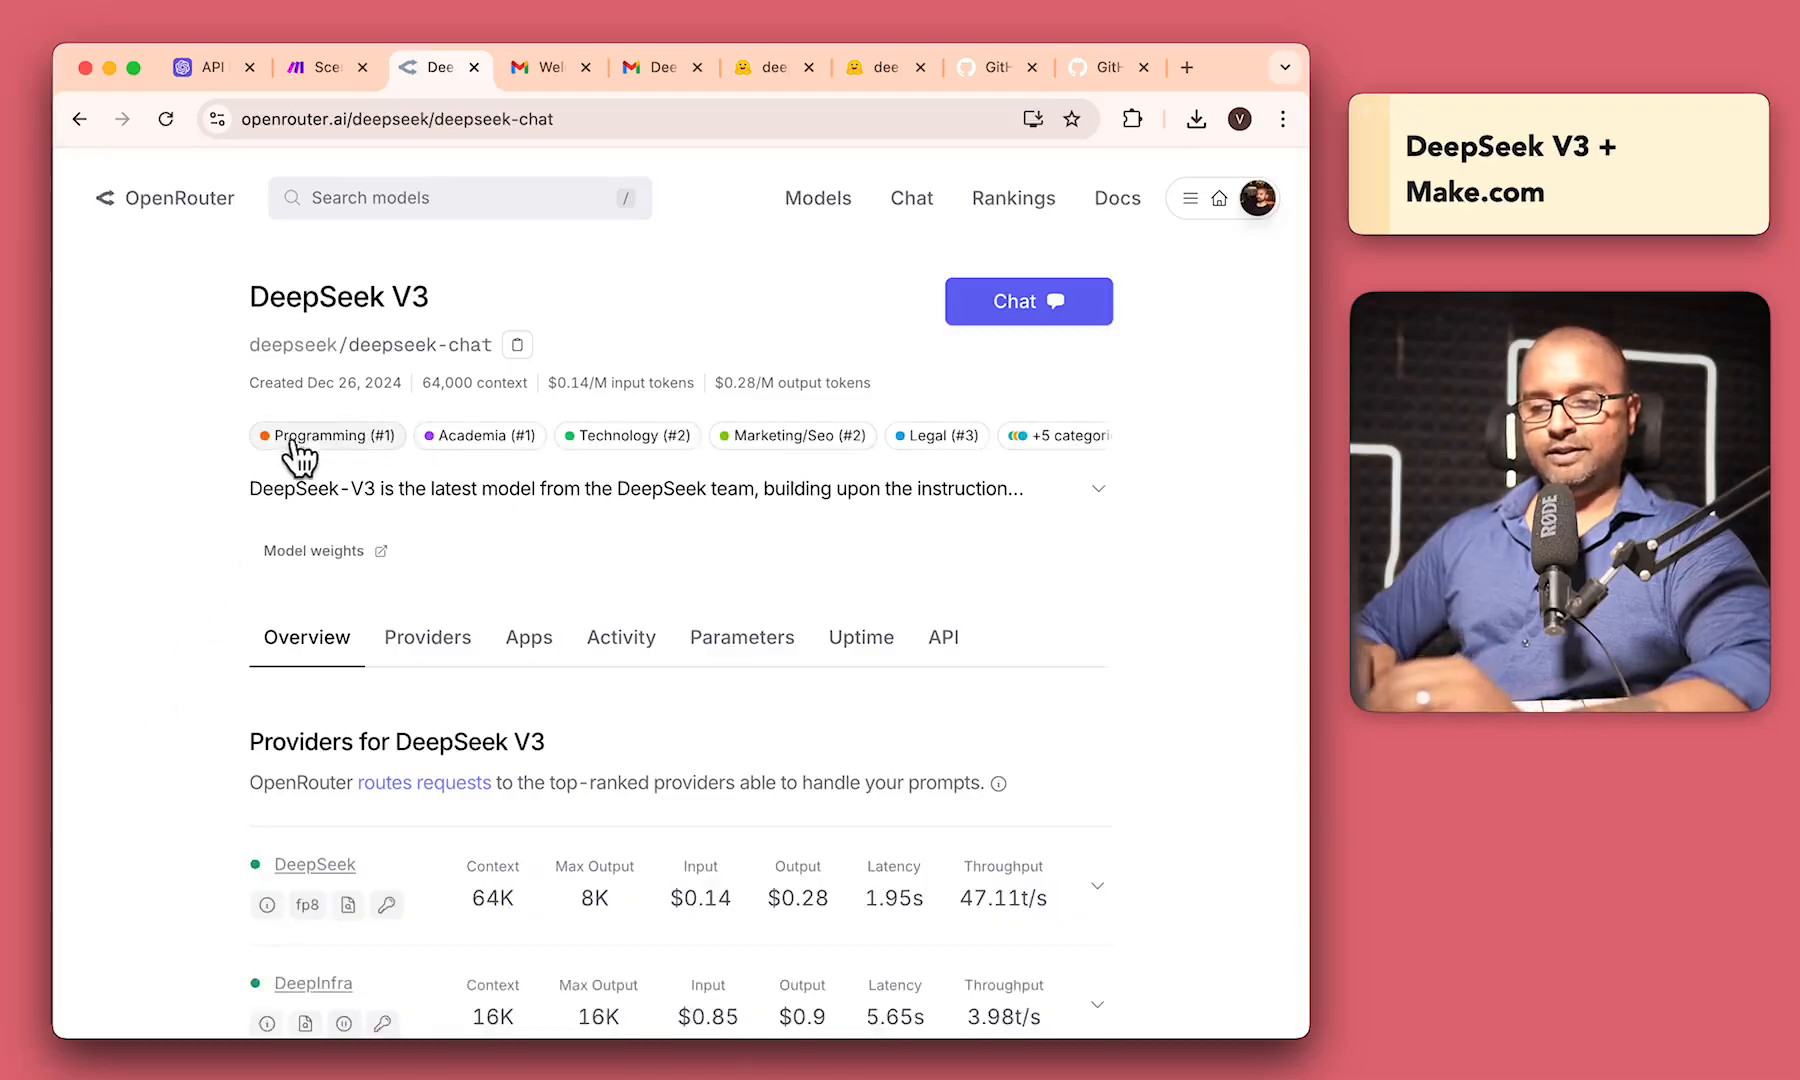
mouse_move(494, 453)
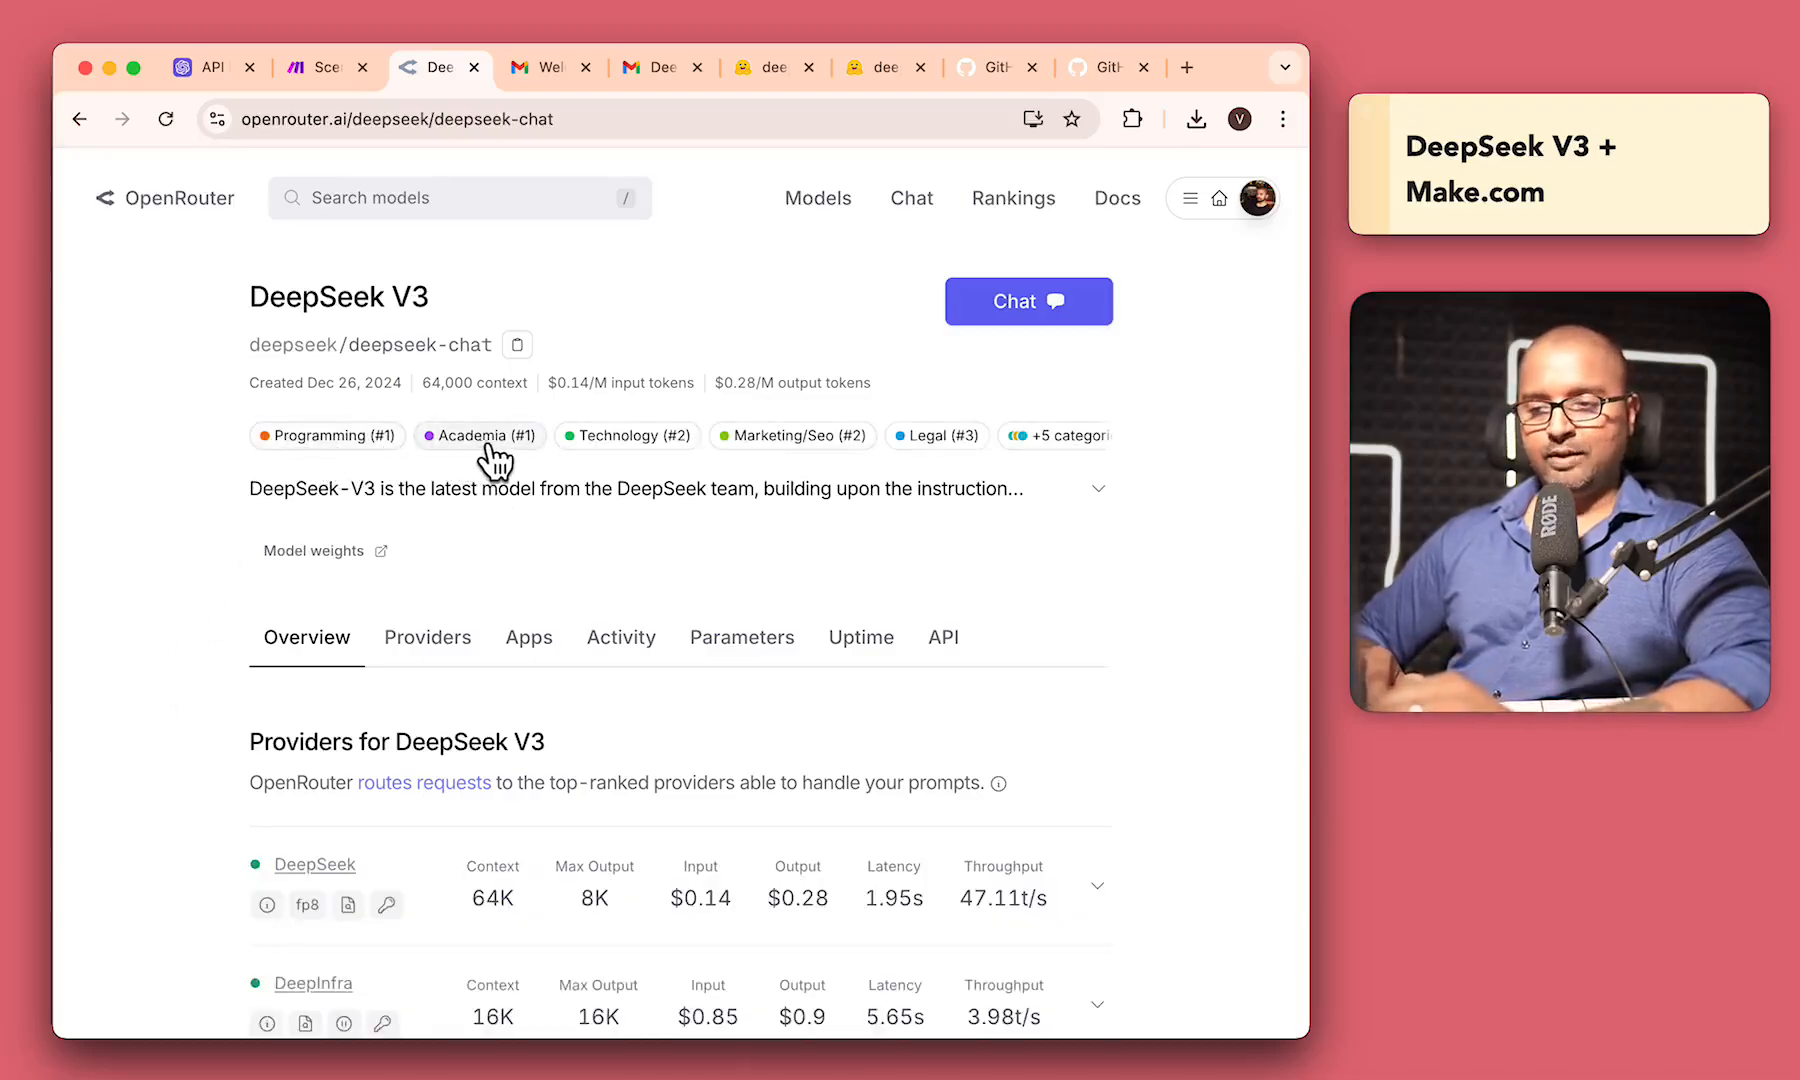
mouse_move(402, 713)
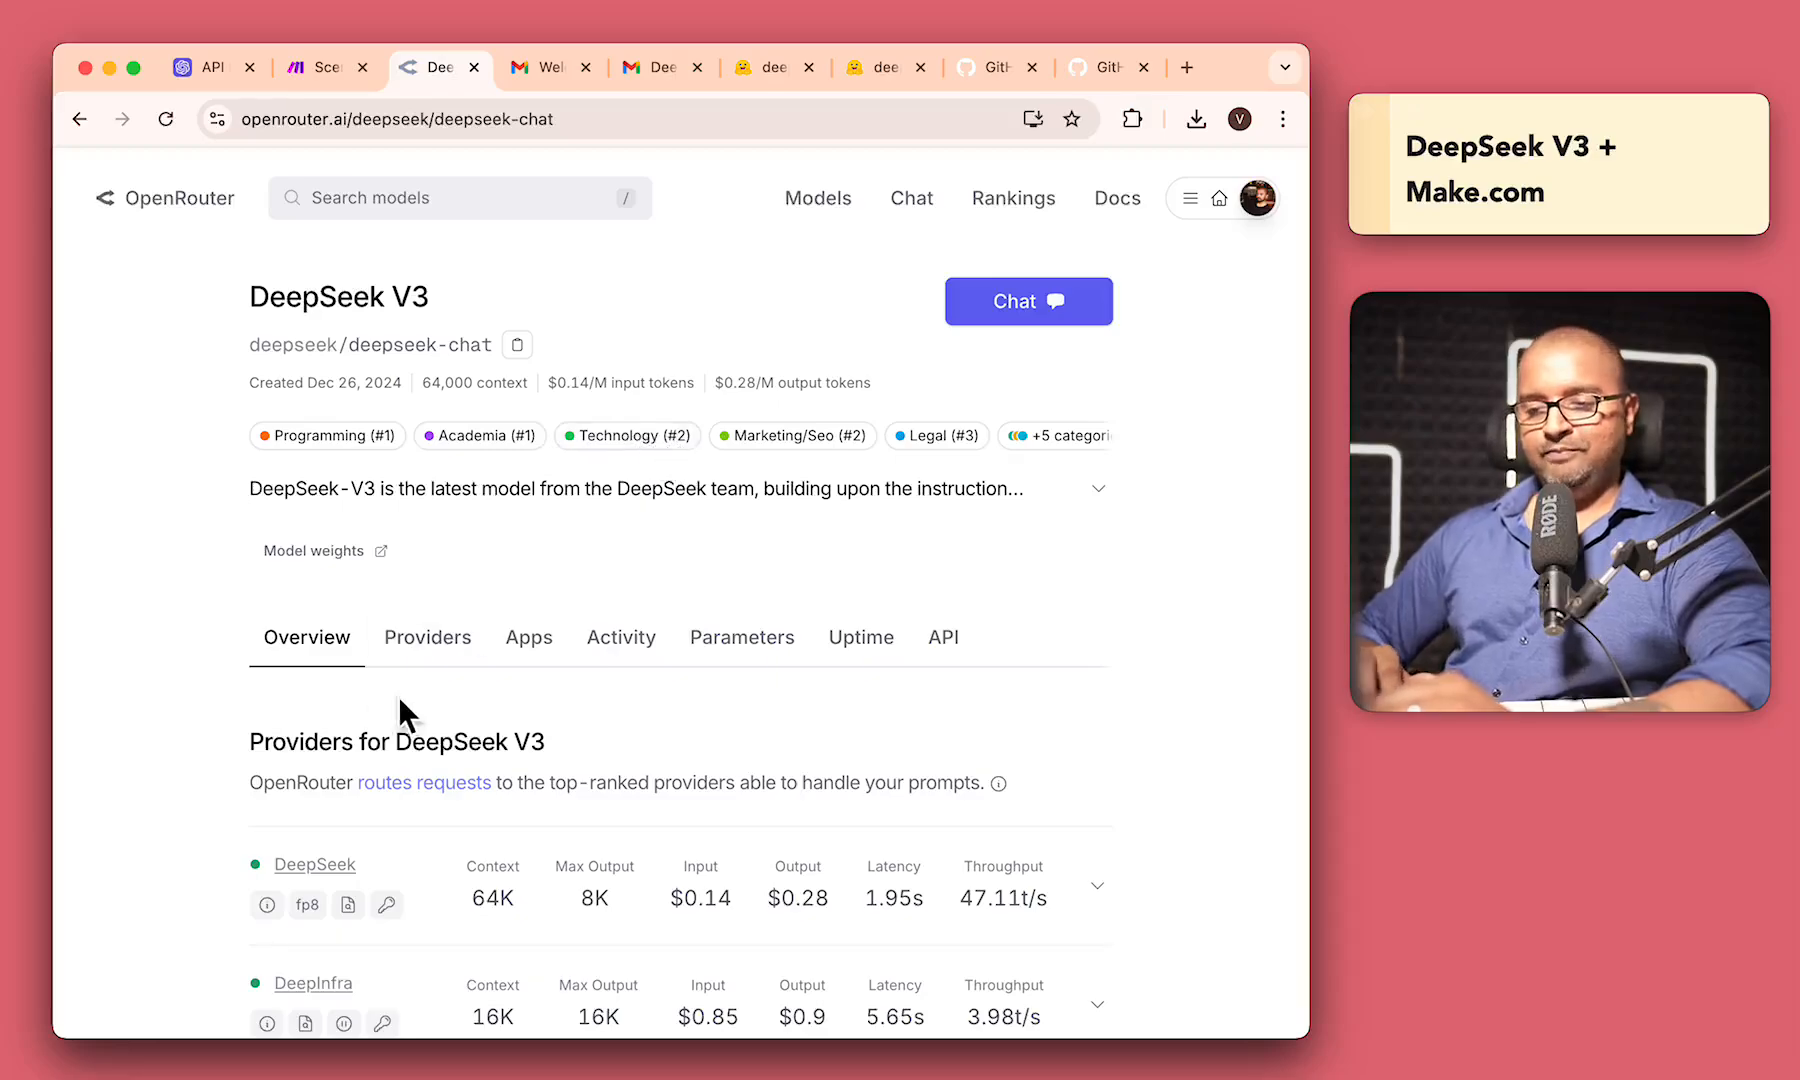
left_click(941, 637)
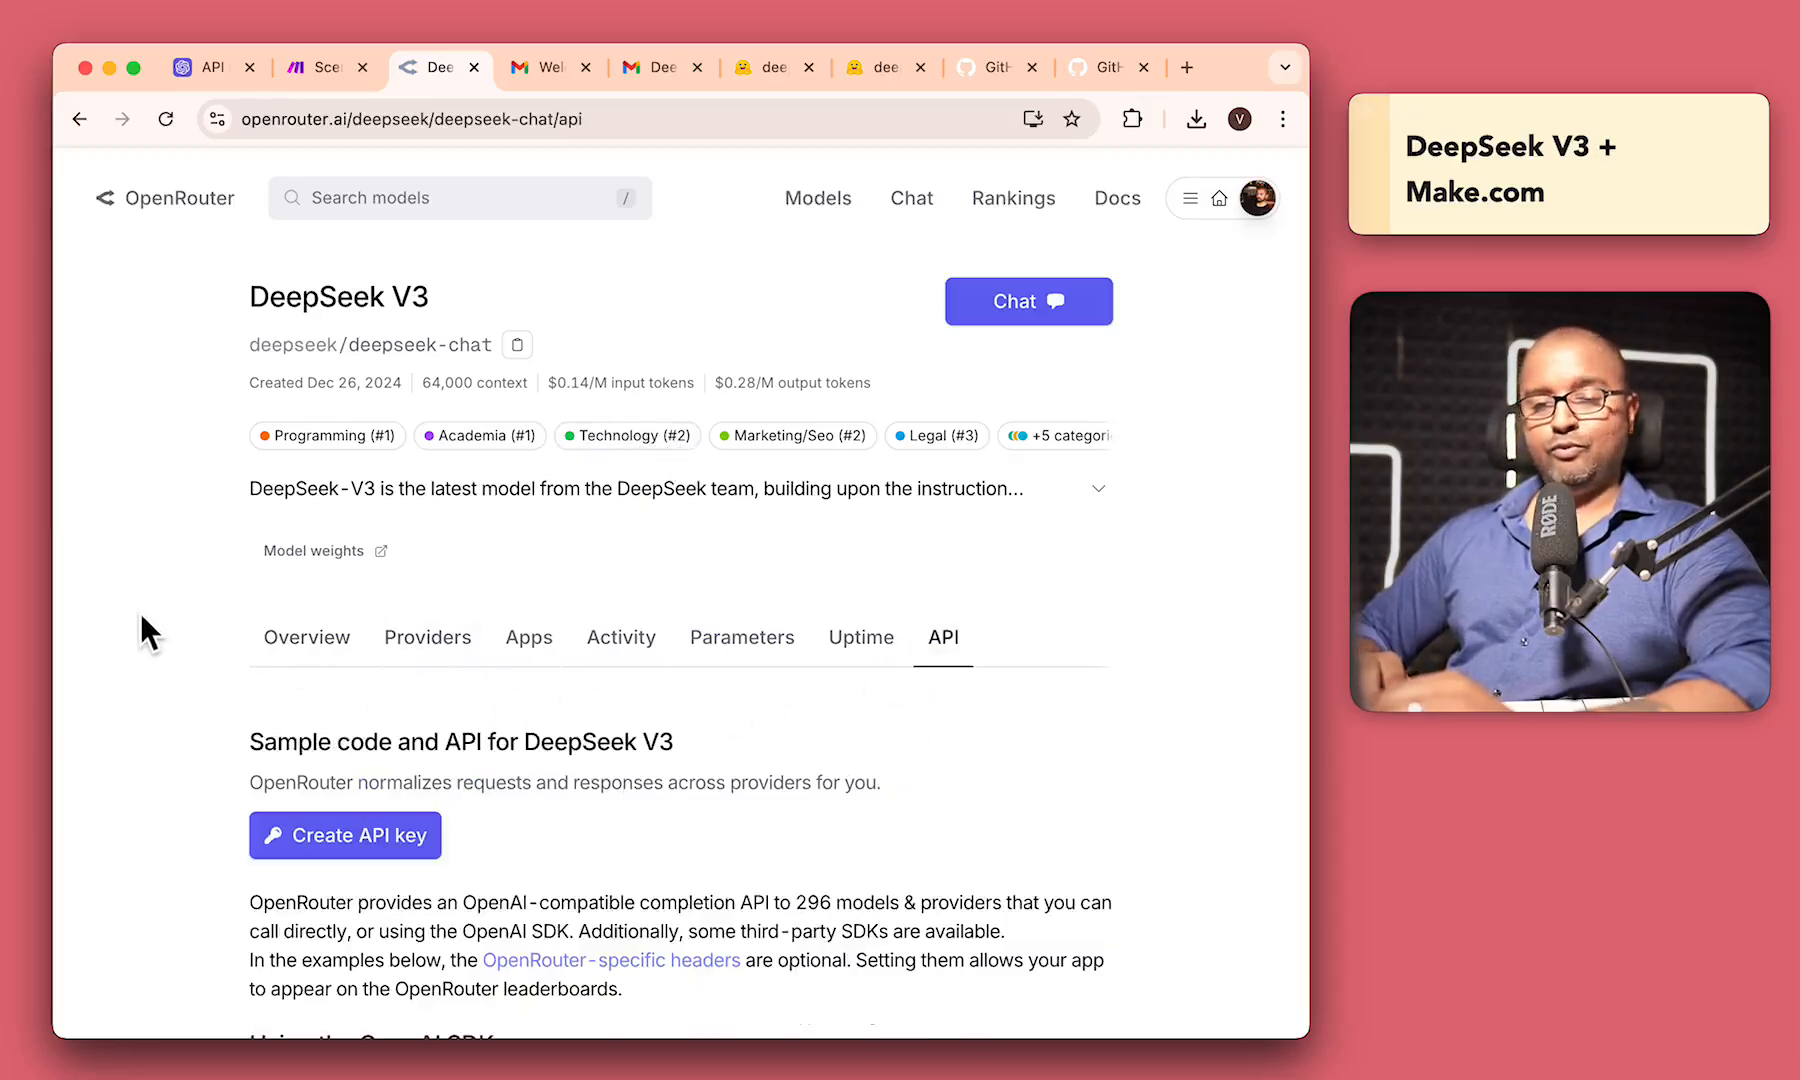
scroll("down", 3)
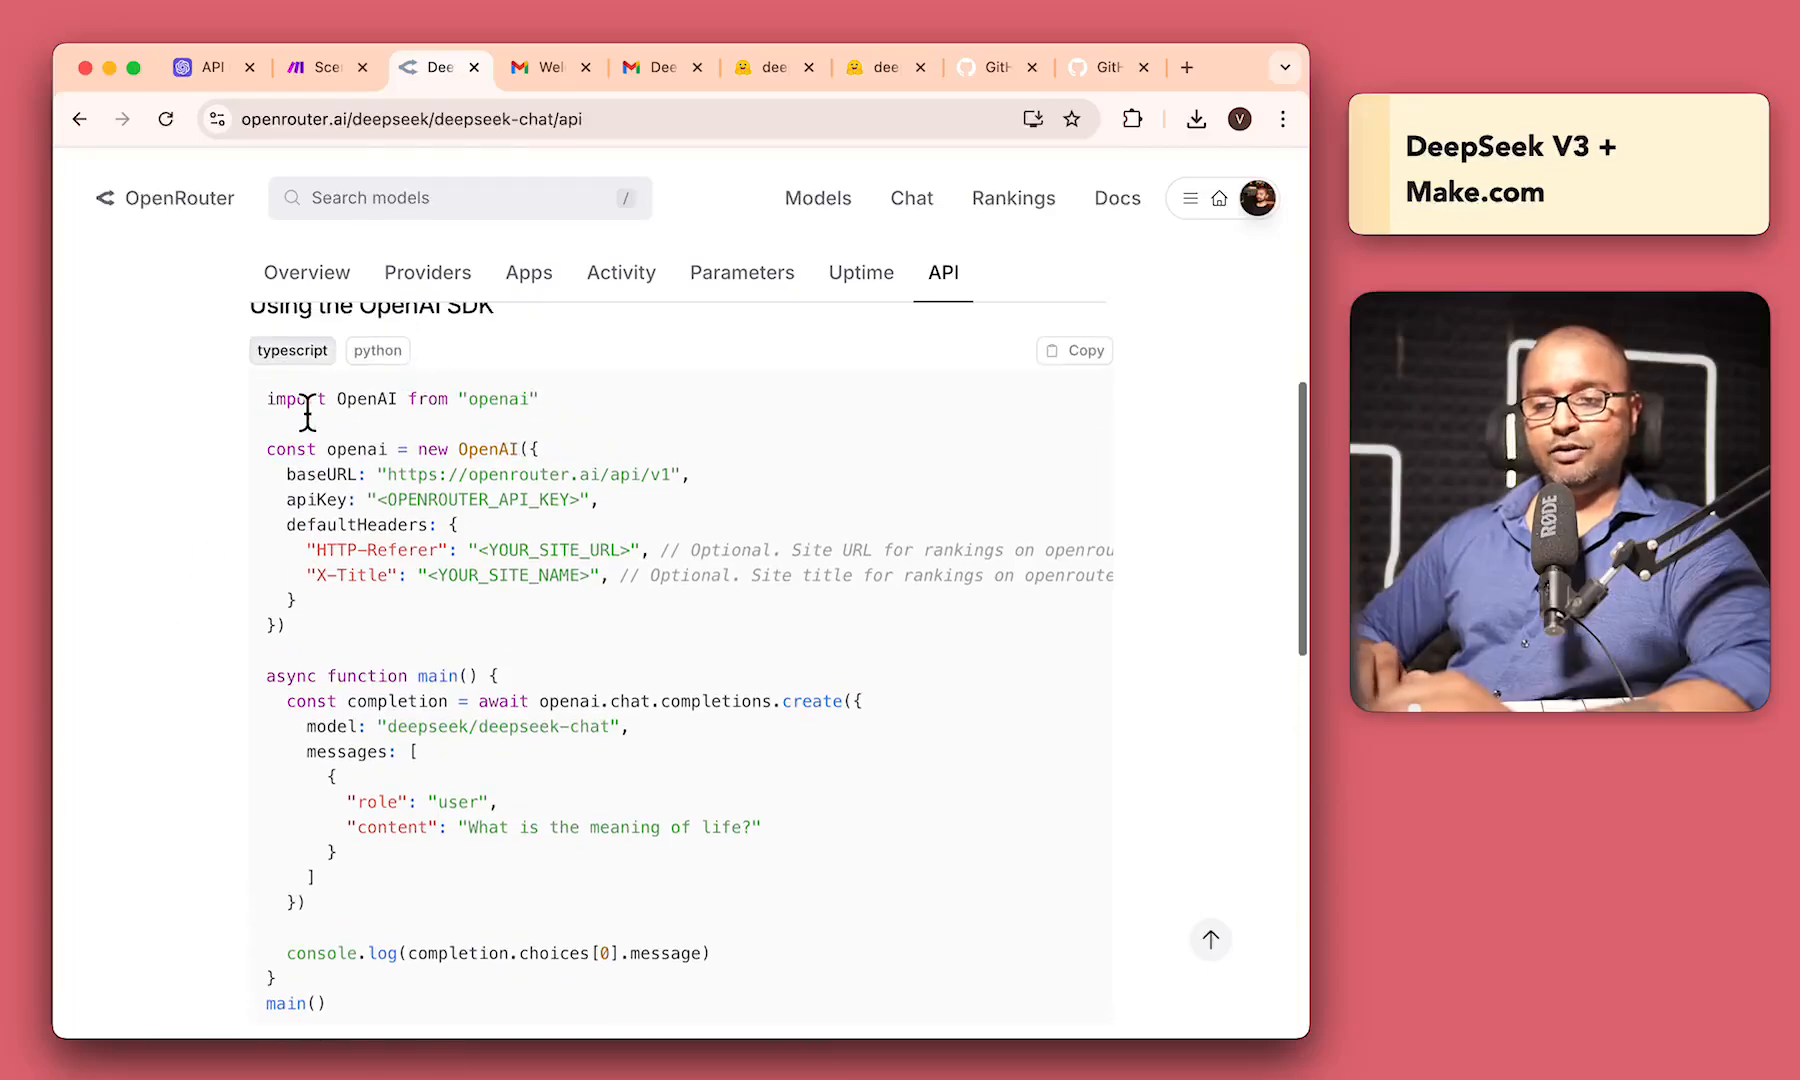
scroll("up", 3)
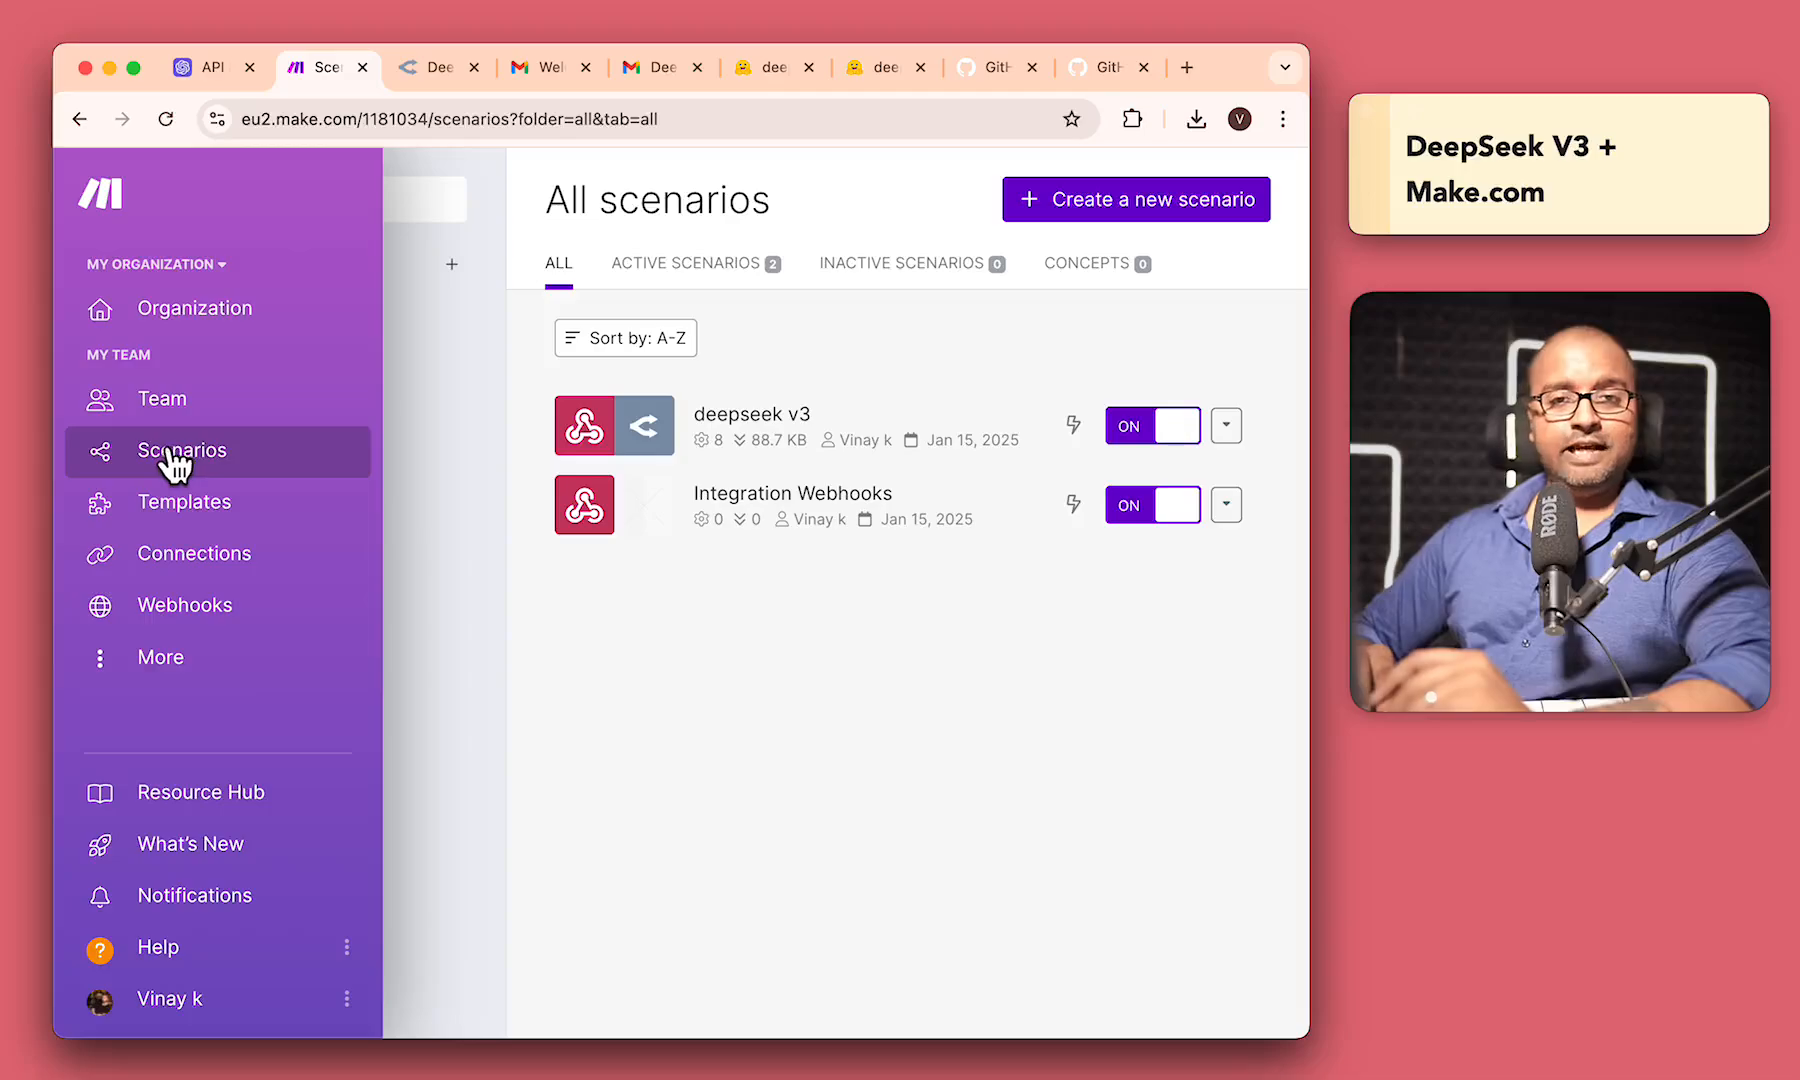
Step: Create a new blank scenario from the Scenarios page
left_click(1135, 199)
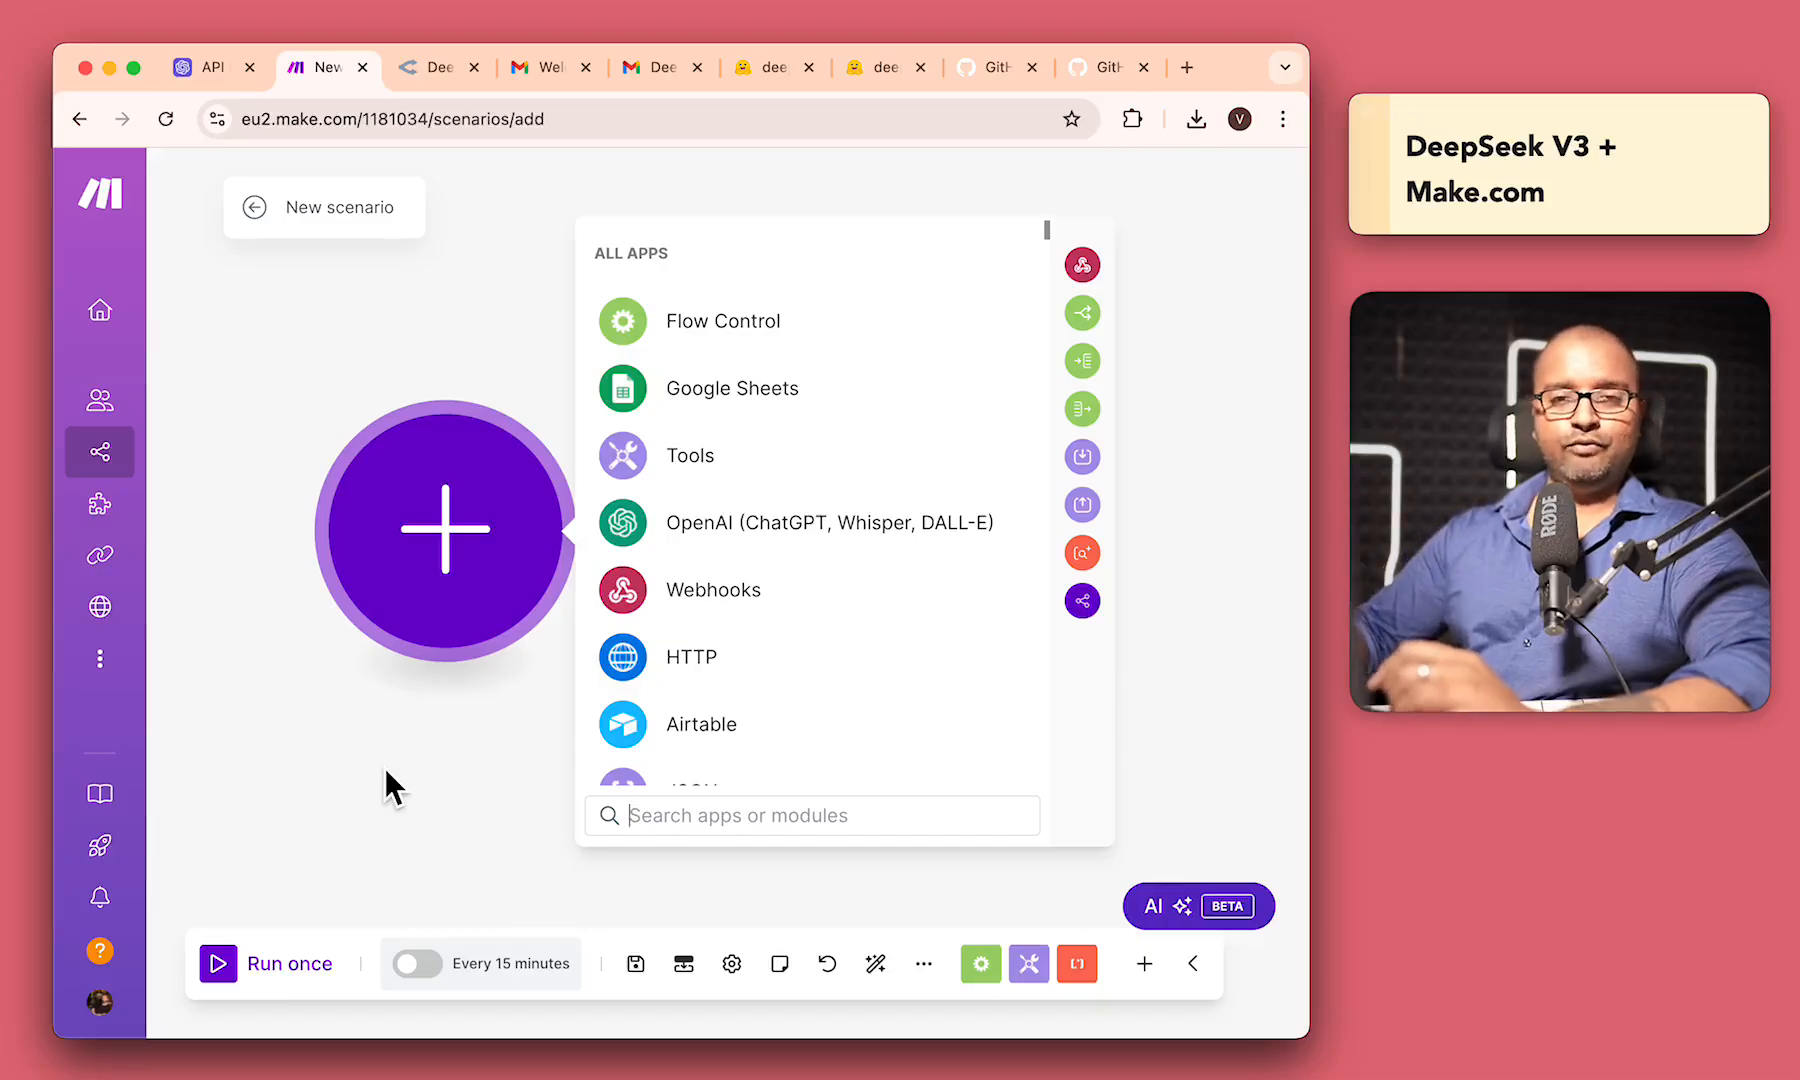
mouse_move(737, 562)
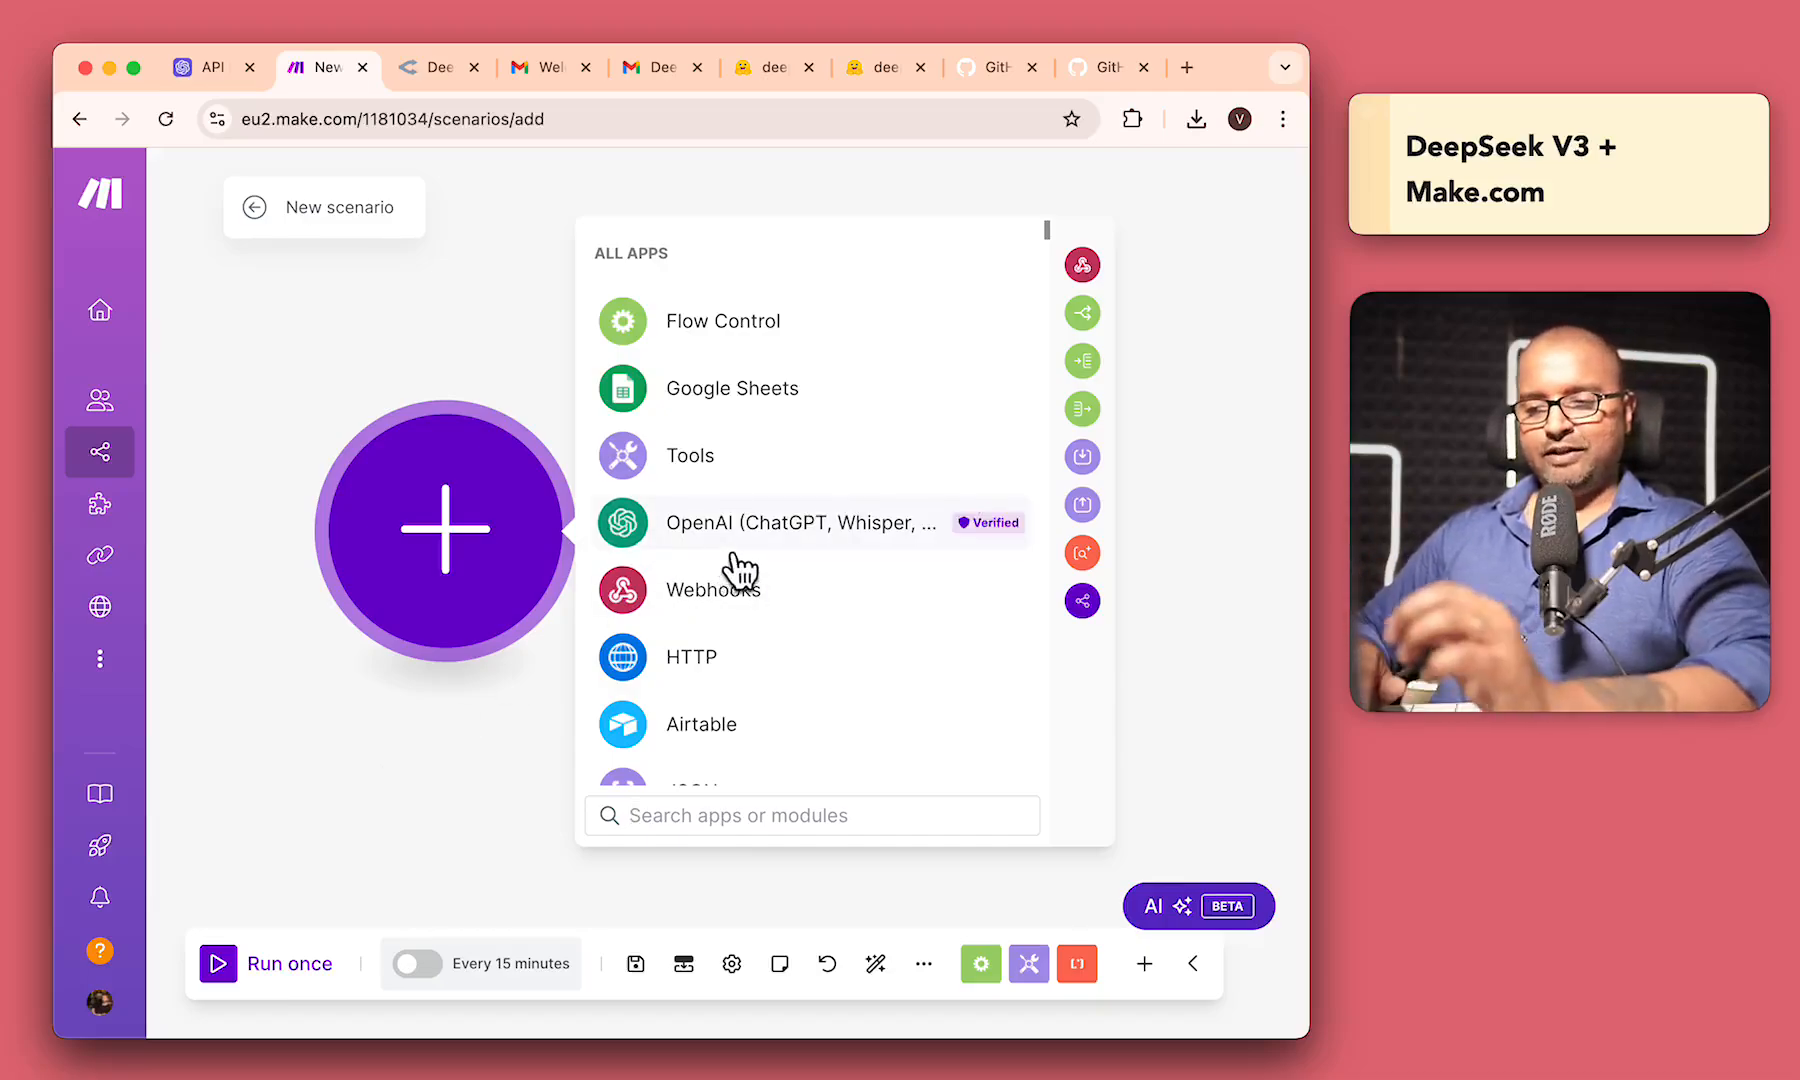
Step: Add a Webhooks custom mailhook trigger named gmail-reply
left_click(712, 590)
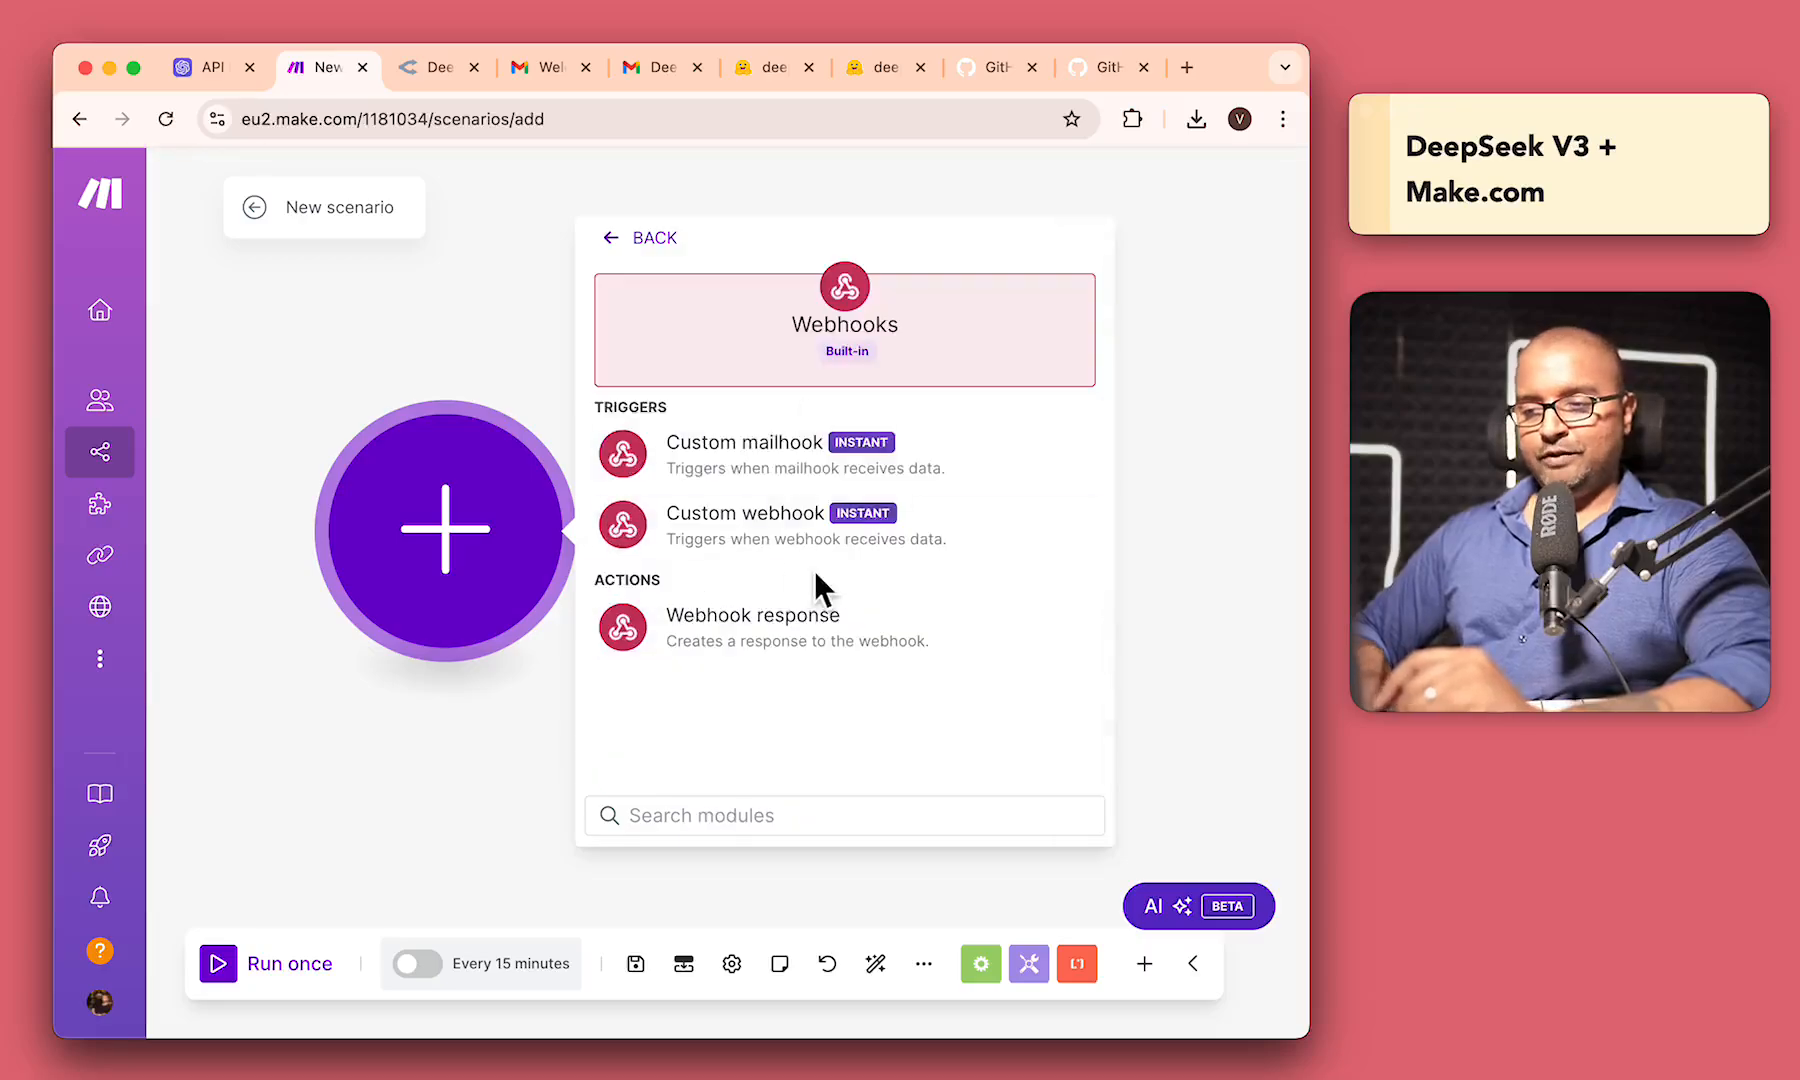
mouse_move(778, 465)
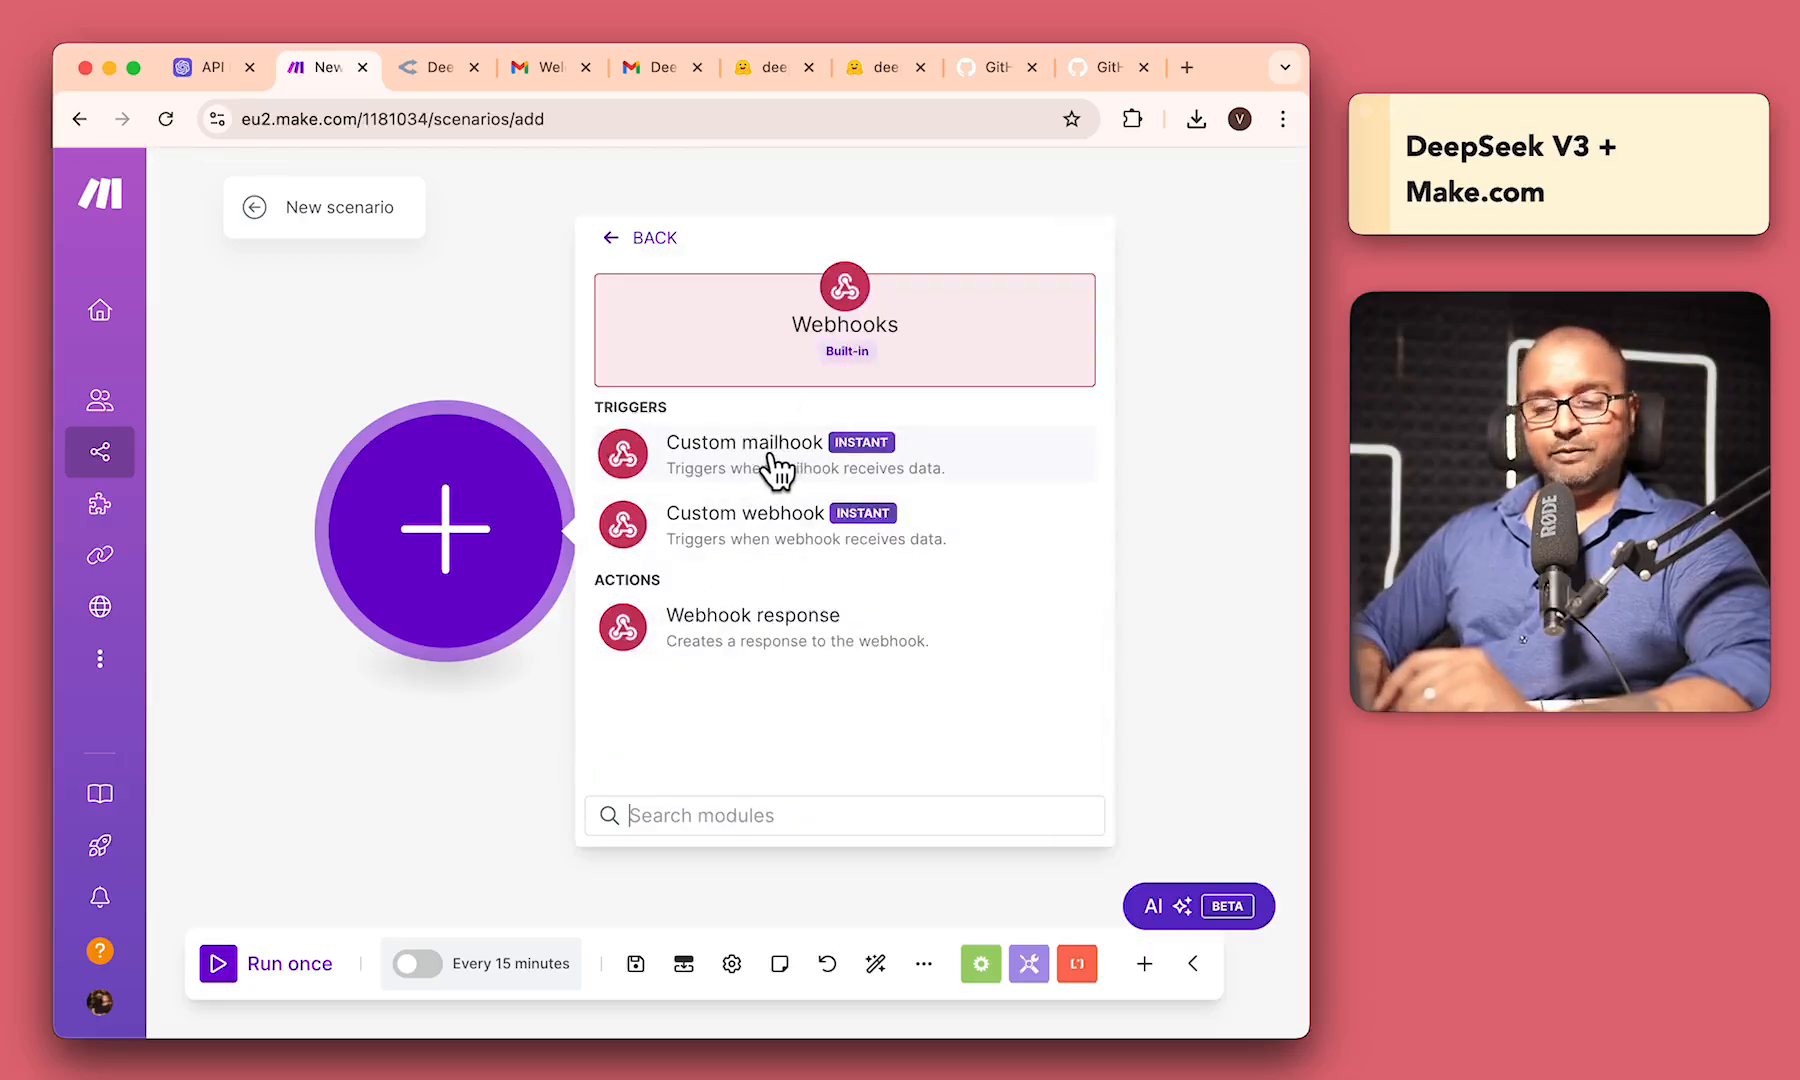
left_click(744, 442)
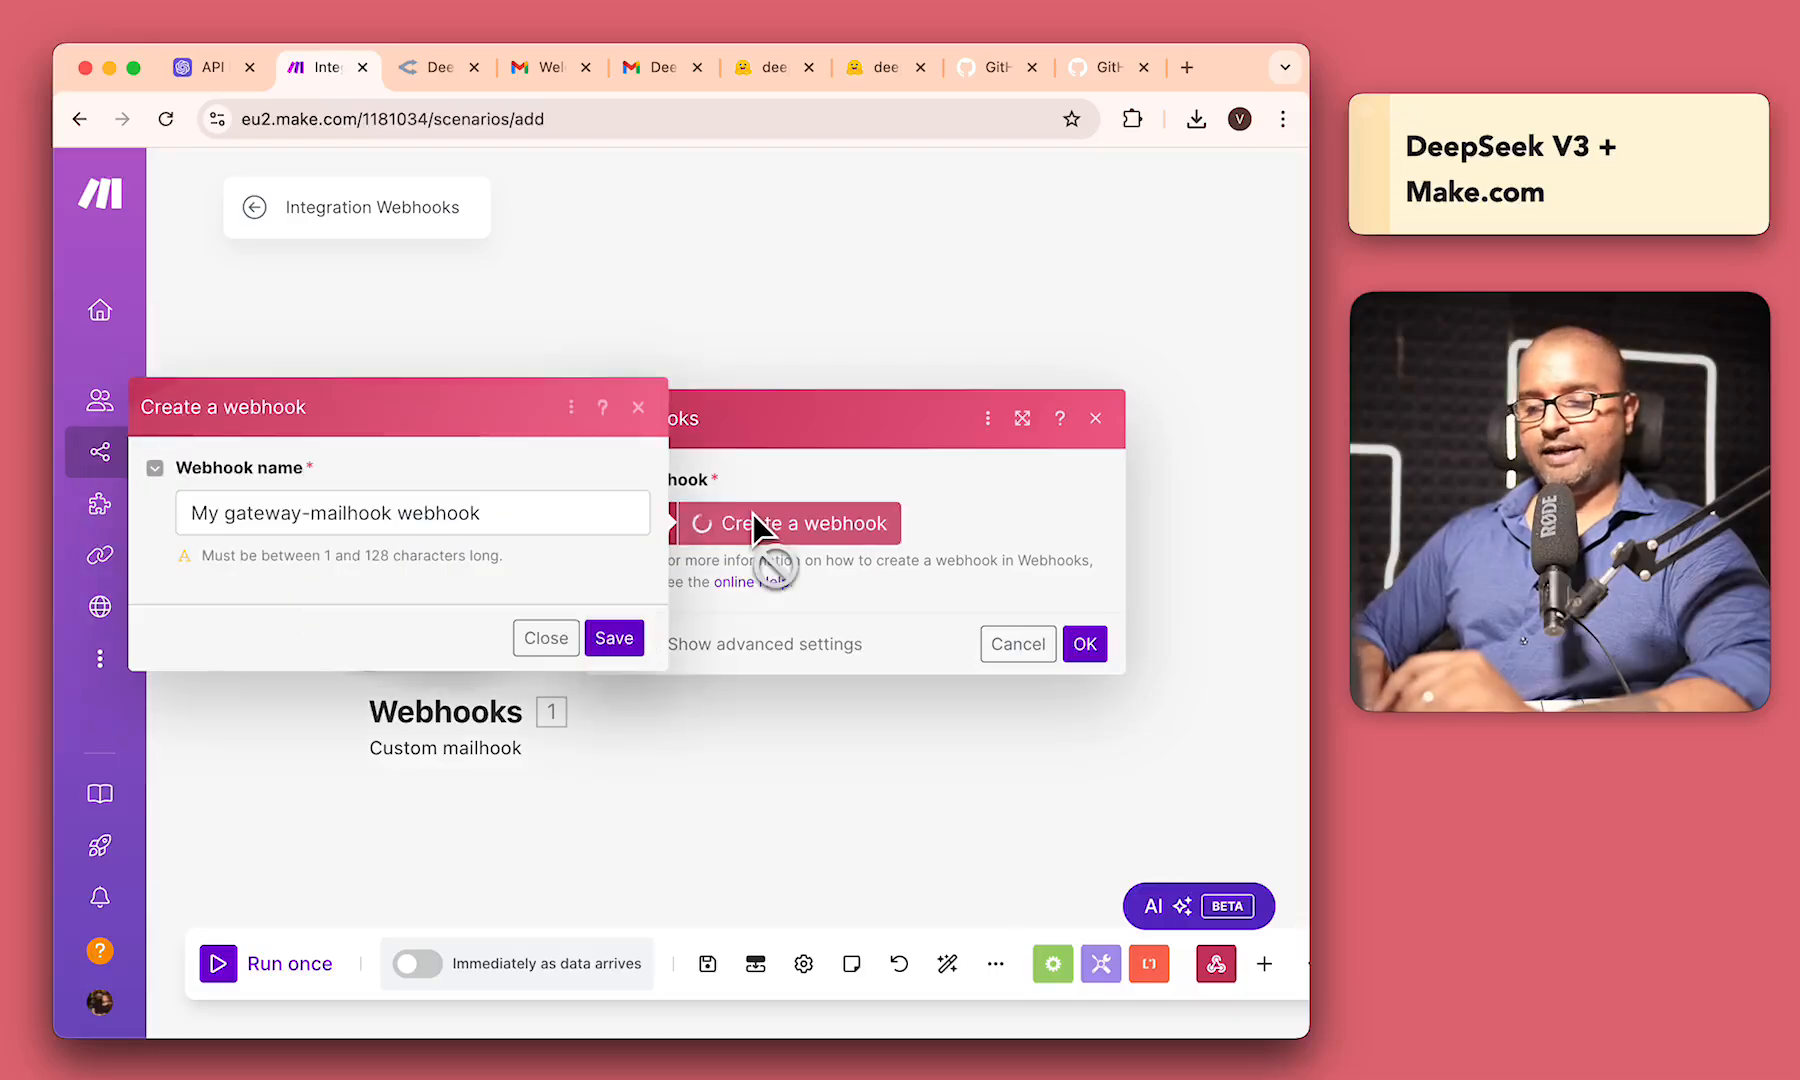
type("gmail-reply")
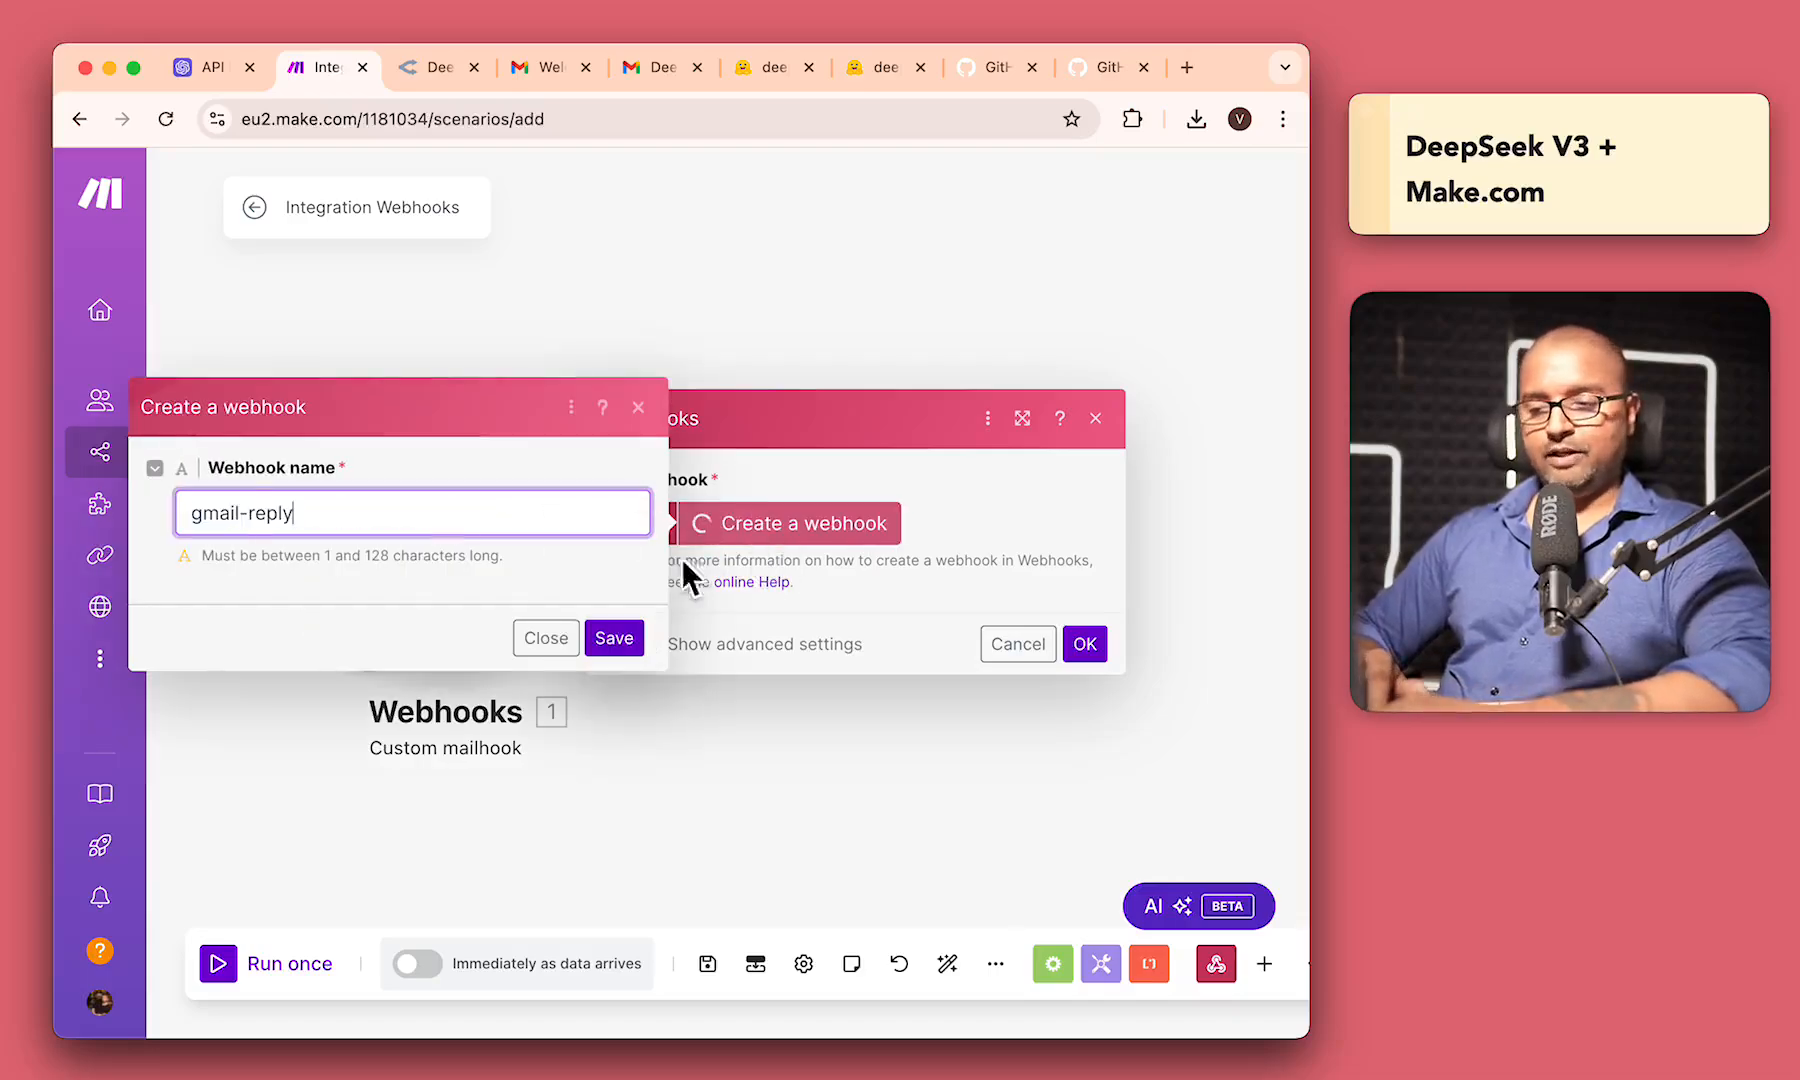
left_click(613, 637)
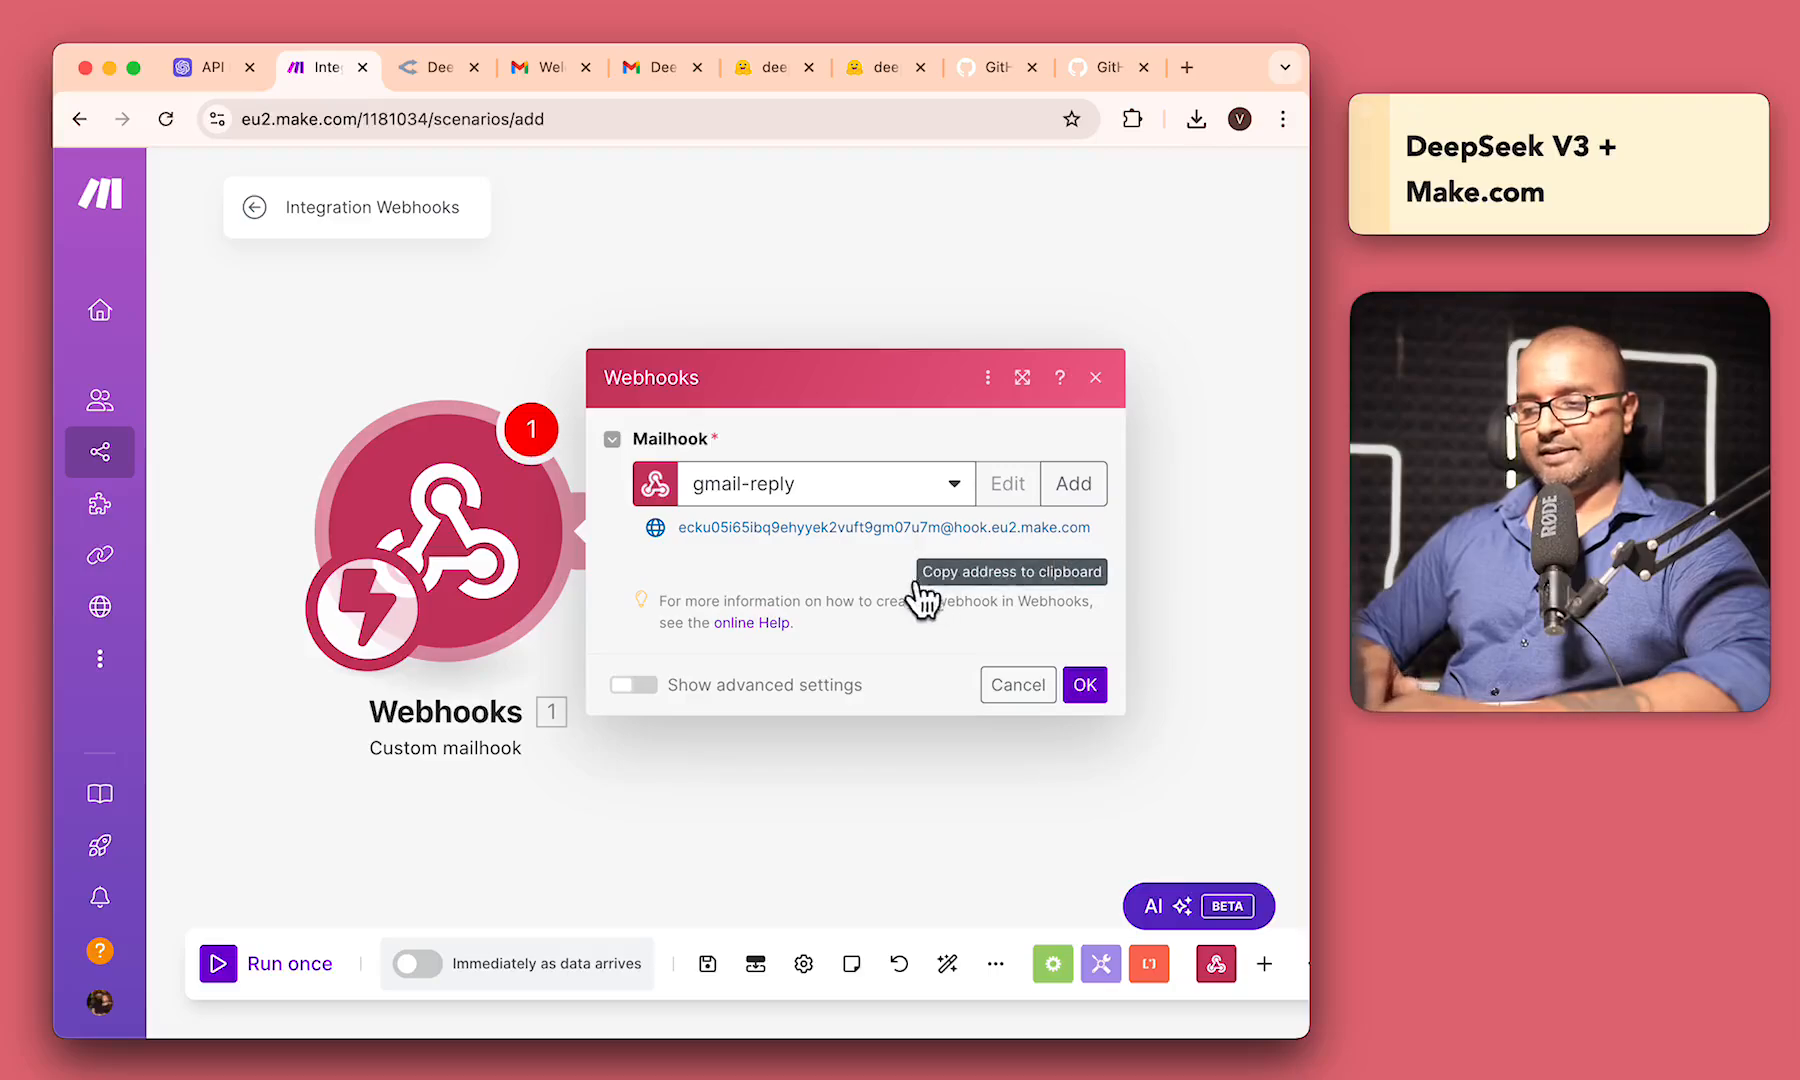
mouse_move(1003, 583)
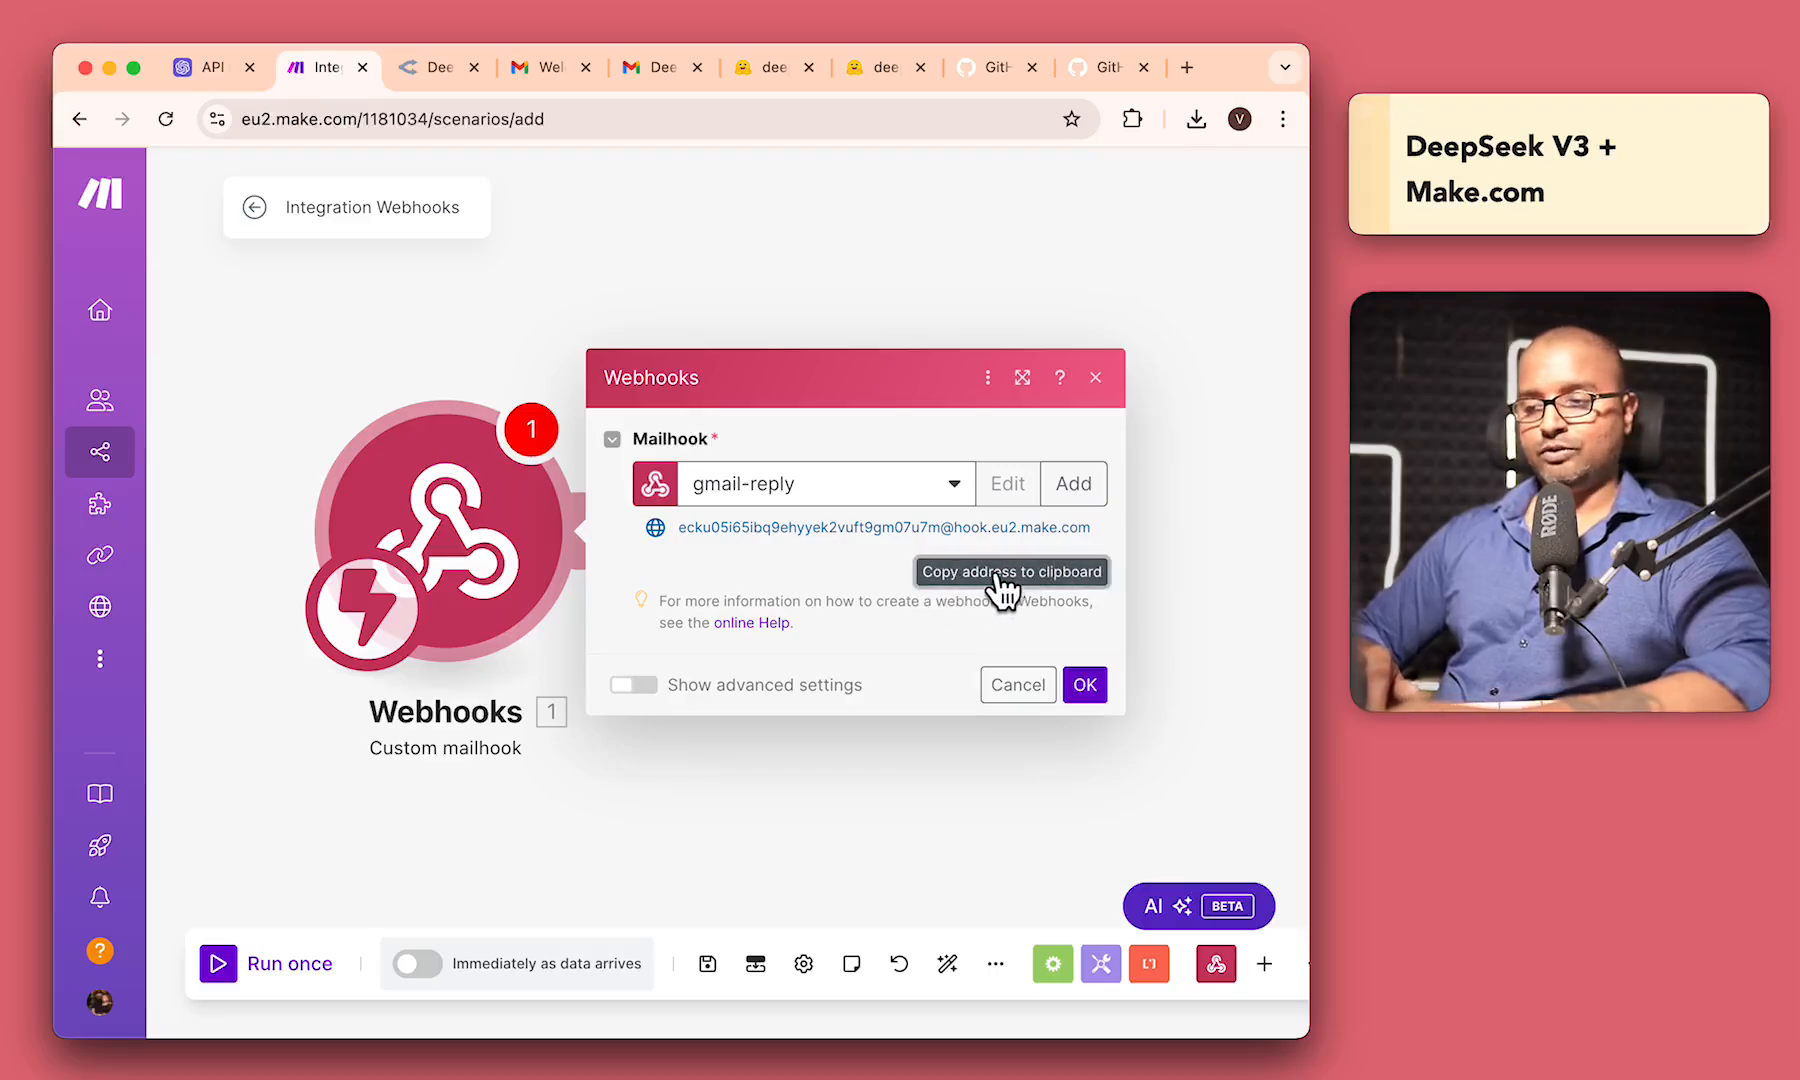
left_click(1083, 684)
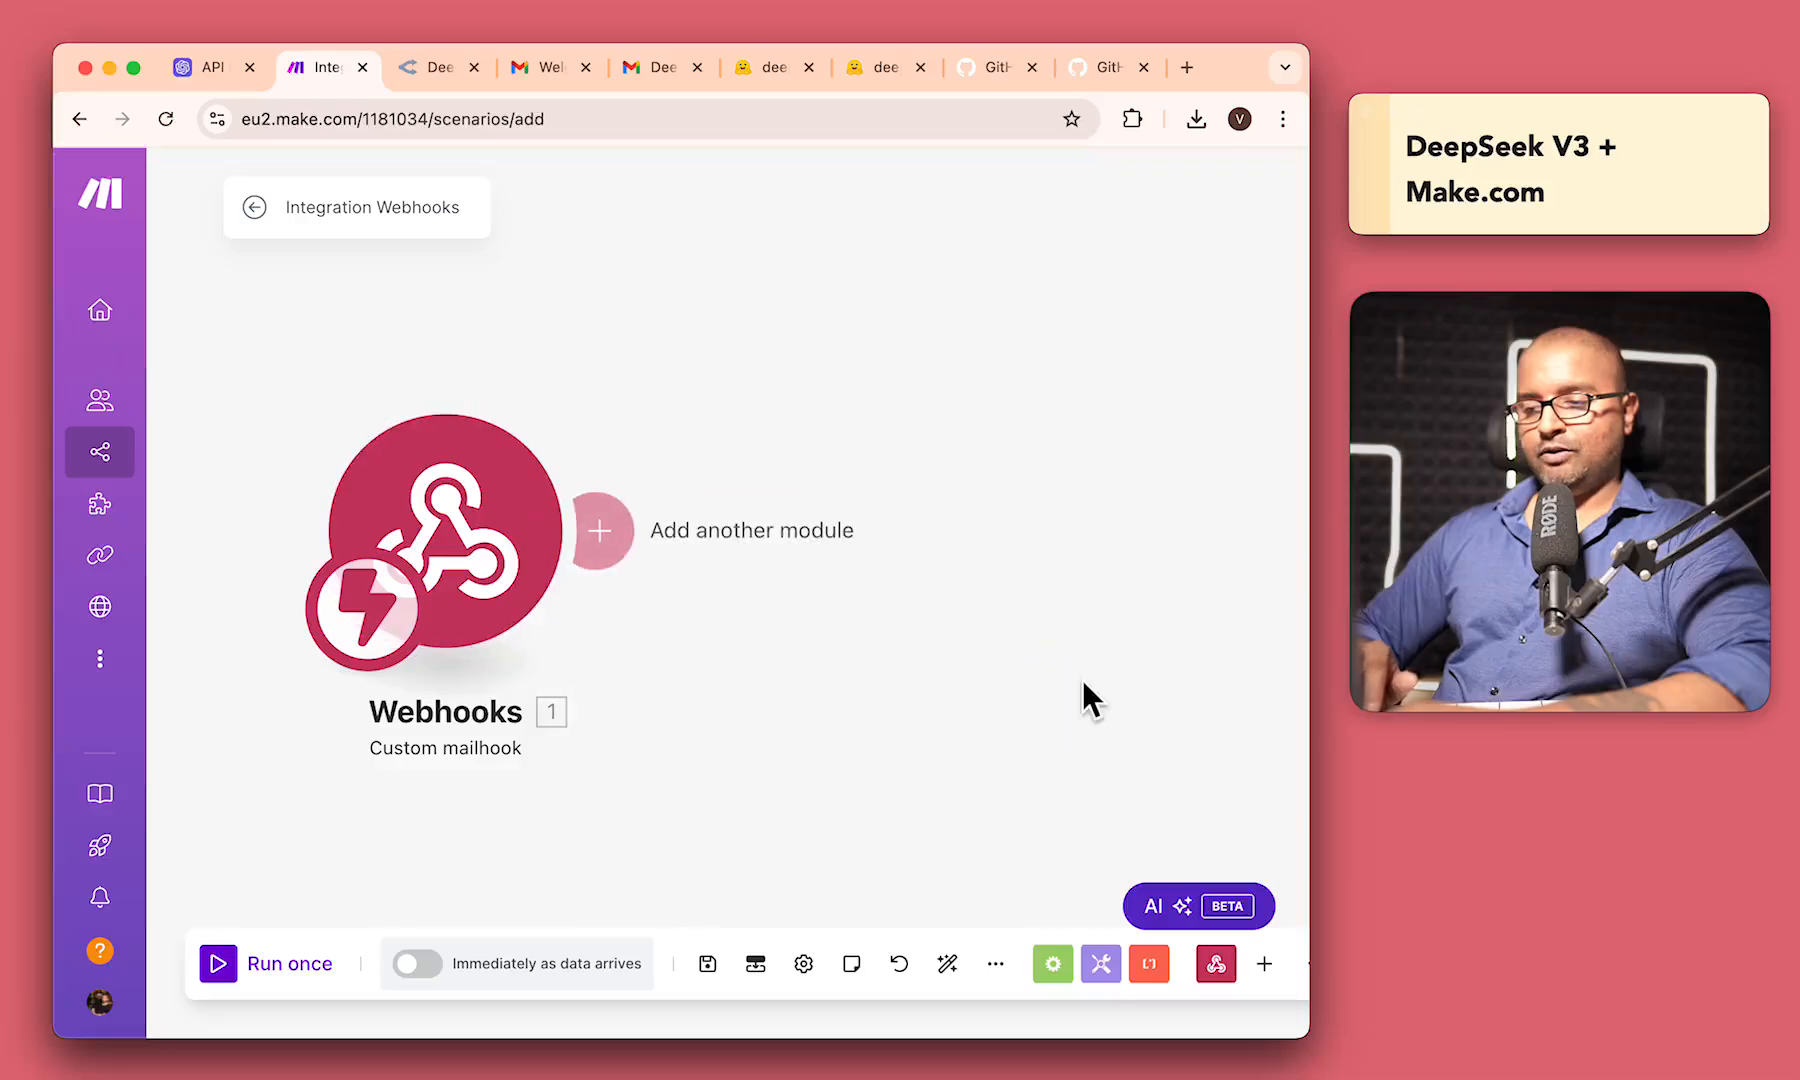
left_click(707, 963)
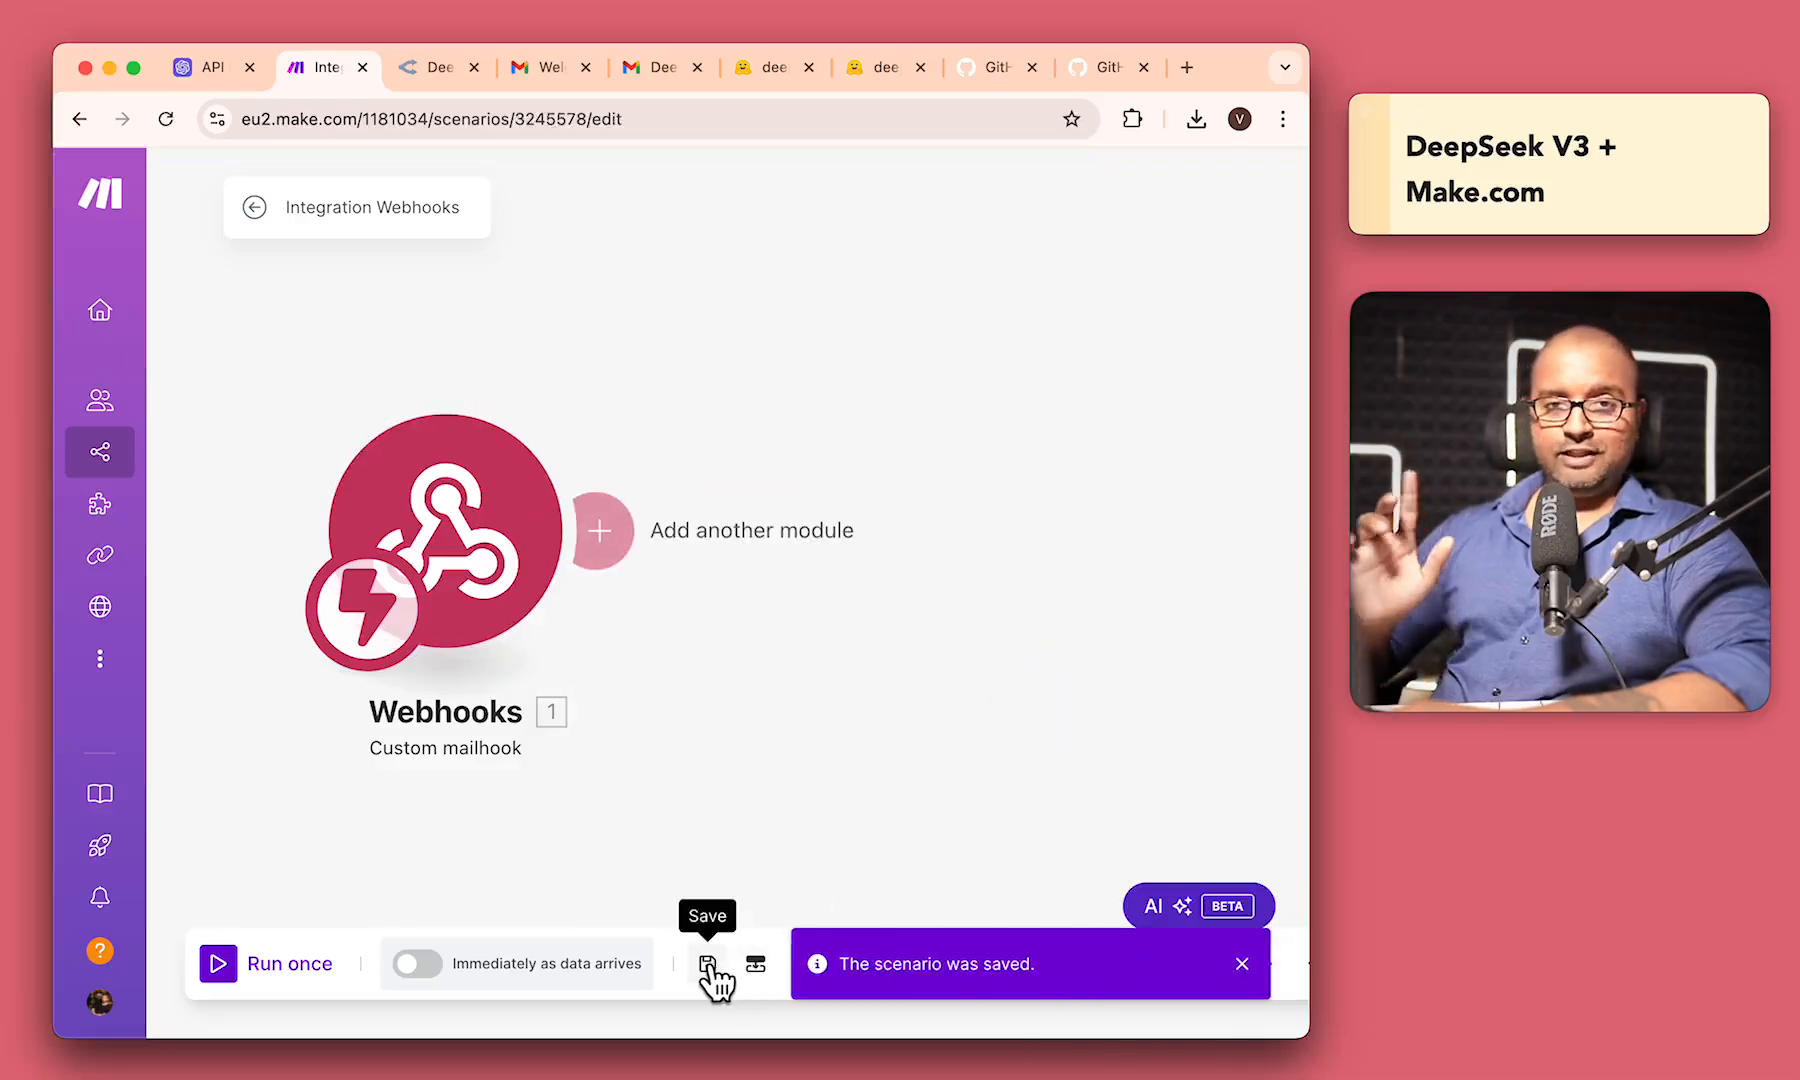
left_click(430, 534)
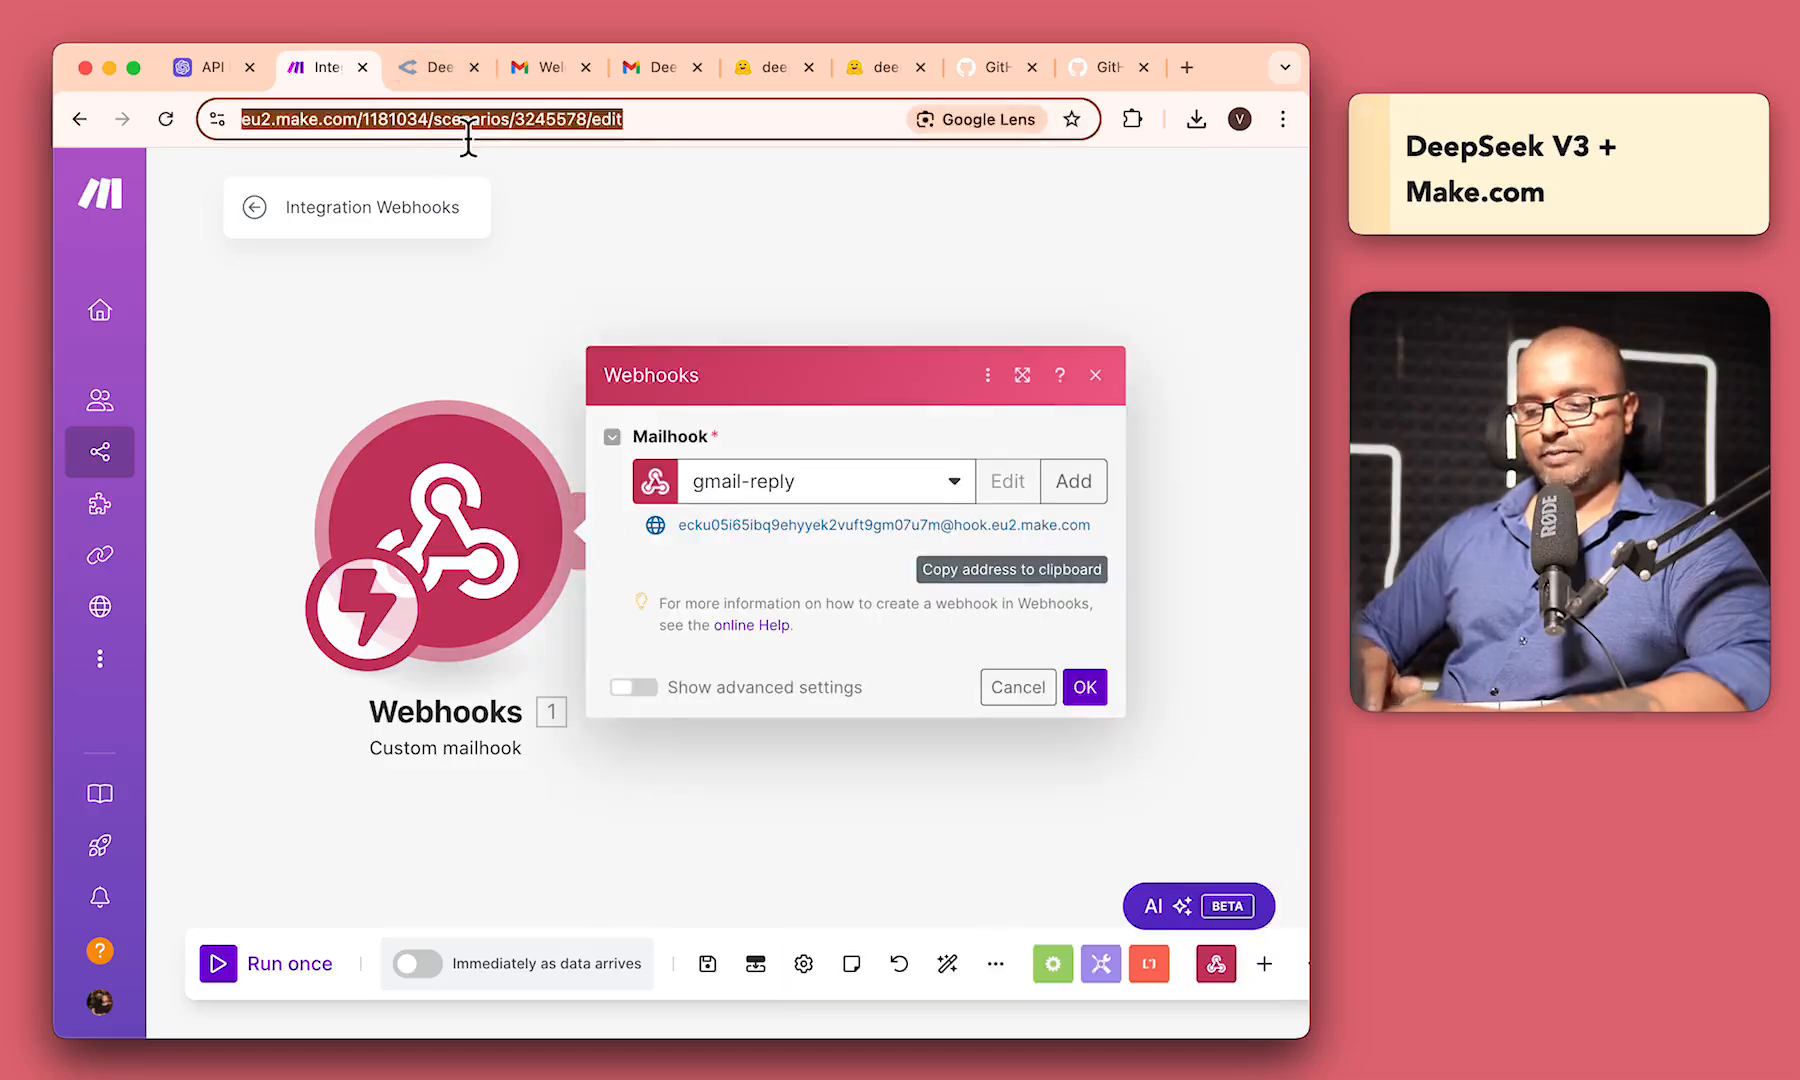
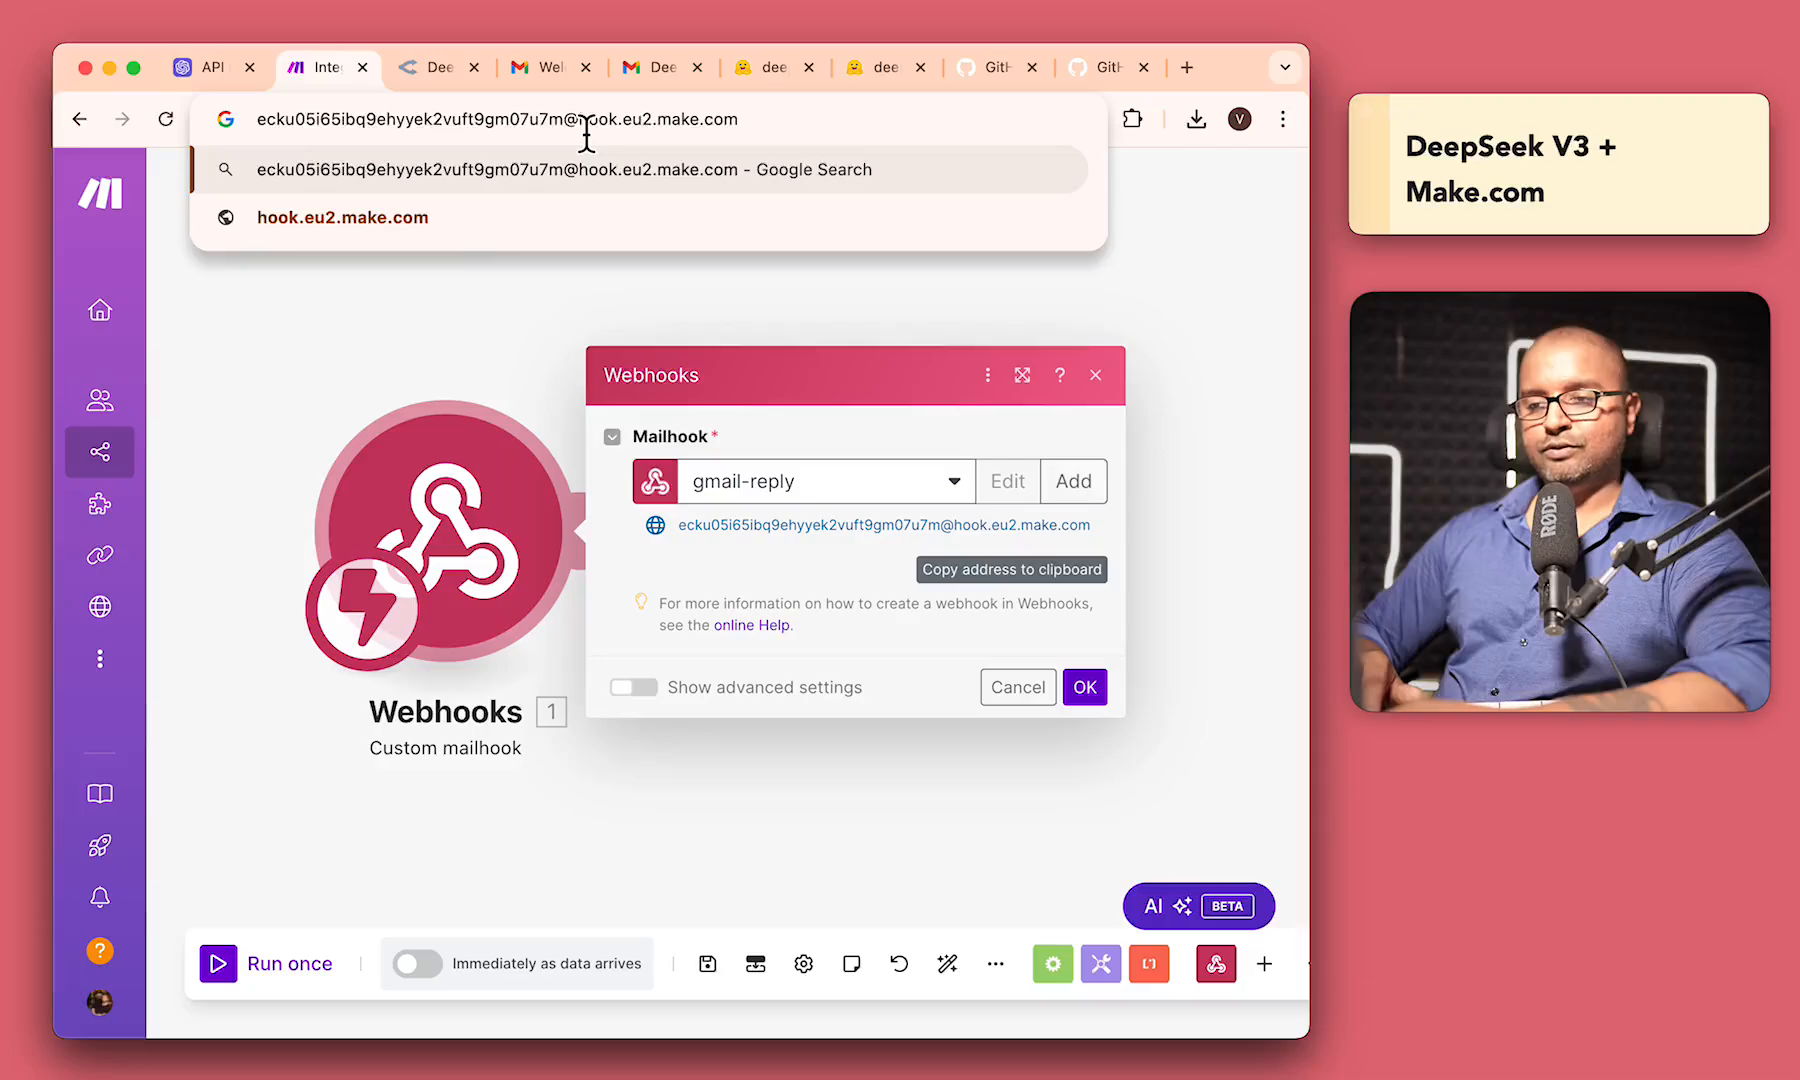
double_click(631, 119)
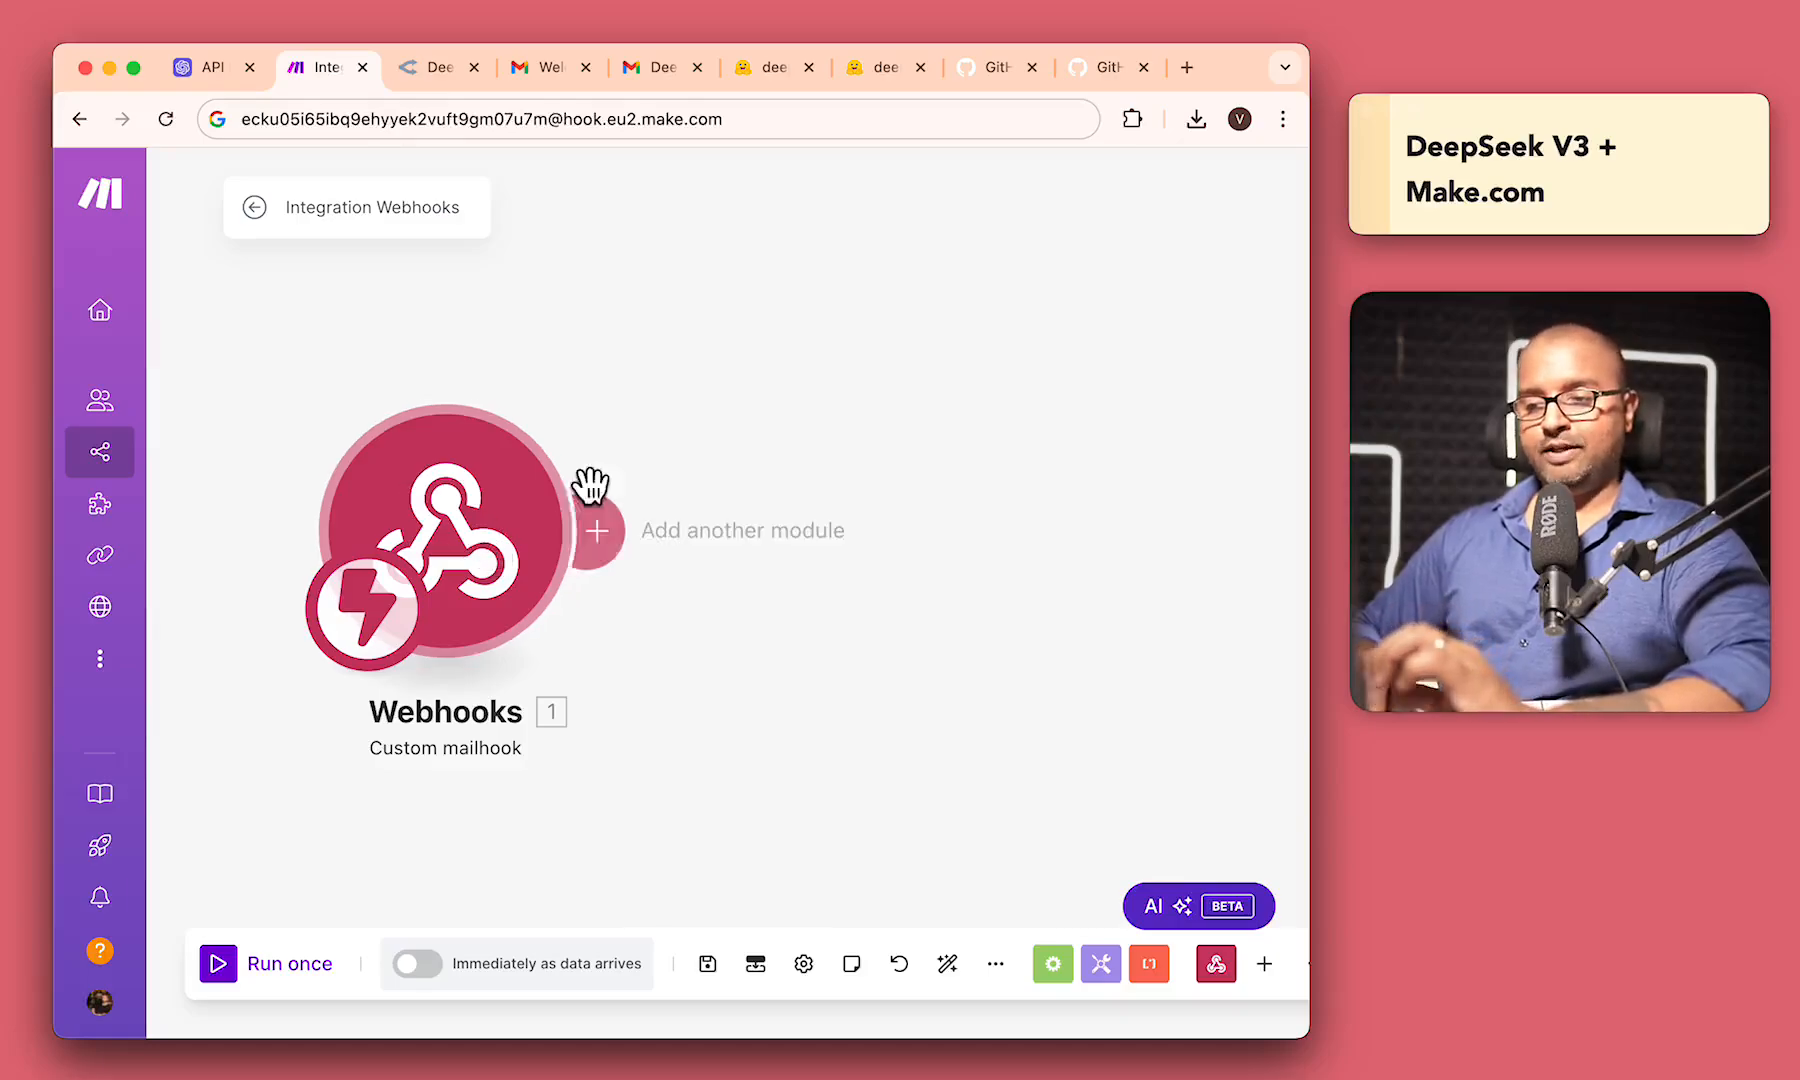
mouse_move(597, 530)
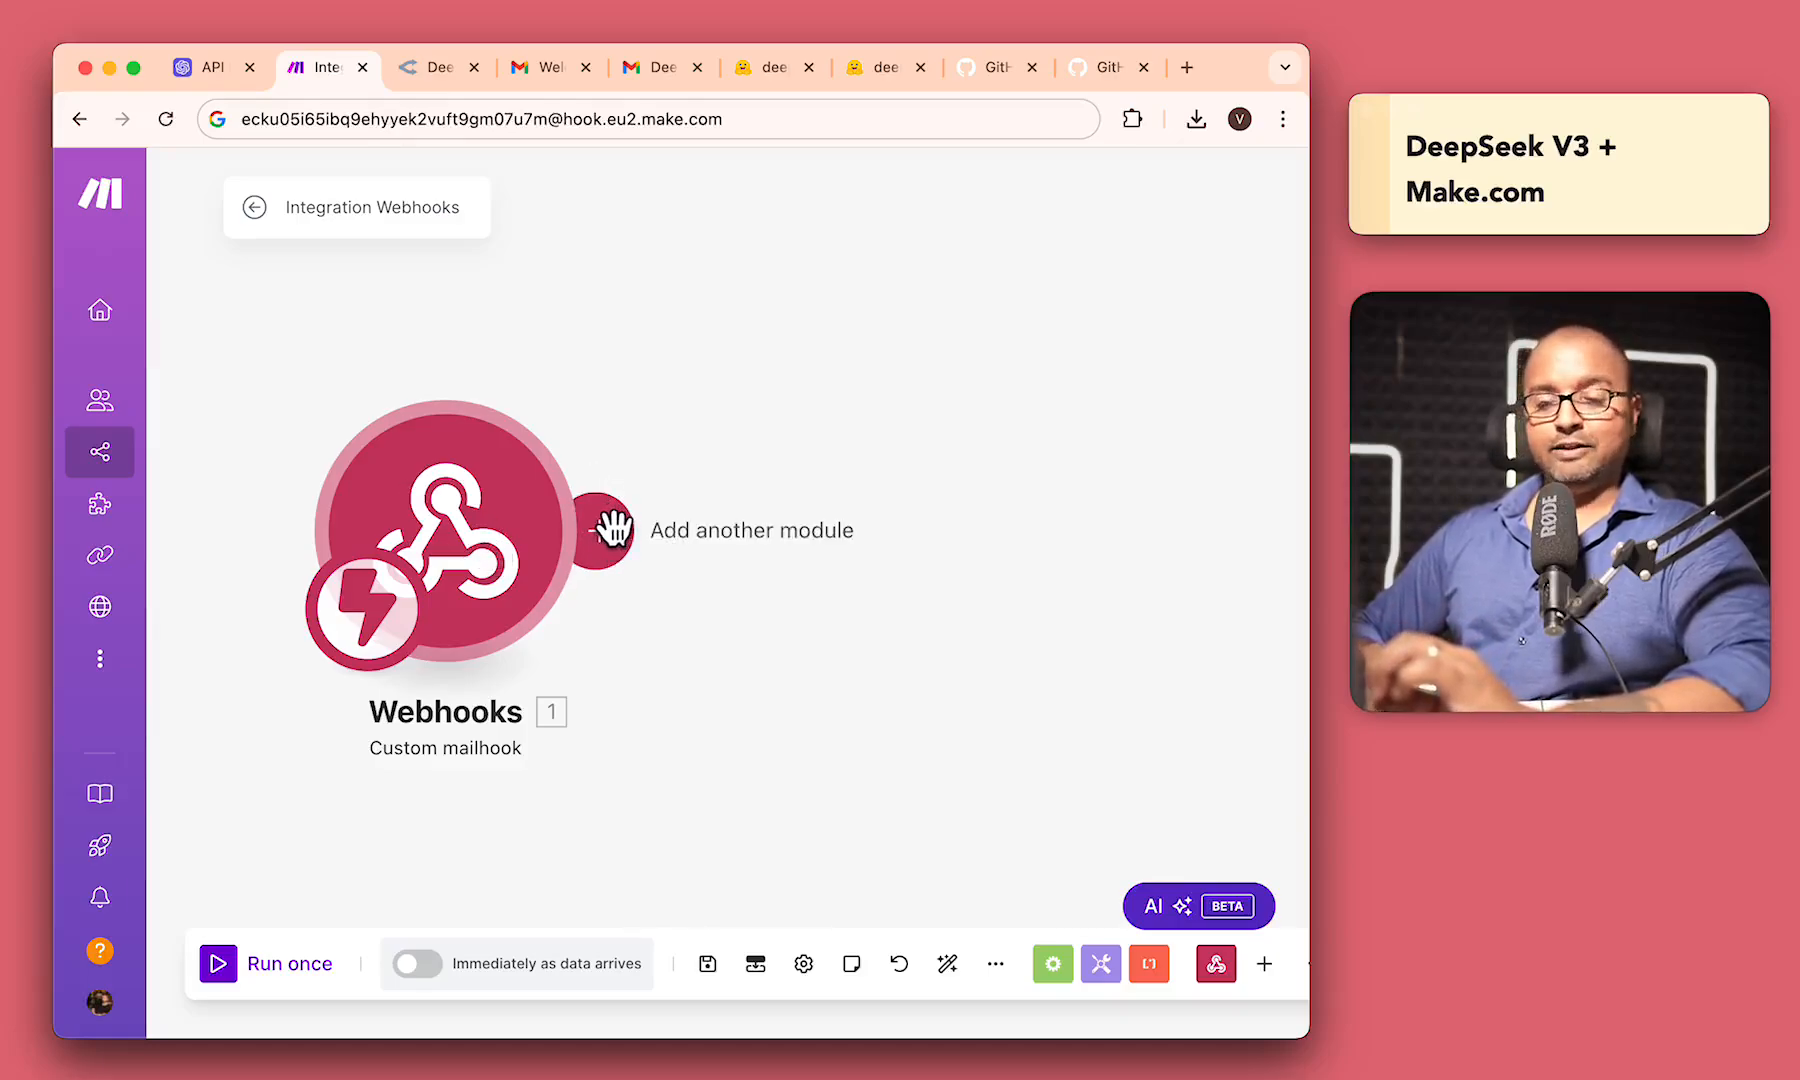
Step: Add an OpenRouter 'Create a Chat Completion' module after the gmail-reply mailhook
left_click(603, 529)
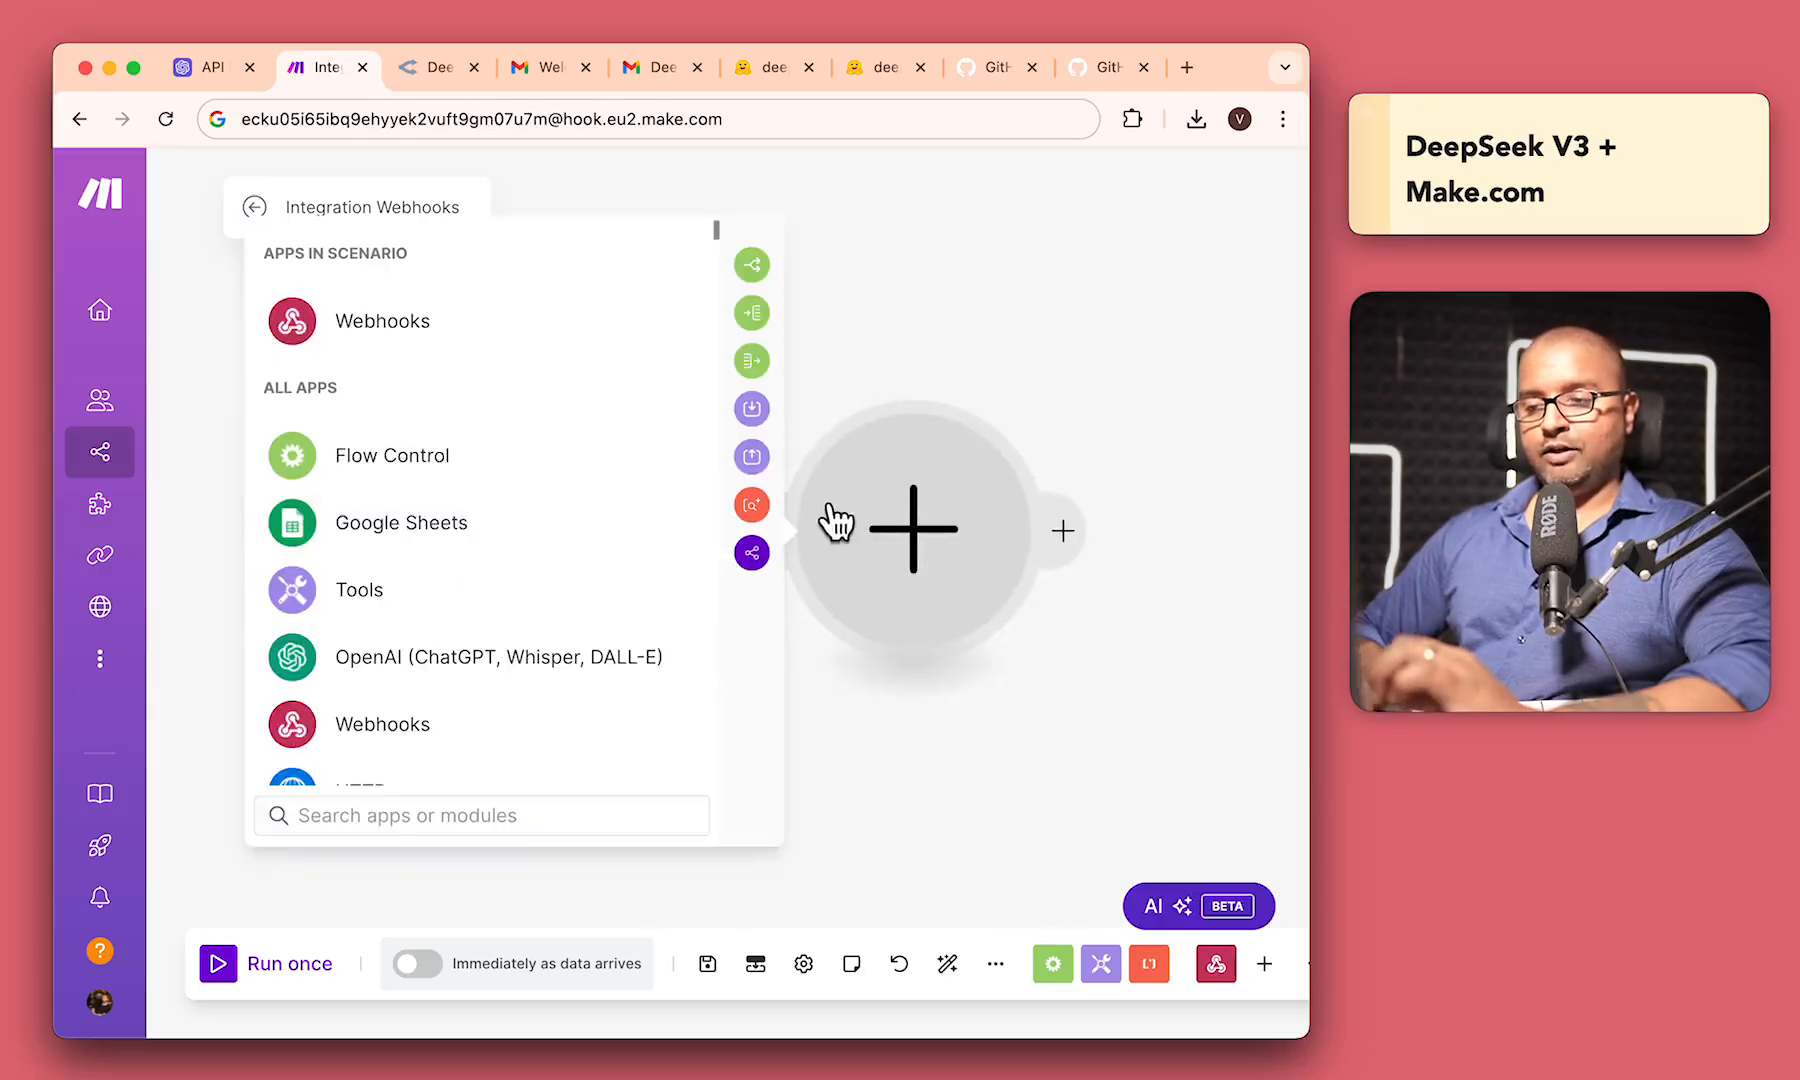
mouse_move(557, 574)
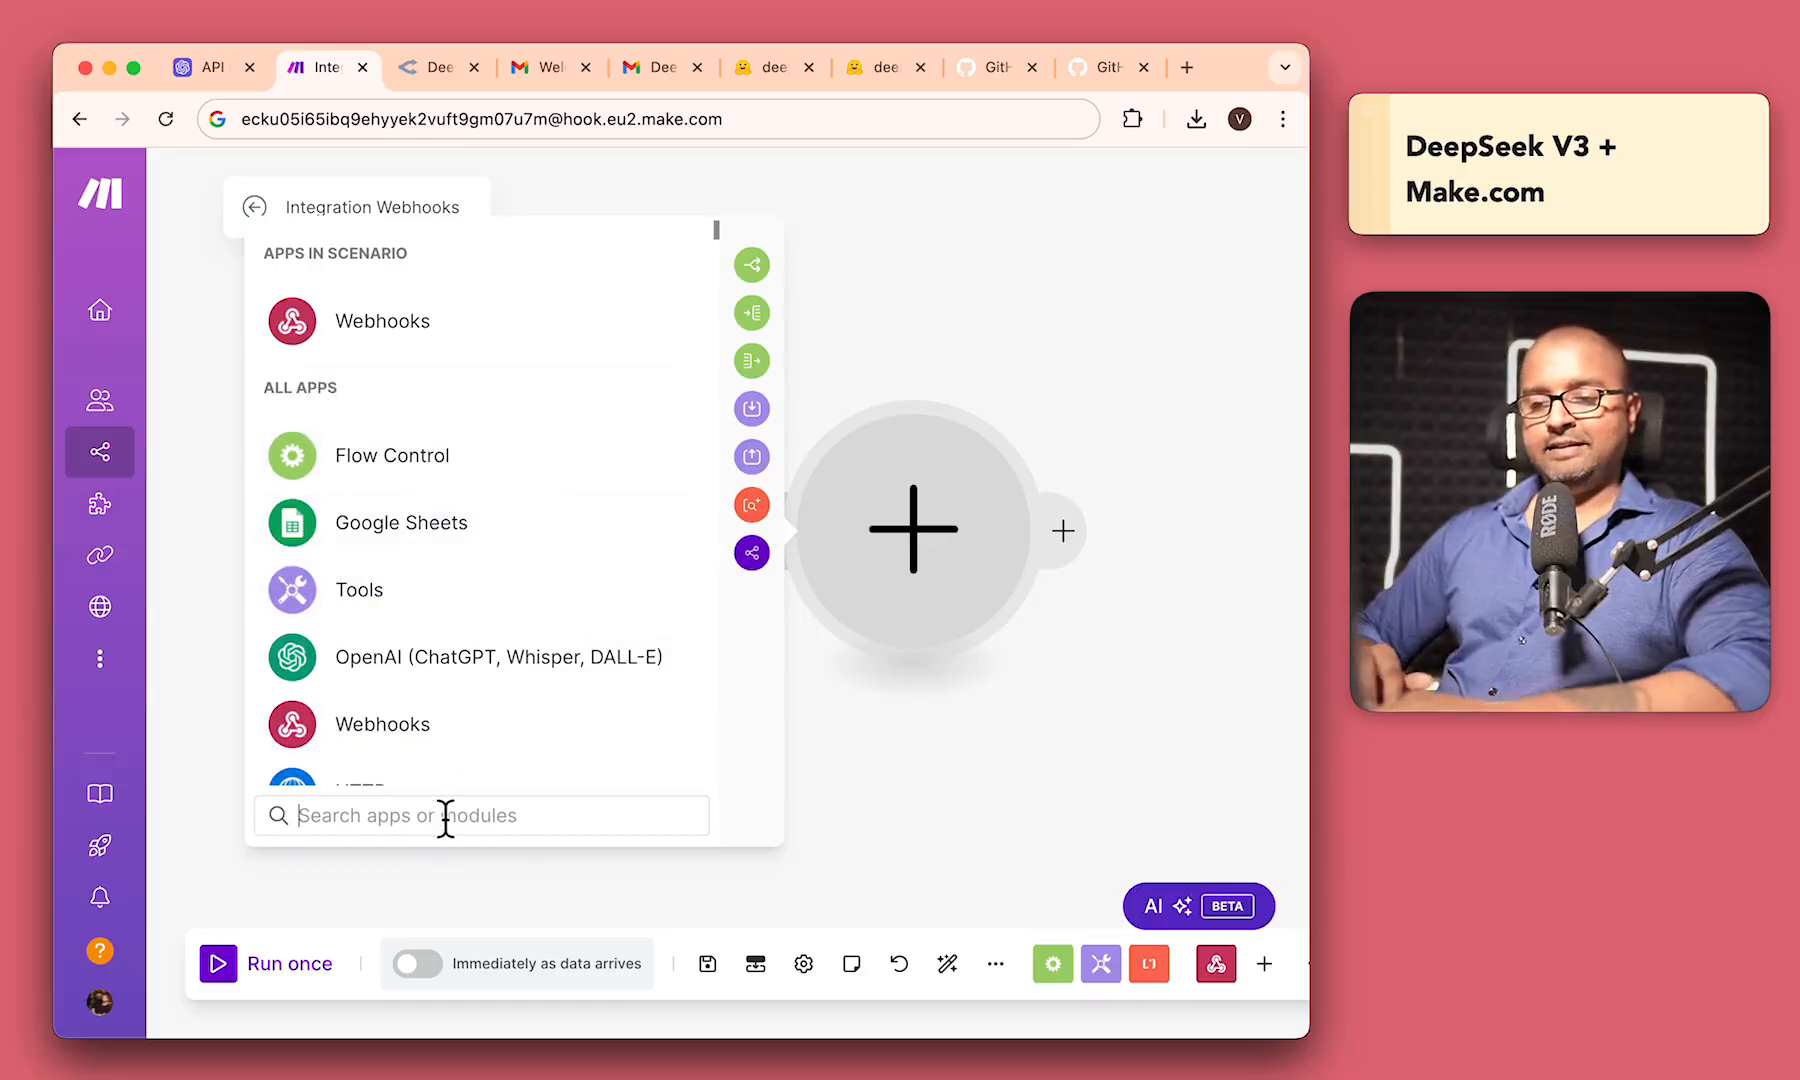
type("openr")
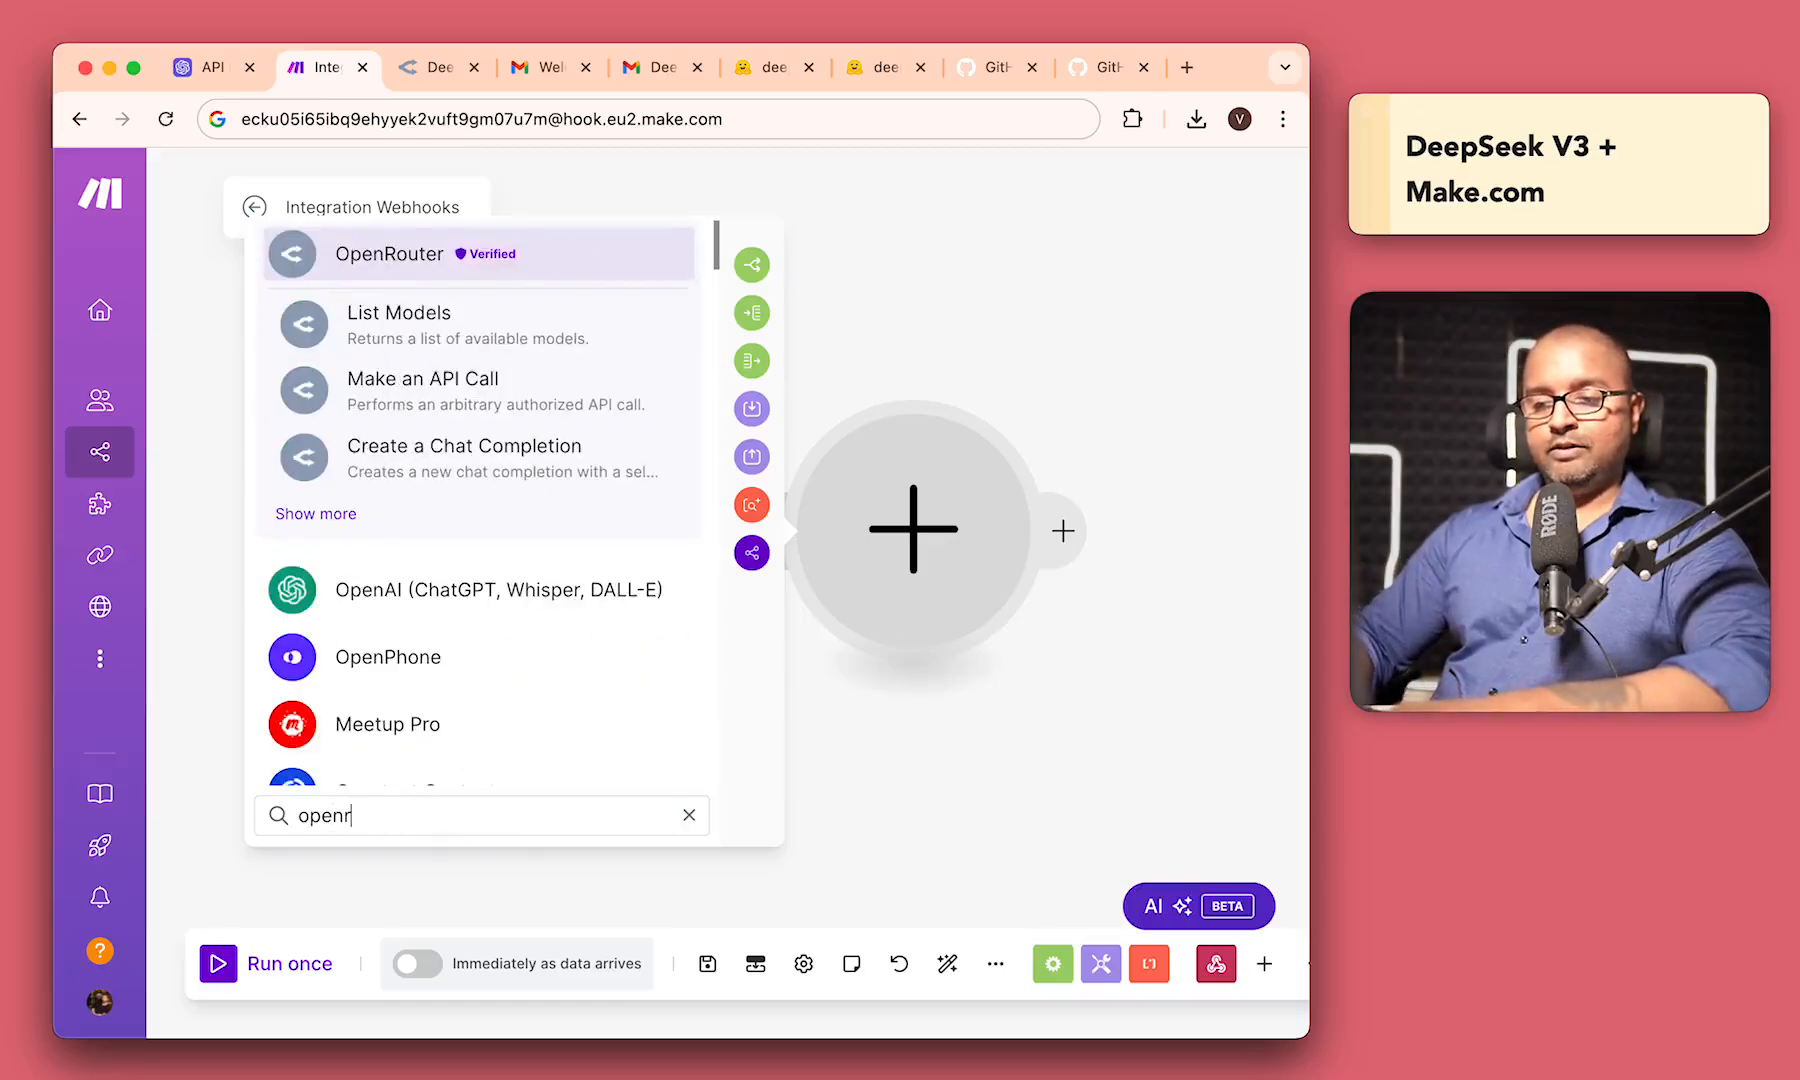
type("ou")
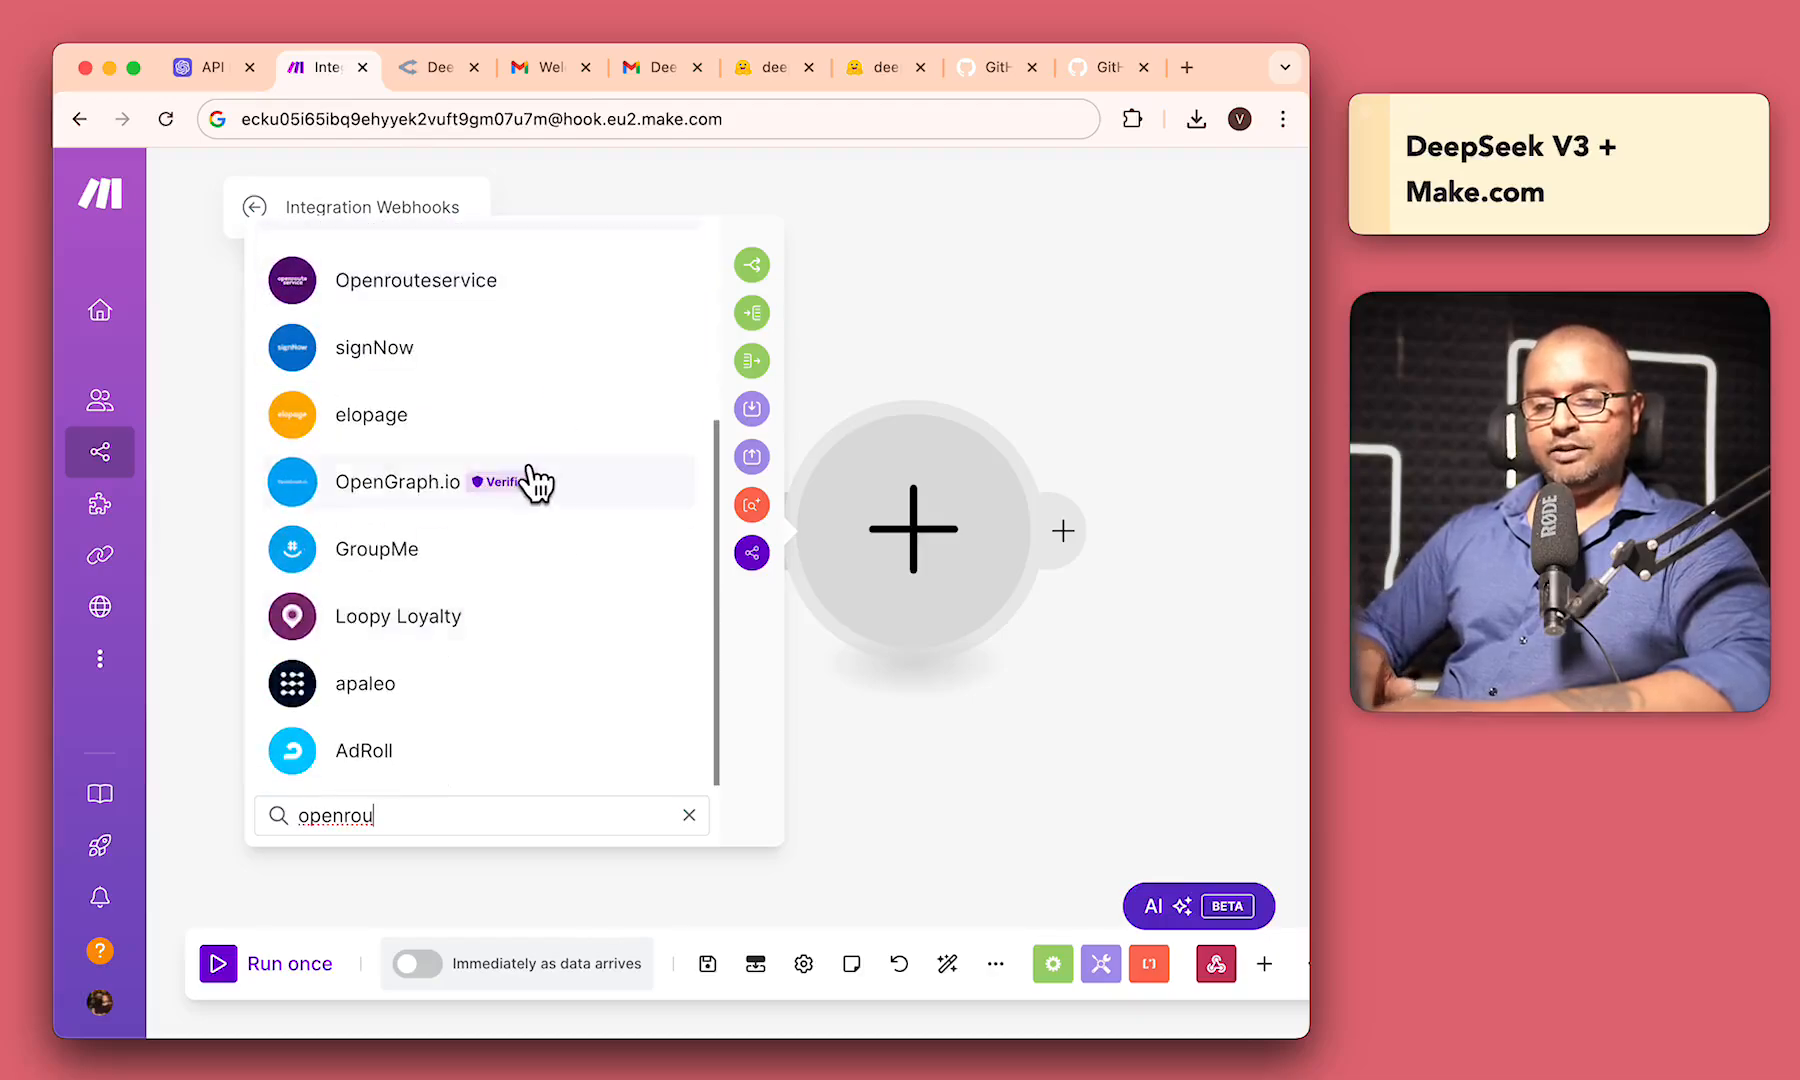
left_click(388, 254)
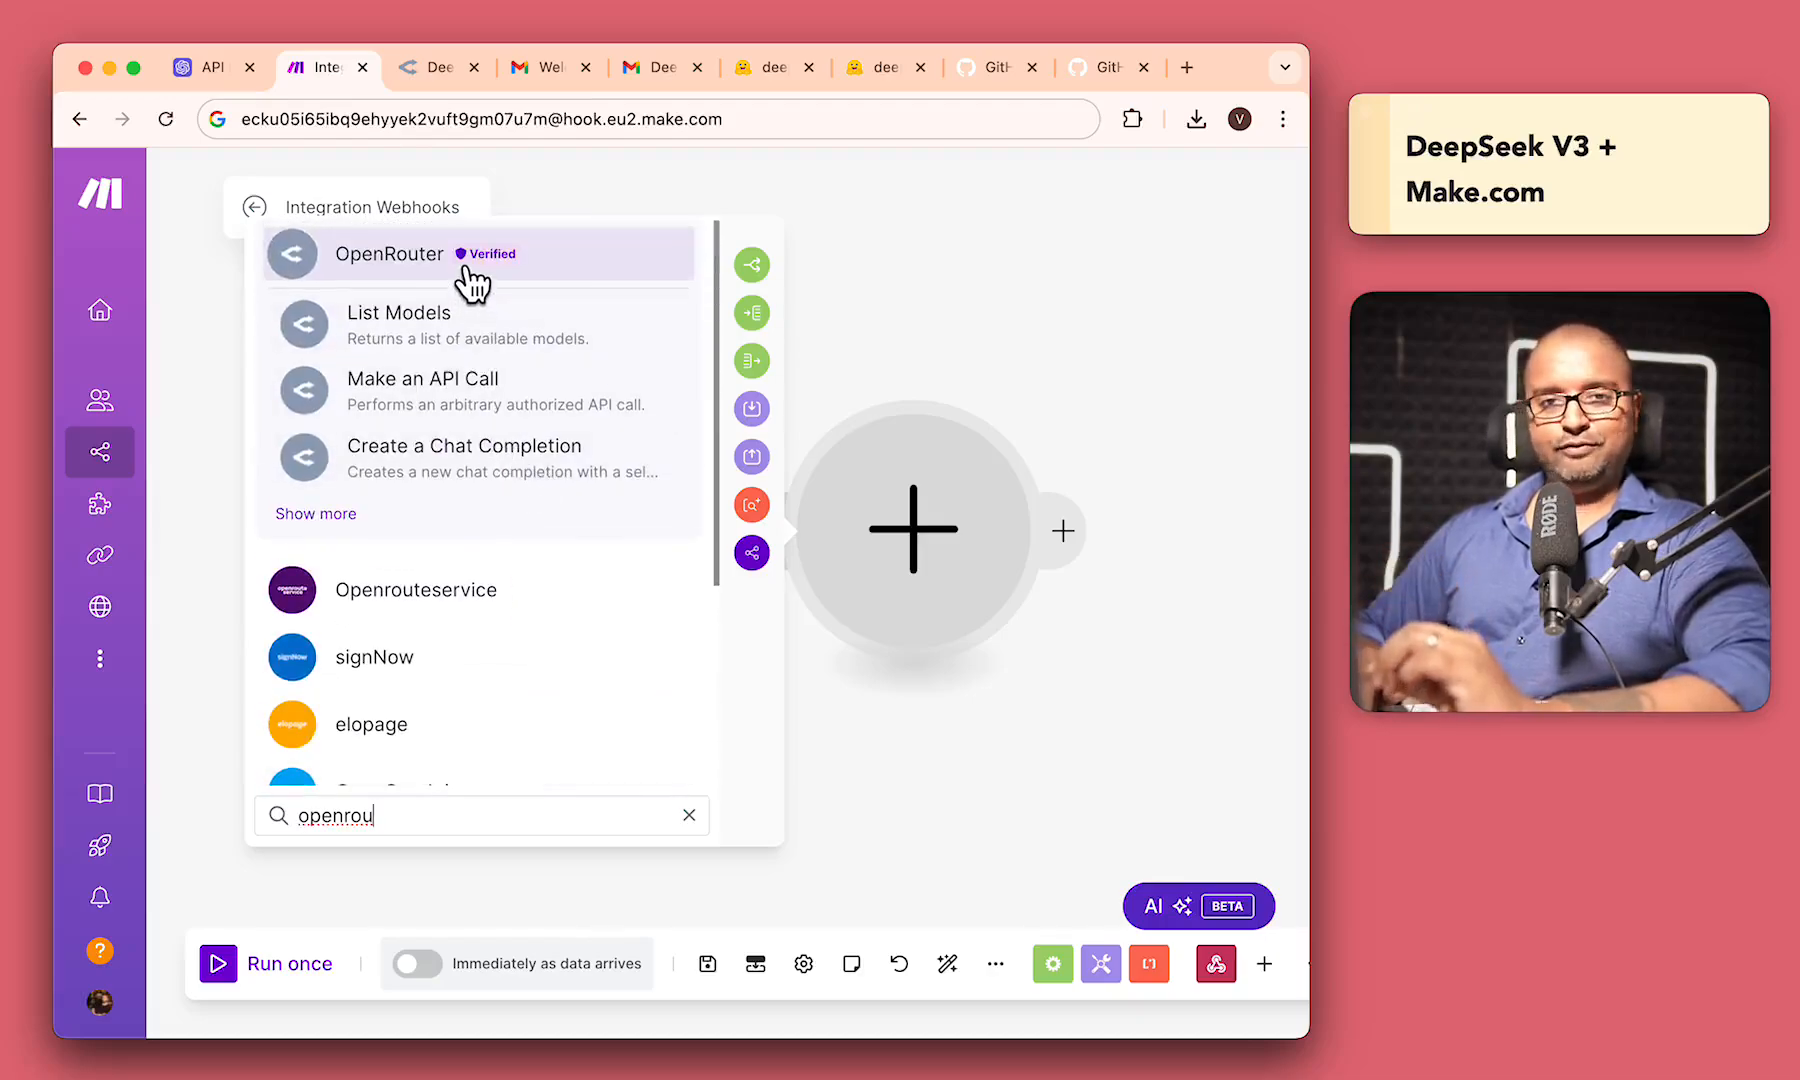
left_click(388, 254)
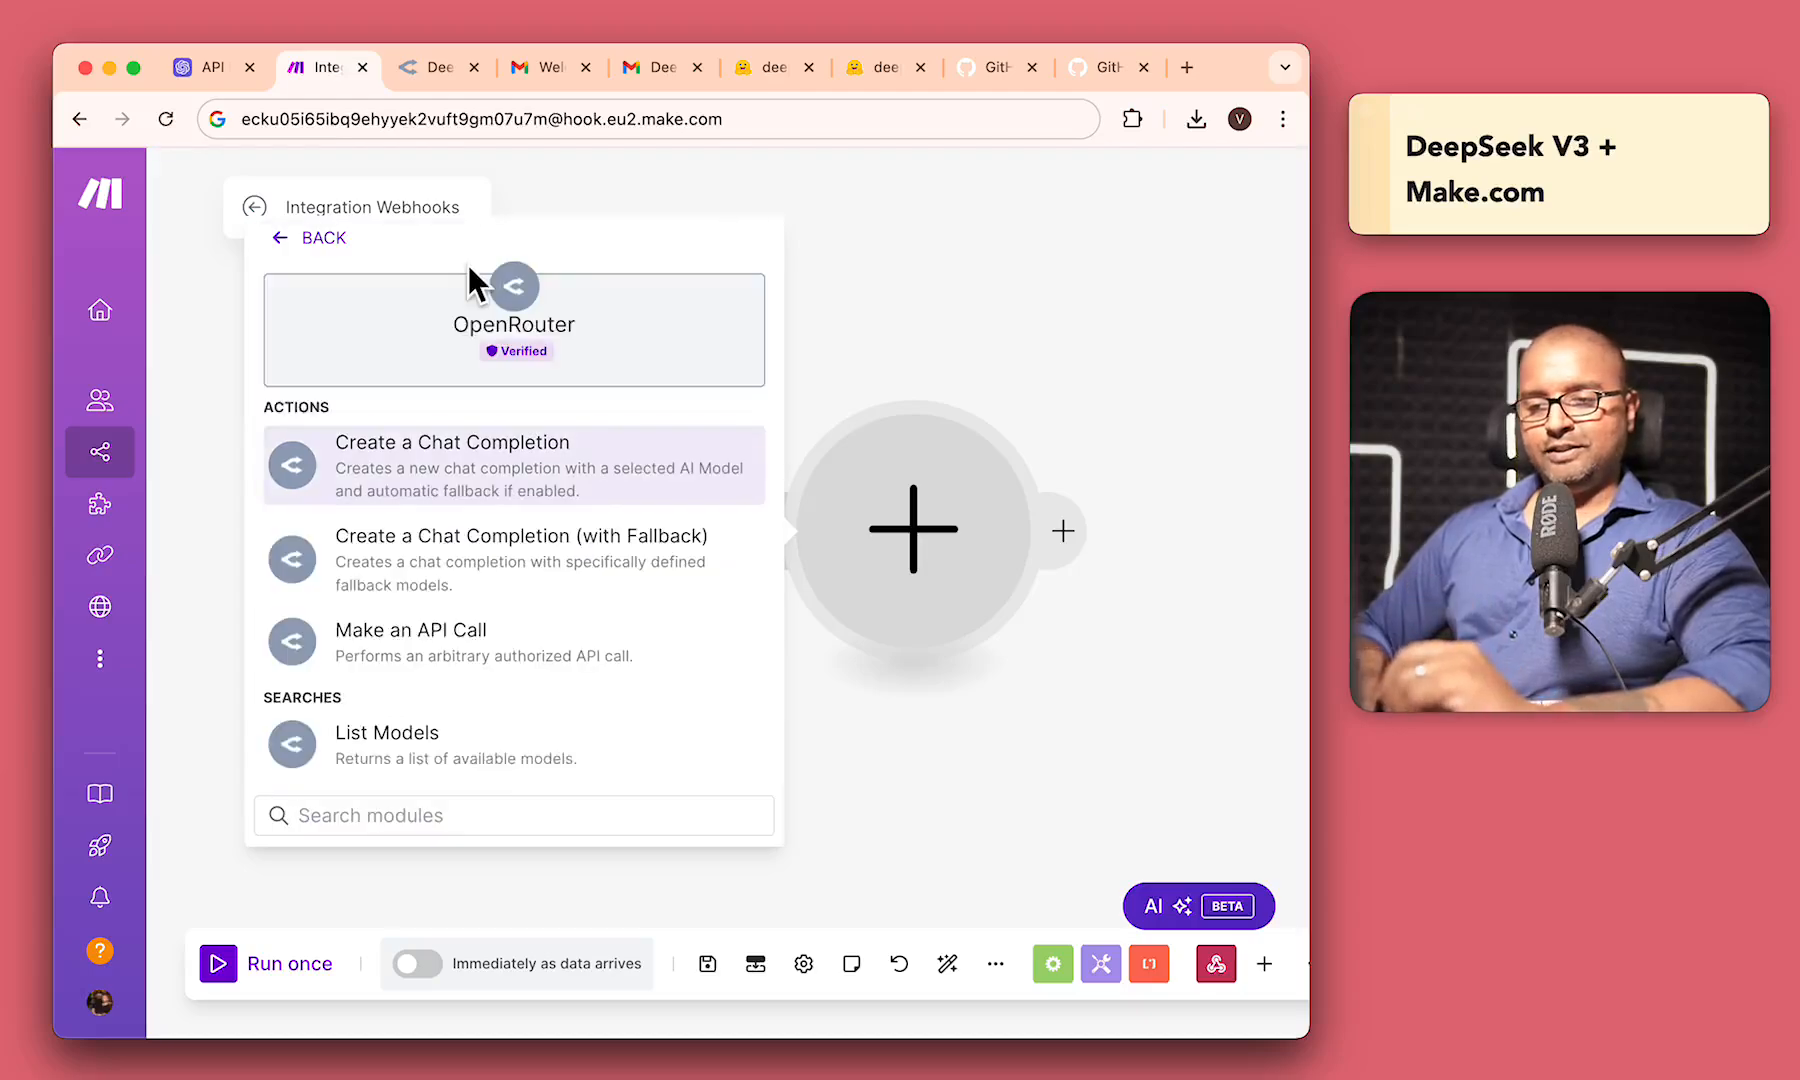
mouse_move(476, 479)
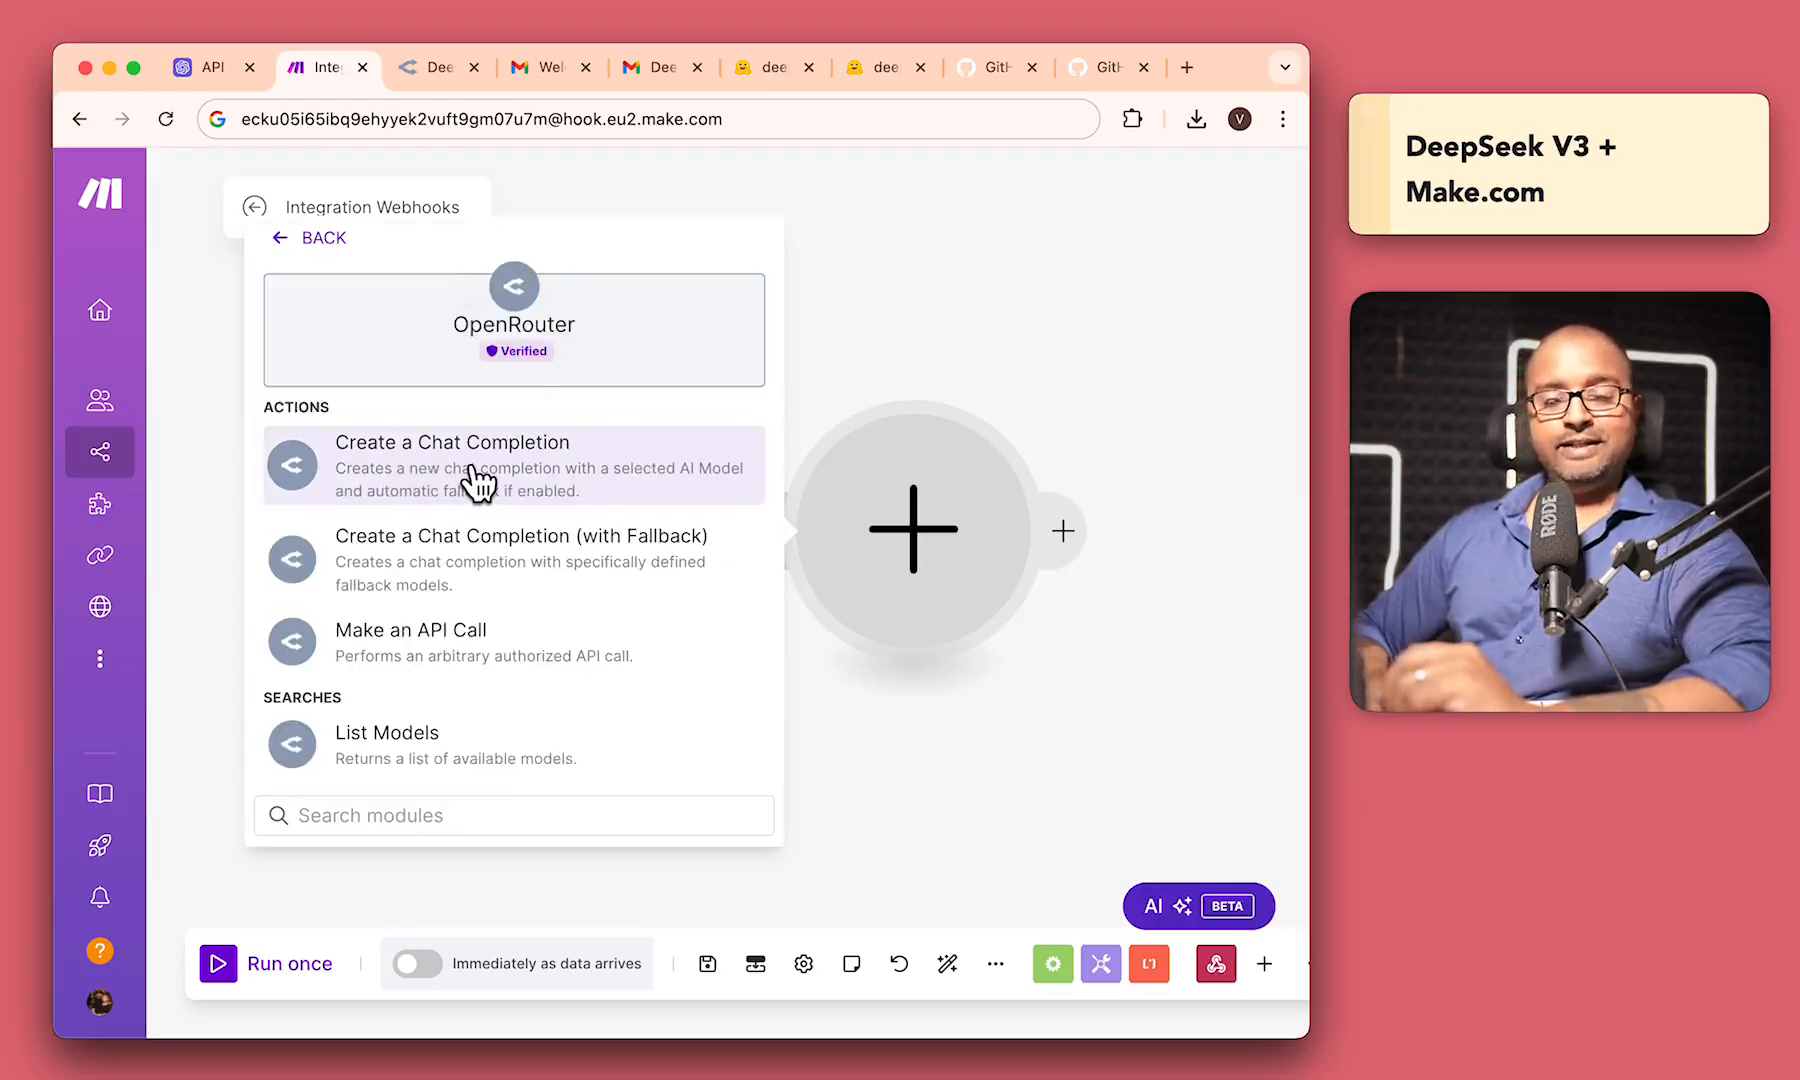
left_click(451, 442)
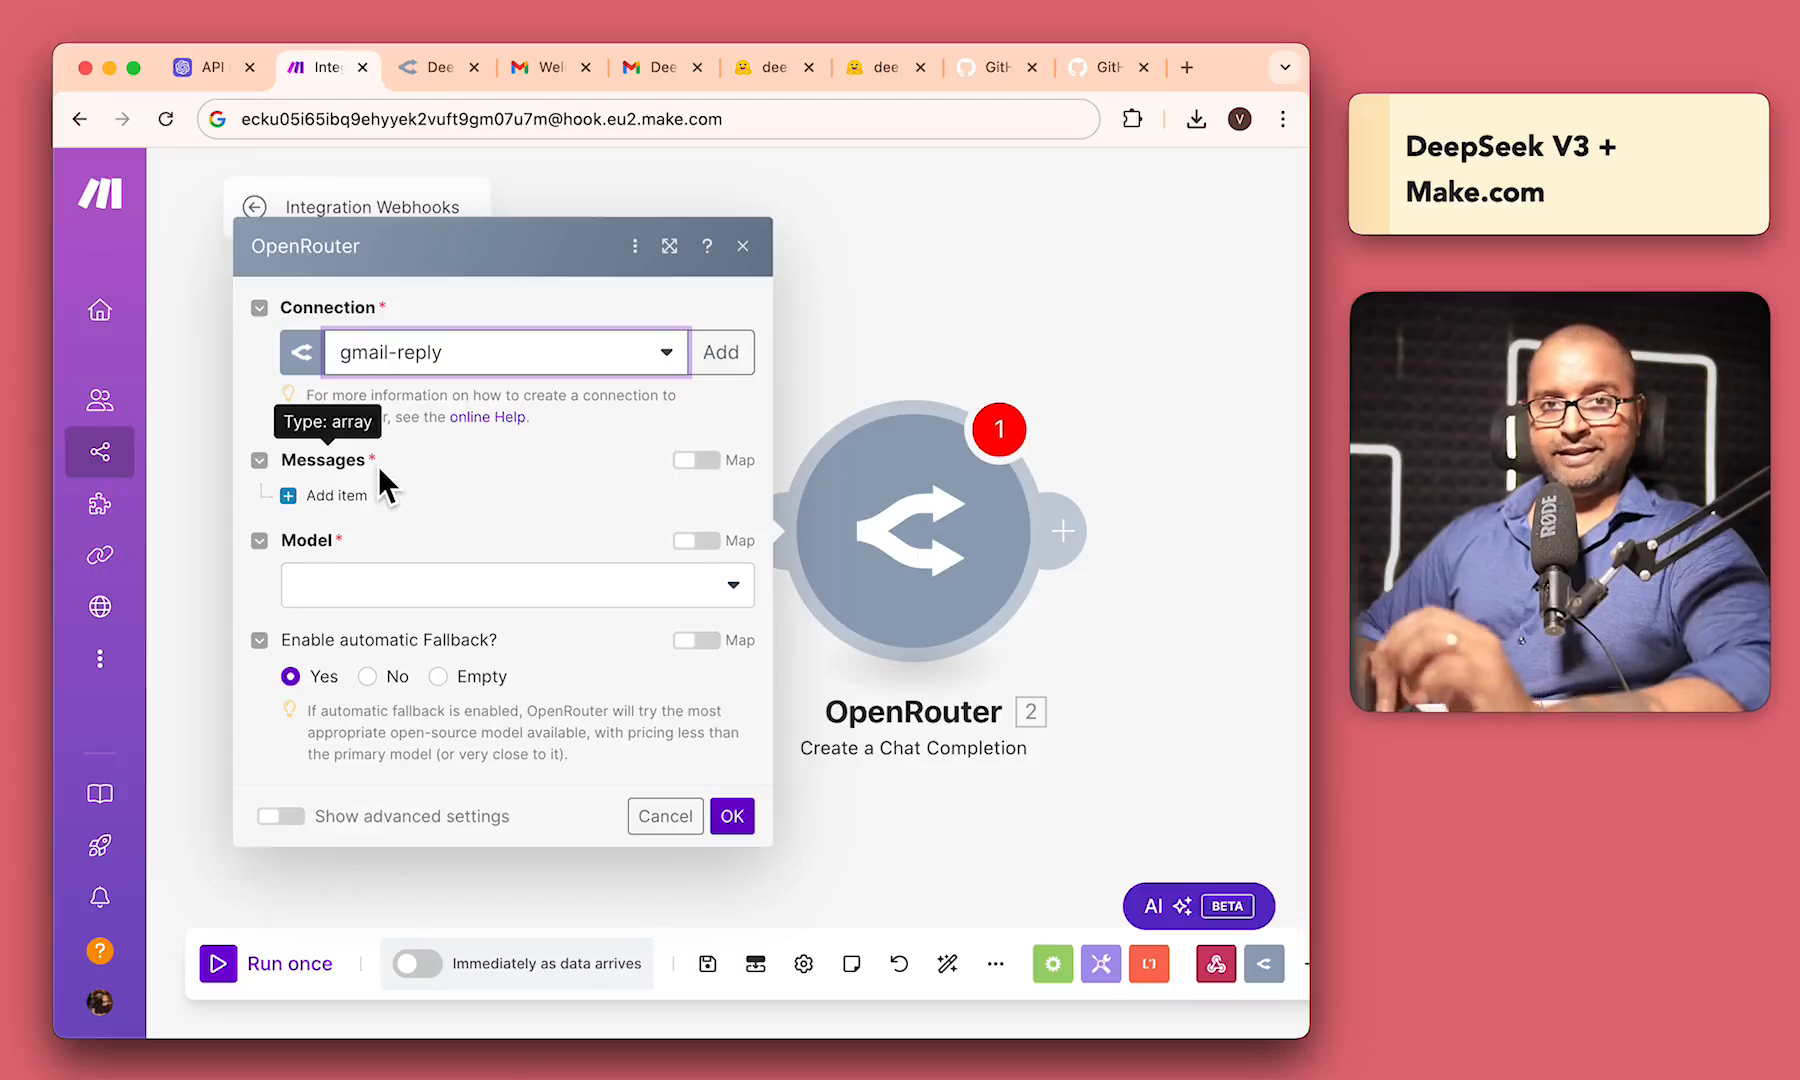
Step: Add an Assistant 'hello' message, choose the DeepSeek V3 model after searching 'free', and save
left_click(335, 495)
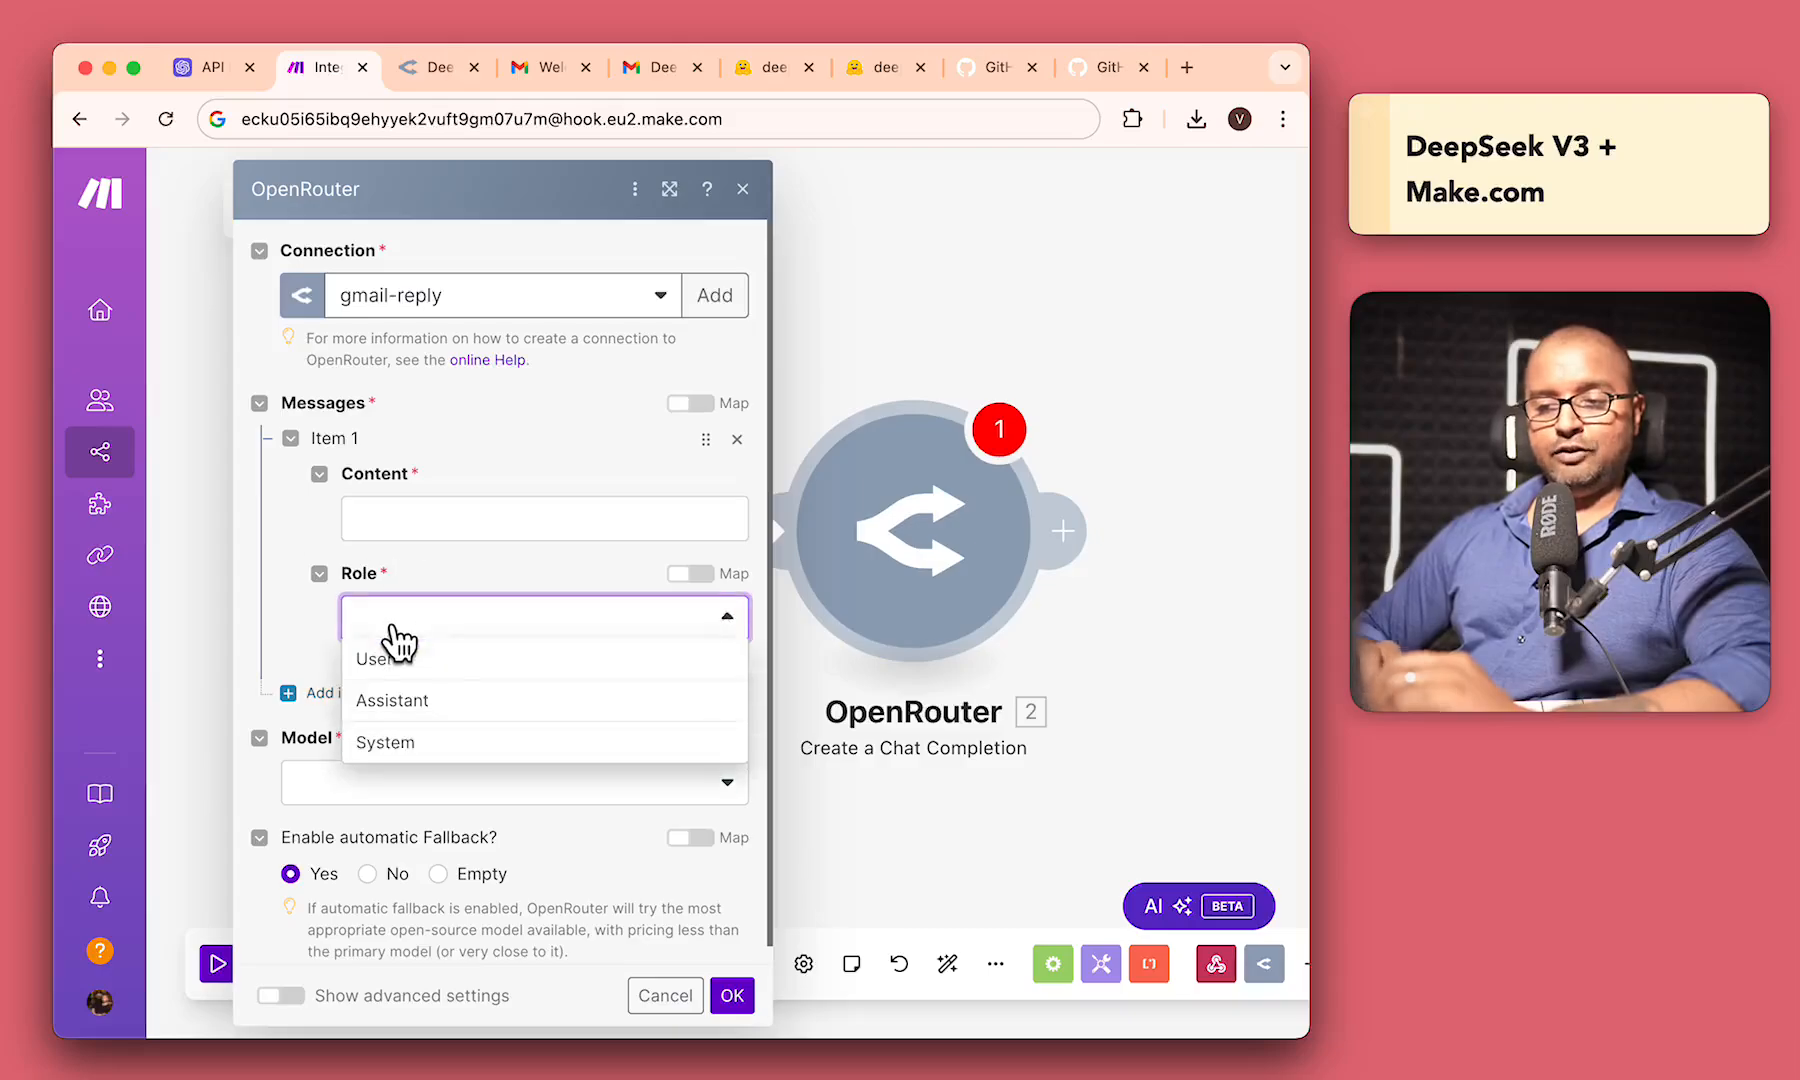
mouse_move(430, 704)
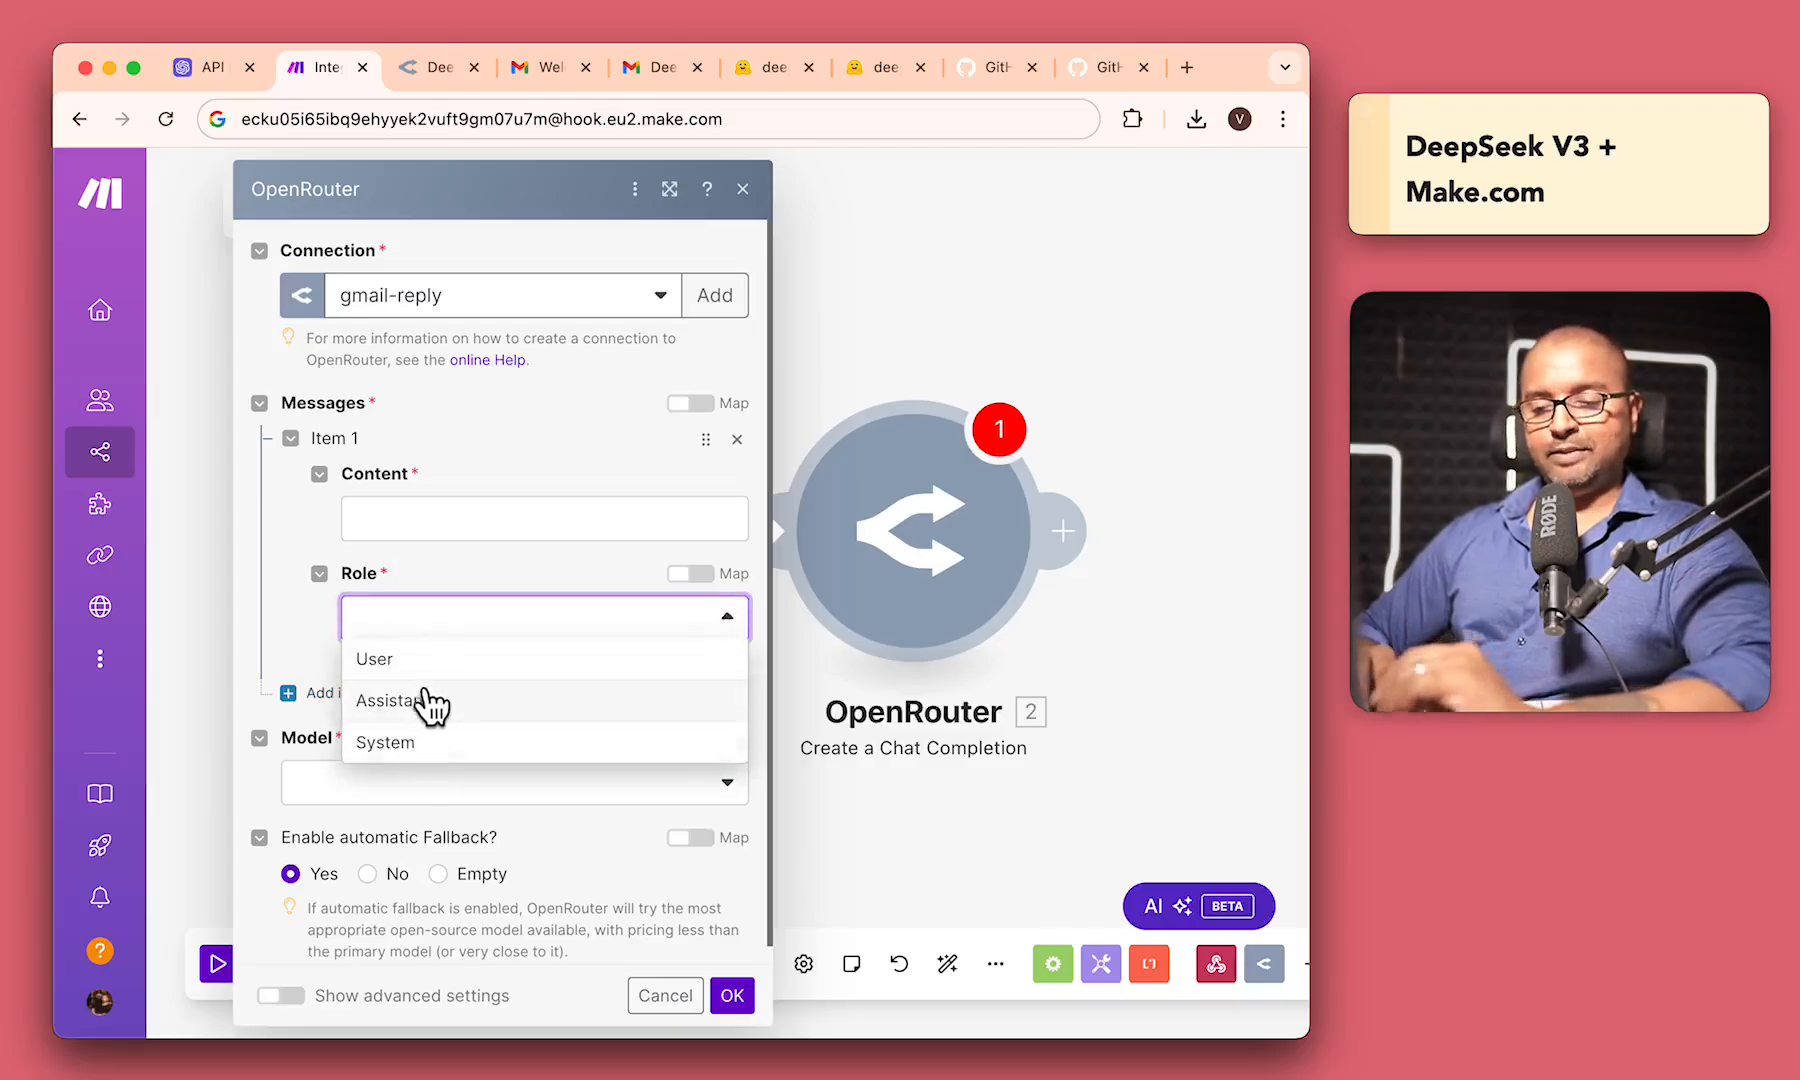
left_click(418, 700)
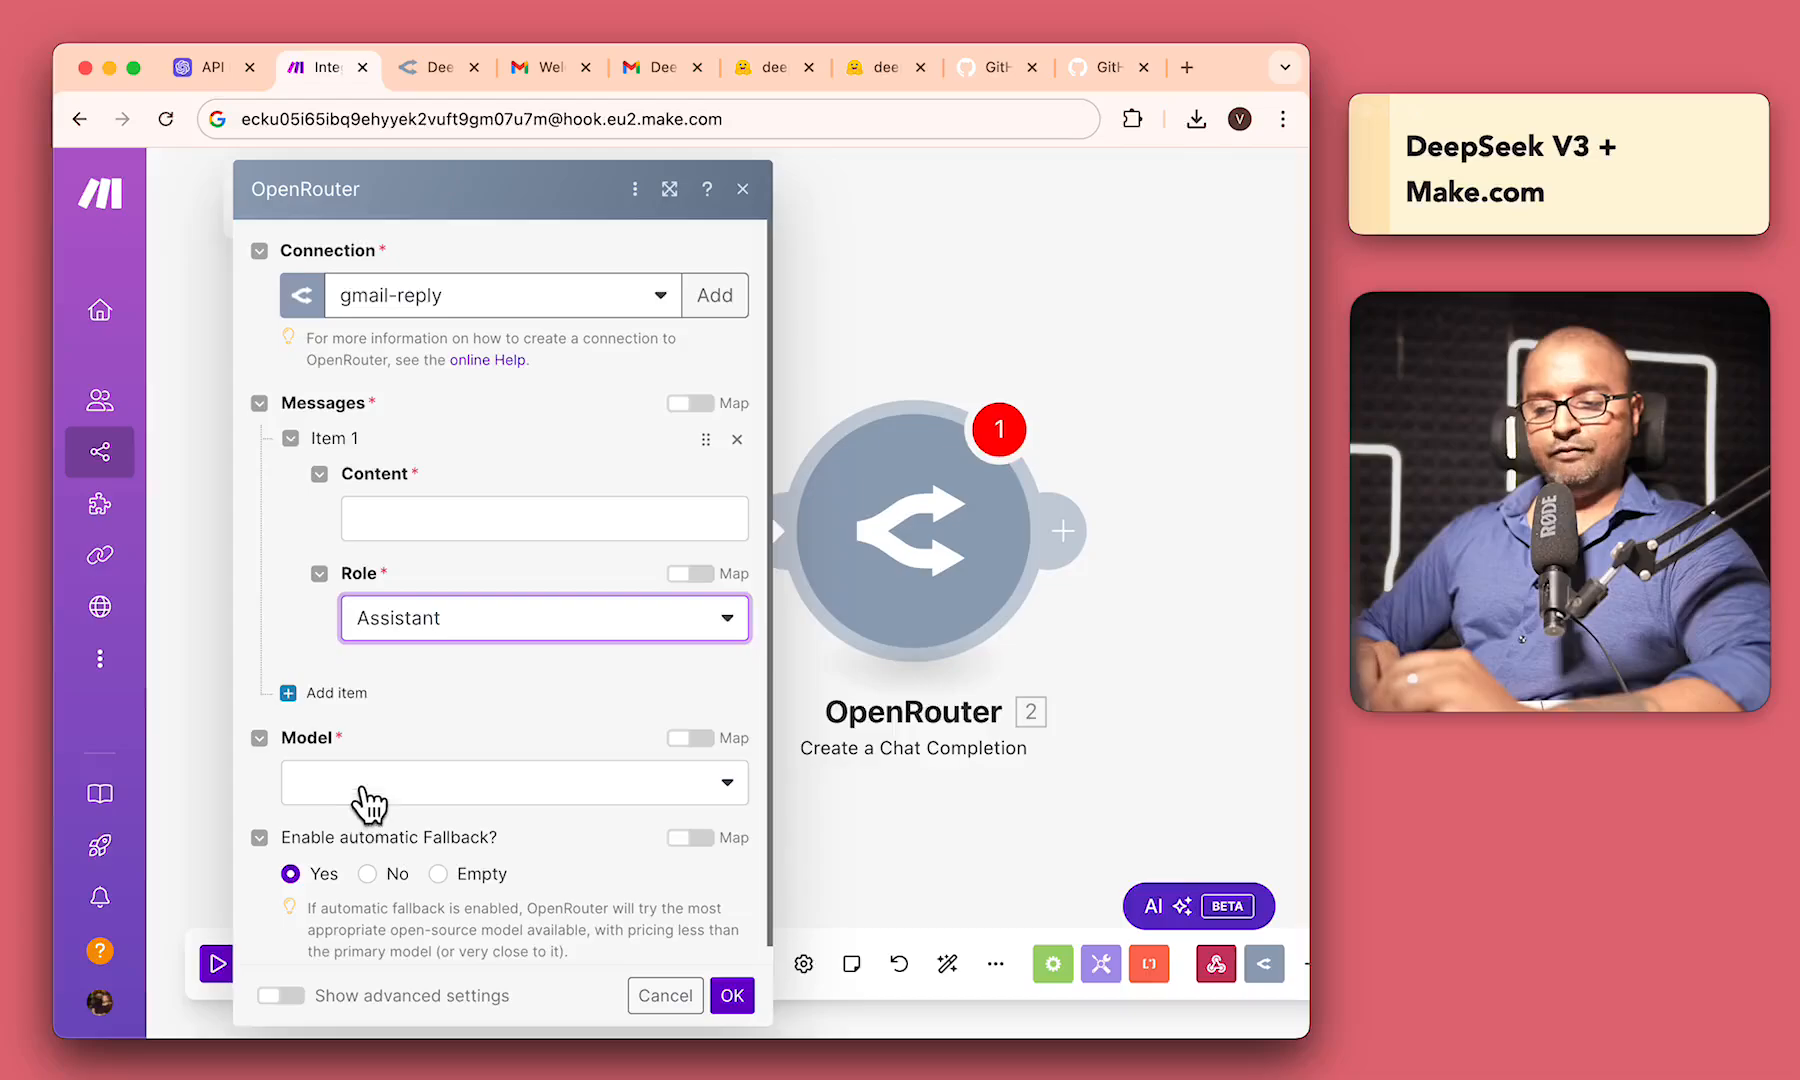
left_click(513, 783)
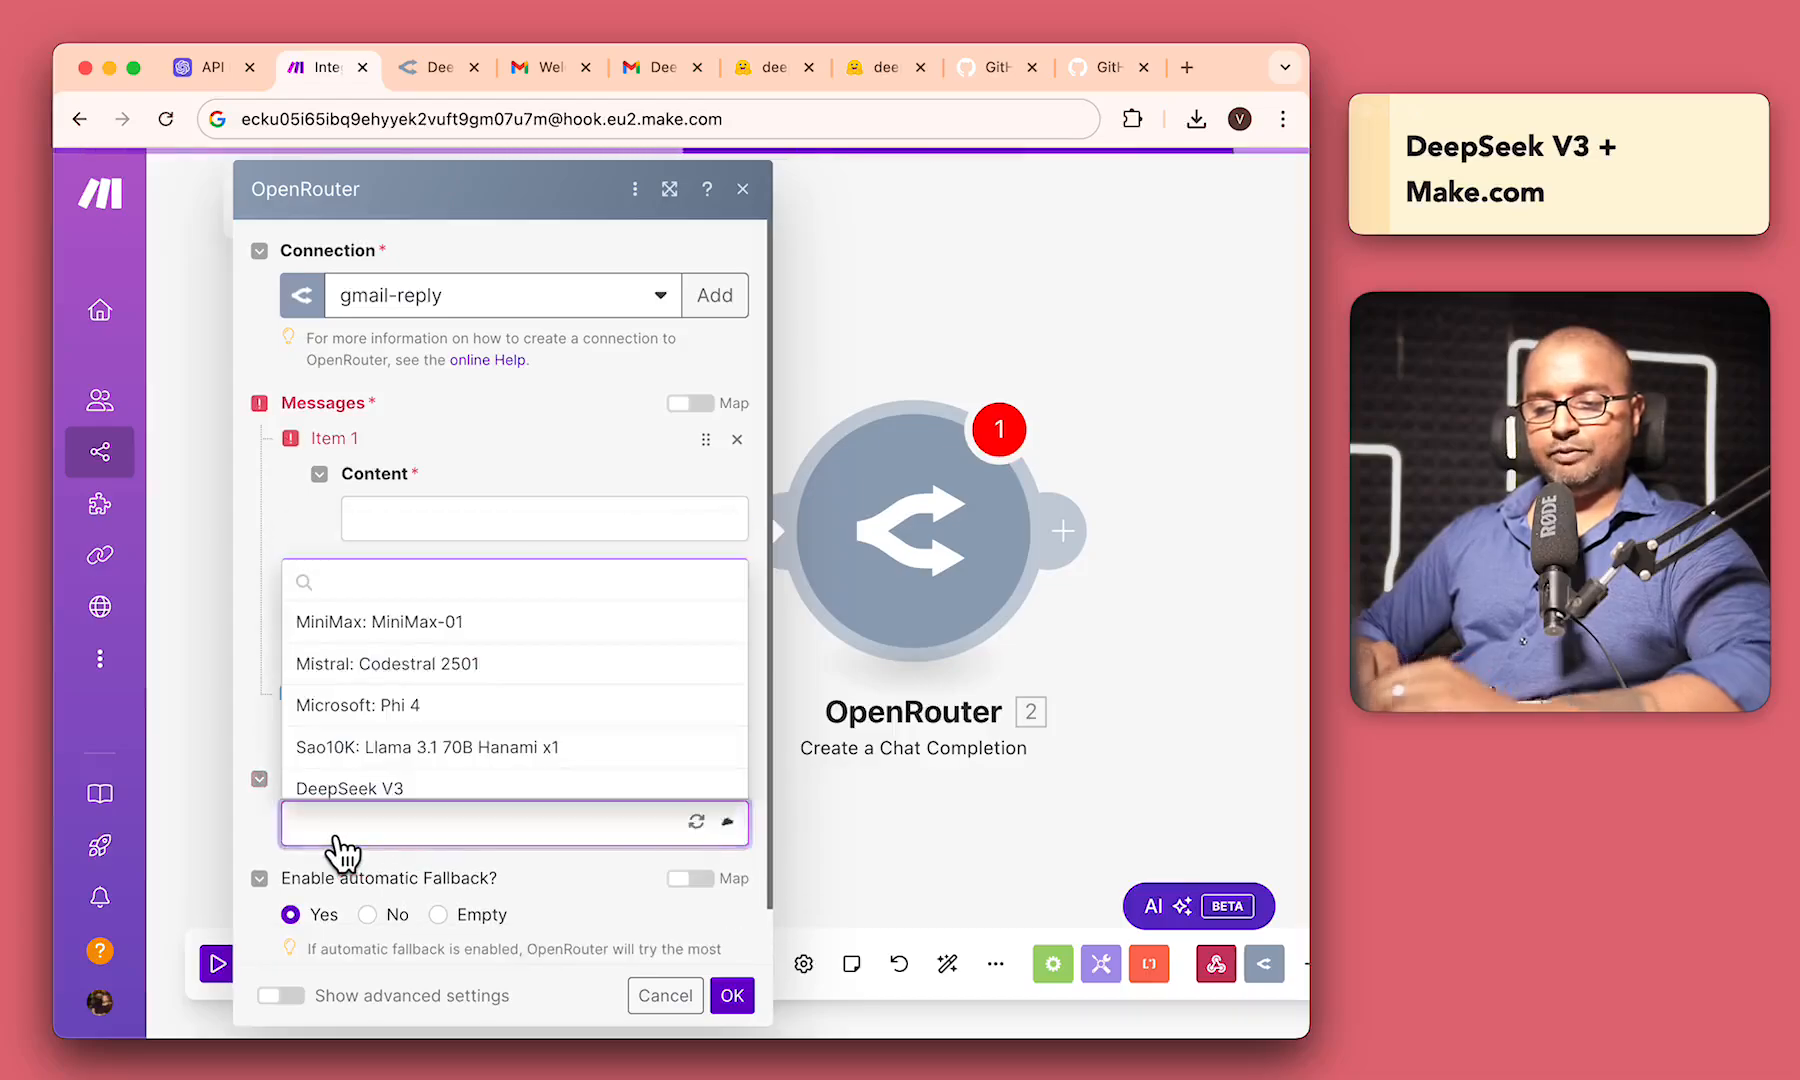
type("free")
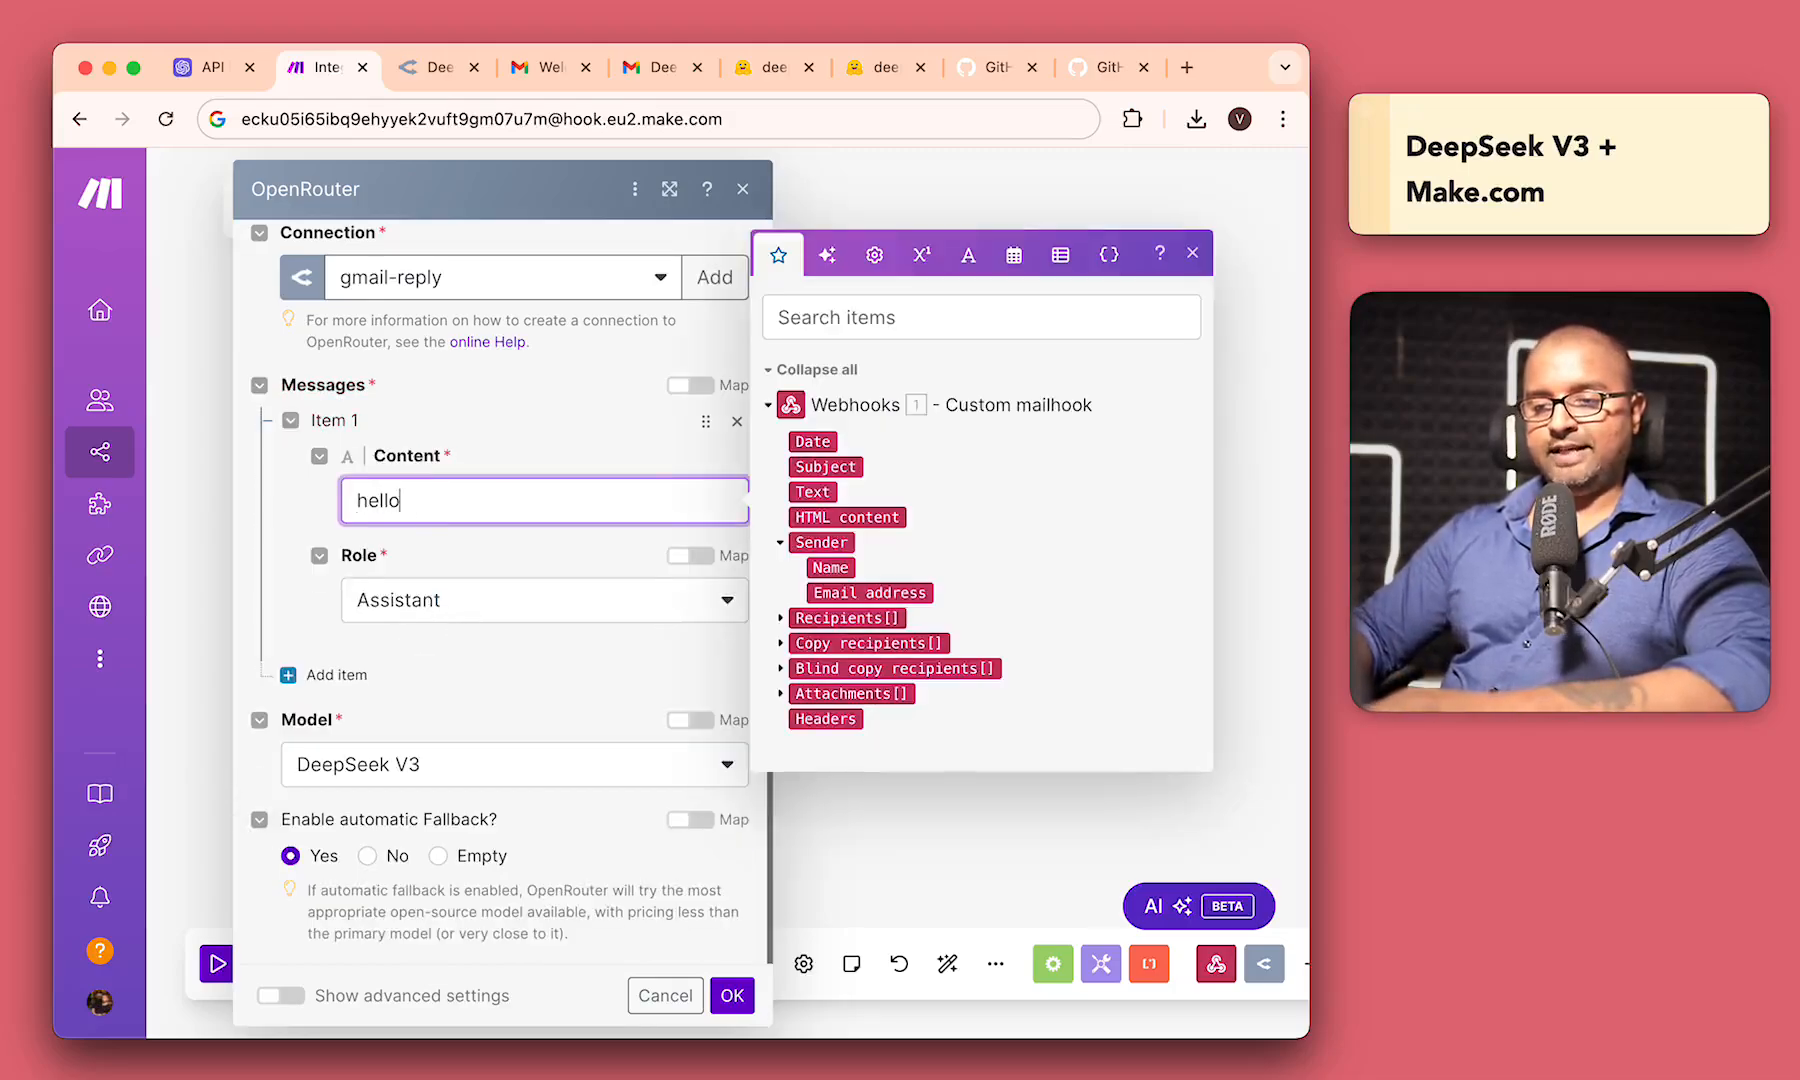
left_click(1190, 252)
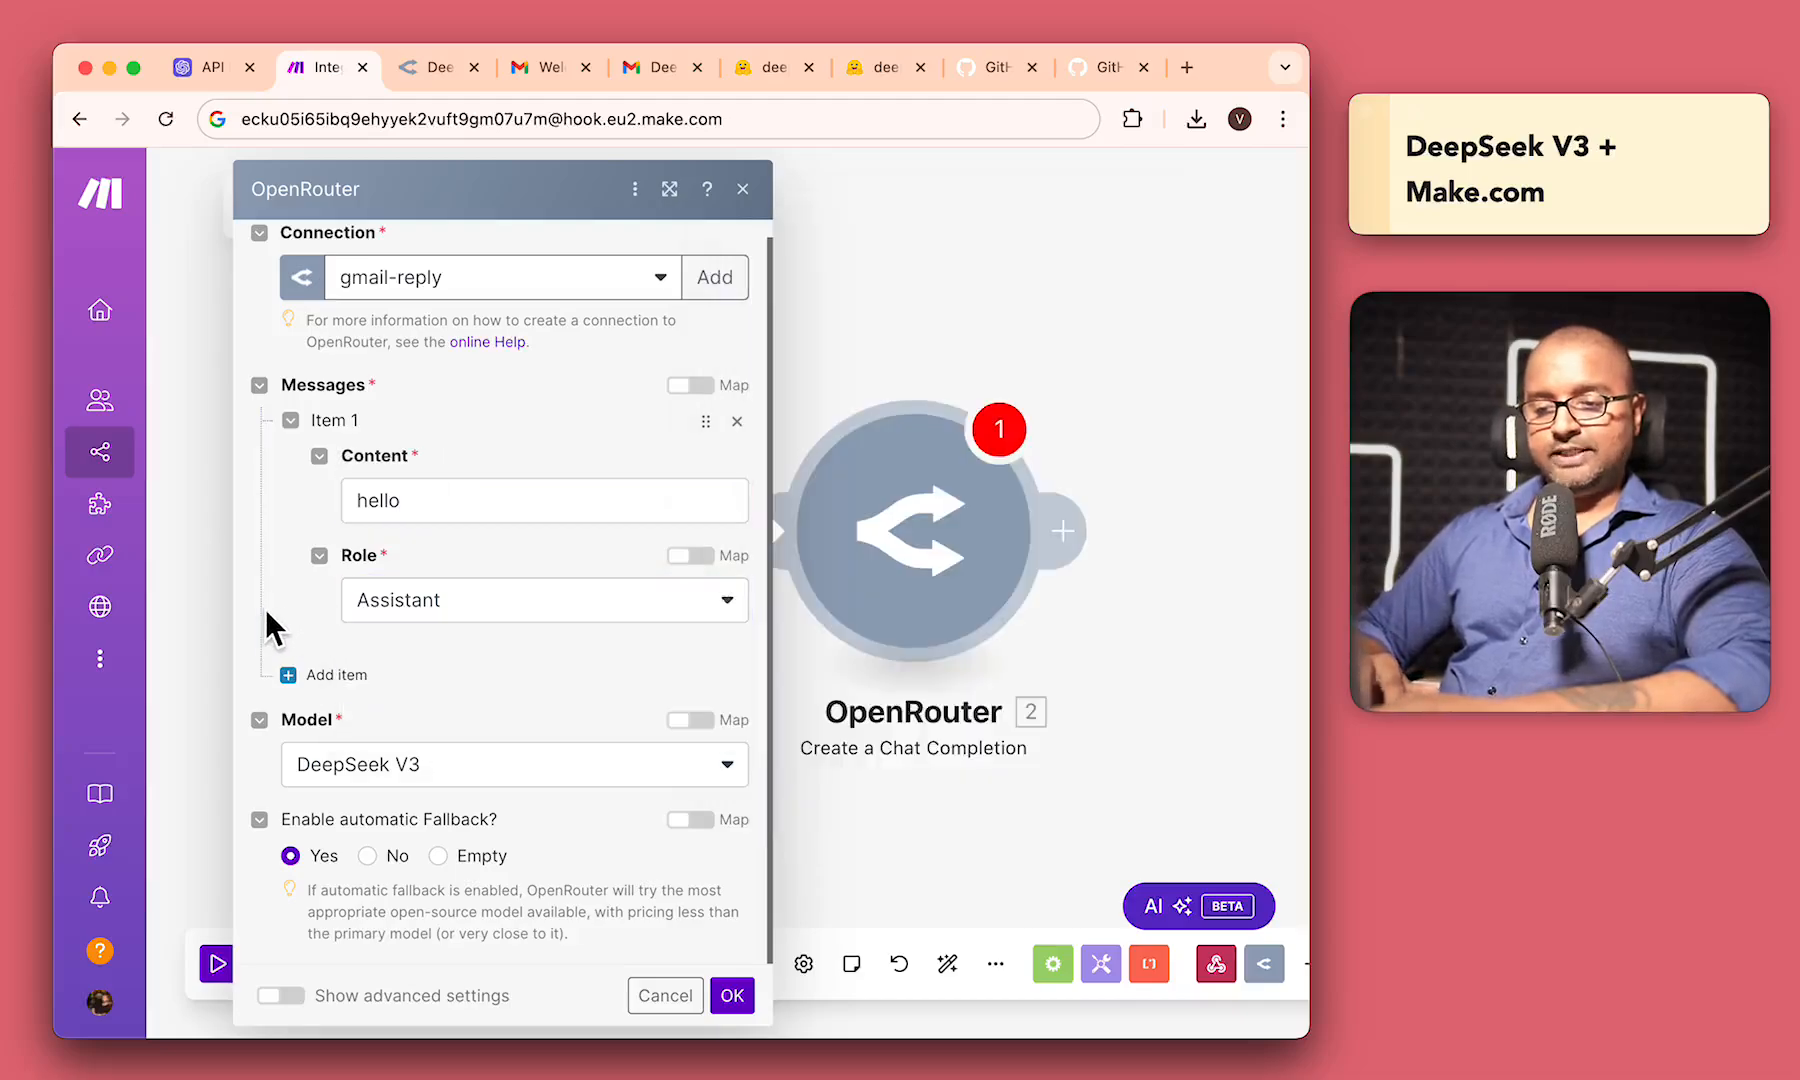
mouse_move(614, 884)
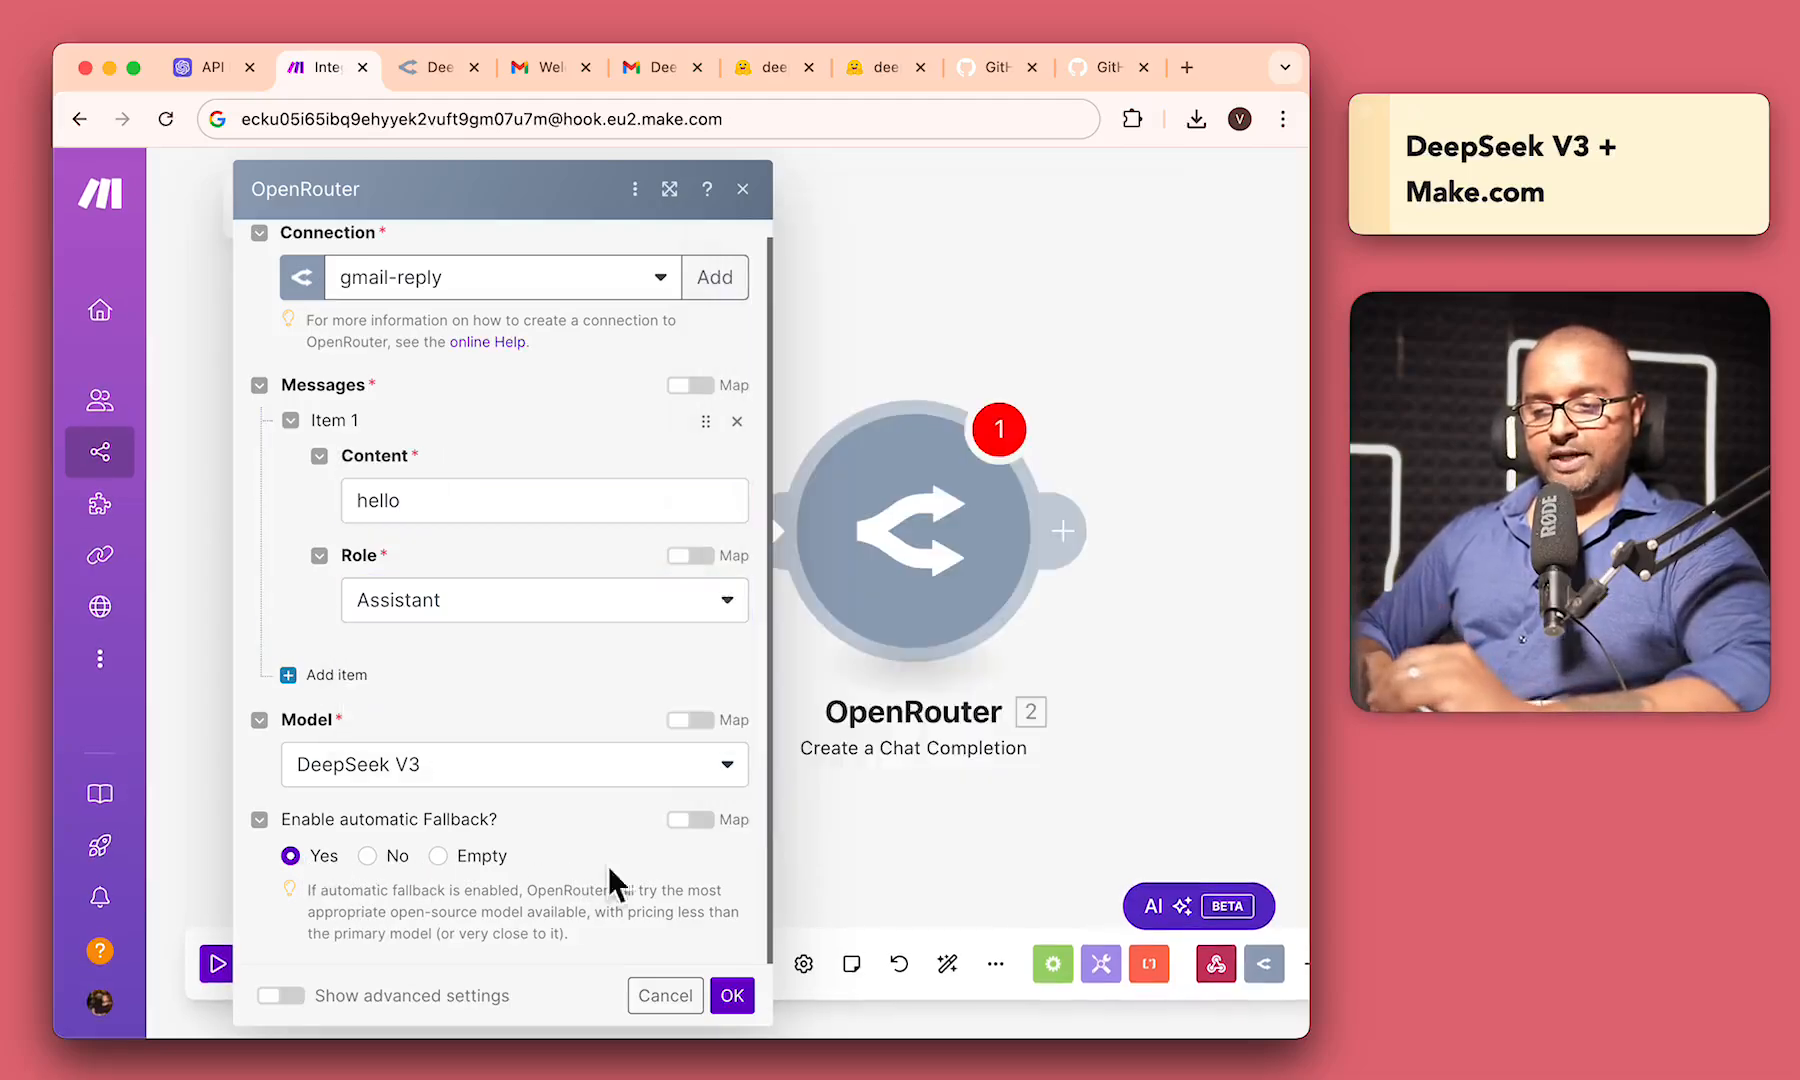
left_click(731, 995)
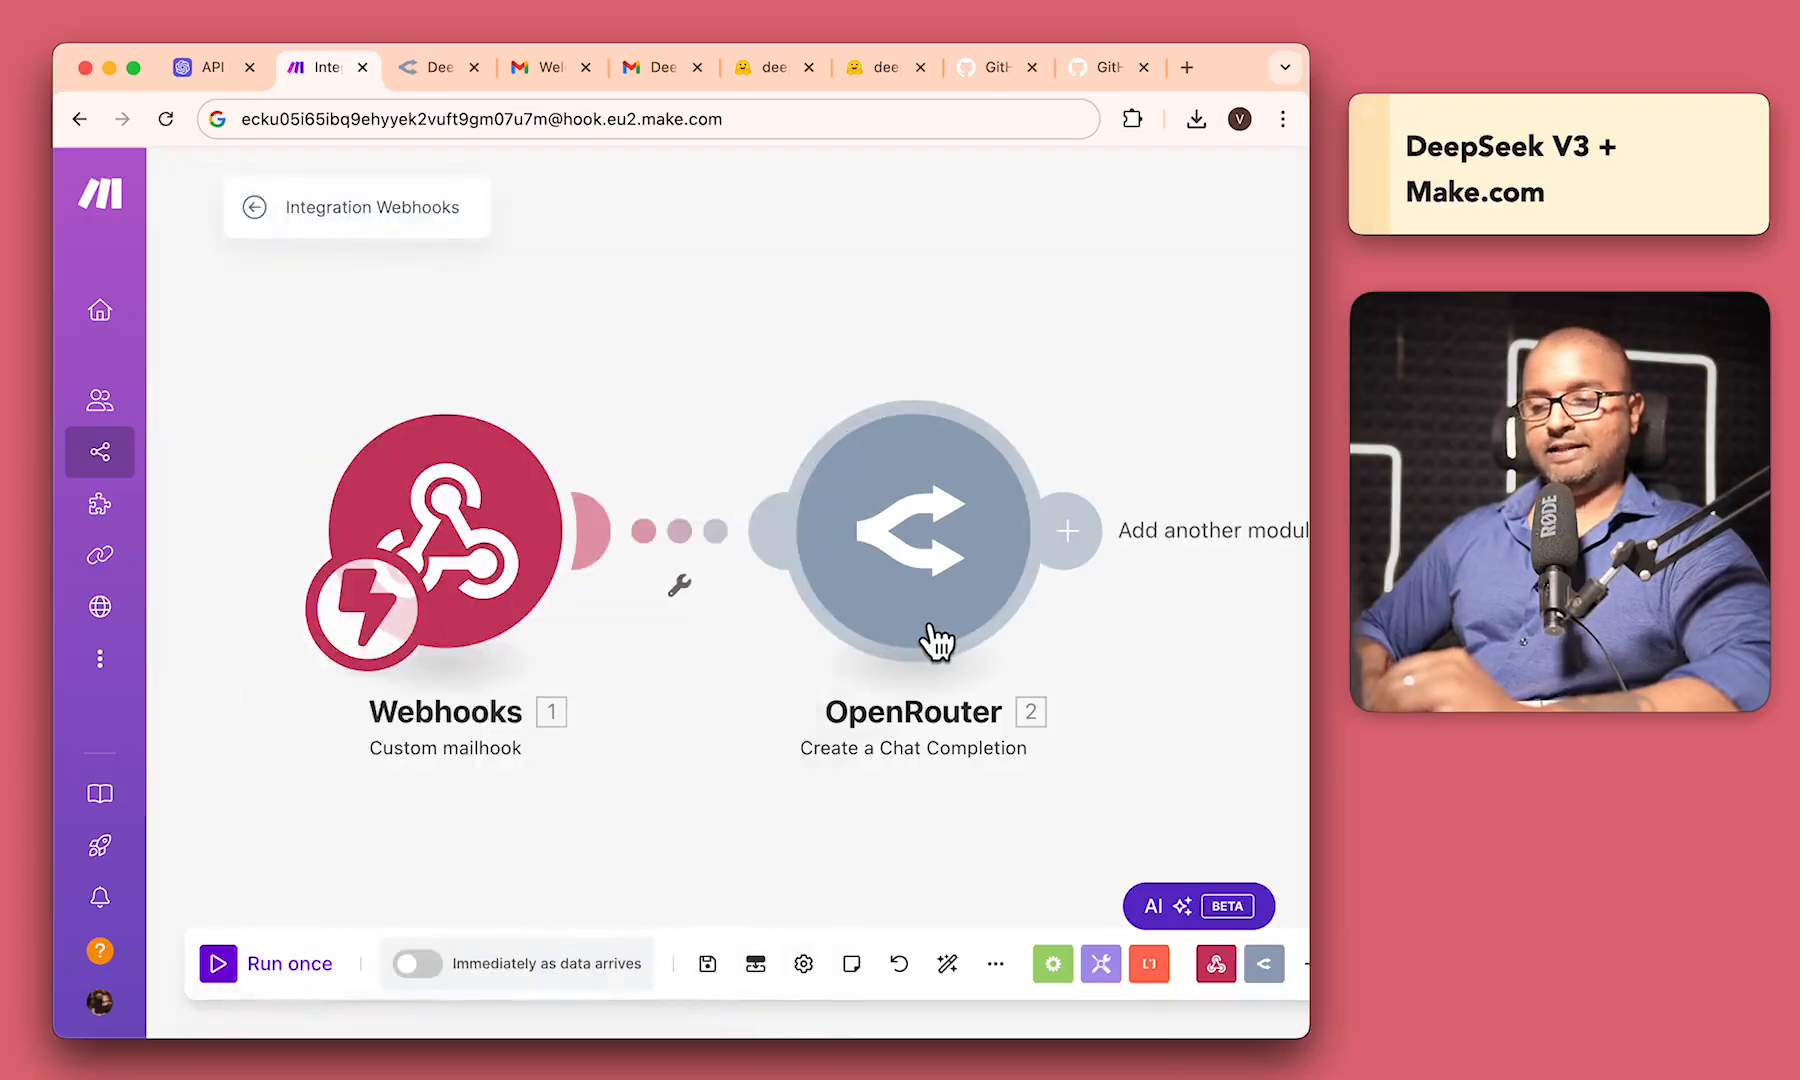
Step: Add a new module after the OpenRouter step to bring up the app list
left_click(707, 963)
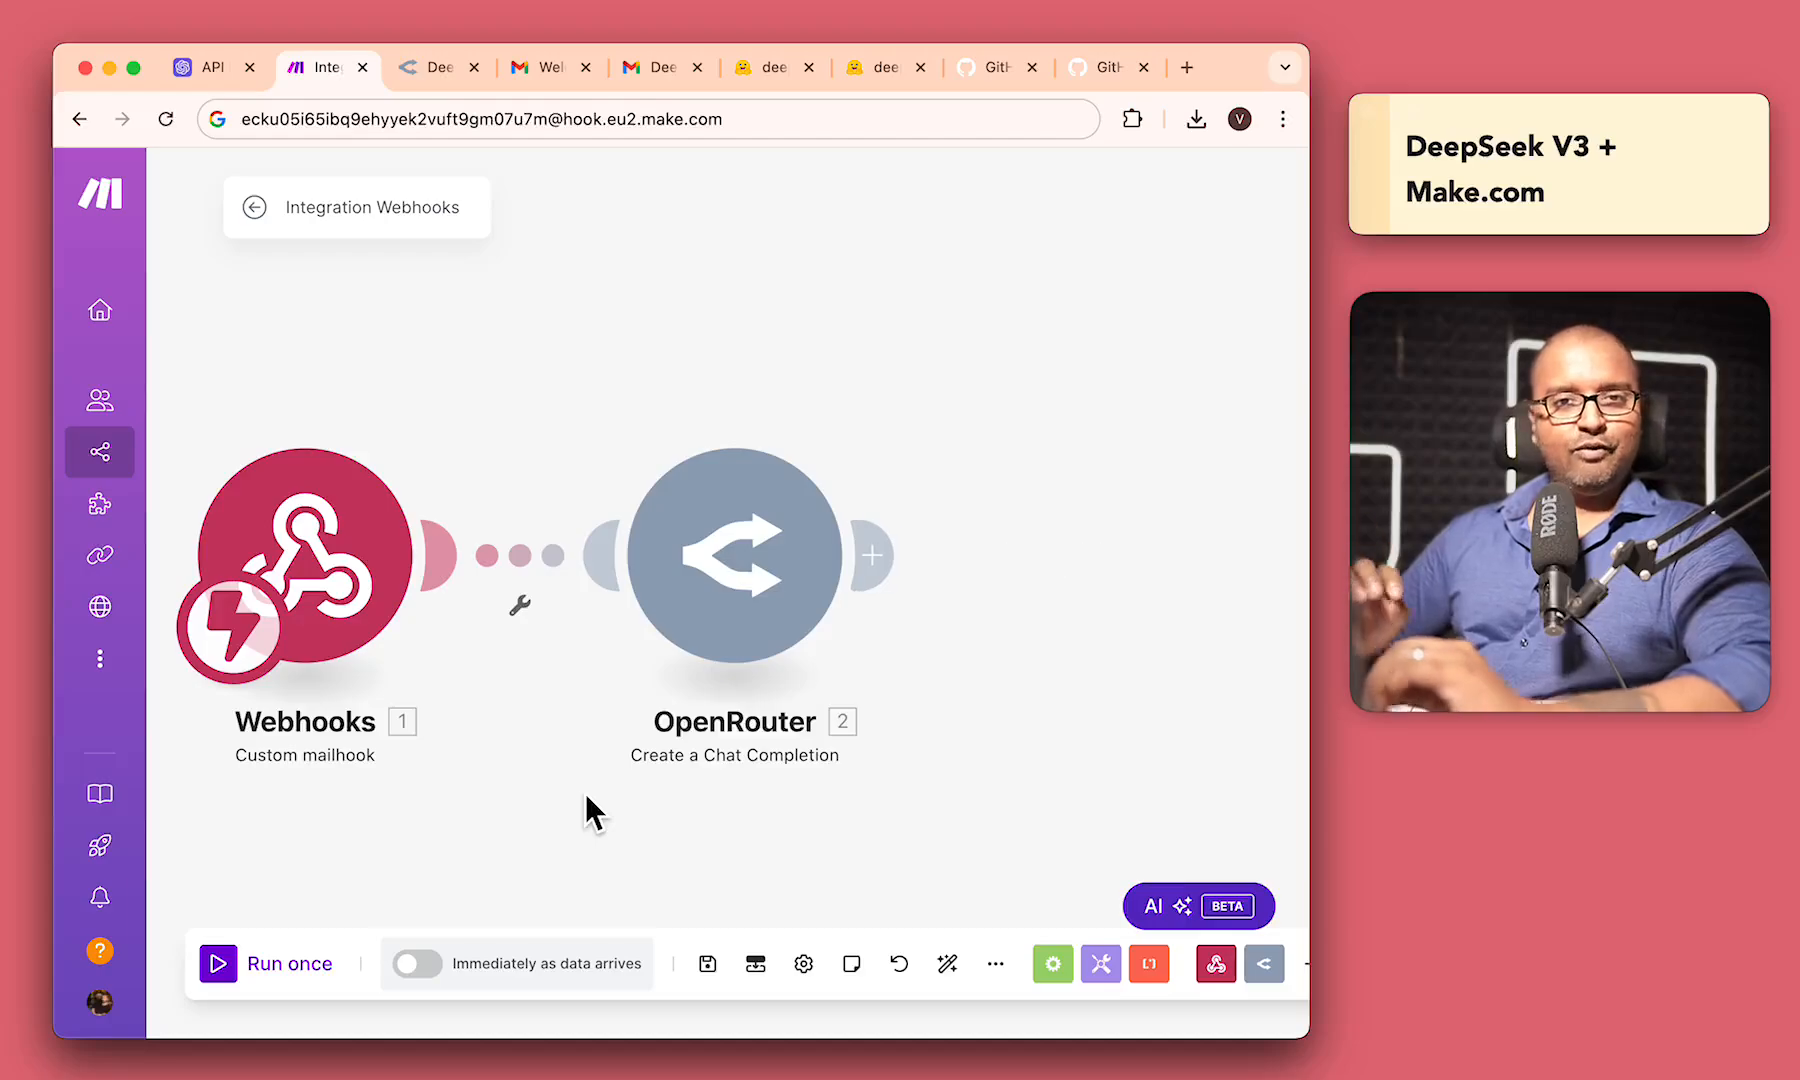
mouse_move(781, 599)
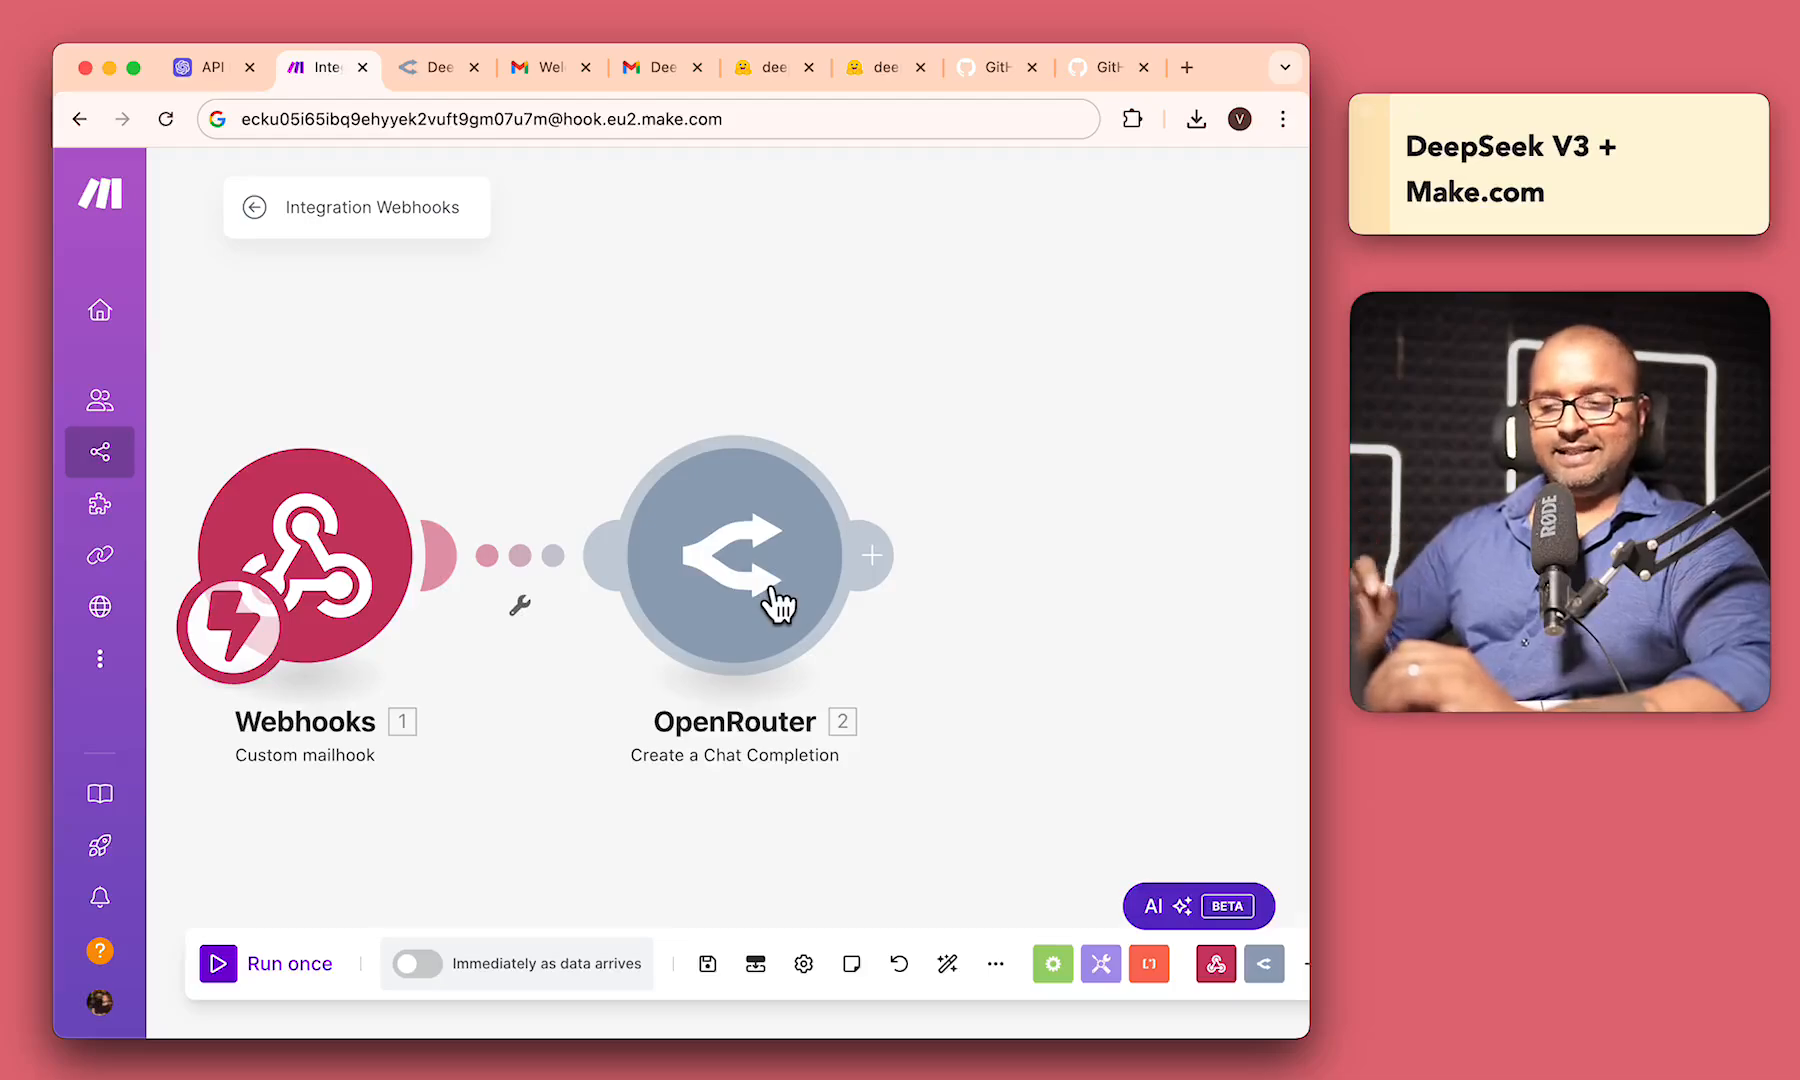
mouse_move(1016, 526)
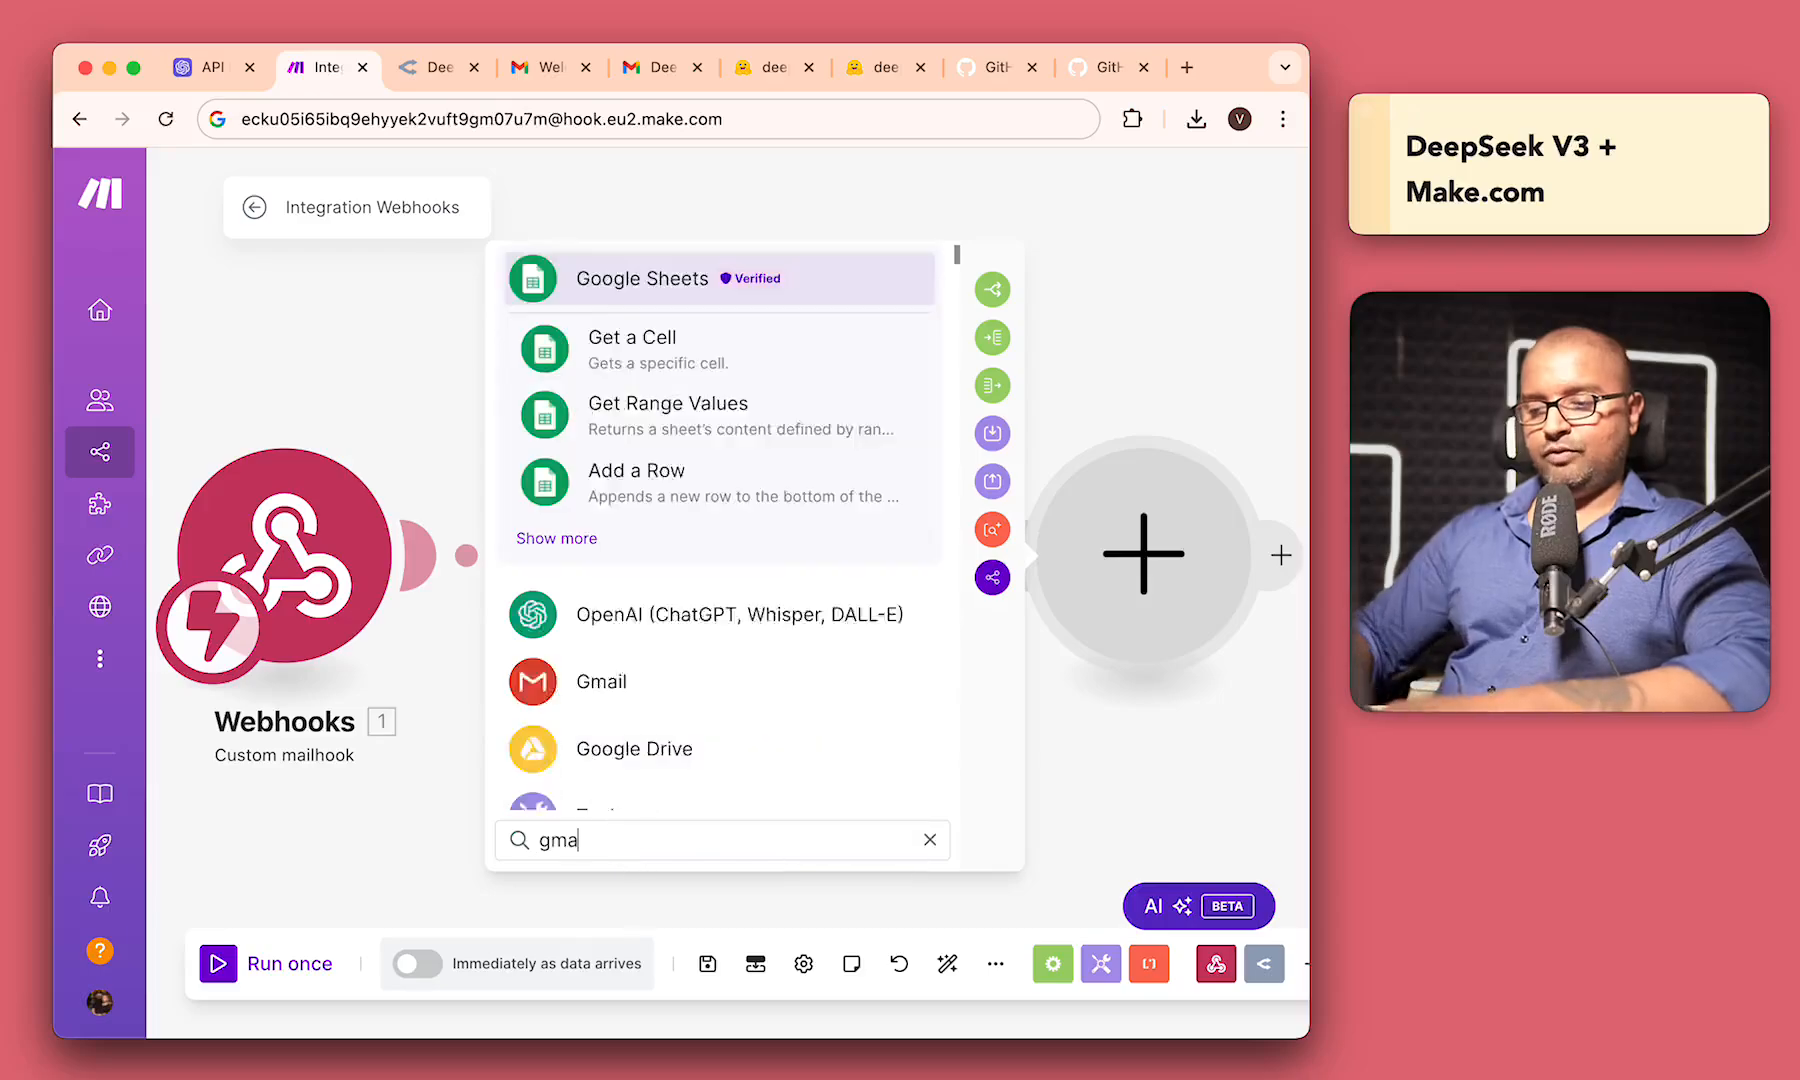
type("il")
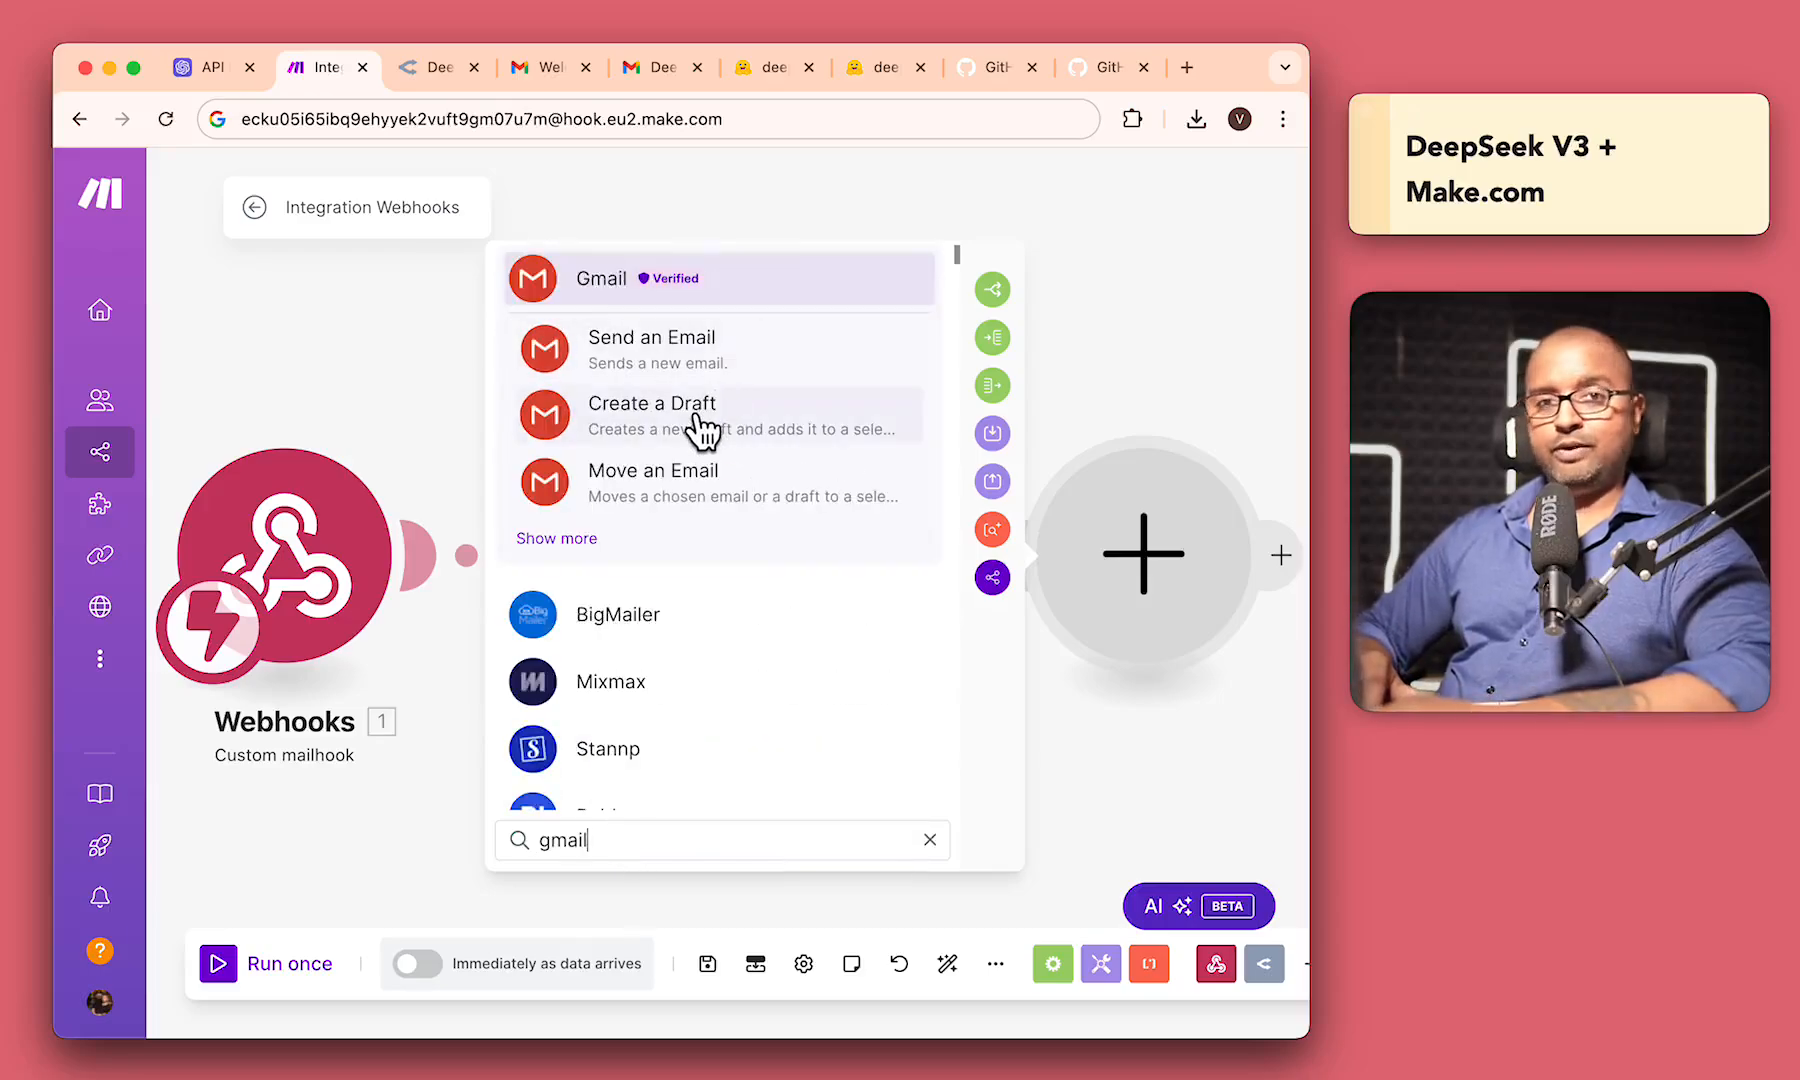
left_click(652, 403)
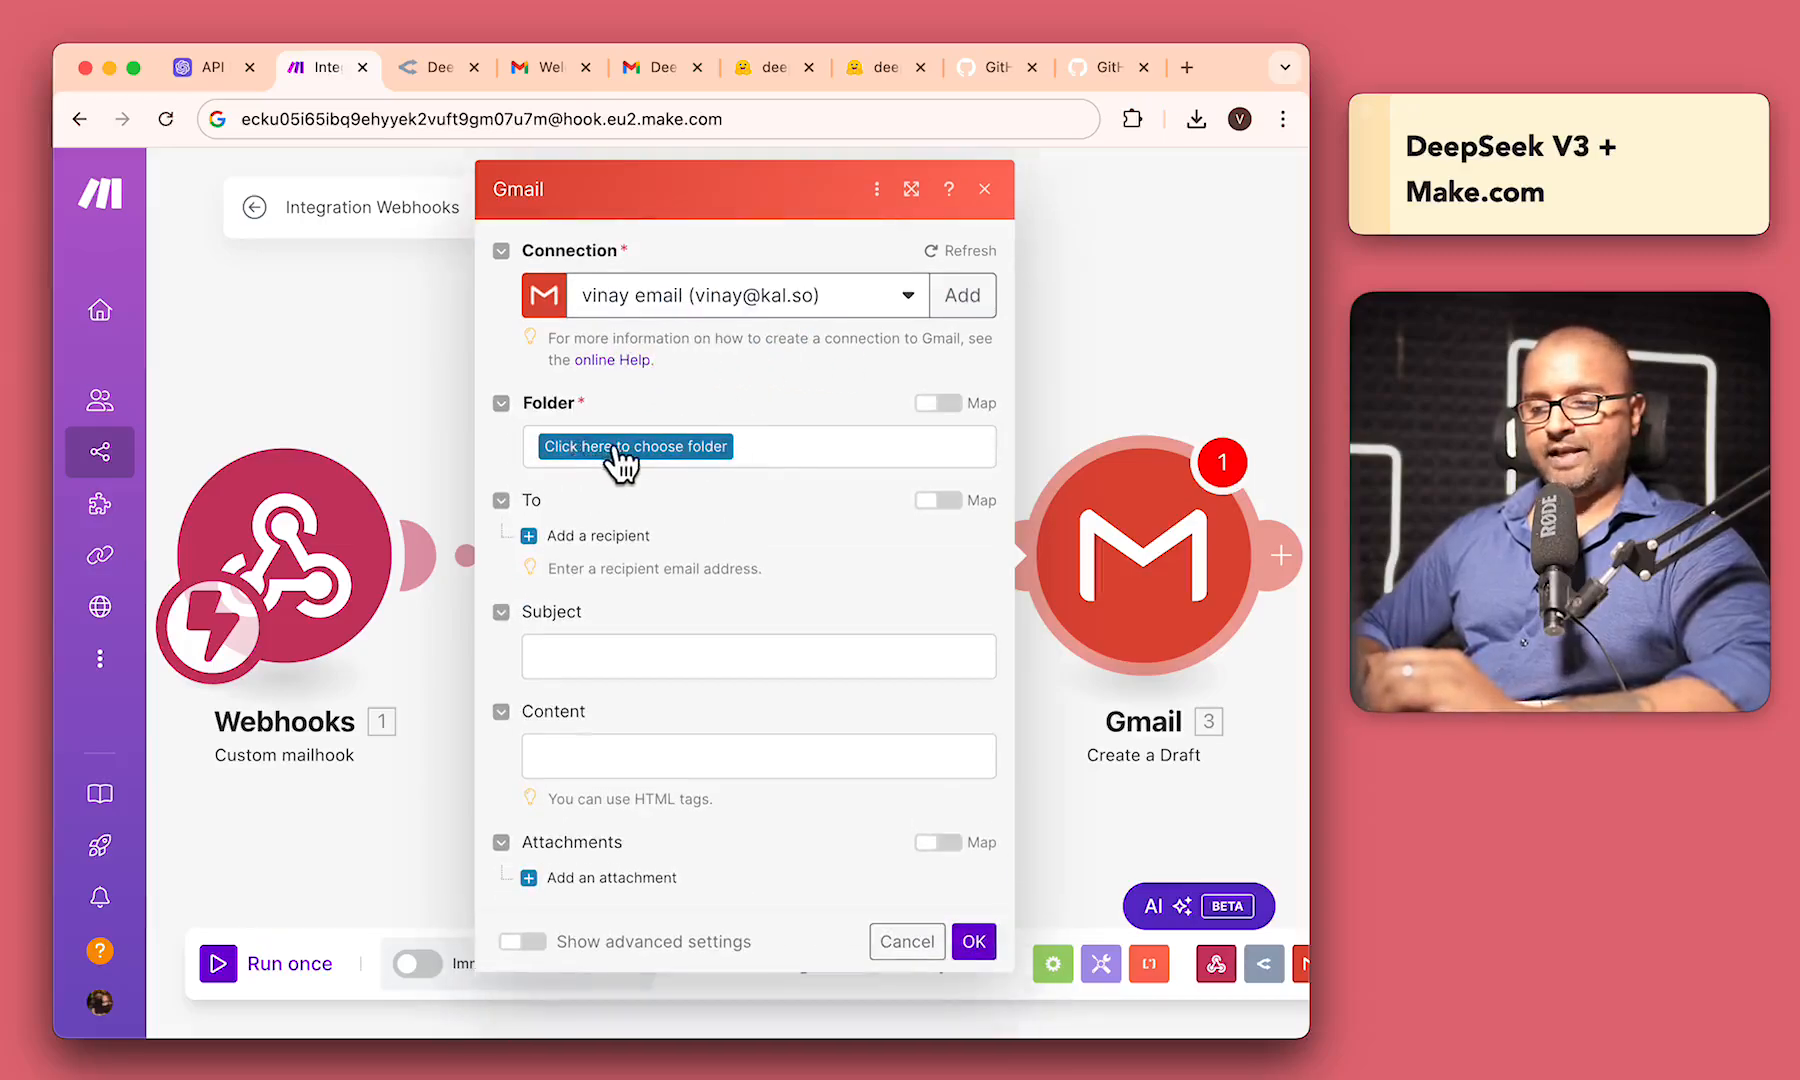
left_click(634, 445)
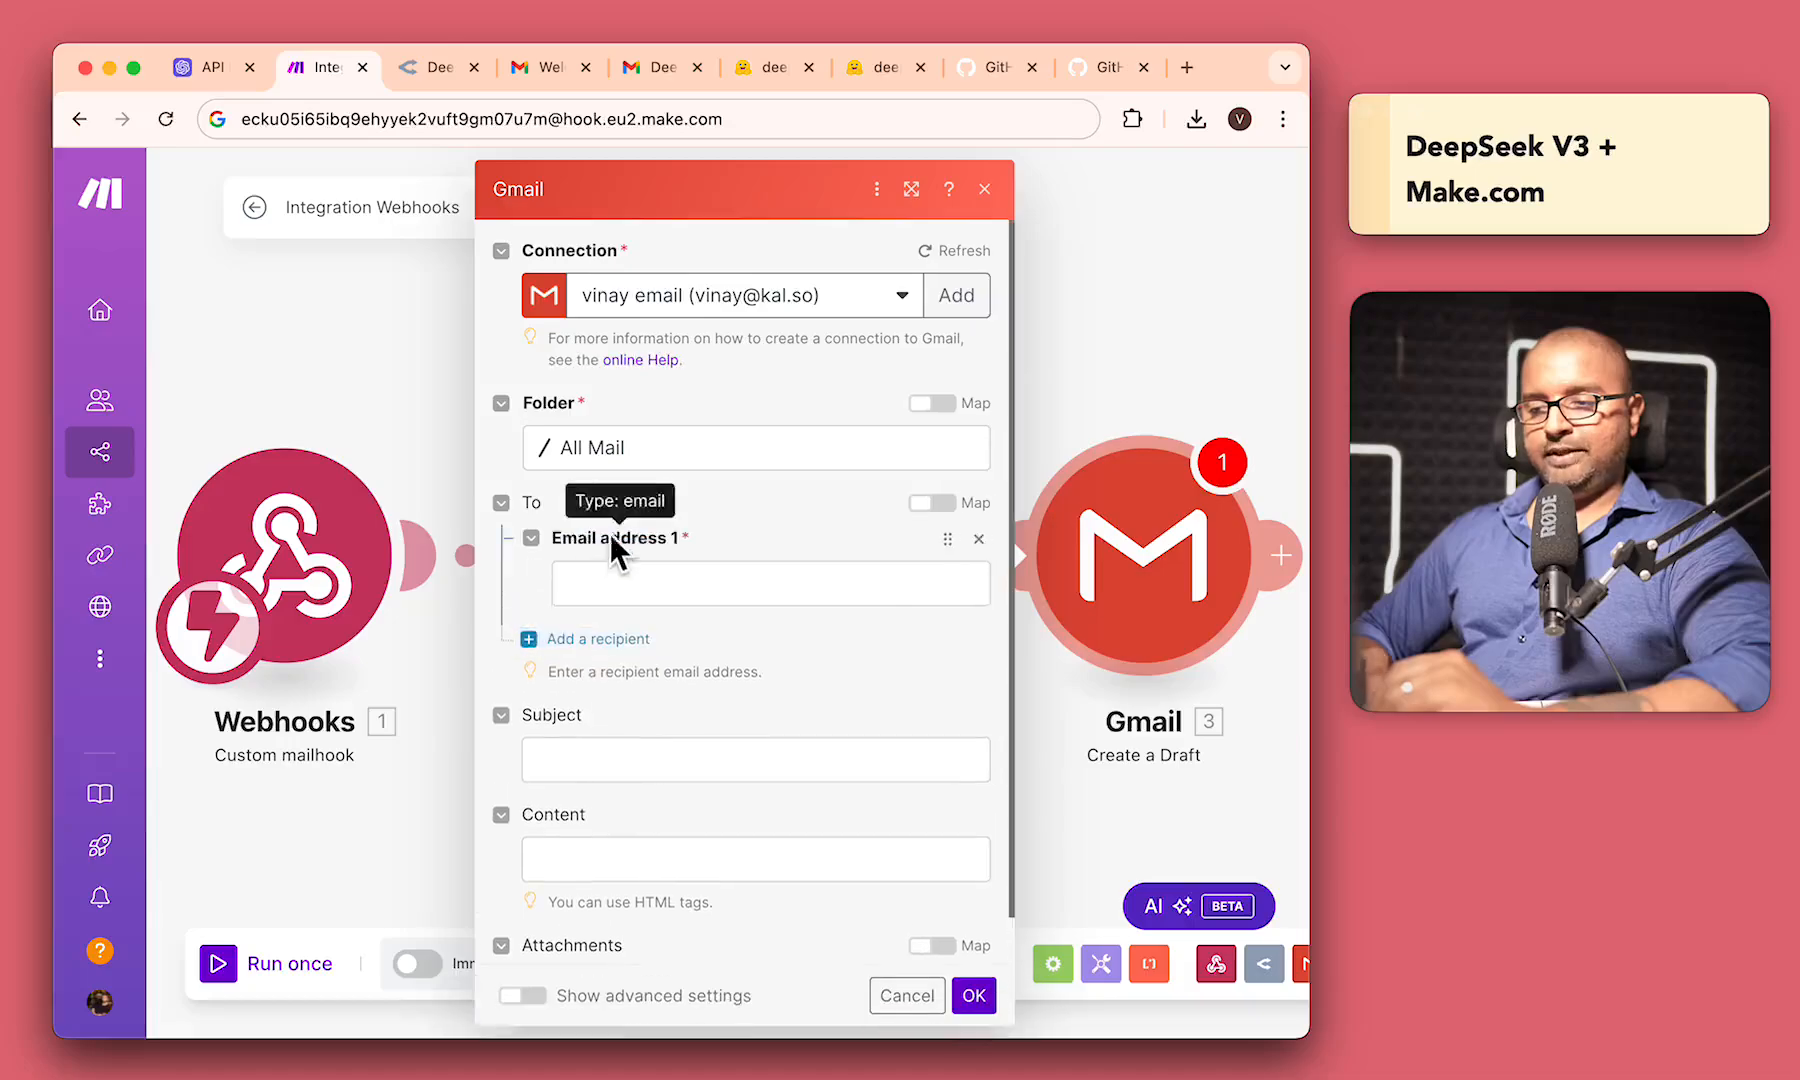
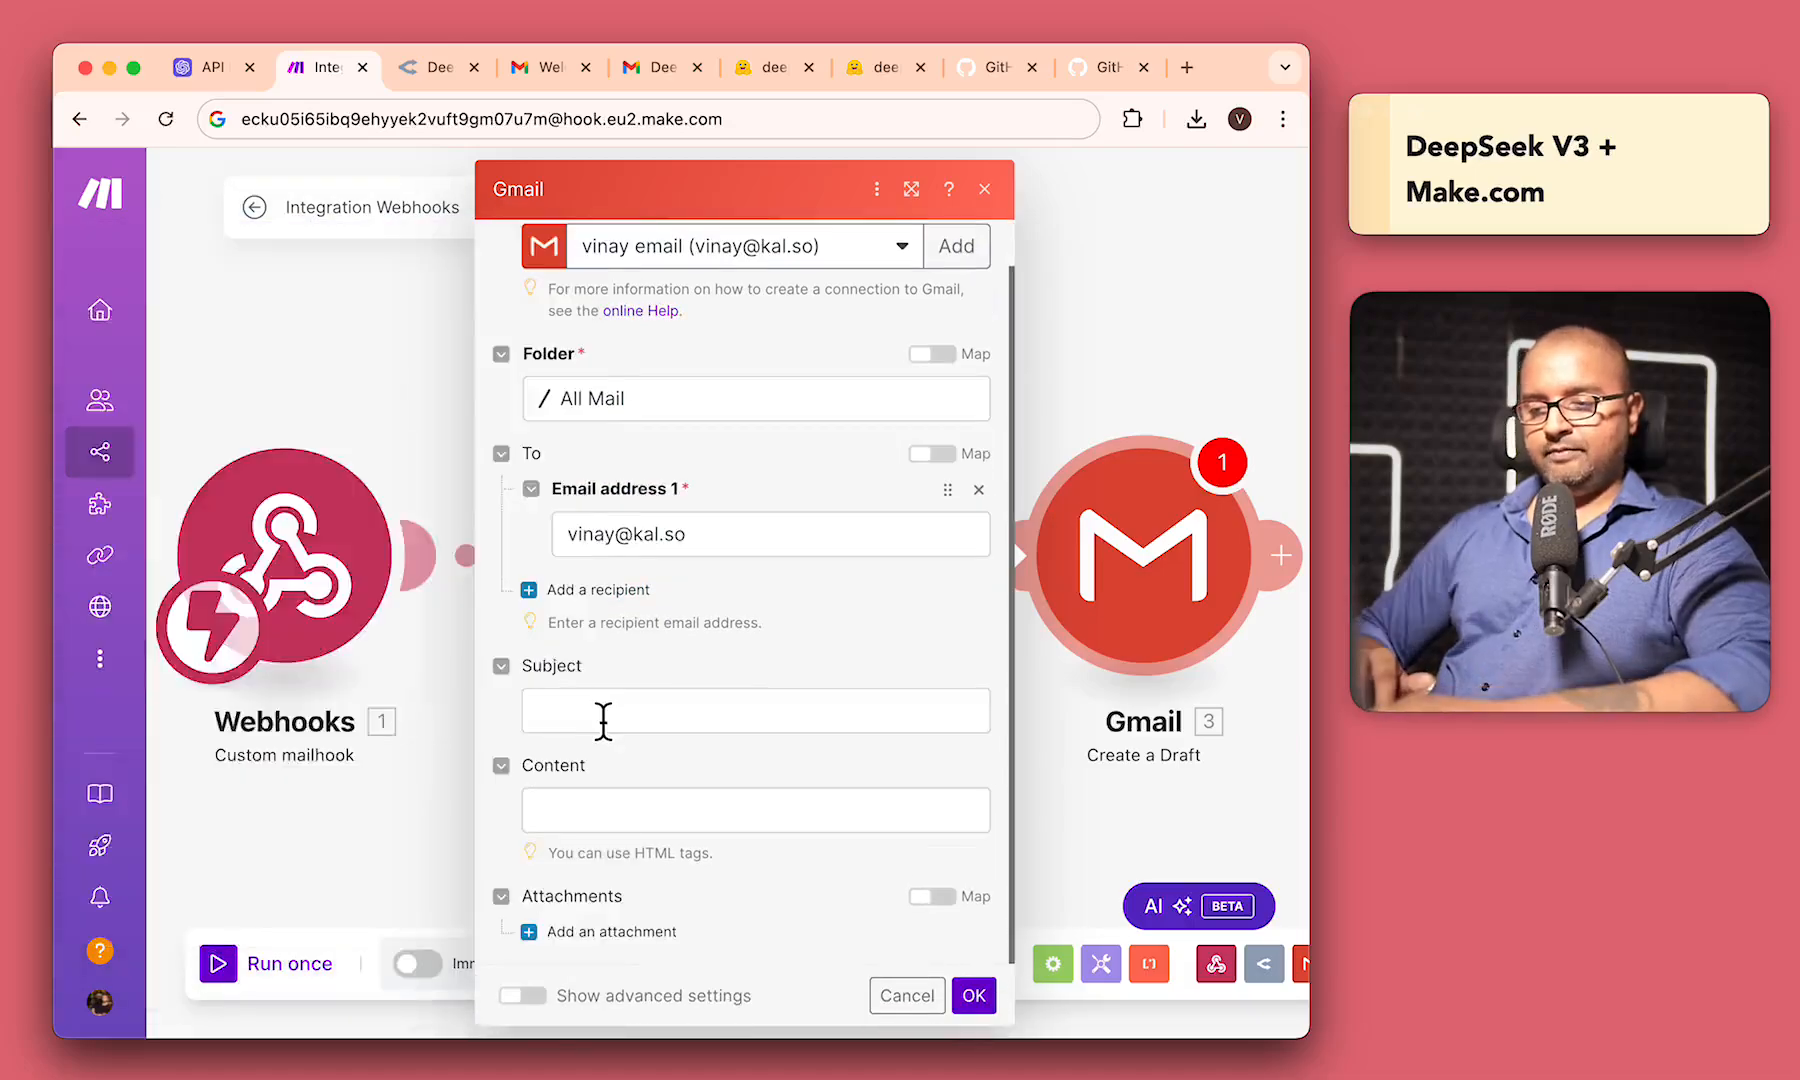
left_click(755, 709)
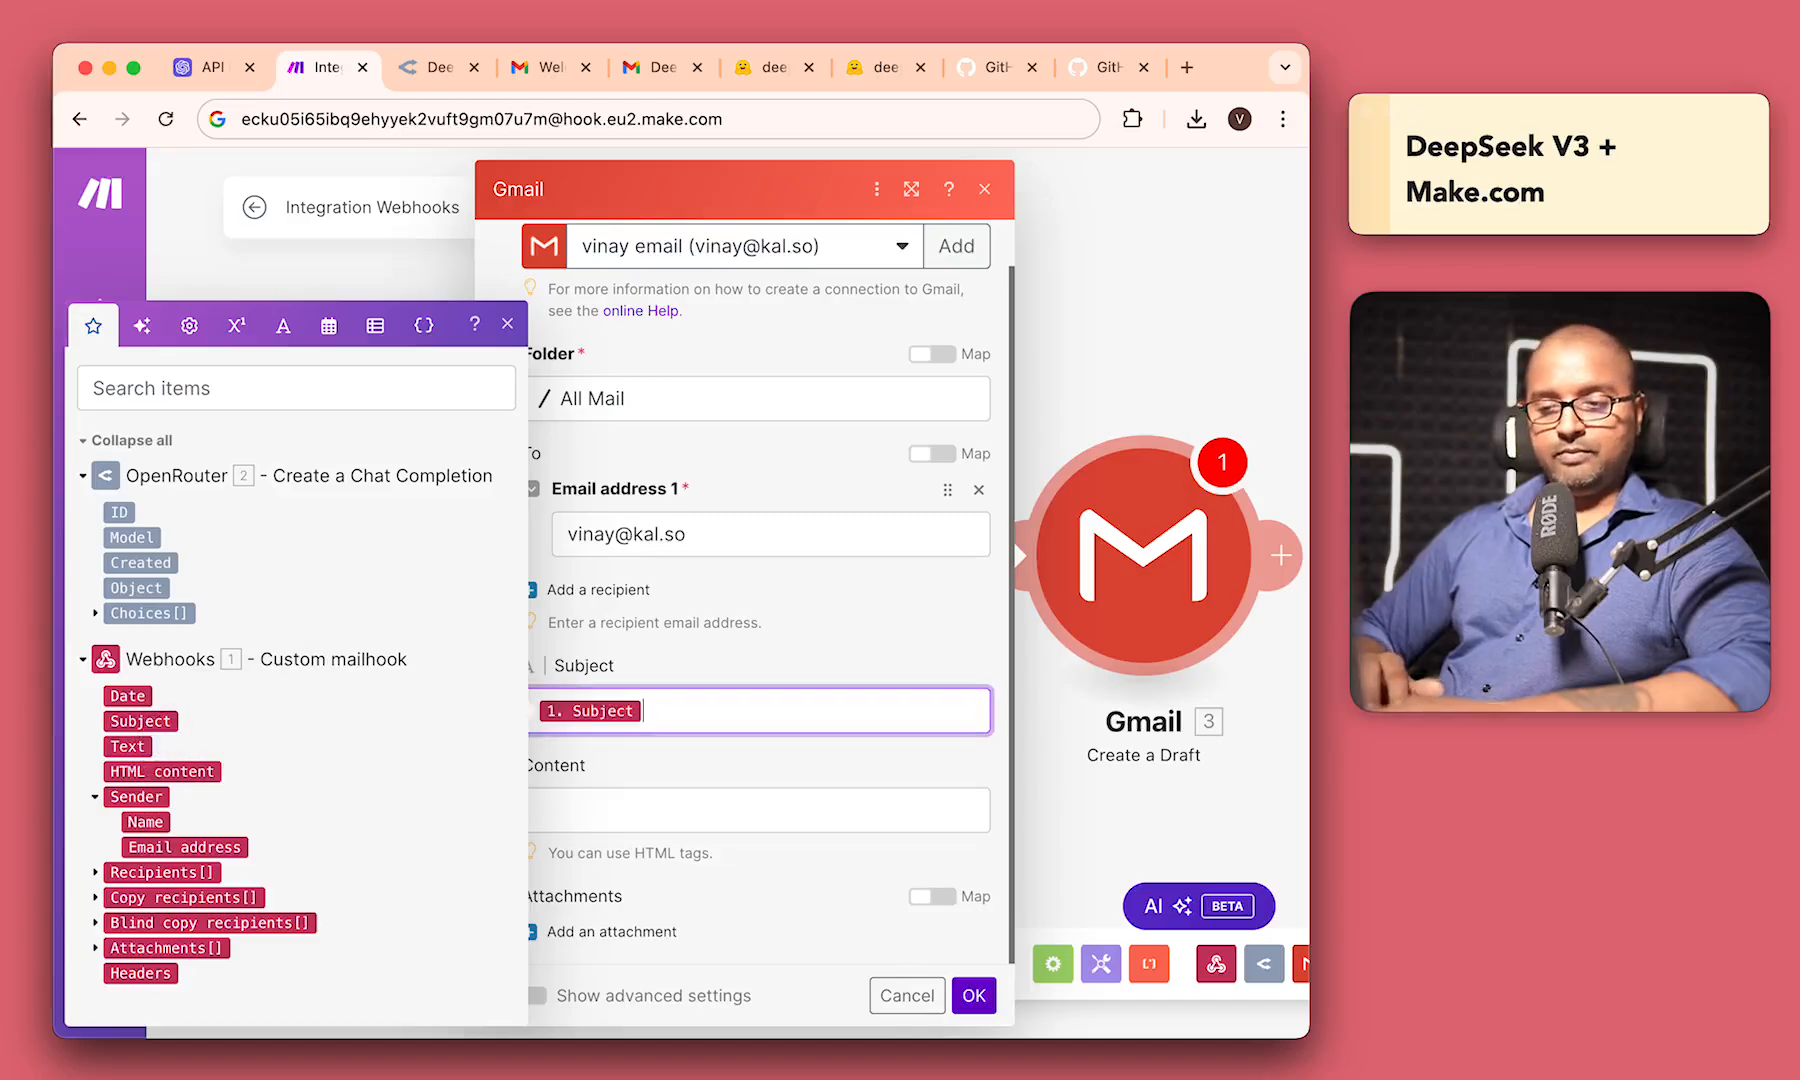
left_click(761, 809)
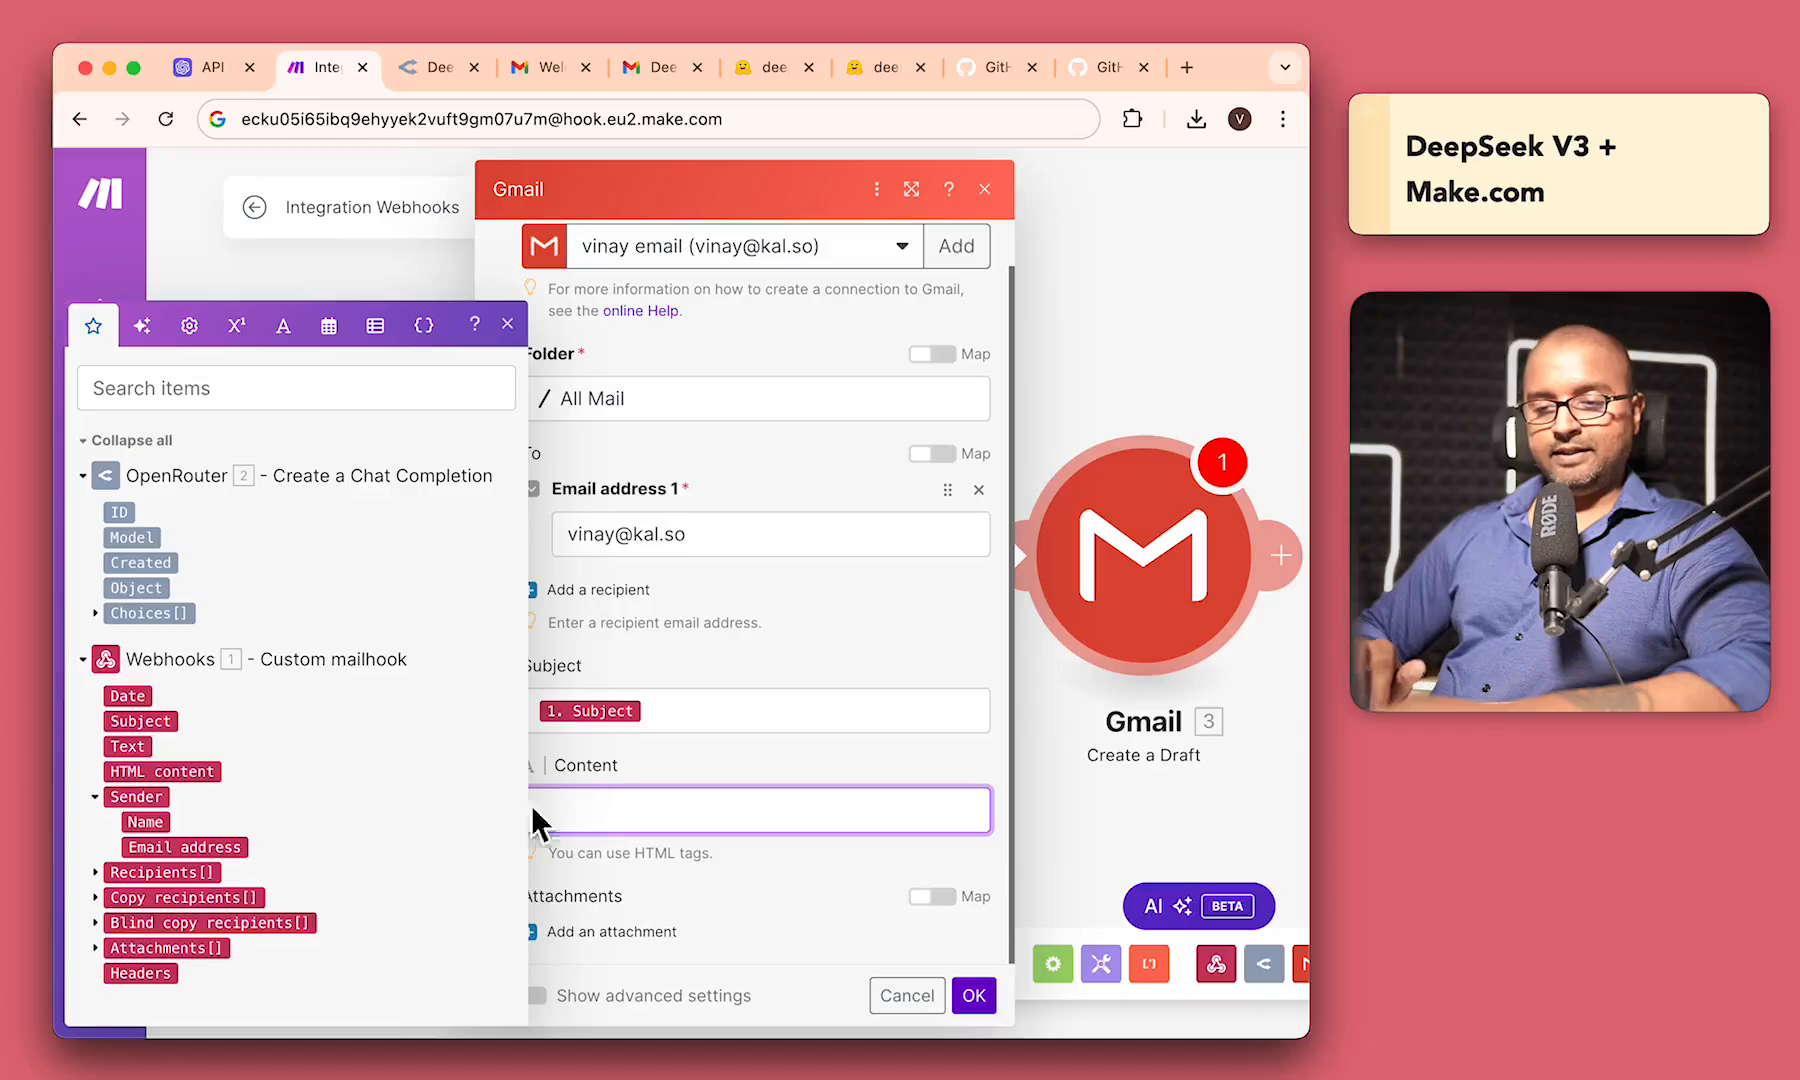
mouse_move(170, 497)
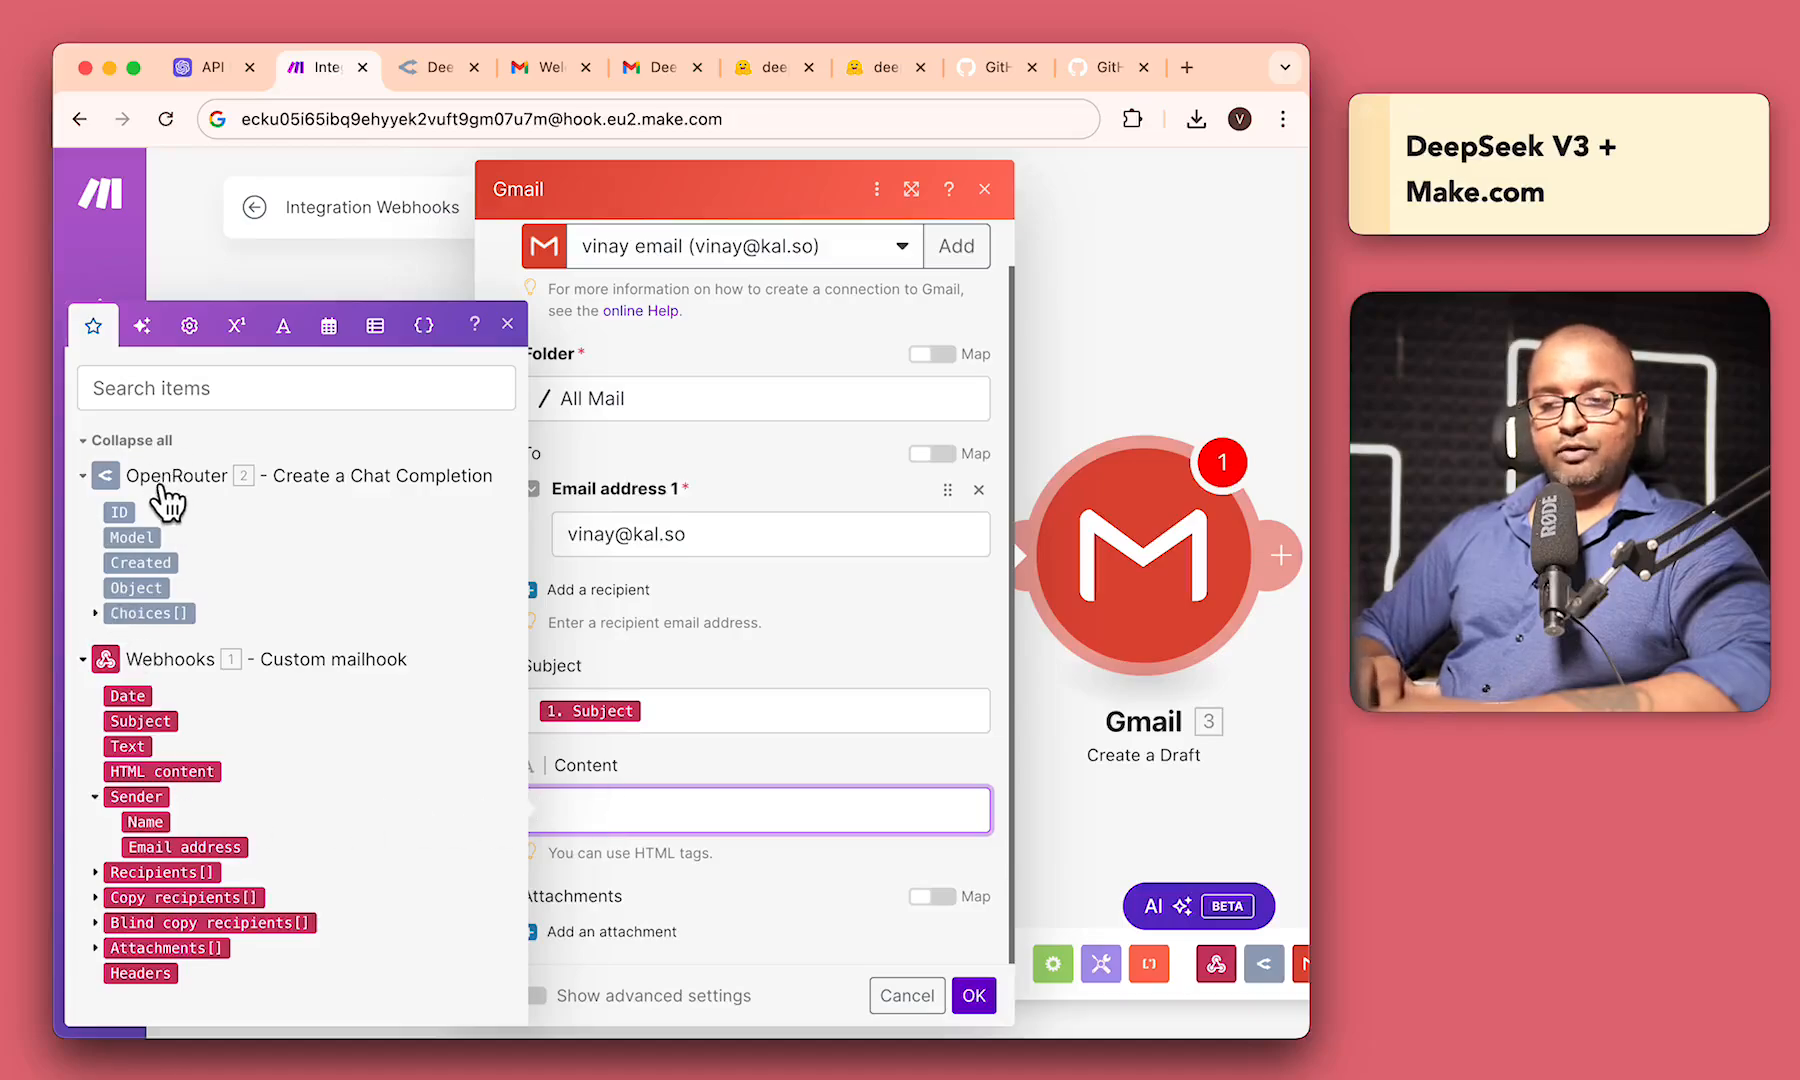
mouse_move(180, 697)
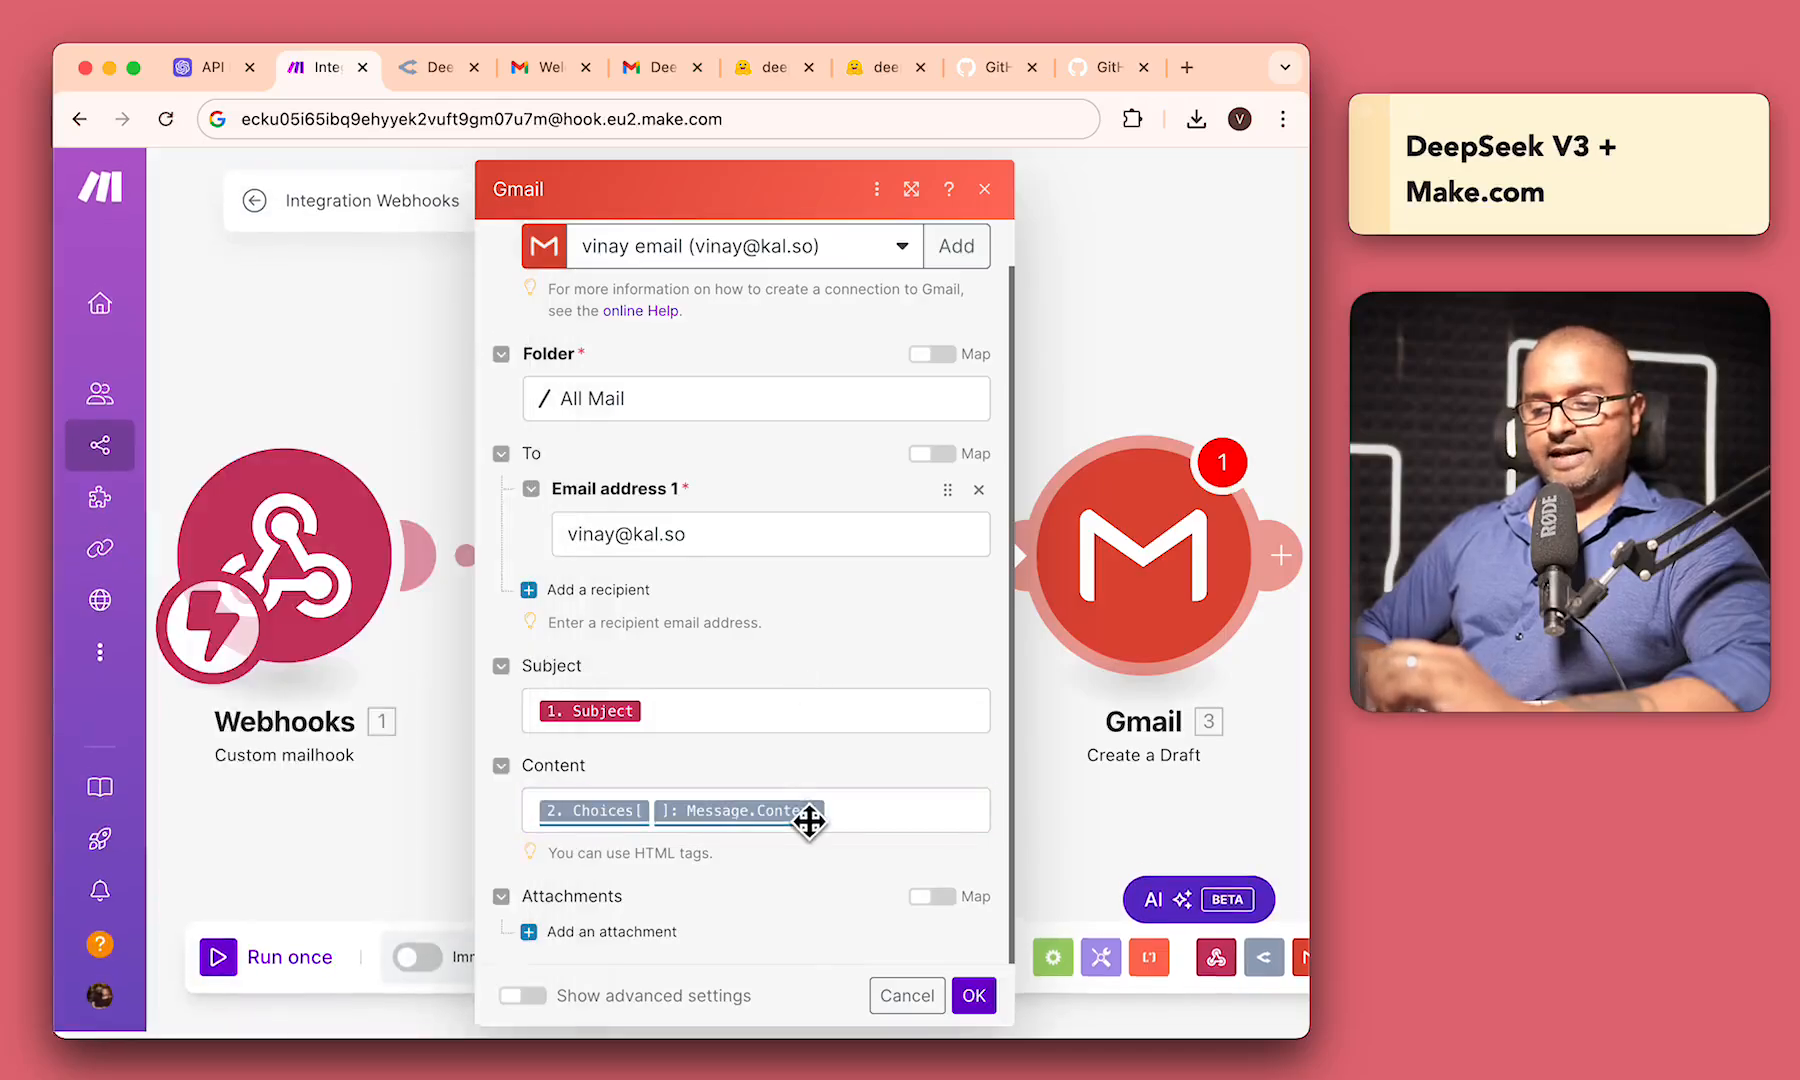
left_click(973, 995)
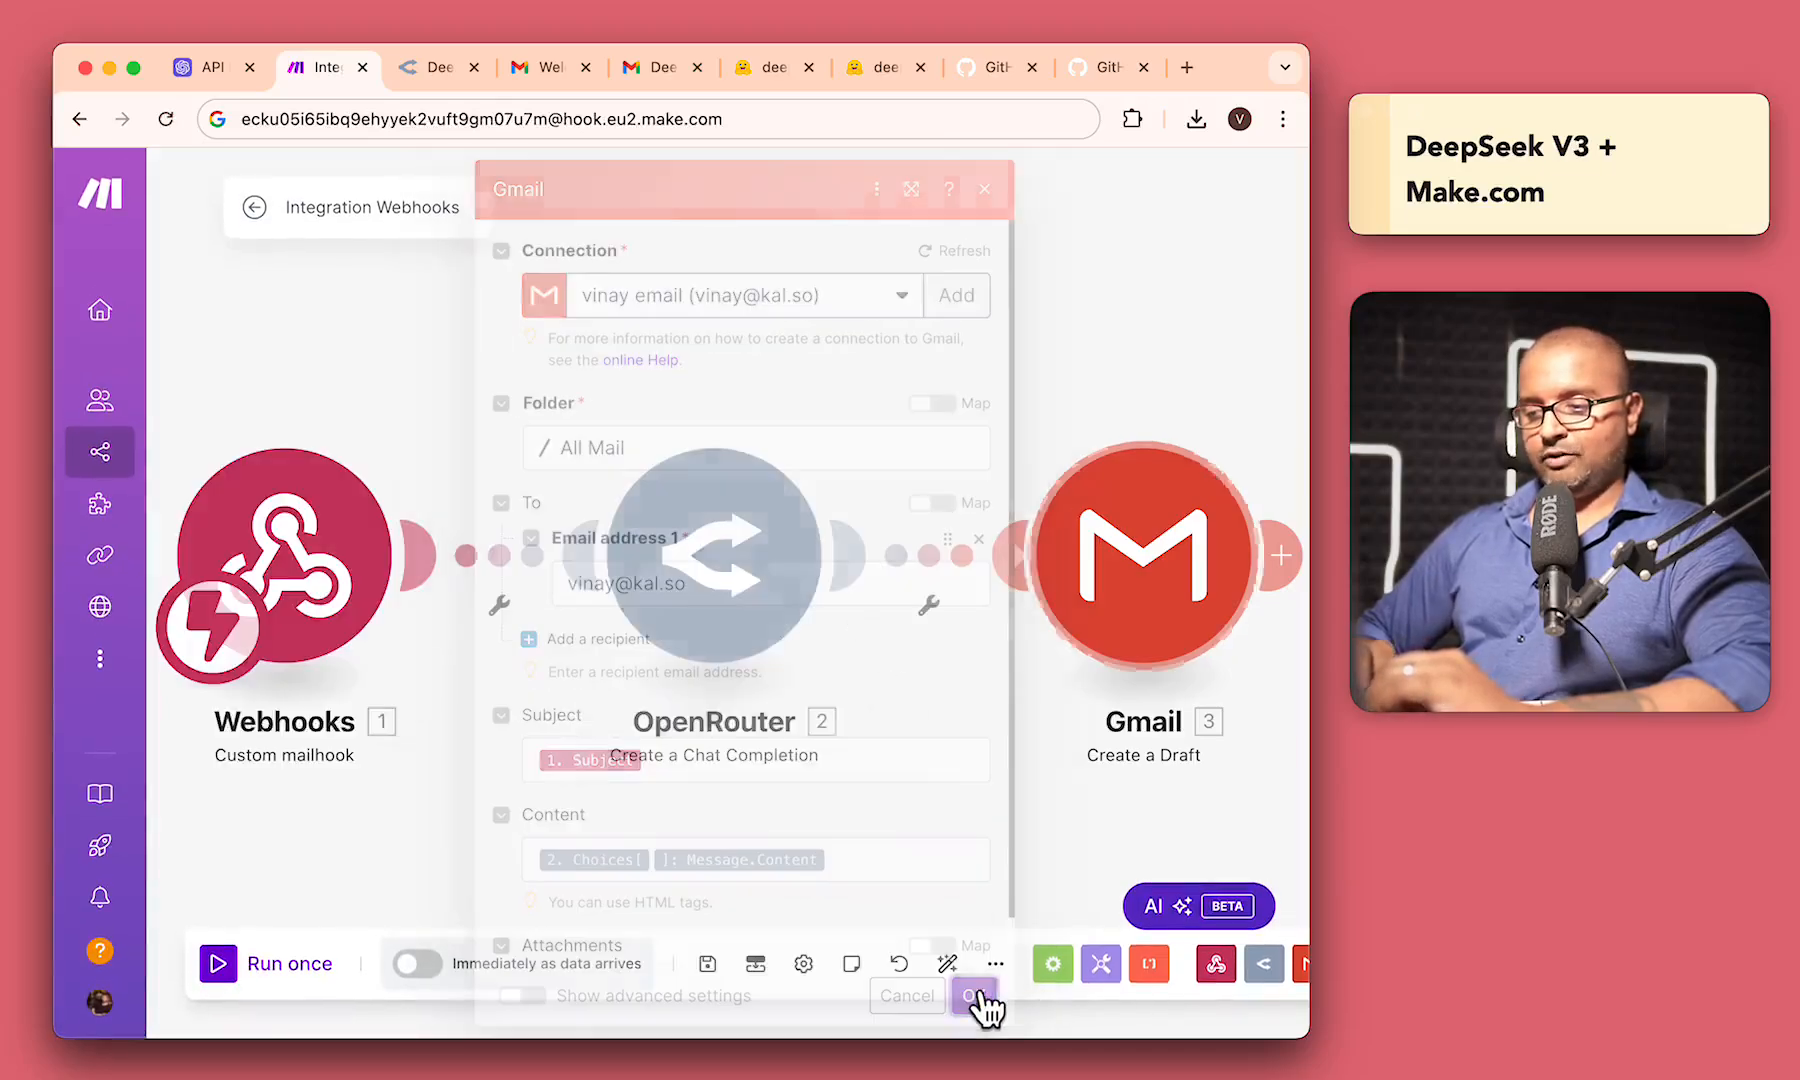
left_click(975, 995)
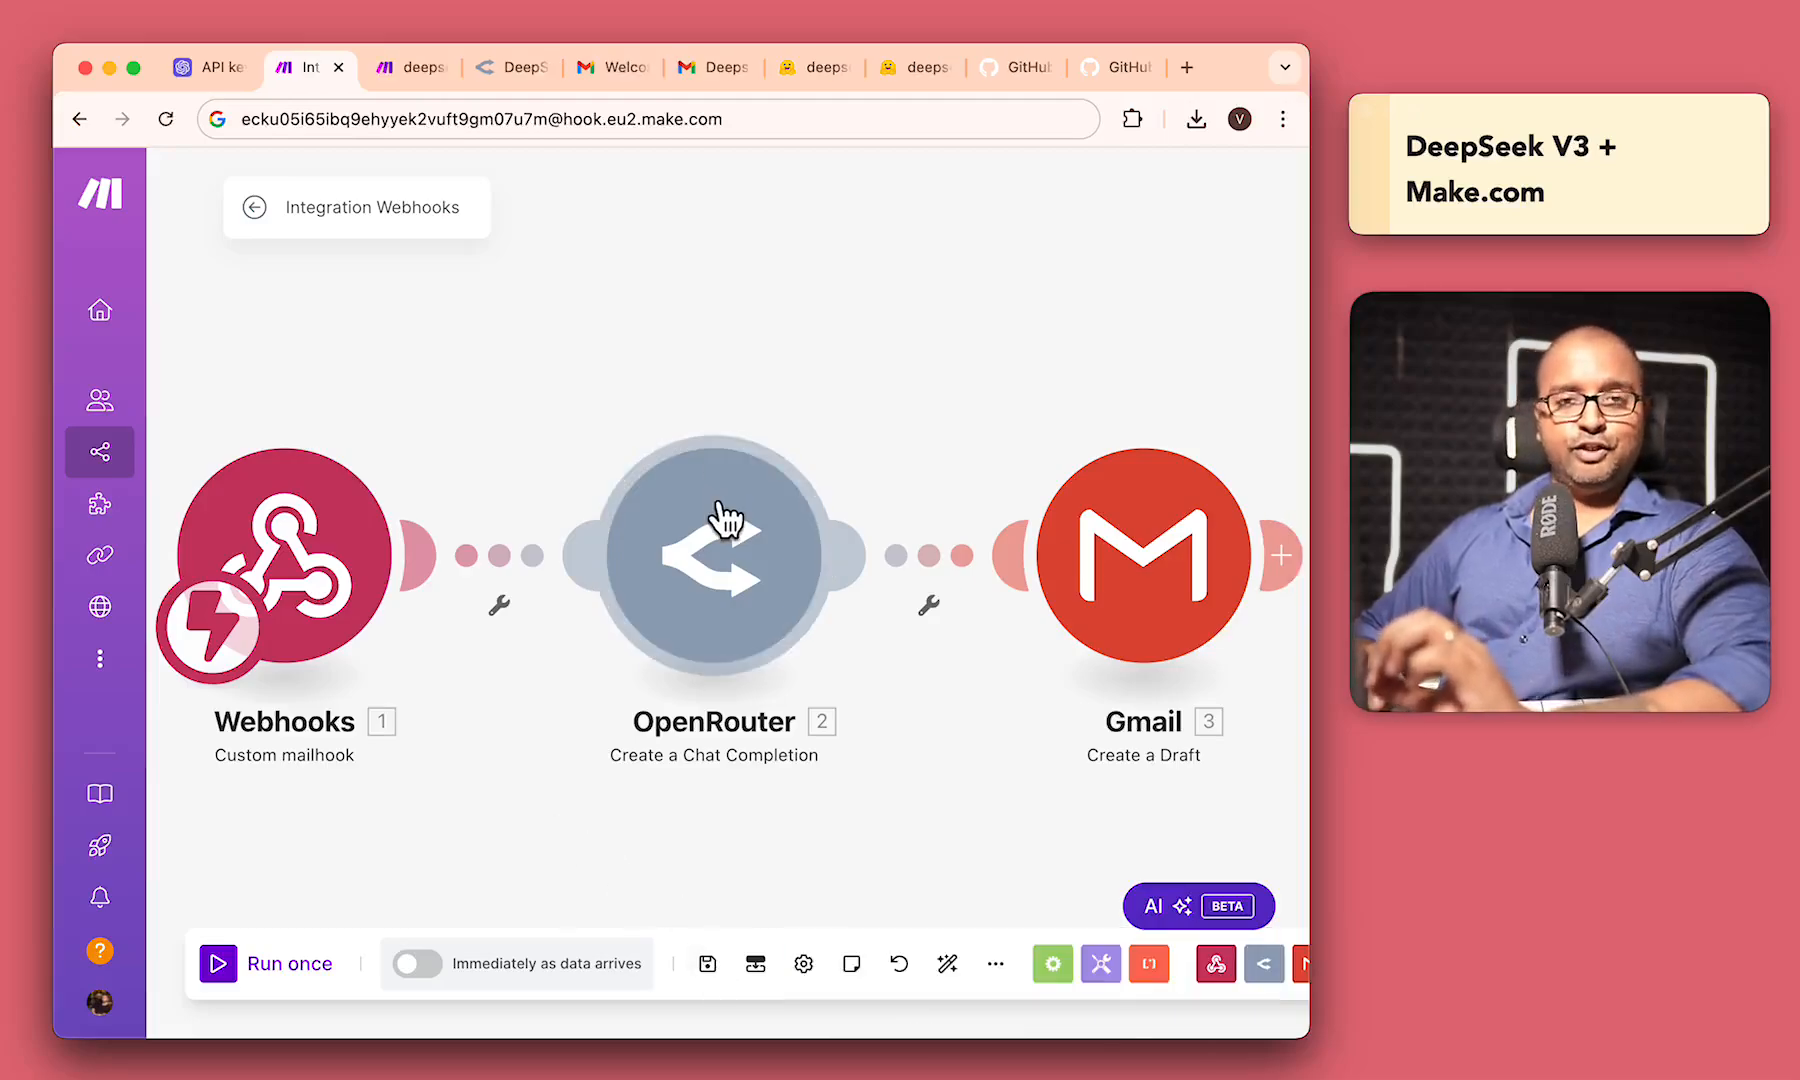
Step: Reopen the OpenRouter module and review its existing message content
left_click(713, 555)
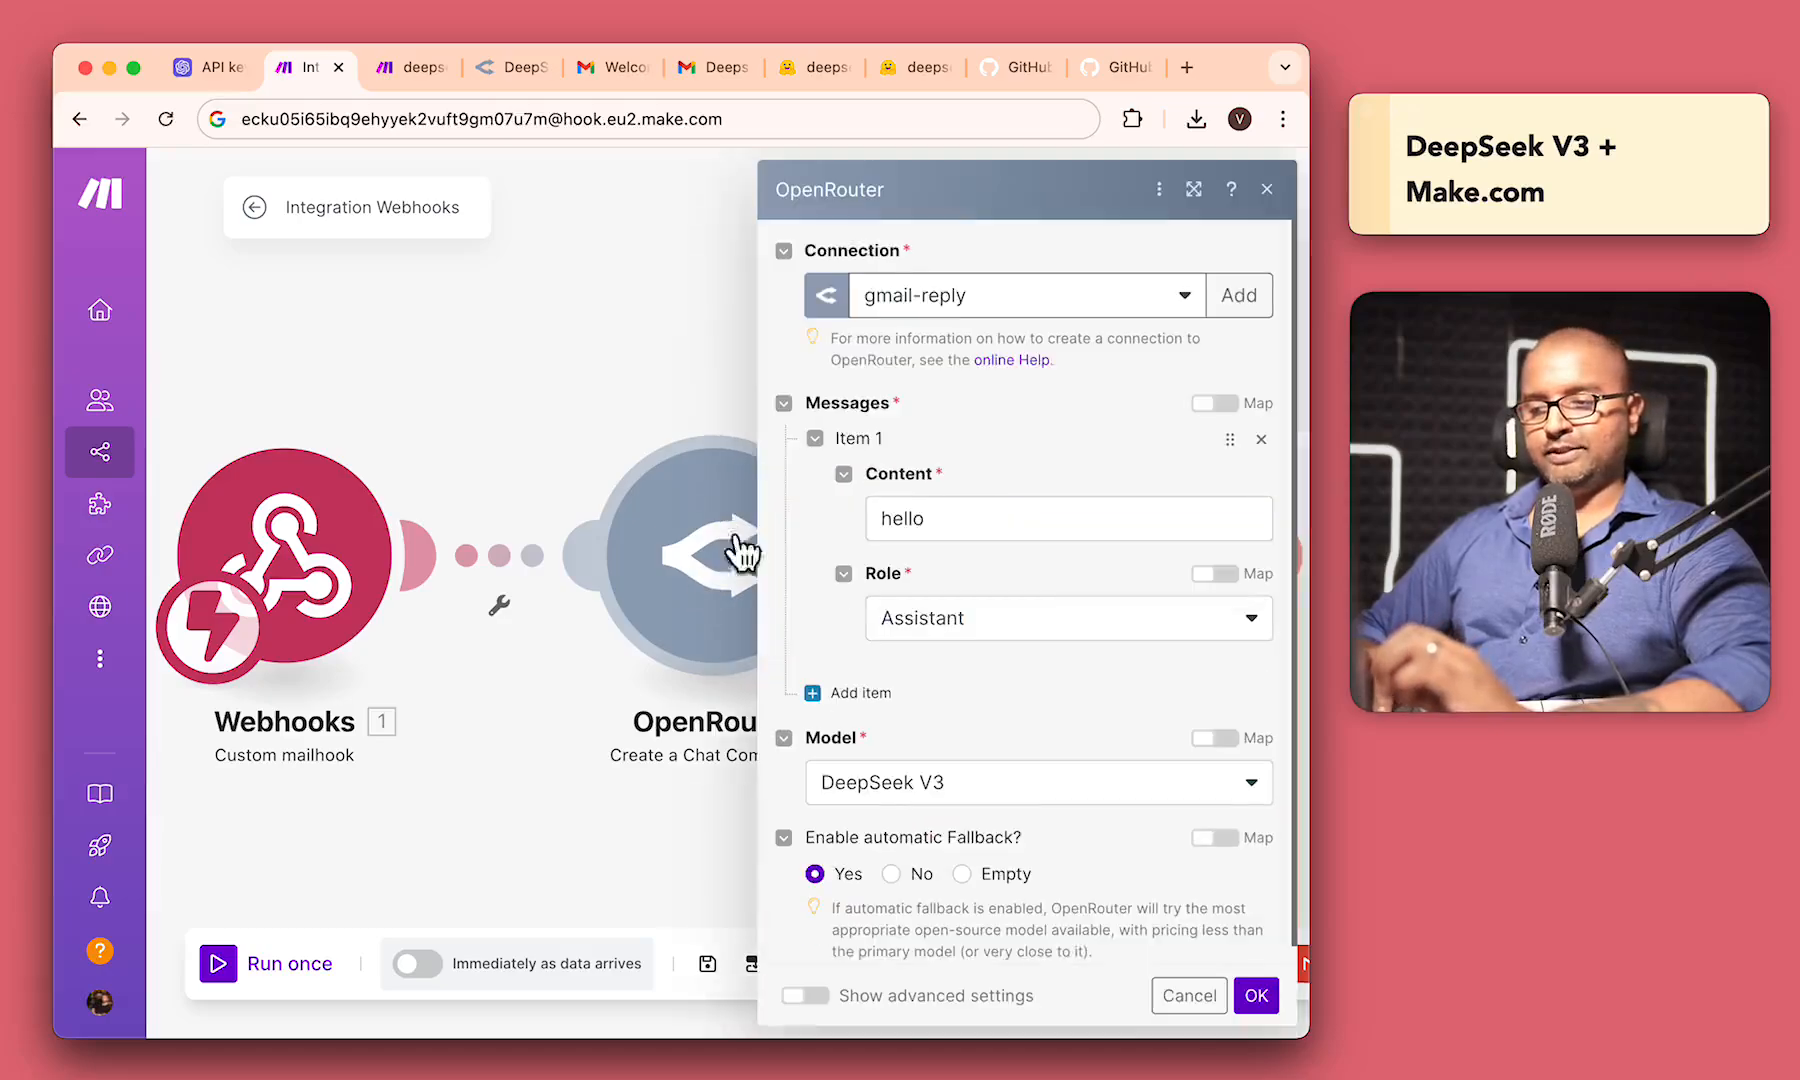
left_click(1068, 518)
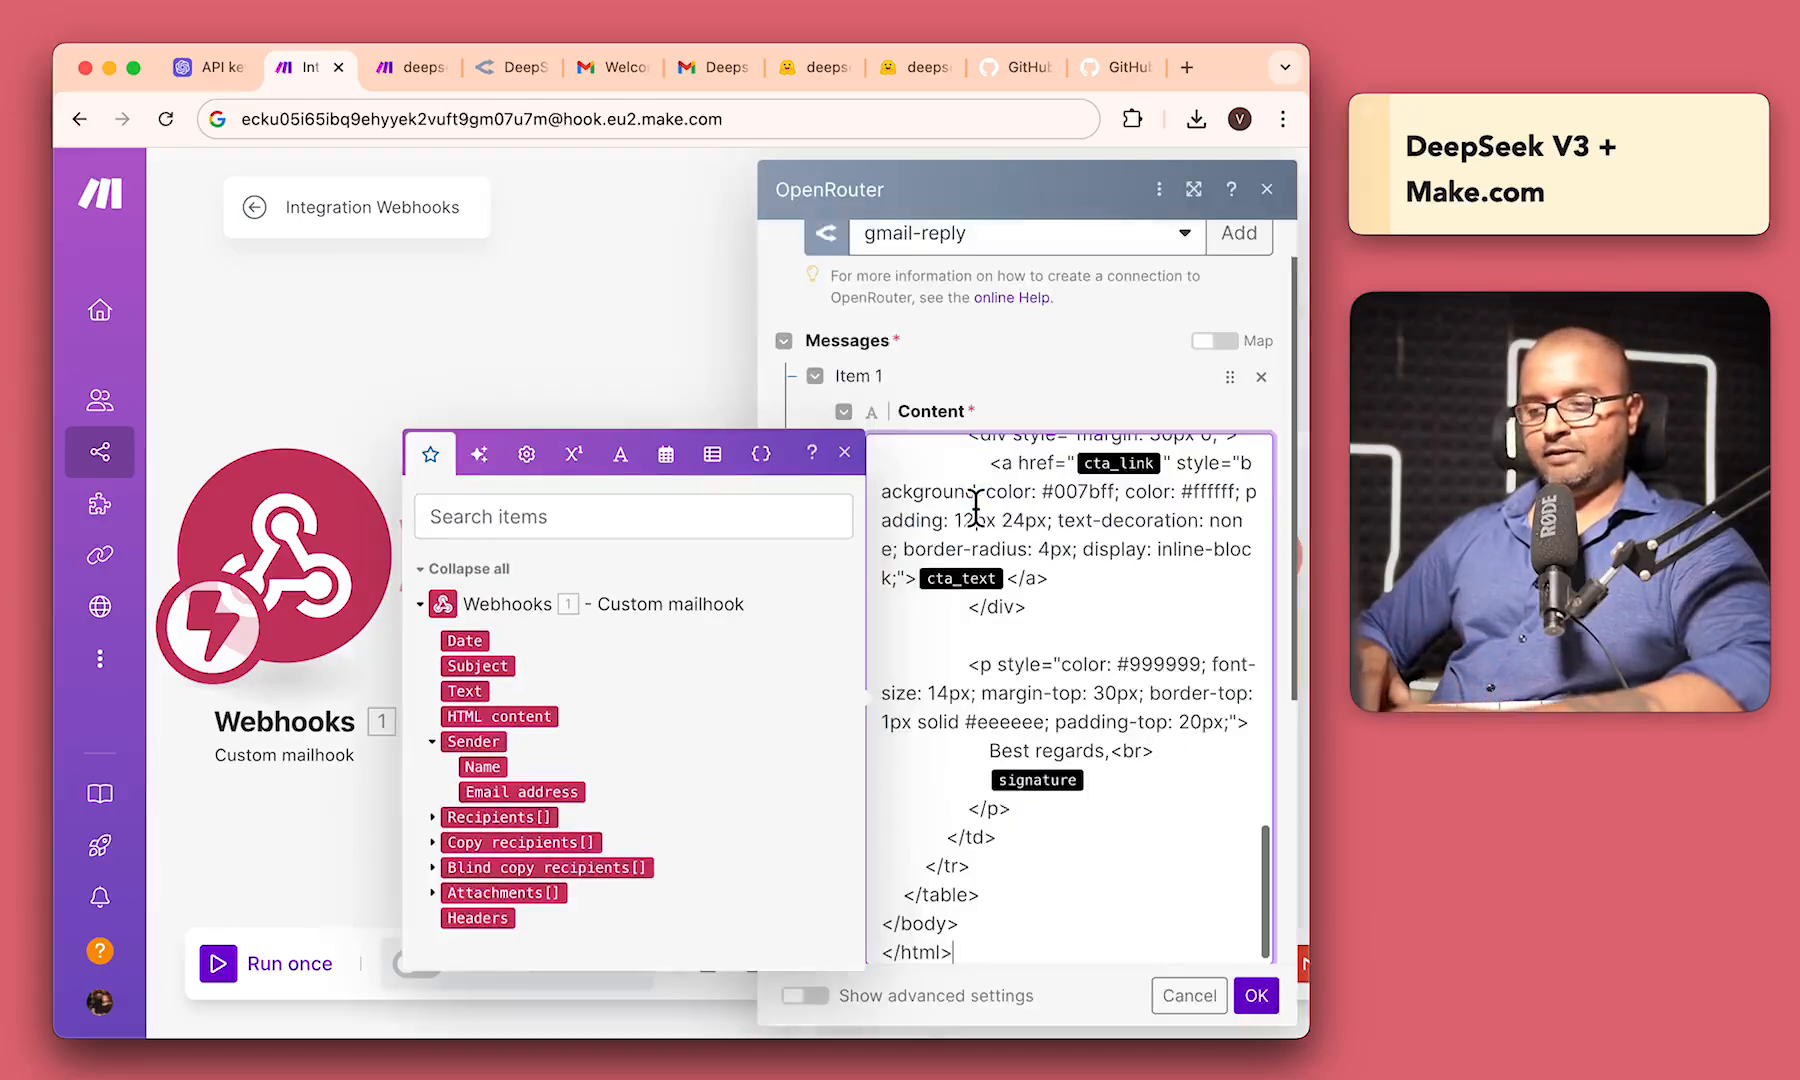
scroll("up", 3)
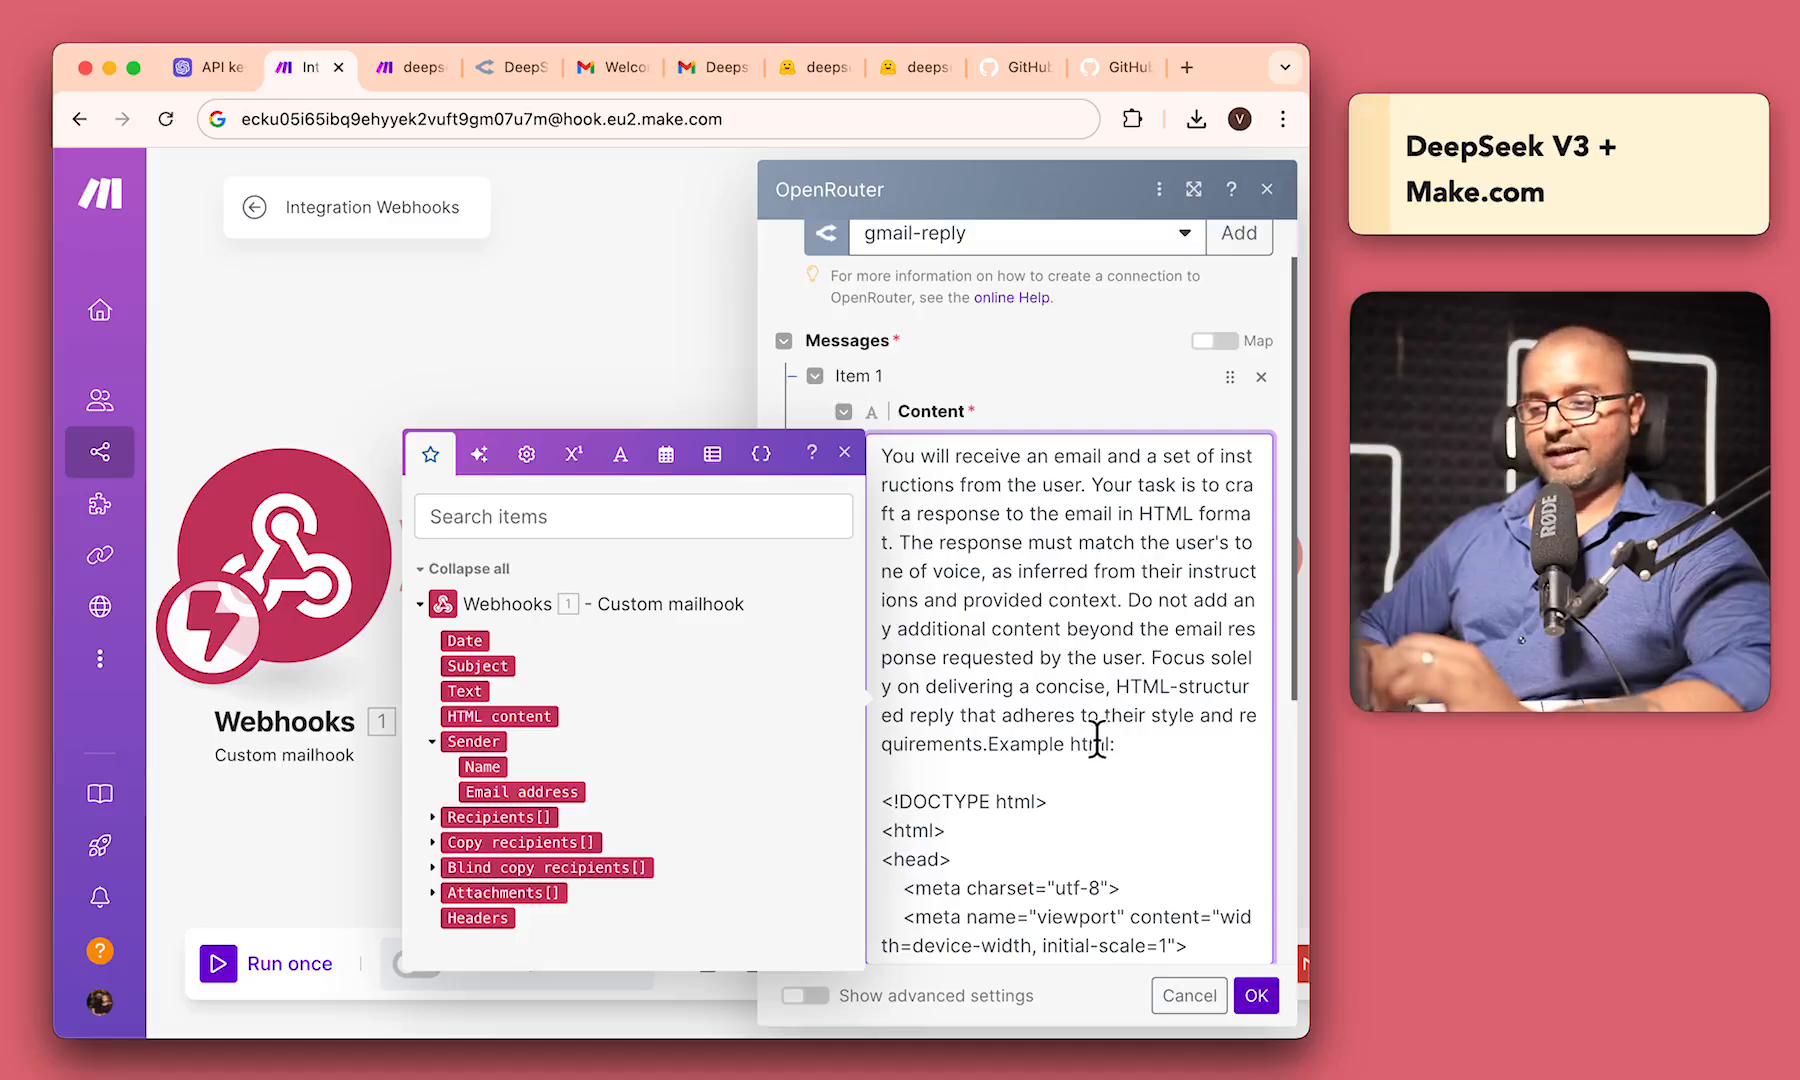
scroll("down", 3)
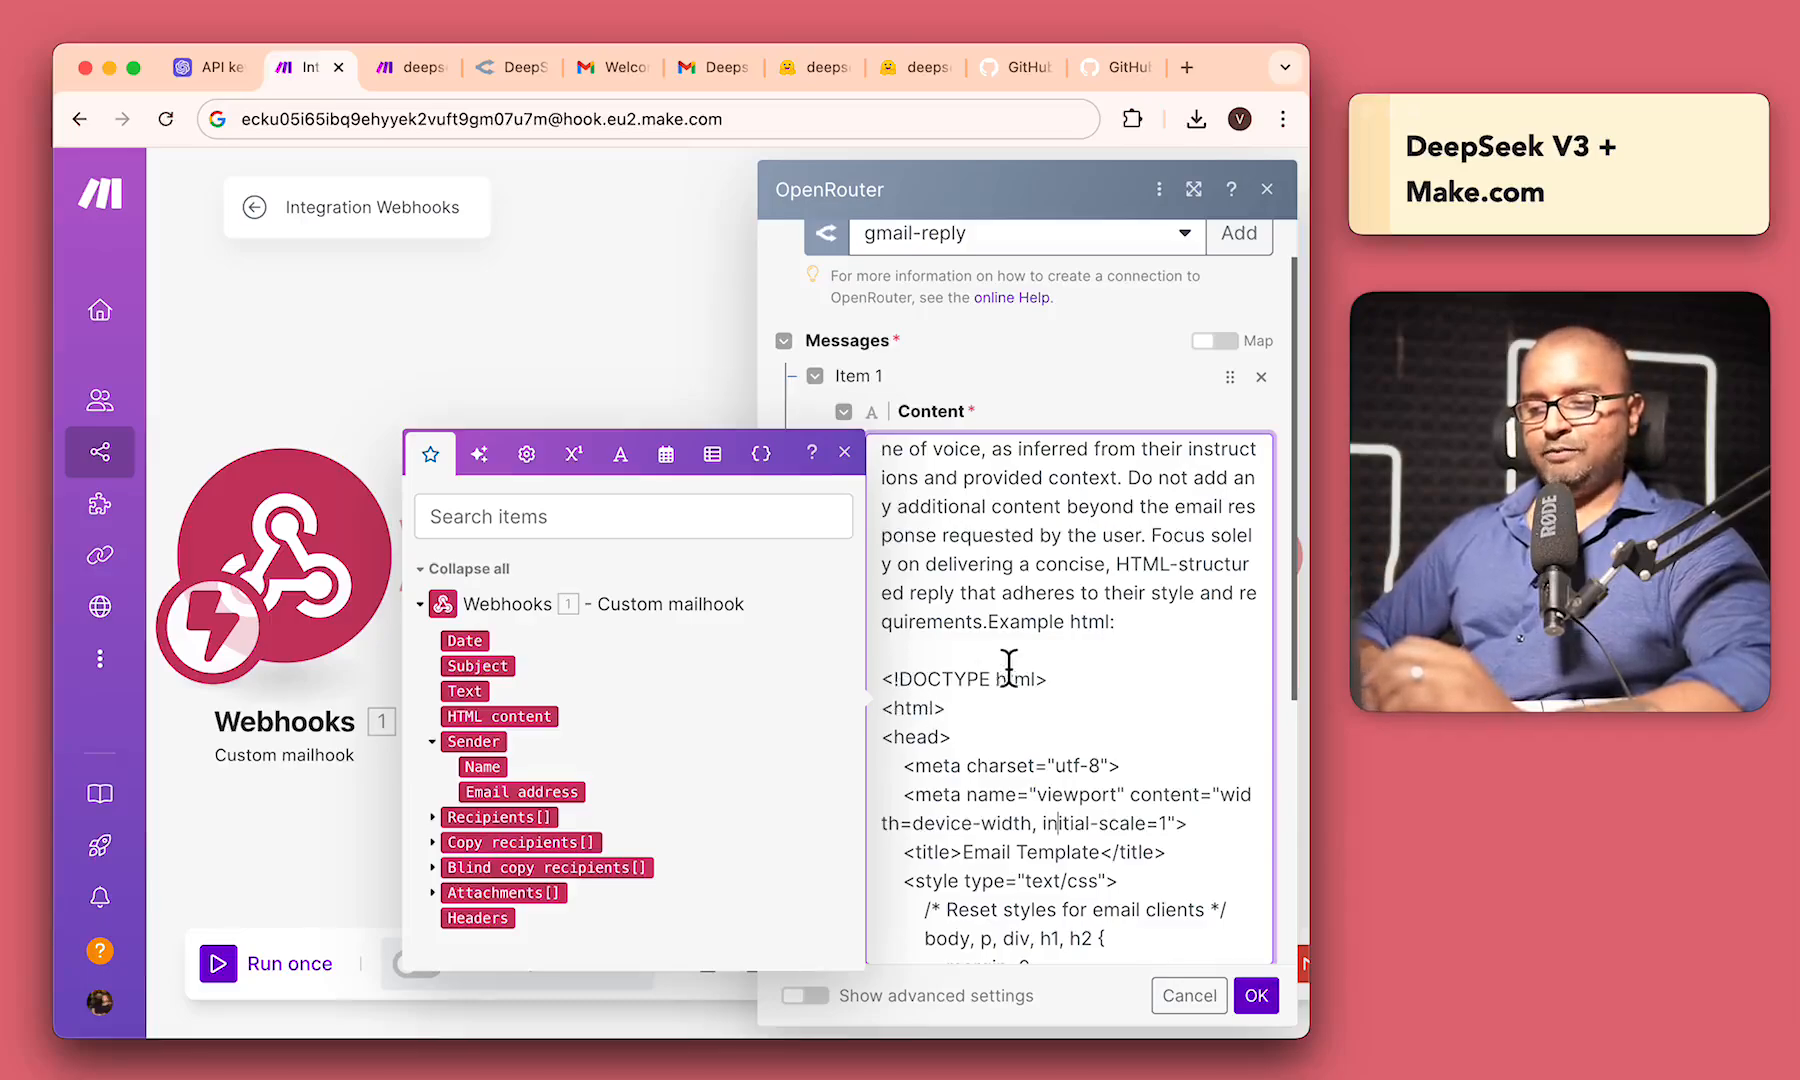
scroll("down", 3)
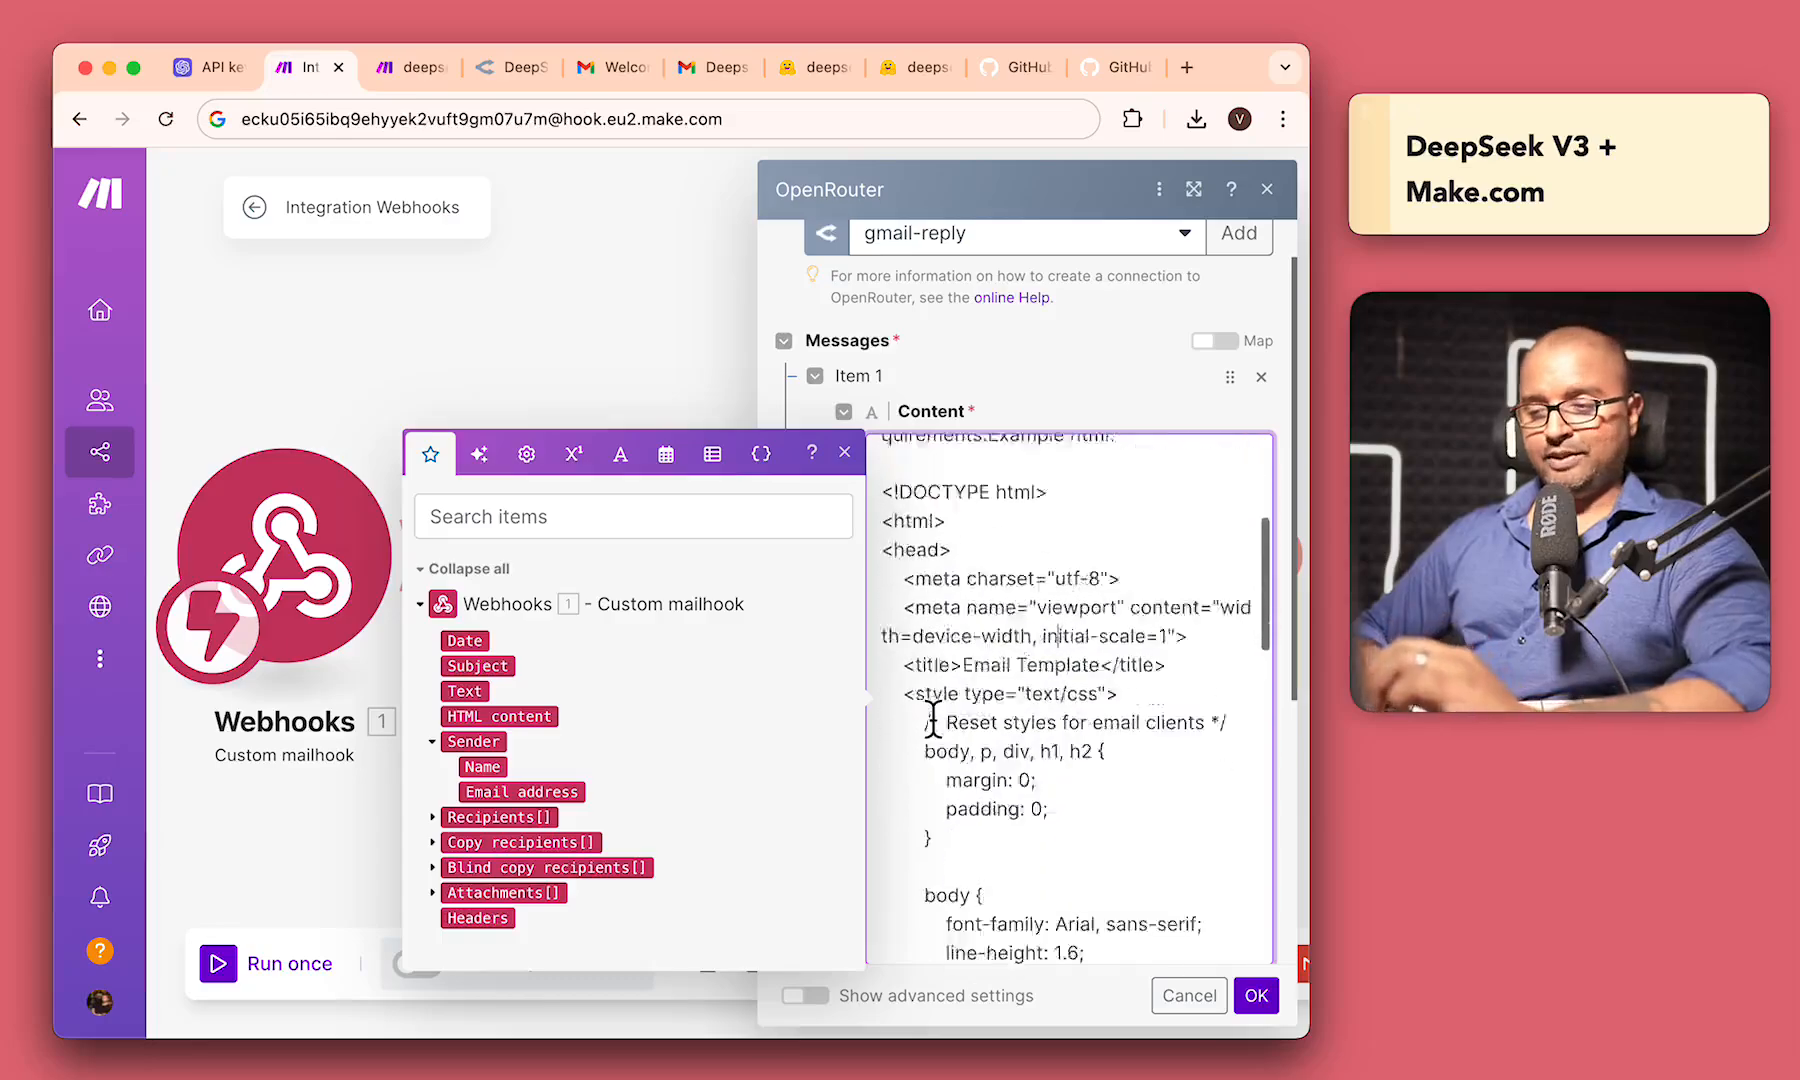
scroll("up", 3)
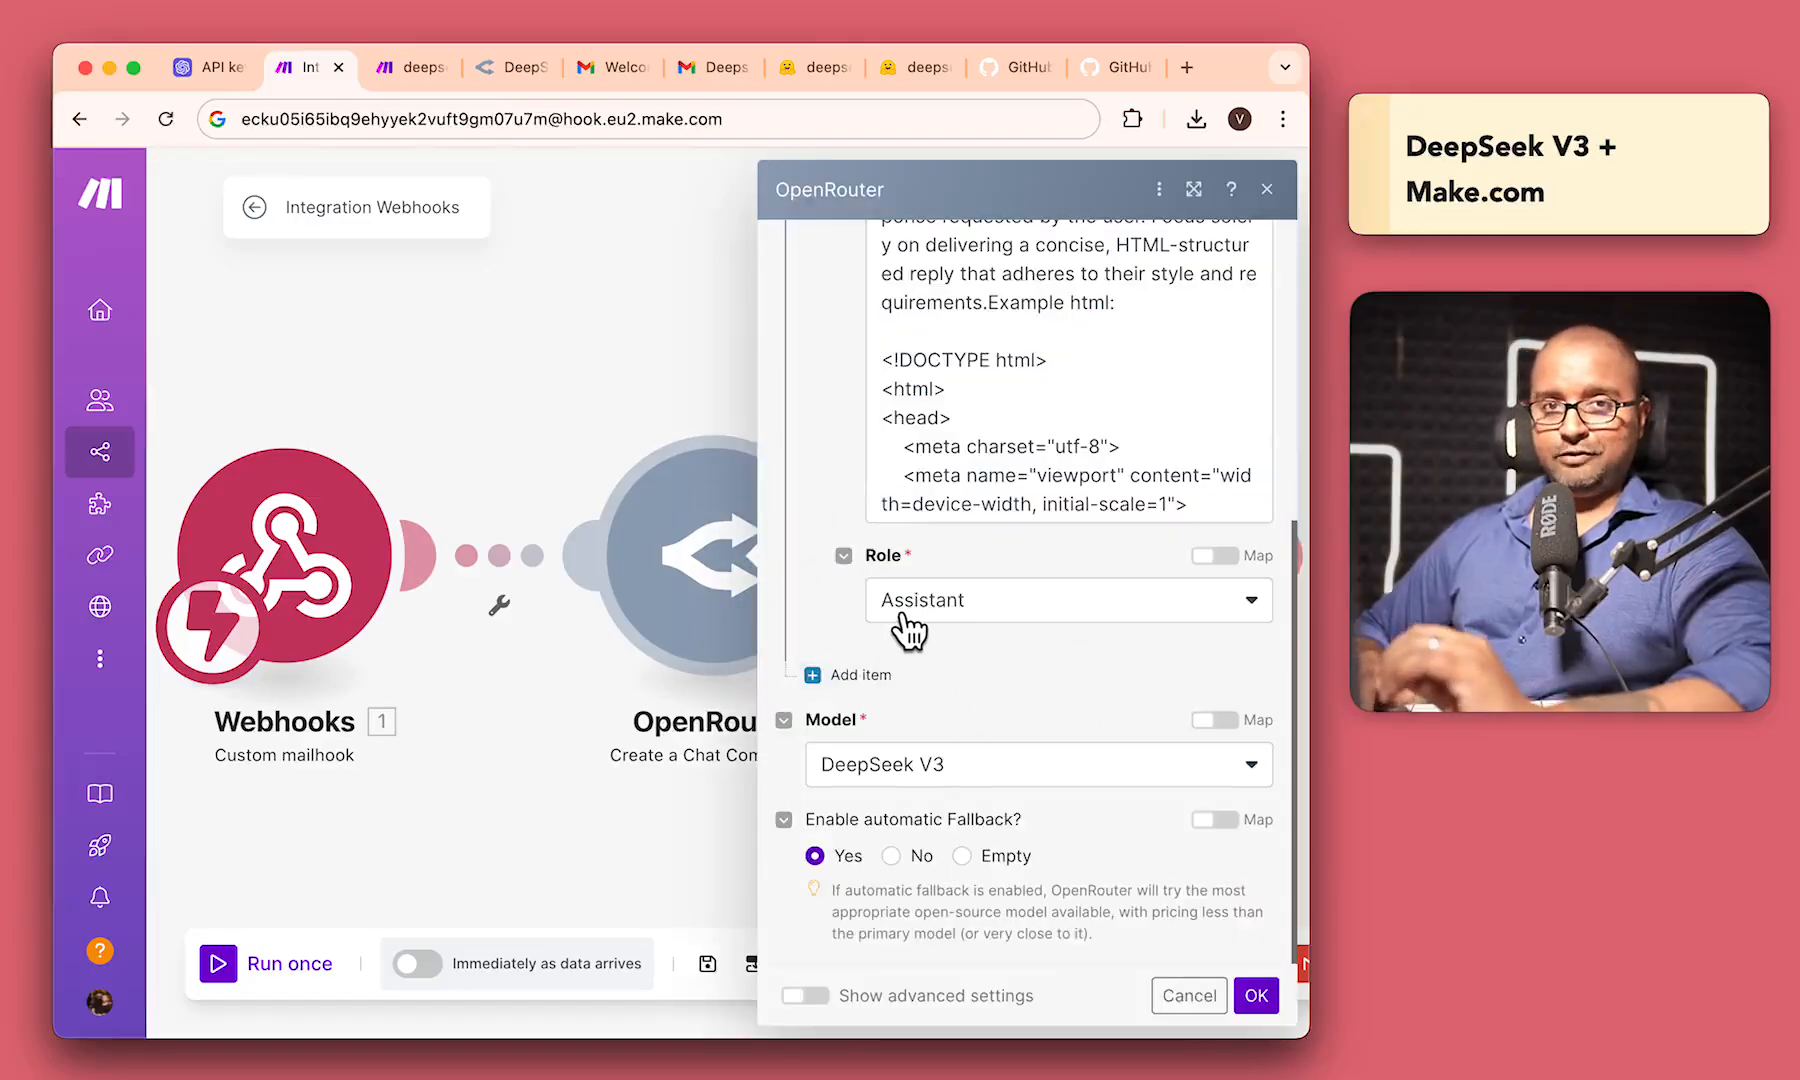
mouse_move(798, 643)
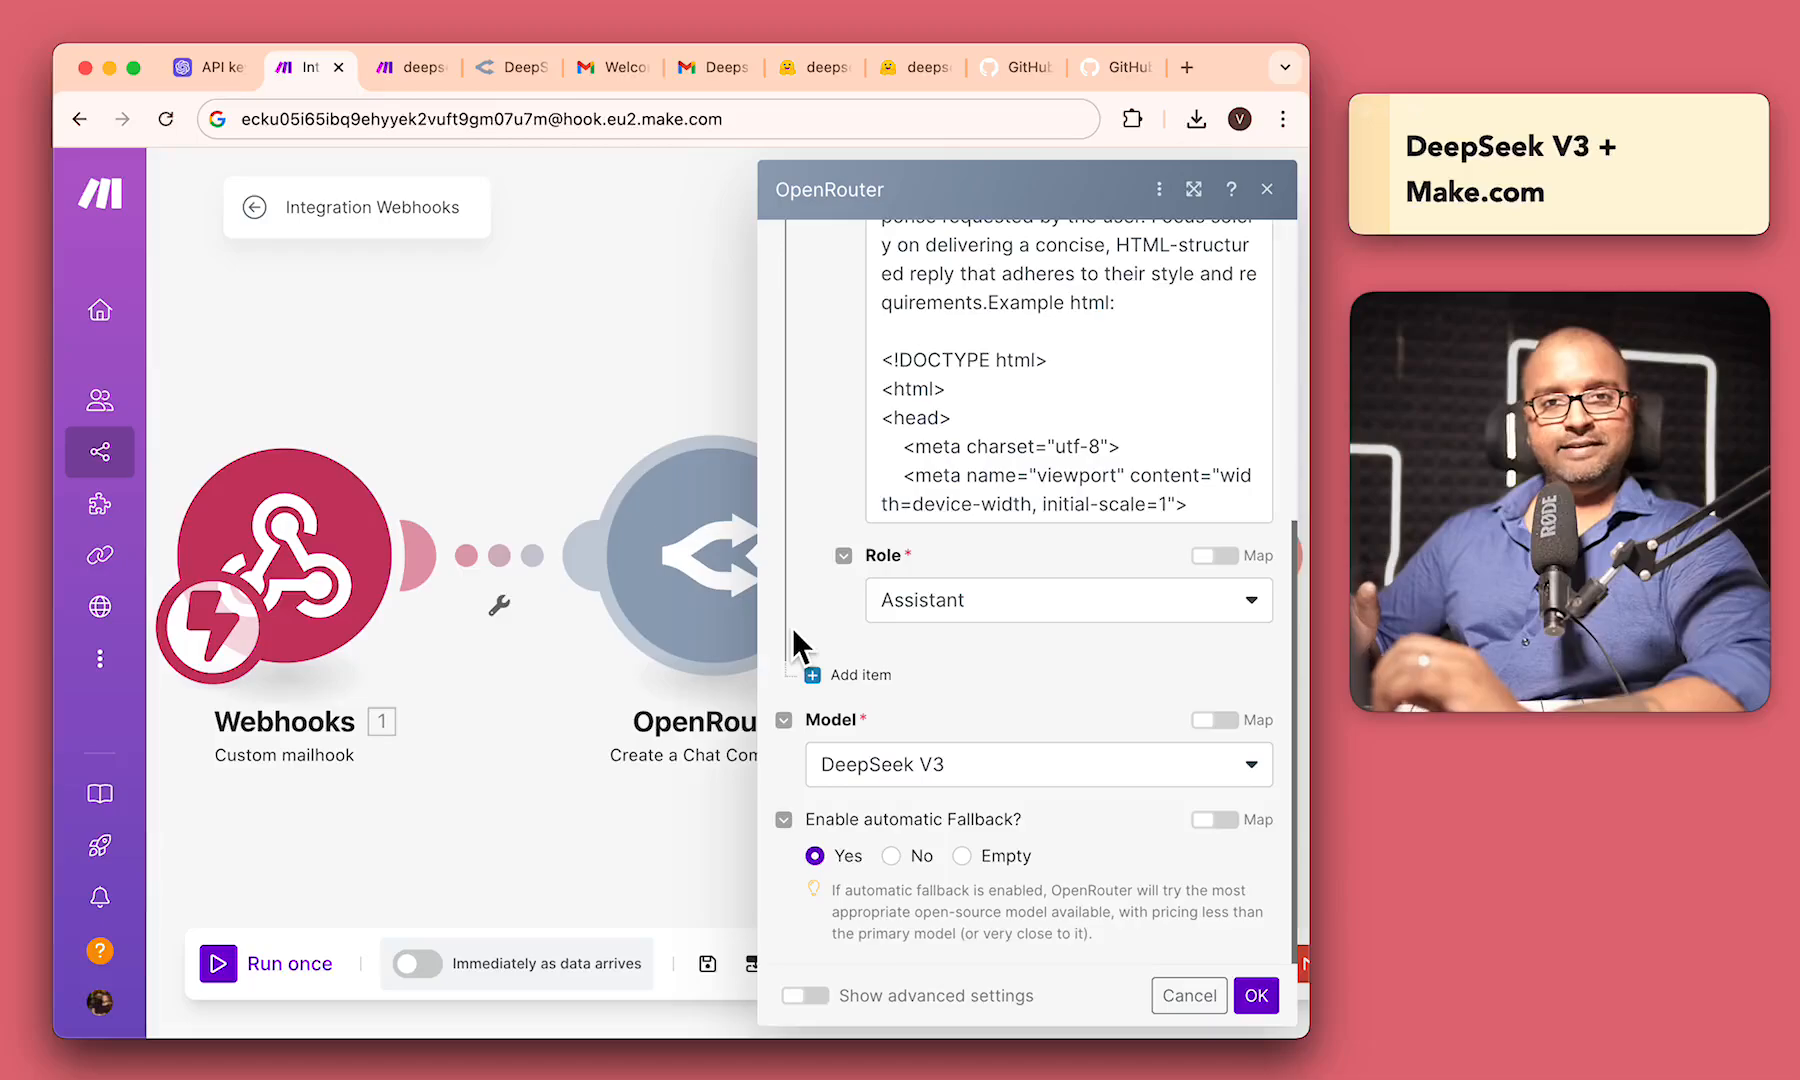
mouse_move(654, 534)
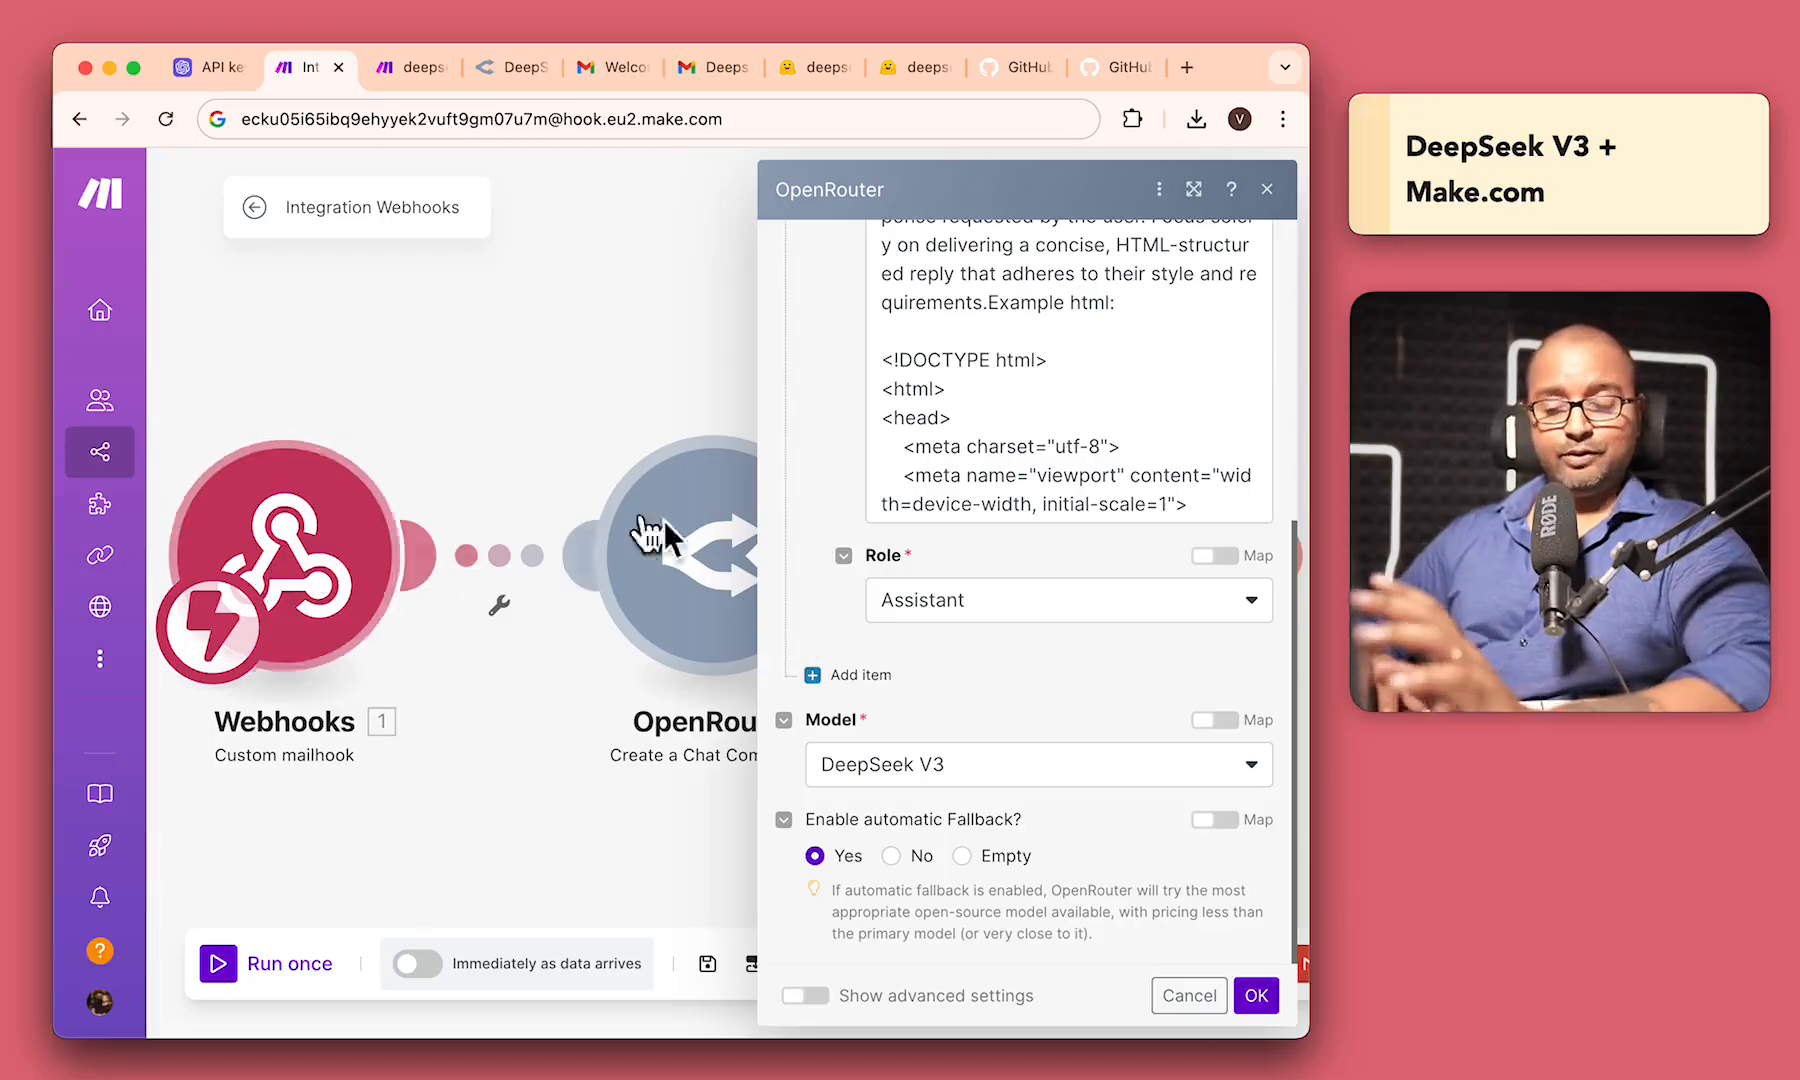
Step: Add a second User-role message with the email's Text as content, and confirm
left_click(848, 674)
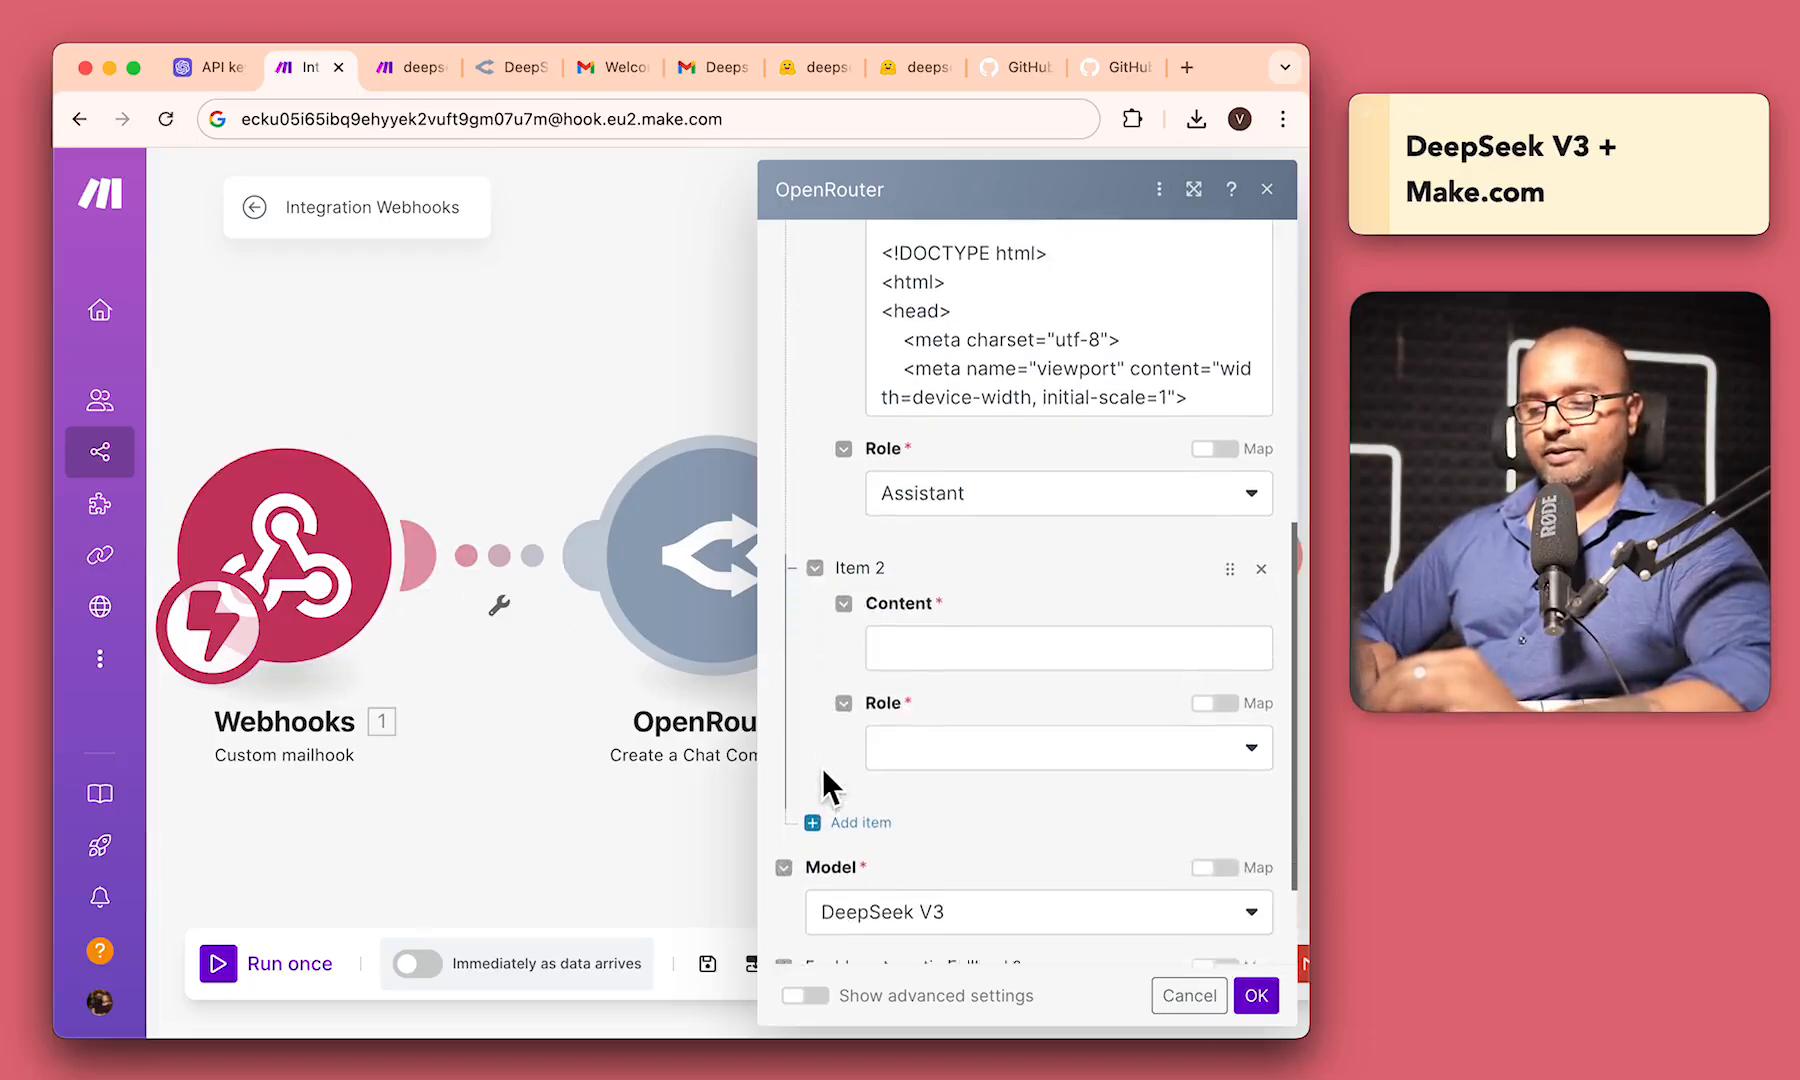
left_click(1065, 739)
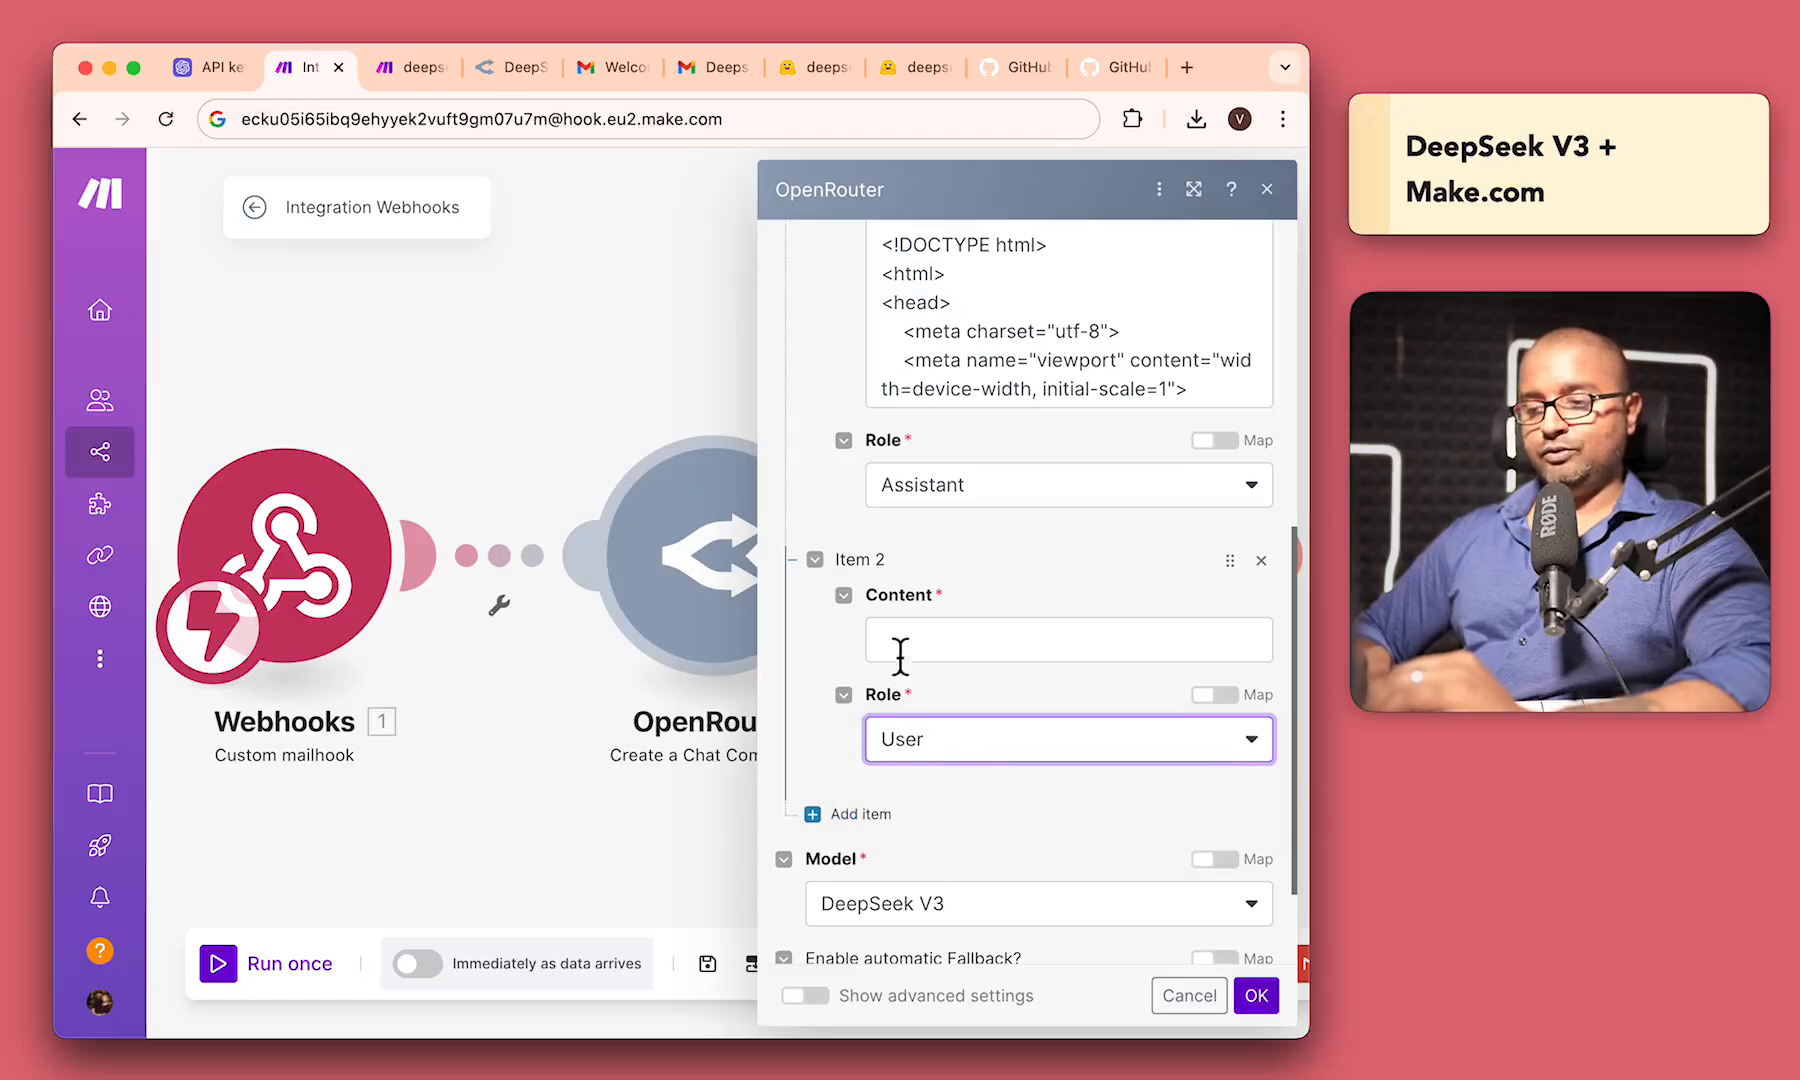
left_click(1068, 639)
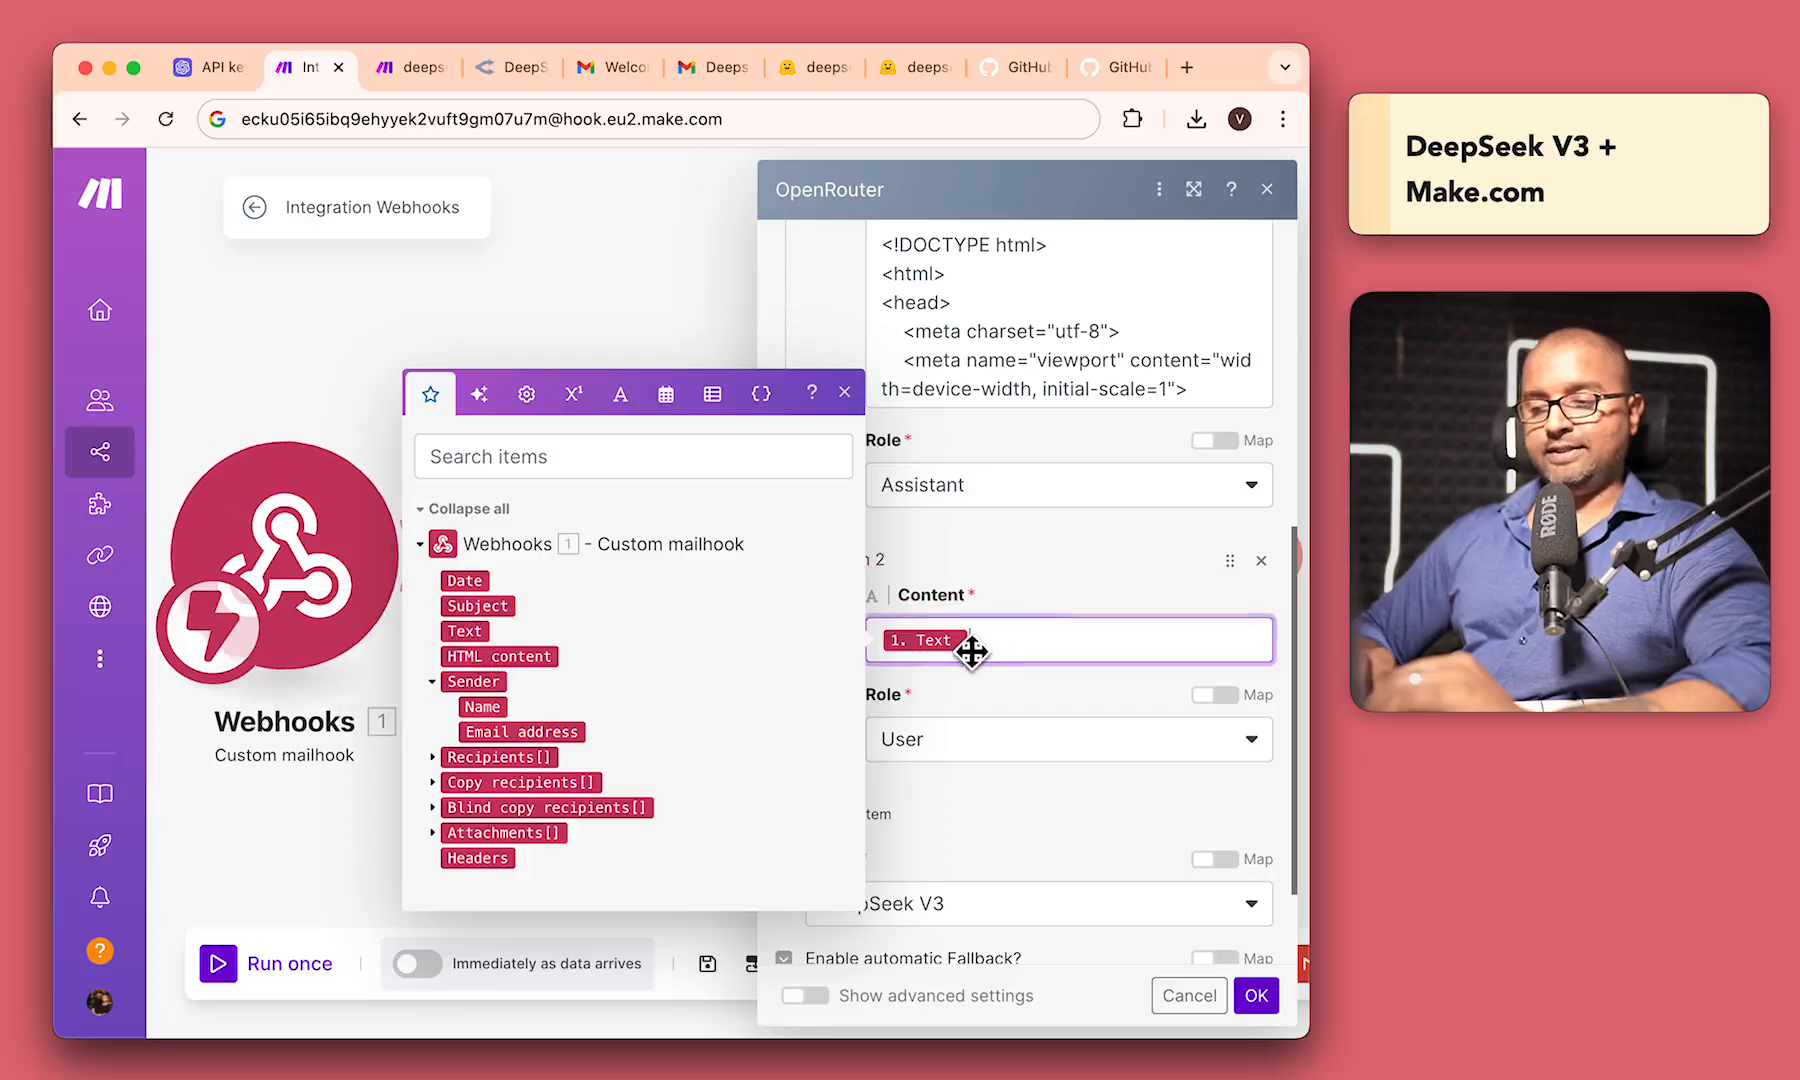
left_click(1254, 995)
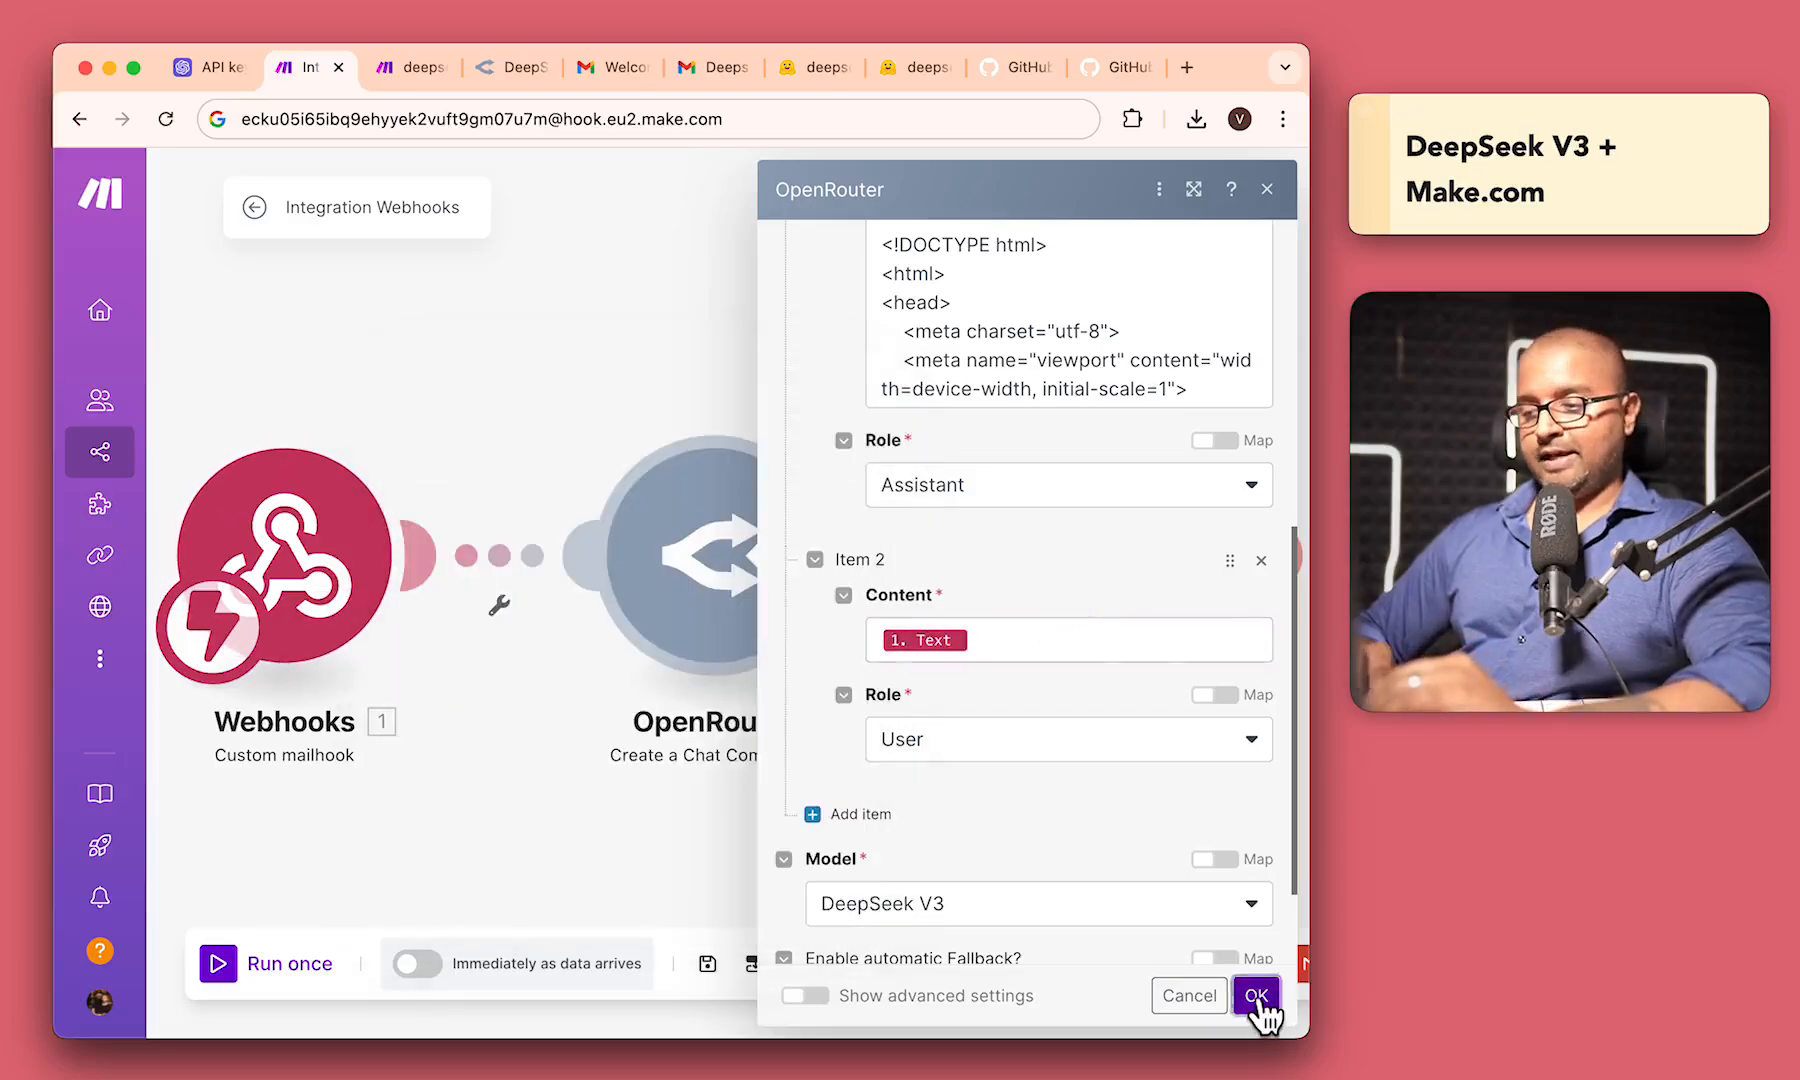
left_click(1255, 995)
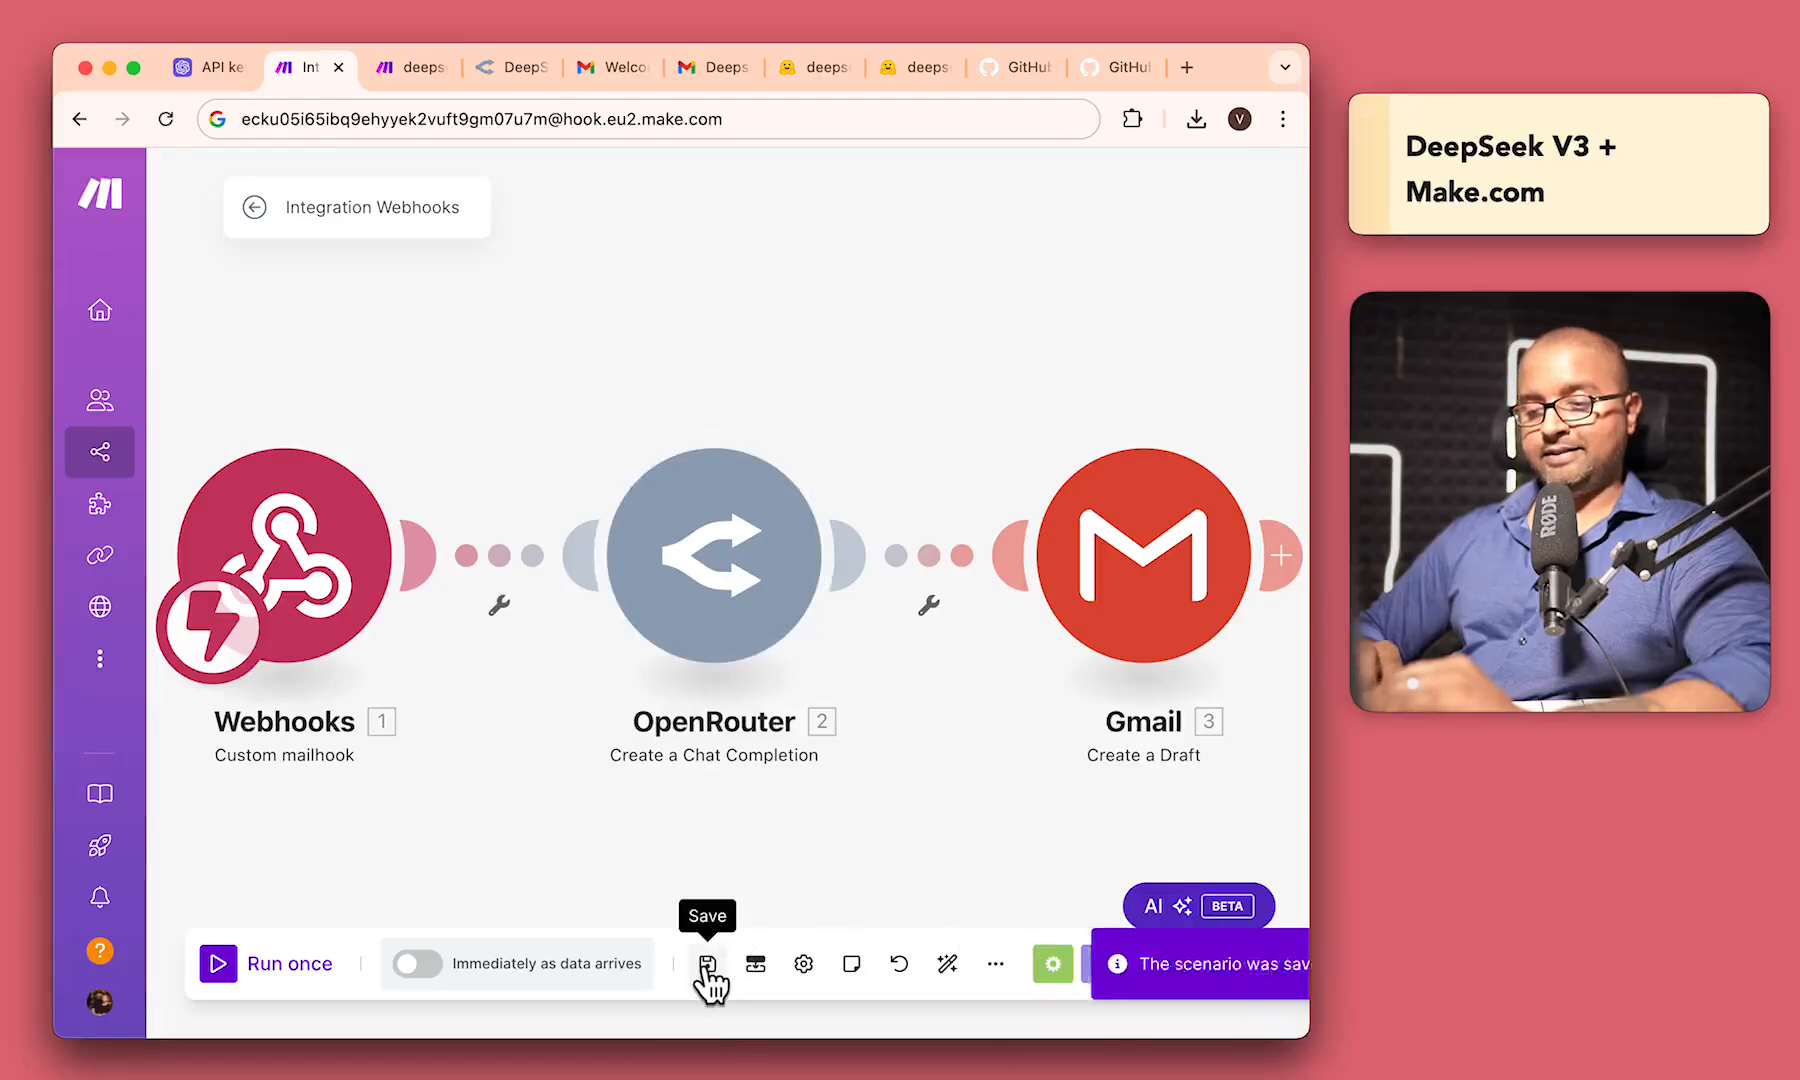
Step: Title the scenario 'gmail forward-reply', rename the webhook module 'Gmail forwarded', and save
left_click(706, 963)
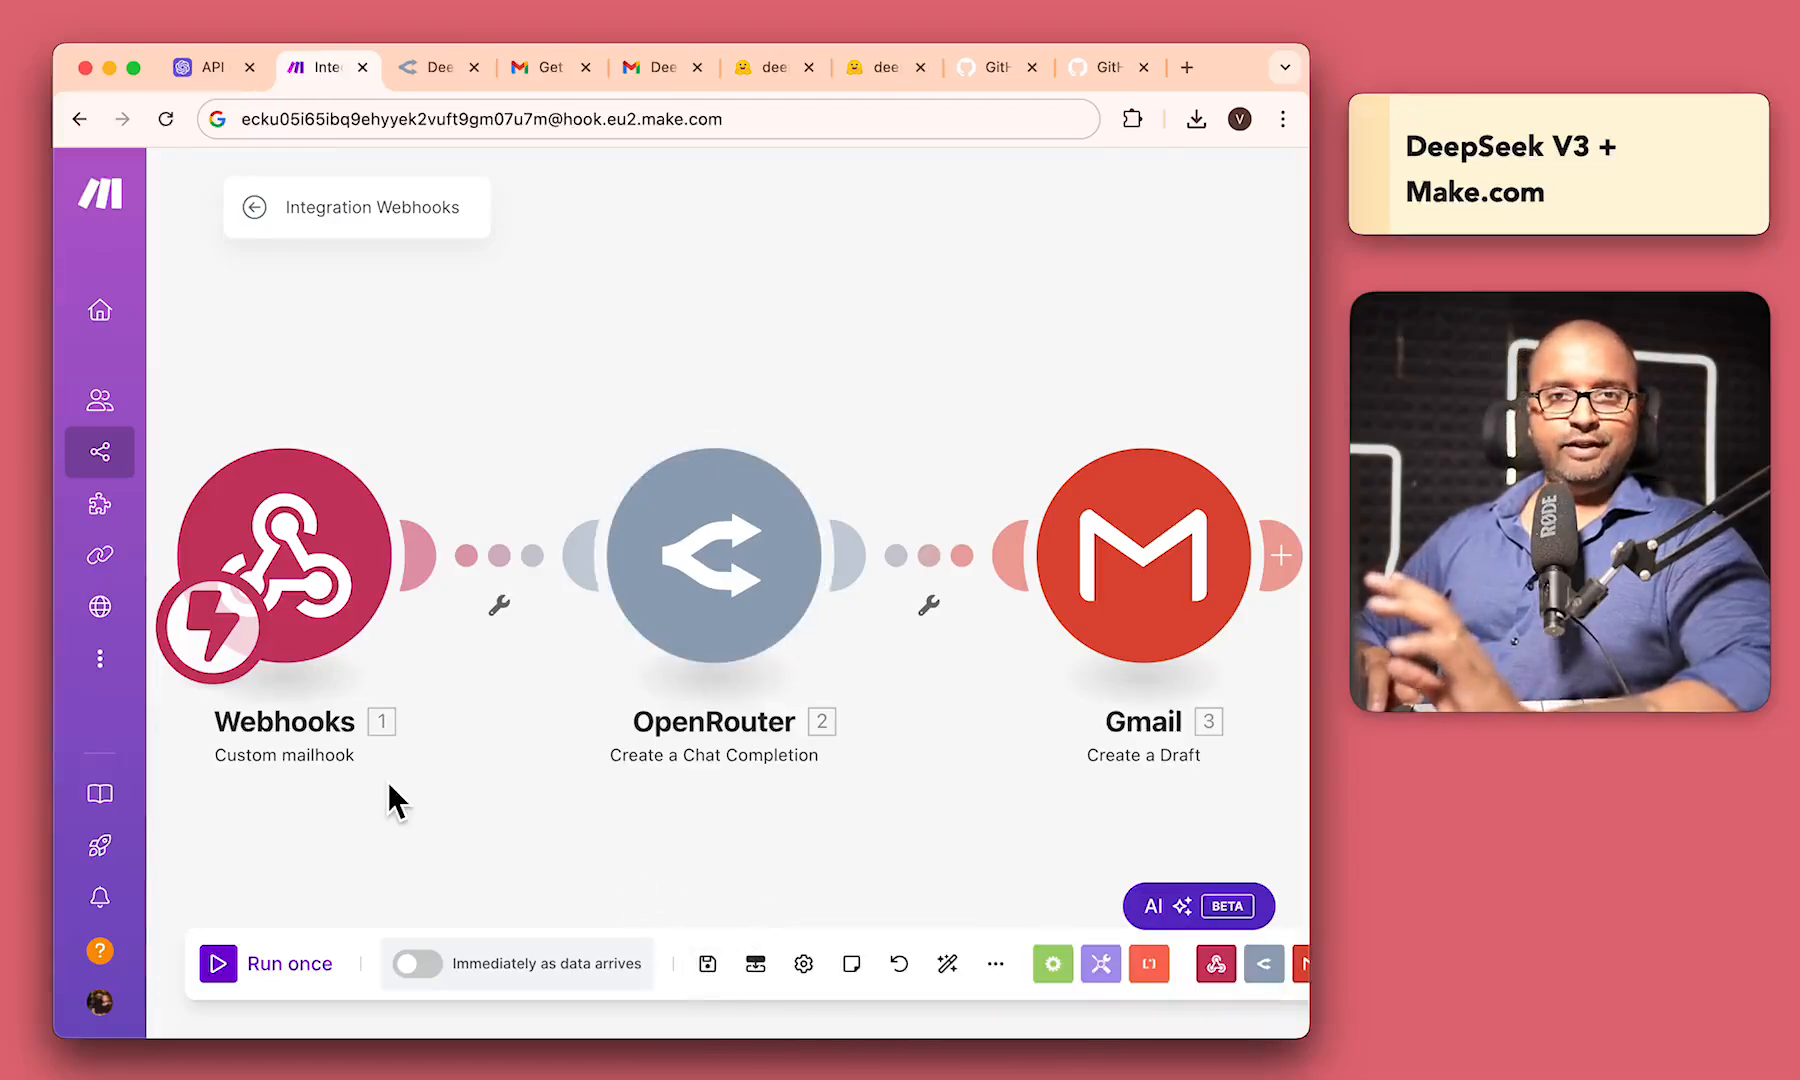
mouse_move(367, 471)
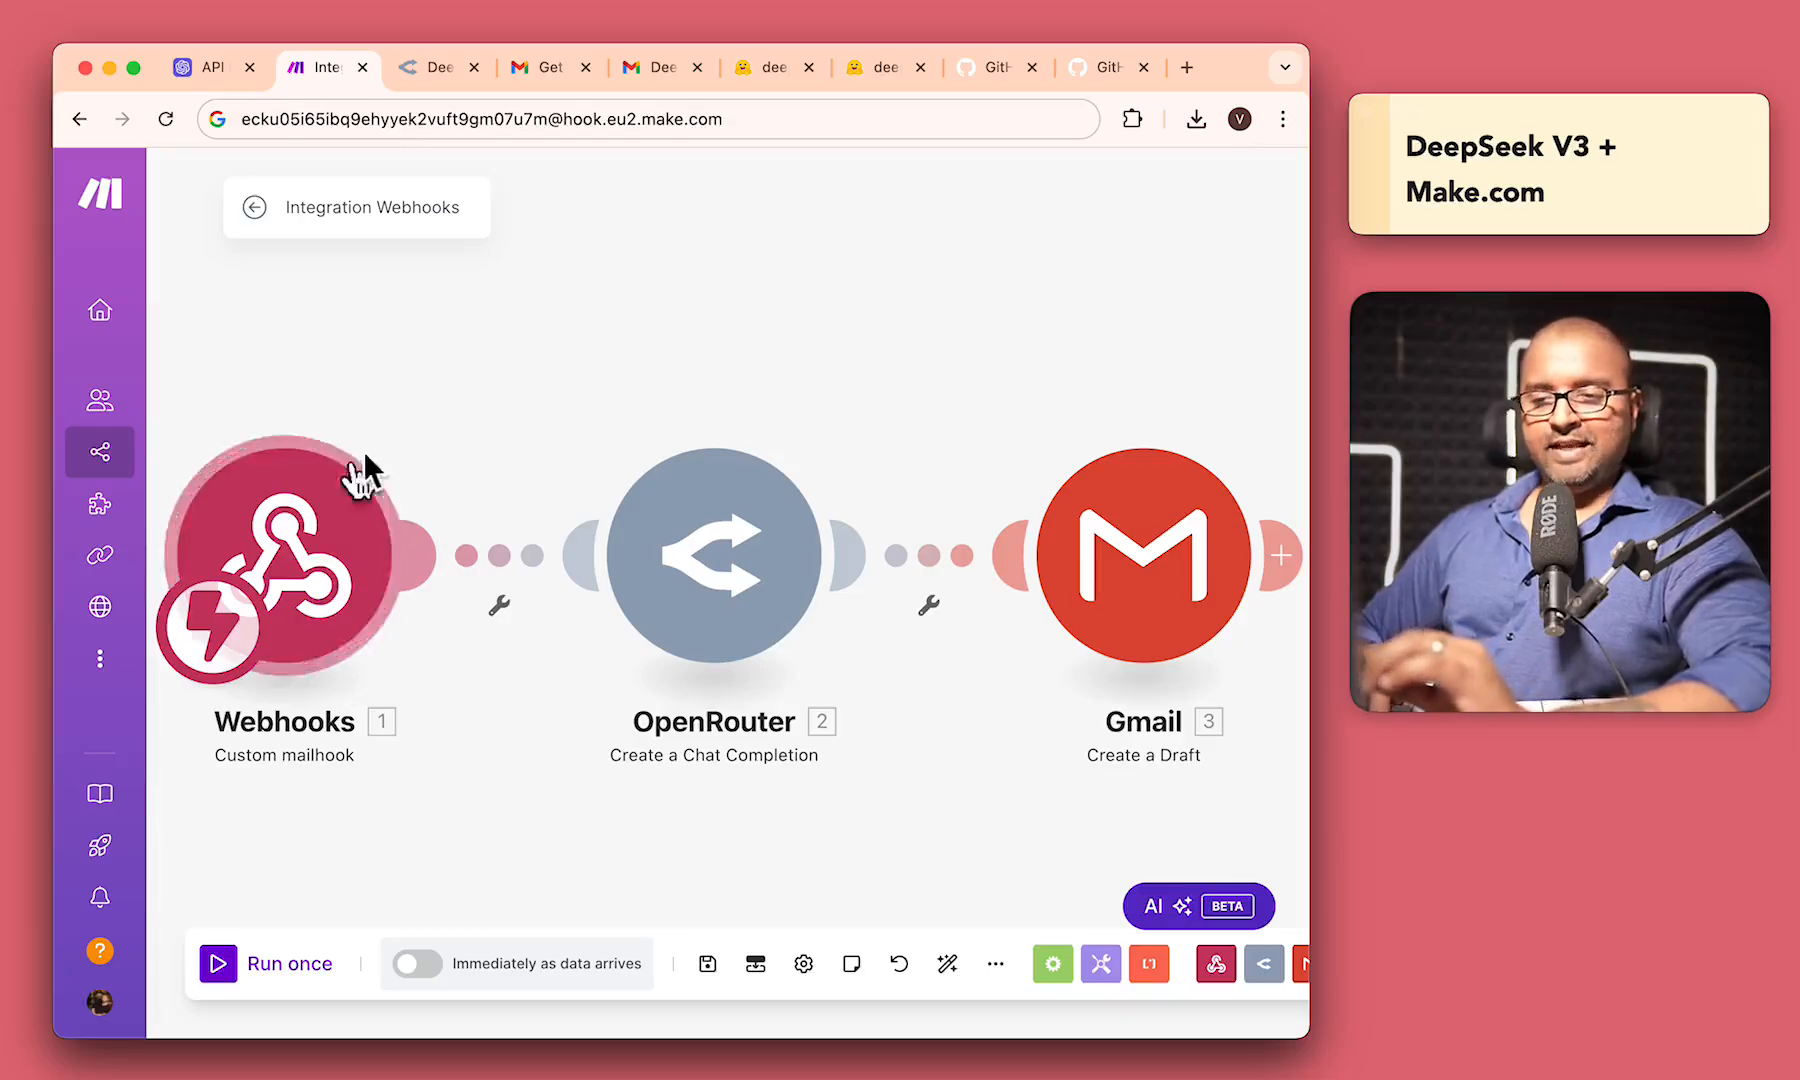
mouse_move(379, 310)
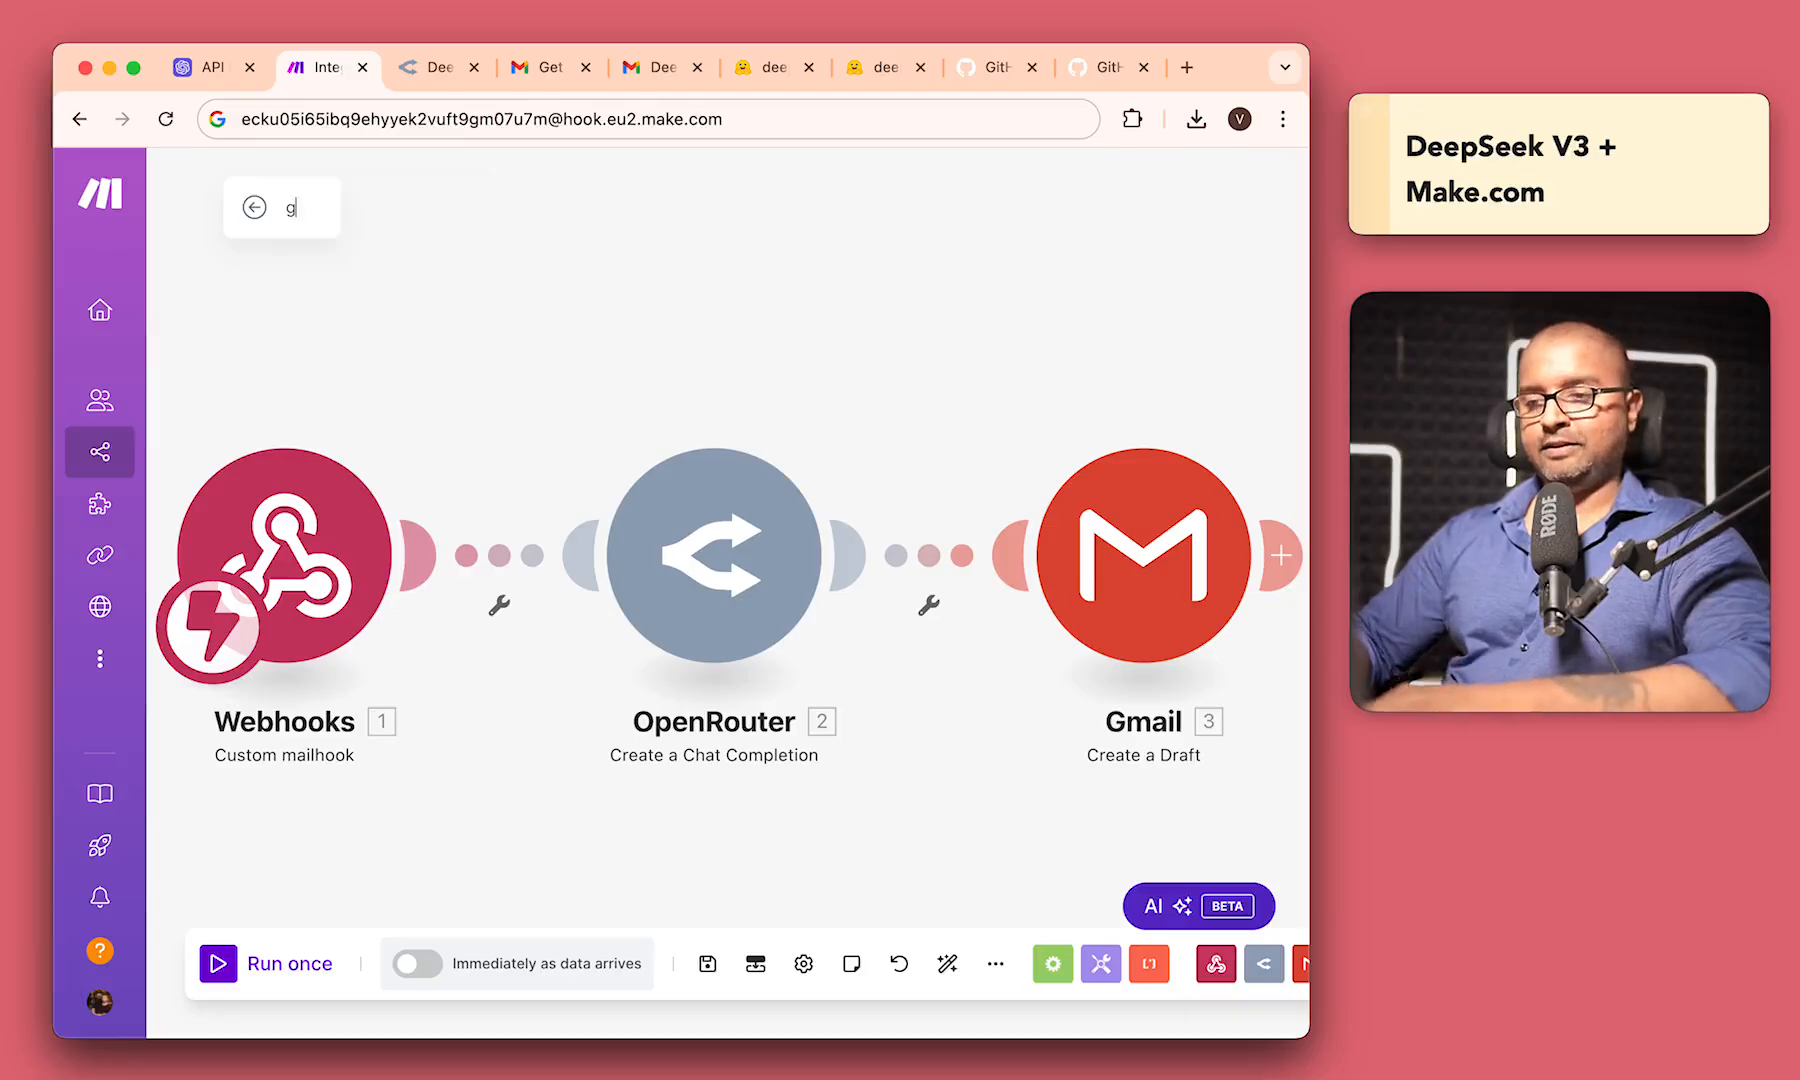
type("mail forward-reply")
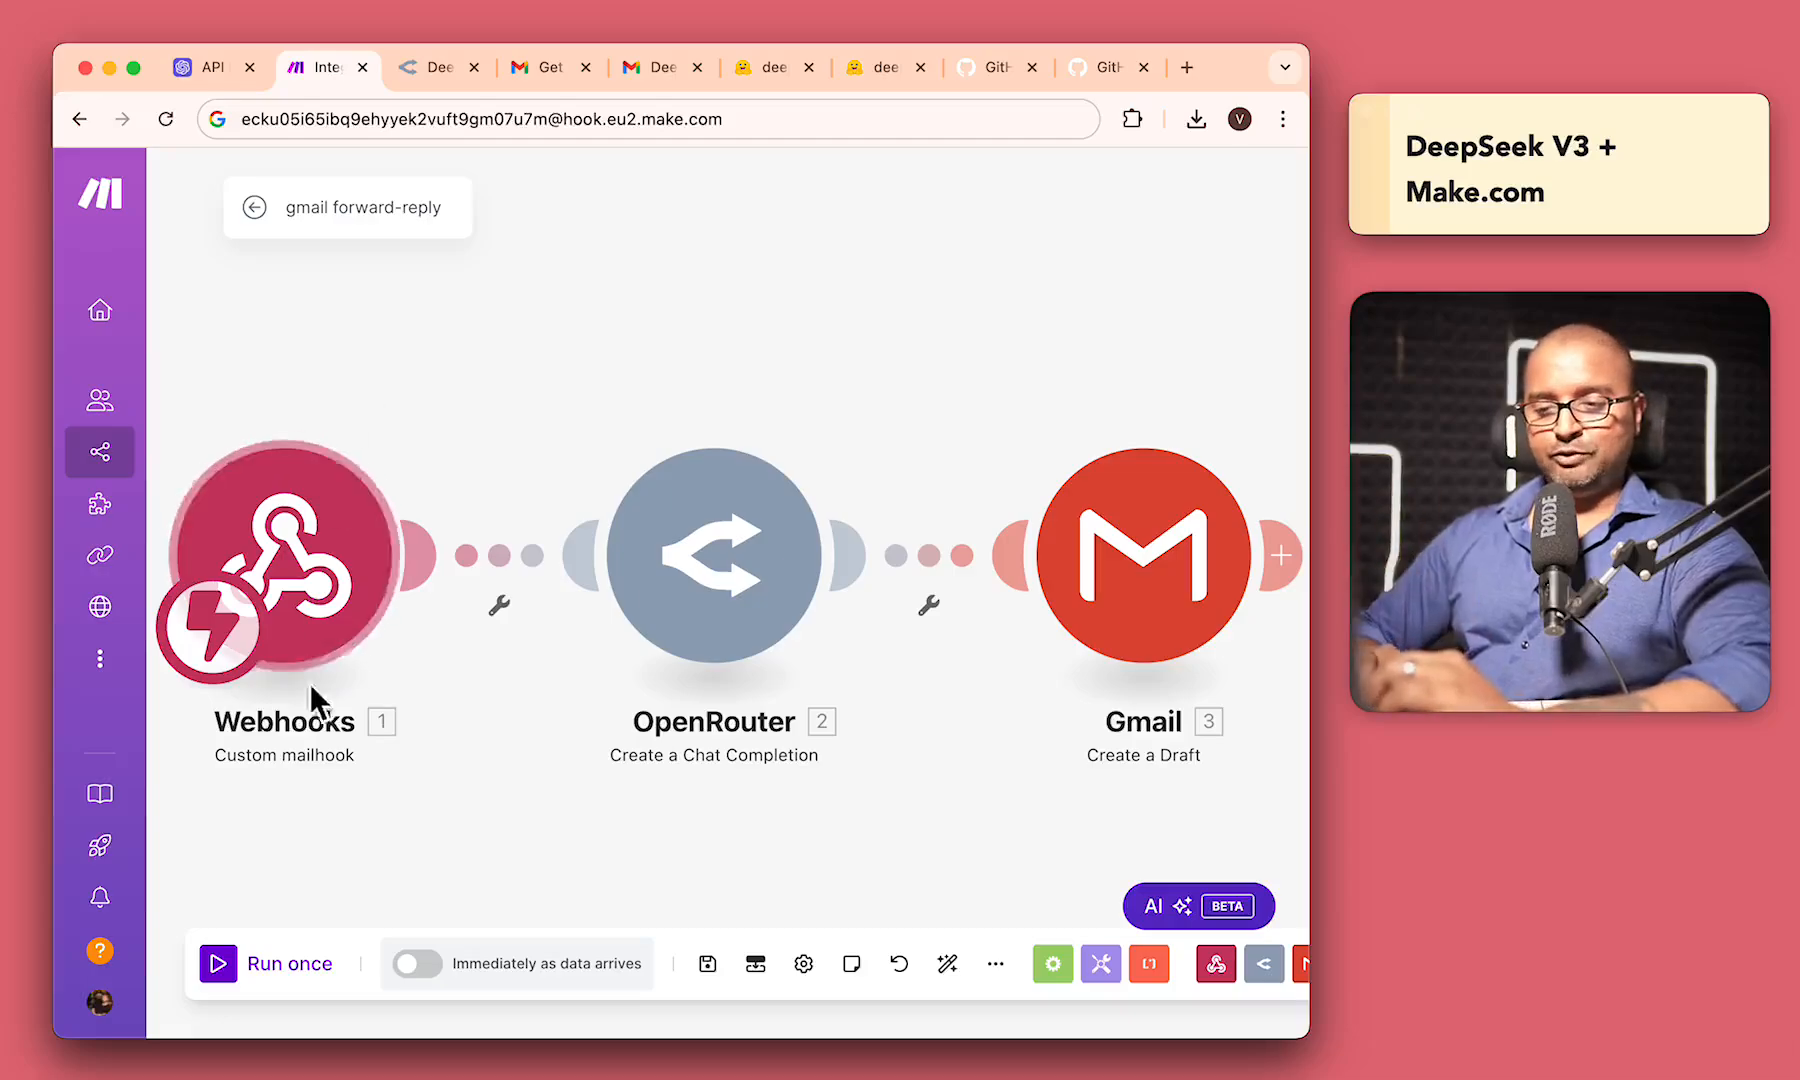
right_click(282, 557)
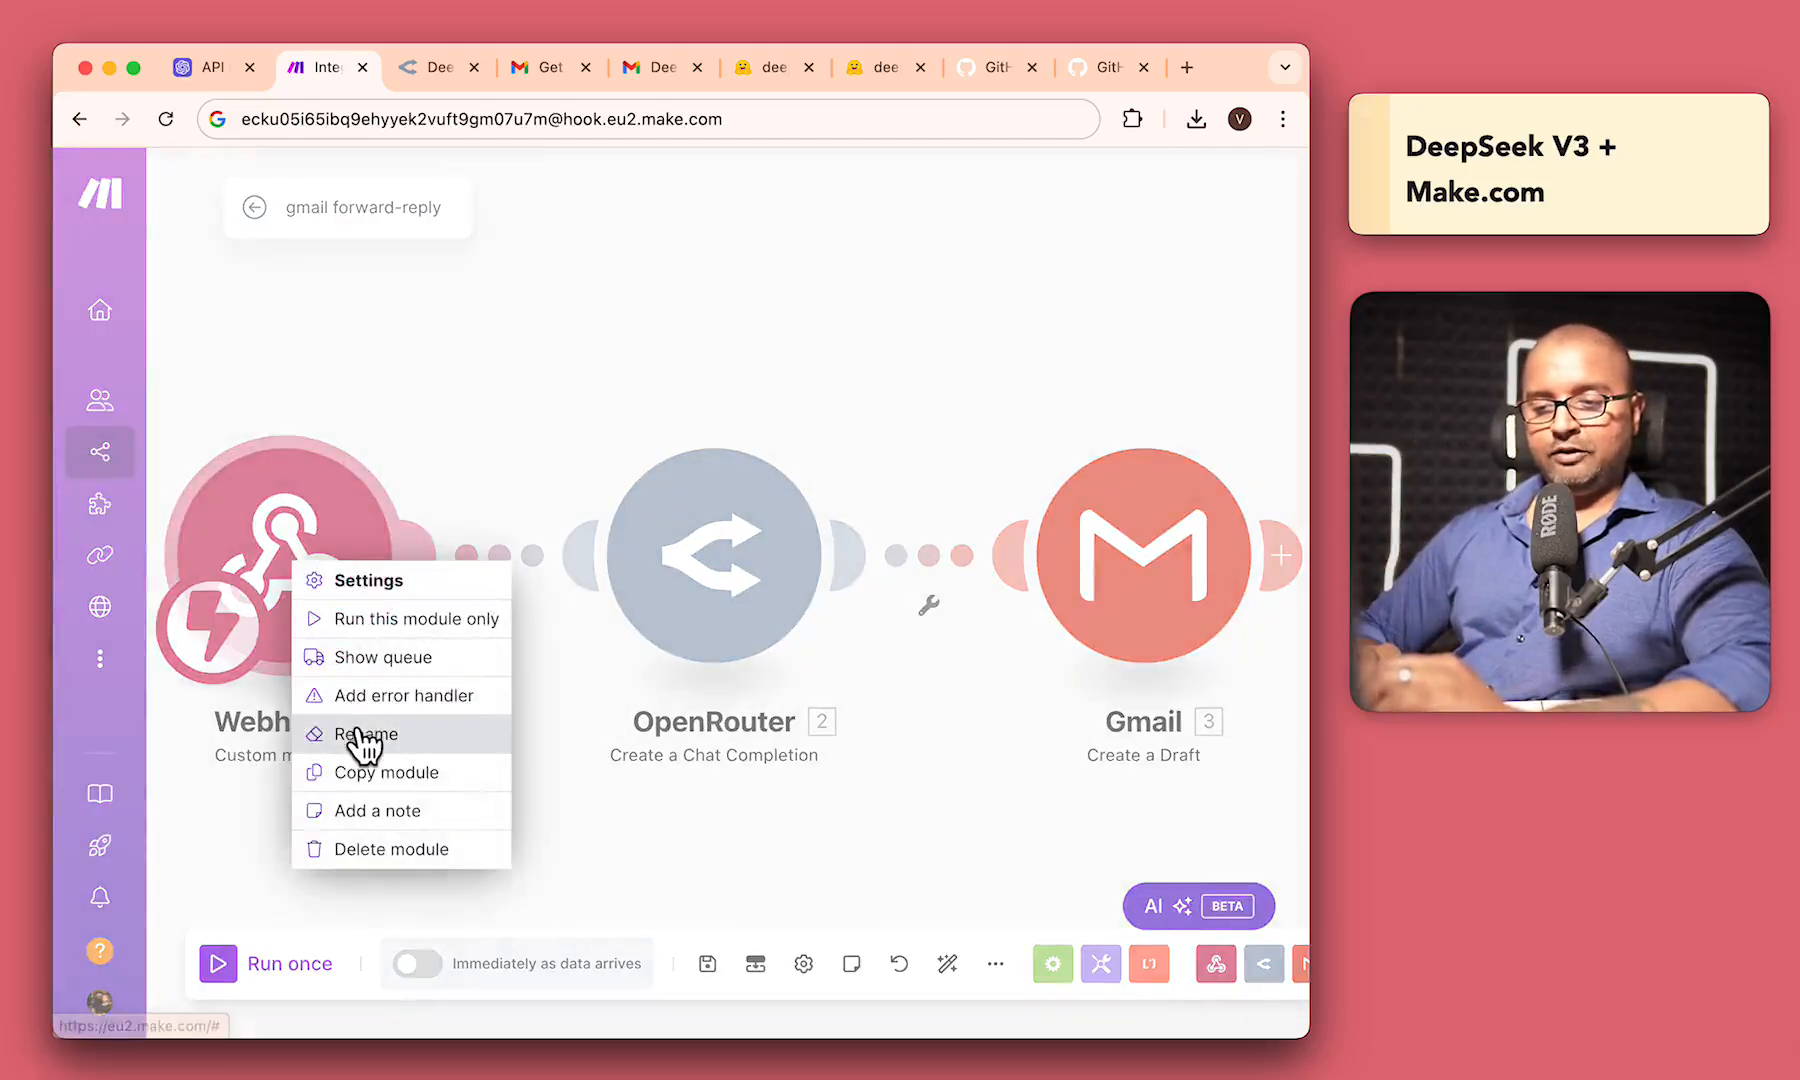
left_click(365, 733)
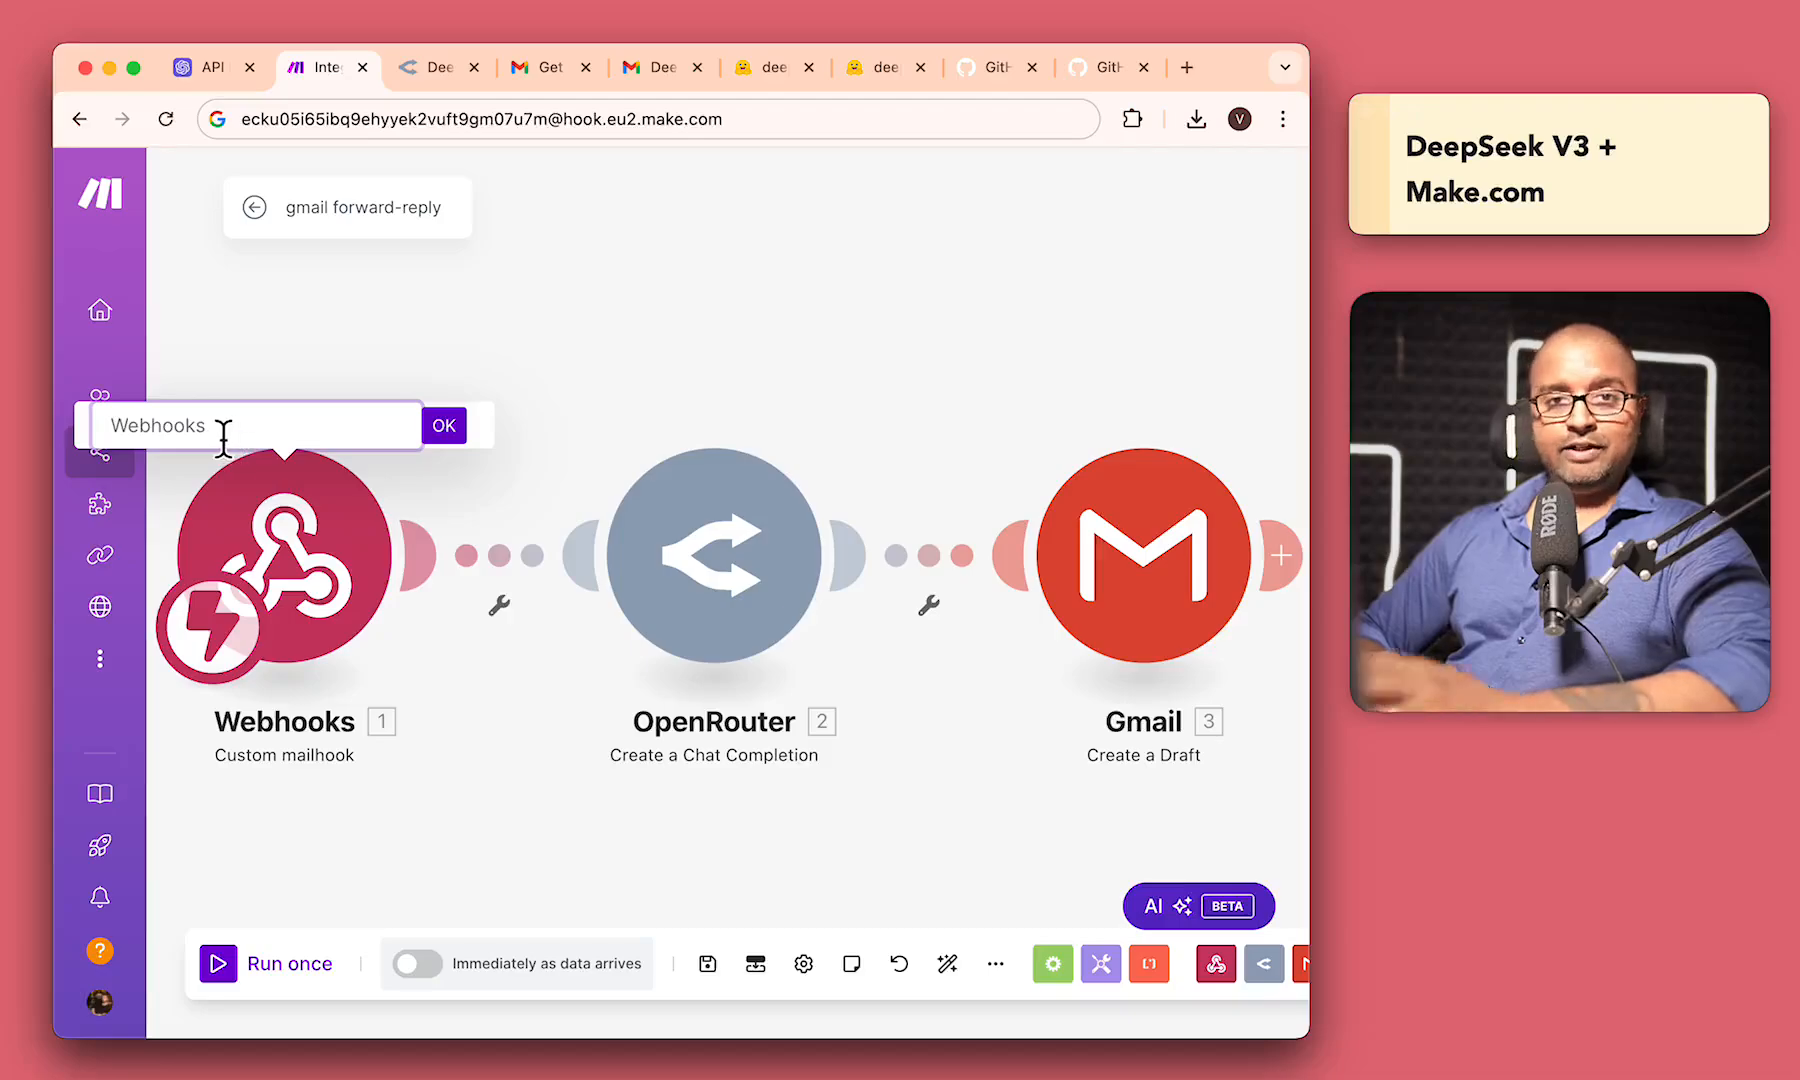
left_click(443, 426)
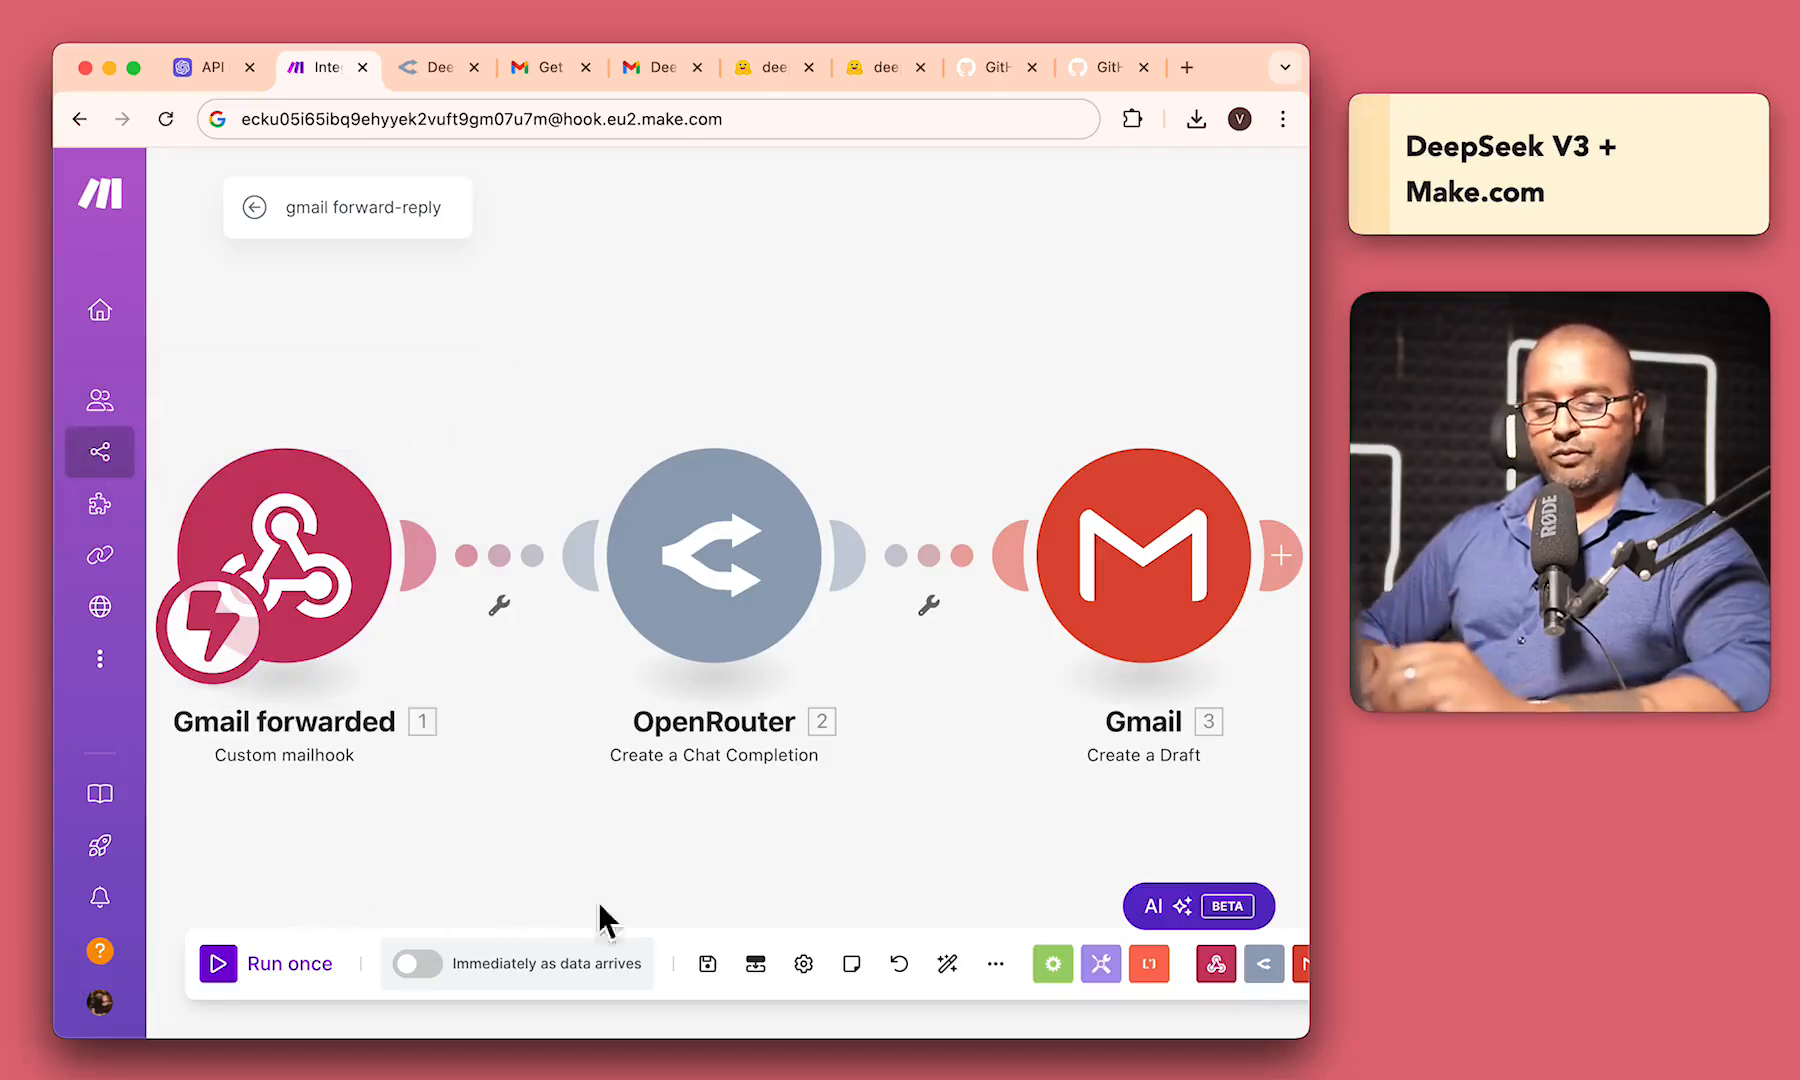
left_click(707, 963)
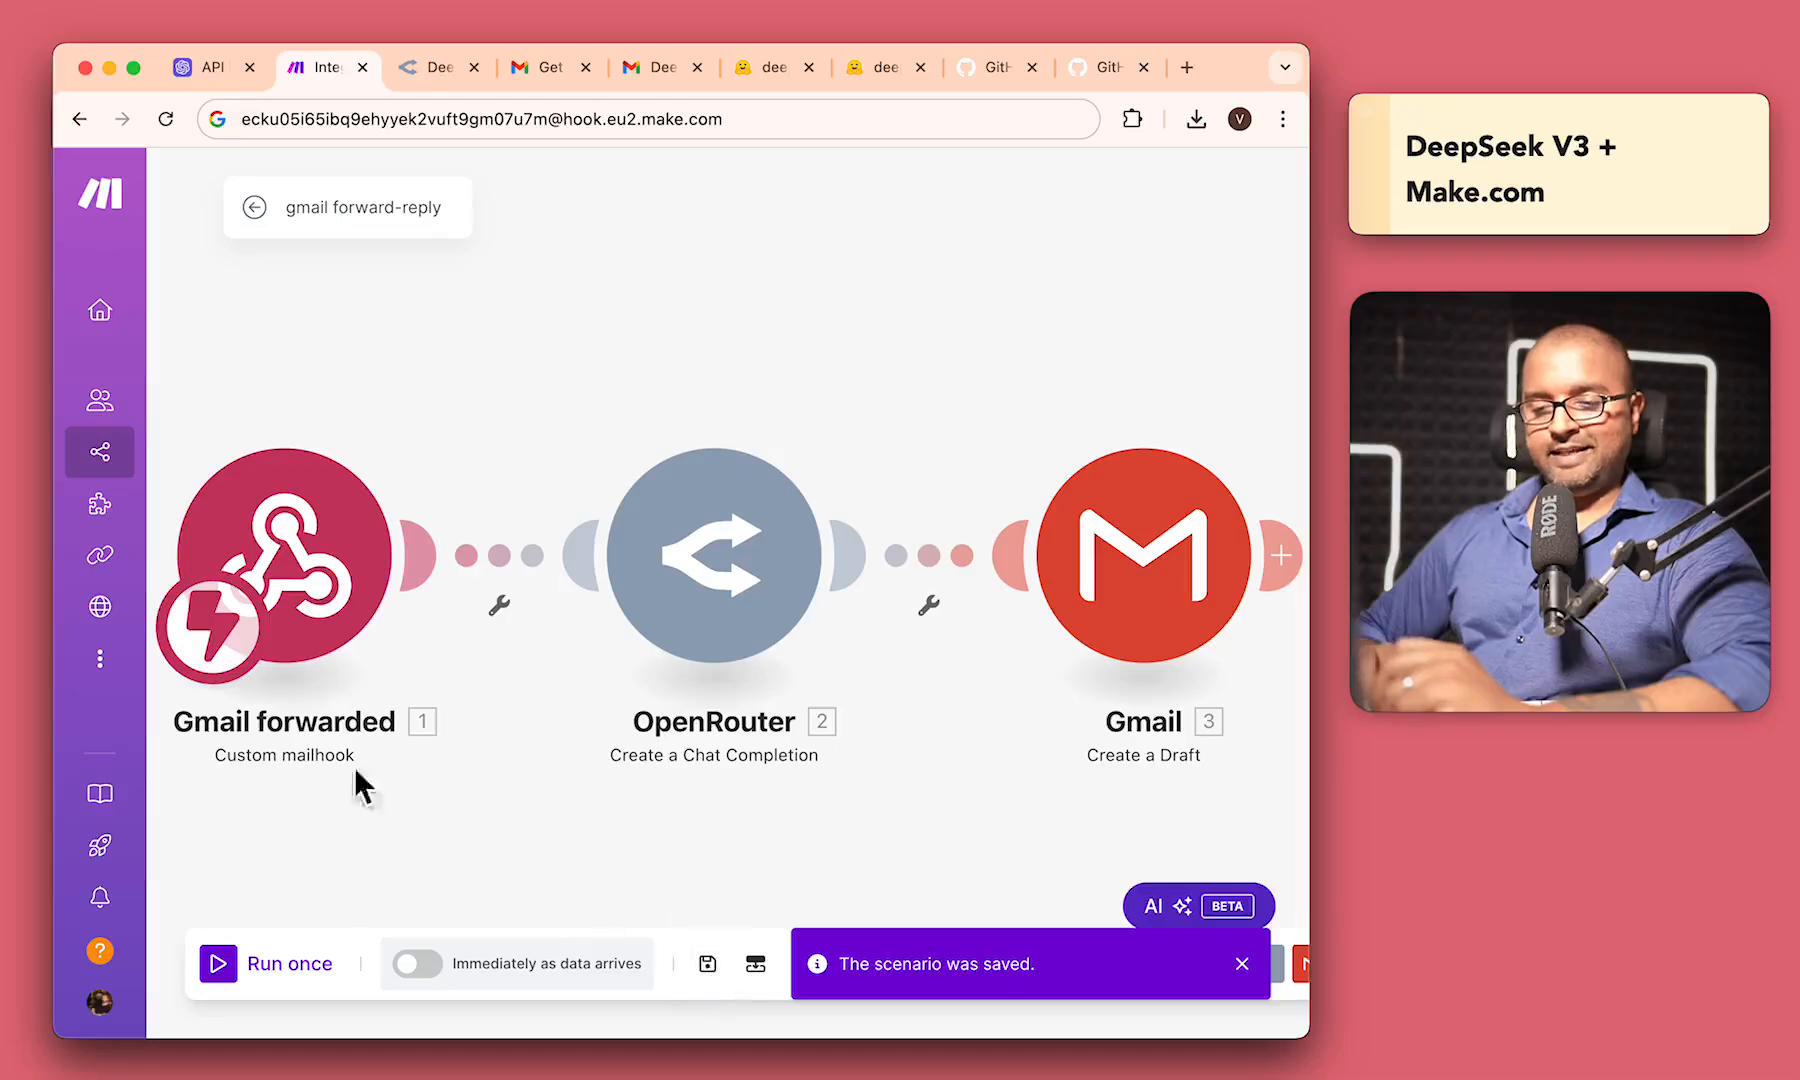
right_click(284, 554)
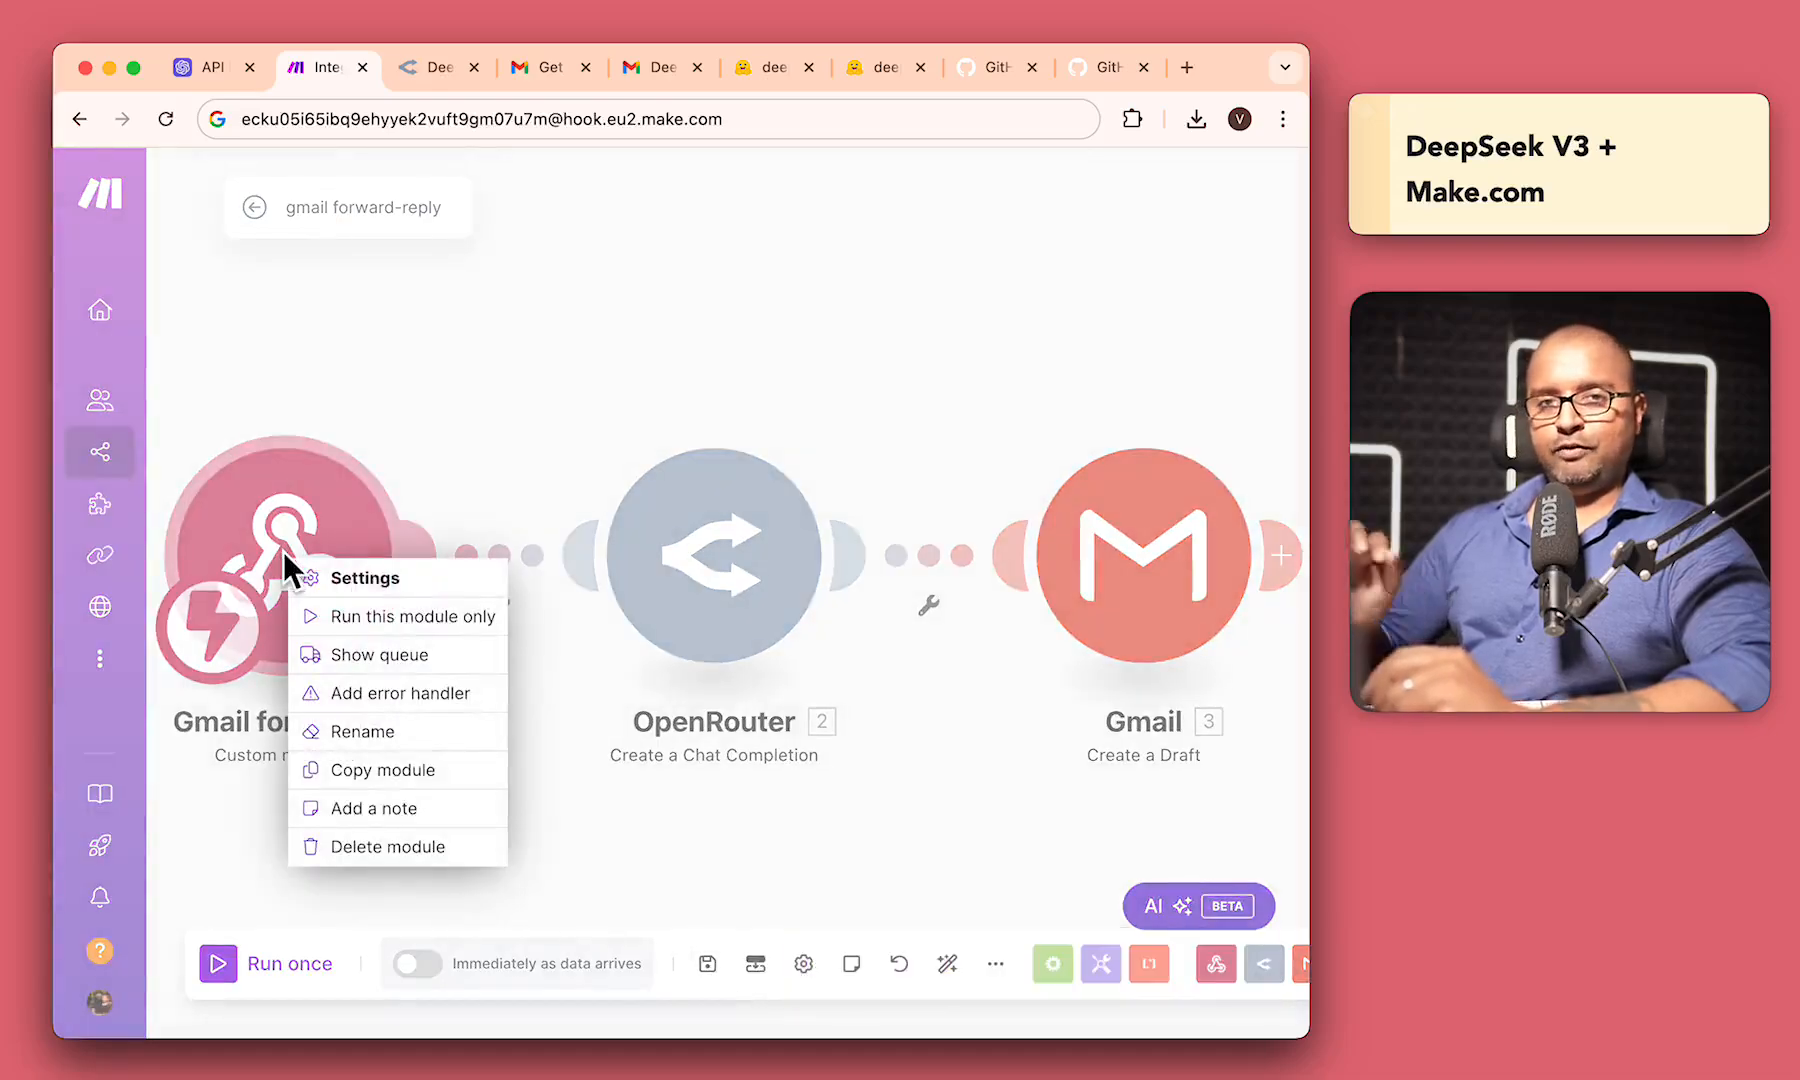
mouse_move(373, 585)
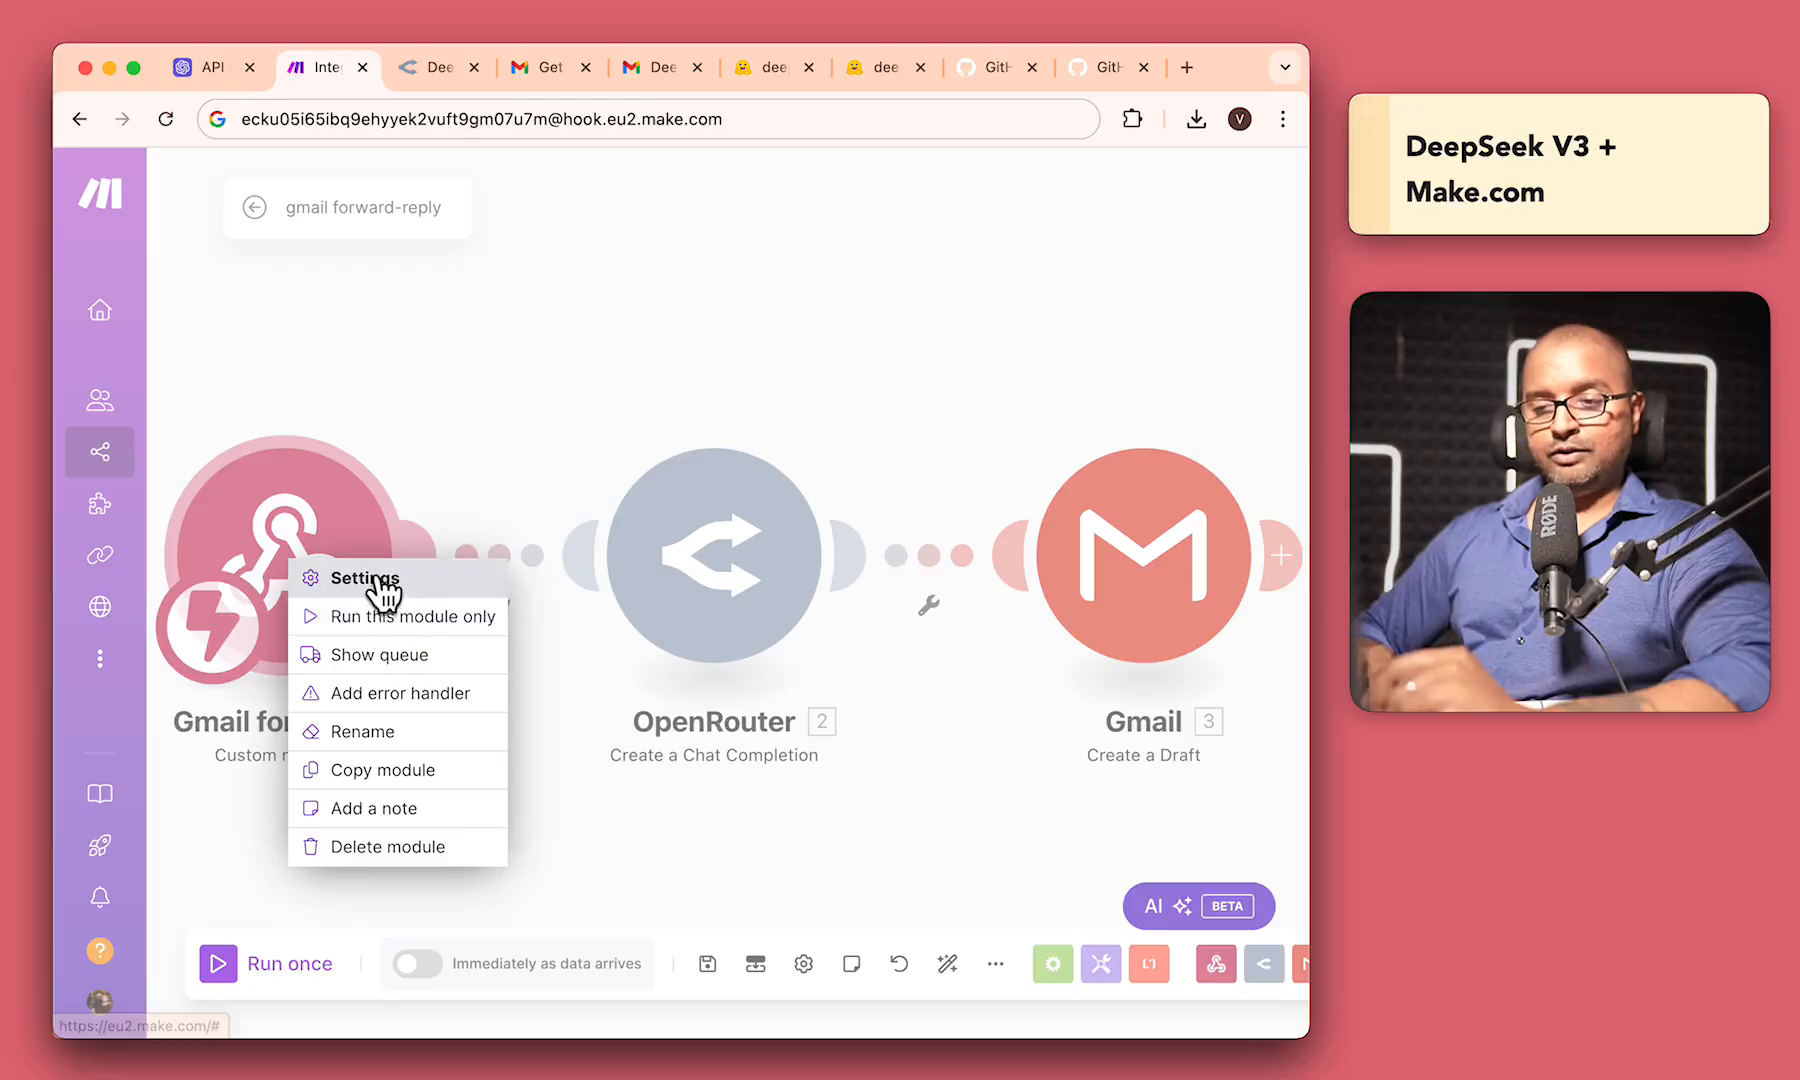
Step: Run only the Gmail forwarded module so it listens for an incoming email
left_click(368, 577)
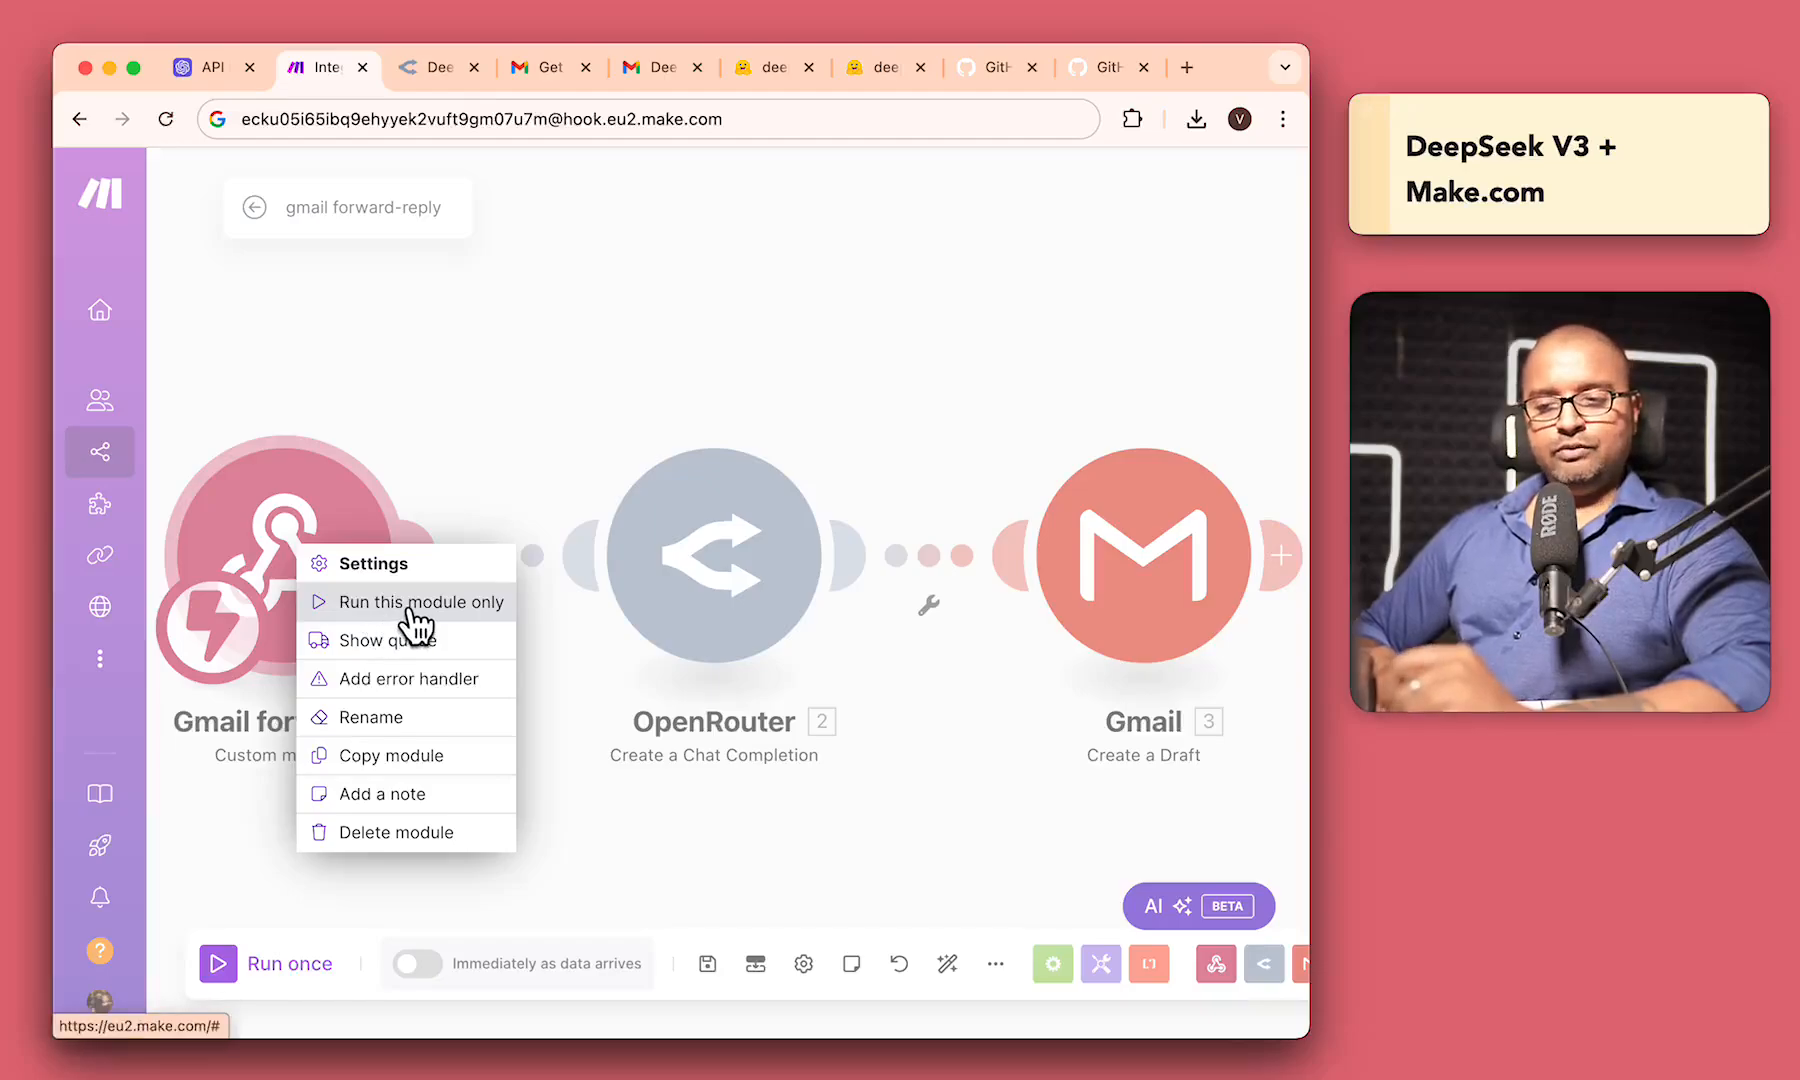
mouse_move(448, 405)
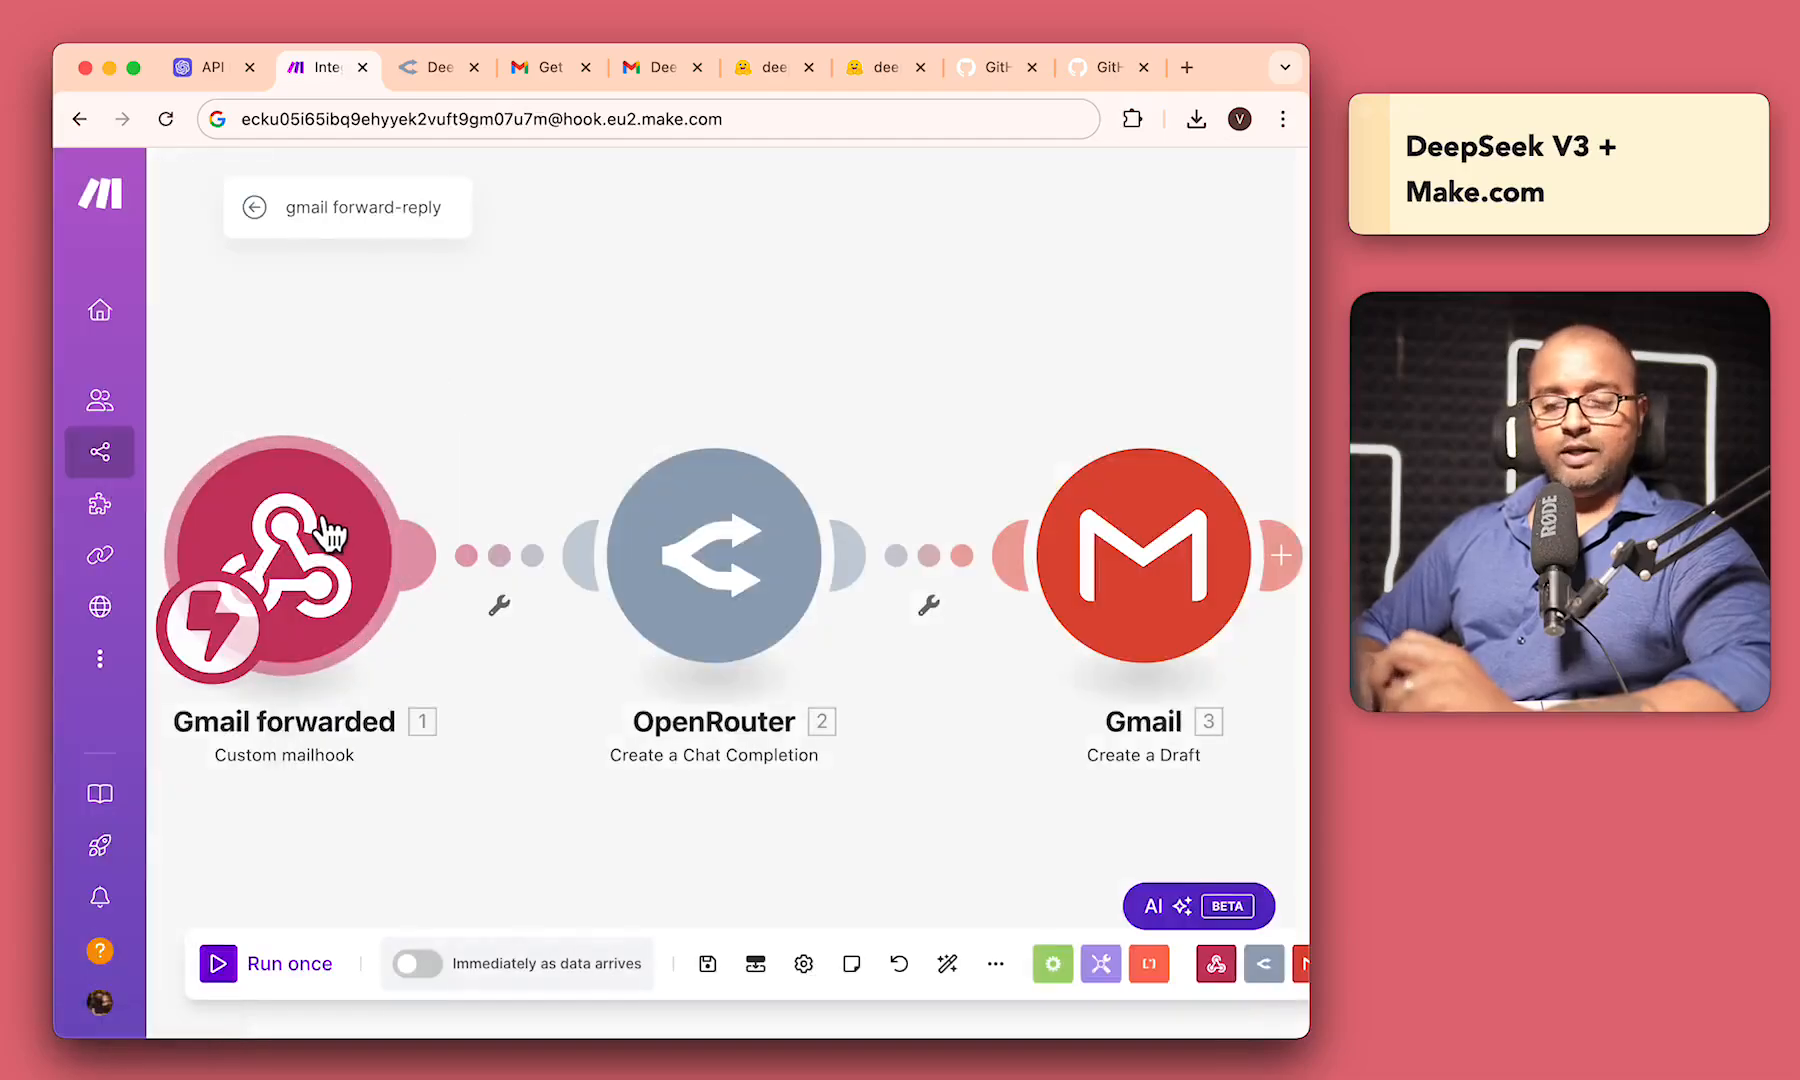
left_click(267, 963)
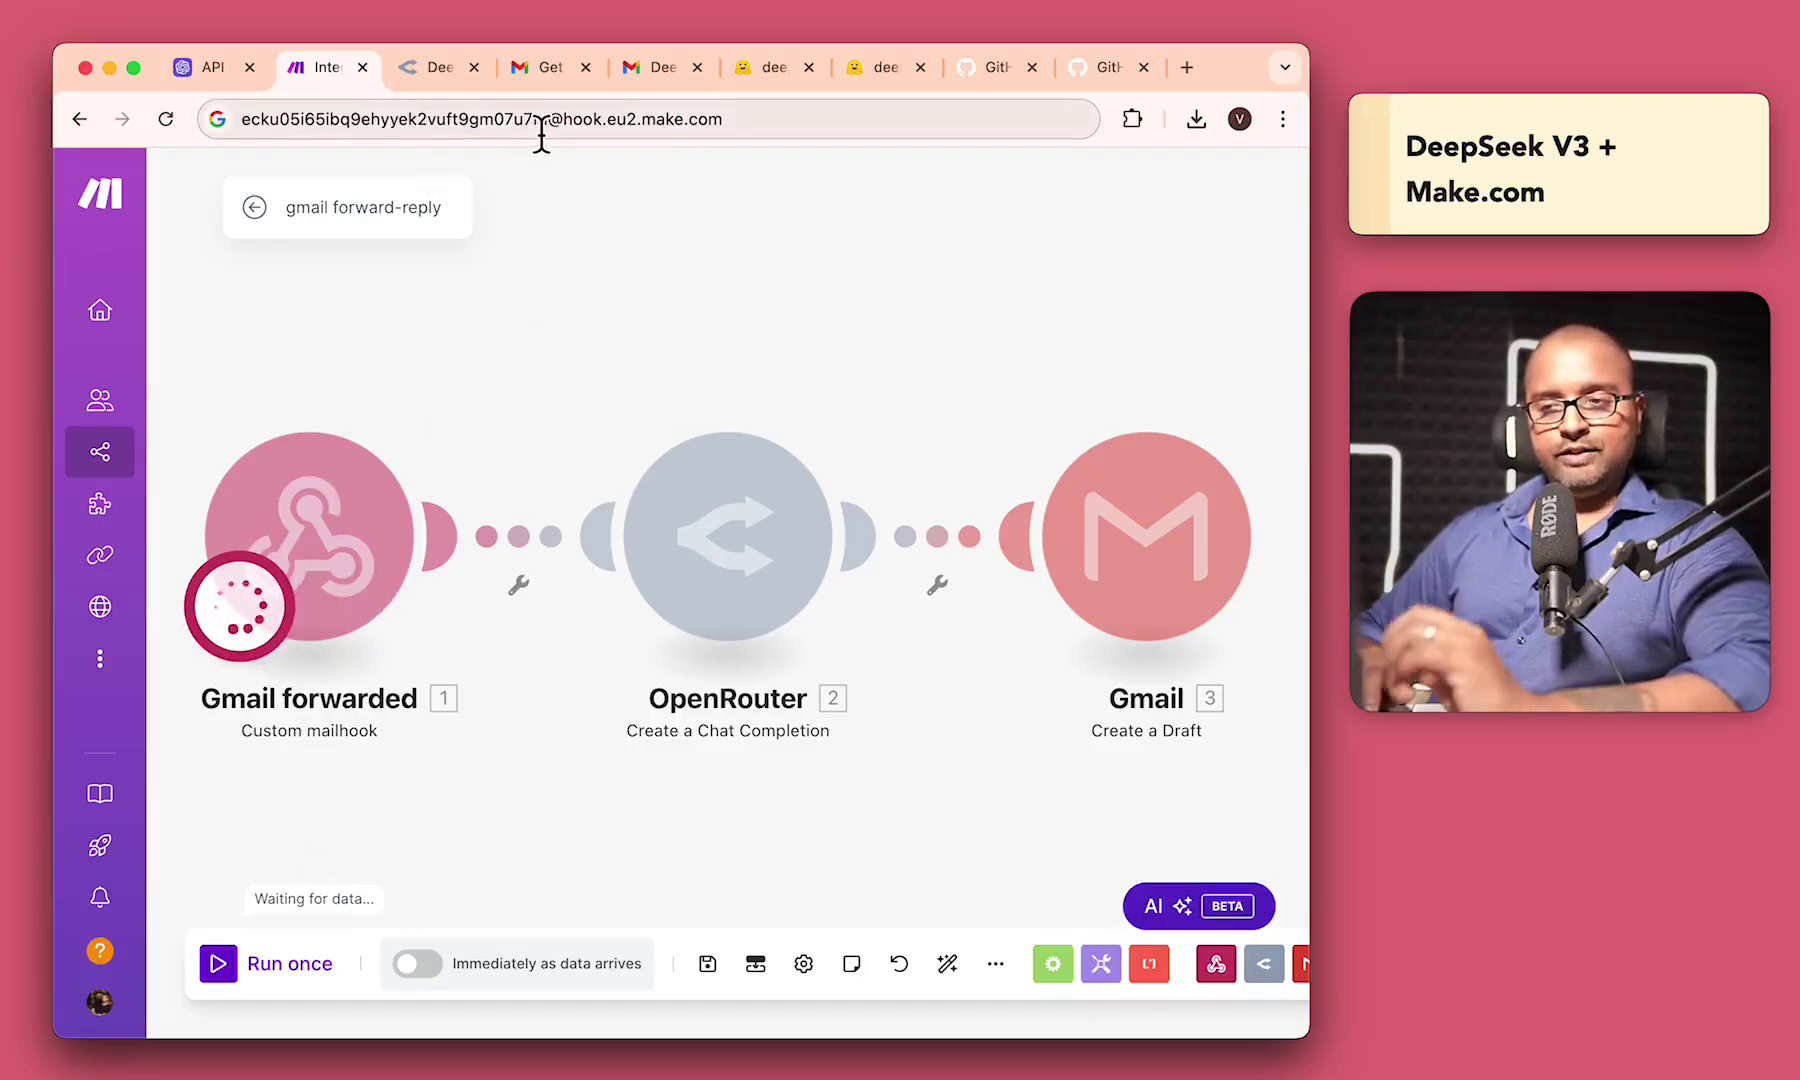
left_click(551, 68)
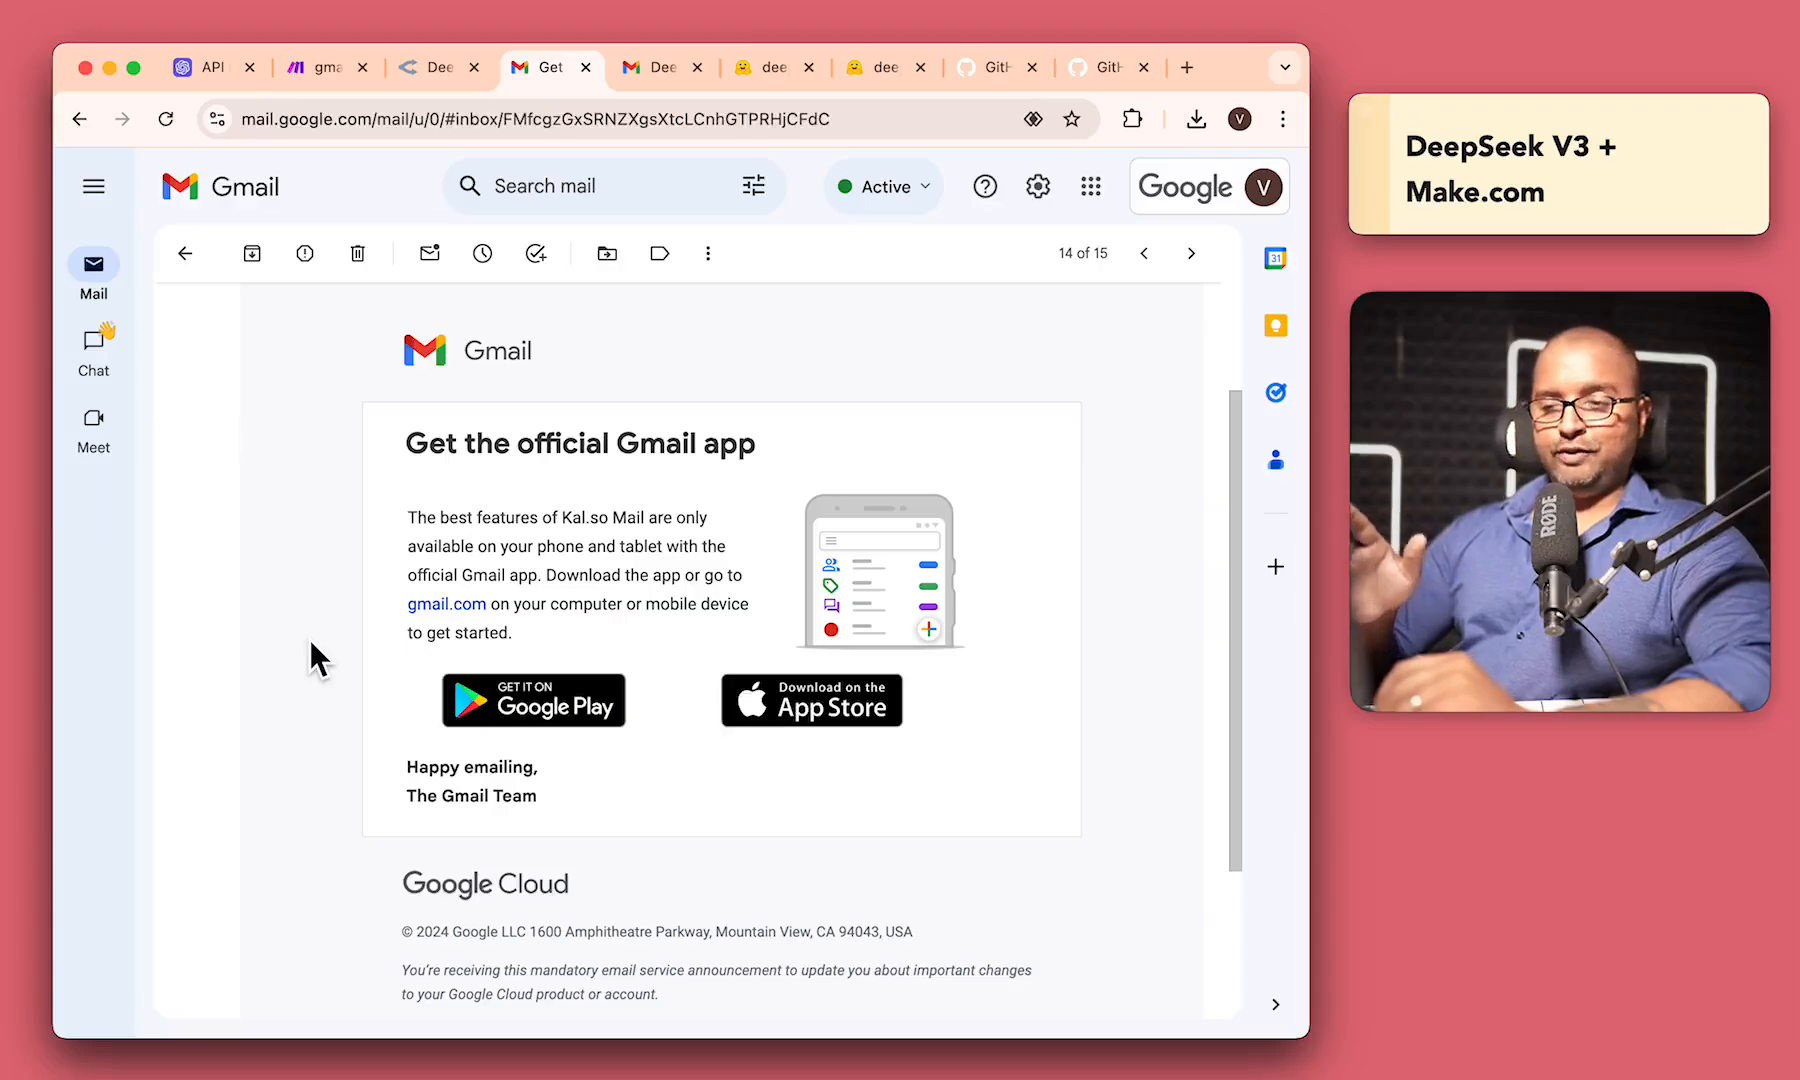
mouse_move(589, 550)
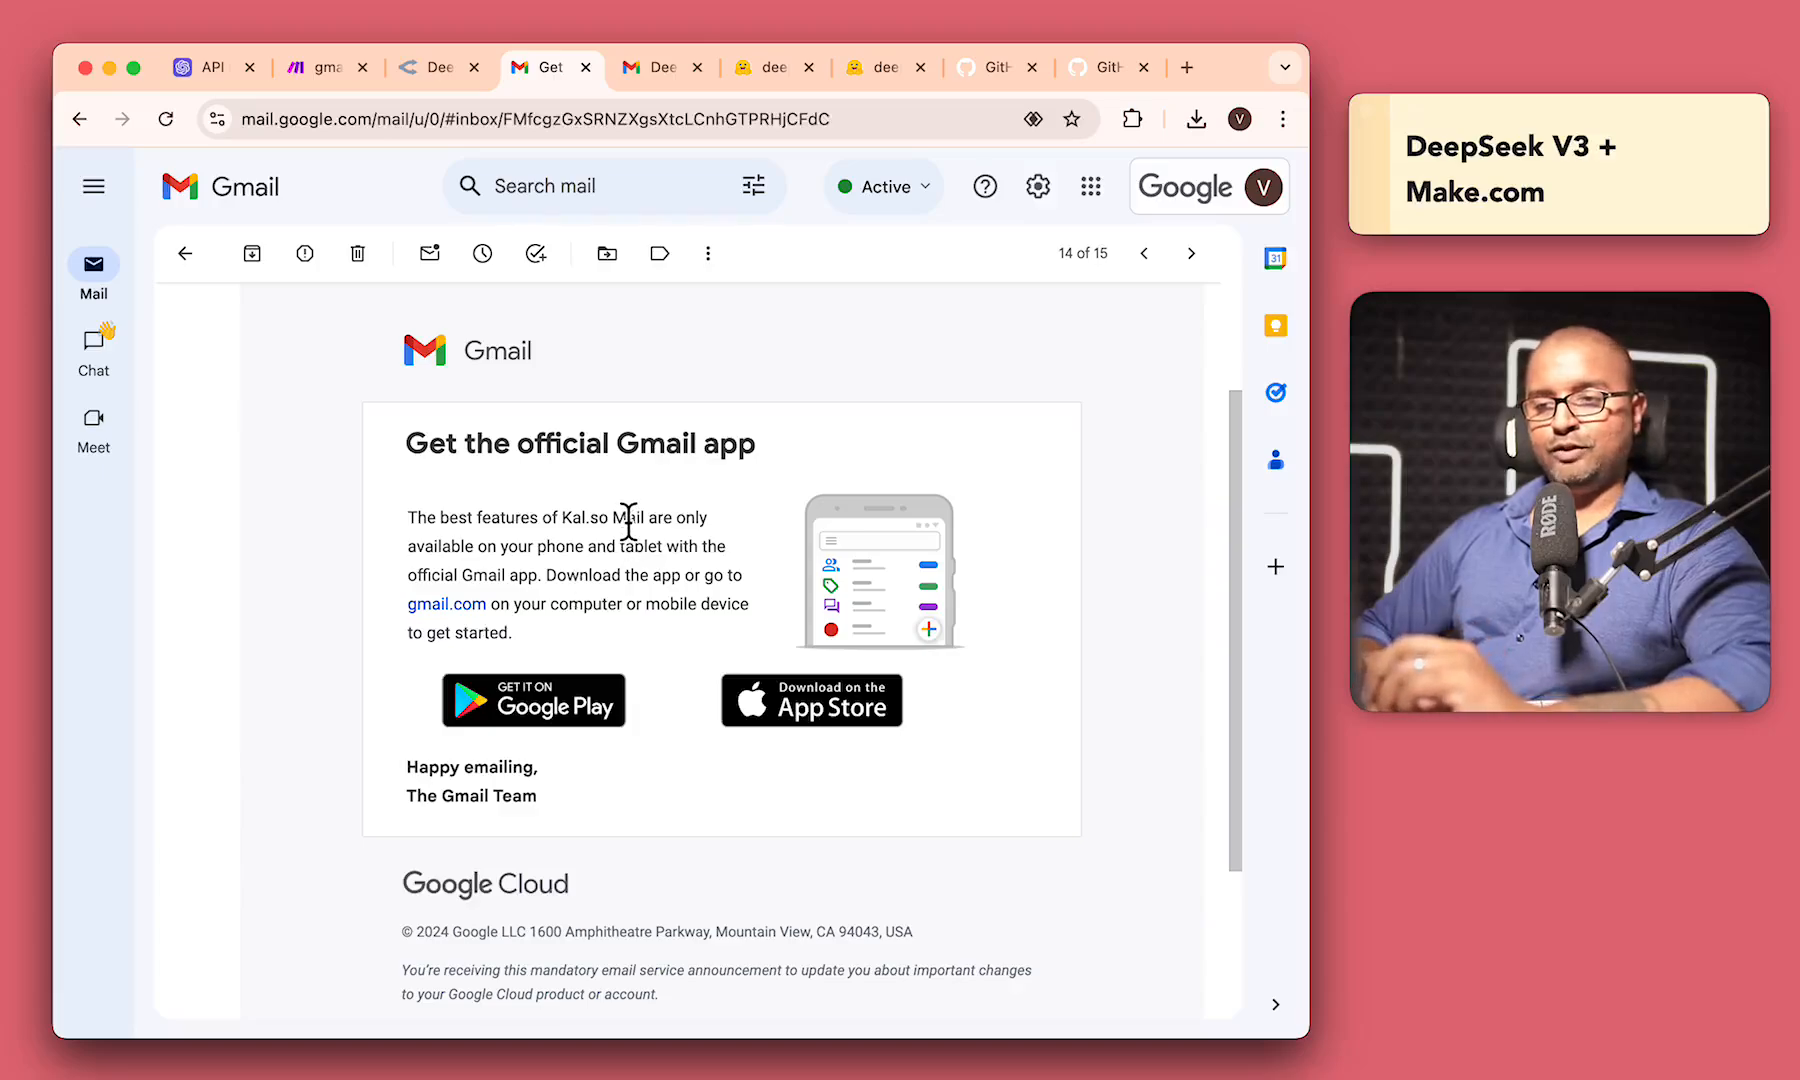
Step: Forward the Gmail app email to the hook.eu2.make.com mailhook with a summary request note
scroll("up", 3)
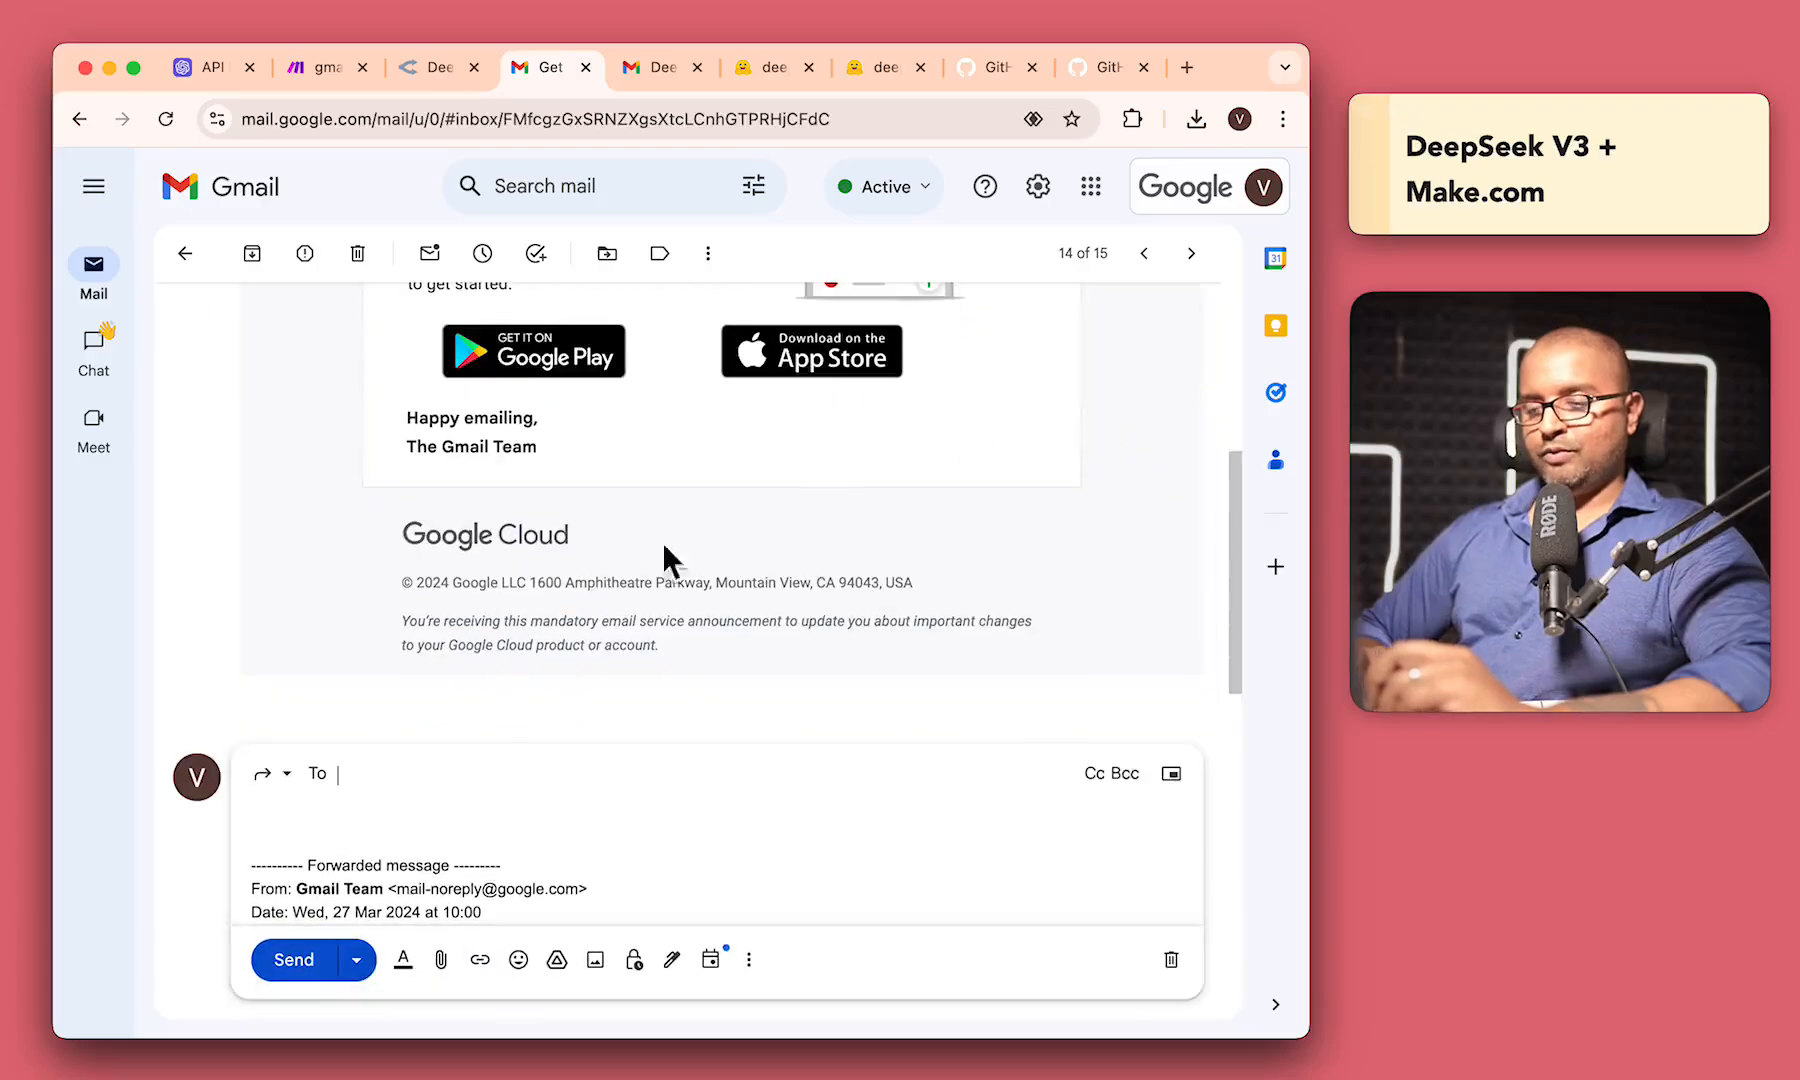
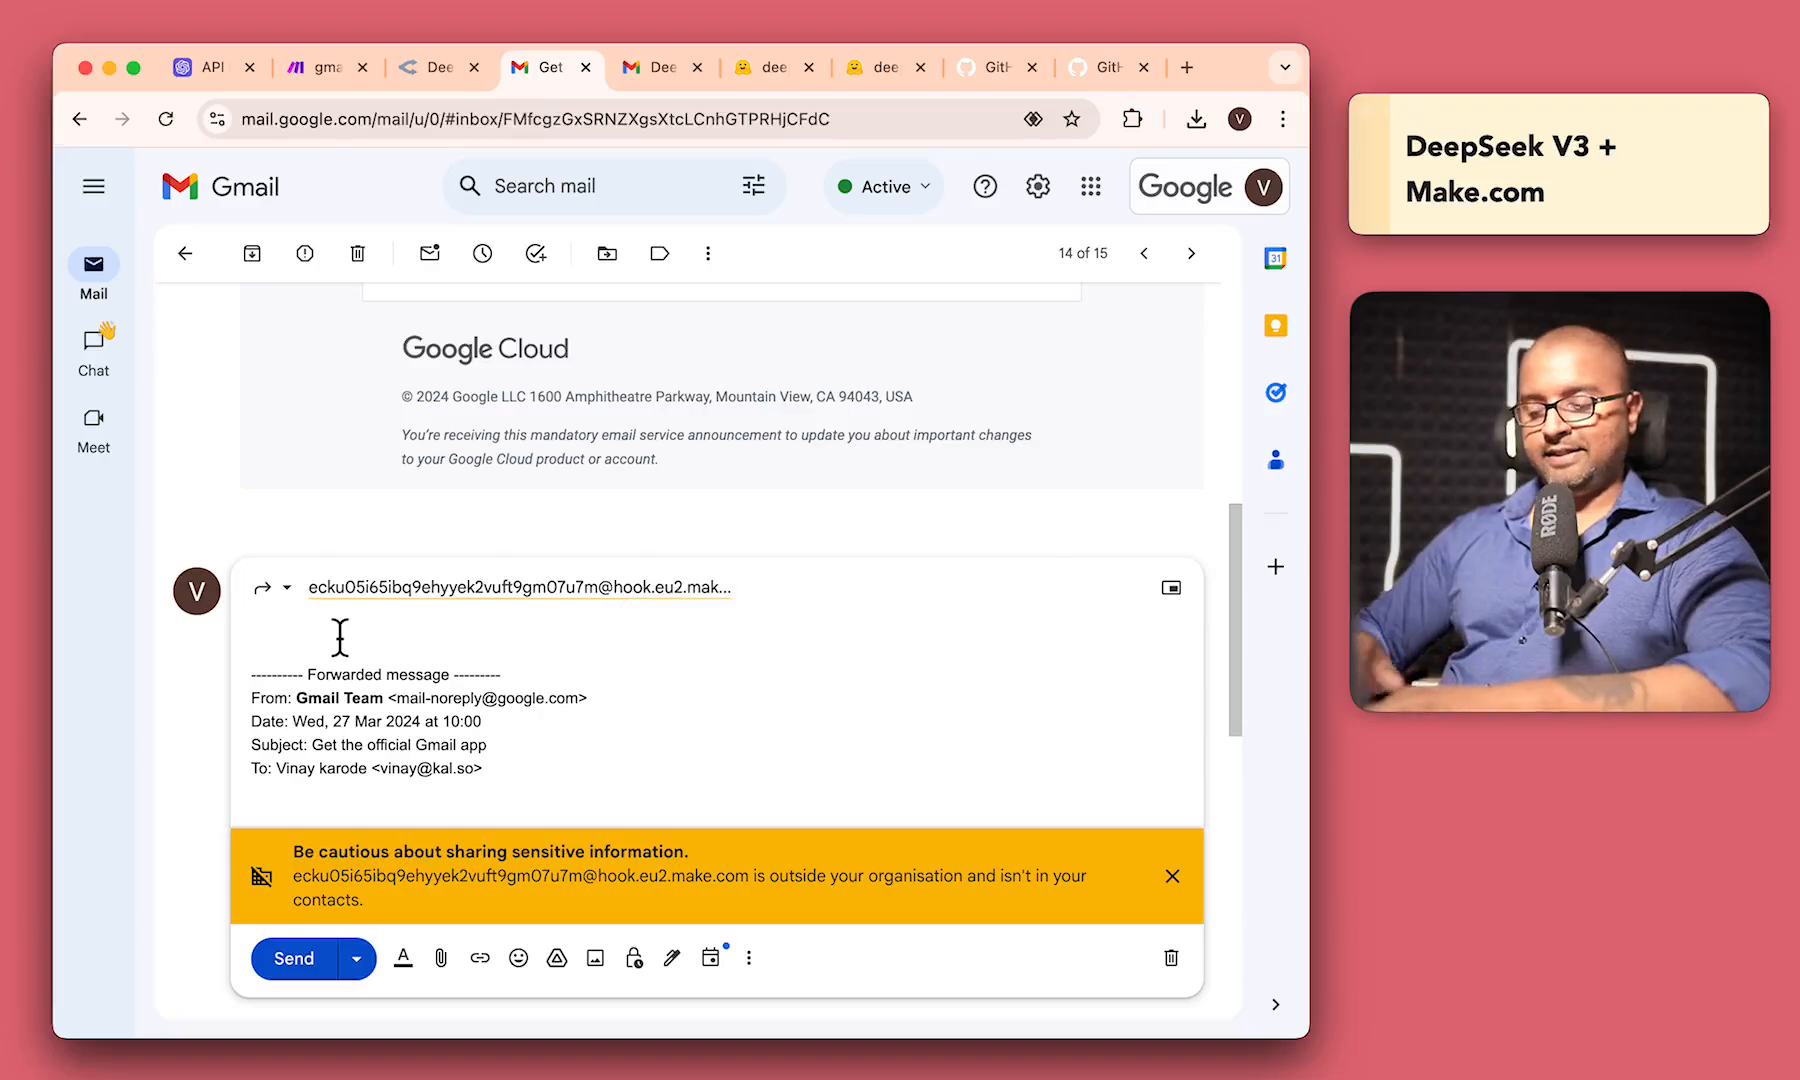
type("hey i want to send this to Mark, summarise it")
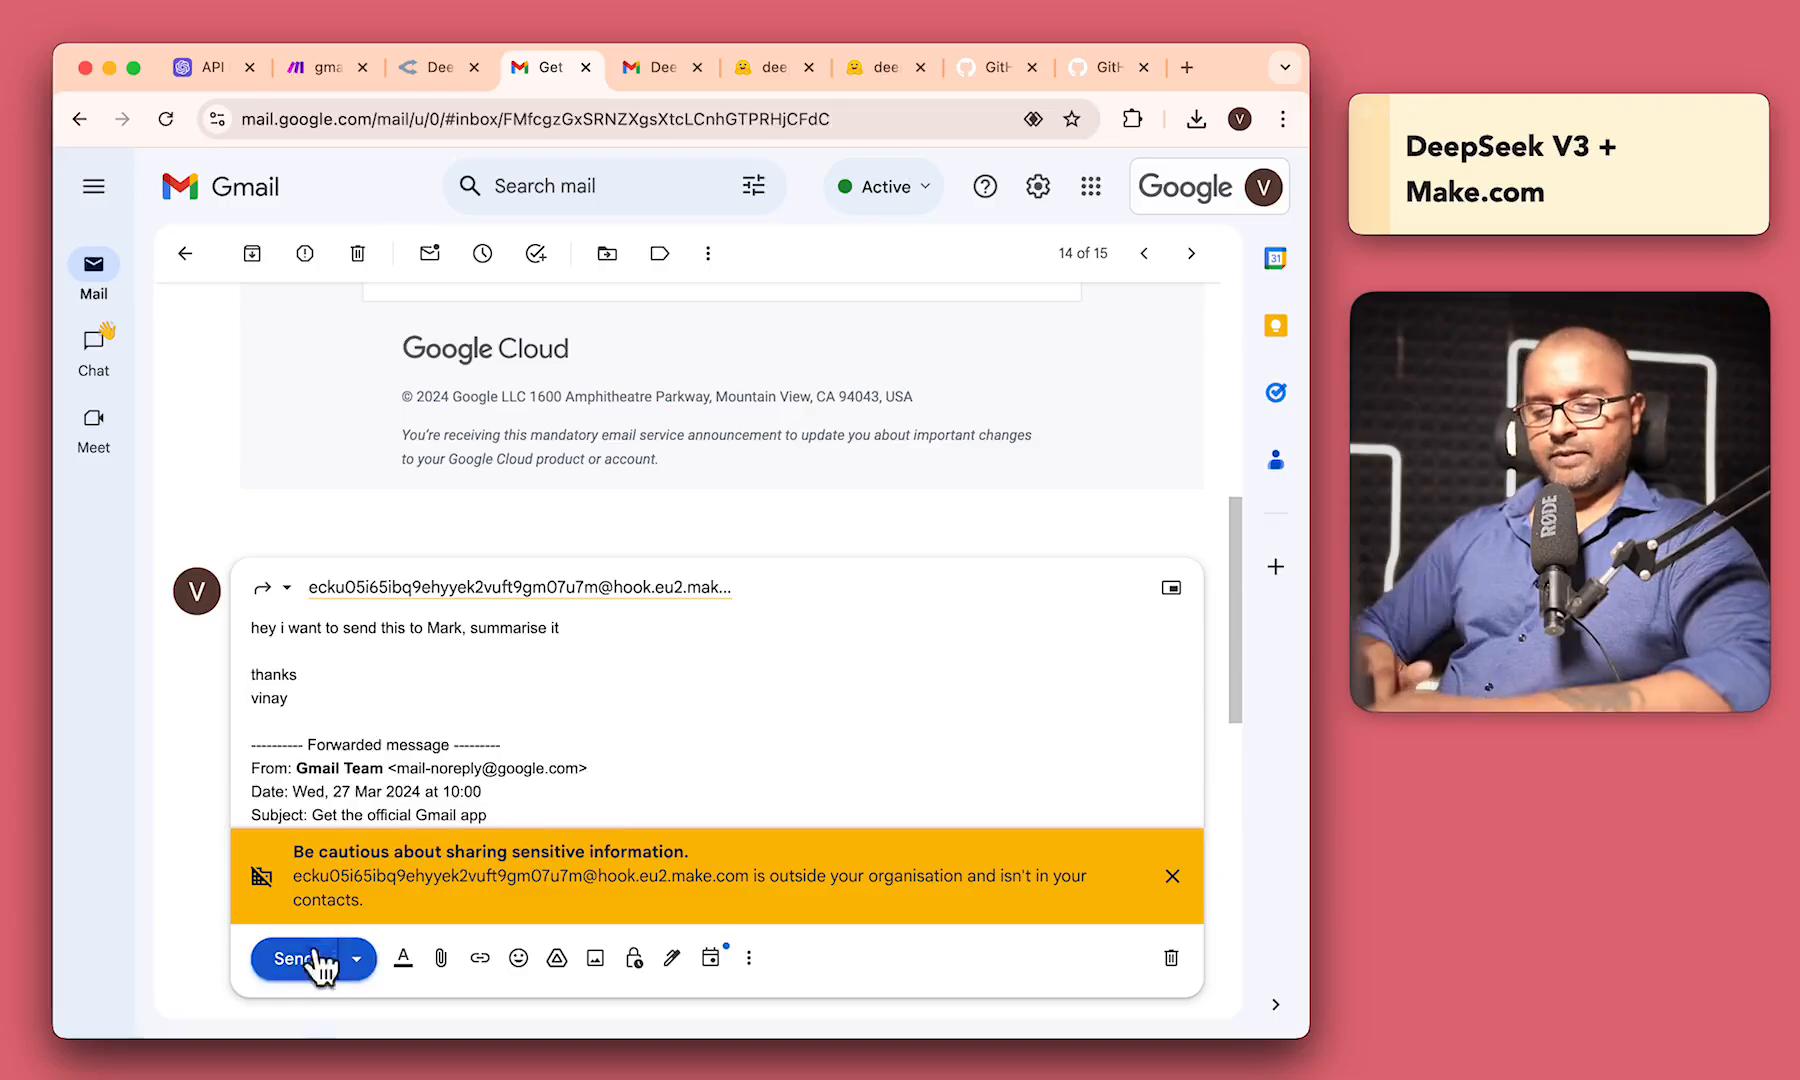
left_click(295, 958)
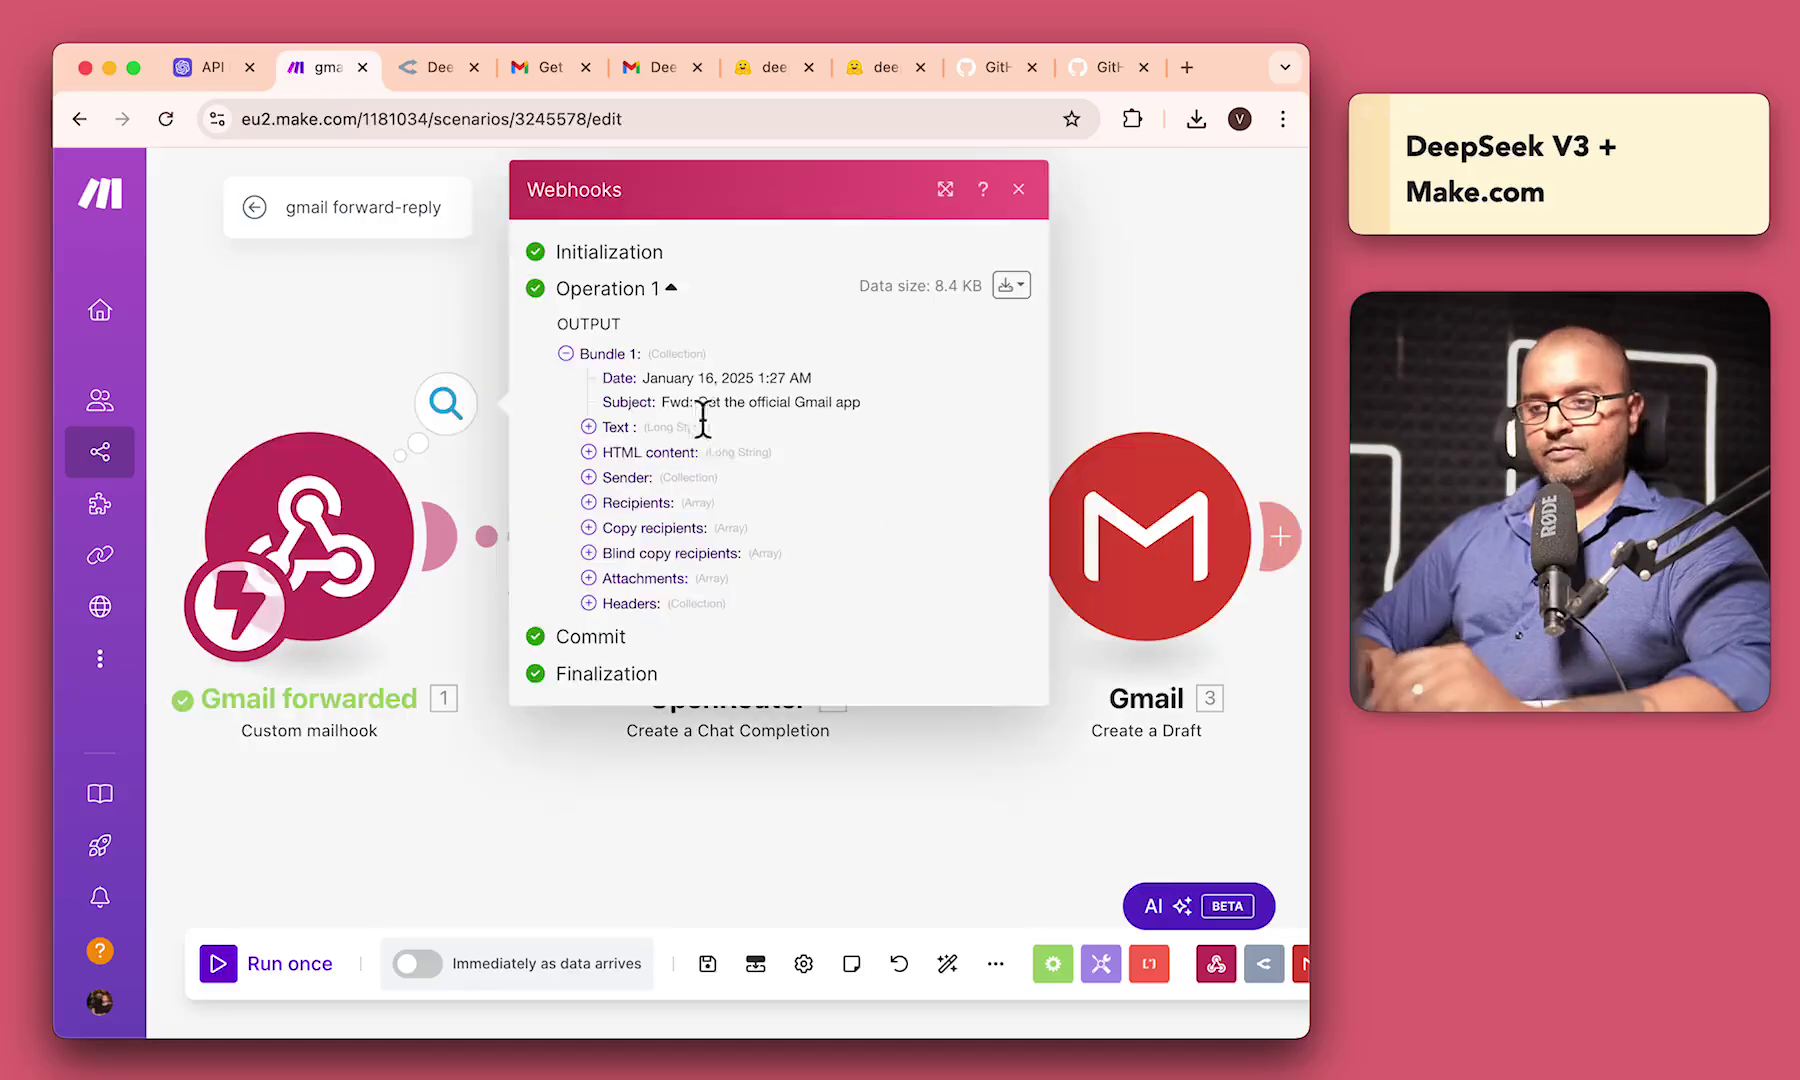
mouse_move(631, 508)
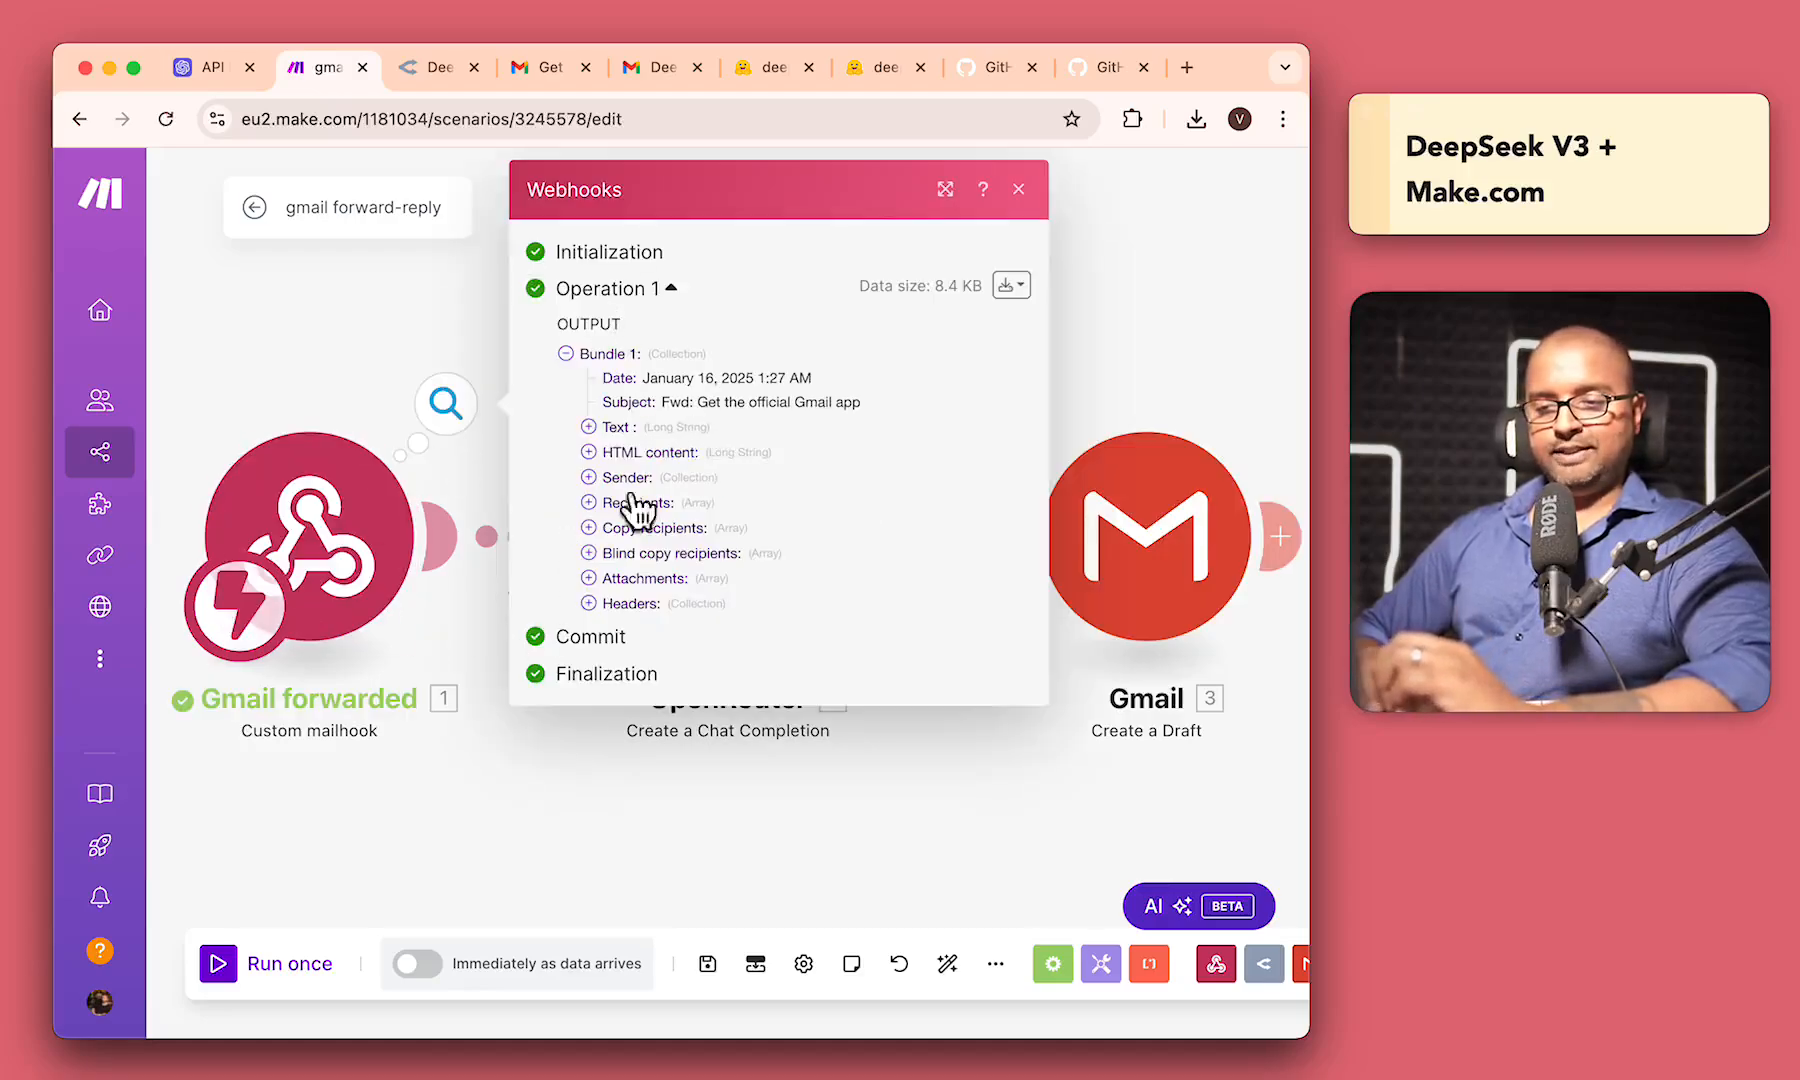
mouse_move(591, 438)
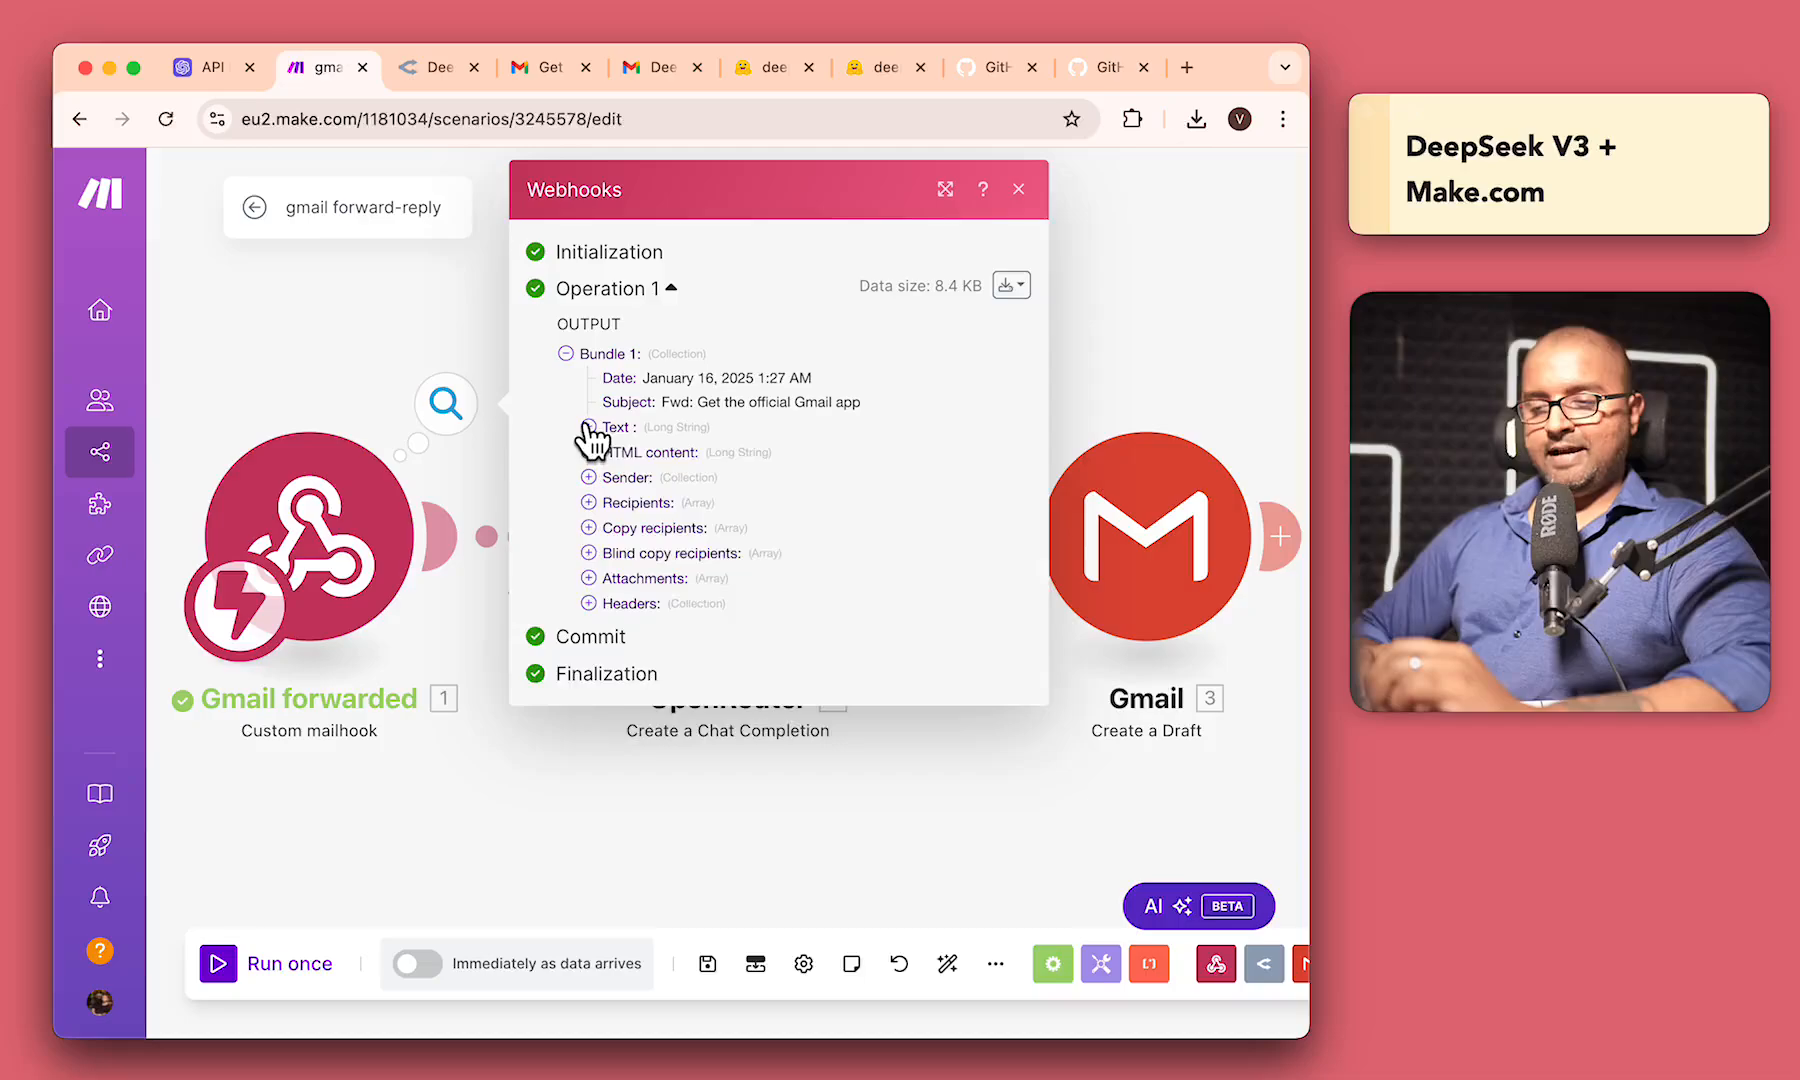
left_click(589, 427)
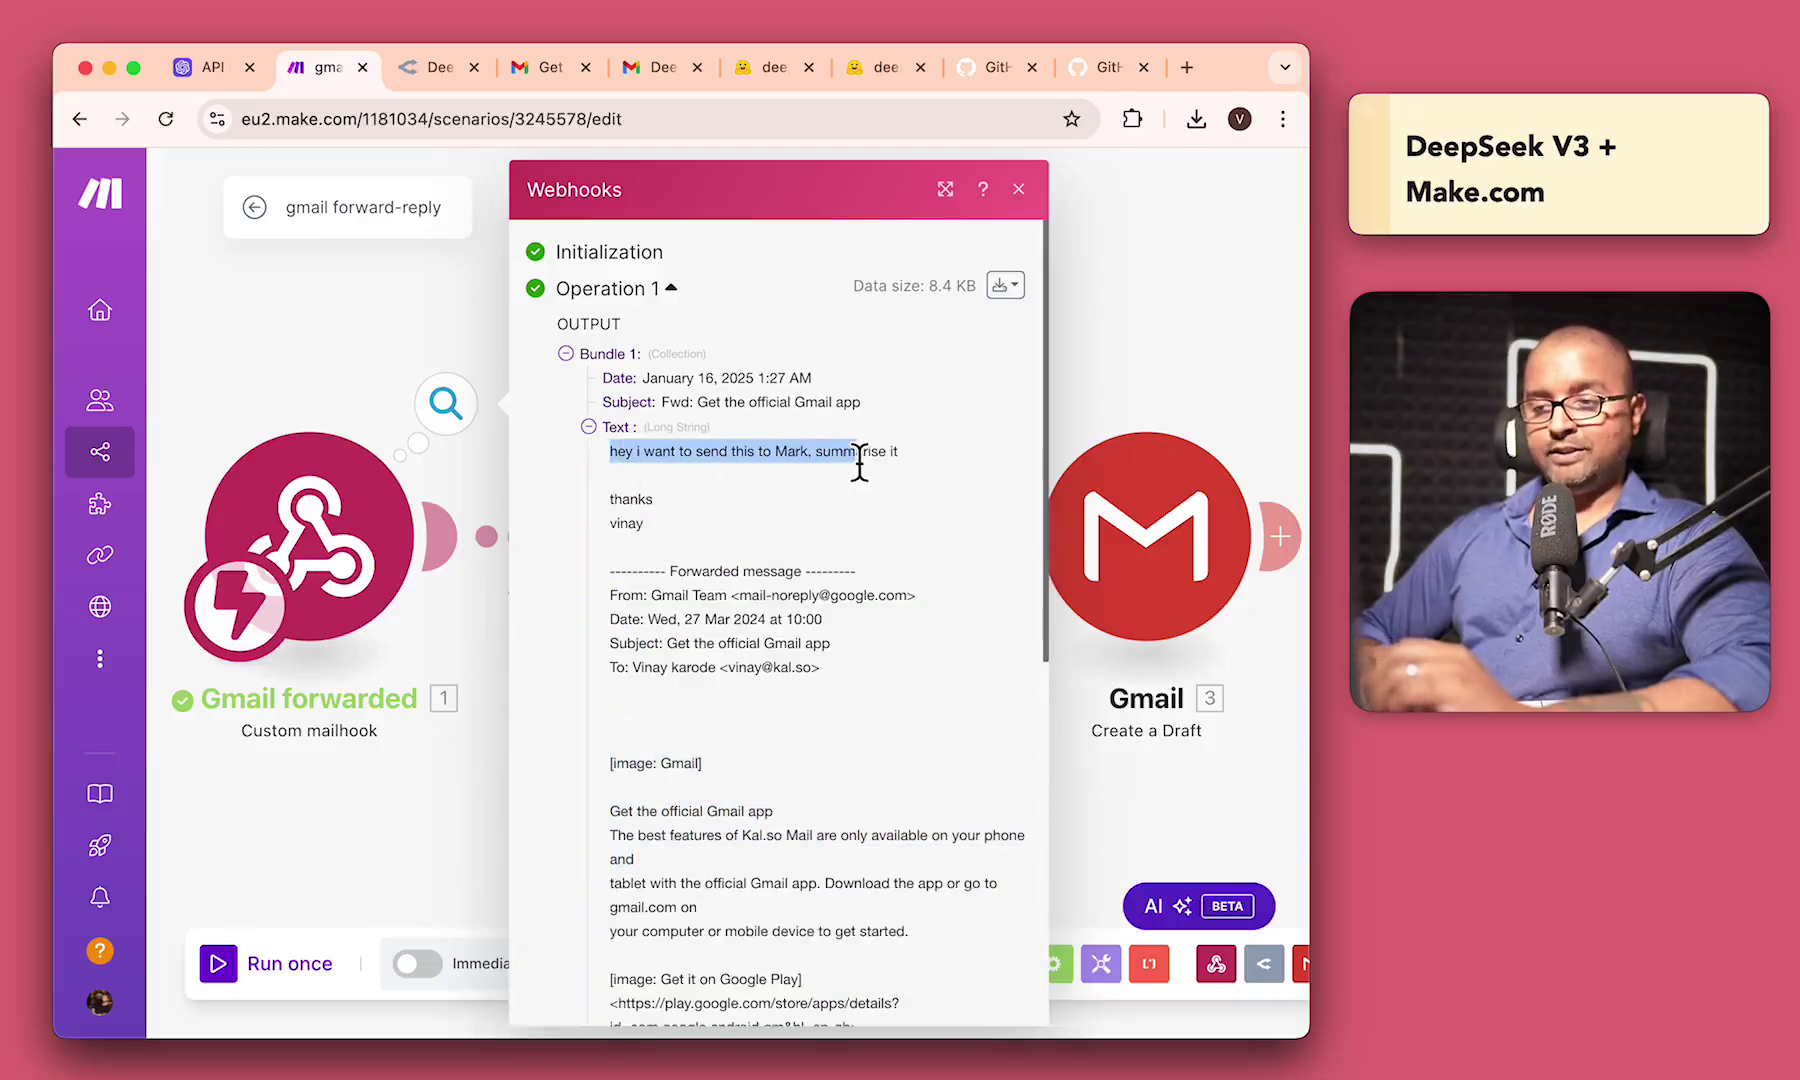
left_click(1017, 188)
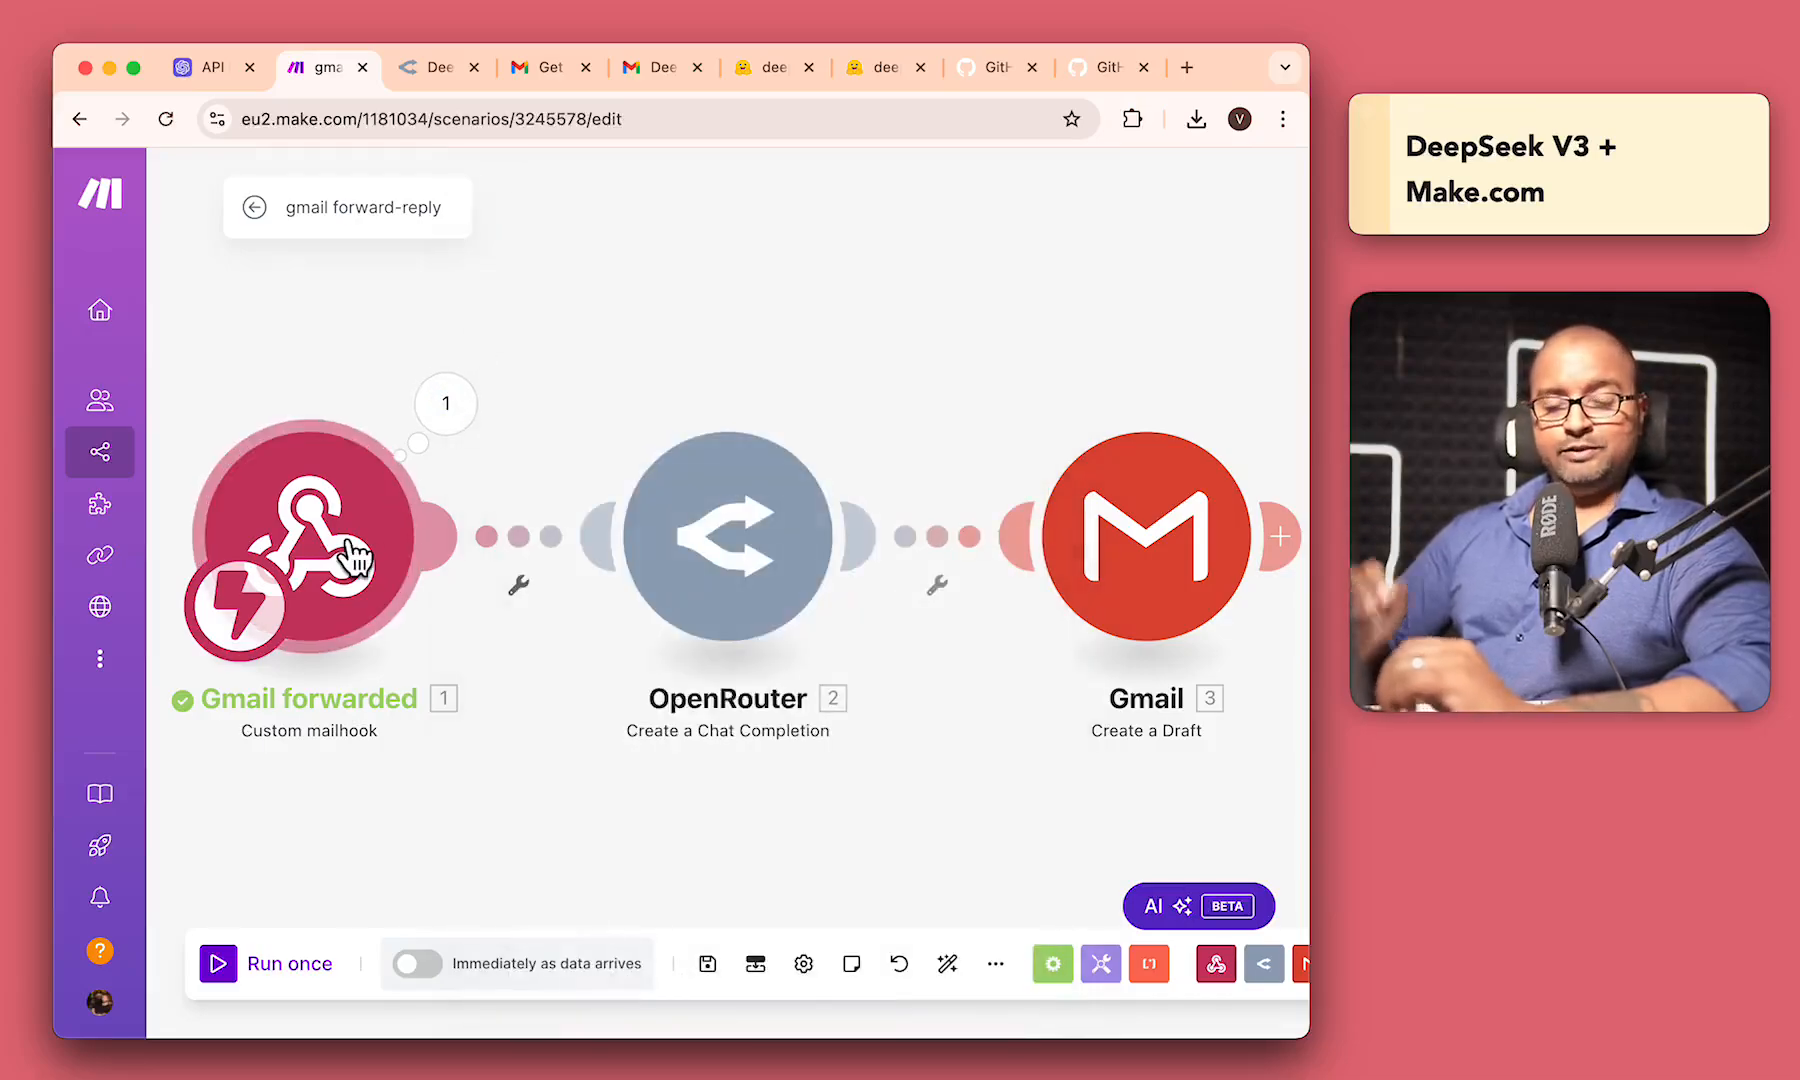
left_click(726, 536)
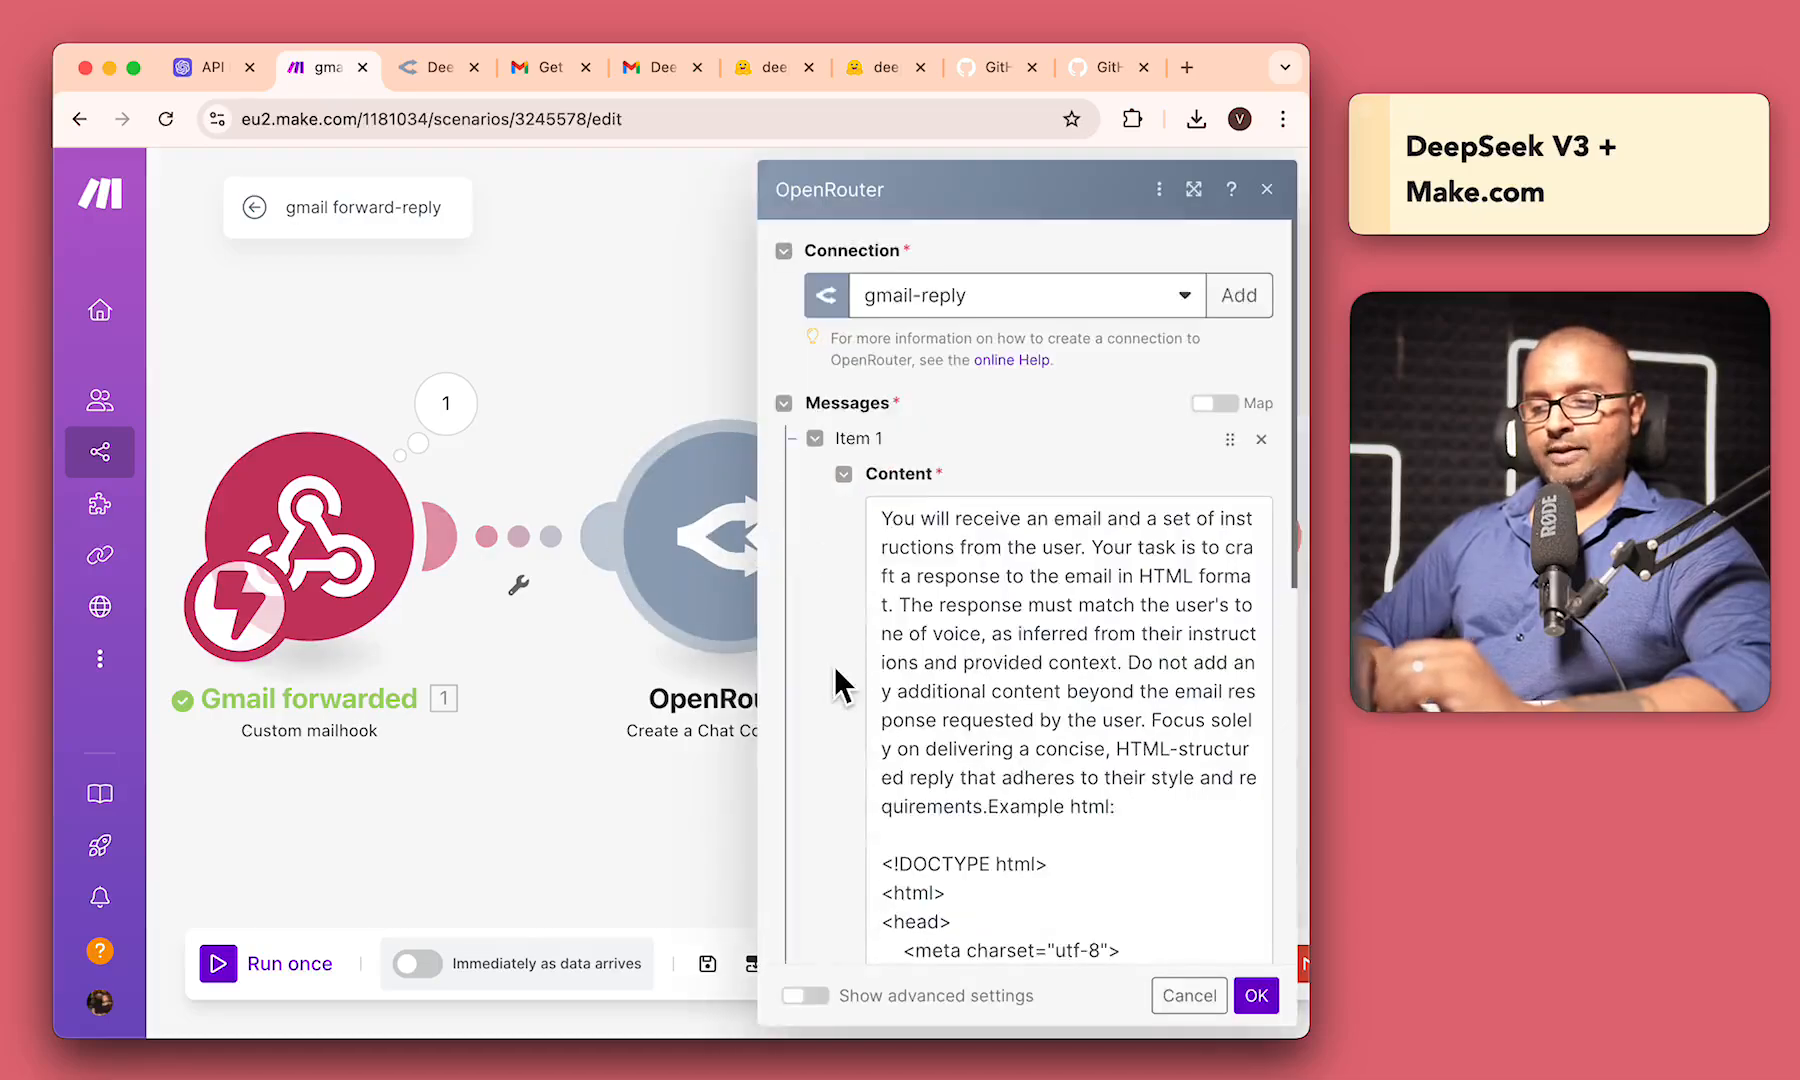
left_click(1068, 530)
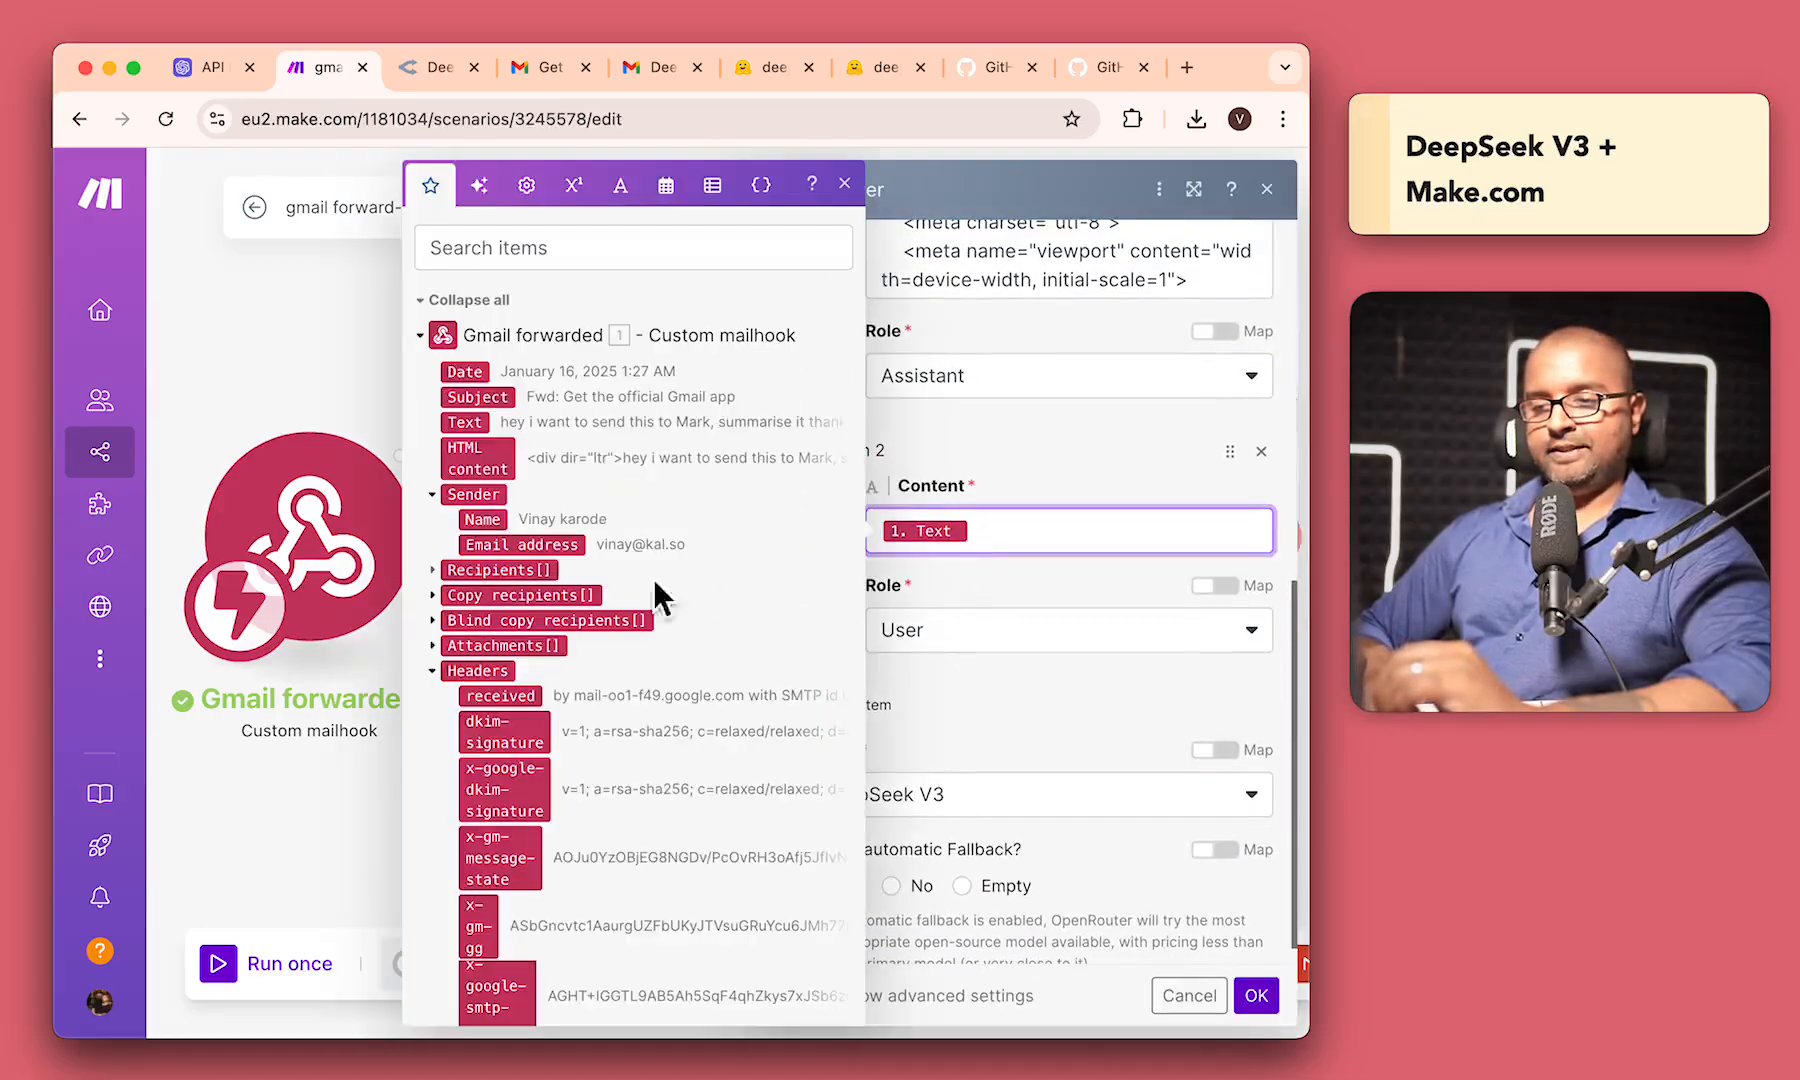
mouse_move(649, 838)
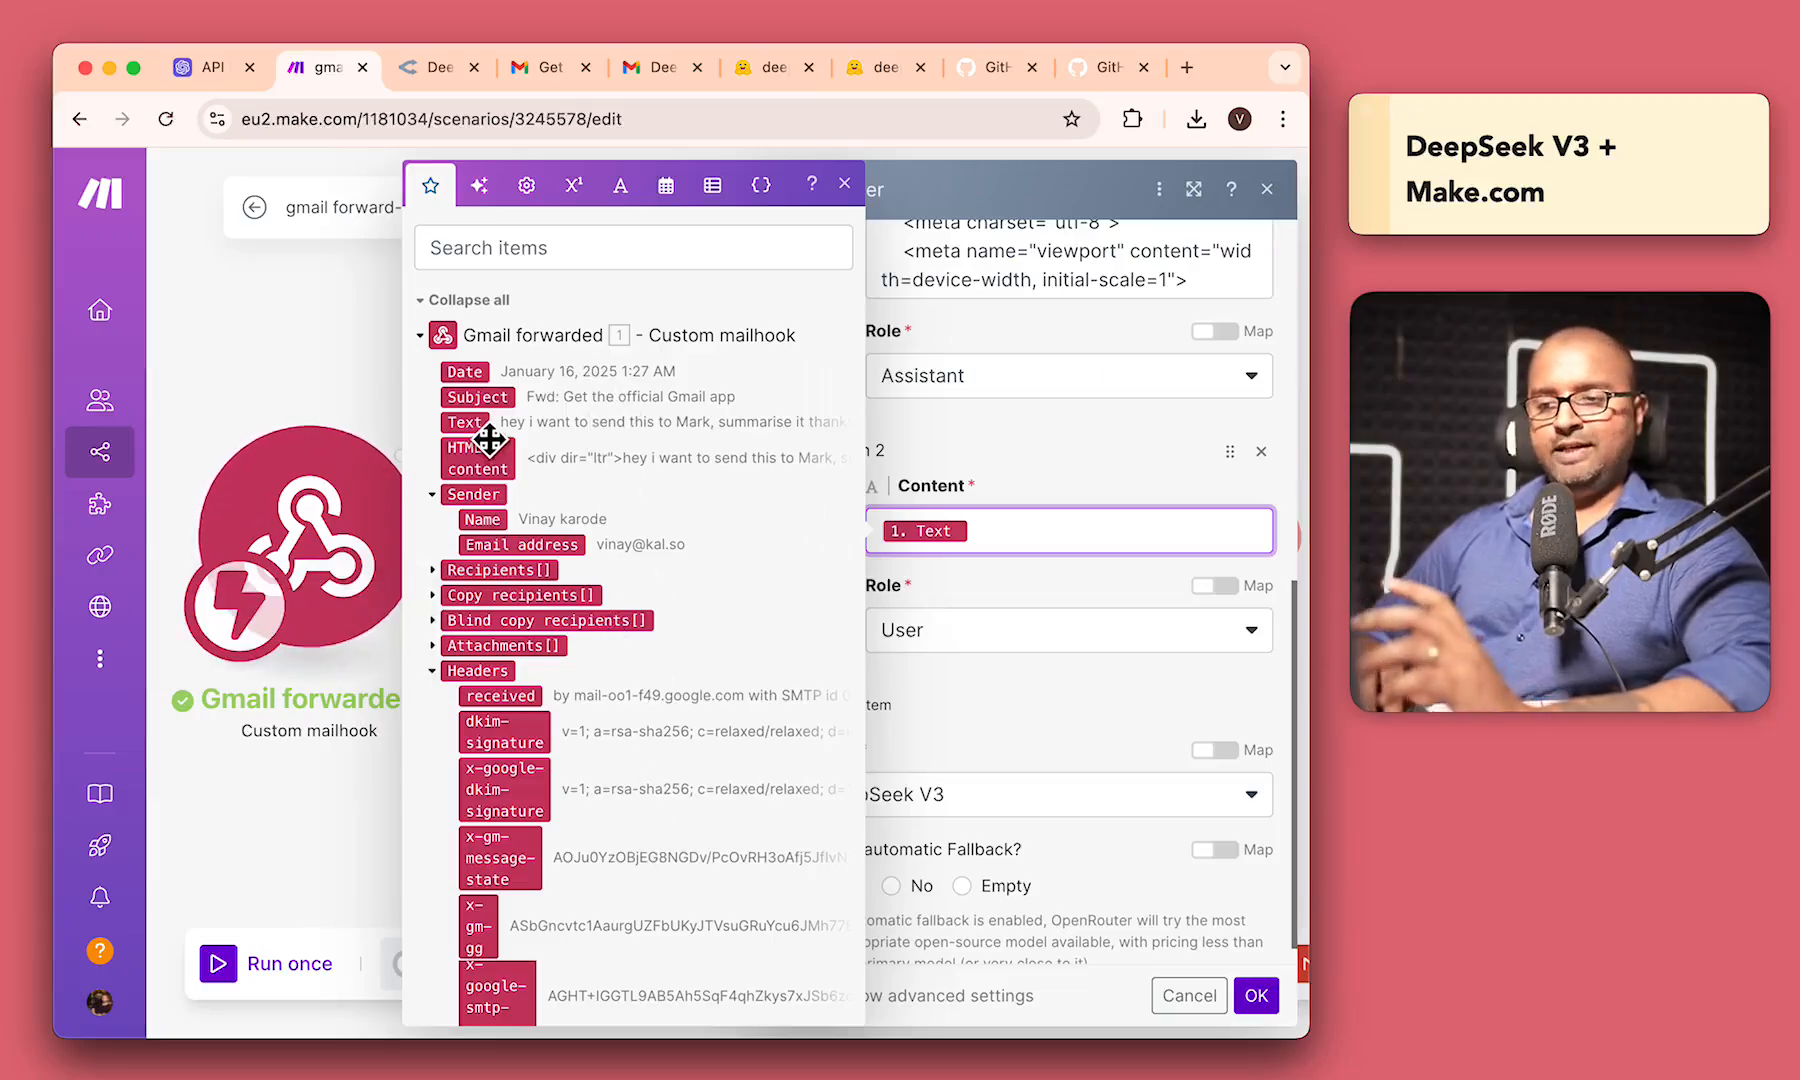
mouse_move(476, 456)
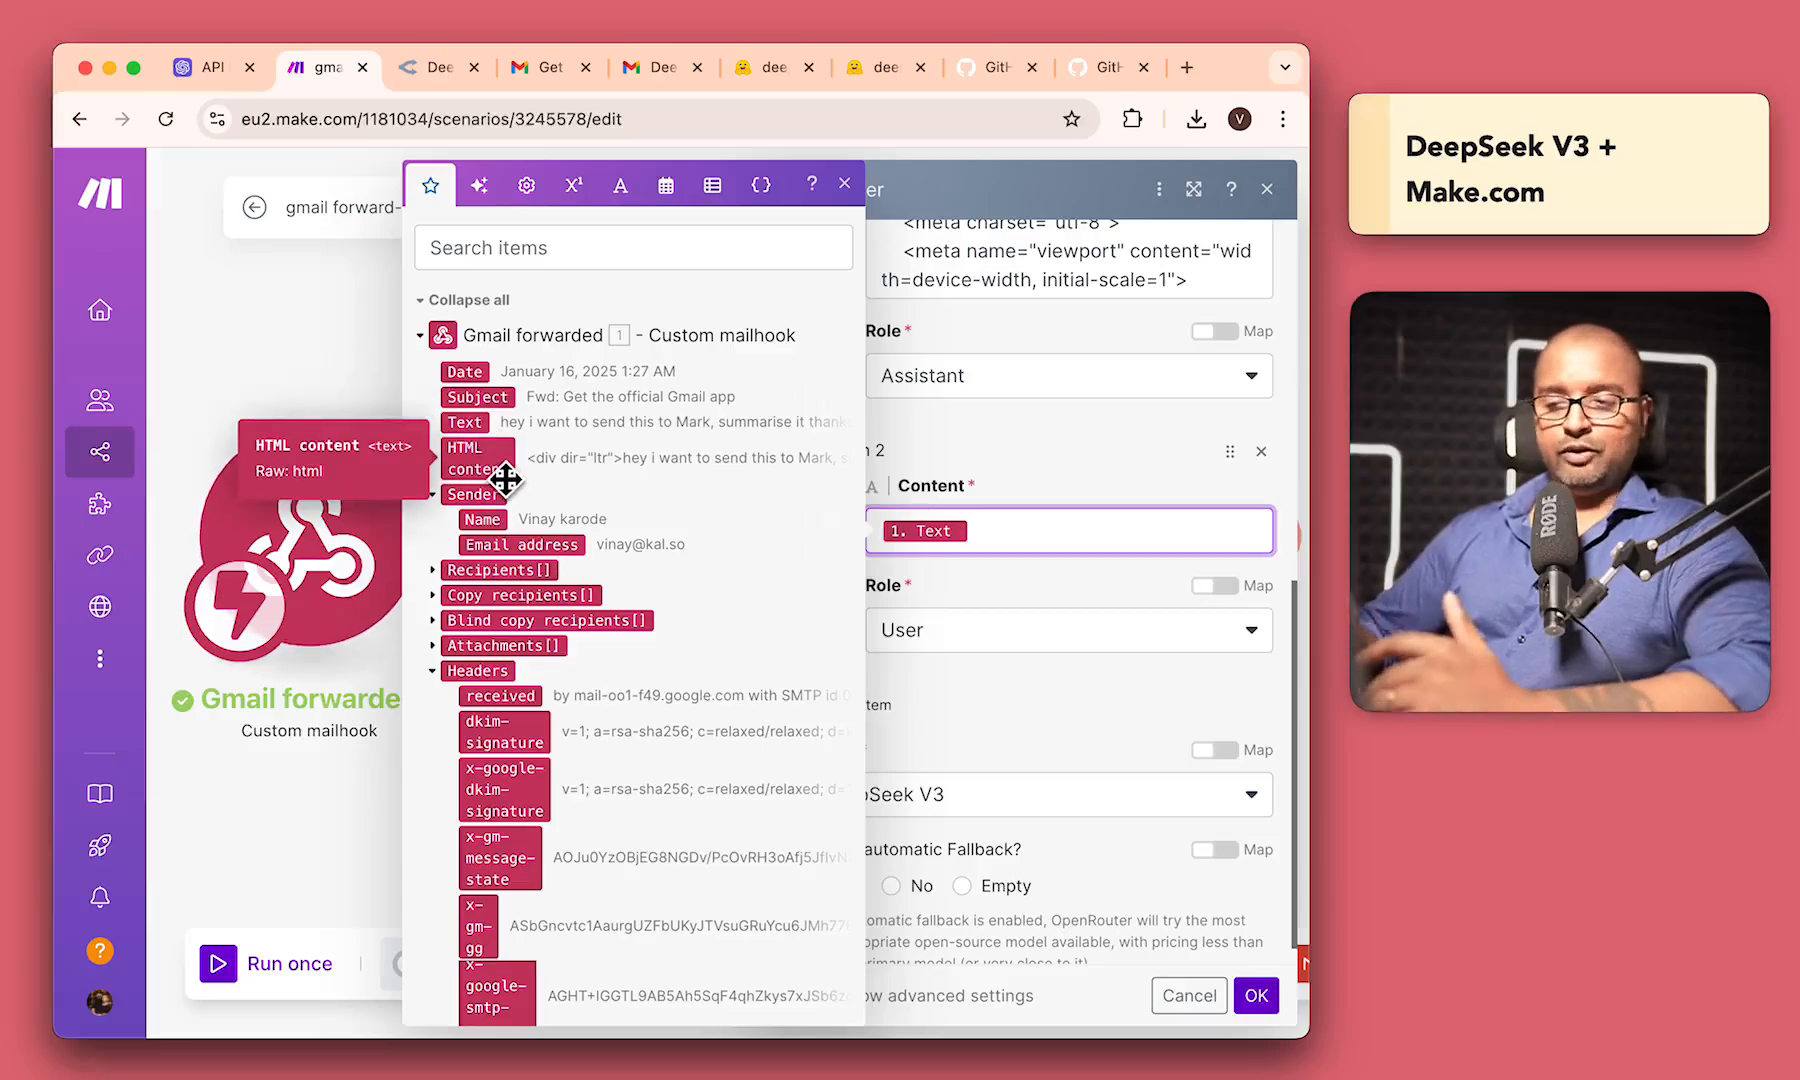
mouse_move(562, 465)
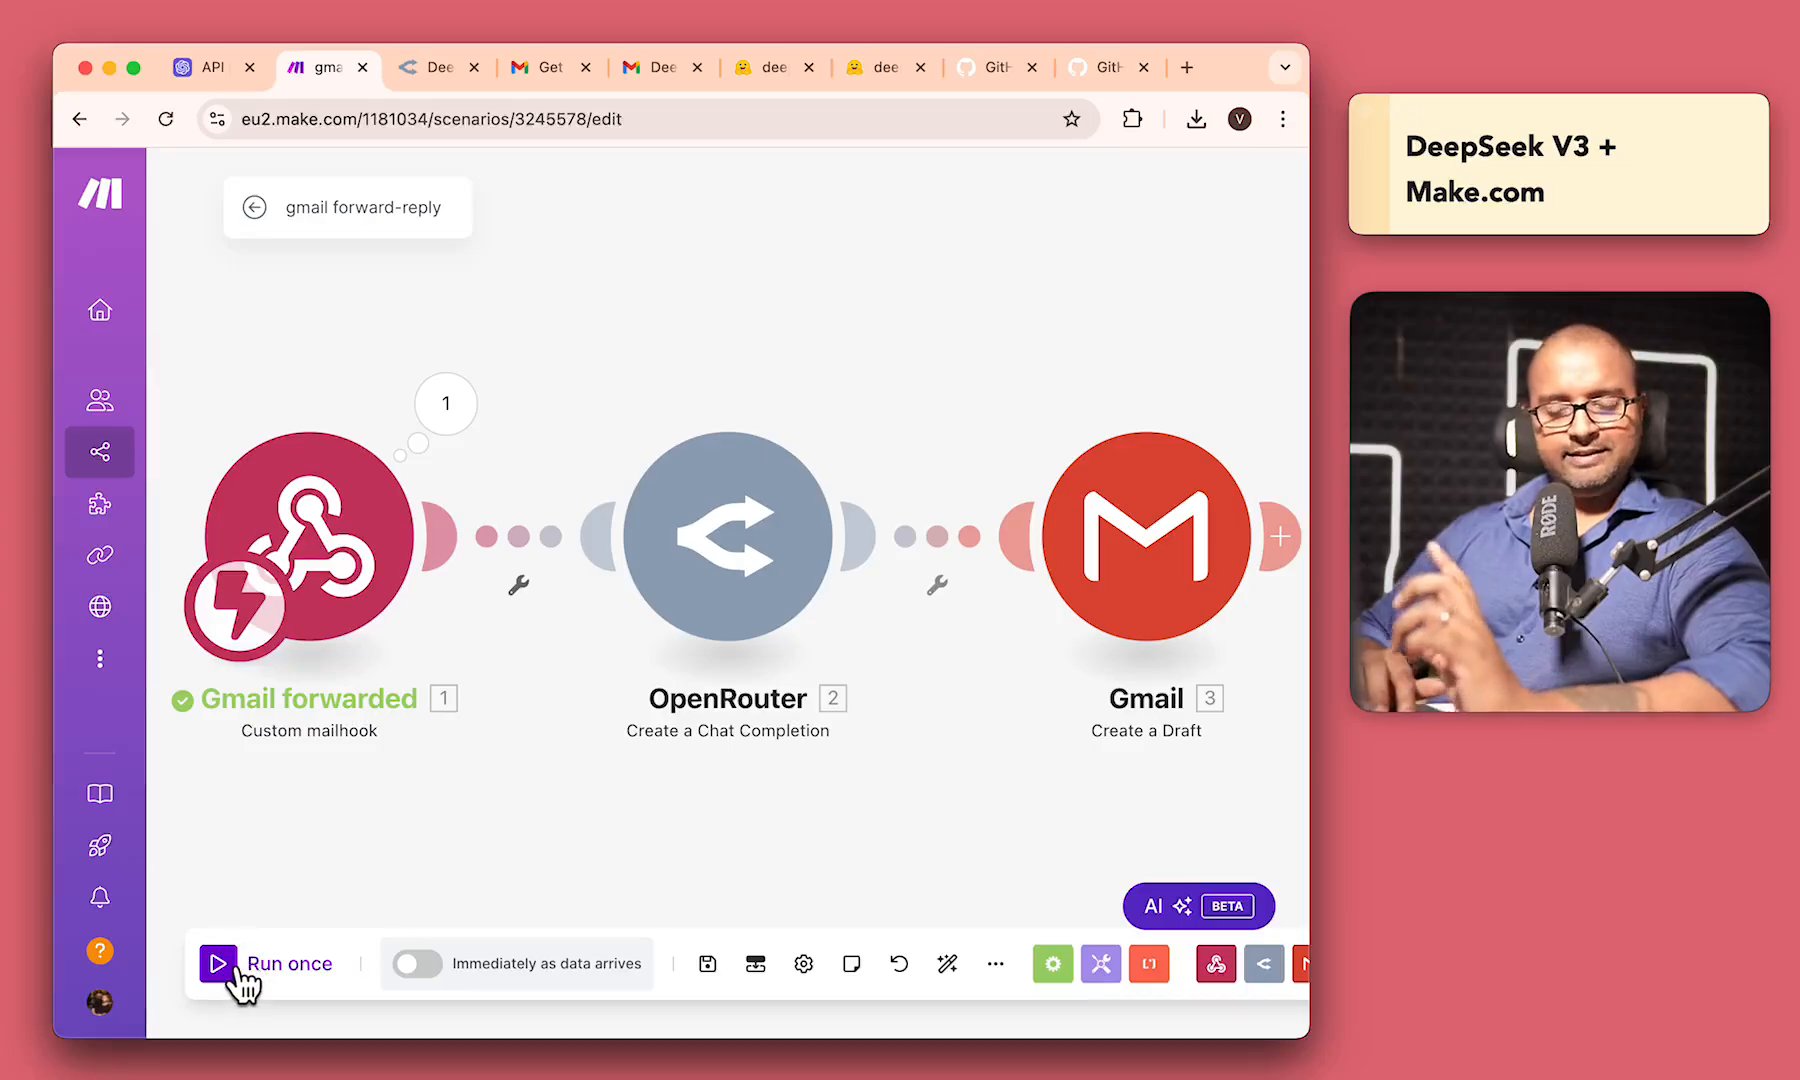
Step: Run the scenario once and start forwarding the Gmail app email with the note 'thanks'
left_click(279, 963)
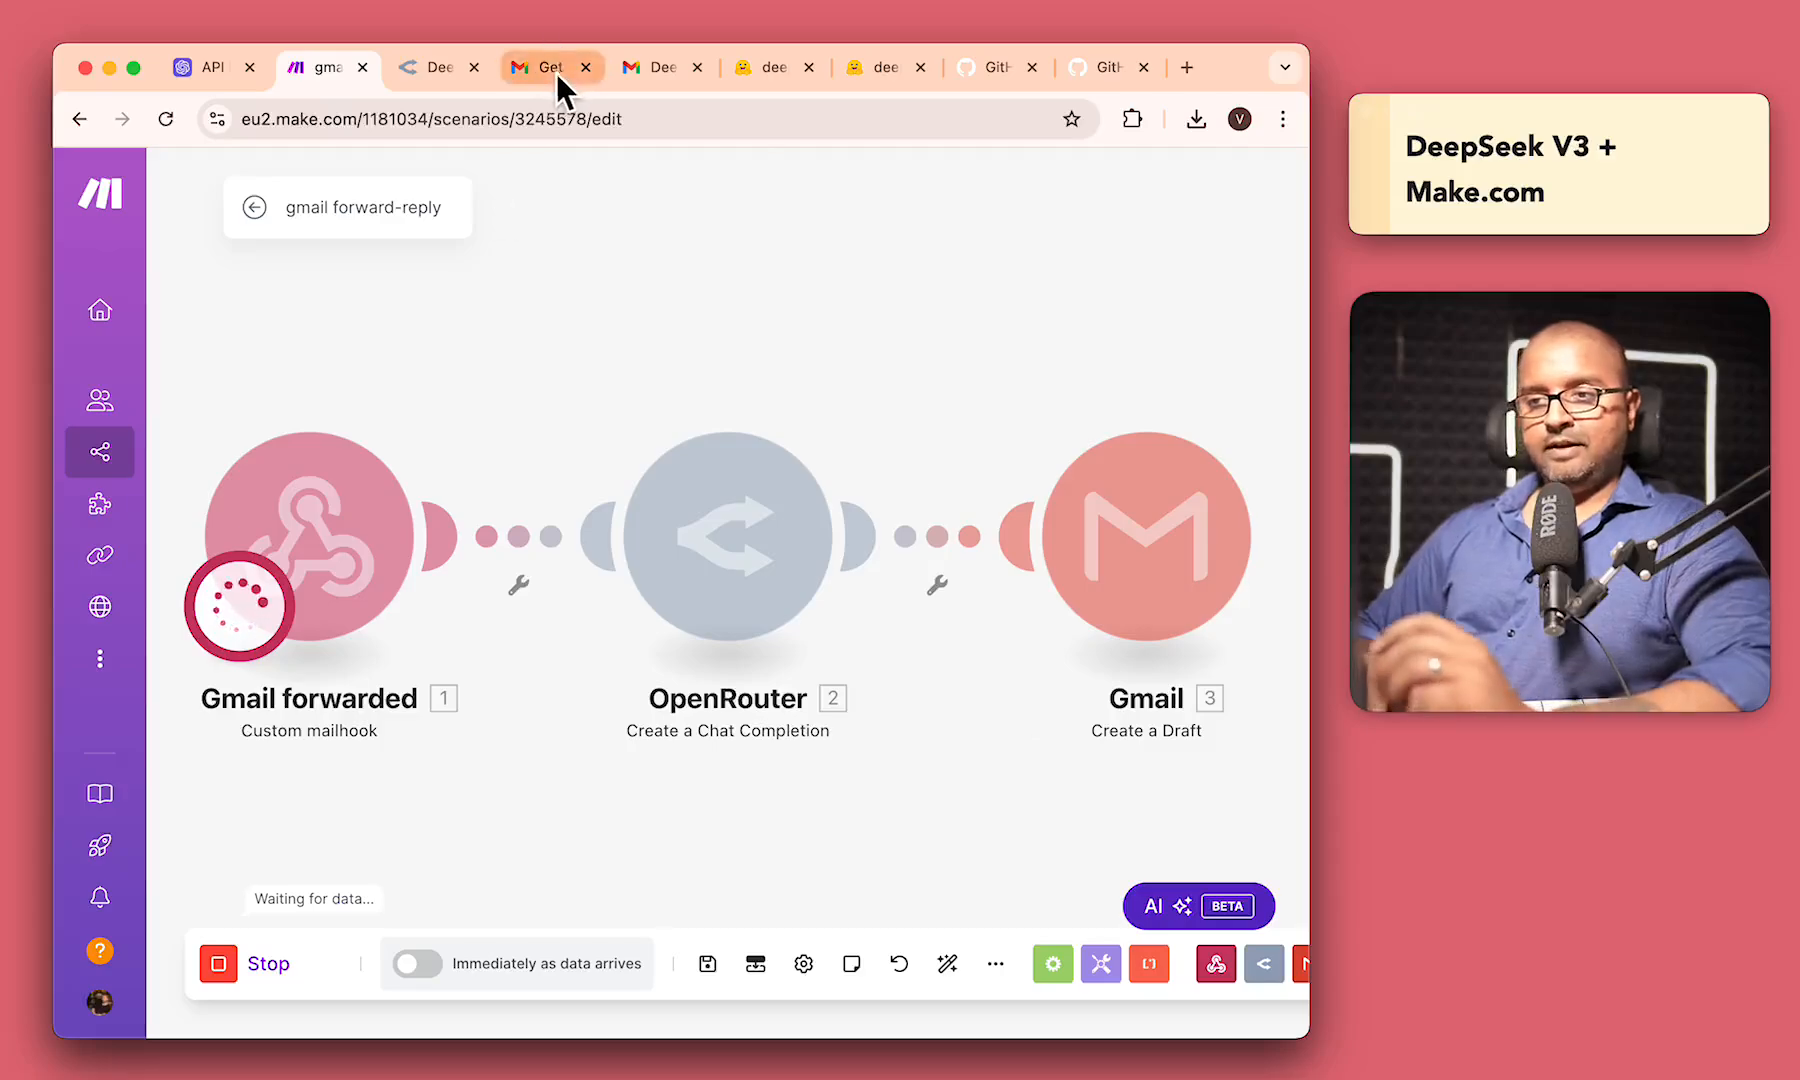
left_click(551, 67)
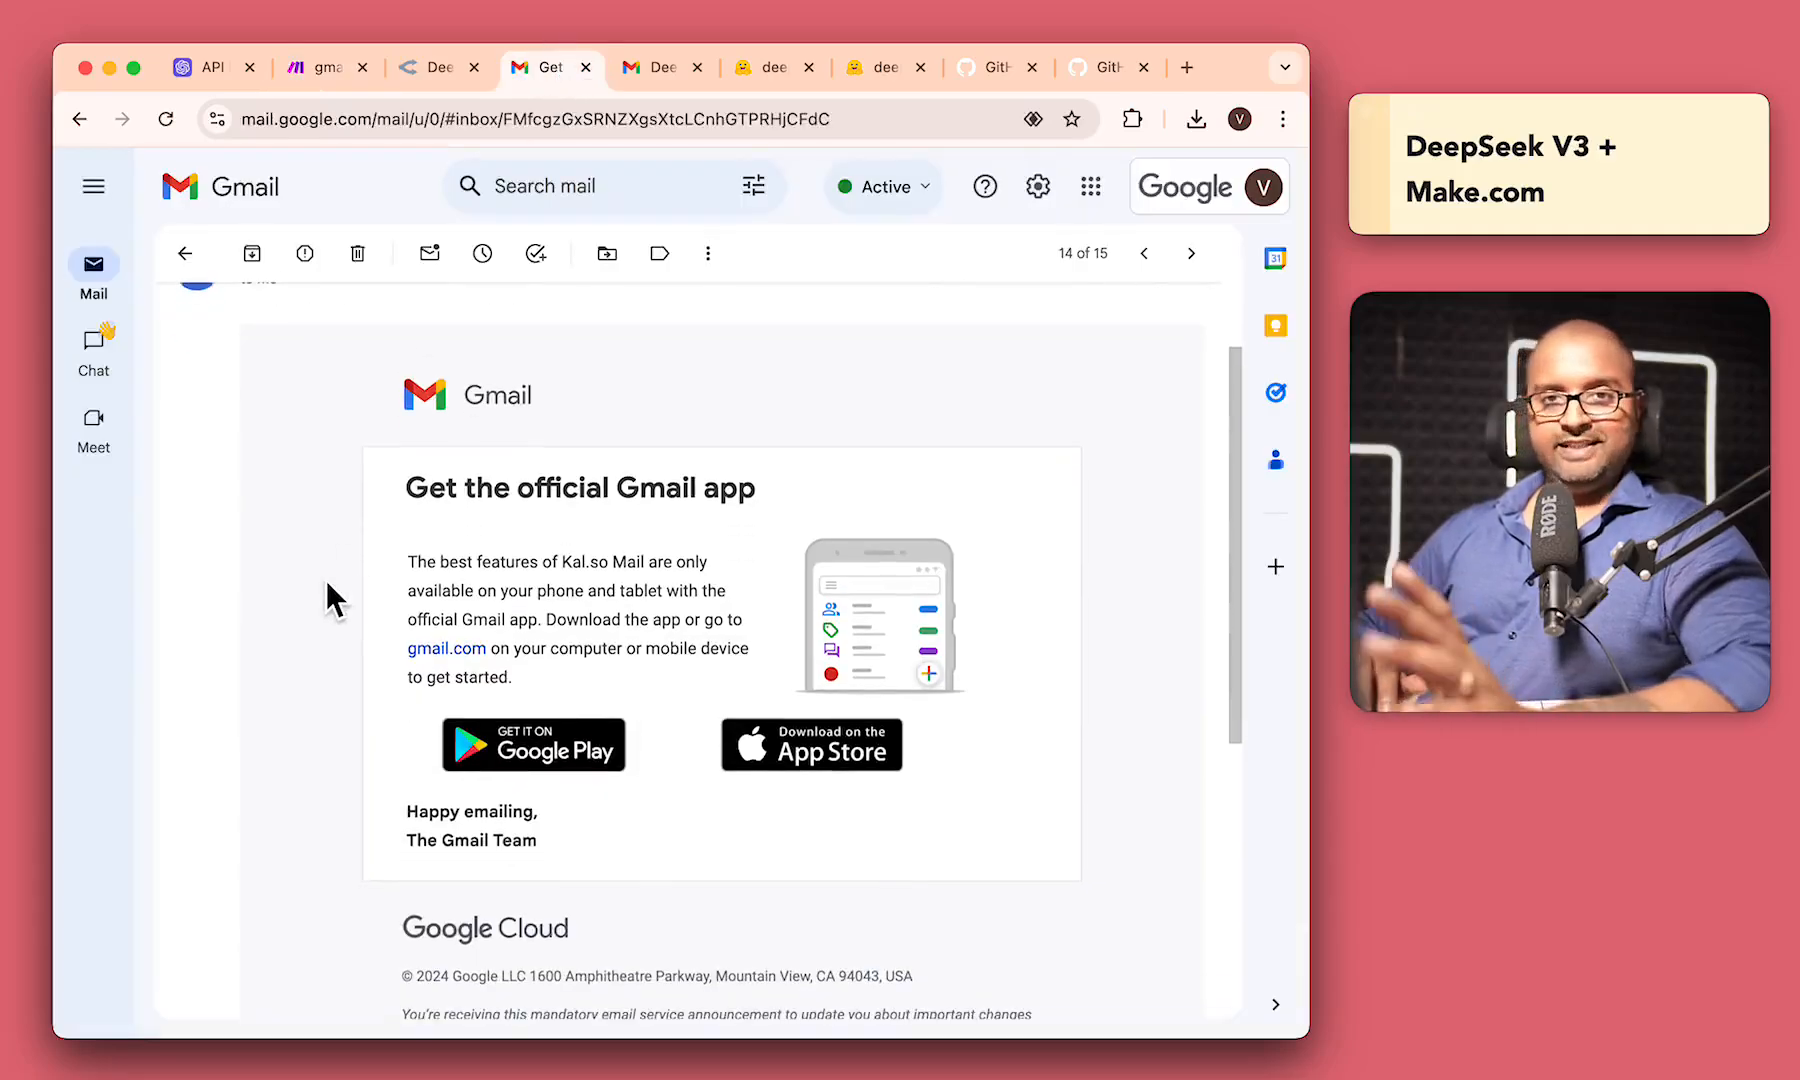
mouse_move(1188, 434)
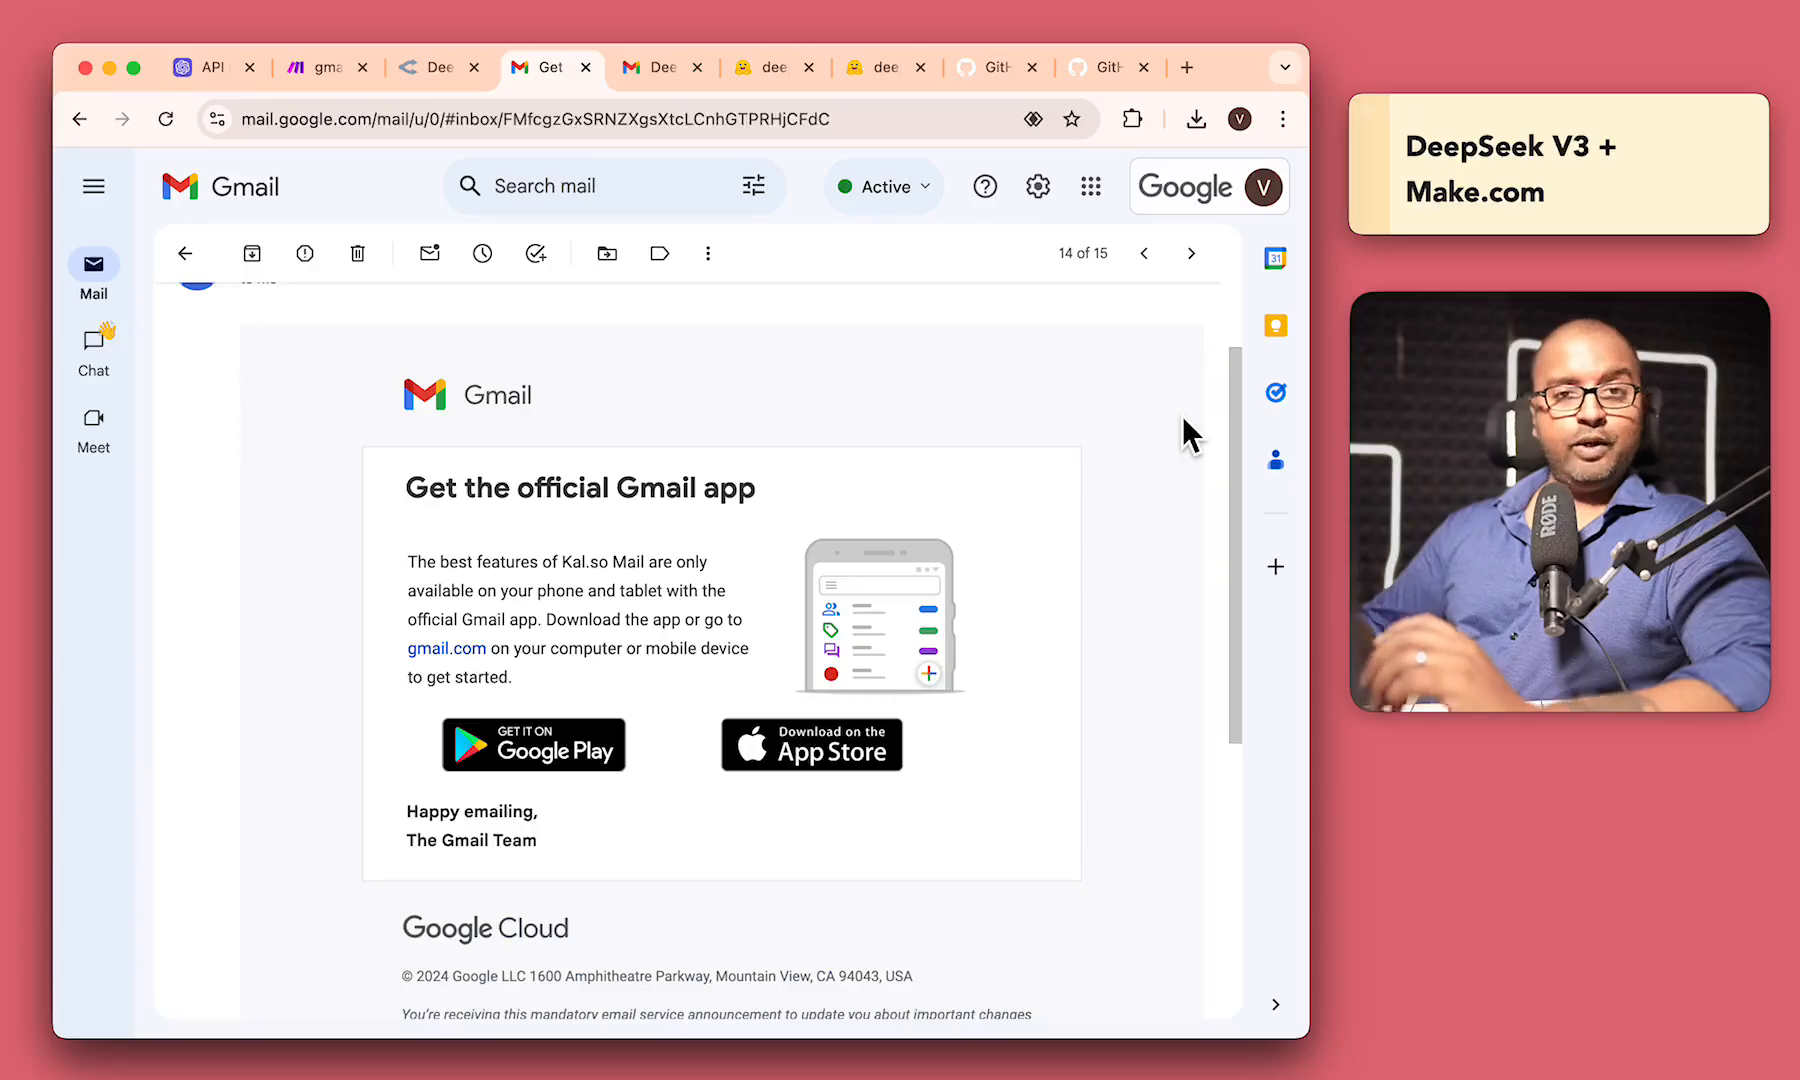
left_click(1190, 333)
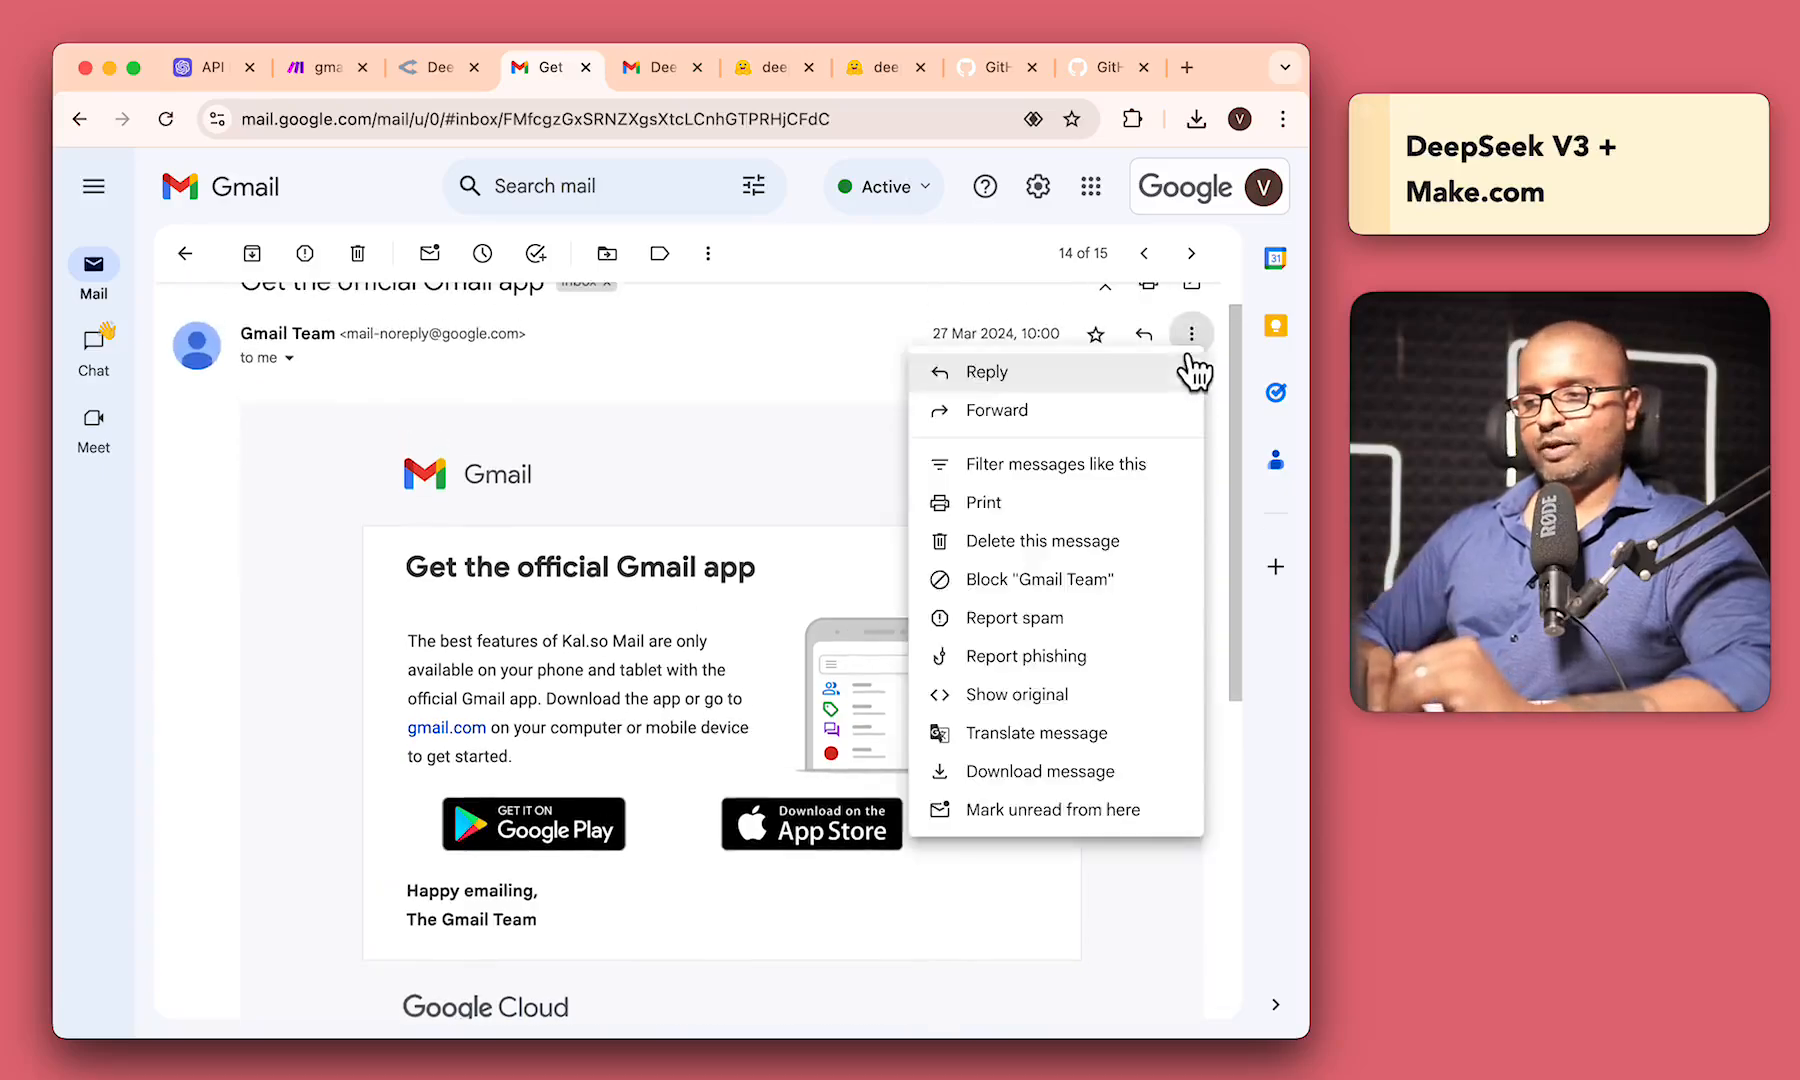
left_click(998, 410)
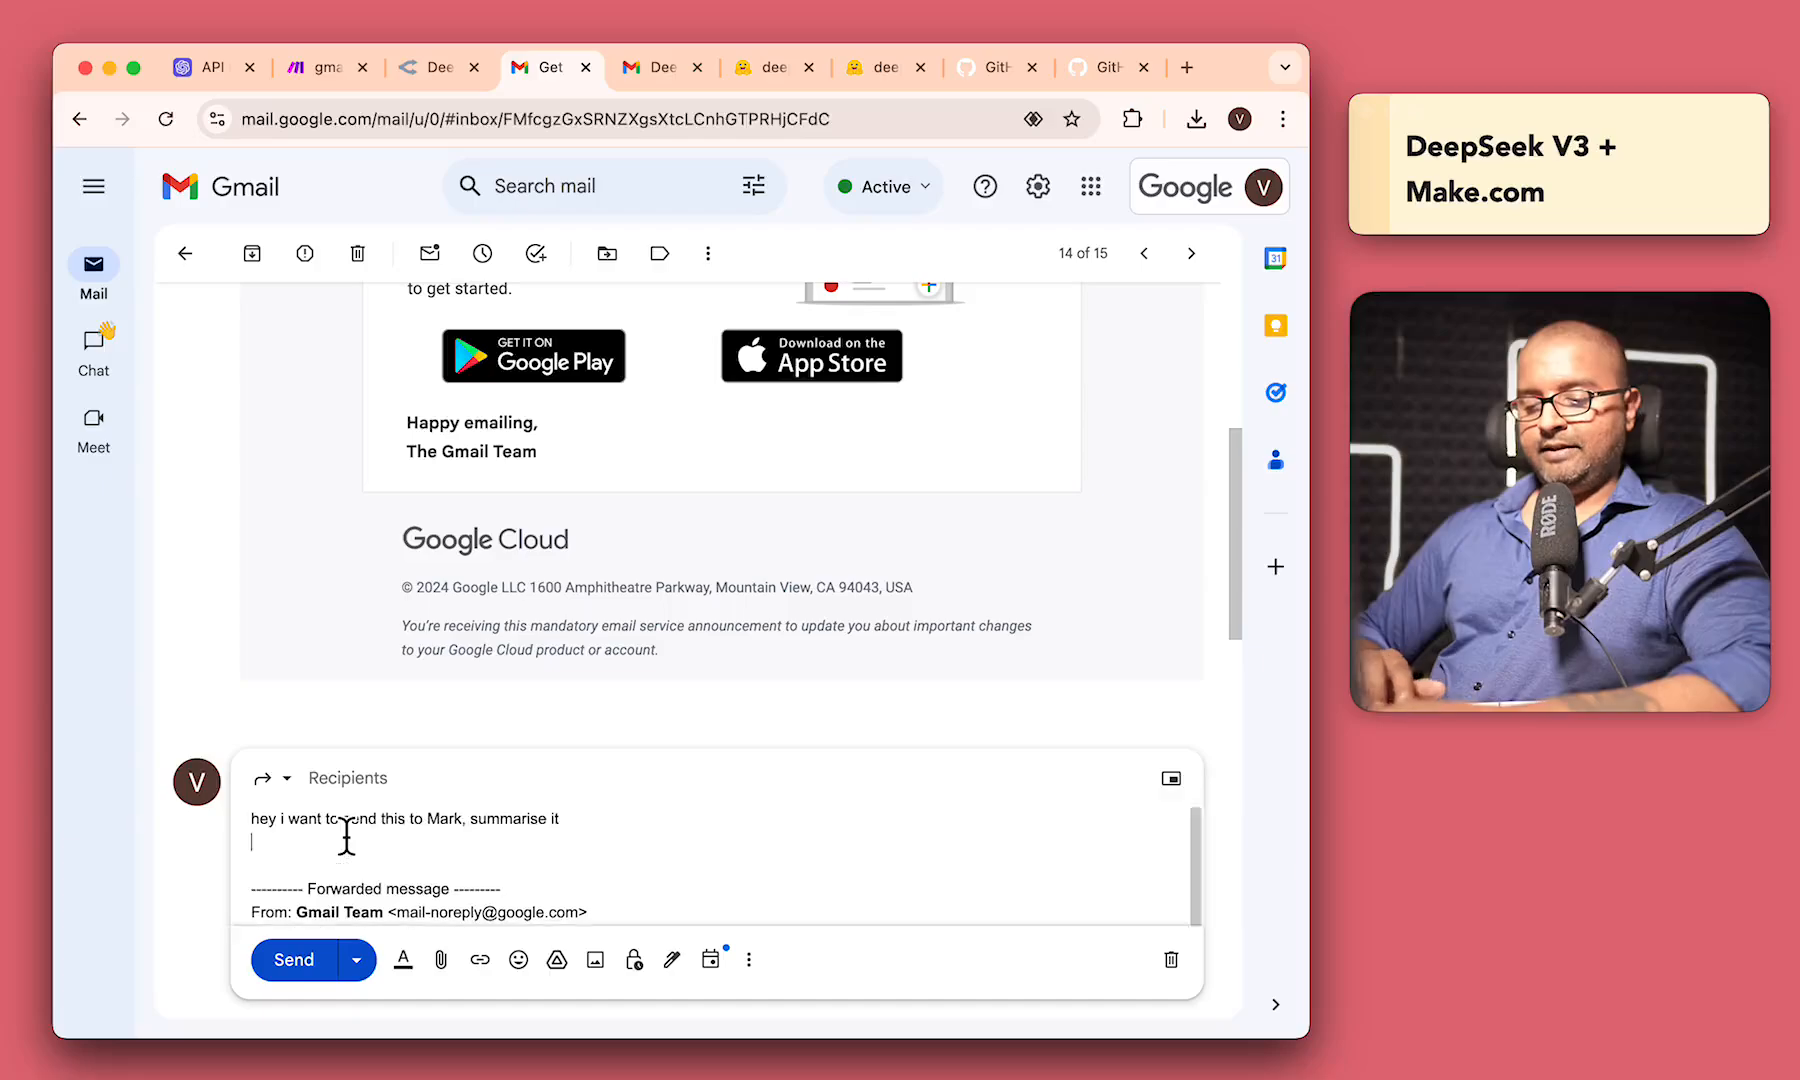
type("thanks")
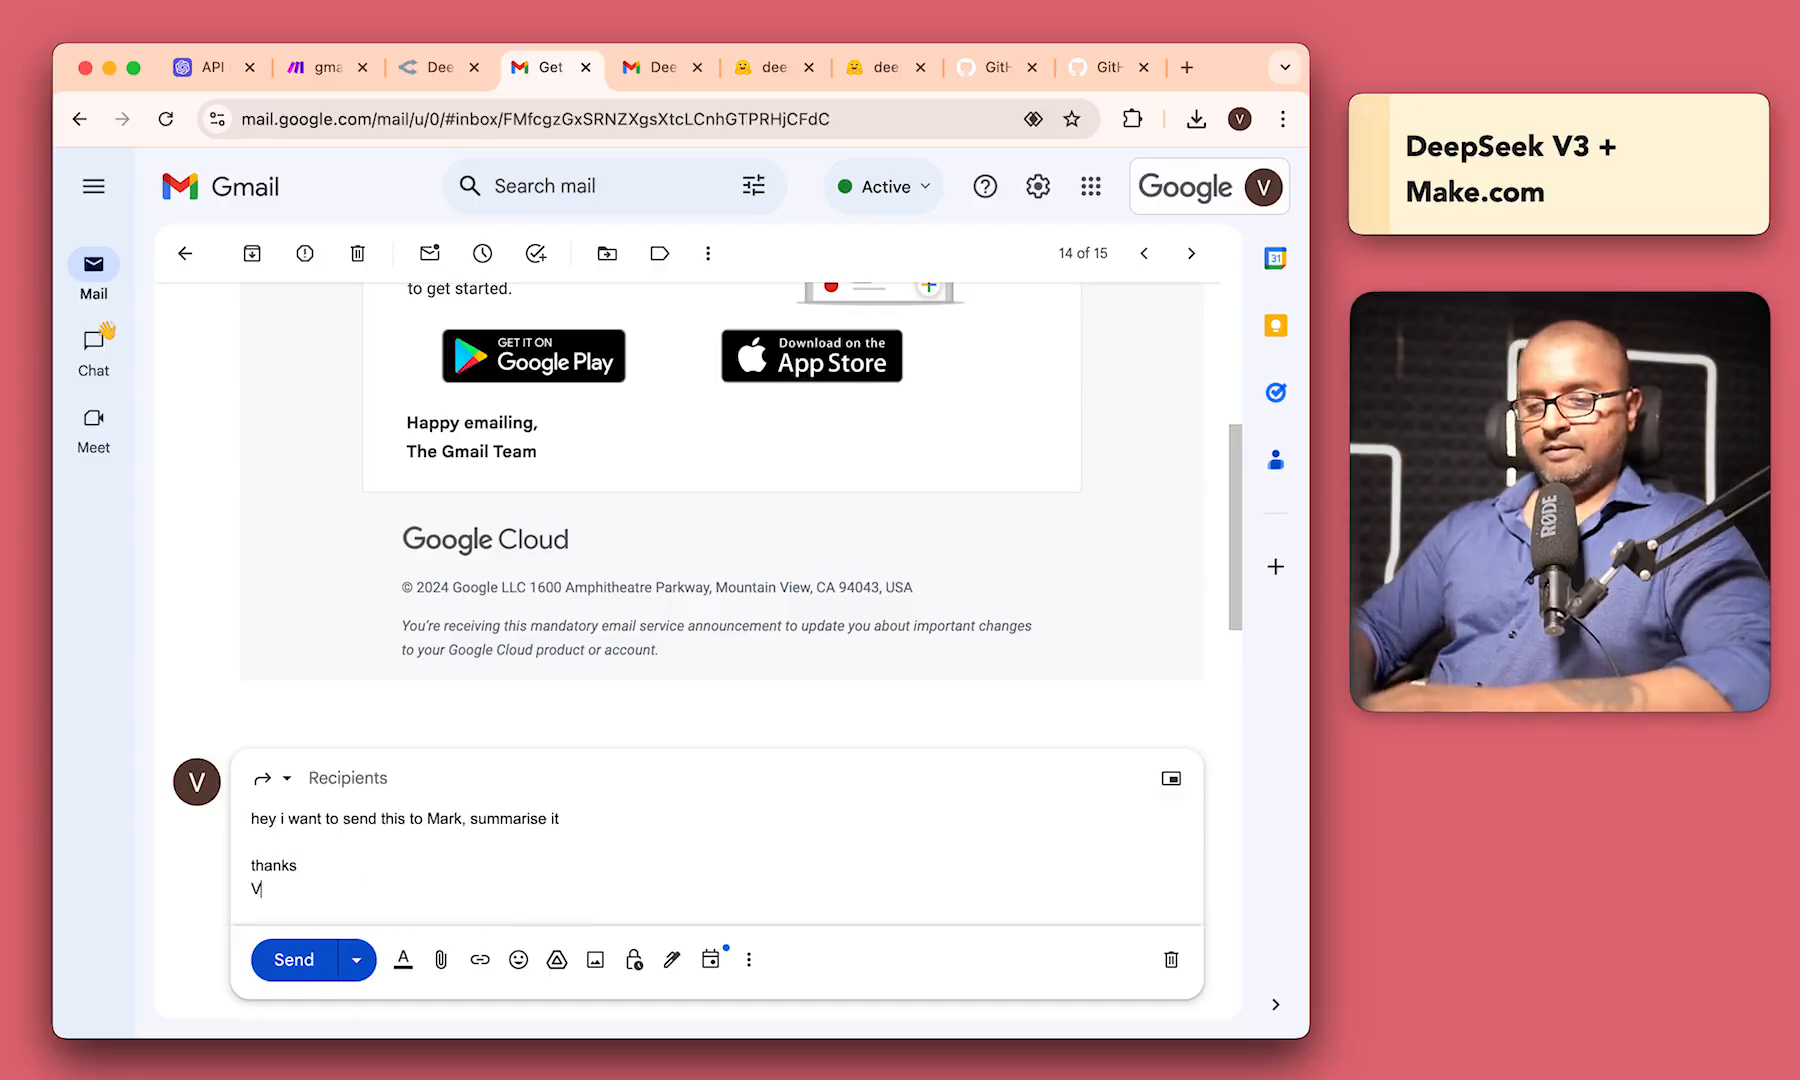
left_click(292, 959)
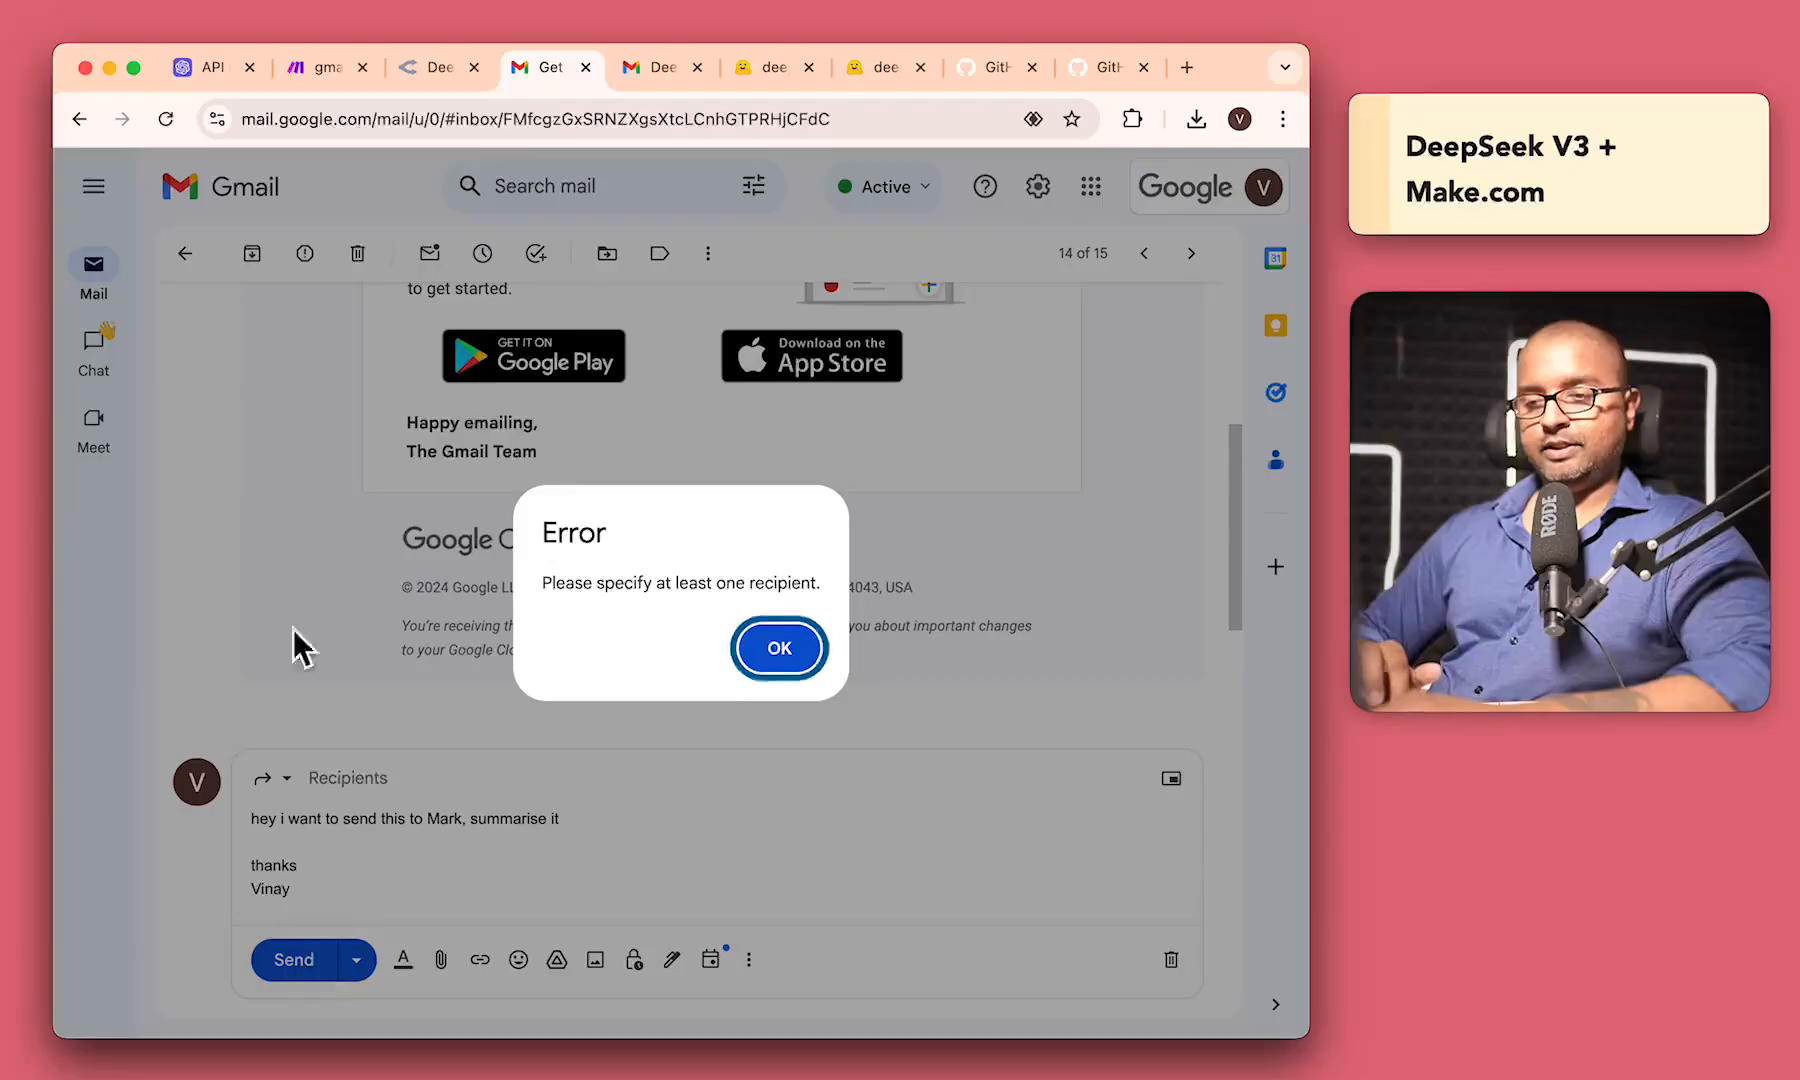
left_click(778, 647)
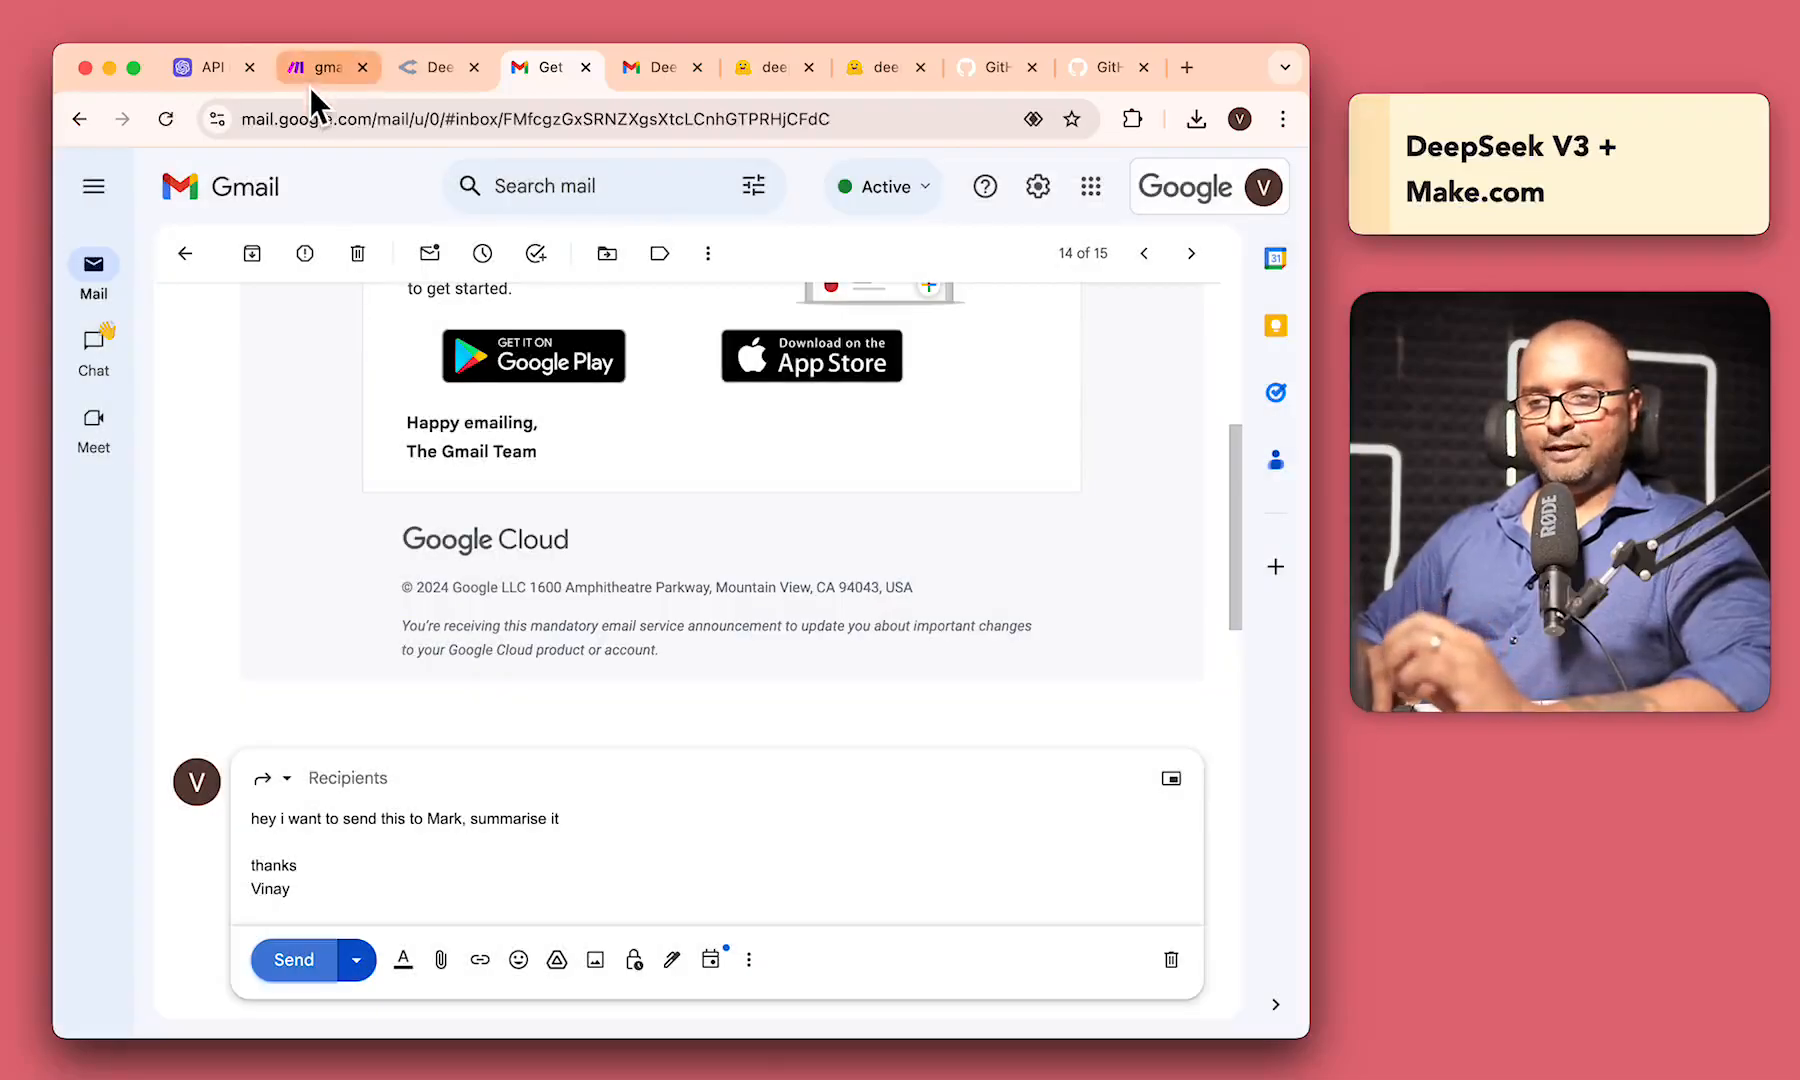
Step: Copy the mailhook address from Make.com for the forward's recipient
left_click(327, 67)
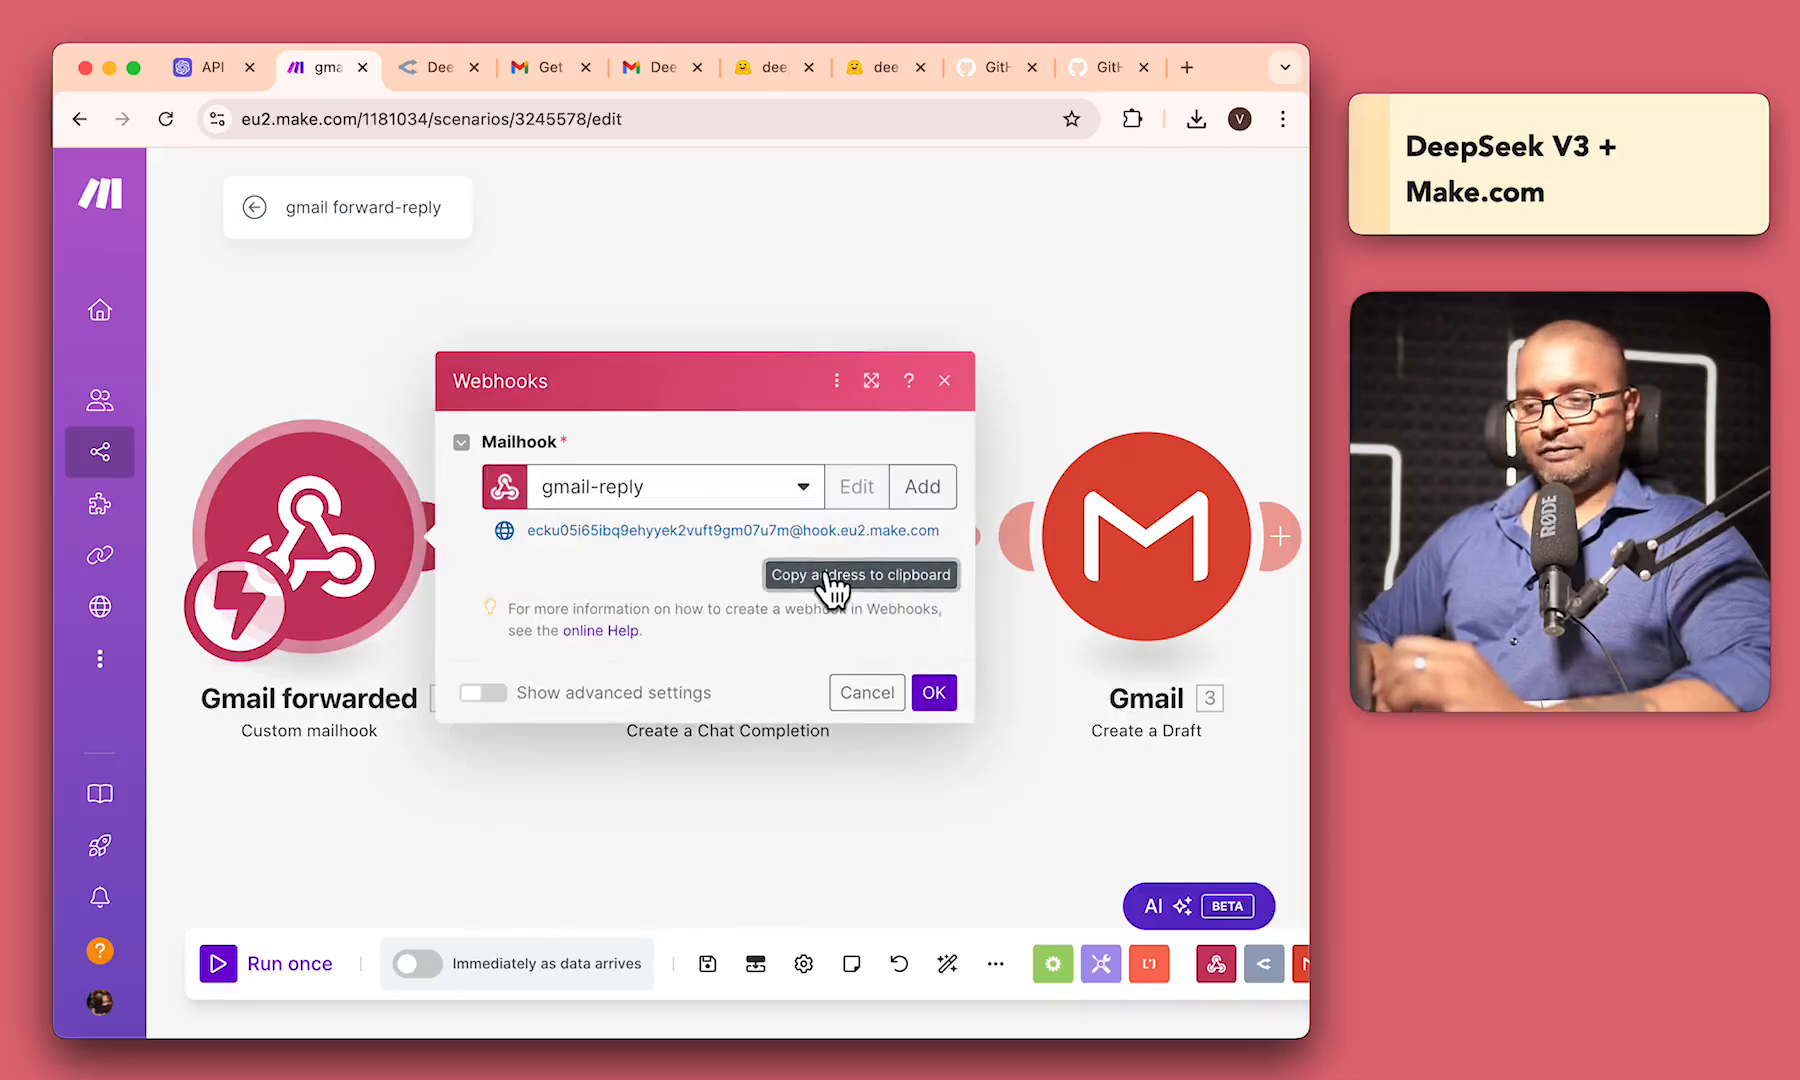
left_click(932, 692)
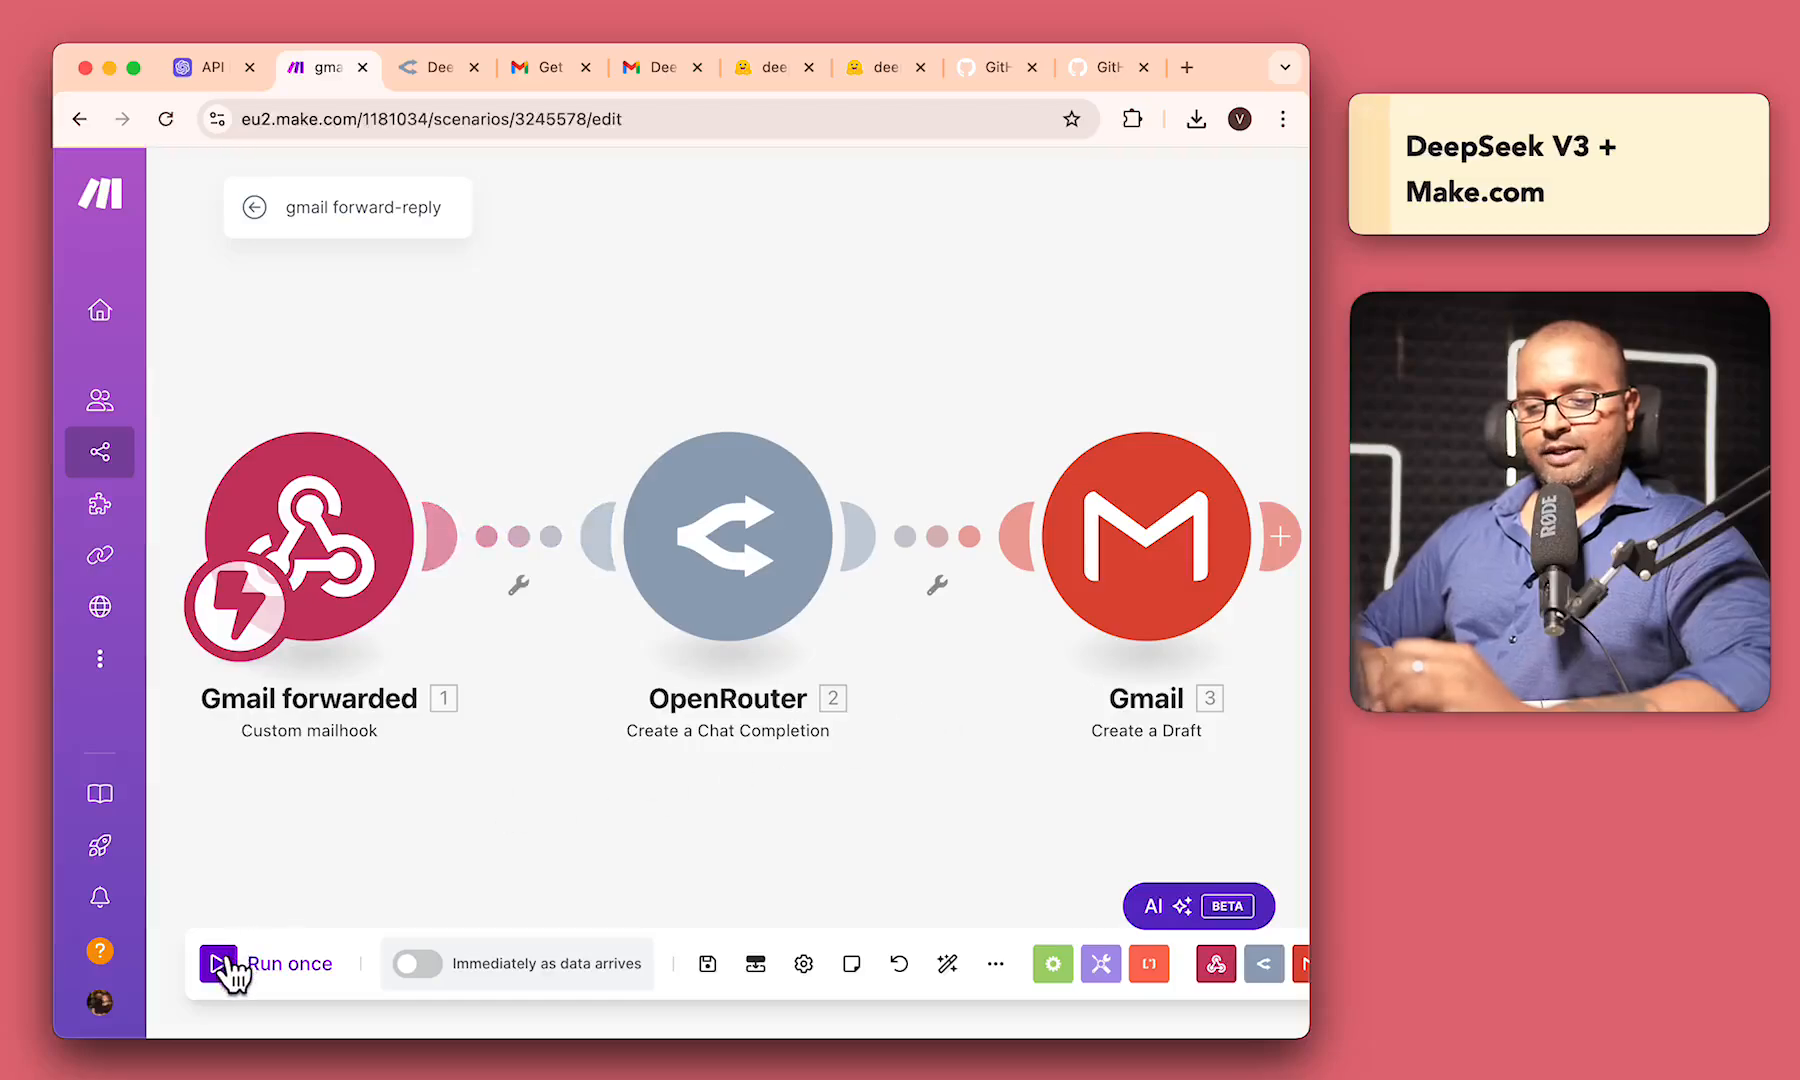
left_click(549, 67)
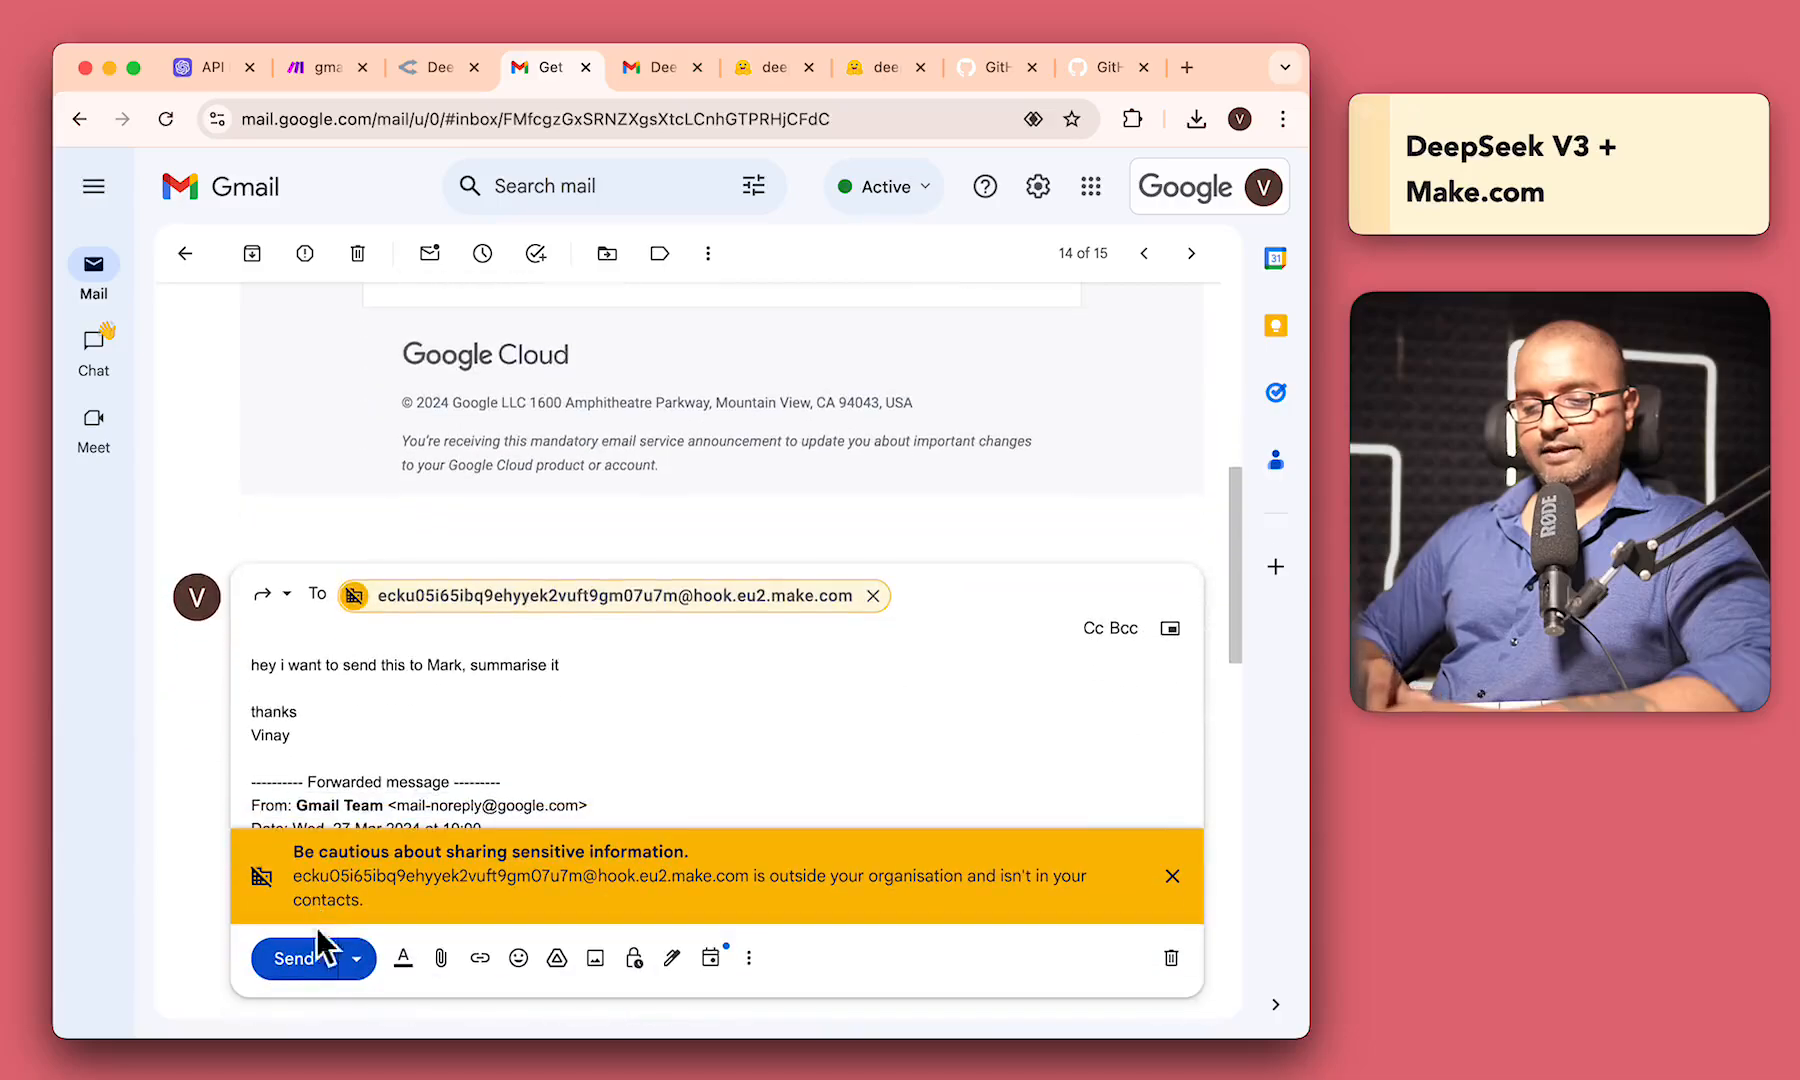
Step: Send the forward to the mailhook so the scenario processes one bundle
left_click(327, 67)
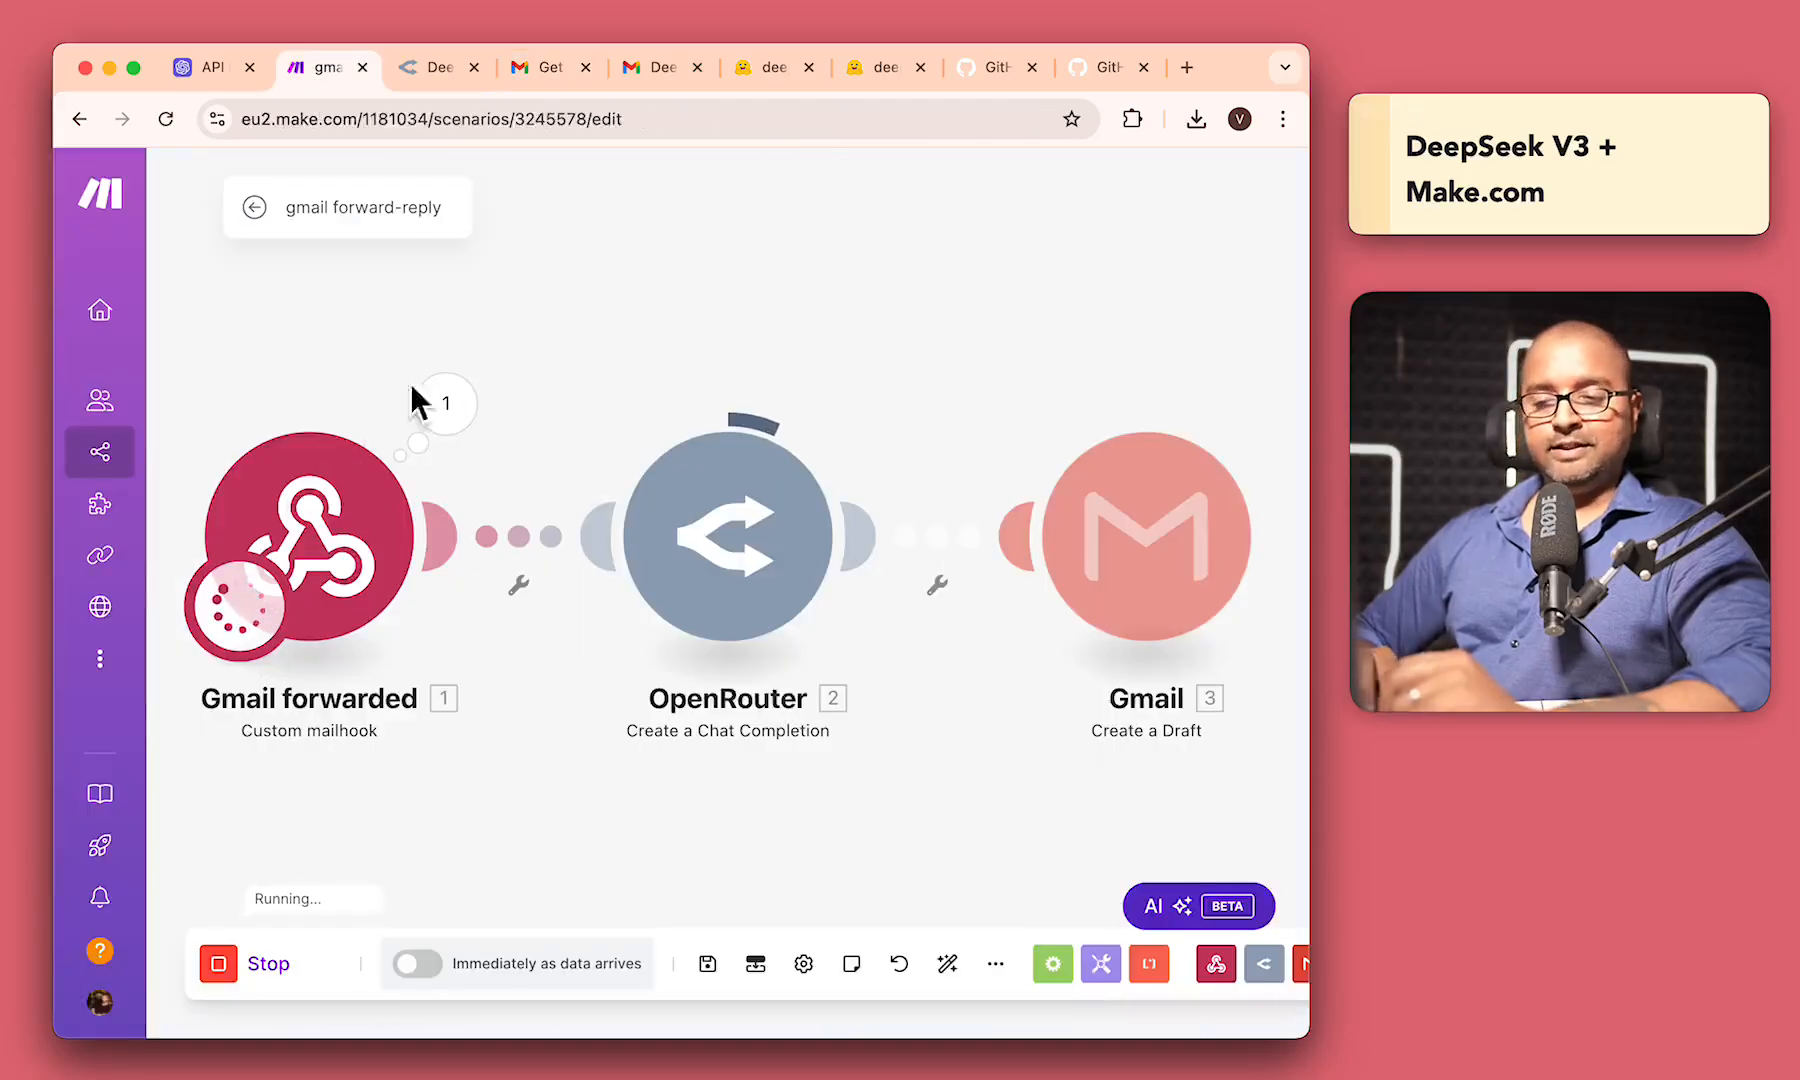
mouse_move(379, 476)
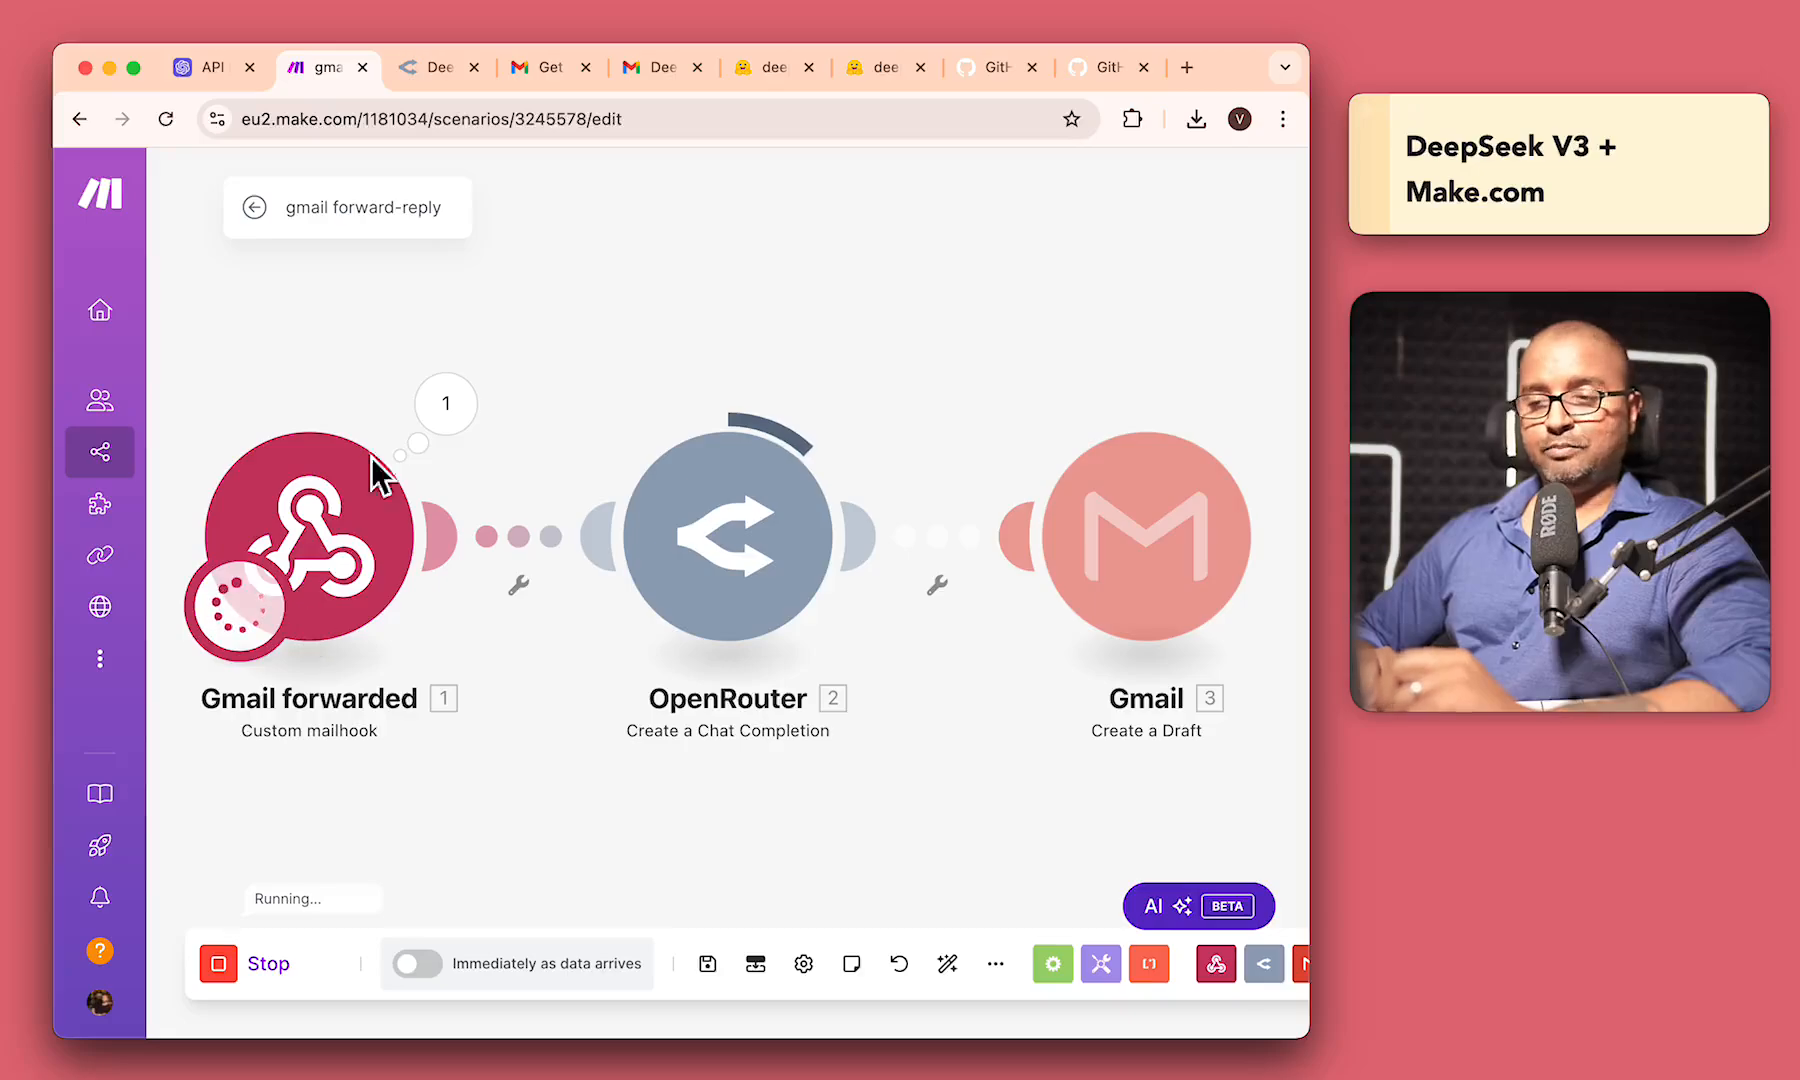
mouse_move(681, 712)
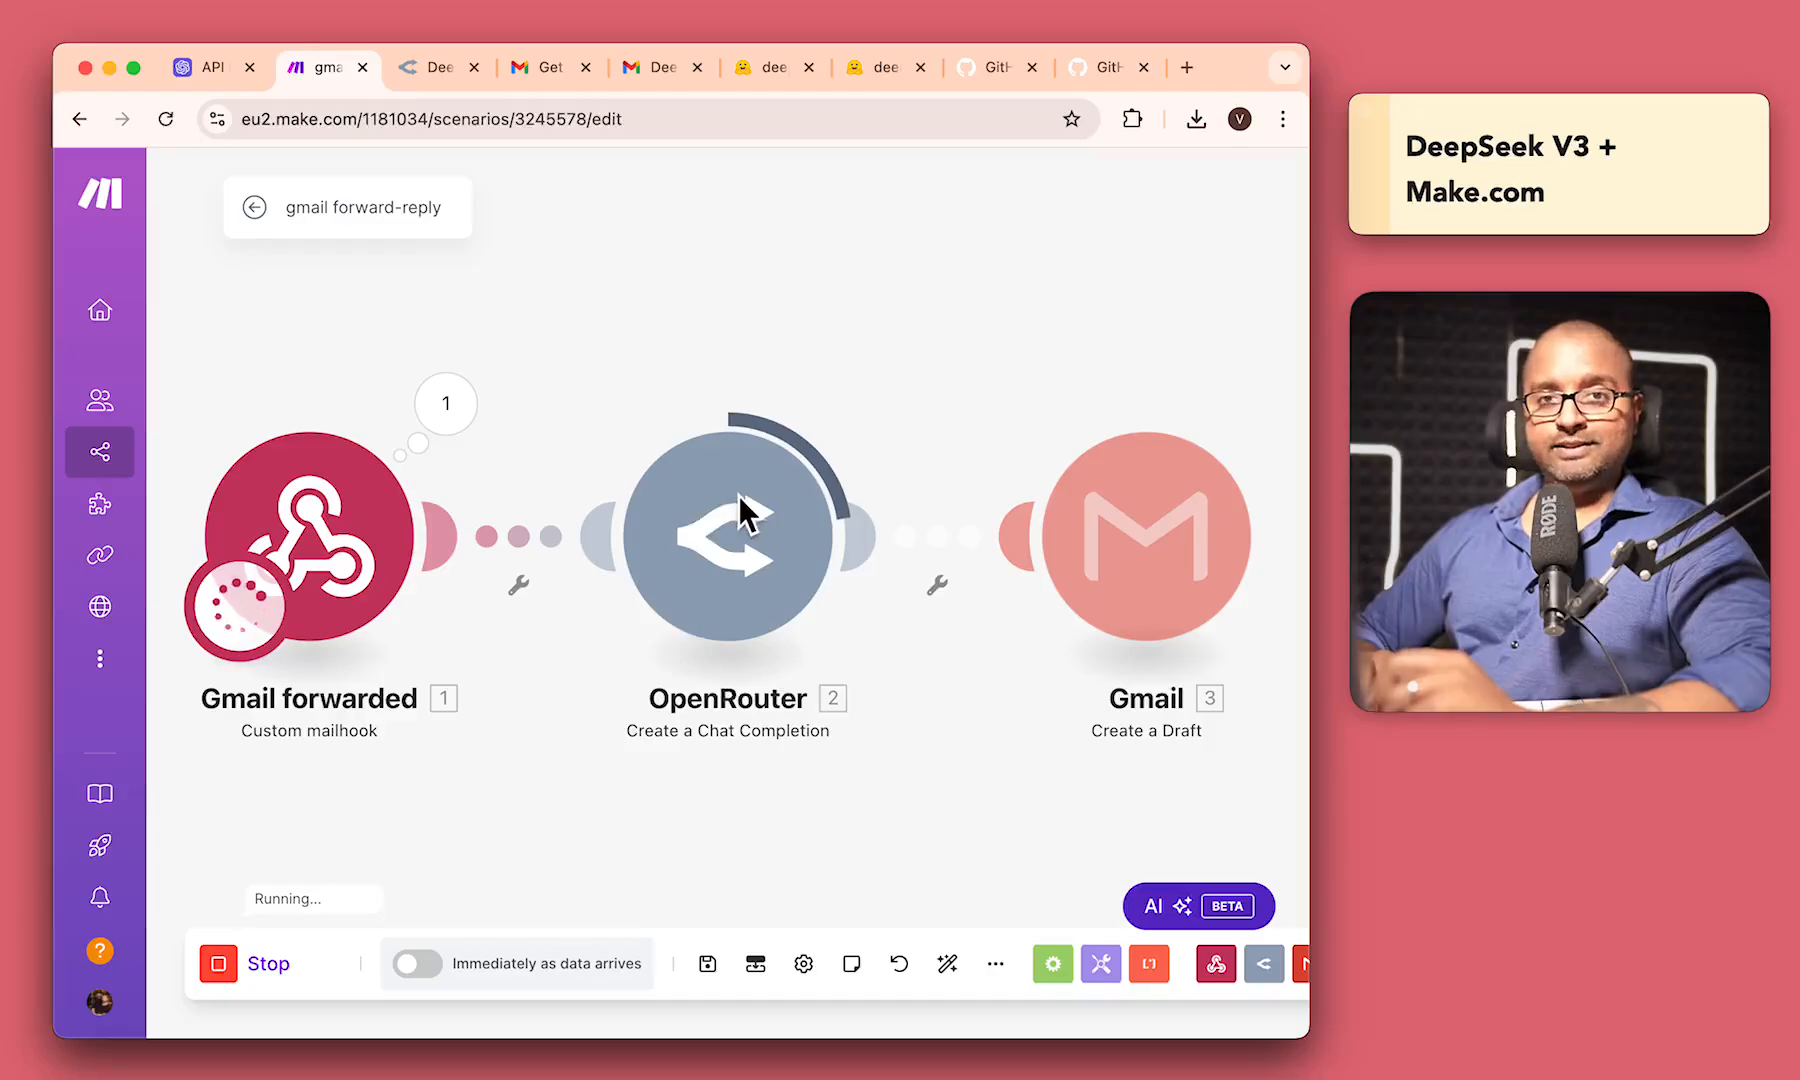
mouse_move(1088, 629)
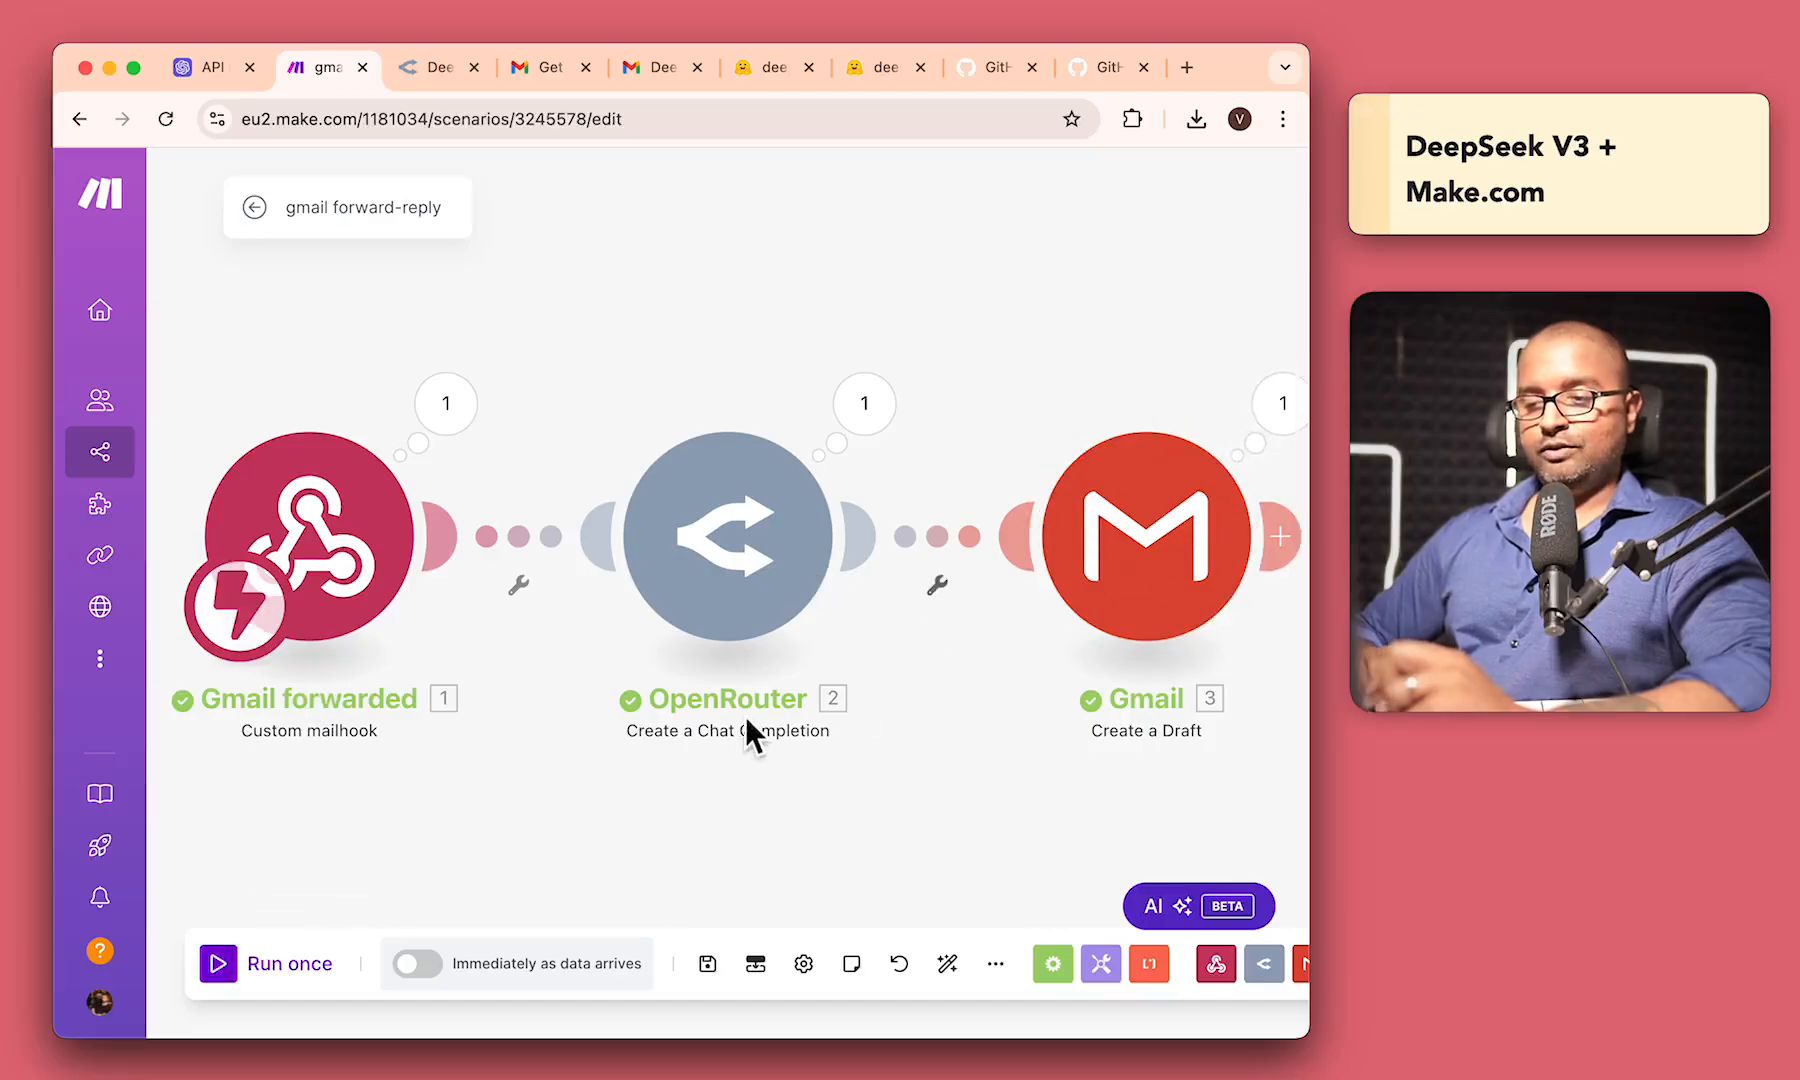
mouse_move(683, 161)
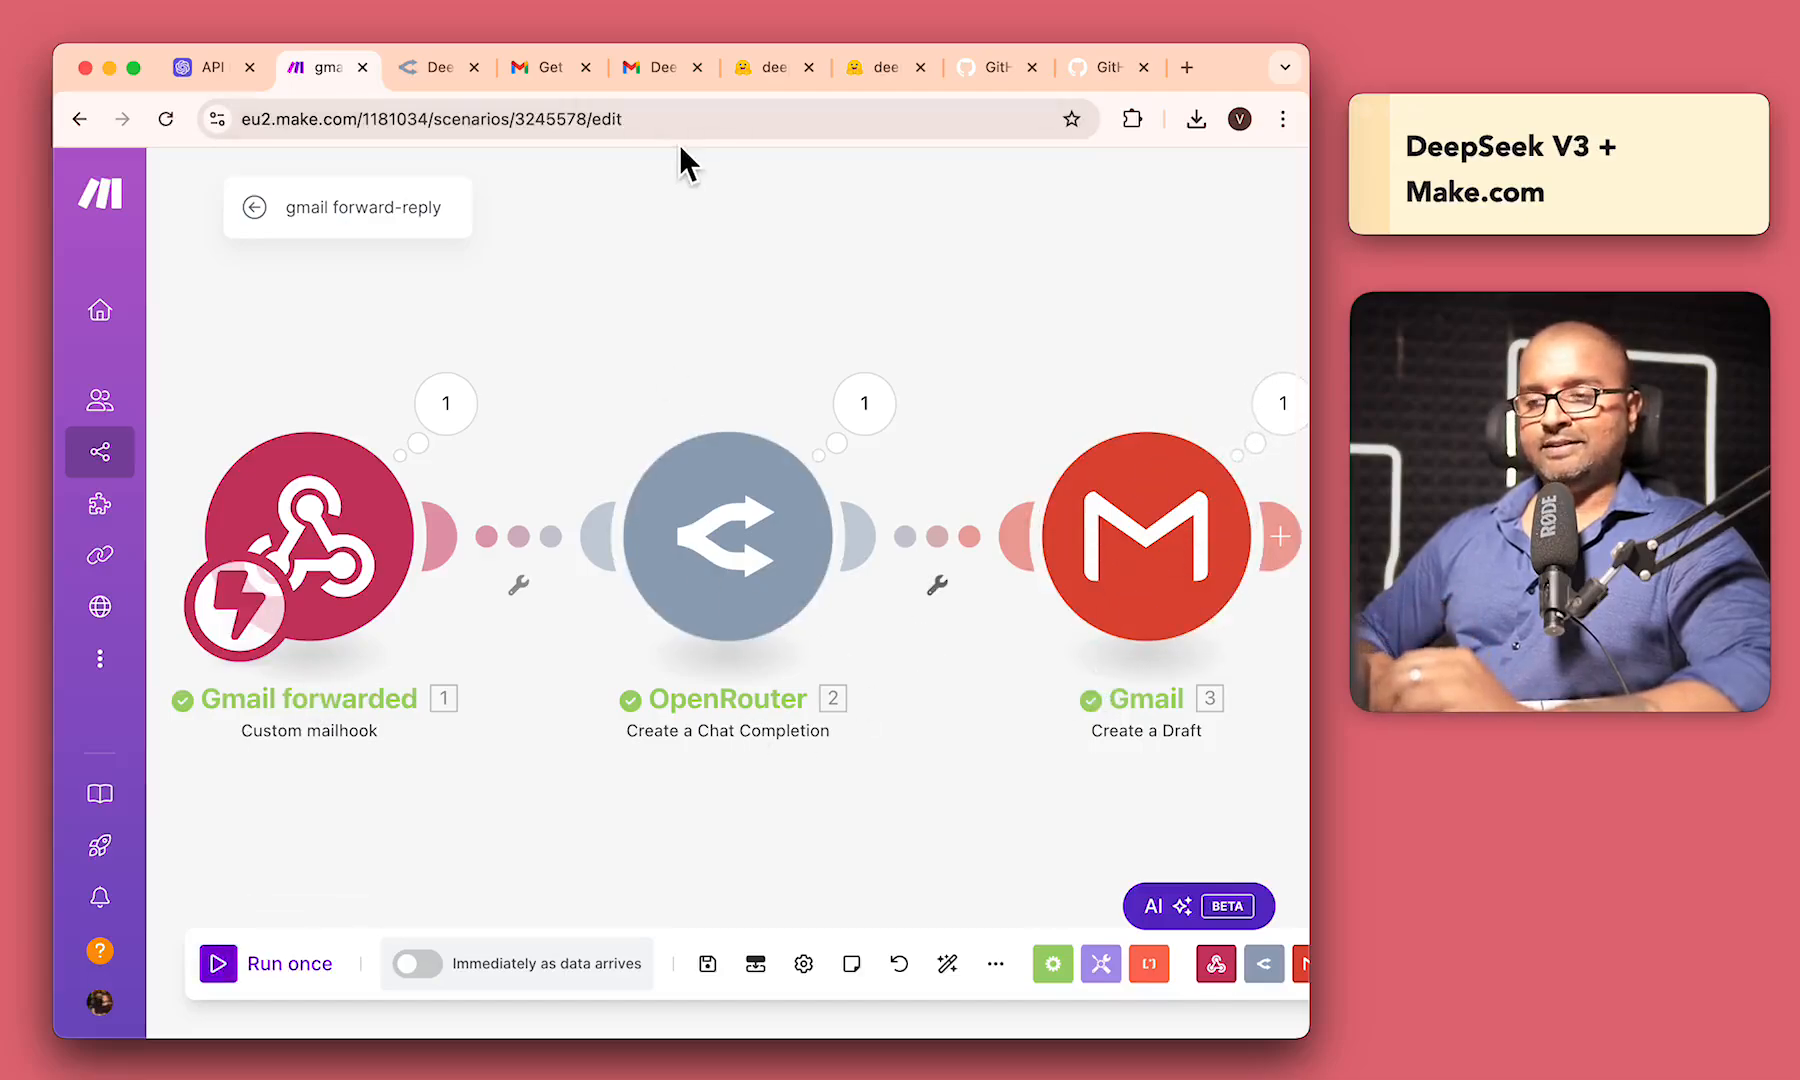
mouse_move(660, 68)
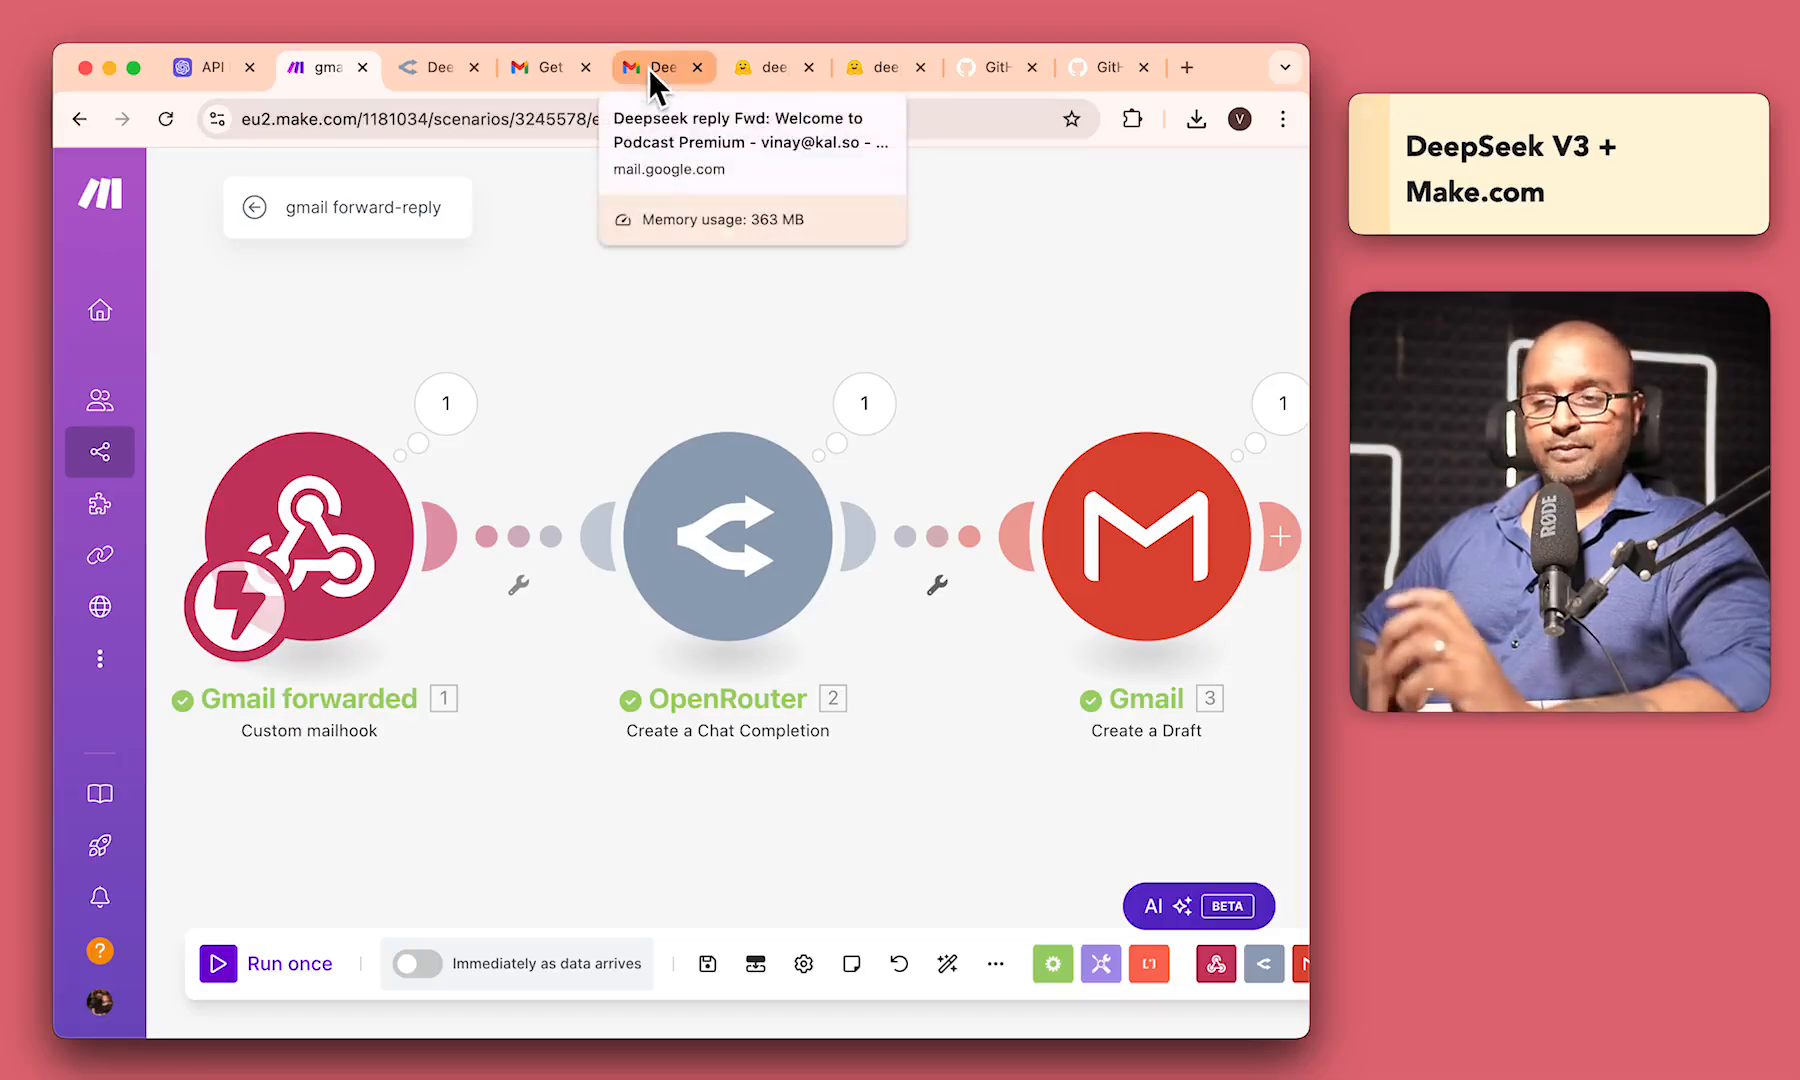
Step: Open the 'Deepseek reply Fwd:' email and select its summary text for review
left_click(655, 67)
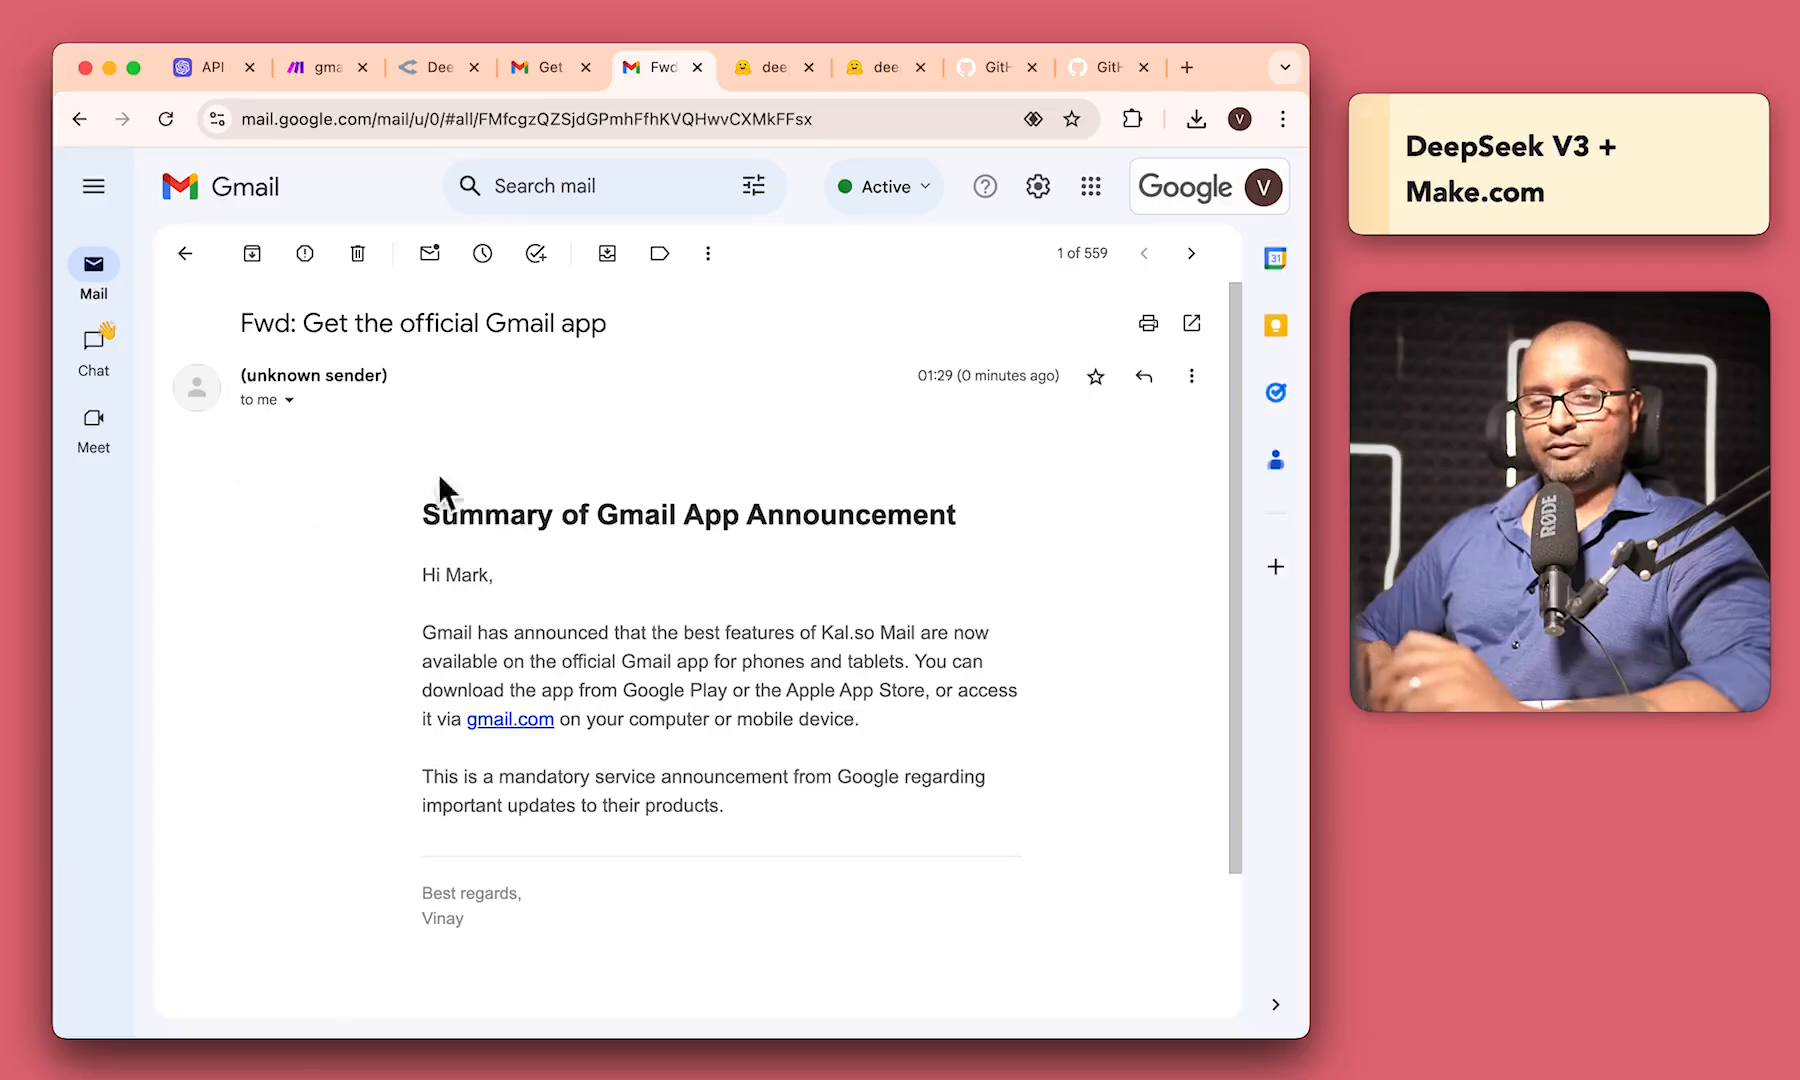
double_click(451, 496)
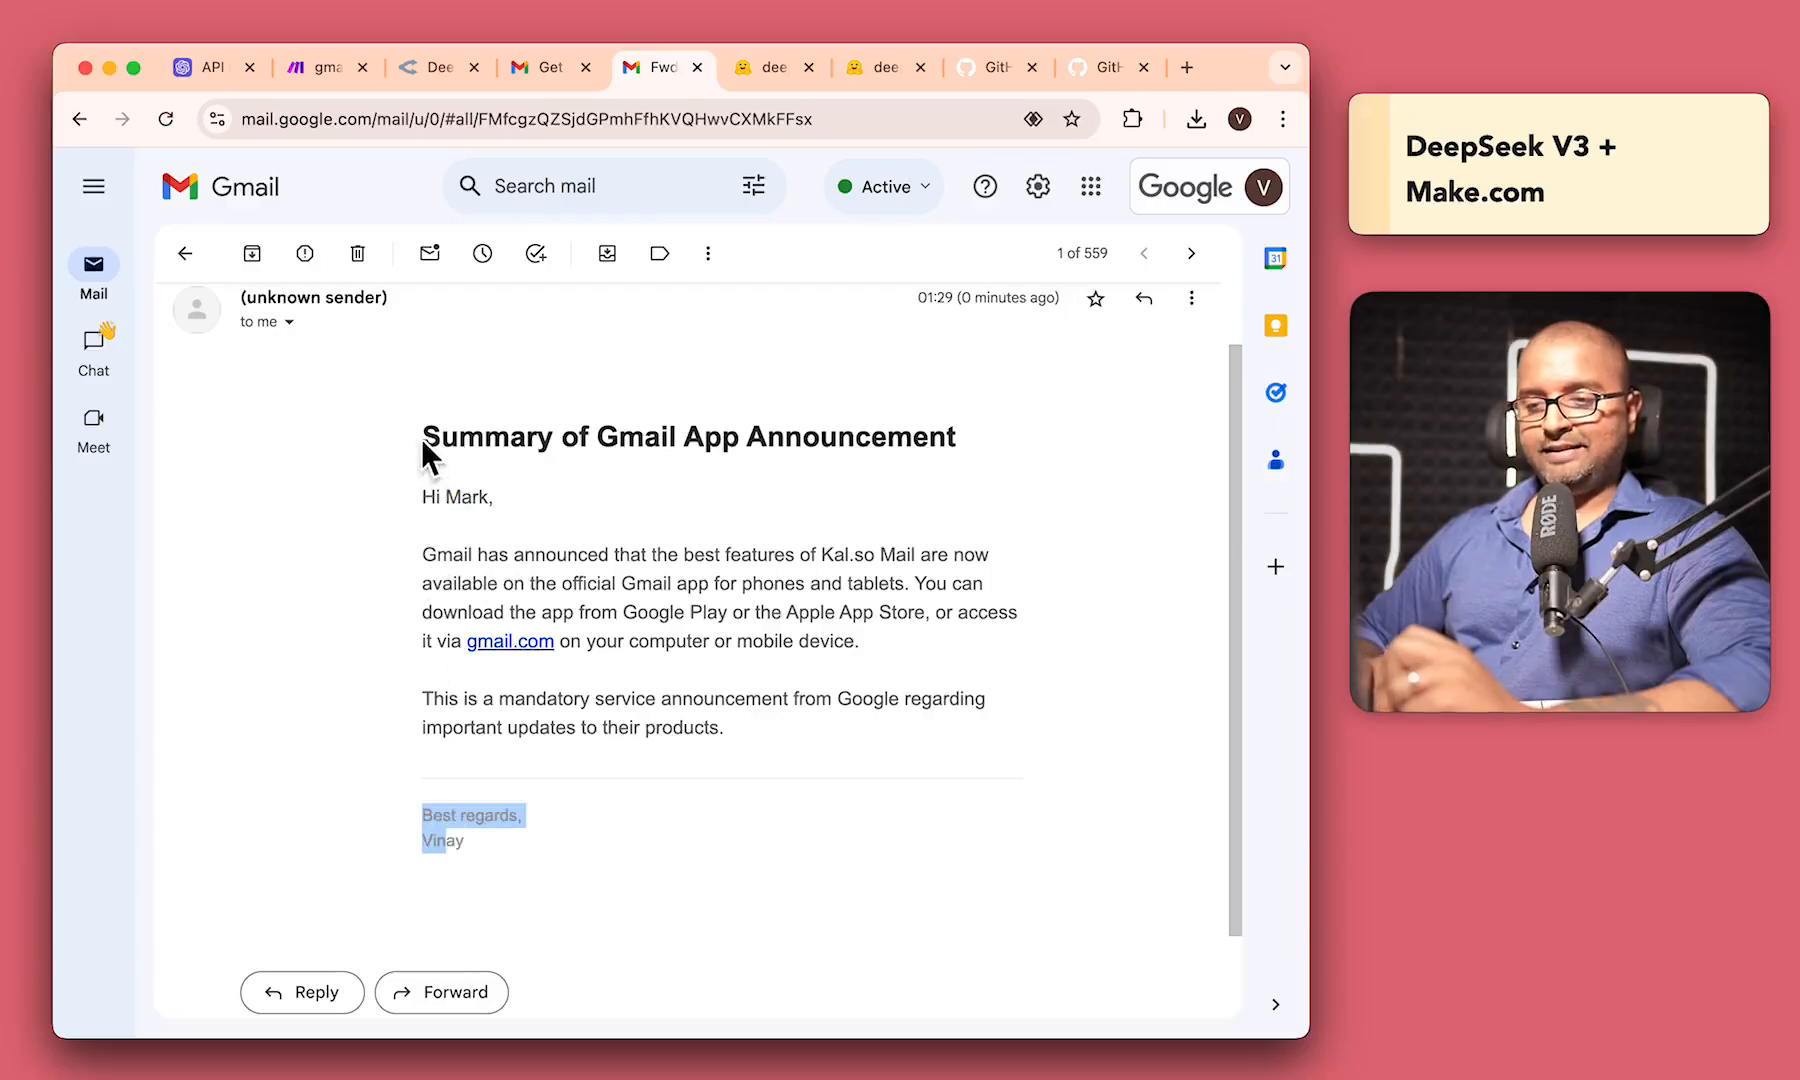
left_click(349, 723)
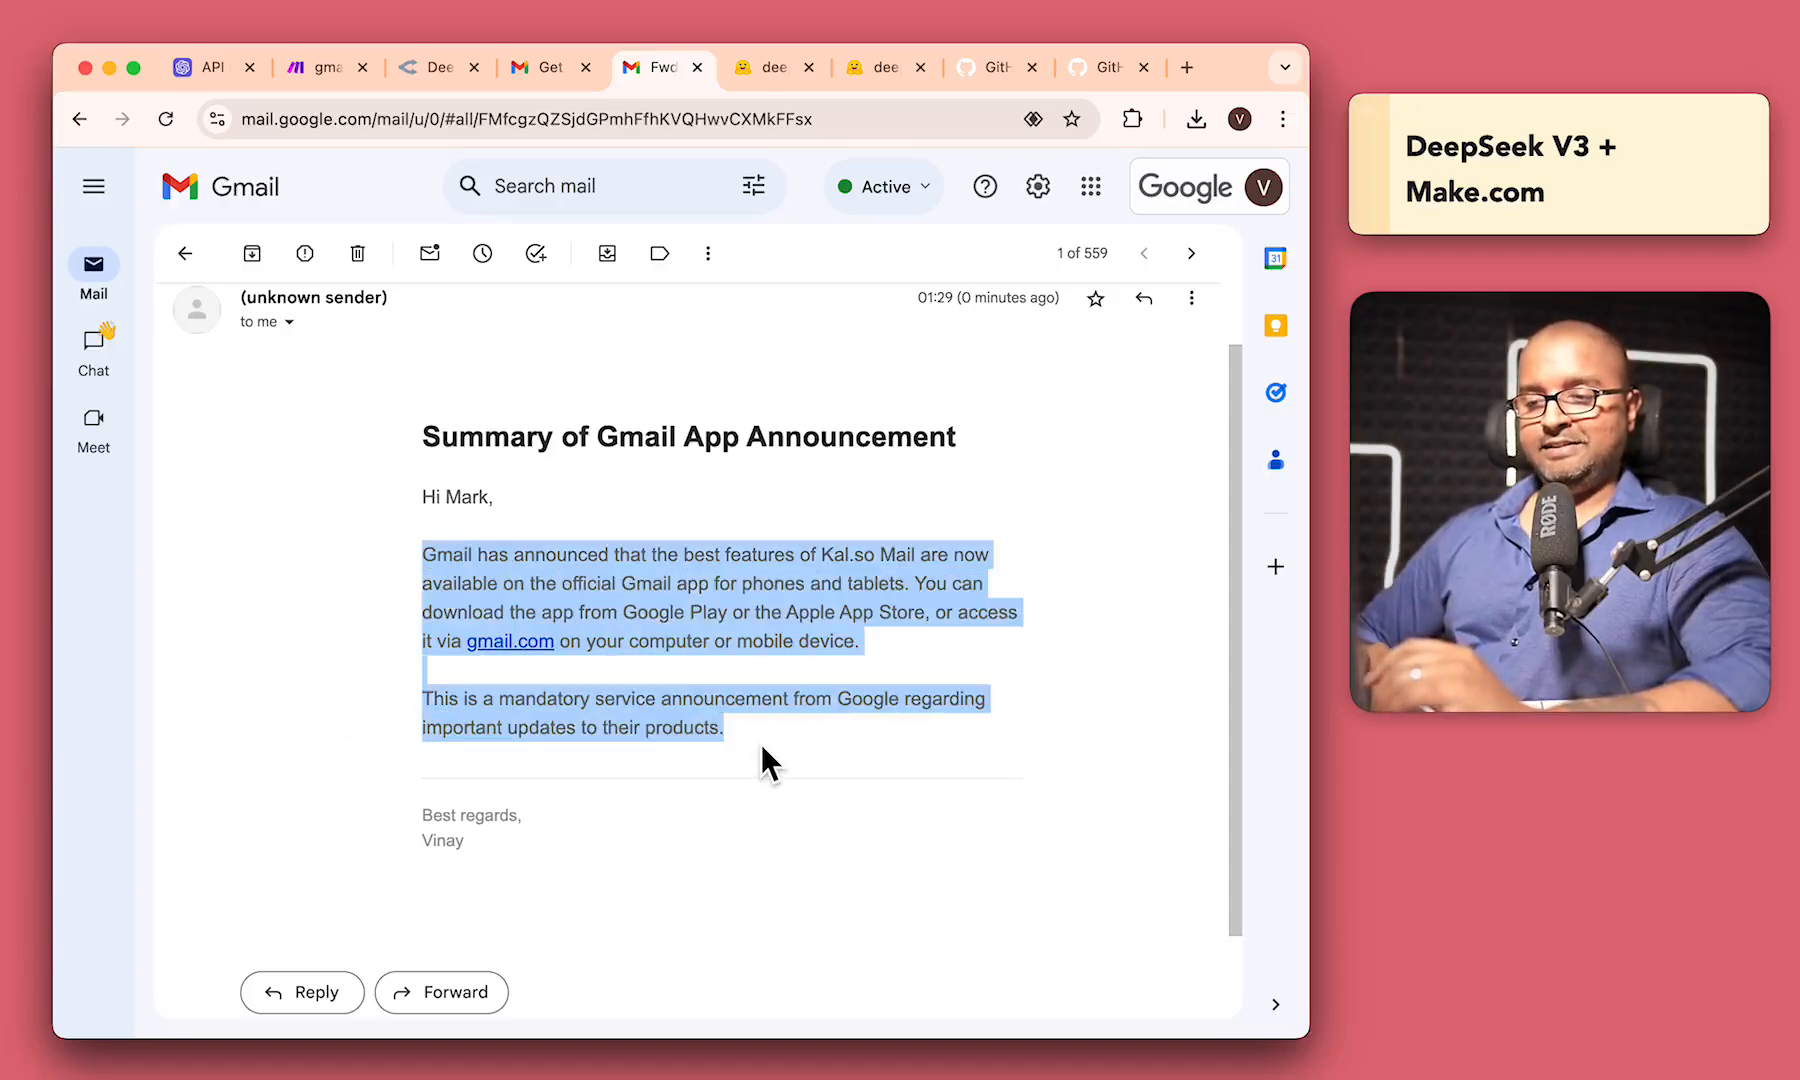
left_click(700, 448)
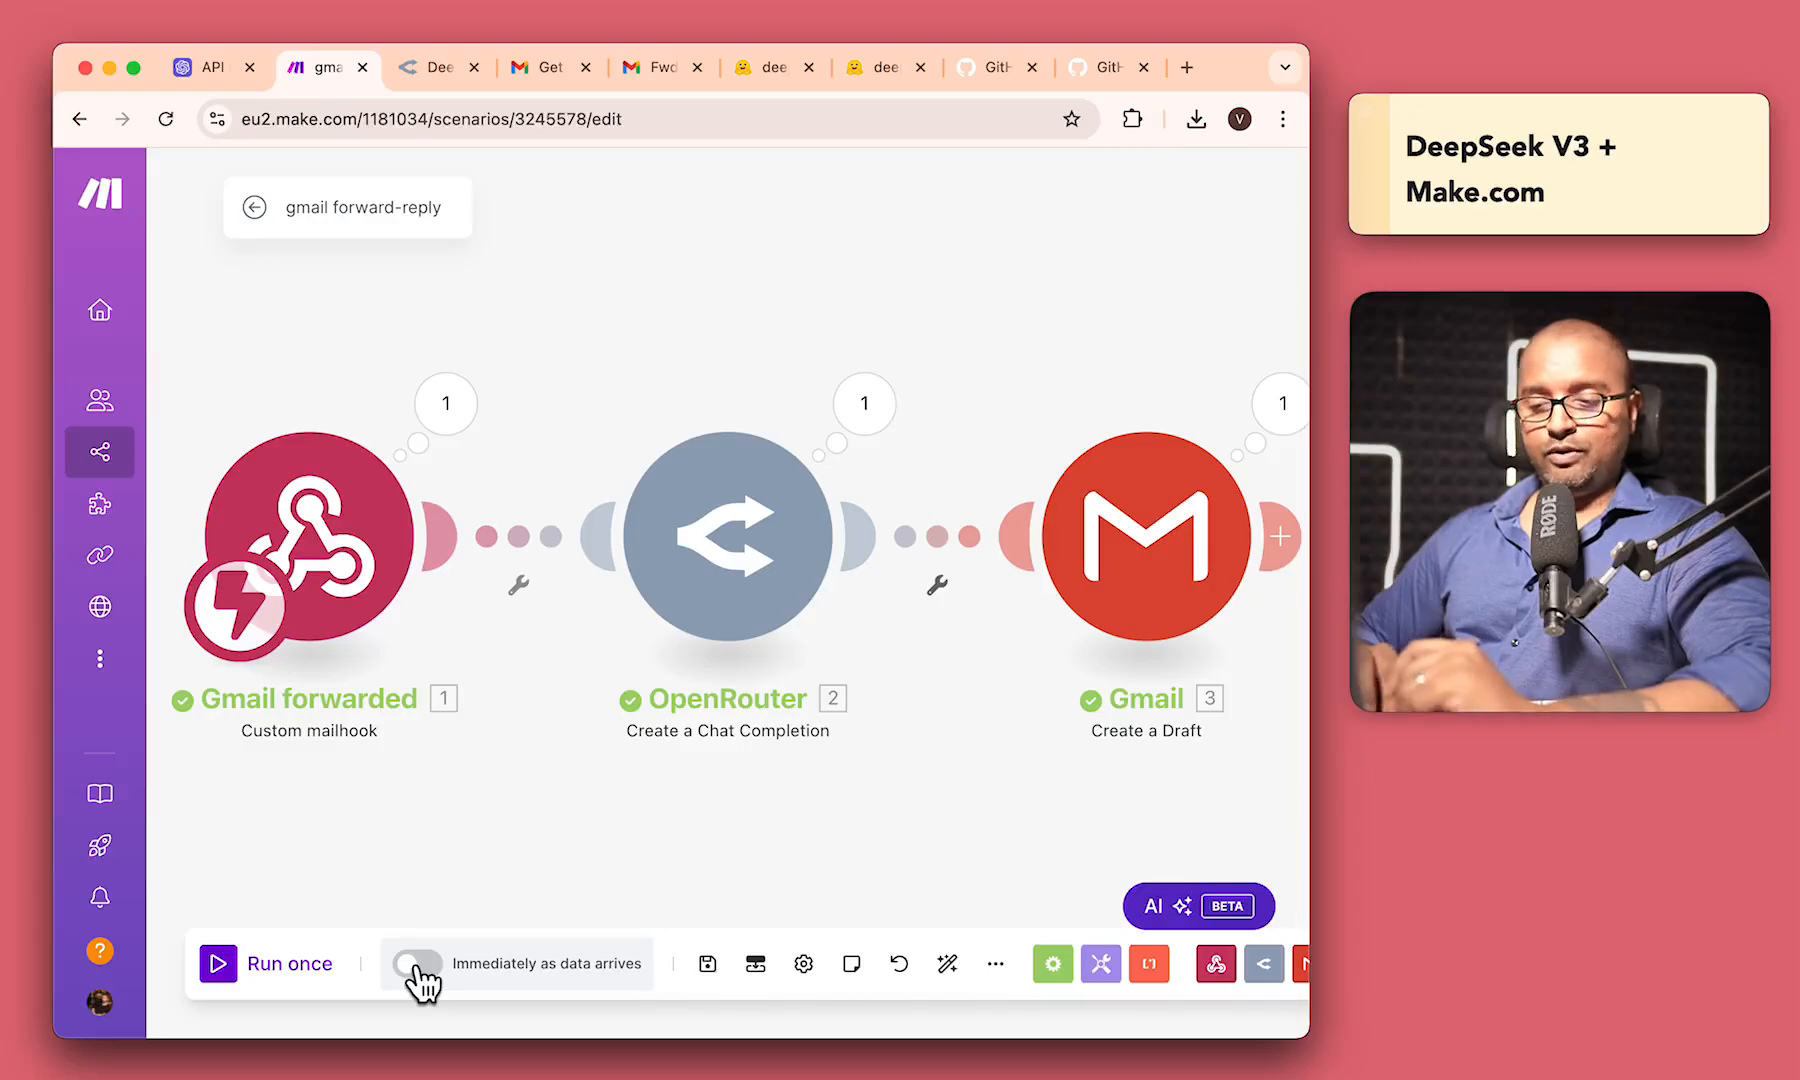
Step: Turn on 'Immediately as data arrives' with Run scenario kept at Immediately
left_click(417, 963)
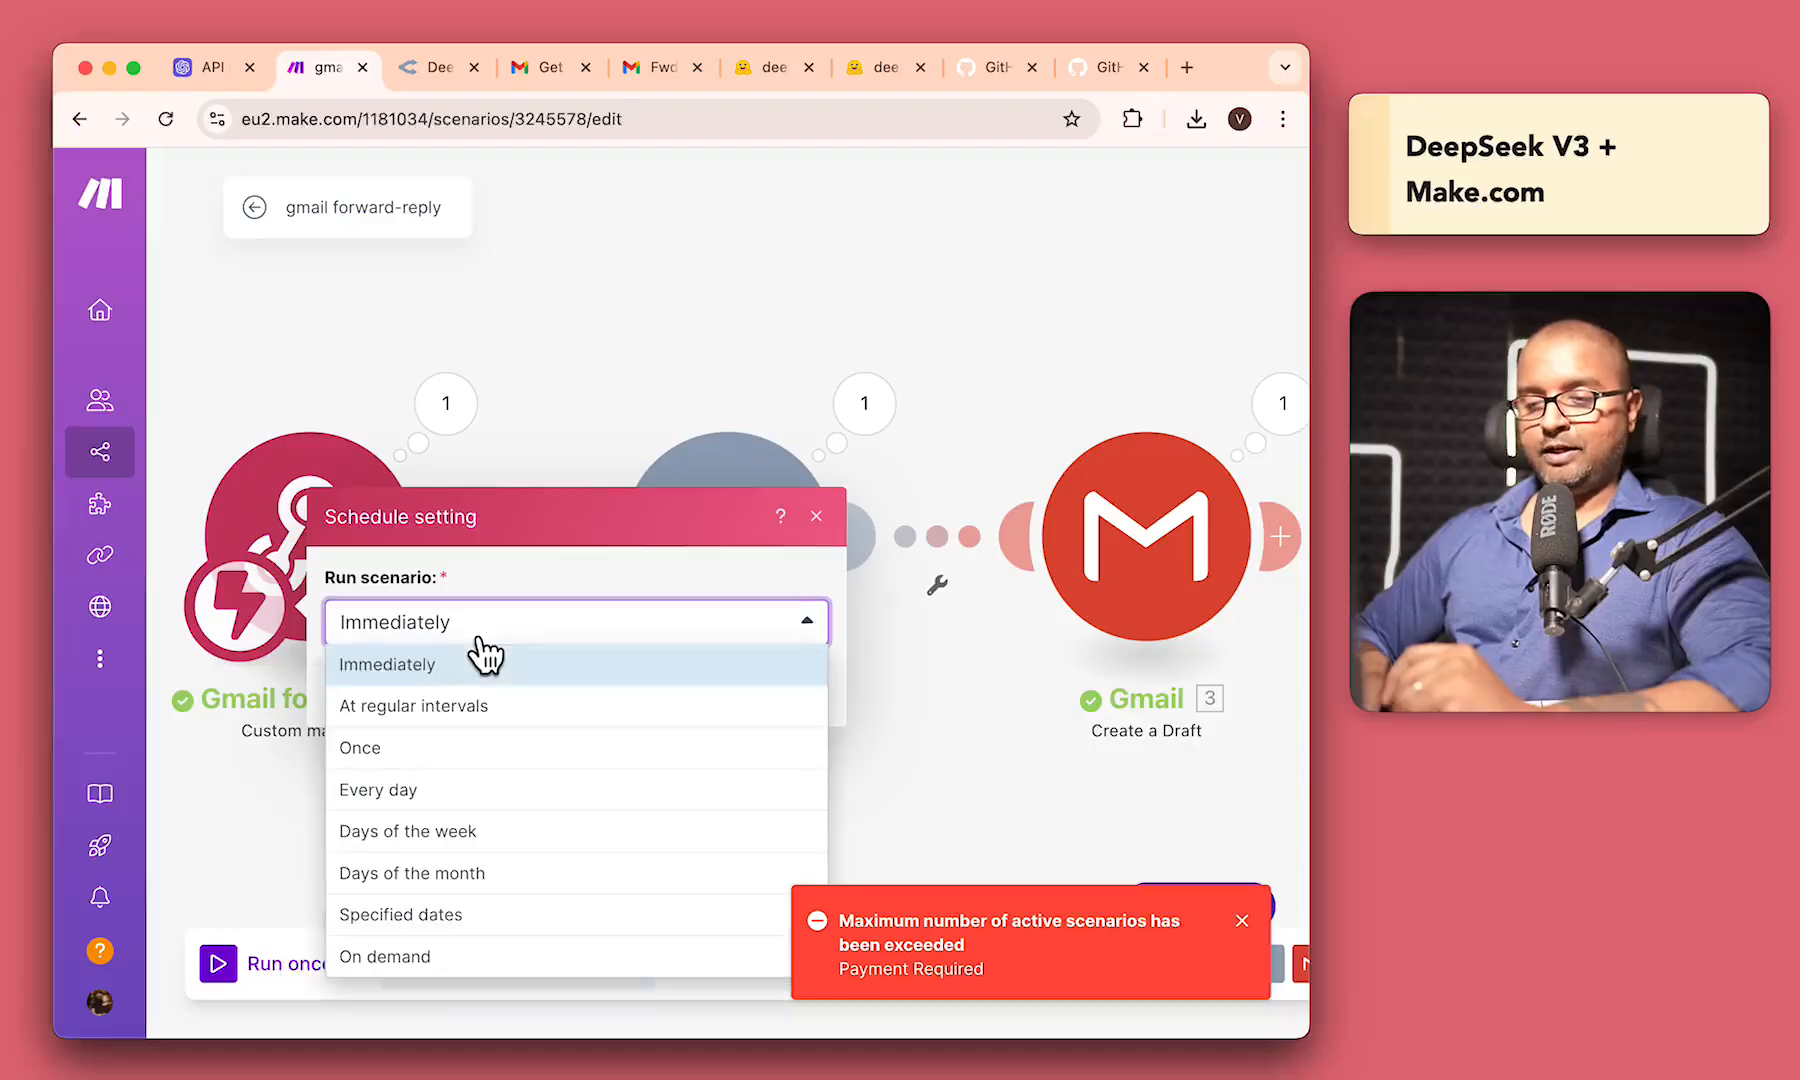
mouse_move(453, 689)
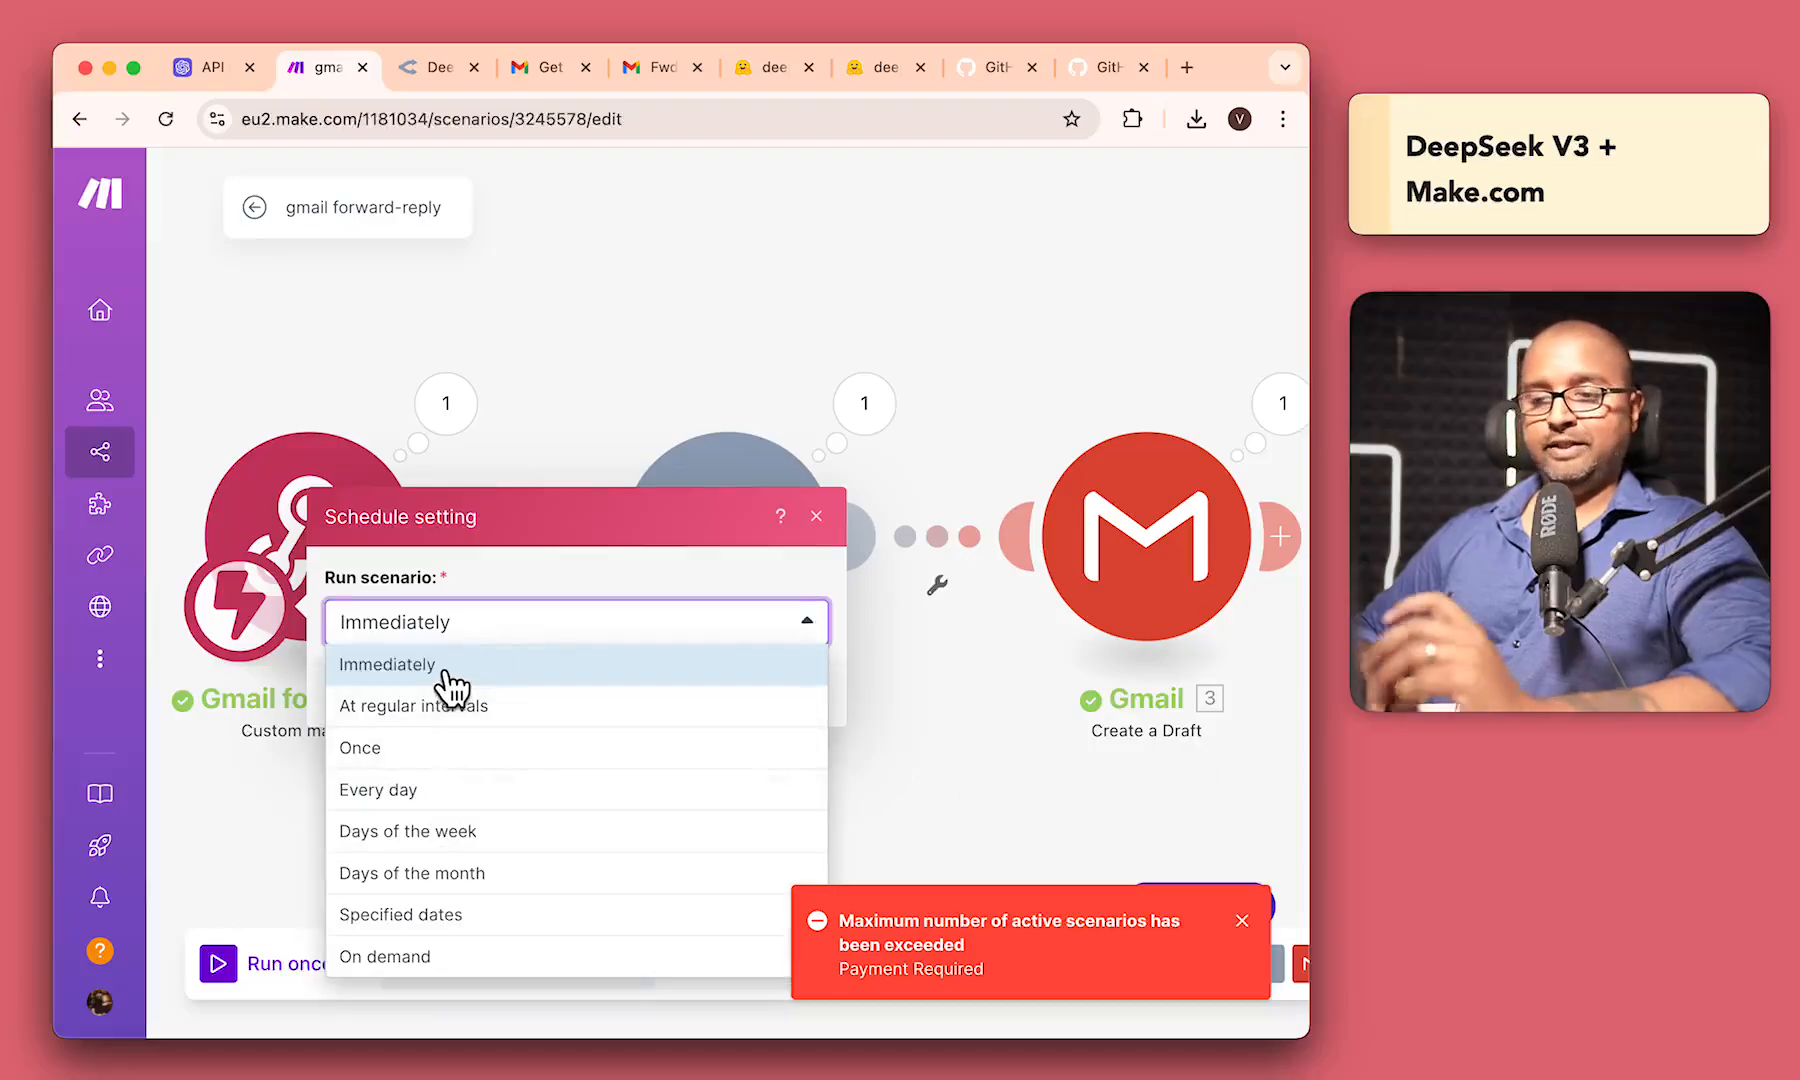
mouse_move(443, 769)
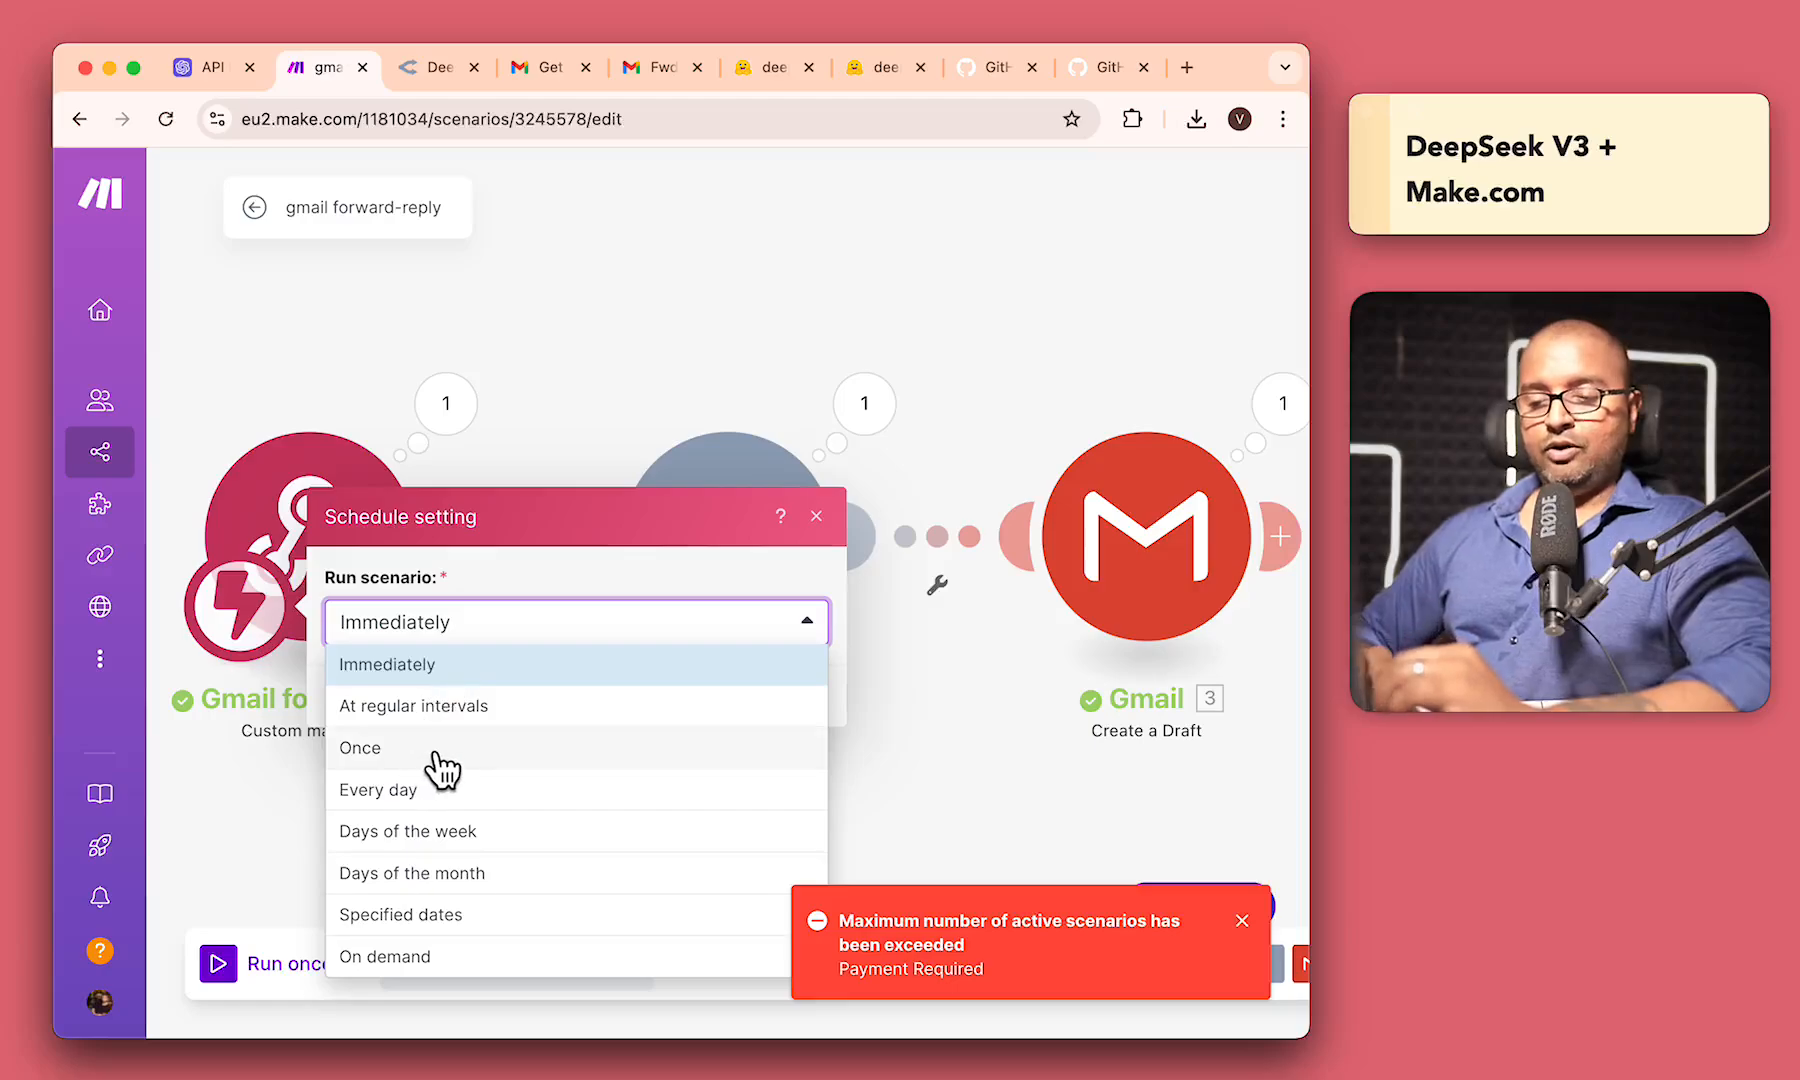
left_click(388, 663)
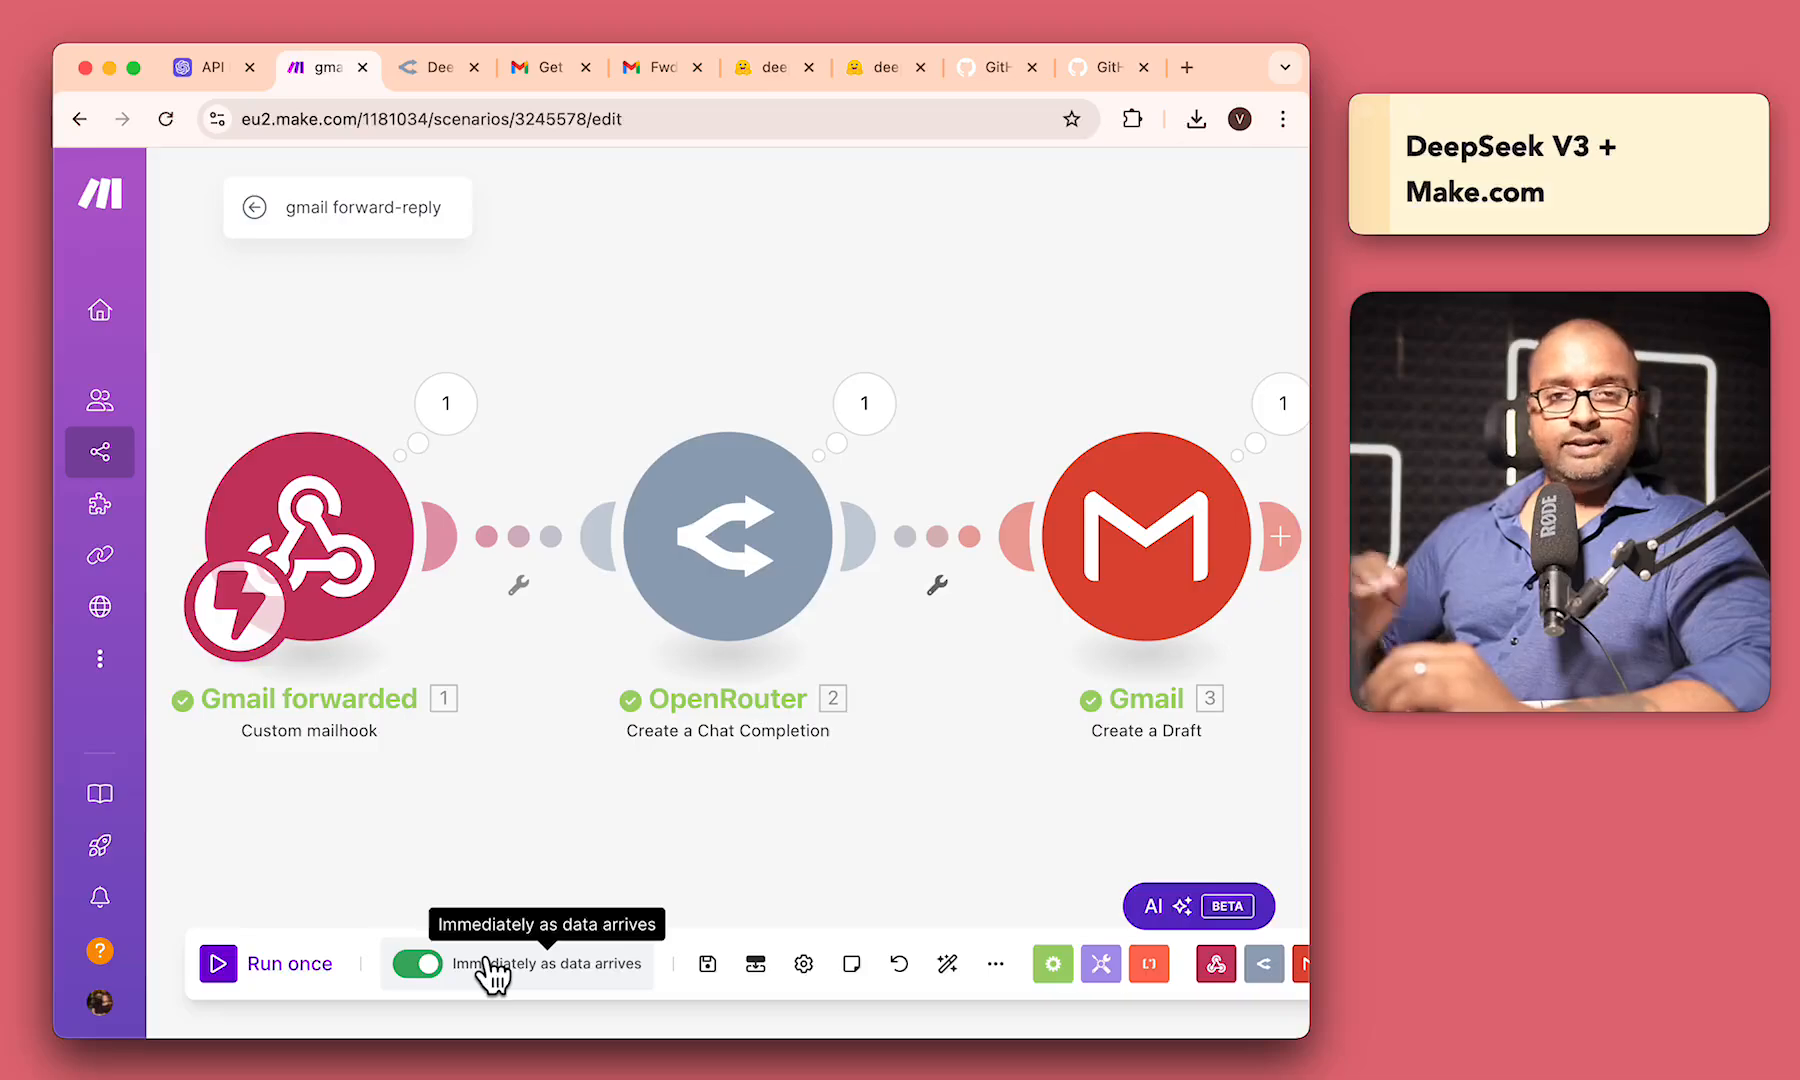
mouse_move(890, 589)
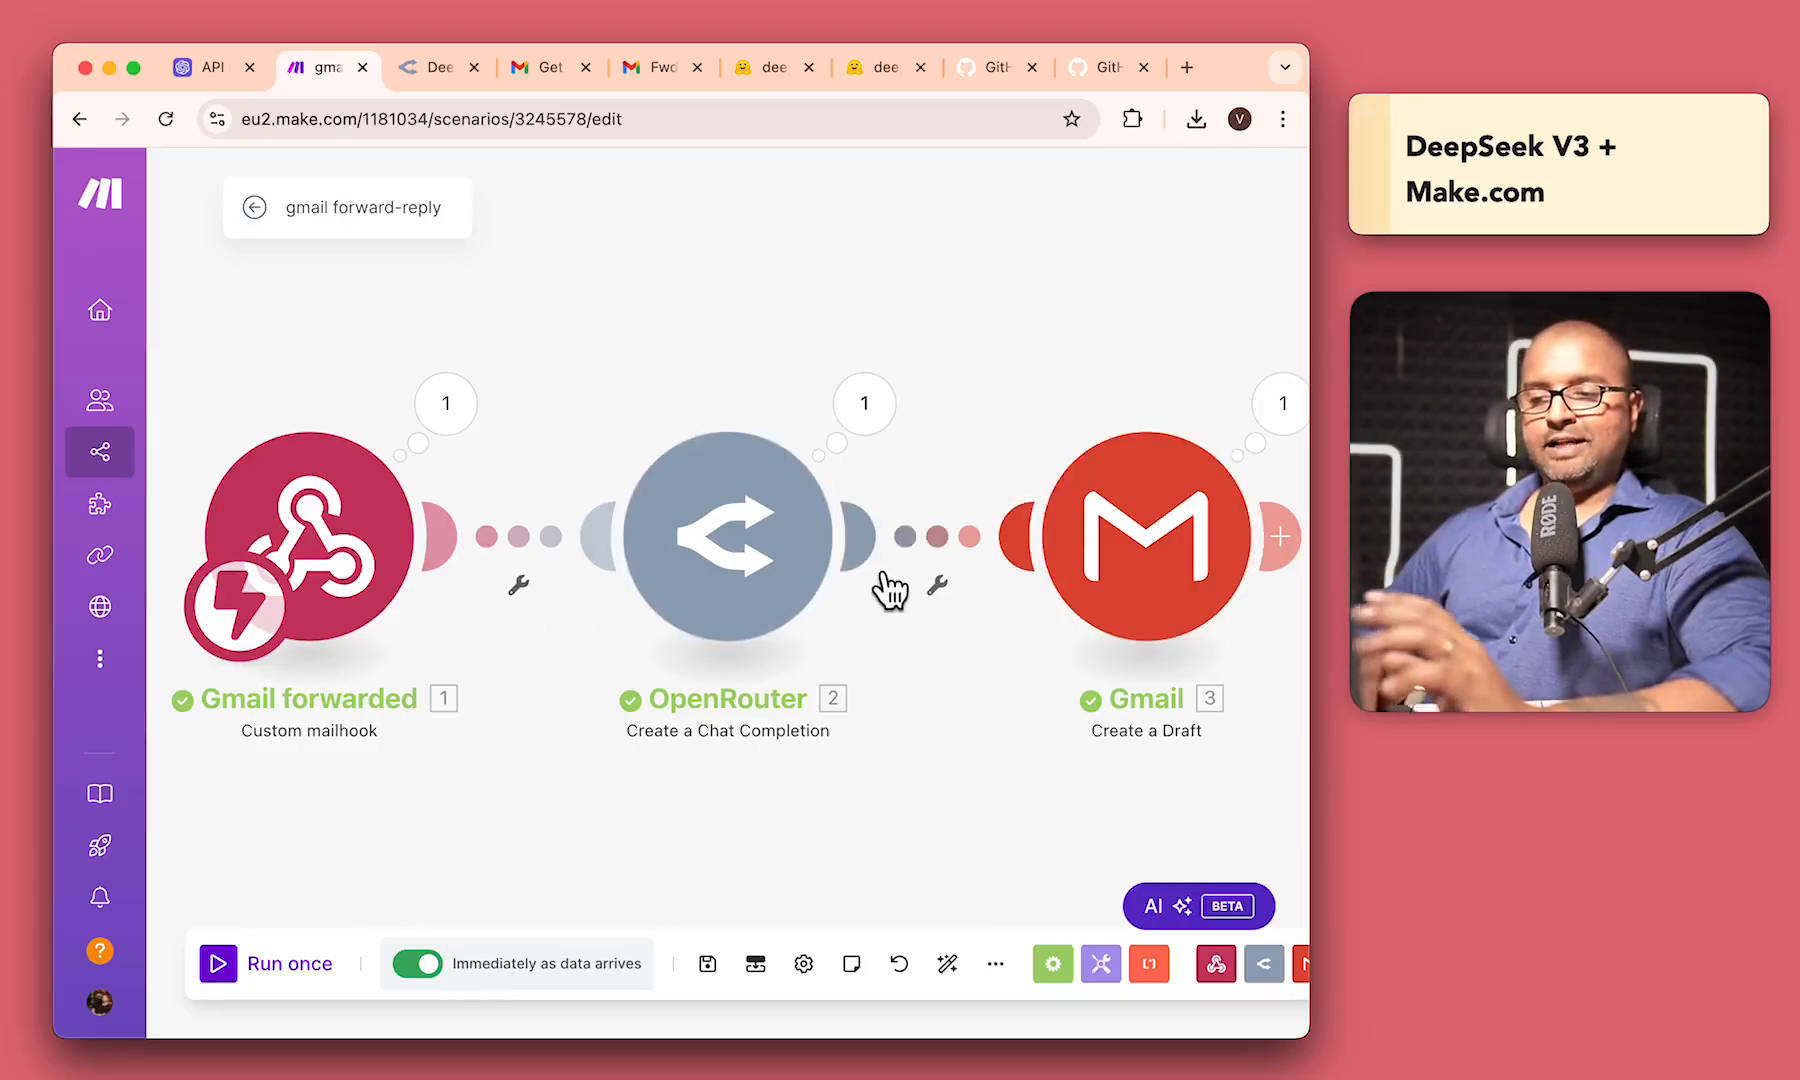
mouse_move(574, 218)
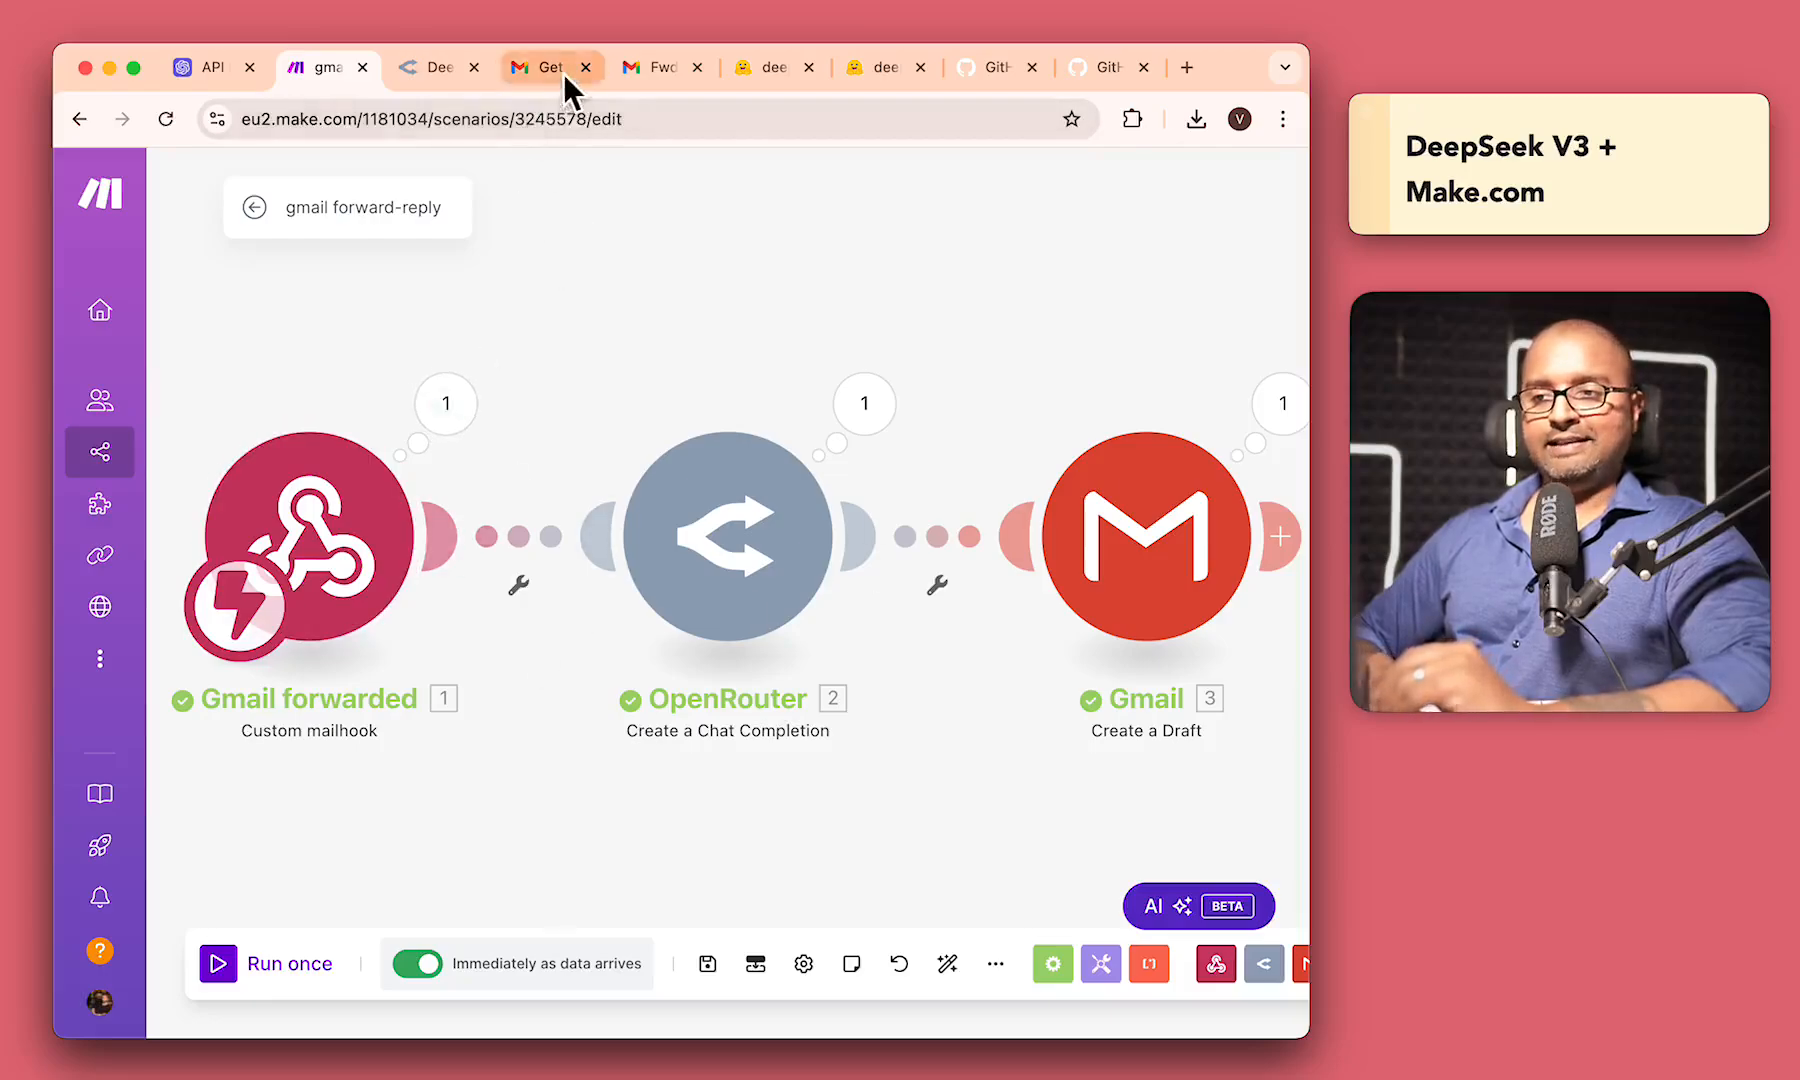
left_click(654, 67)
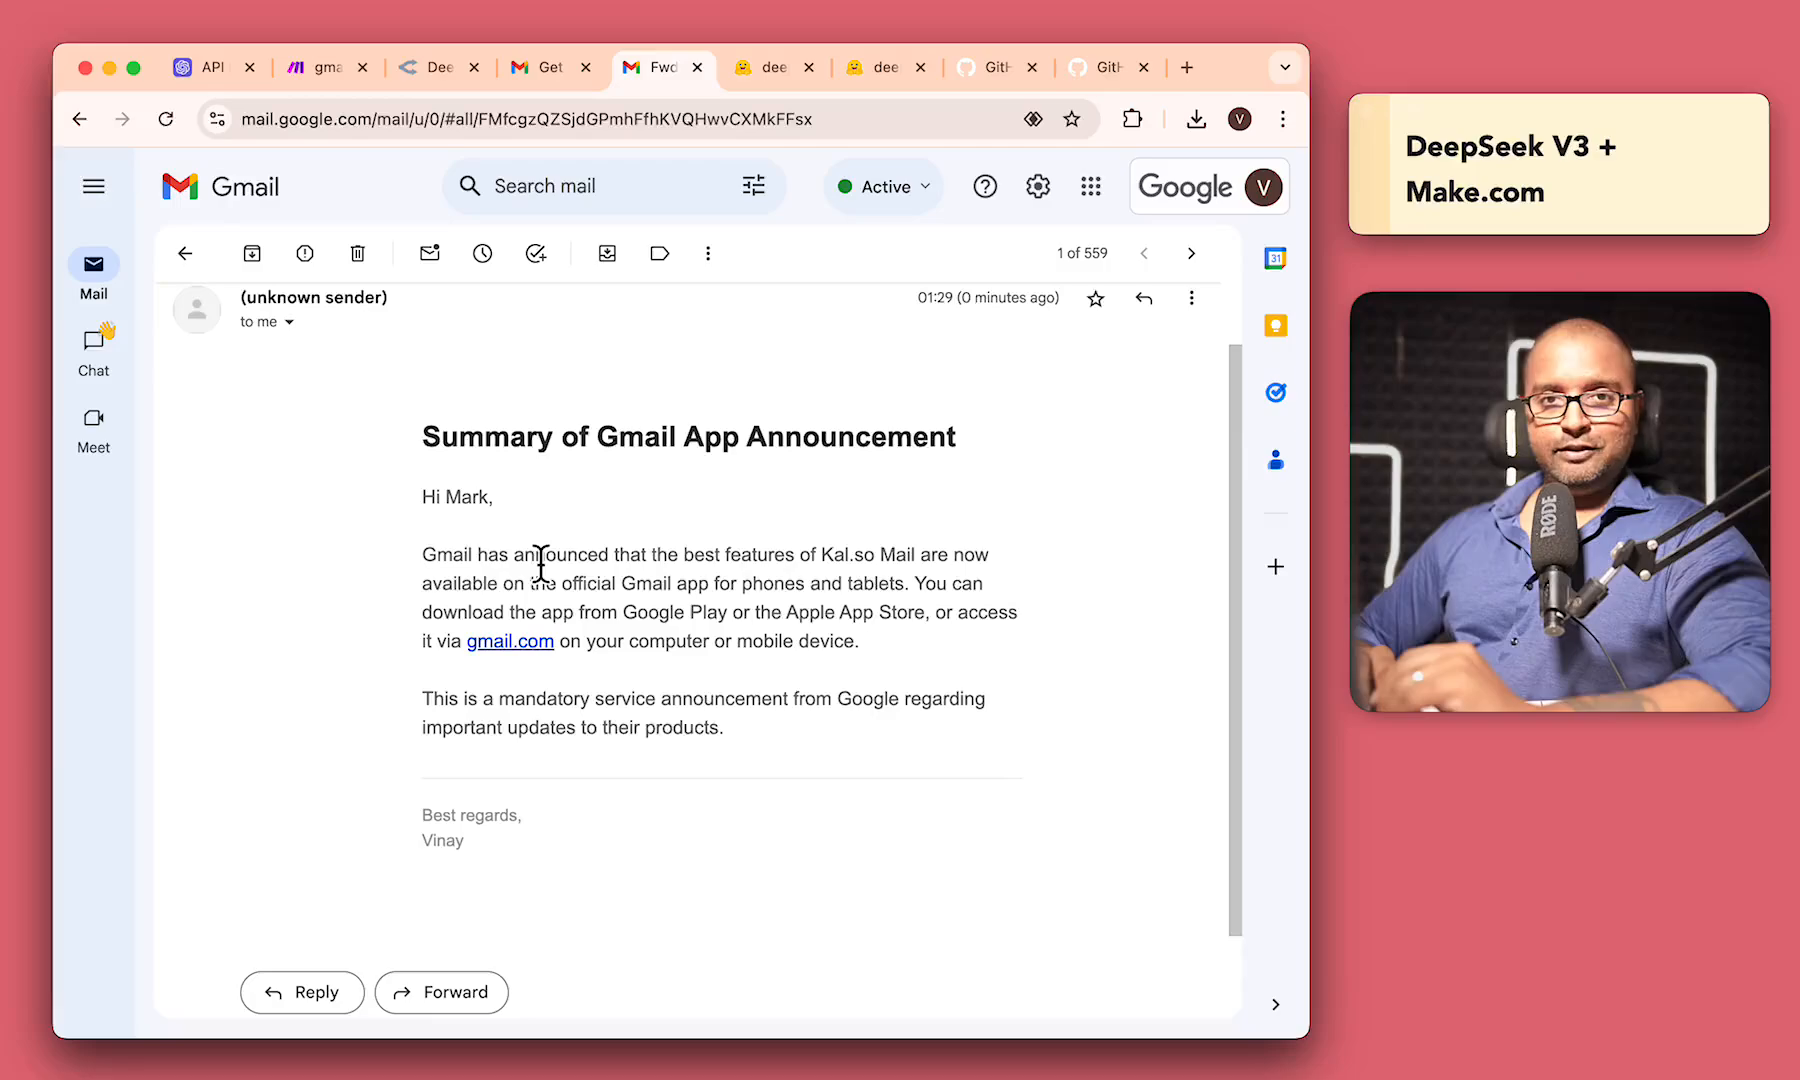